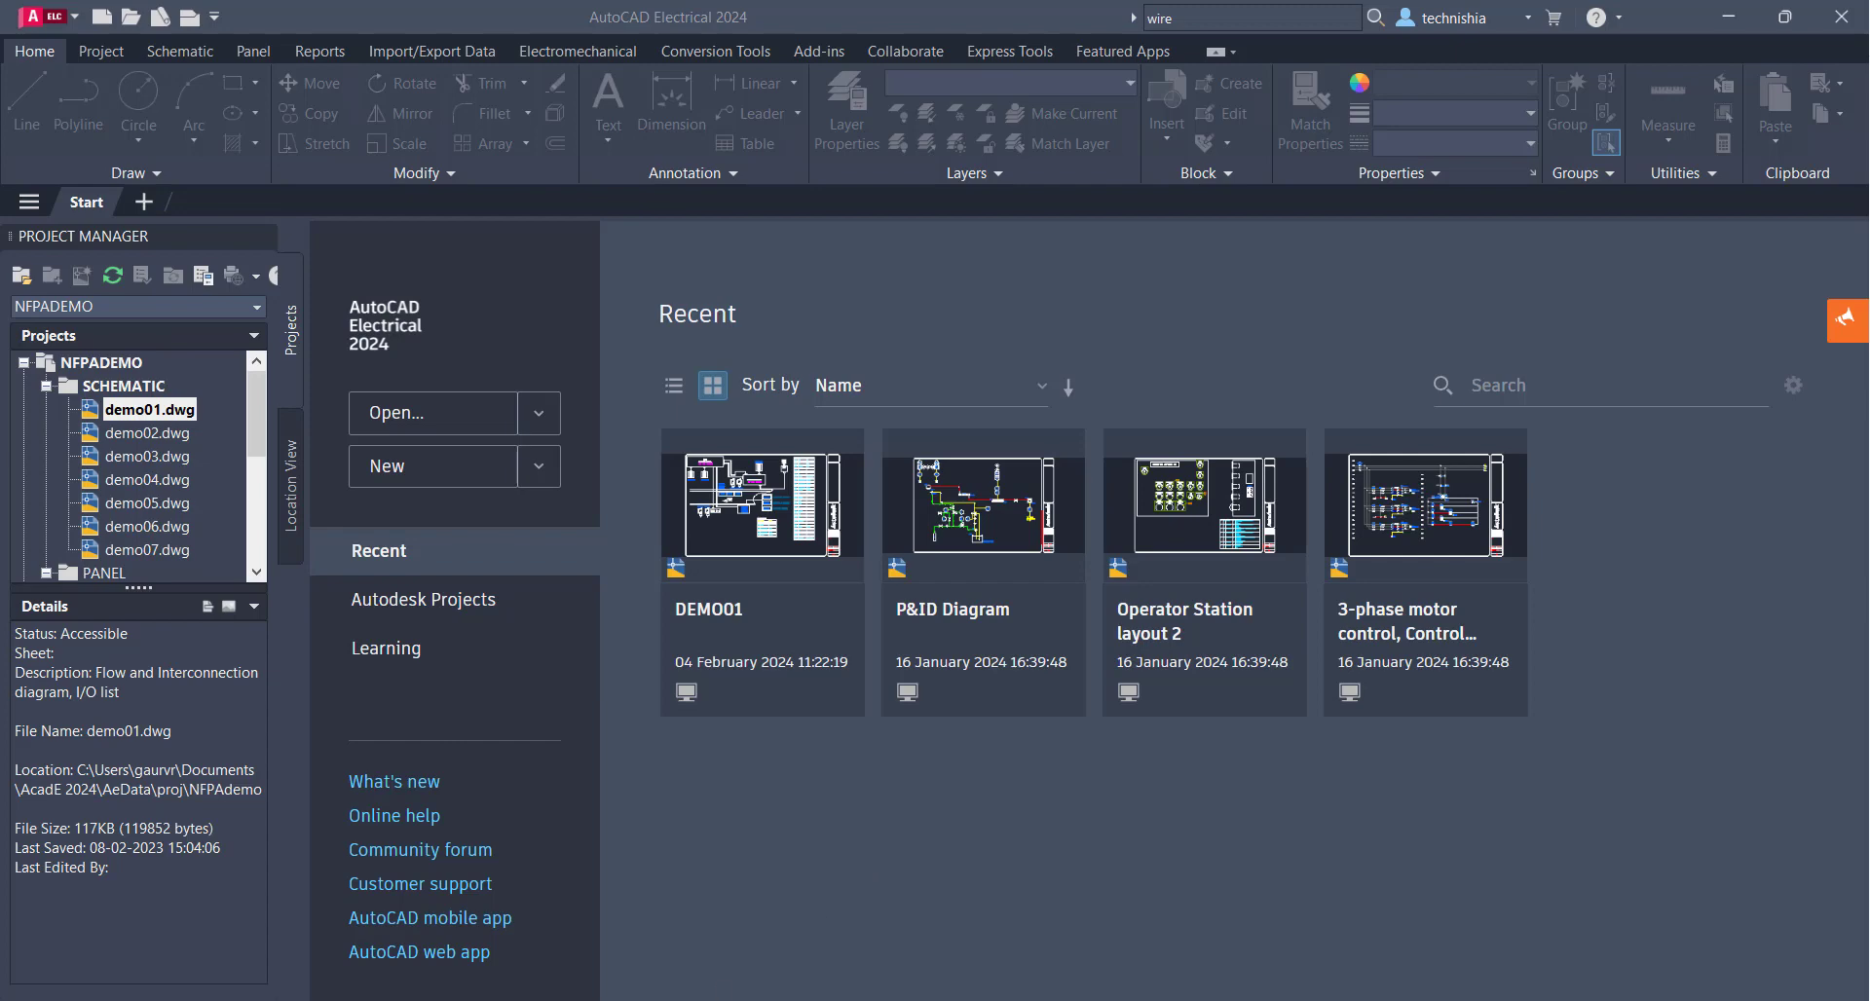
mouse_move(147, 937)
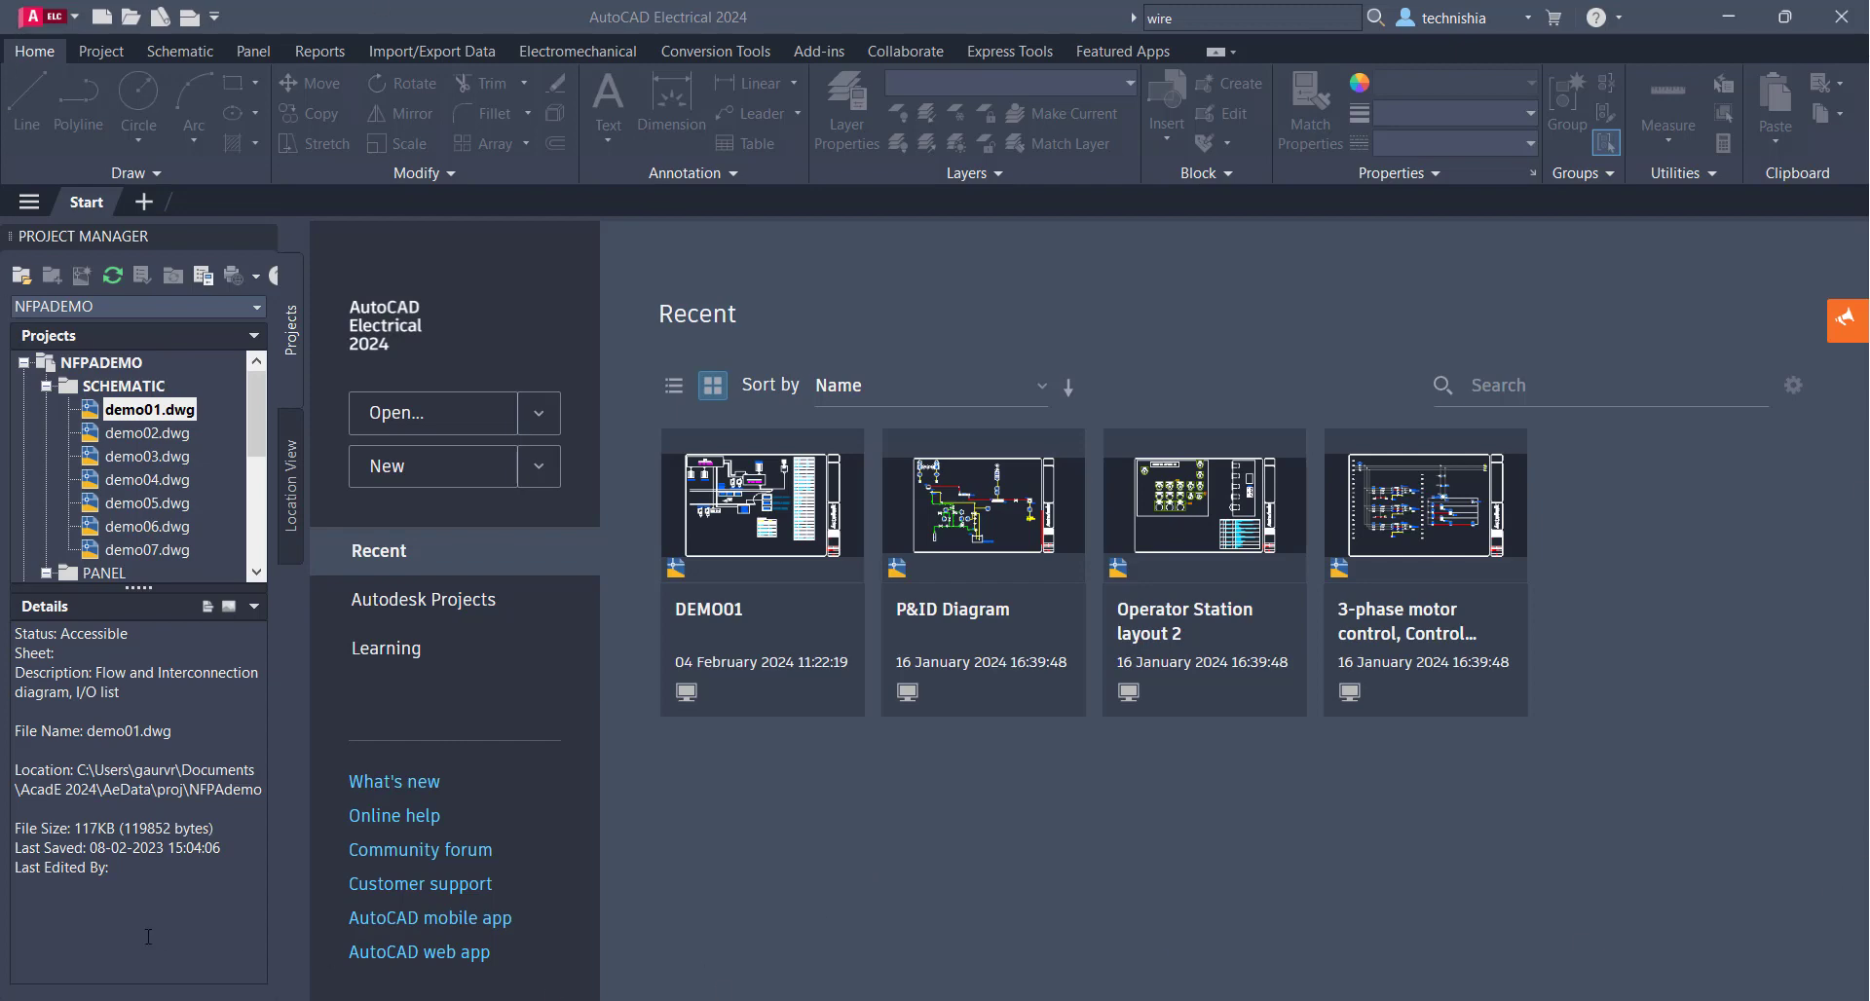
mouse_move(236, 925)
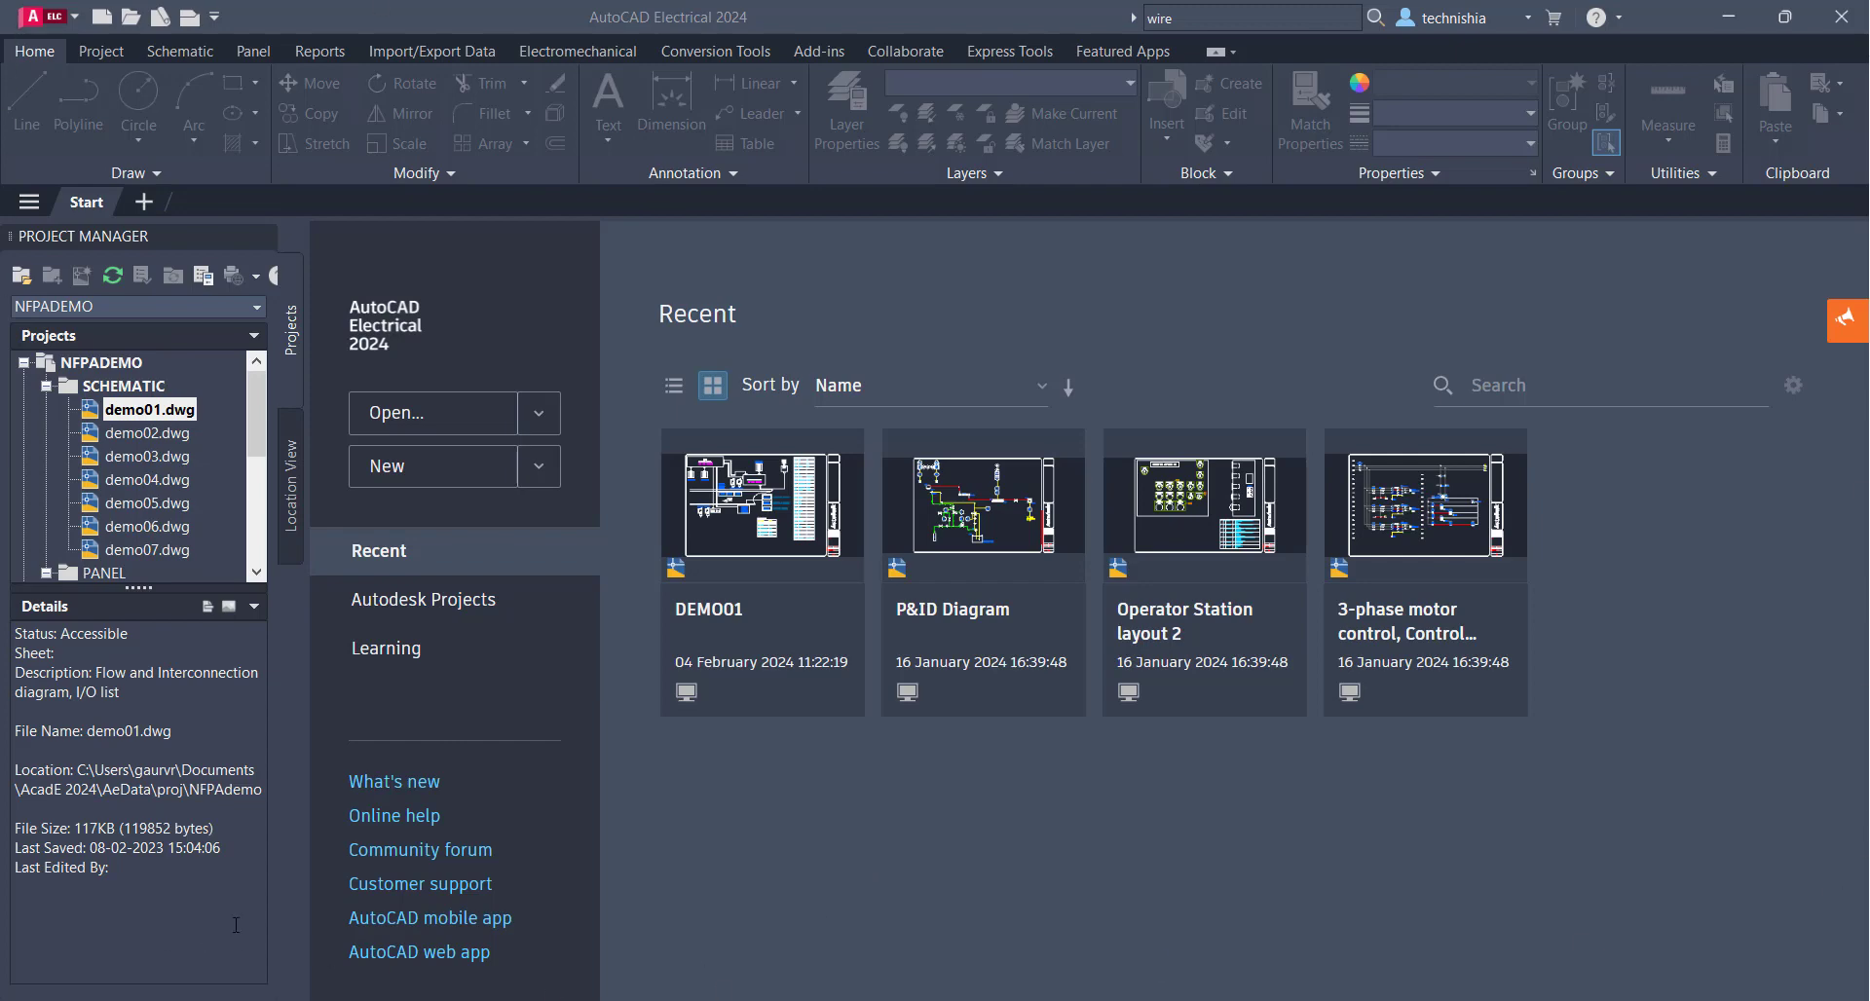
mouse_move(153, 241)
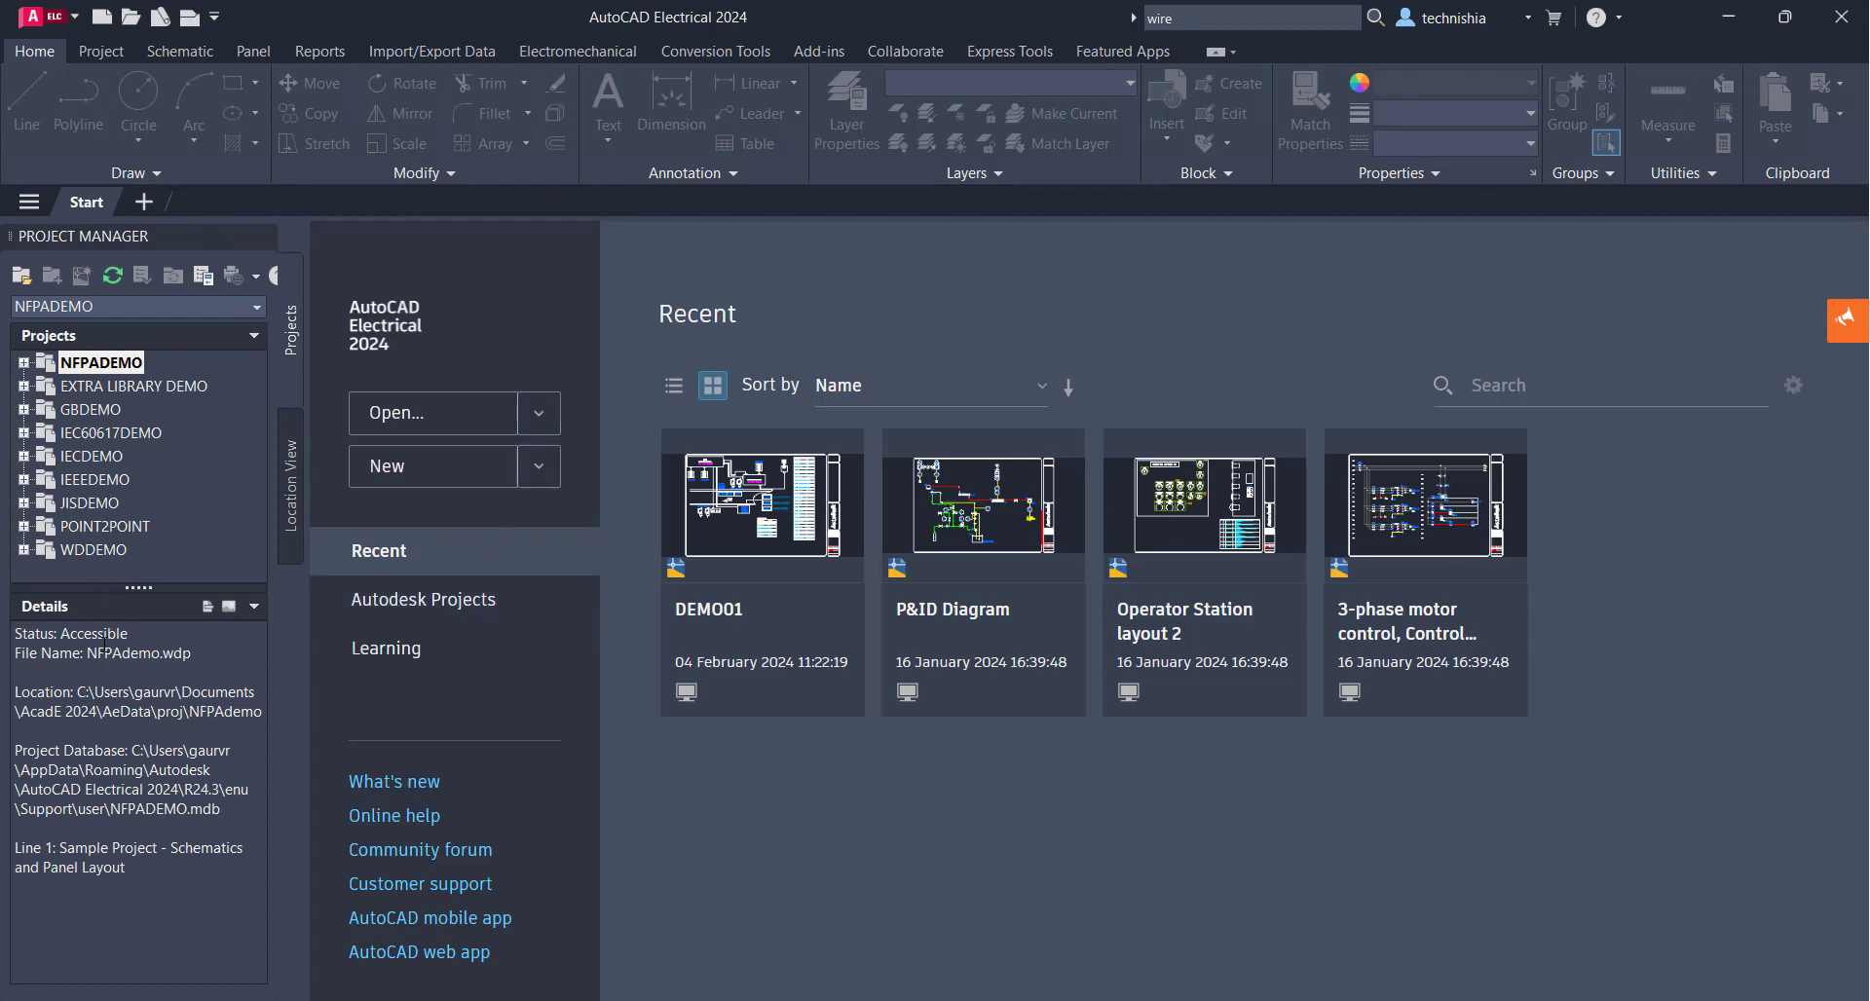
Expand the NFPADEMO project and open demo01.dwg from Project Manager
click(15, 362)
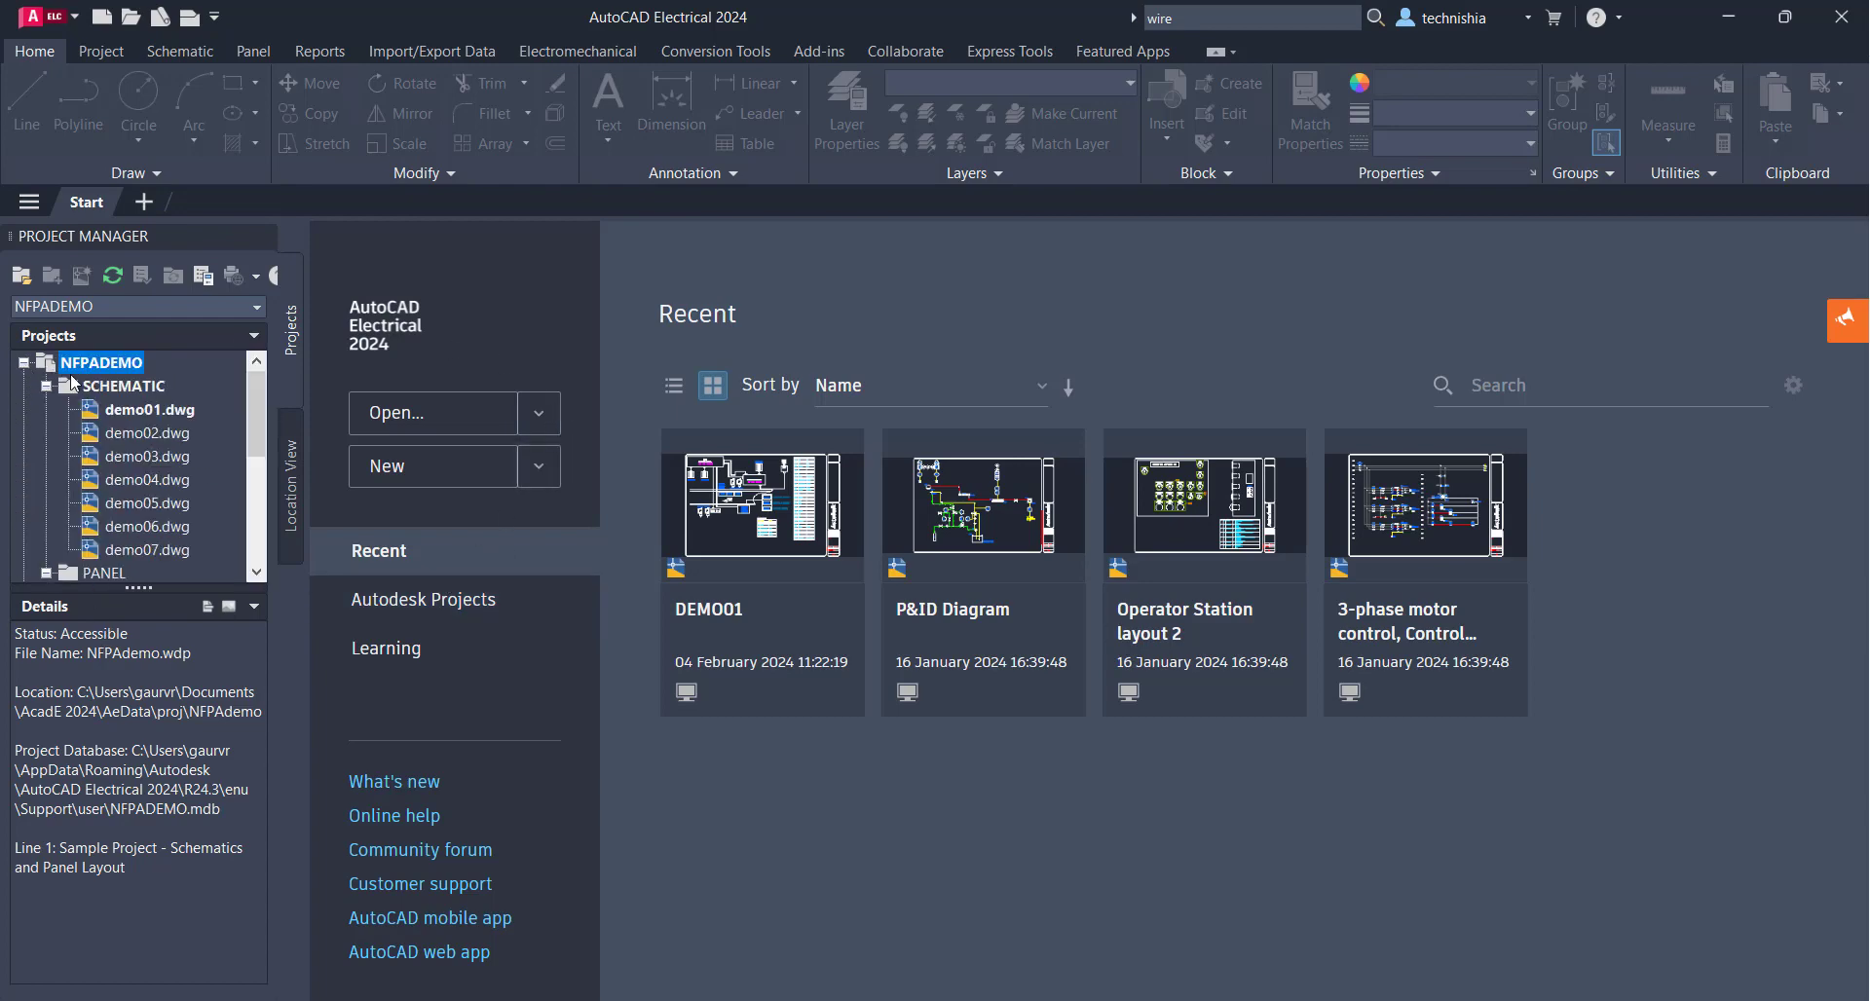
click(150, 409)
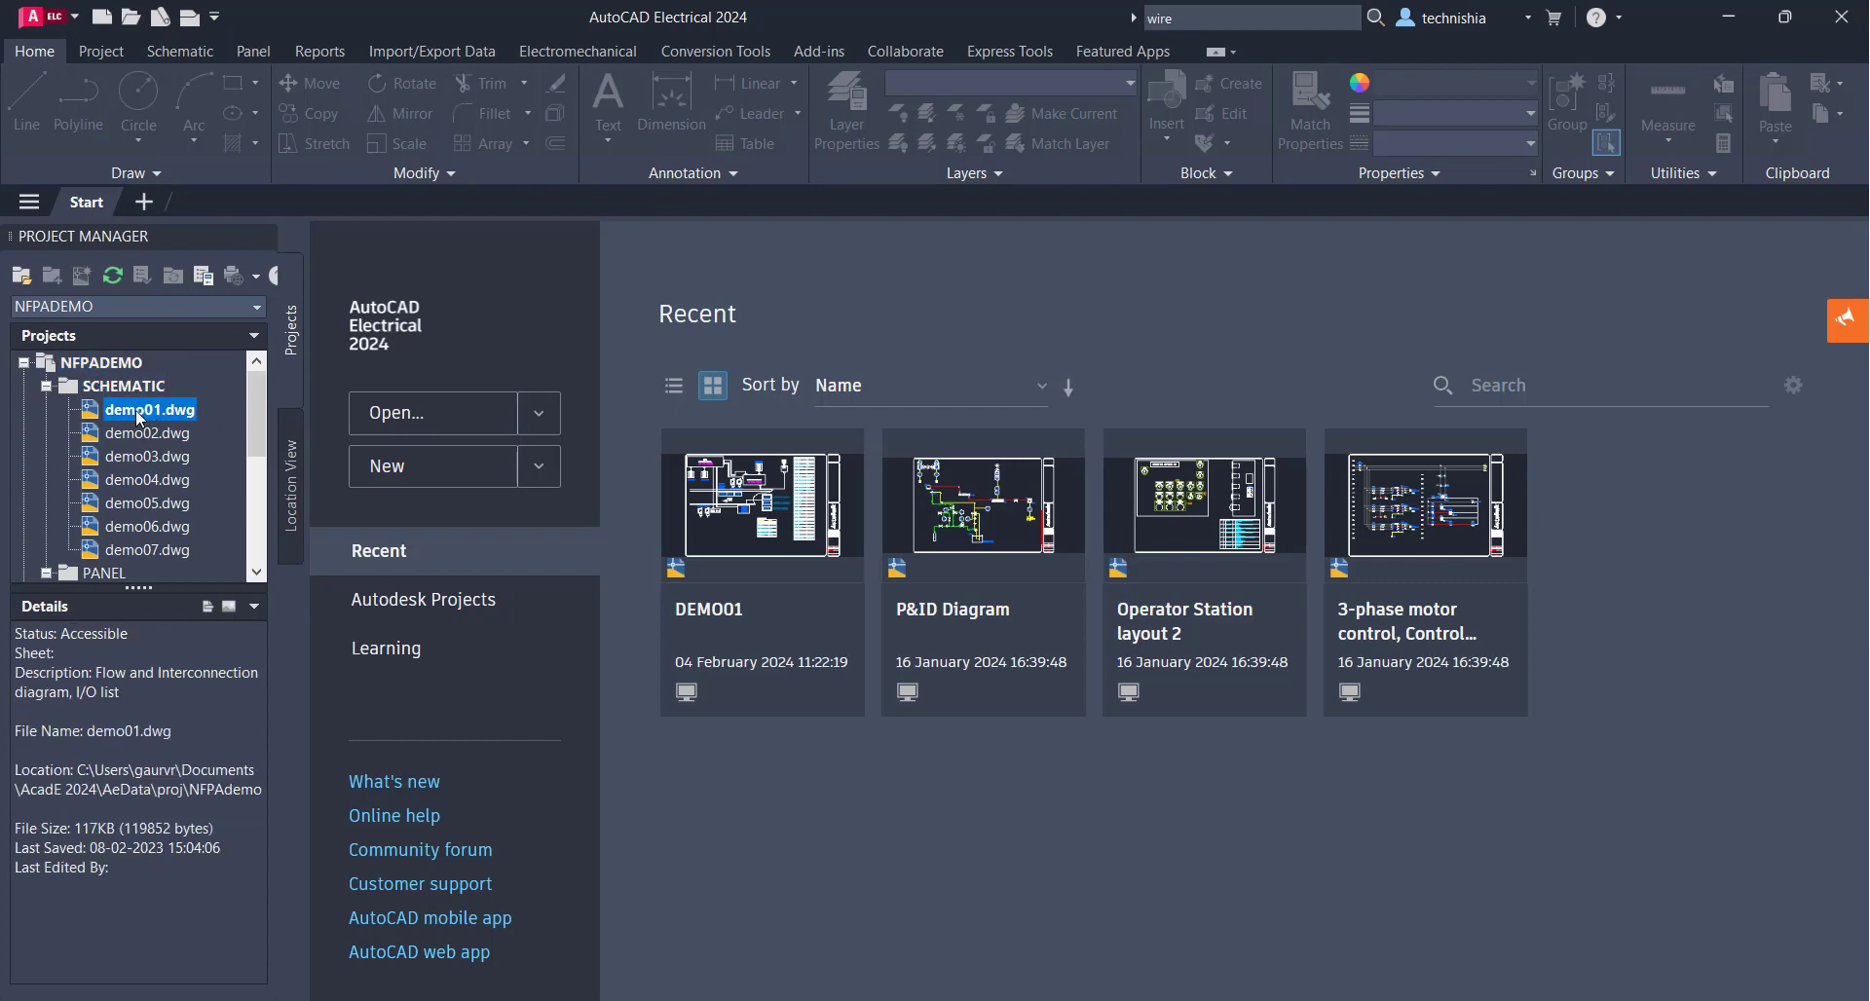
double_click(144, 409)
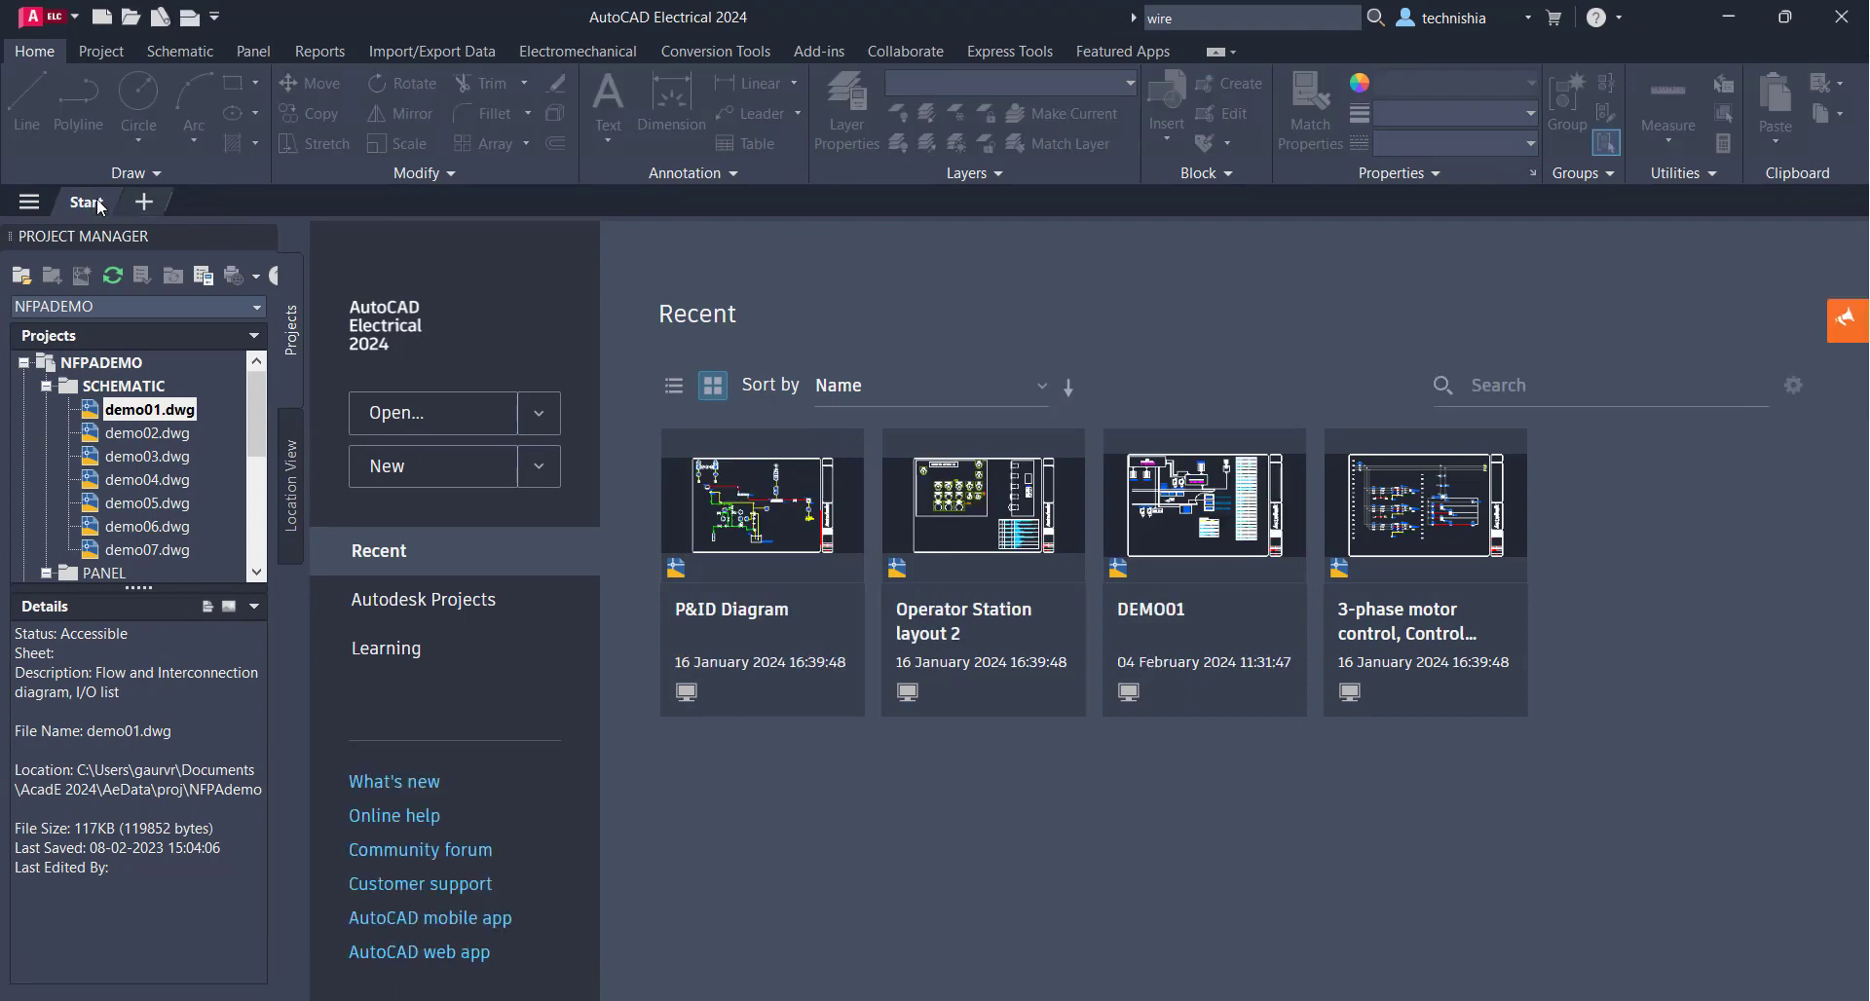
mouse_move(142, 202)
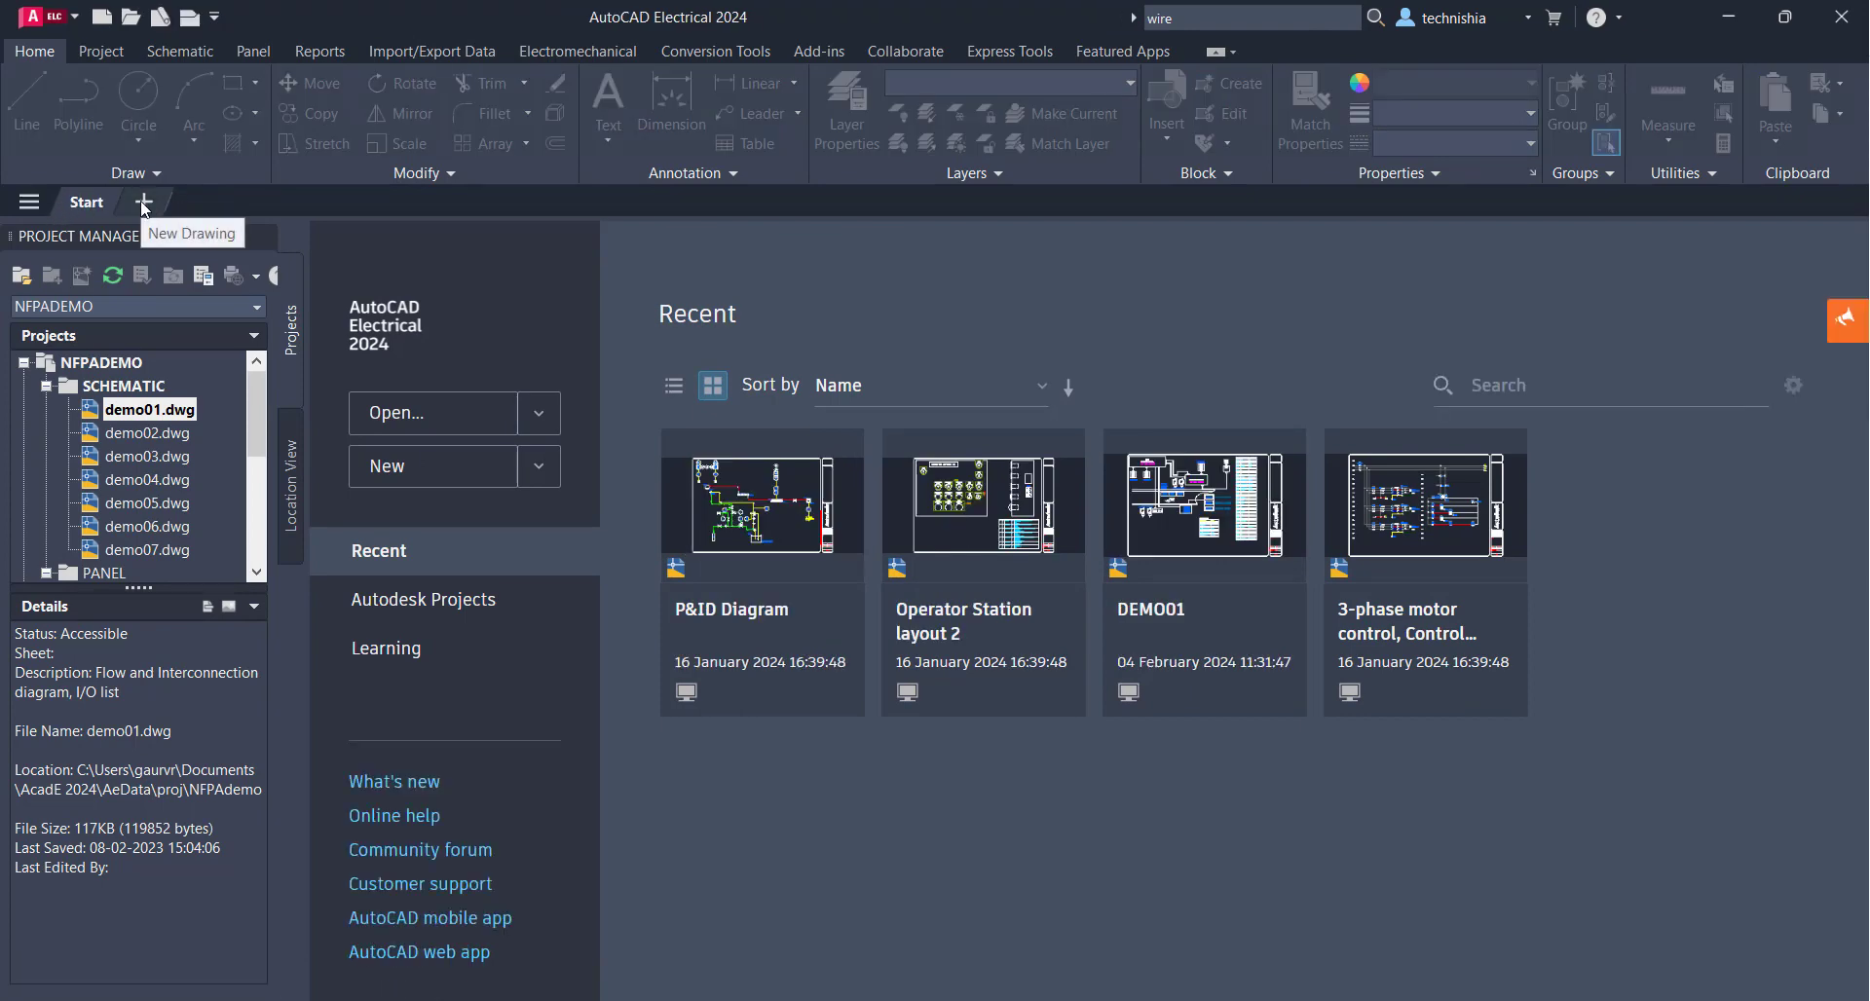
mouse_move(159, 212)
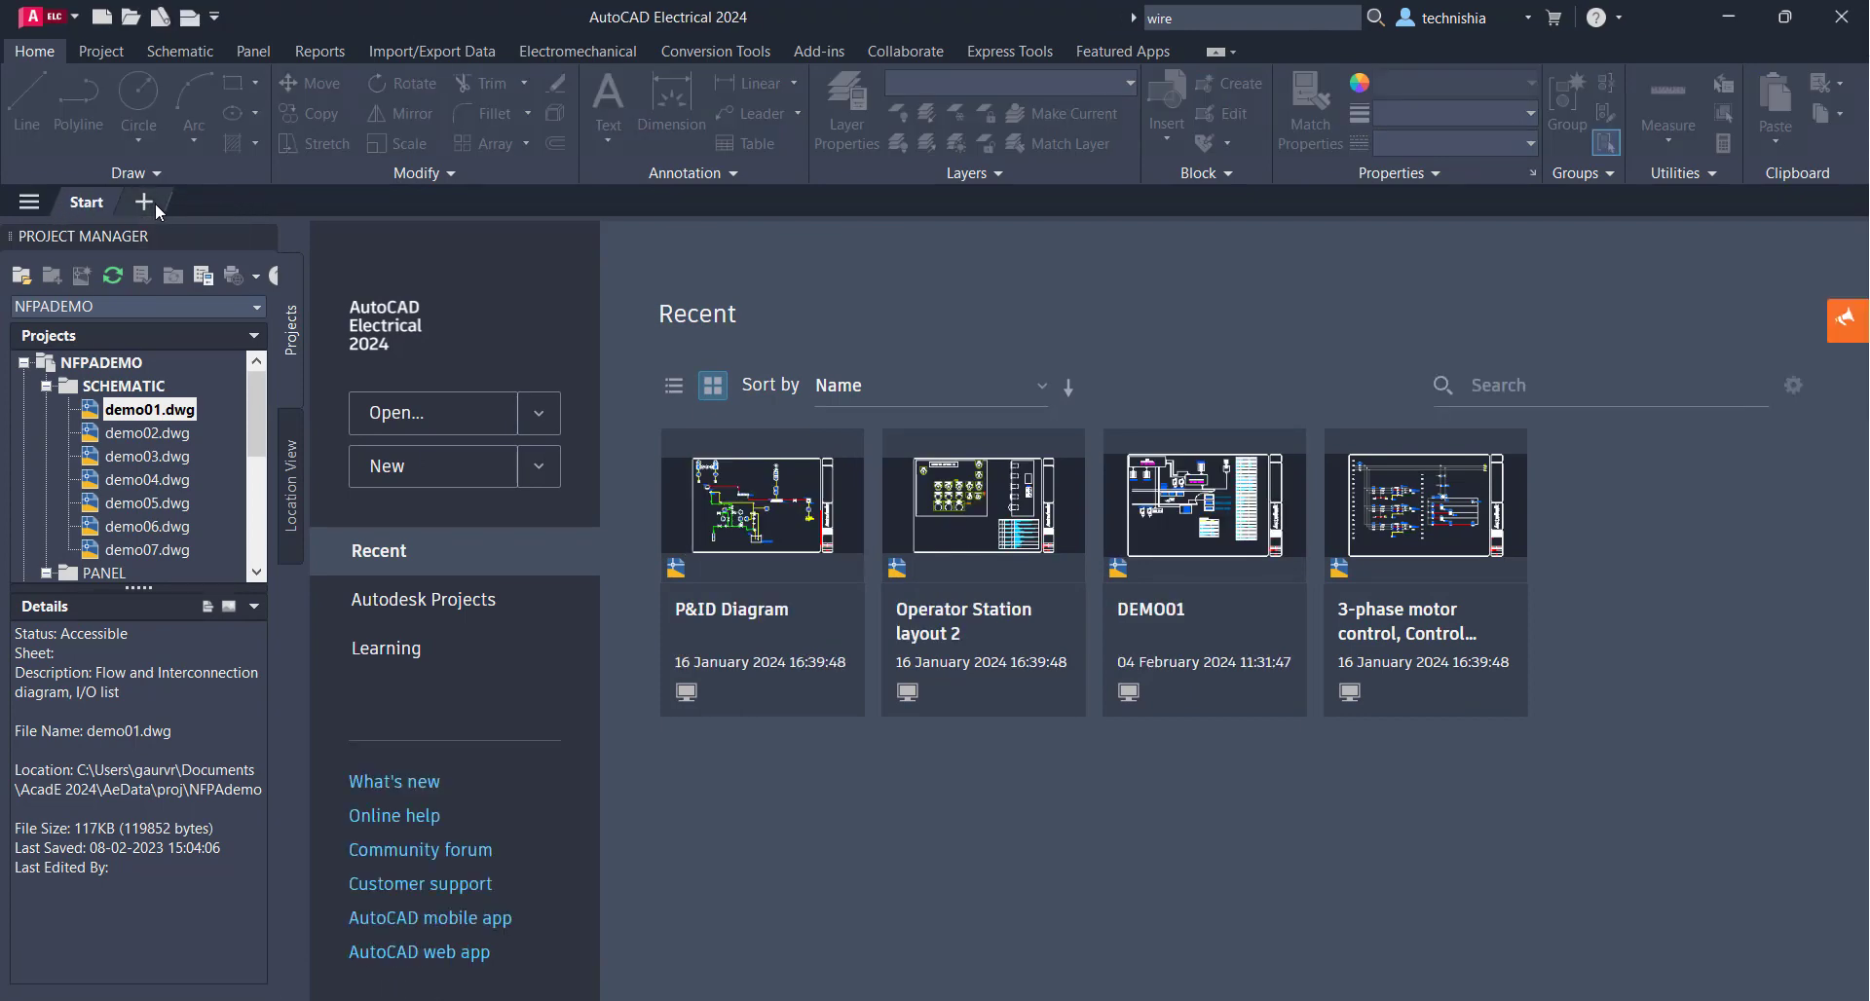
mouse_move(144, 202)
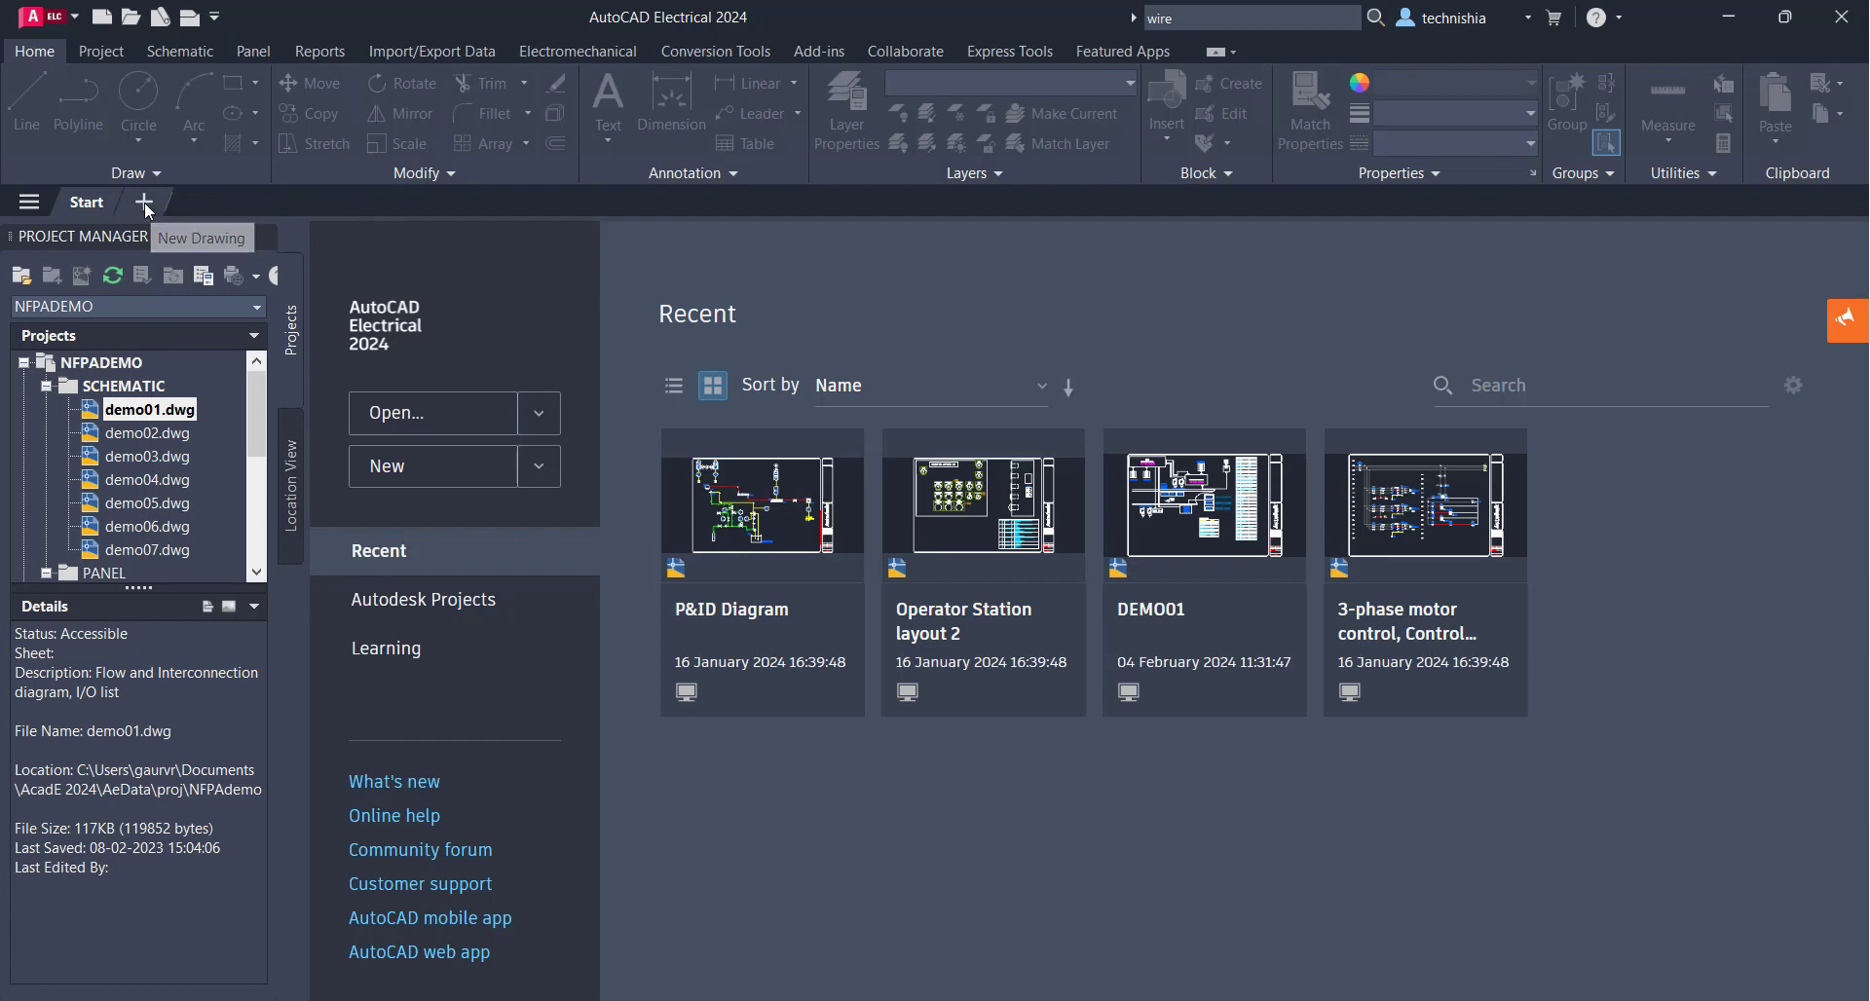
click(145, 202)
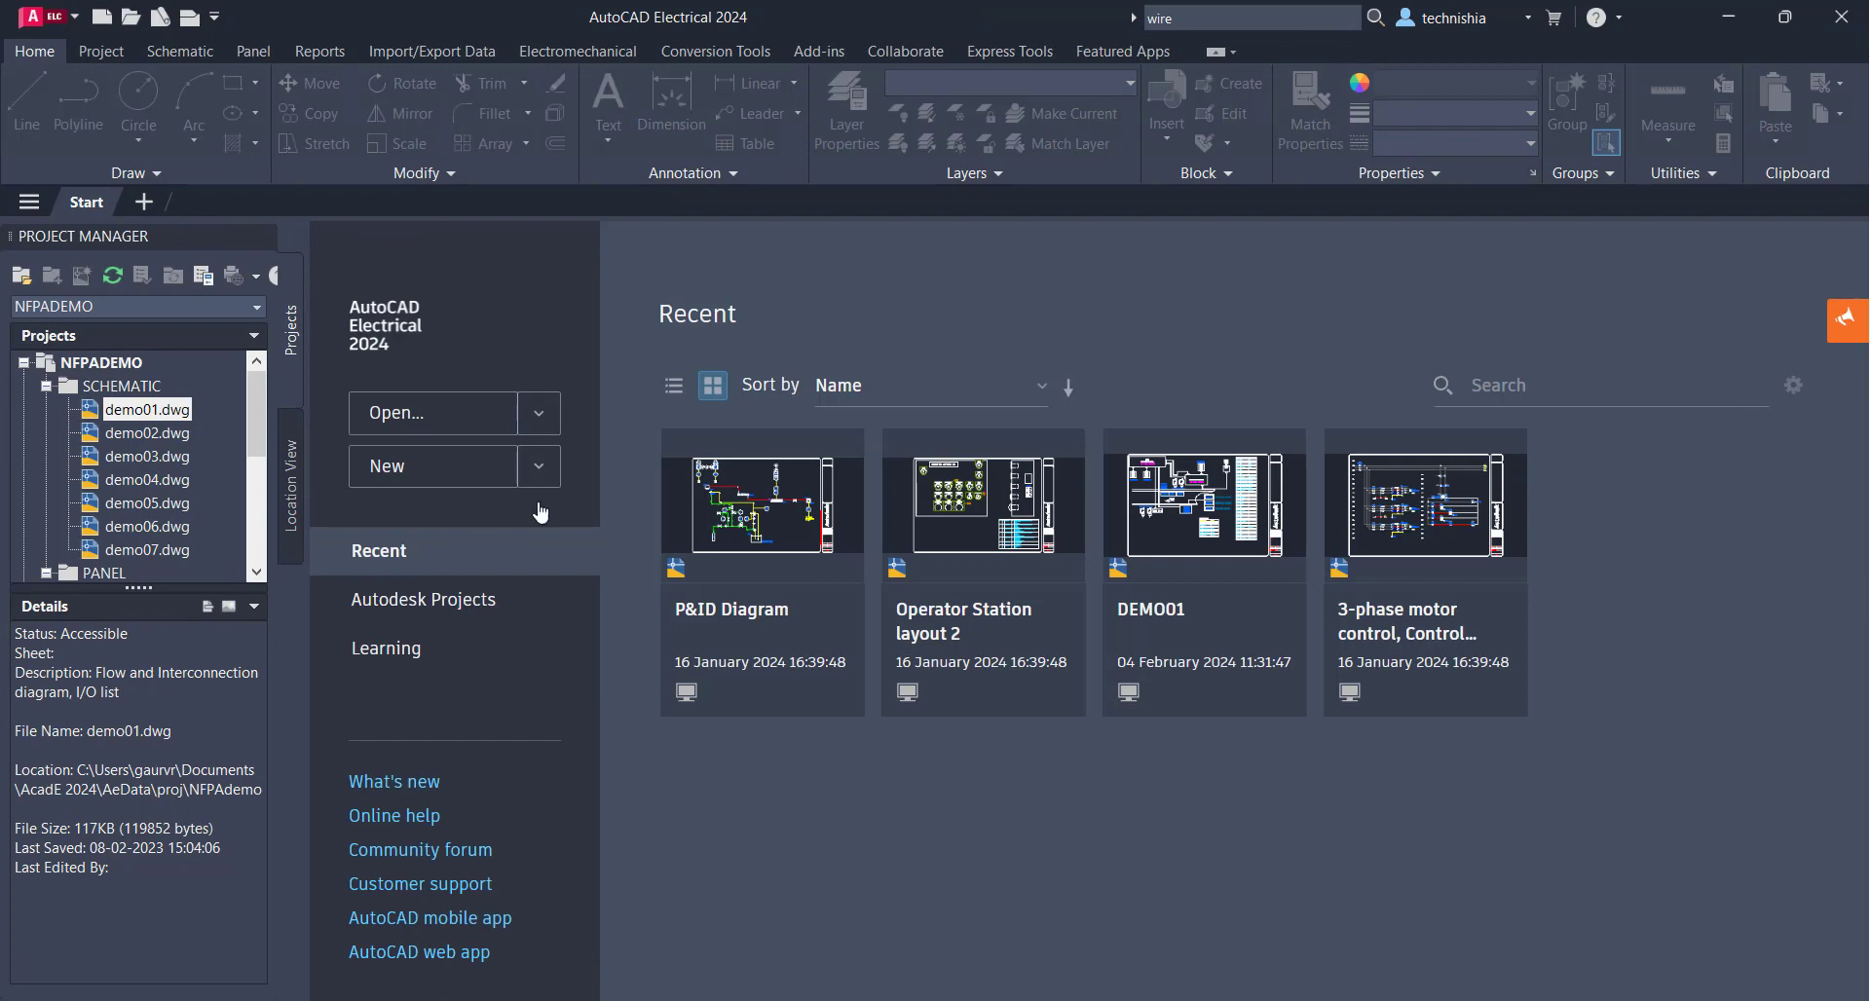
mouse_move(525, 803)
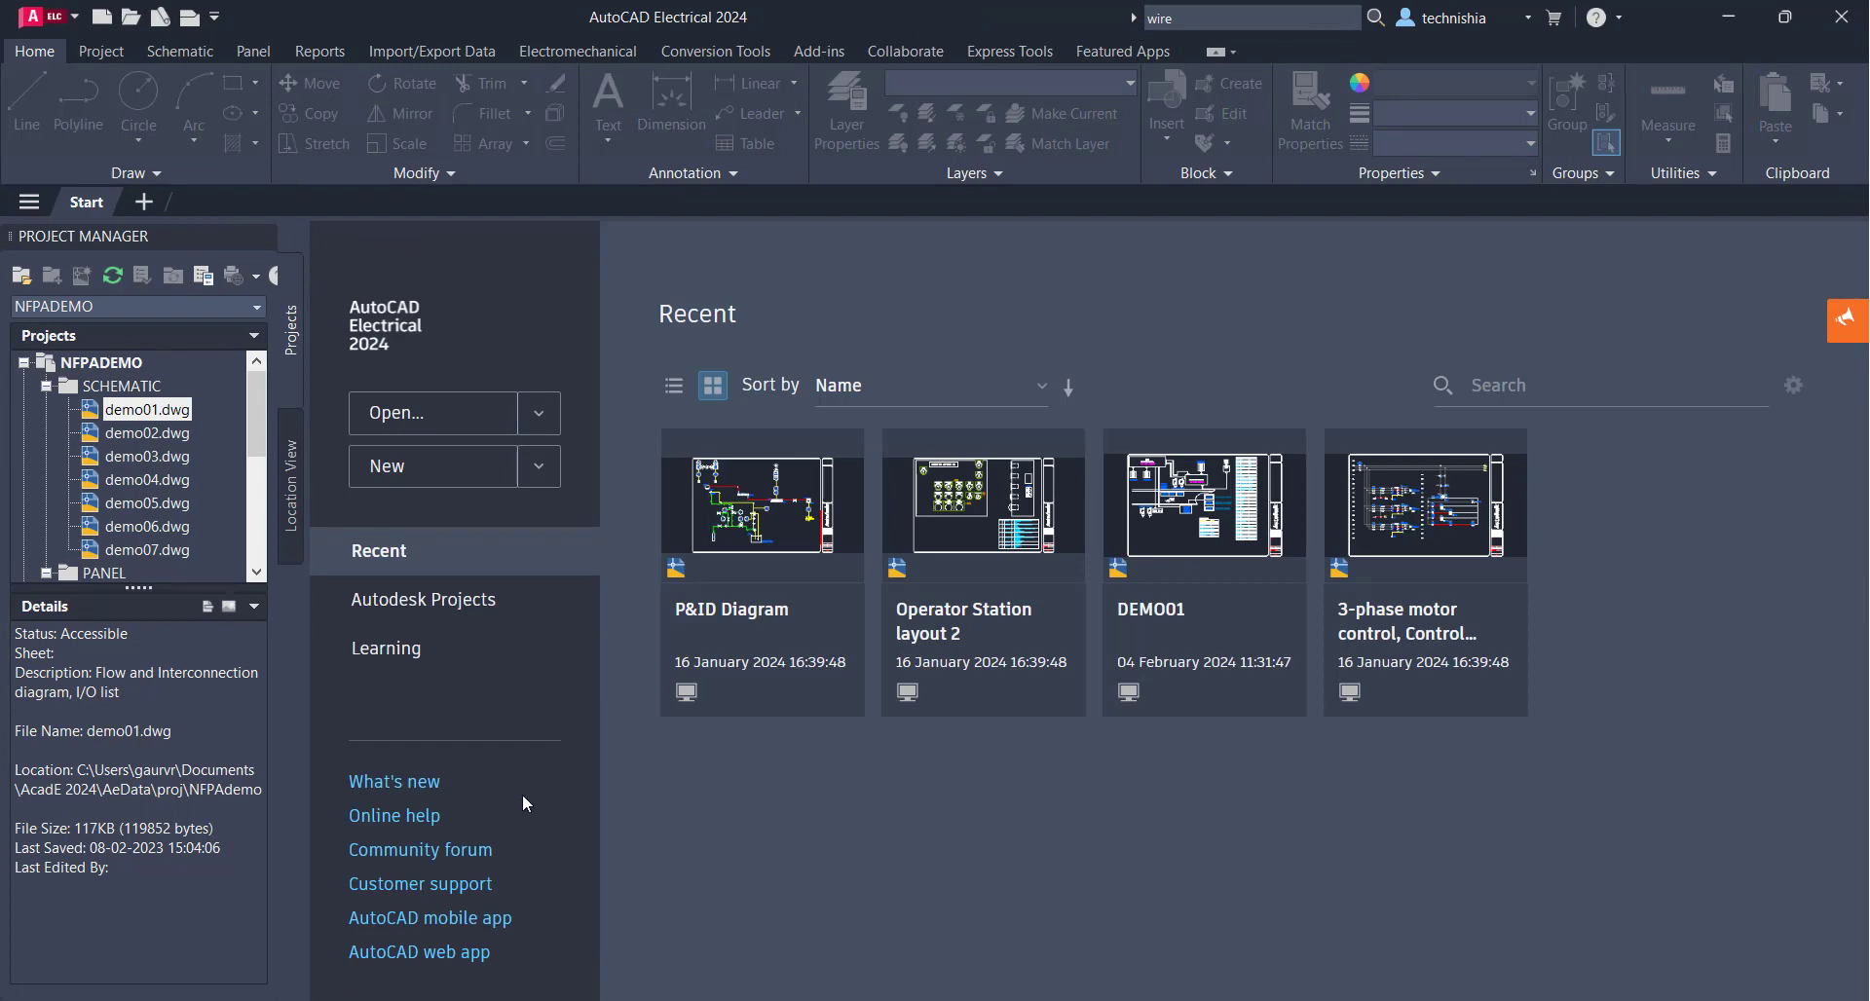
mouse_move(403, 942)
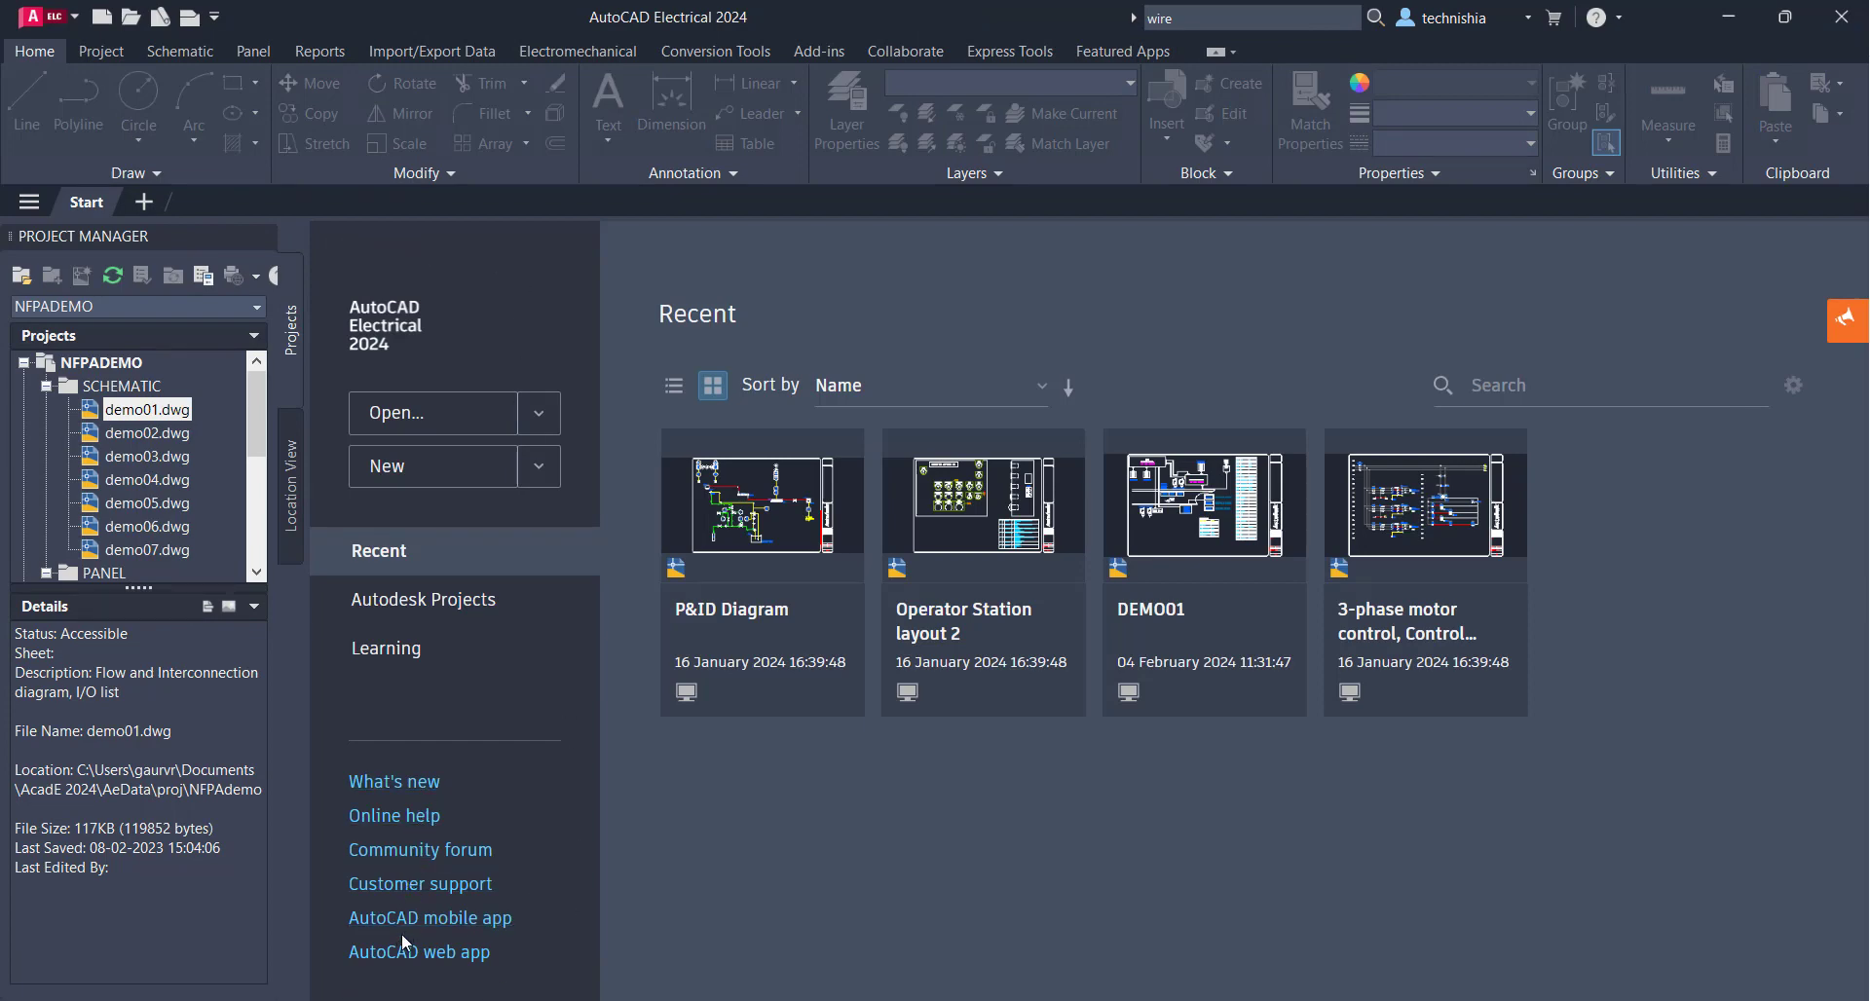
mouse_move(430, 343)
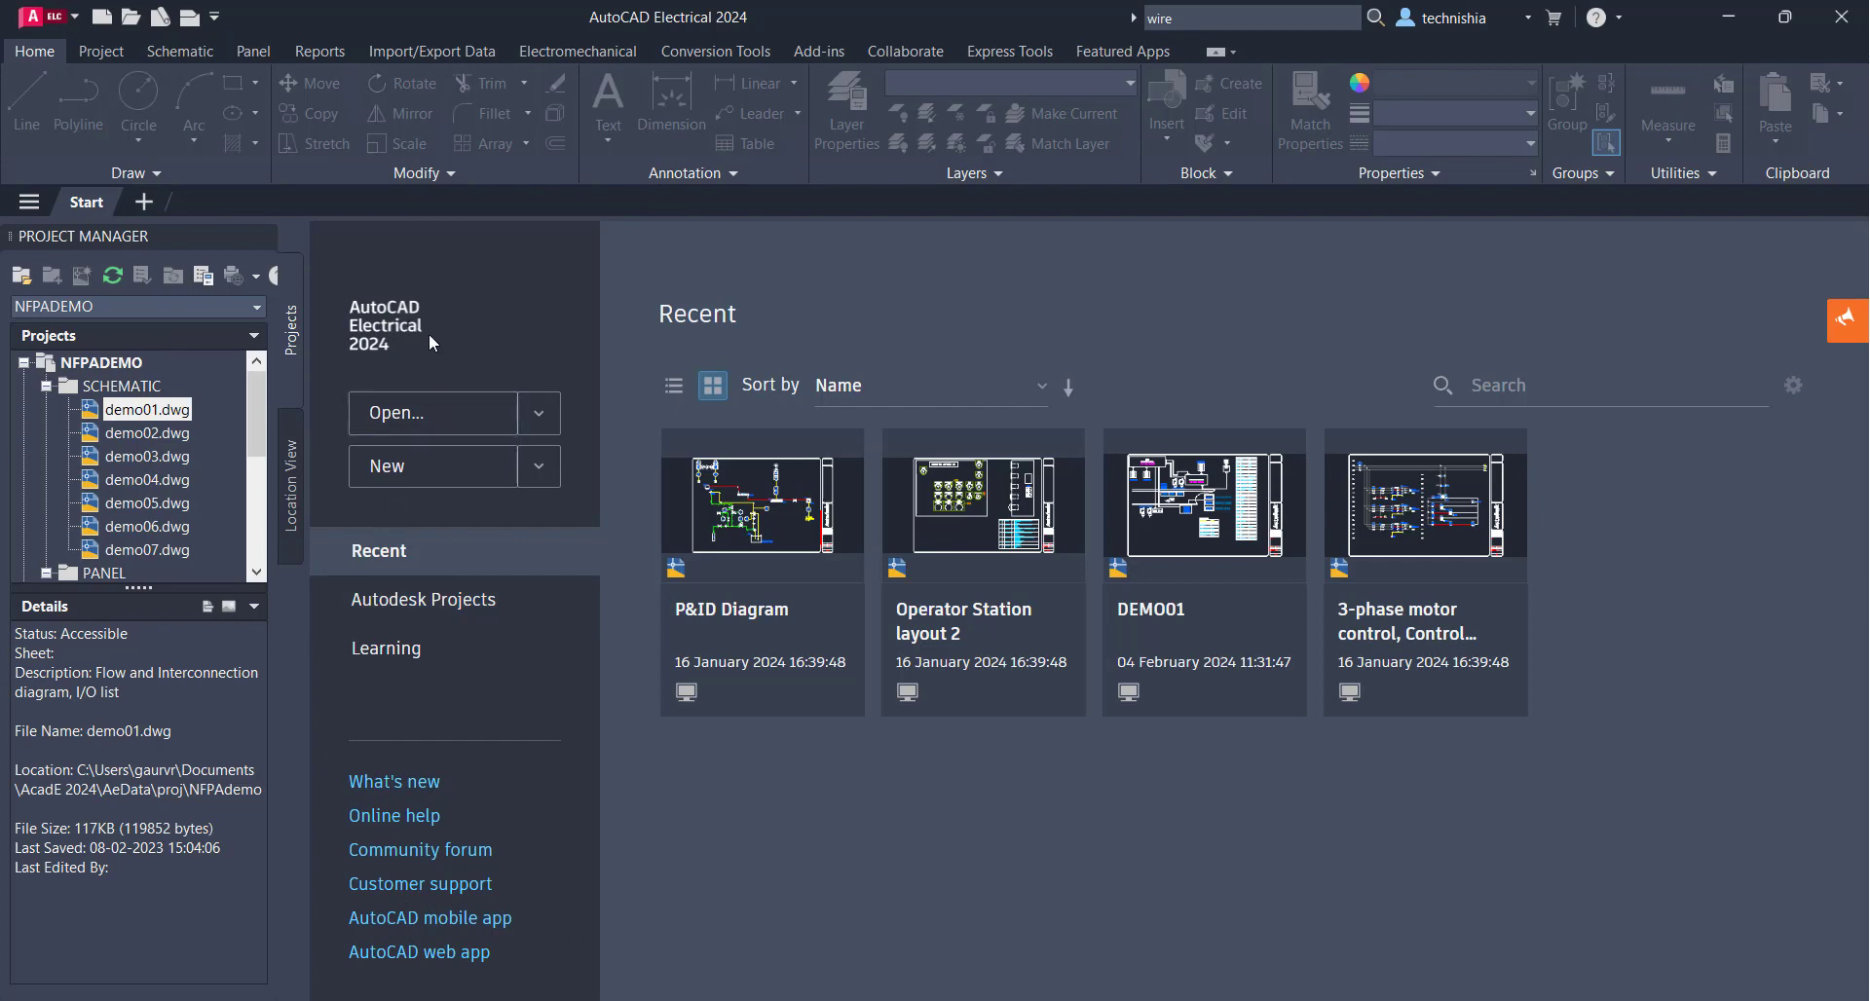
mouse_move(582, 387)
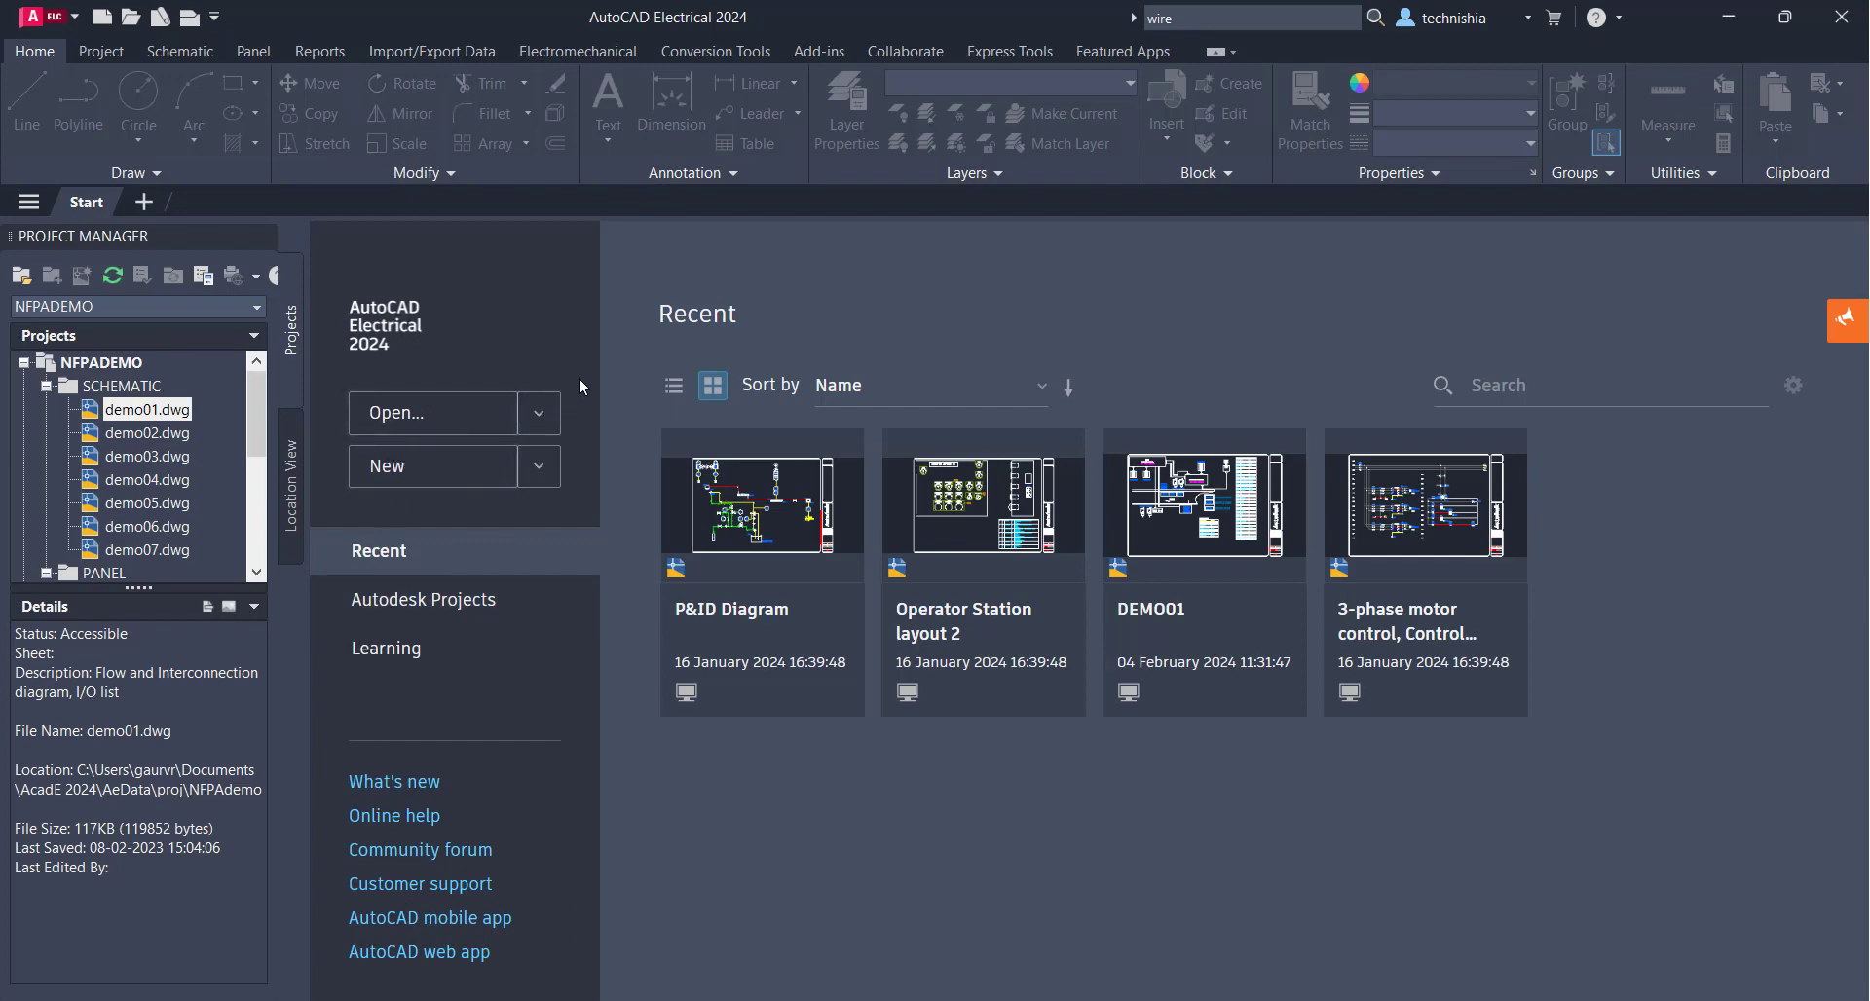
Browse the Start page's Learning, Recent and Autodesk Projects sections
click(386, 648)
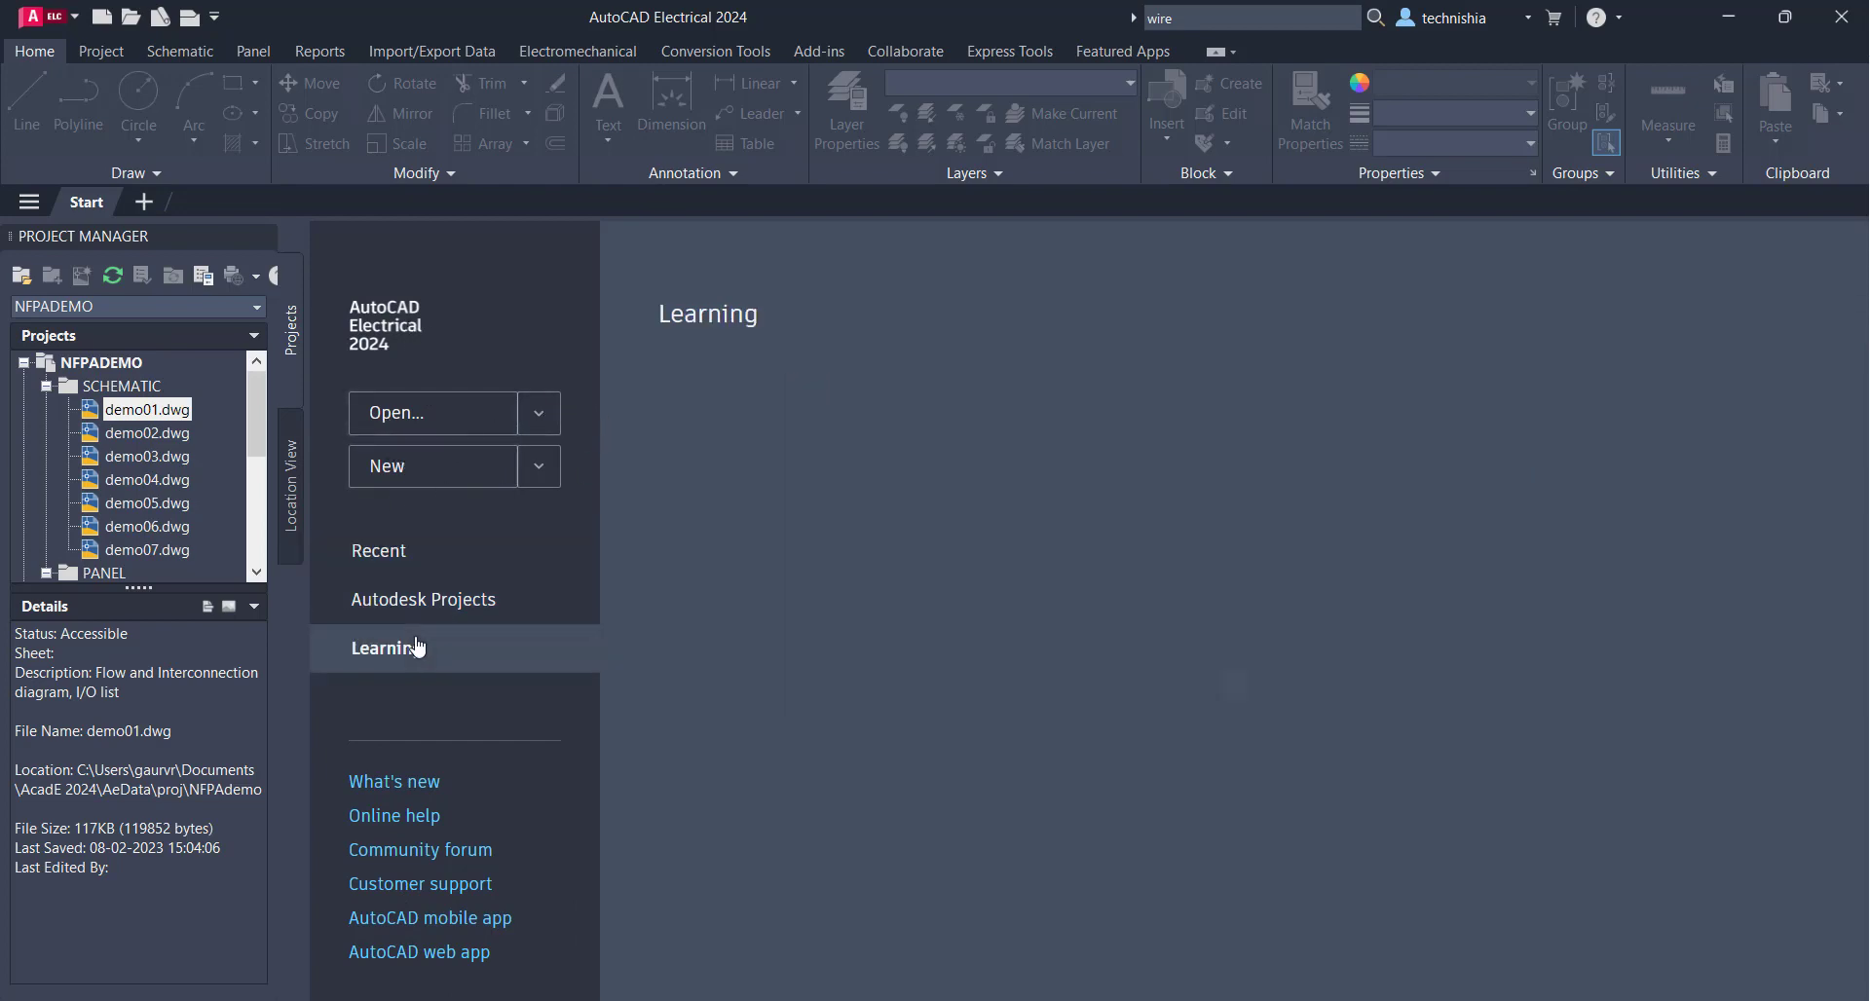
click(378, 549)
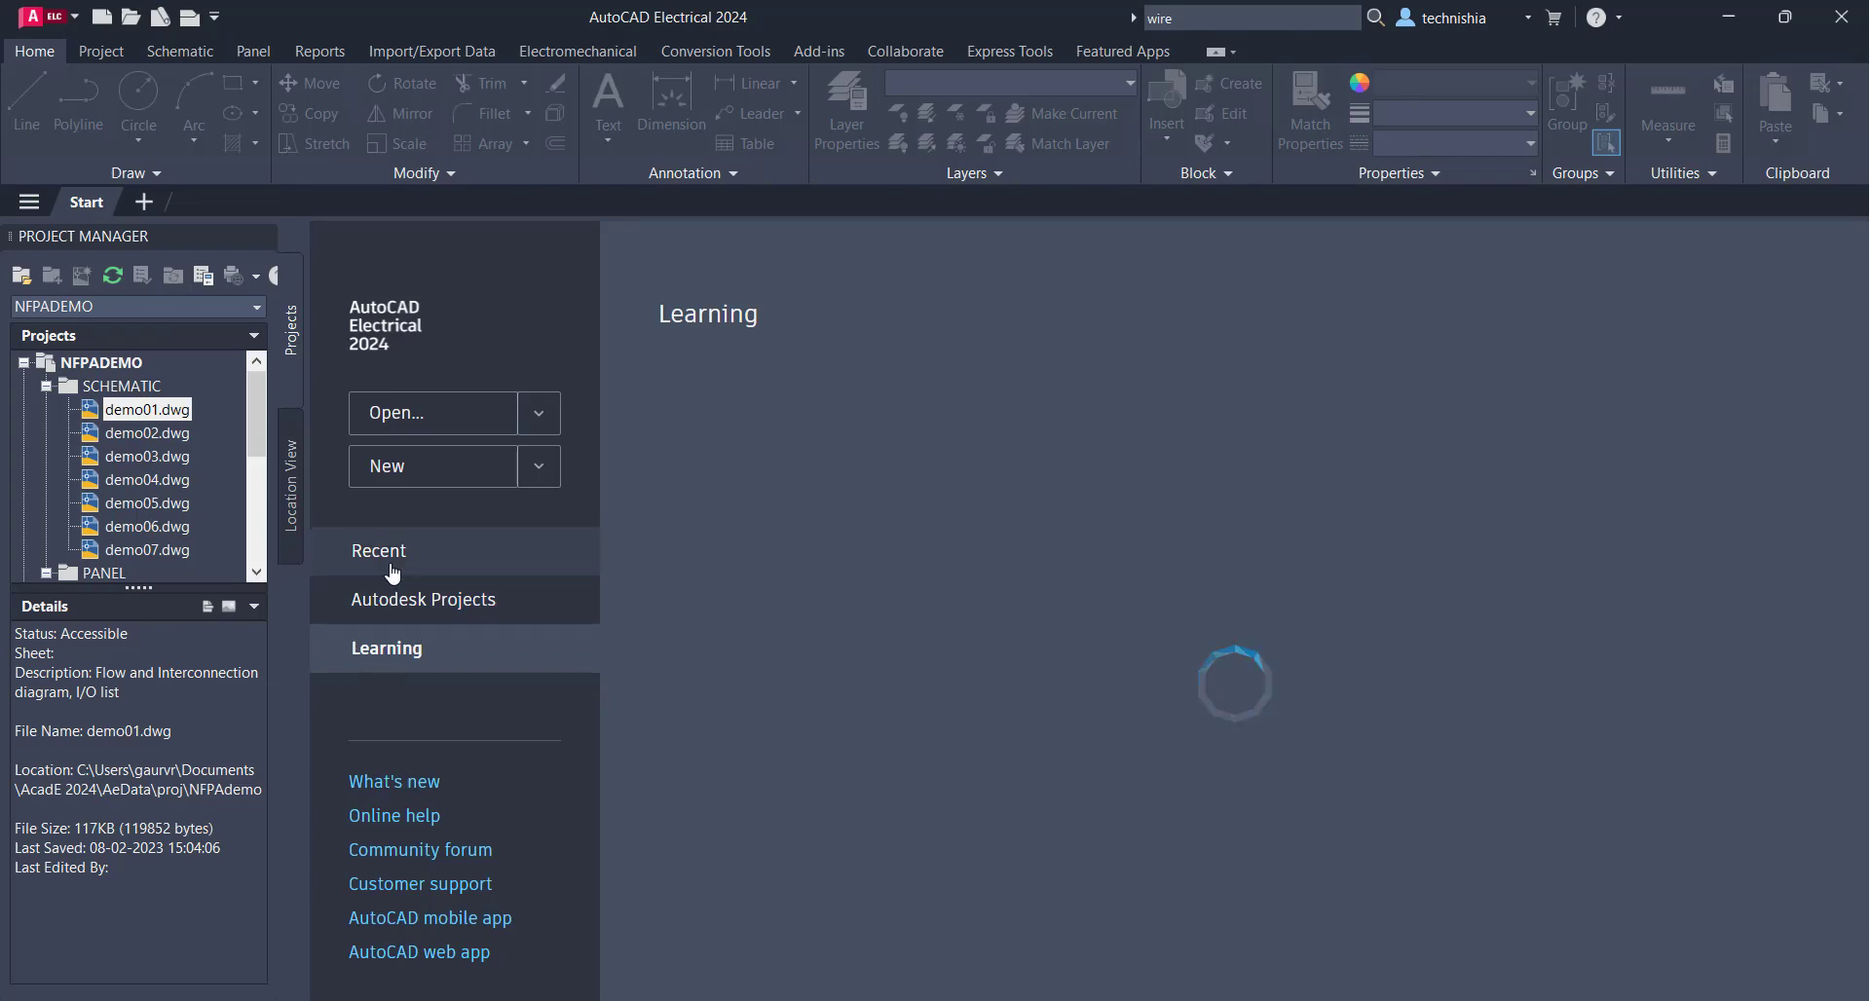
click(378, 550)
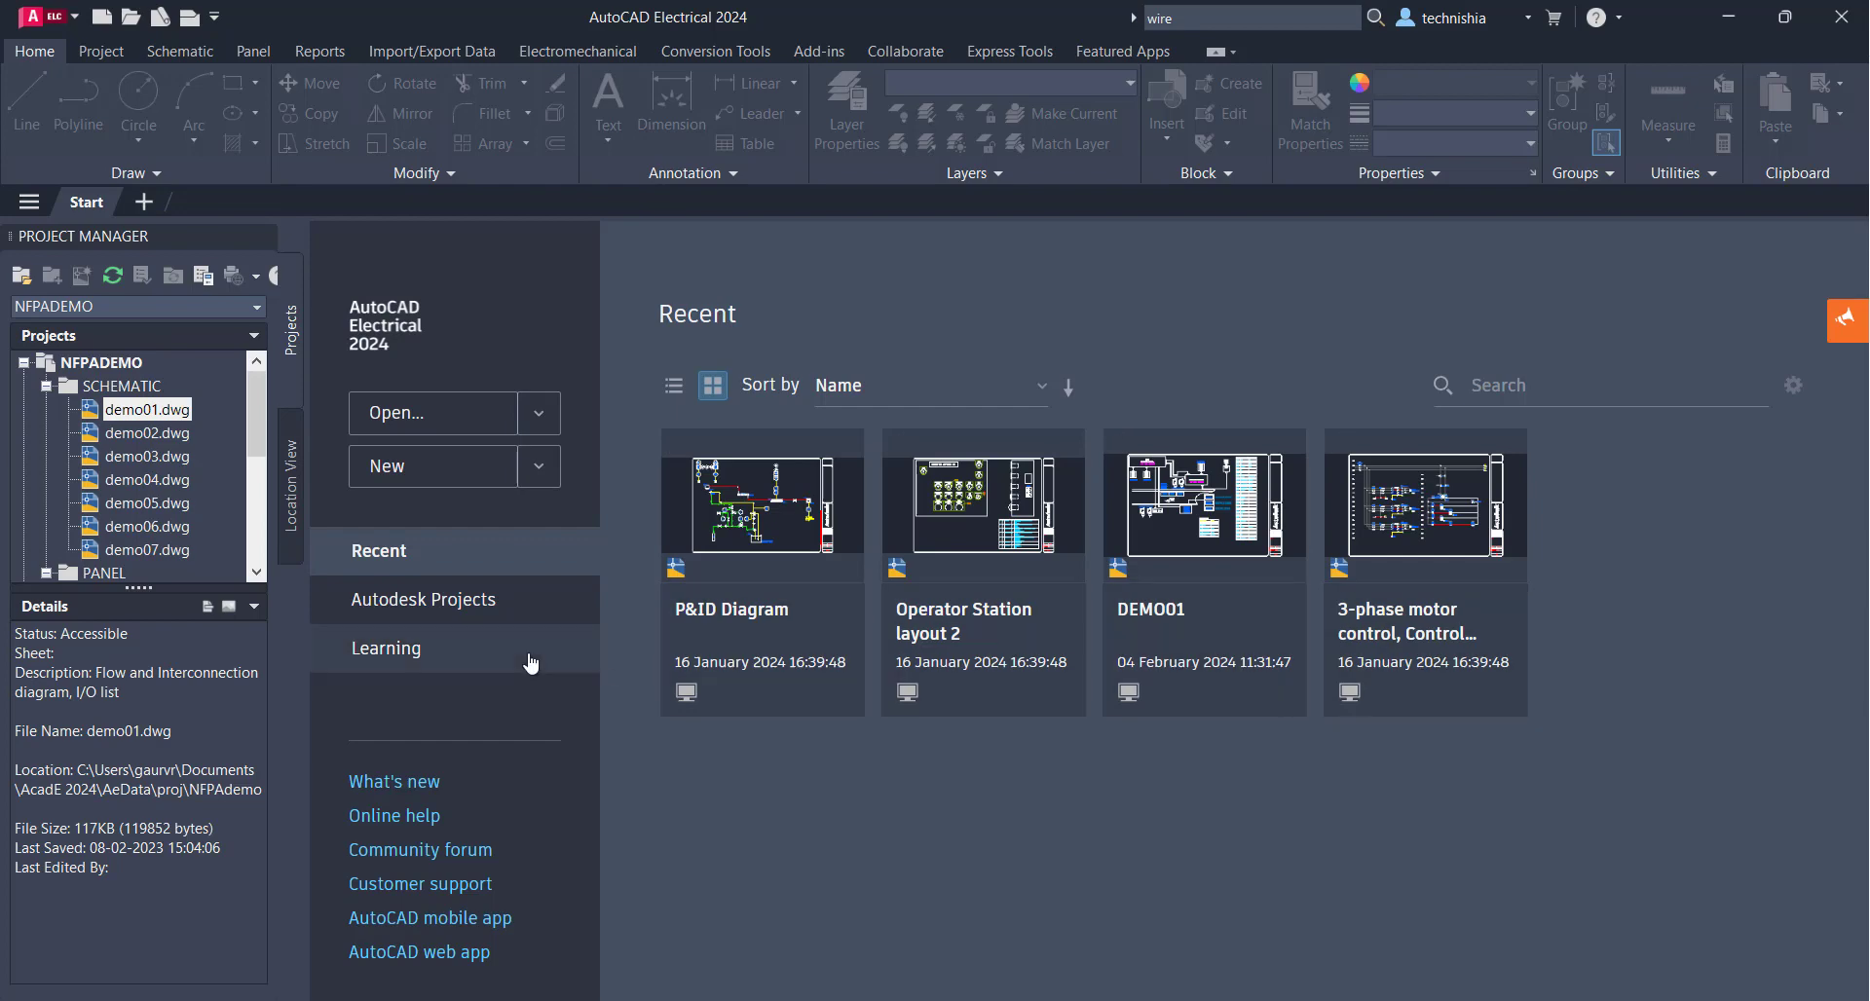
click(421, 600)
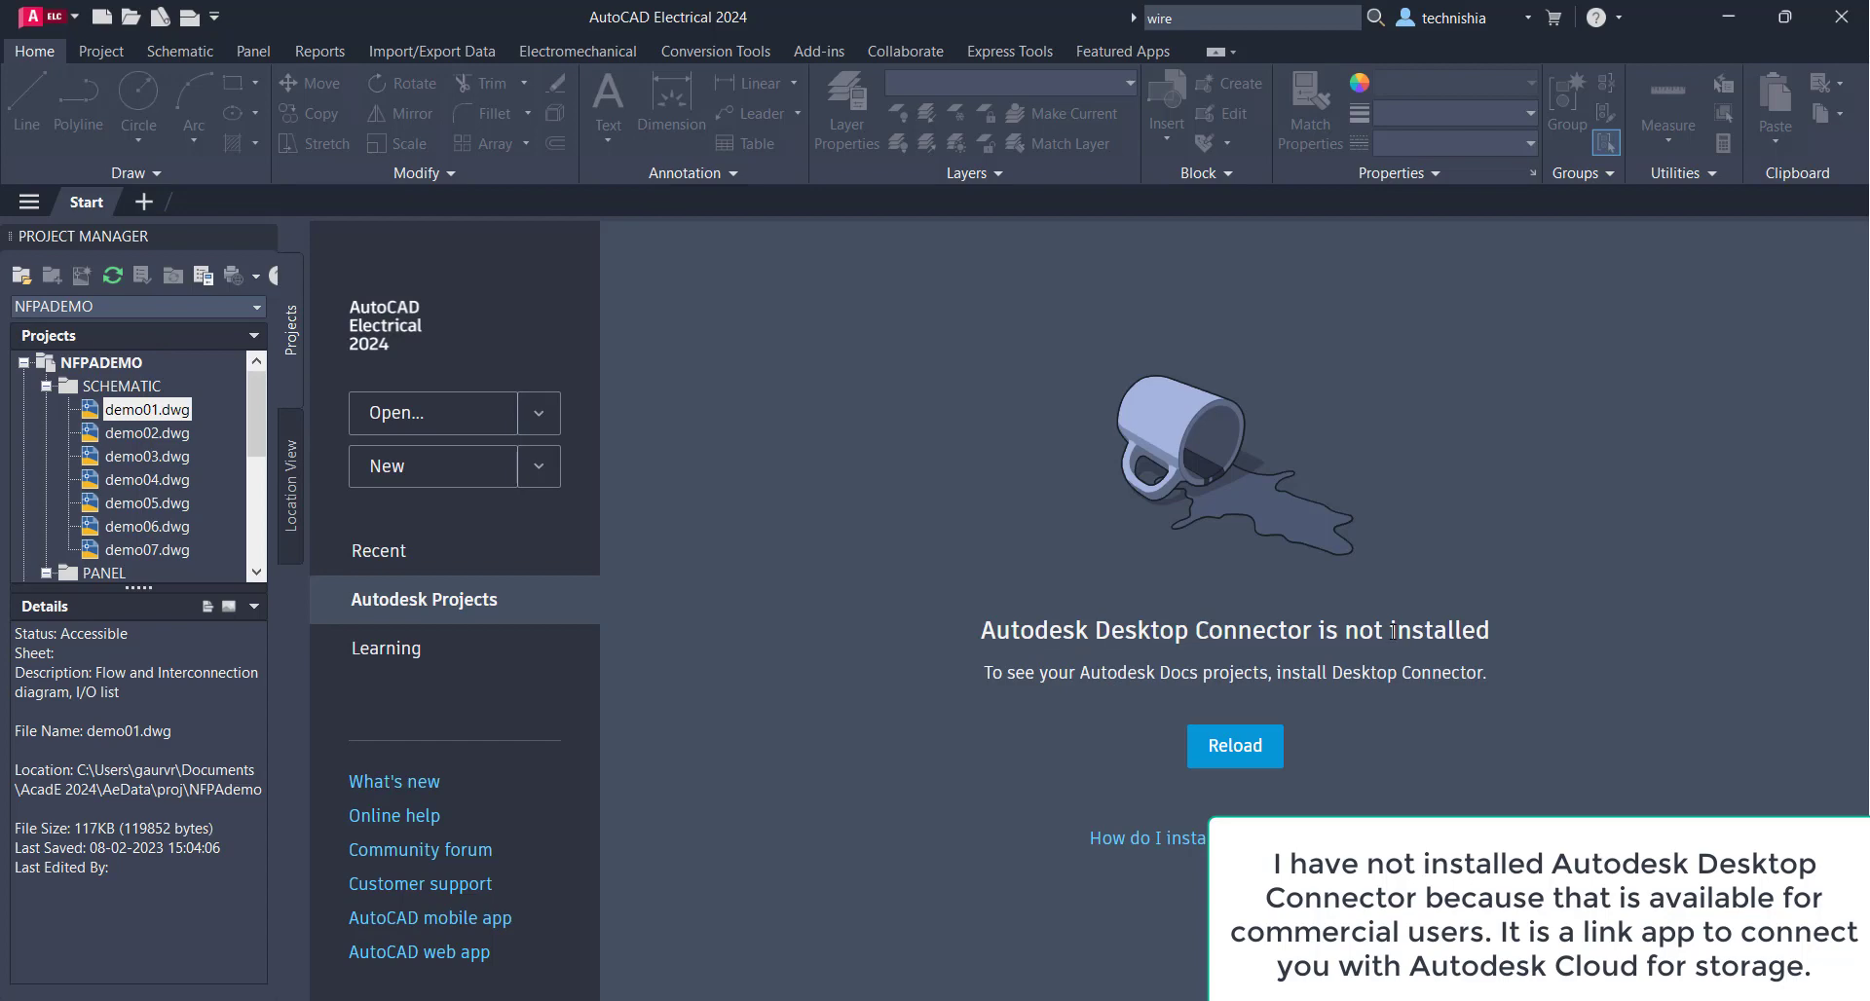
mouse_move(1214, 664)
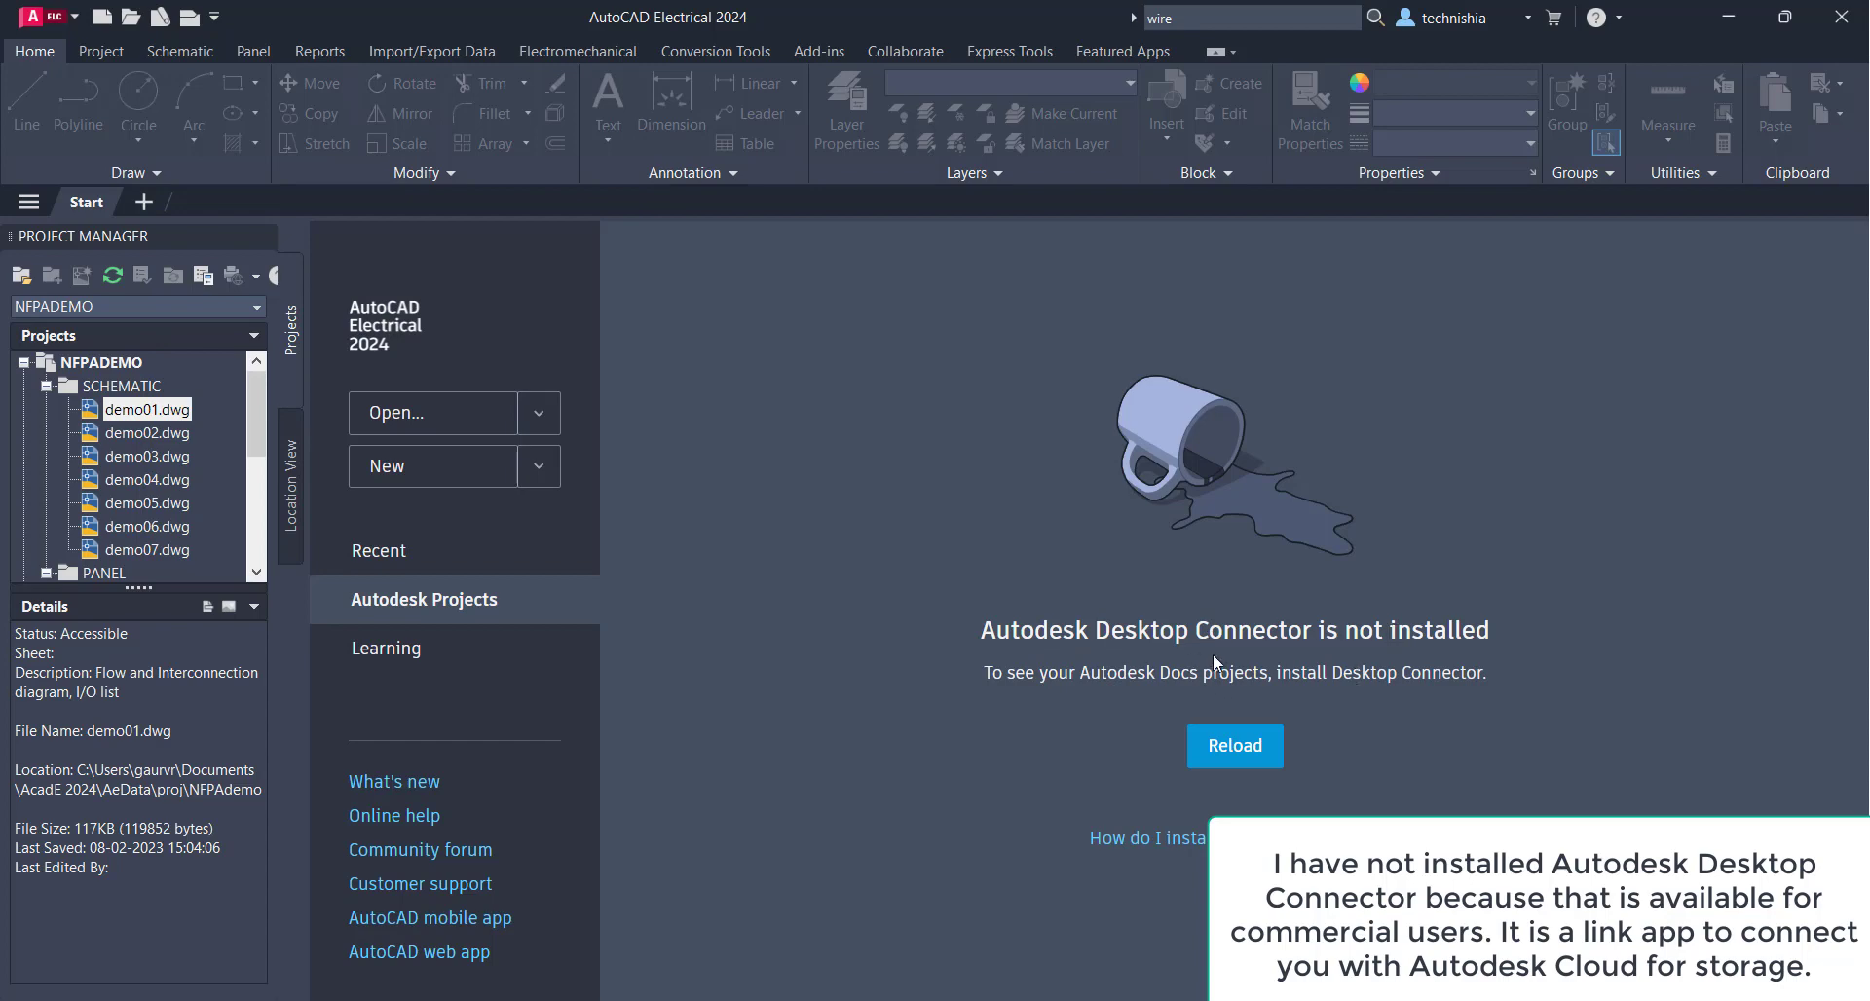
mouse_move(1430, 665)
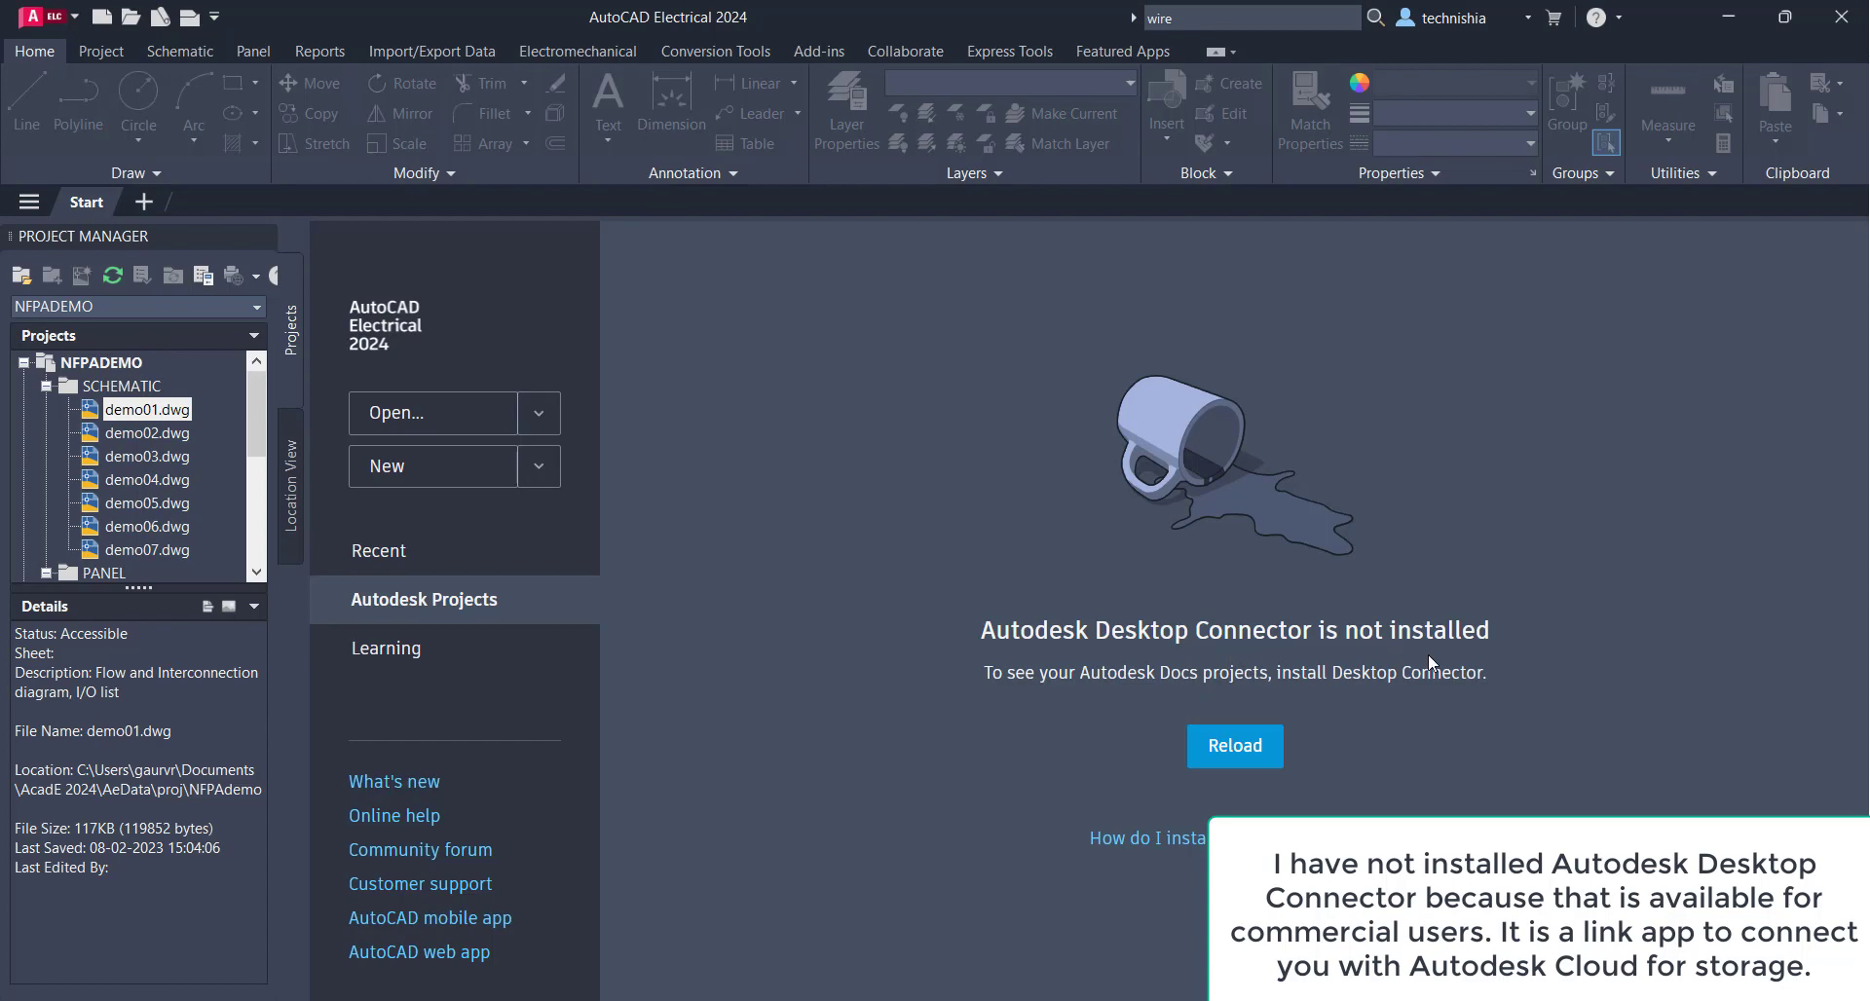
mouse_move(1096, 698)
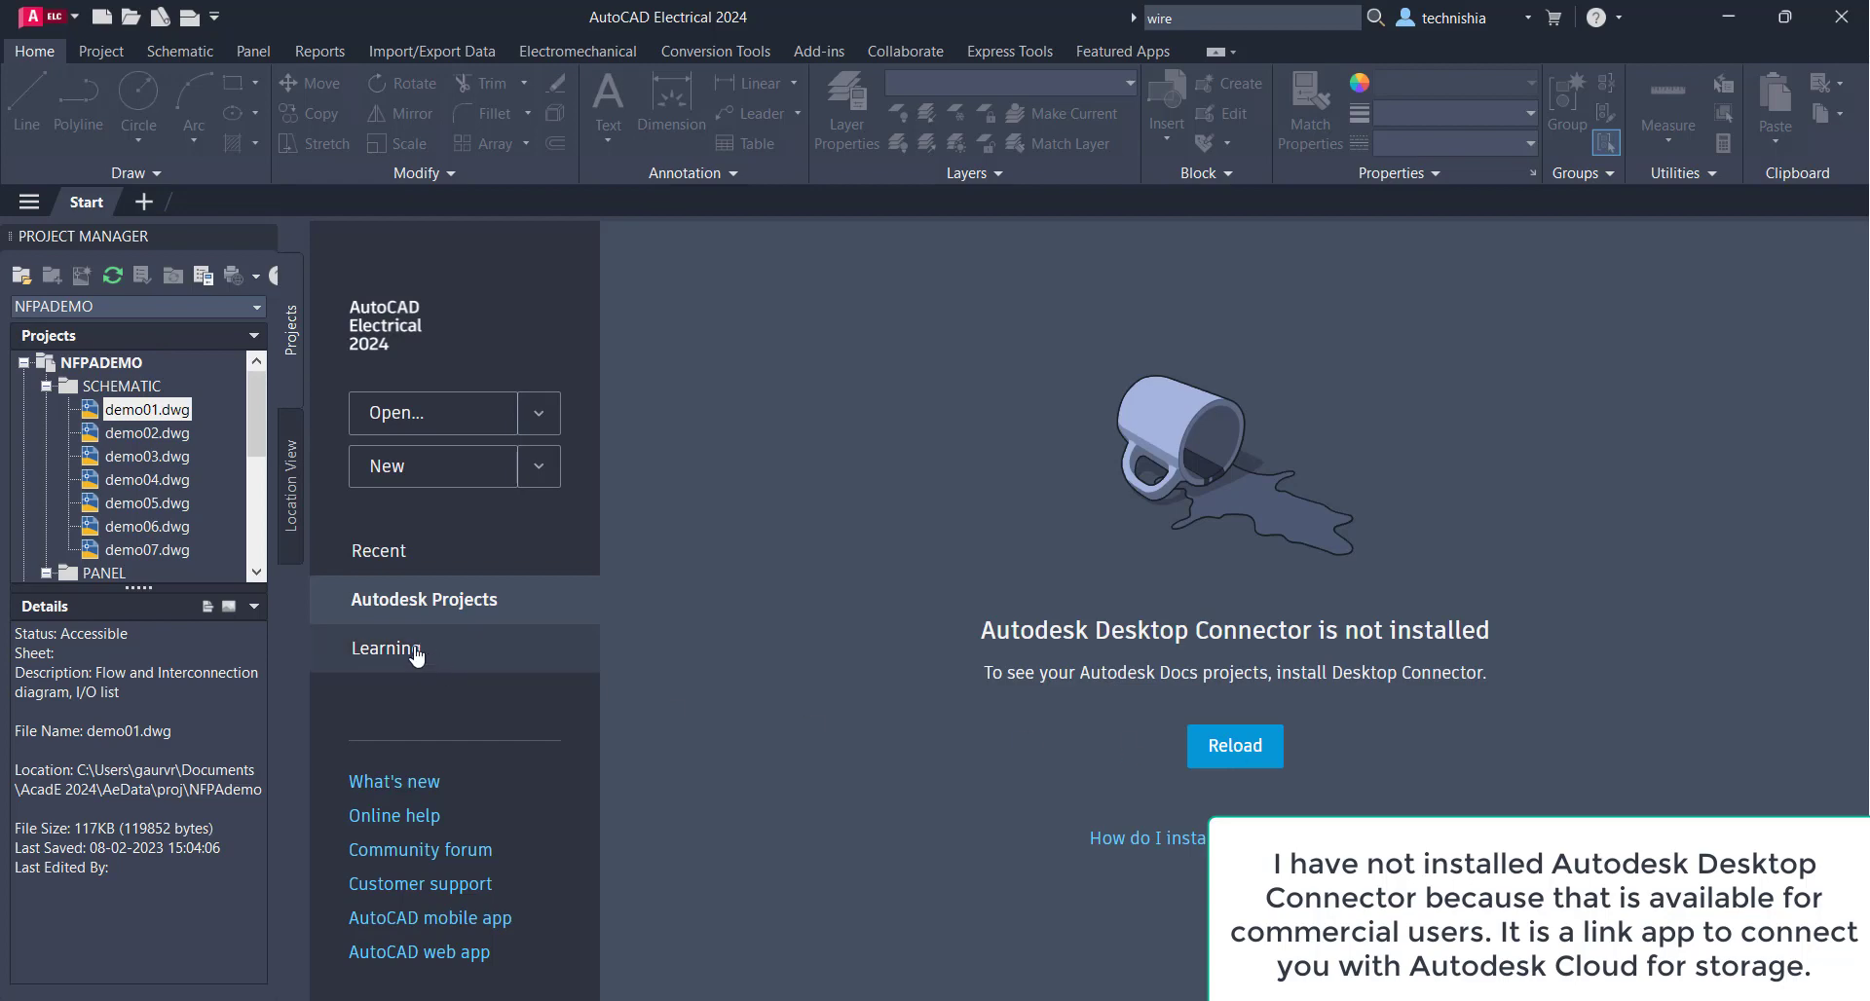
Return to Learning and scroll through its tips, videos and online resources
click(383, 647)
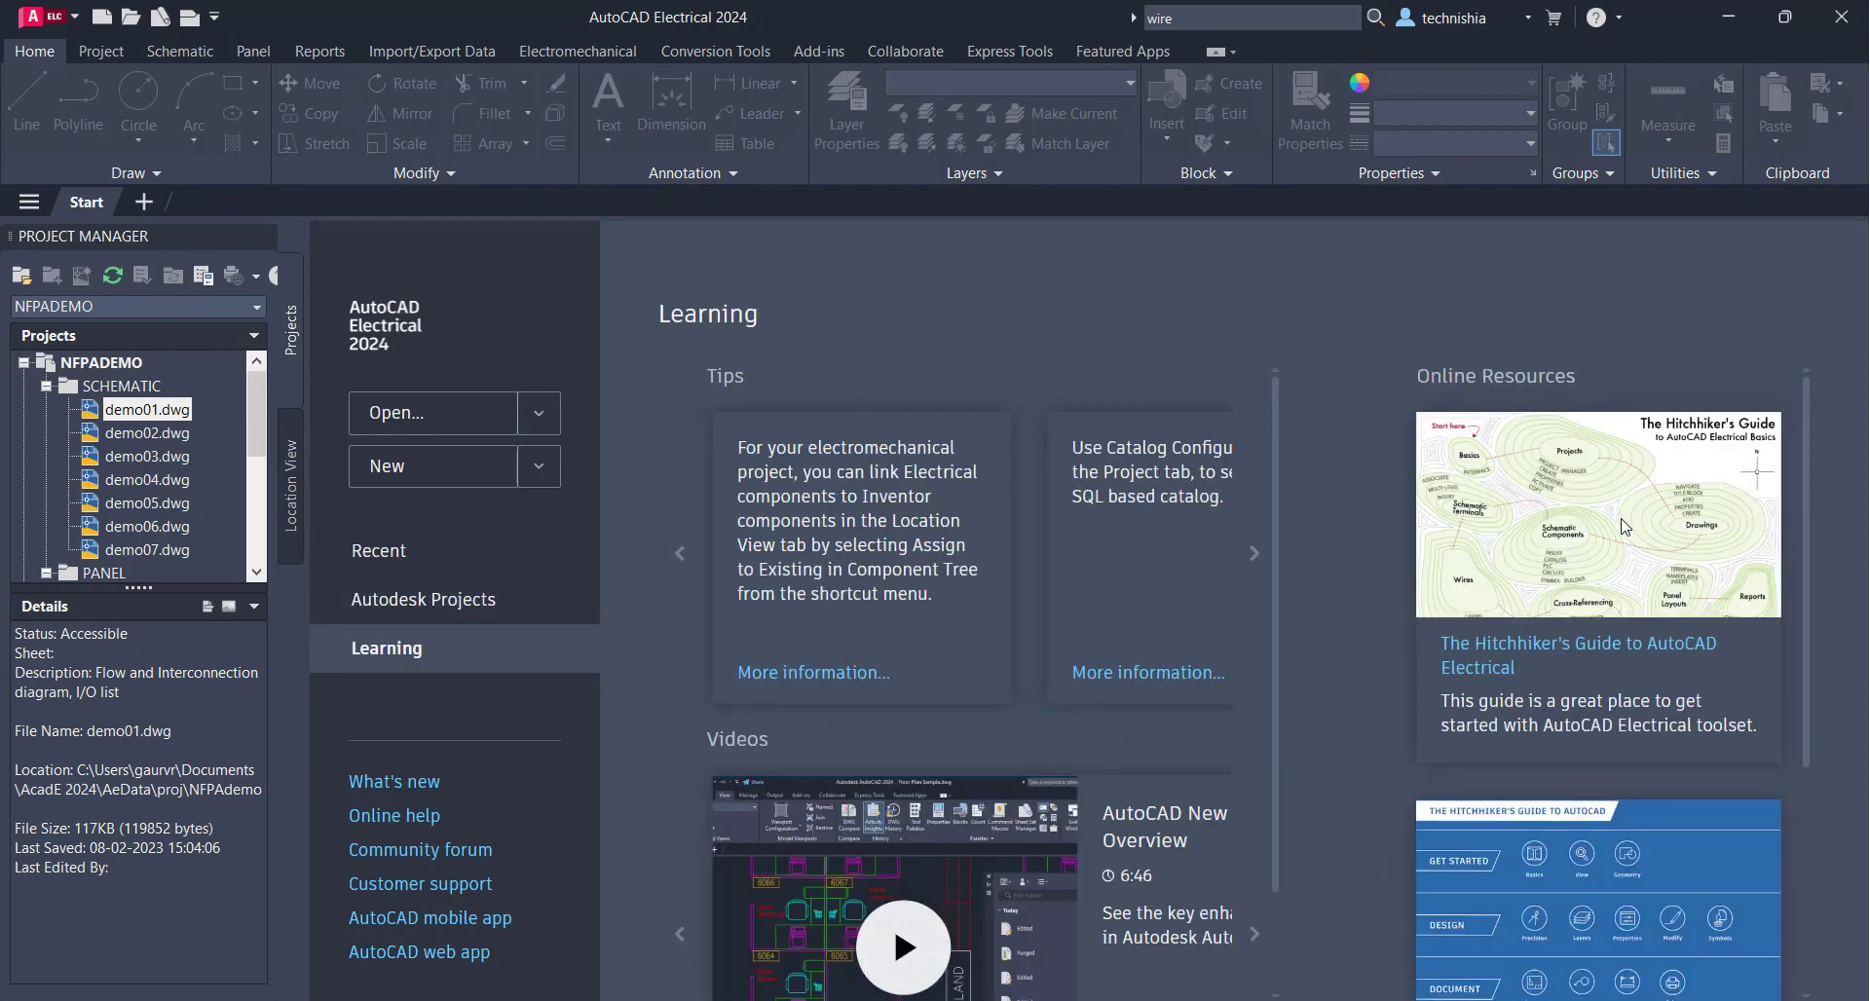
scroll(down, 3)
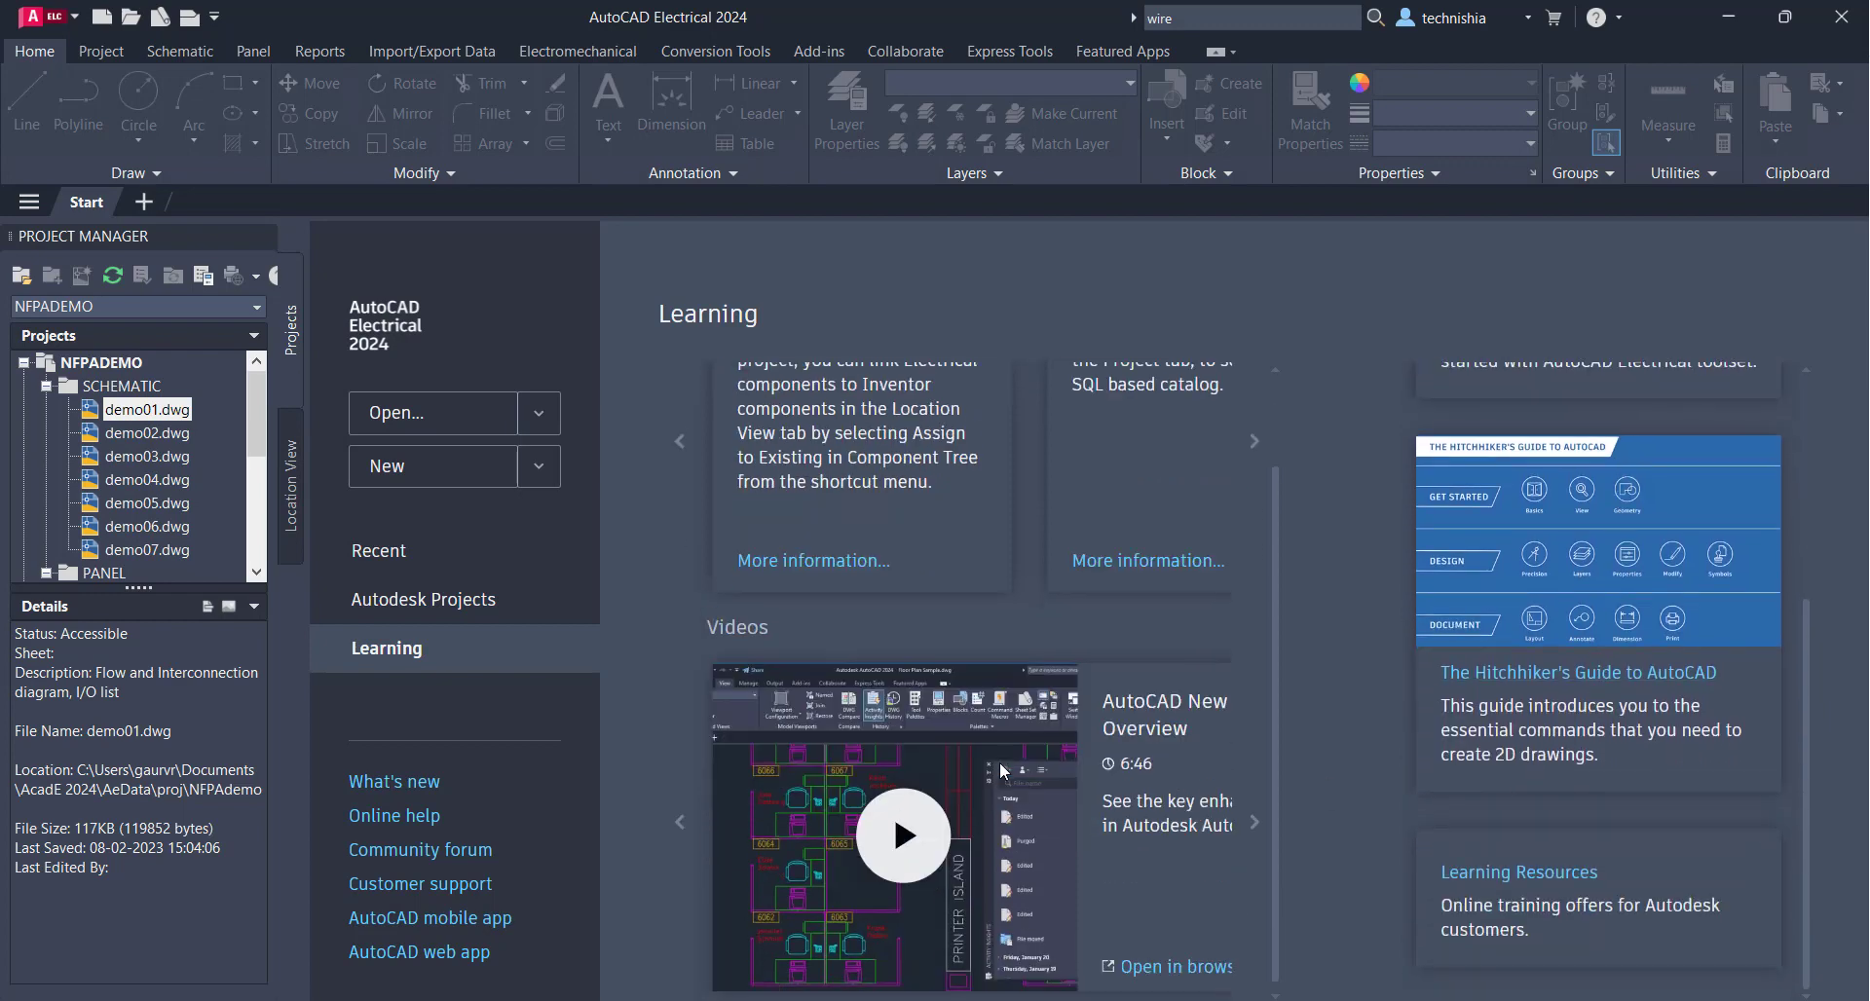
scroll(down, 3)
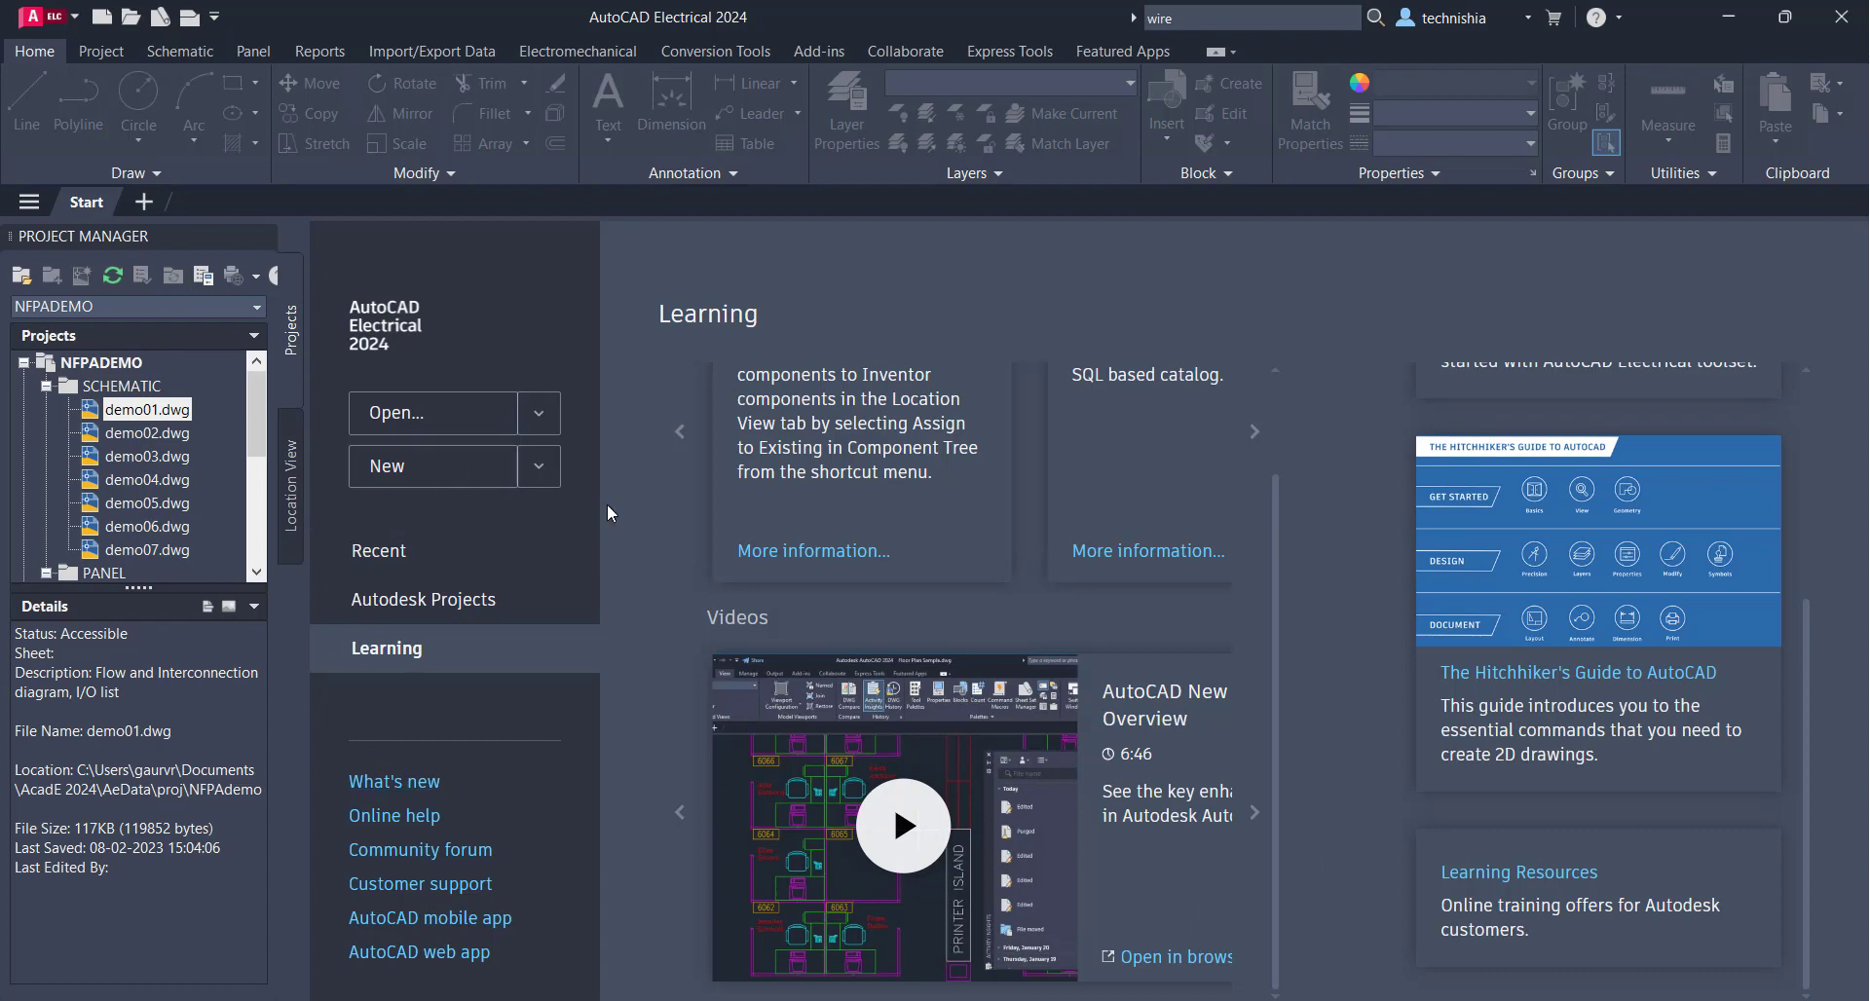
mouse_move(382, 560)
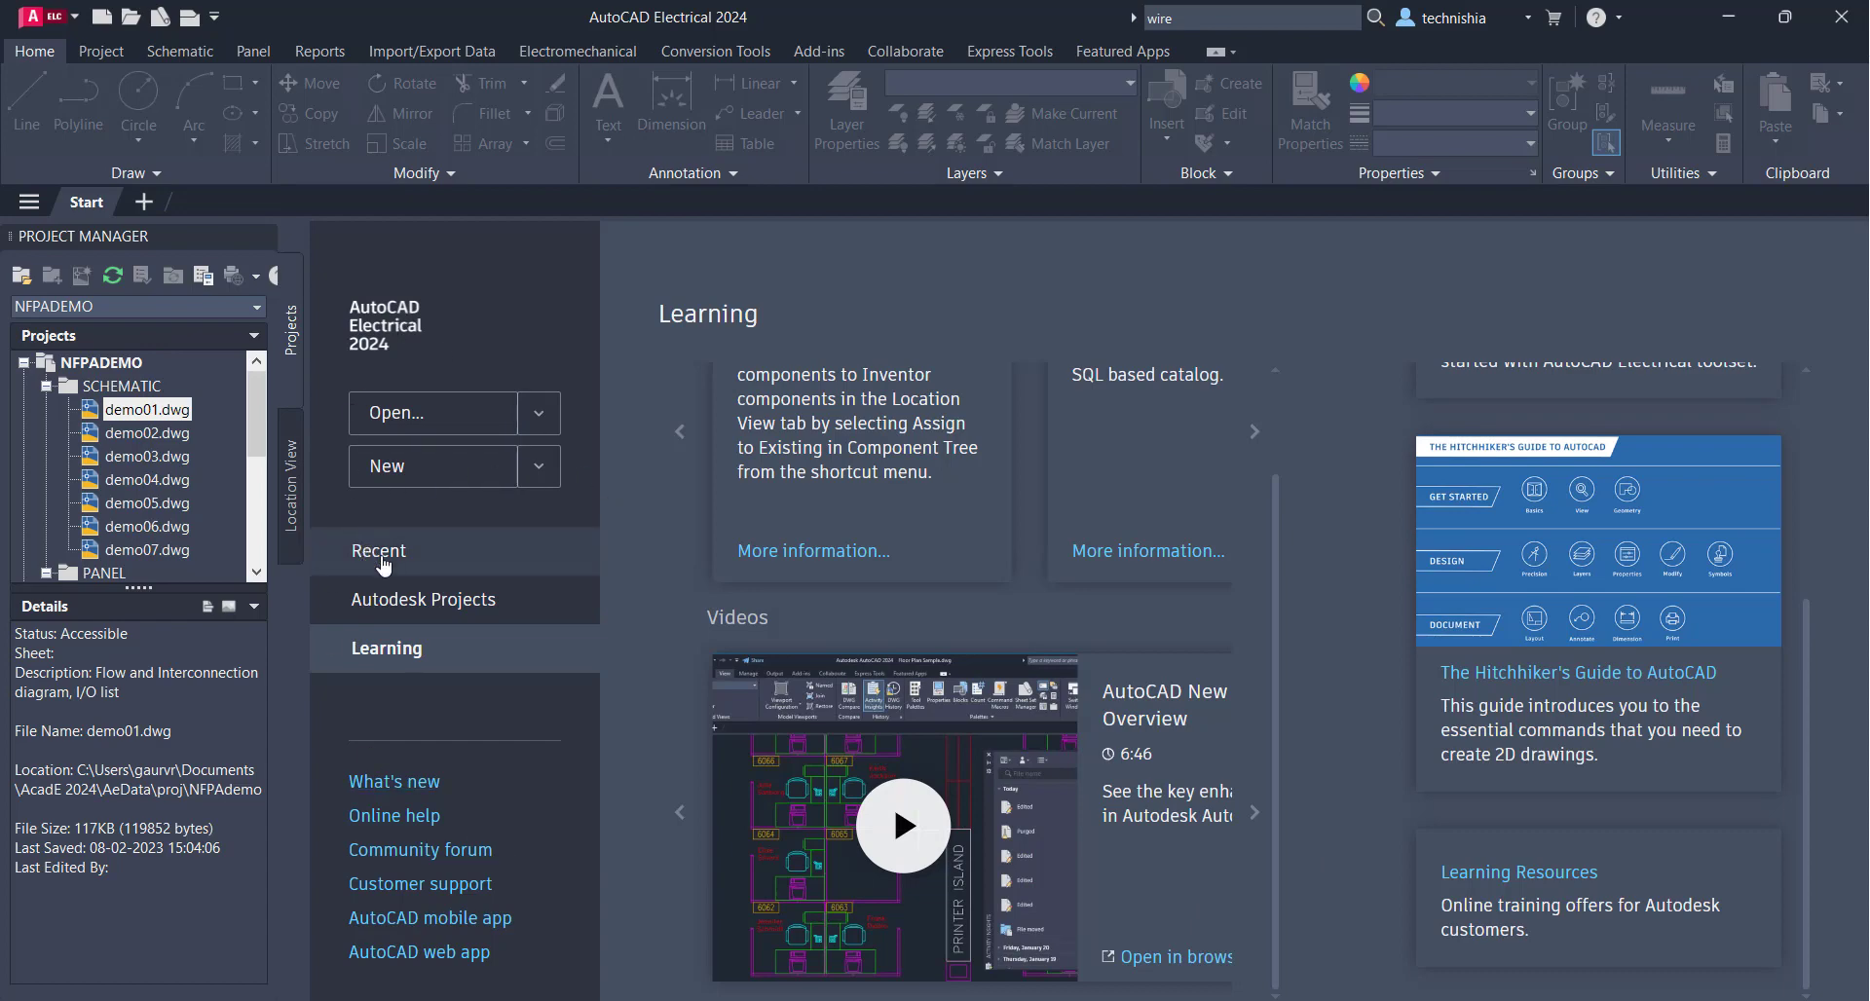
Filter Recent drawings by 'Opera', then clear the search to show all four
click(378, 550)
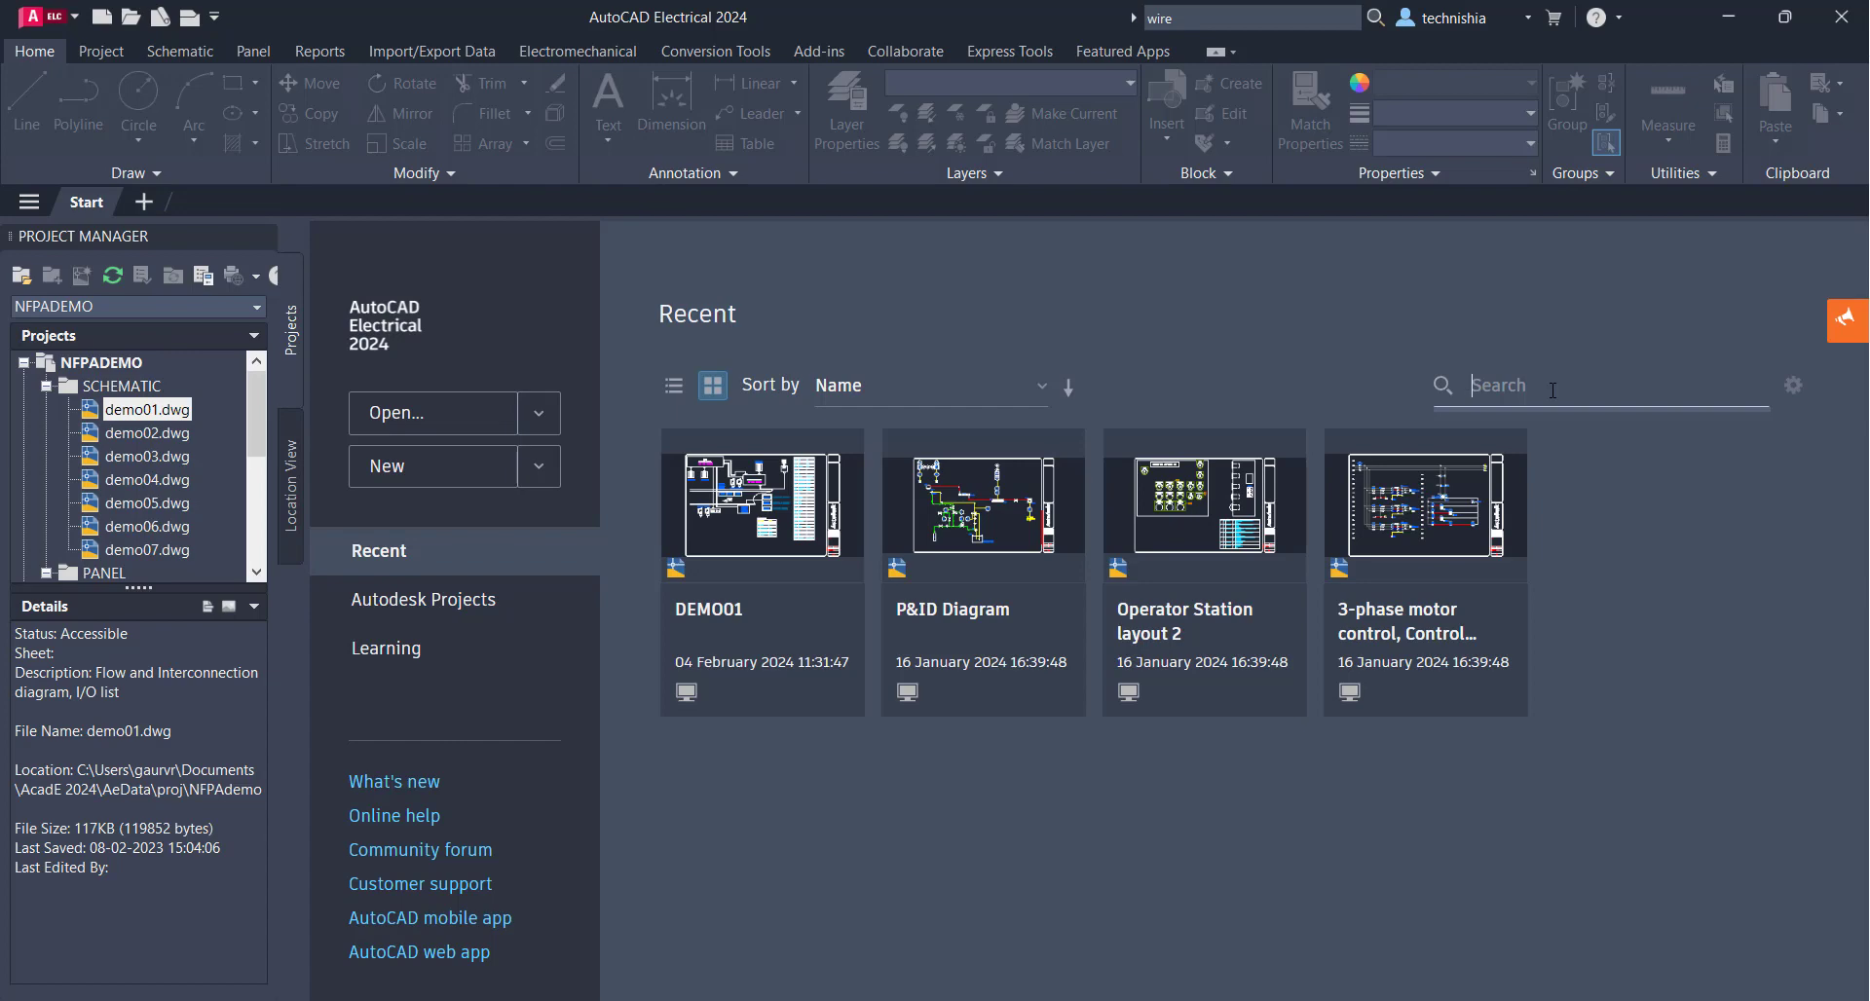
text(Opera)
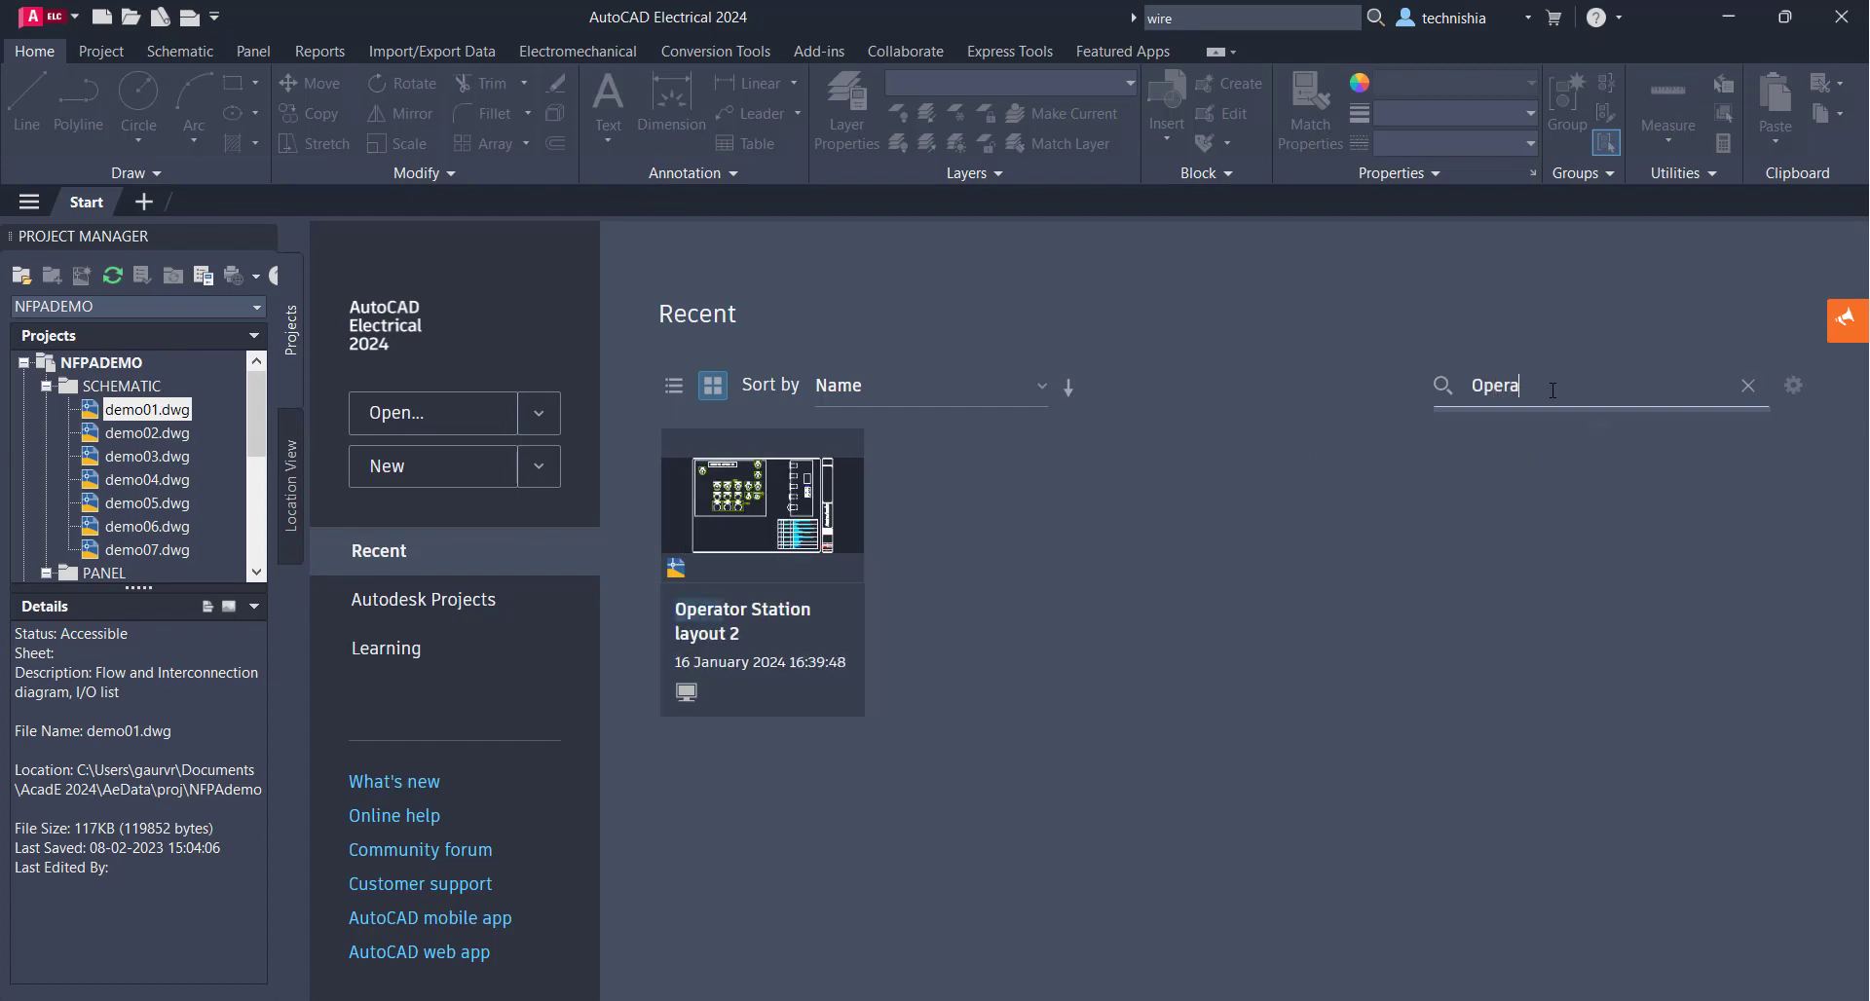
mouse_move(1596, 391)
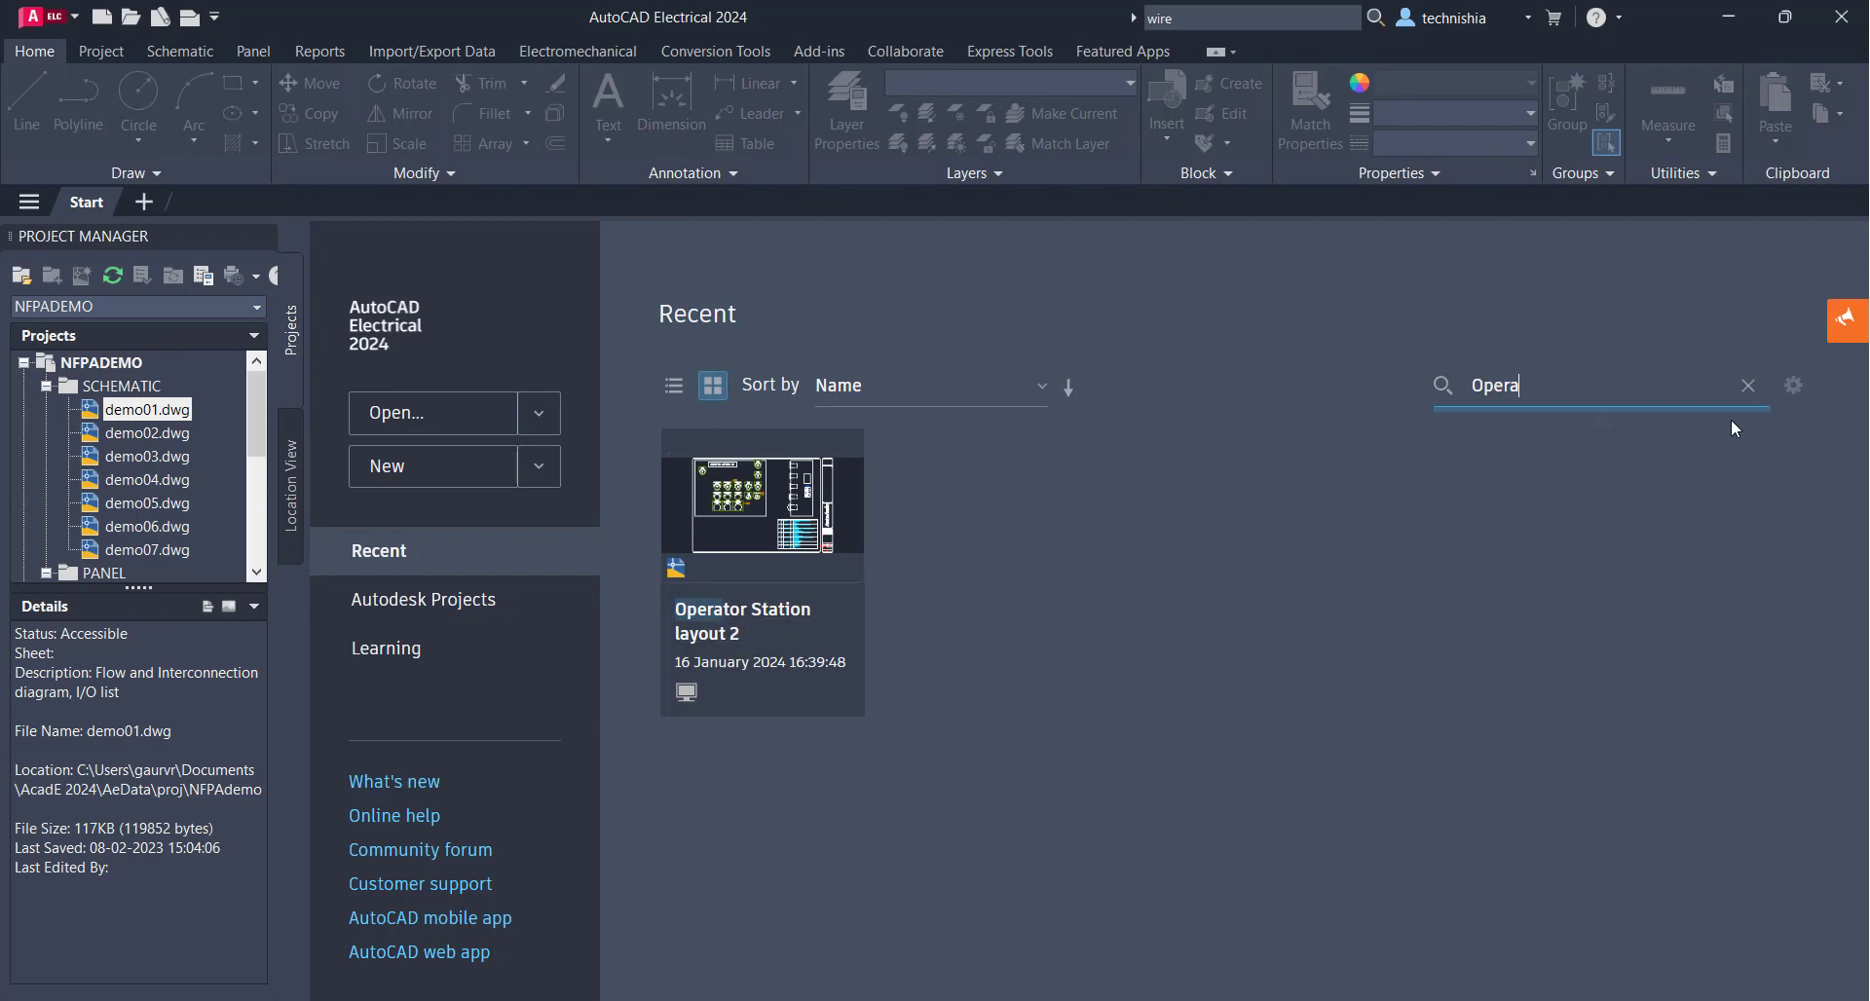
click(1747, 385)
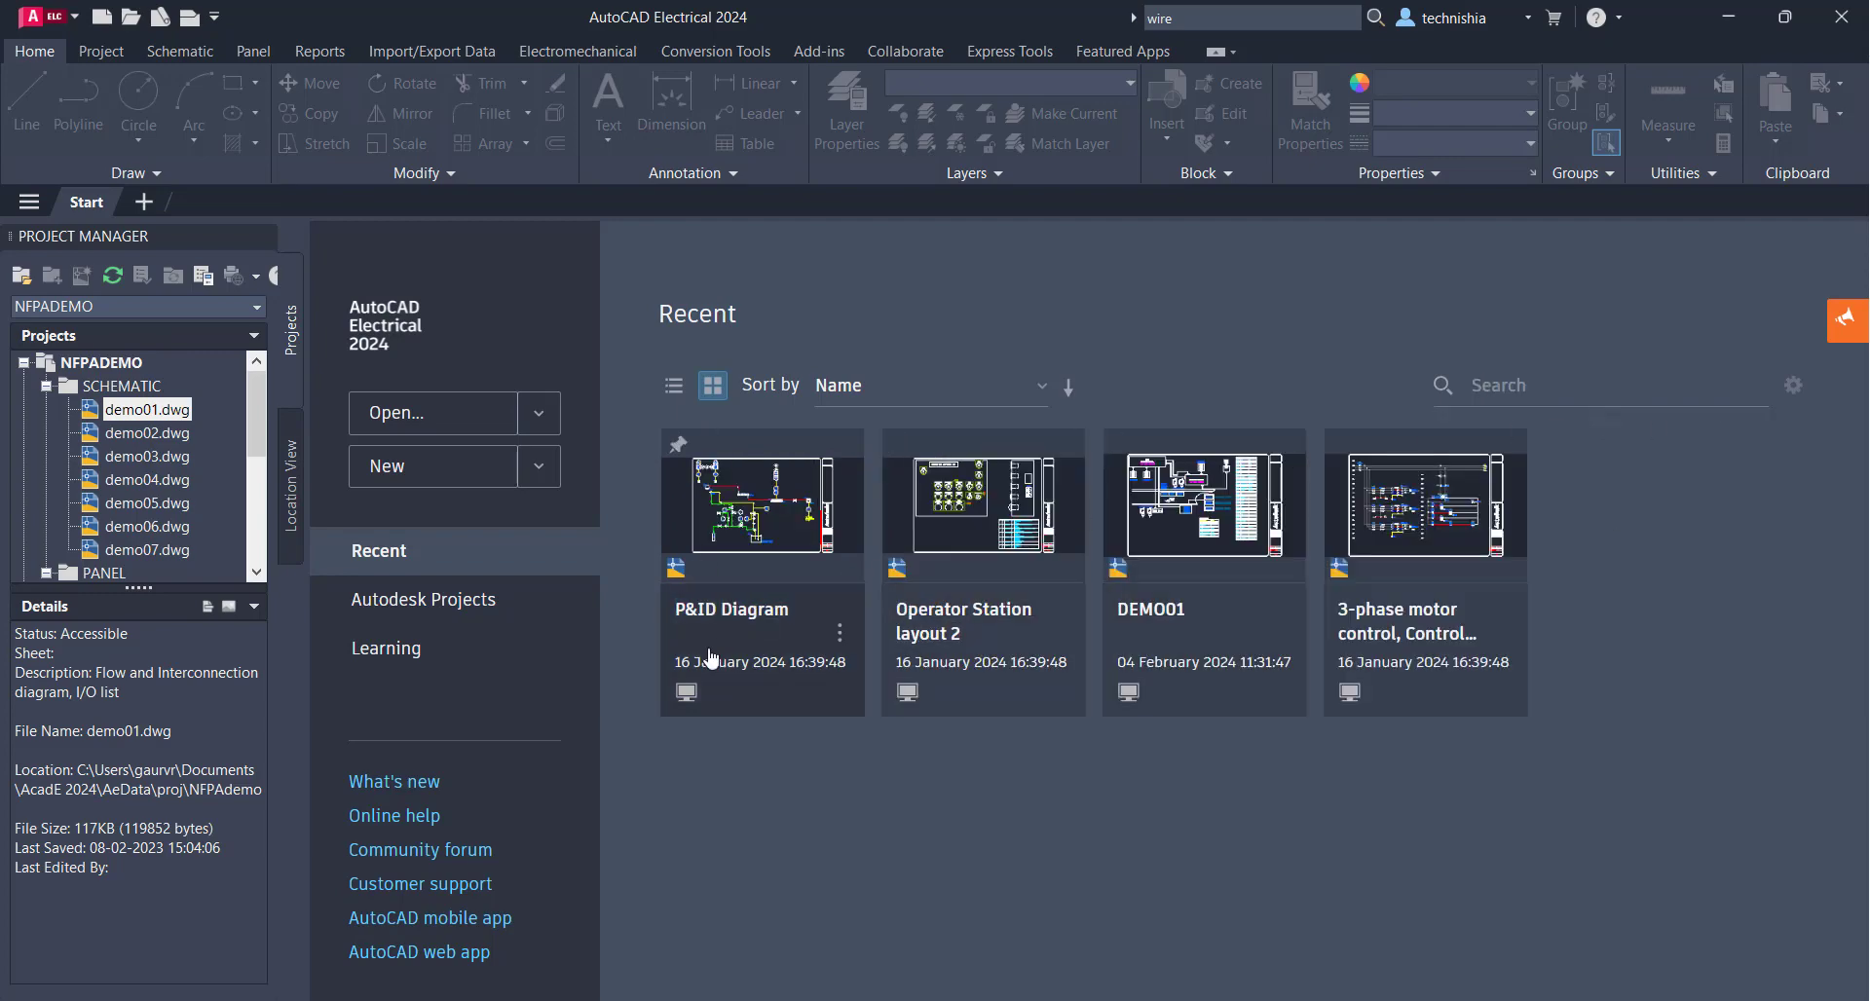
mouse_move(66, 246)
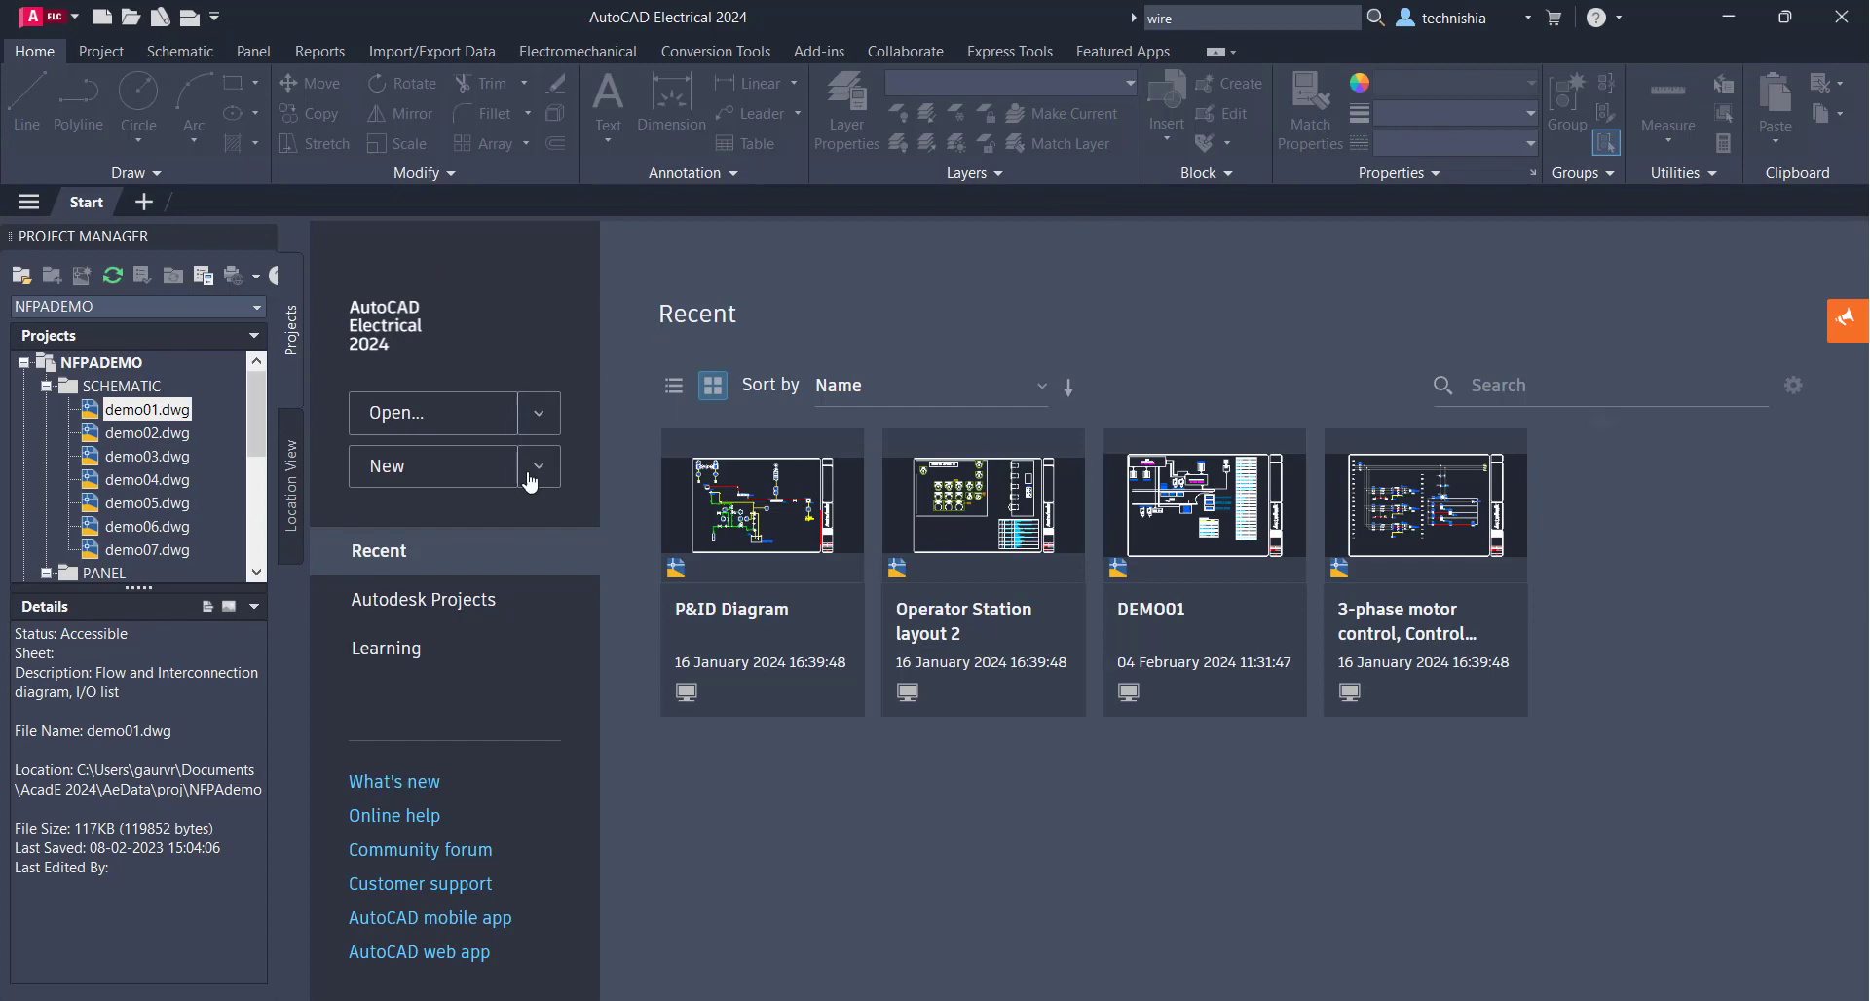
mouse_move(573, 376)
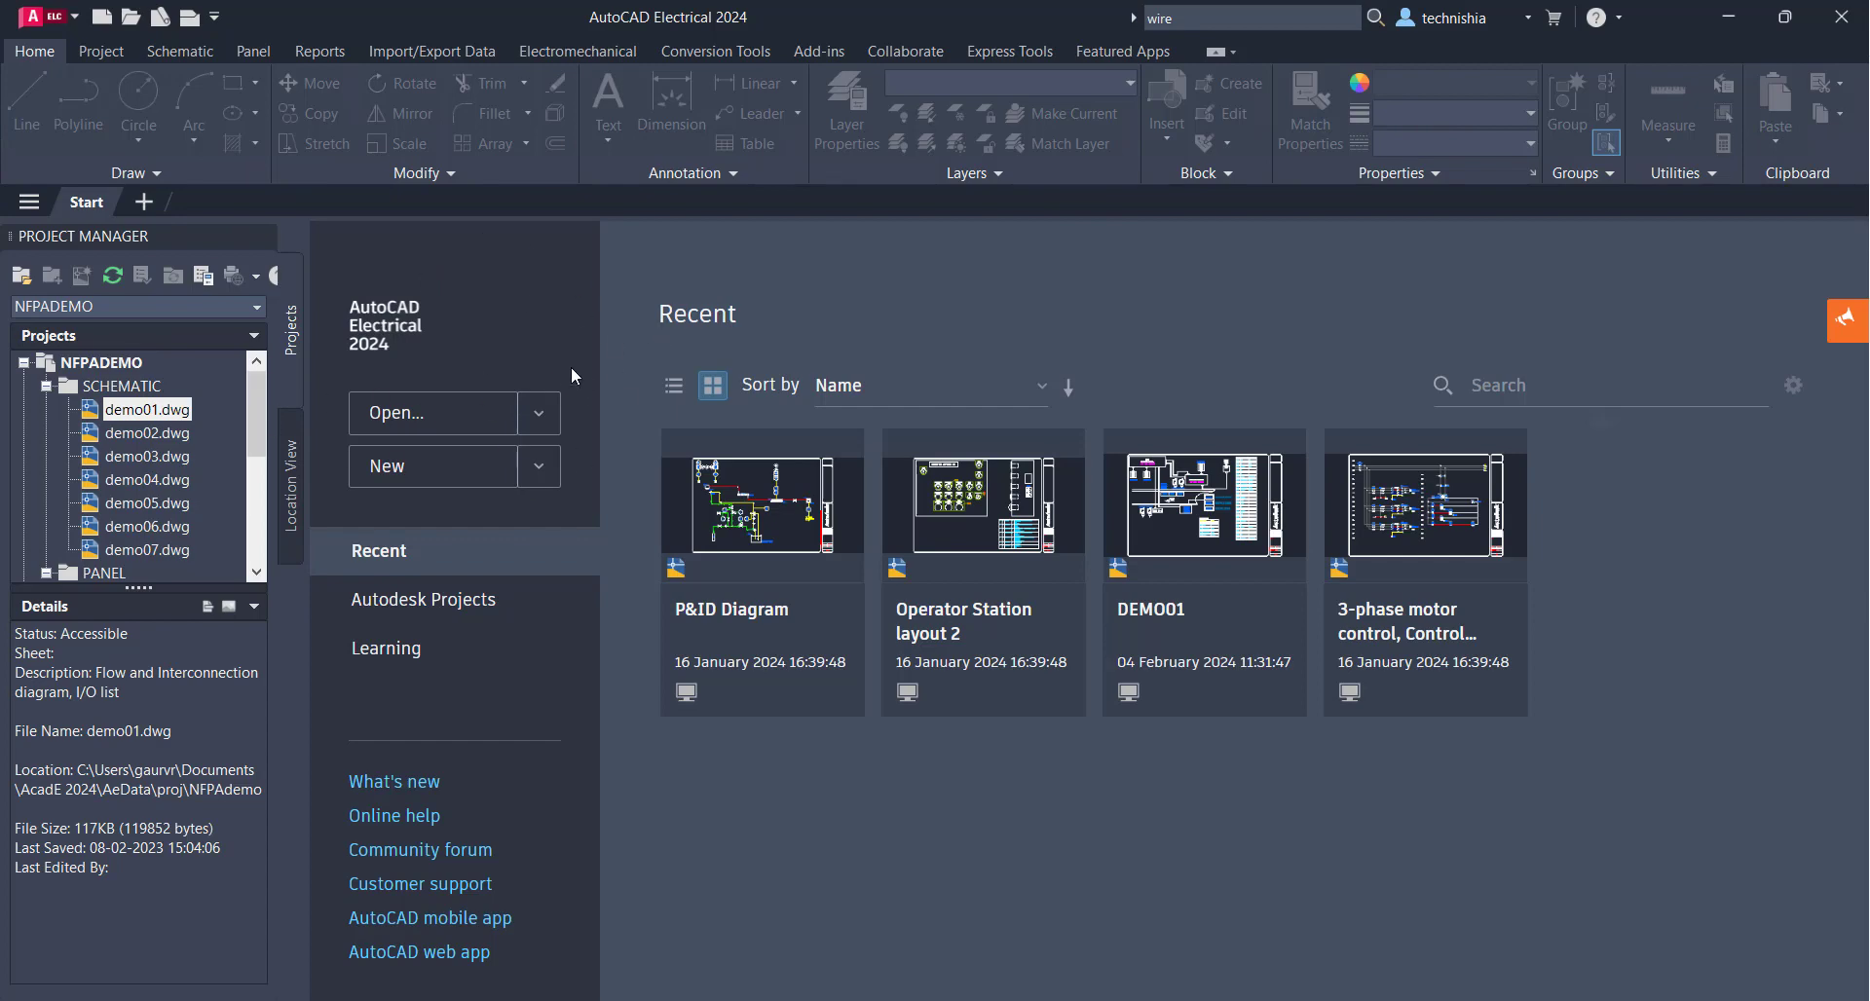
click(537, 464)
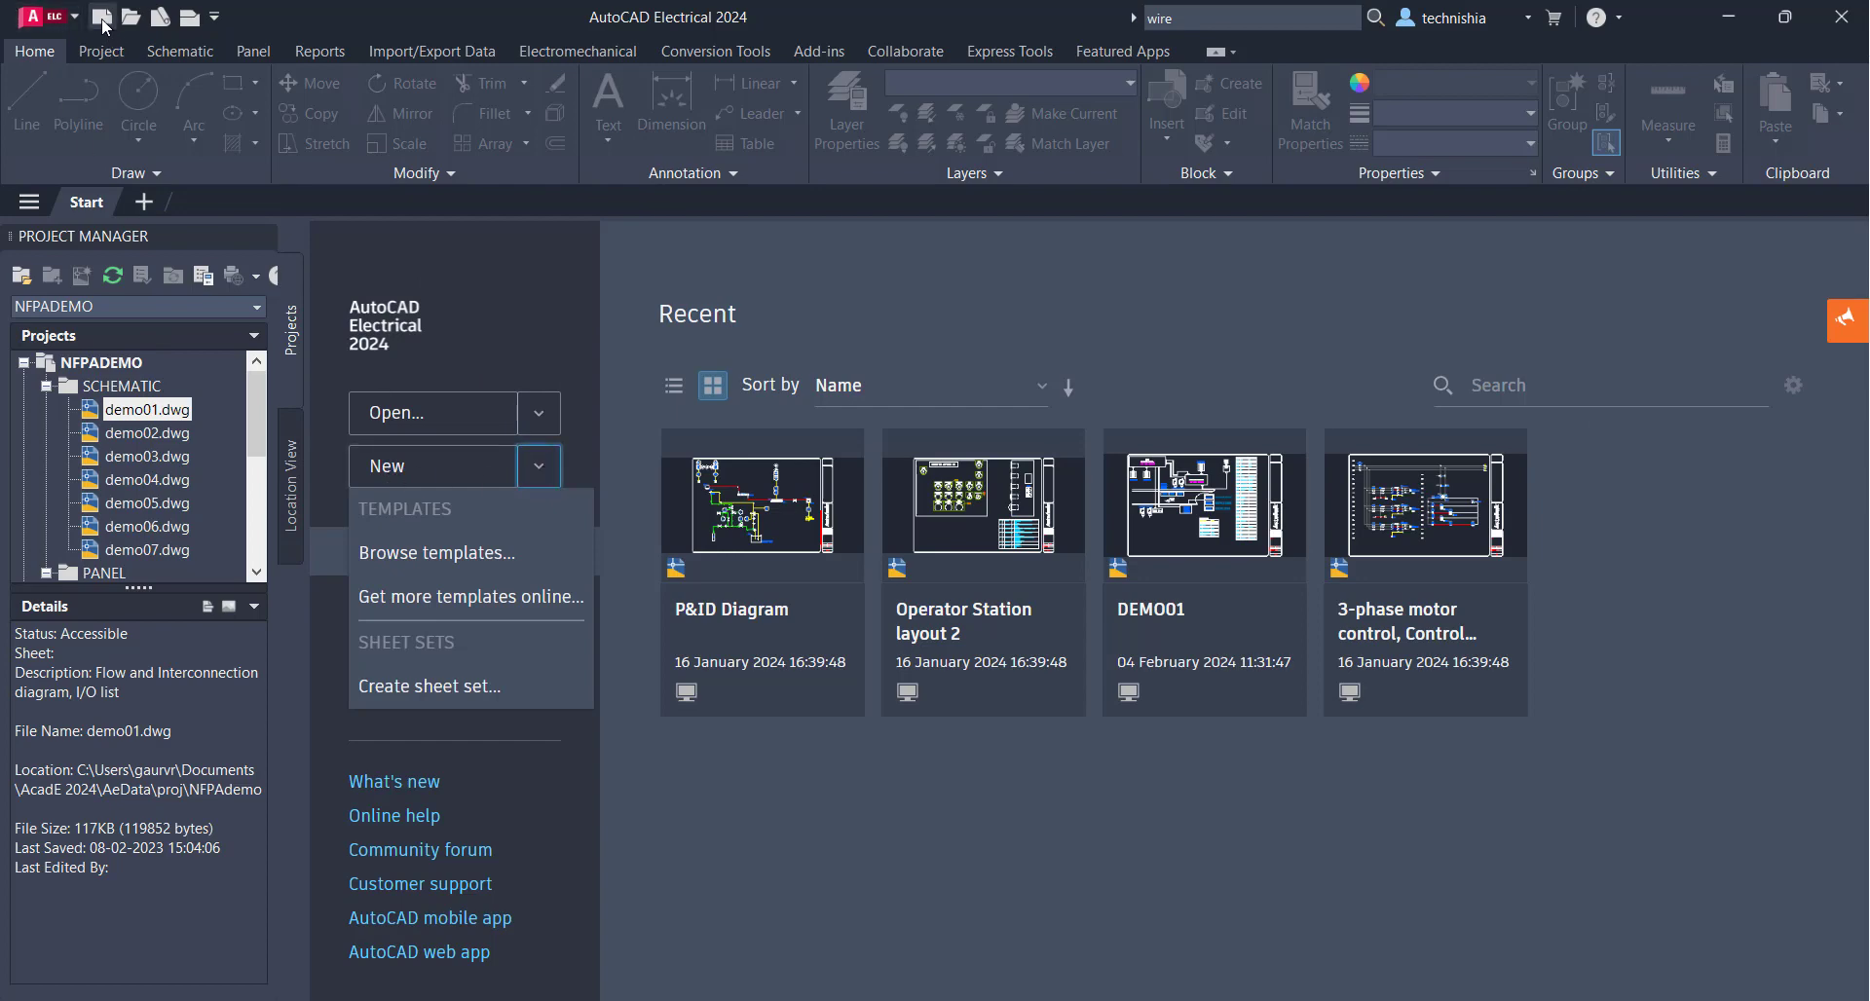
mouse_move(103, 21)
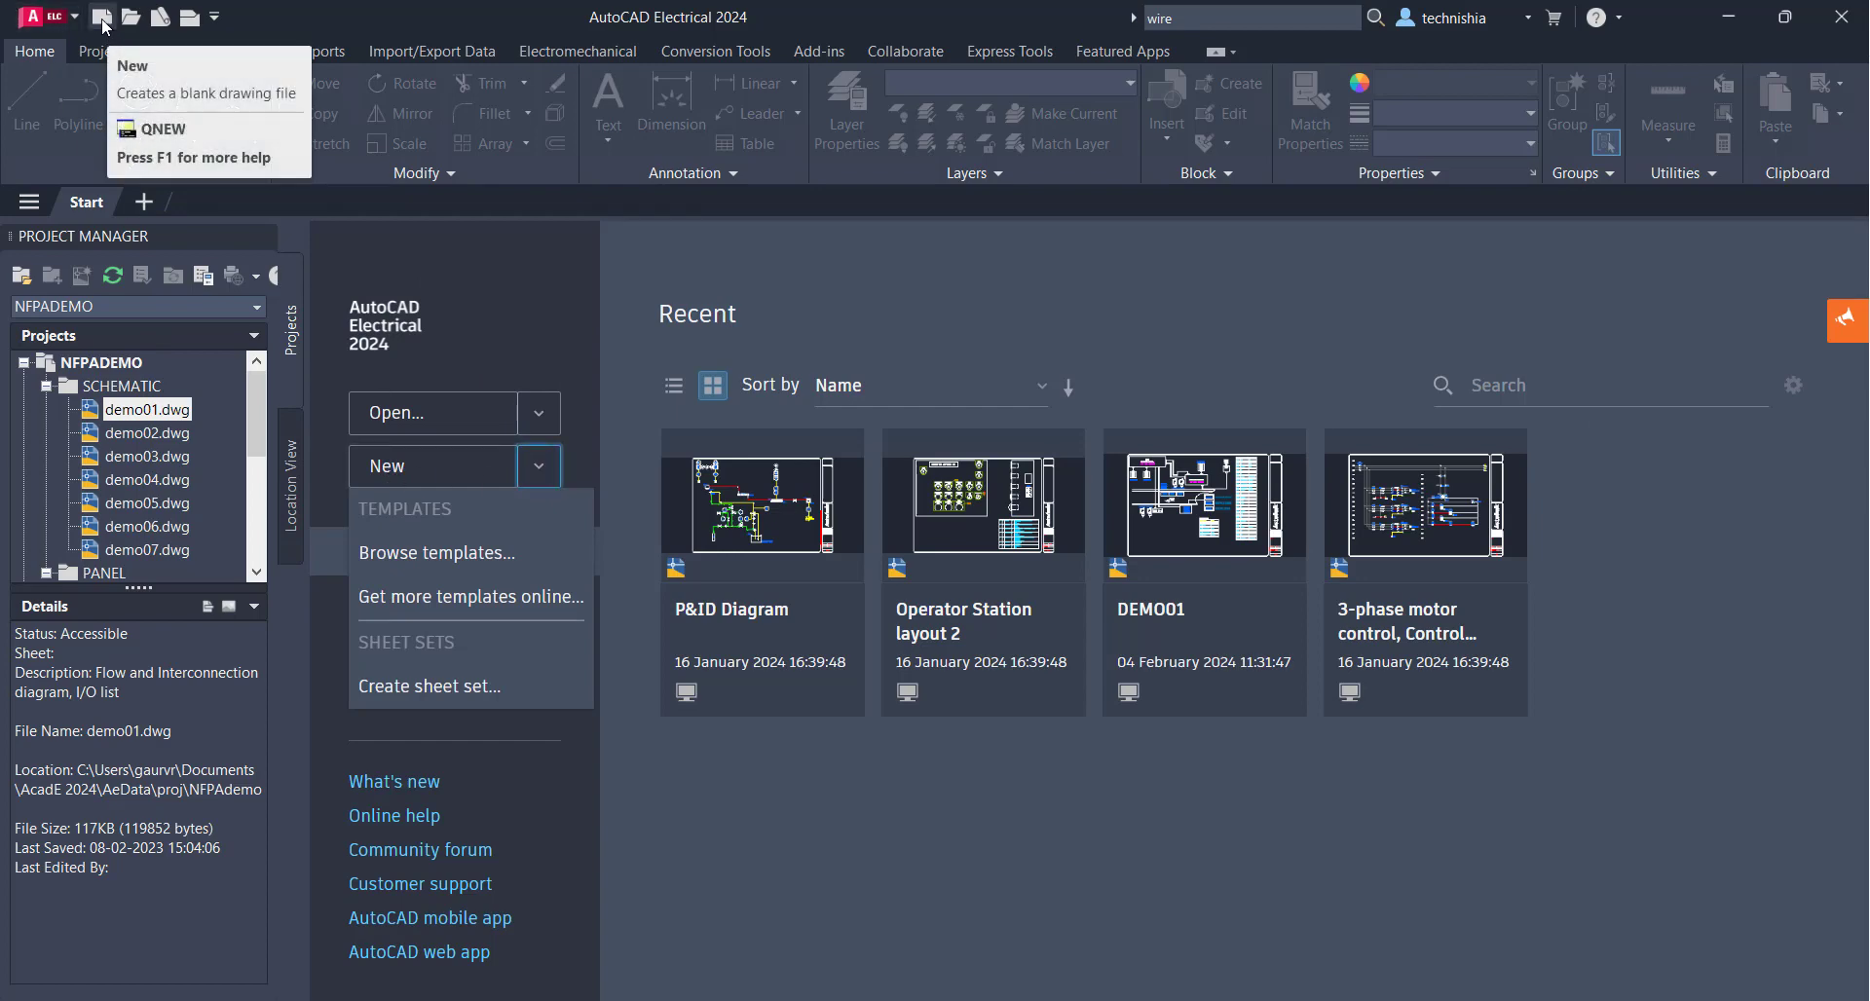
click(33, 17)
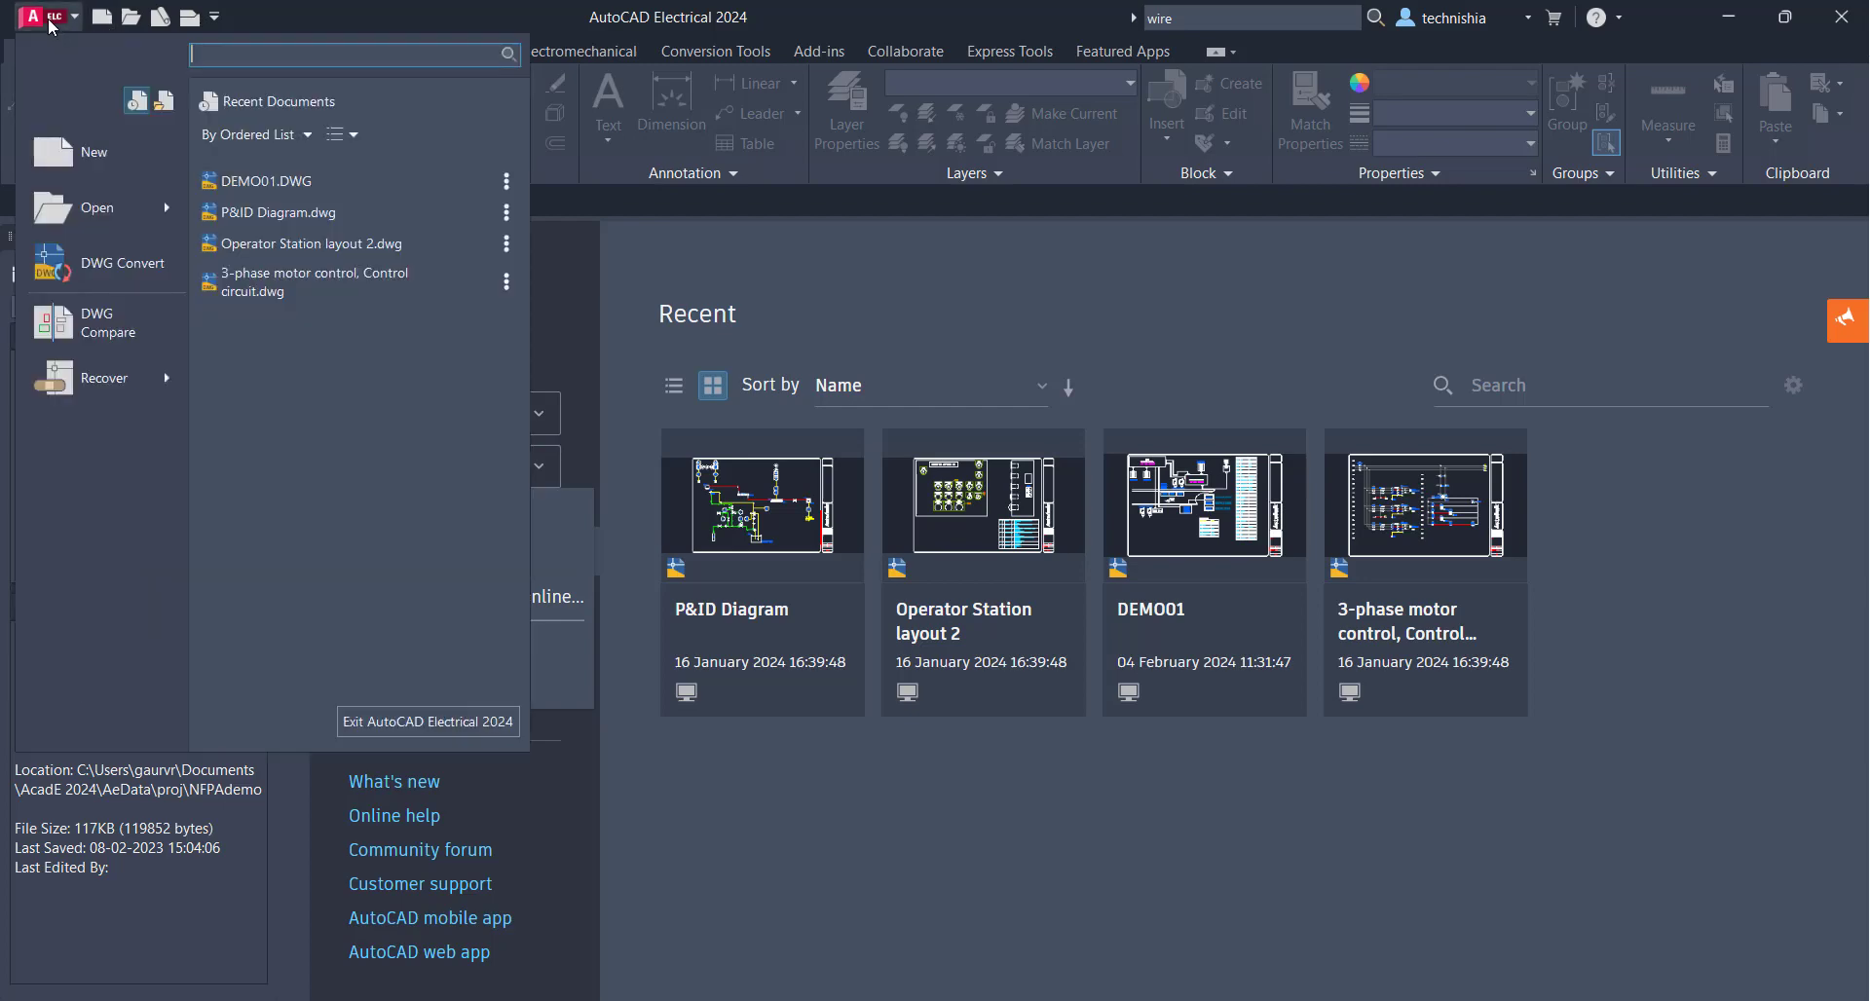
mouse_move(93, 151)
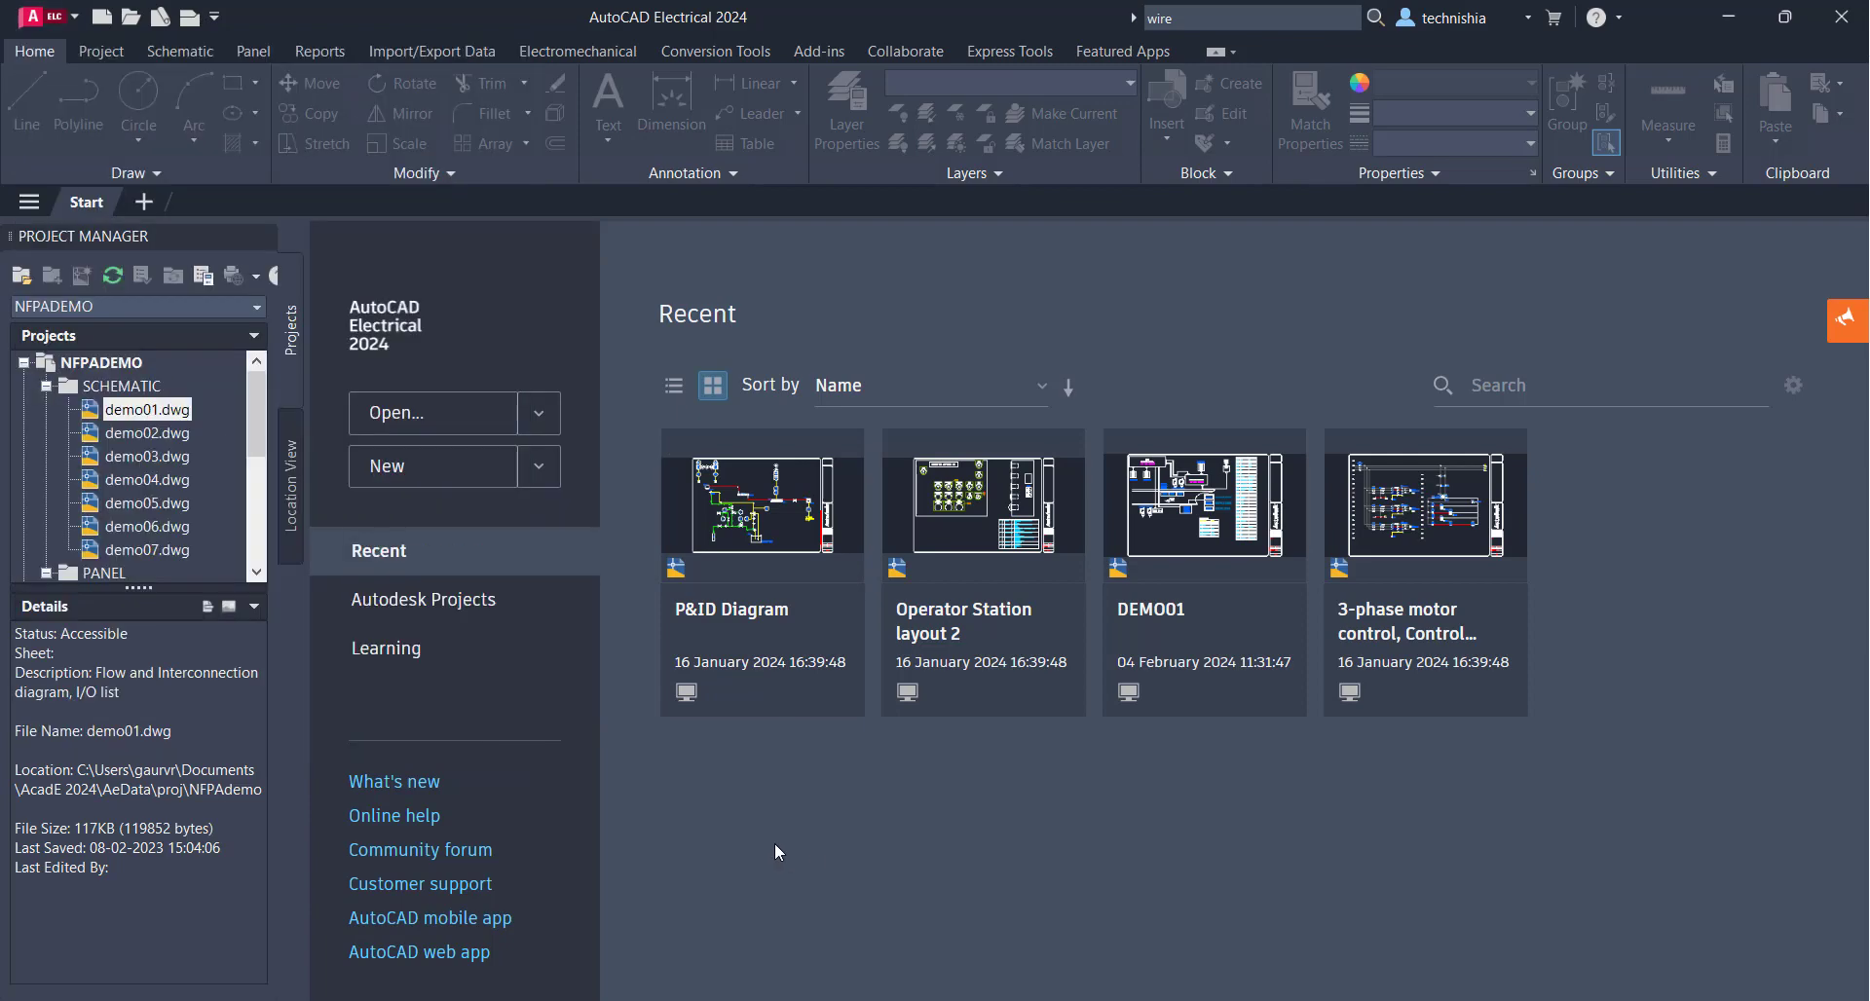
mouse_move(538, 467)
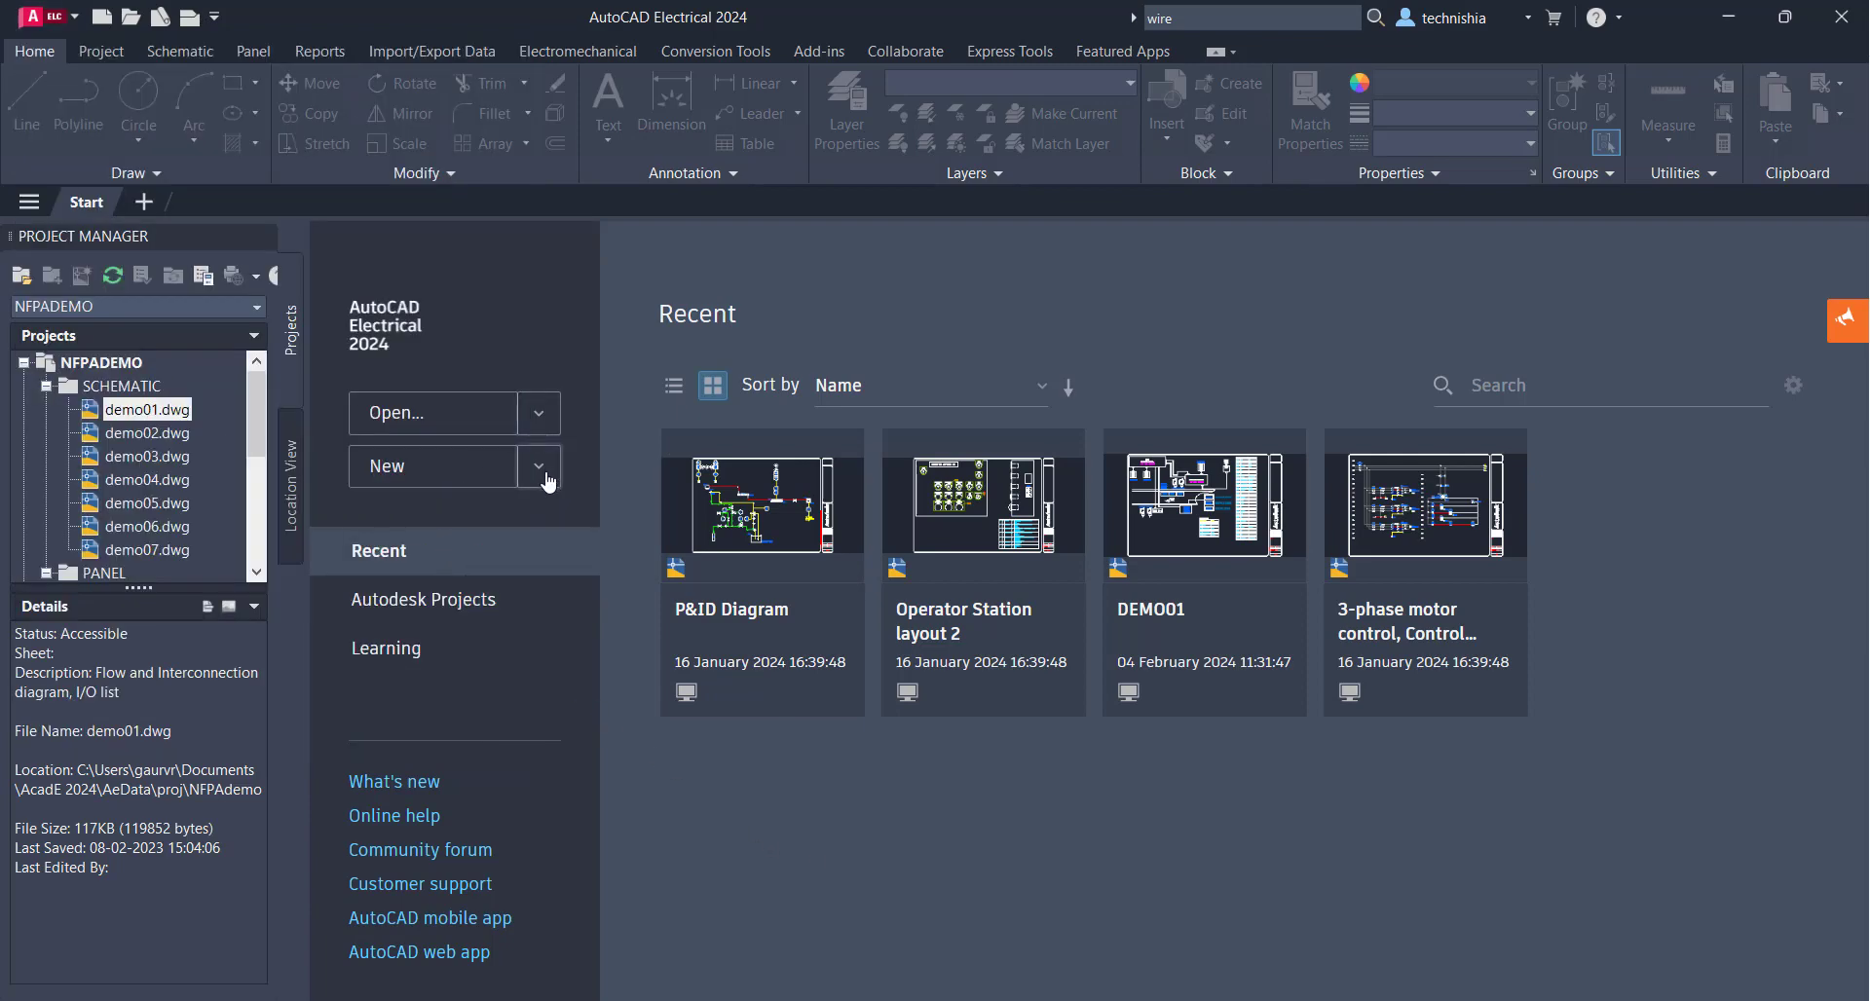
click(537, 465)
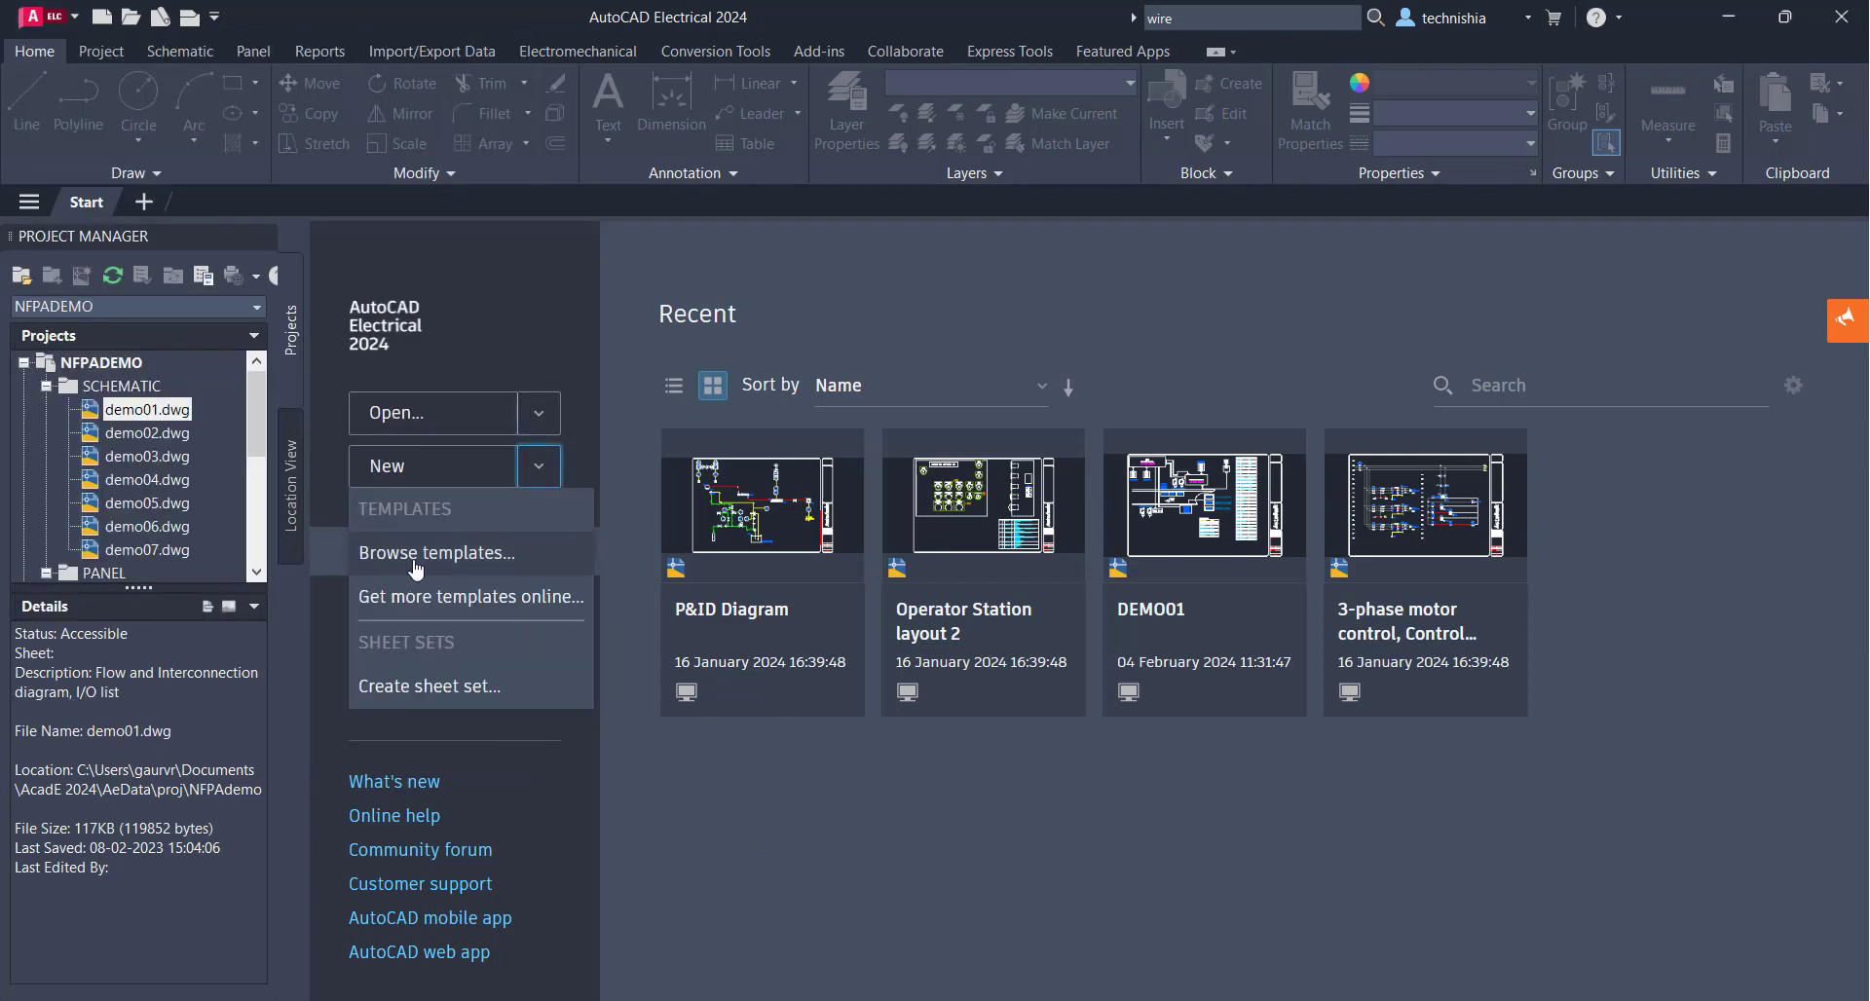
mouse_move(471, 566)
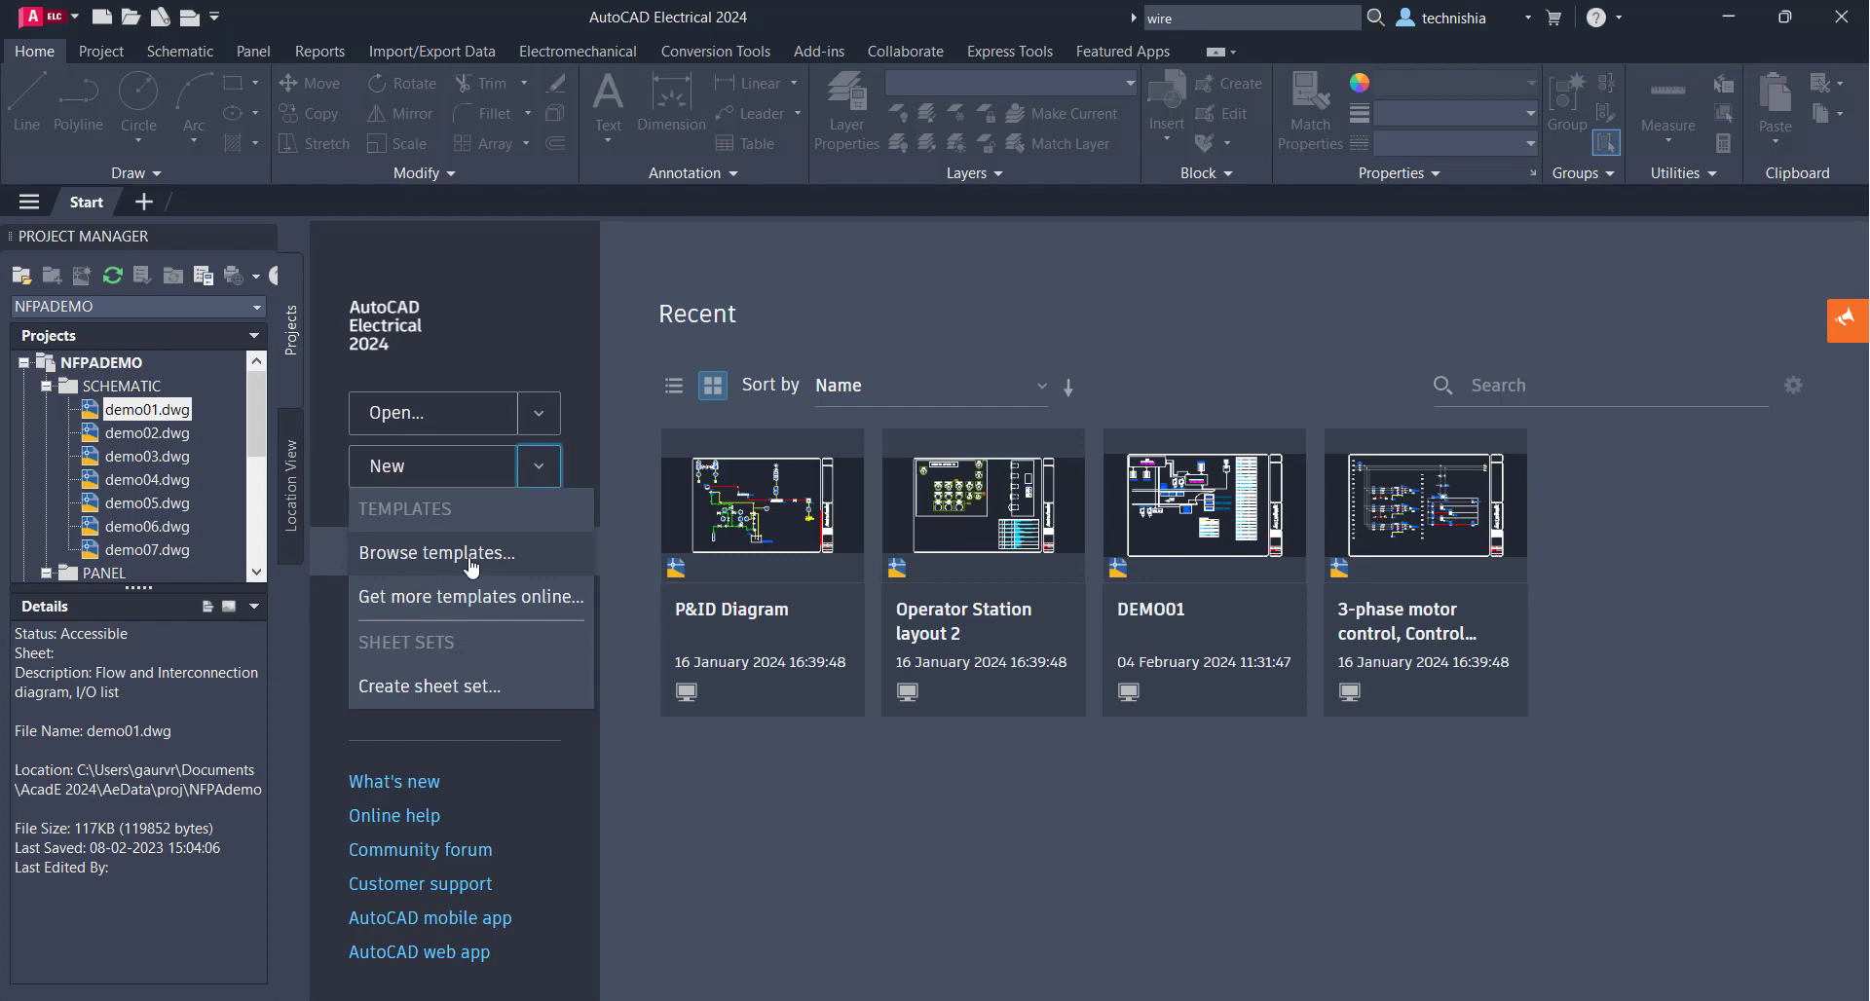
Browse templates and create Drawing3 from ACAD_ELECTRICAL.dwt
click(436, 552)
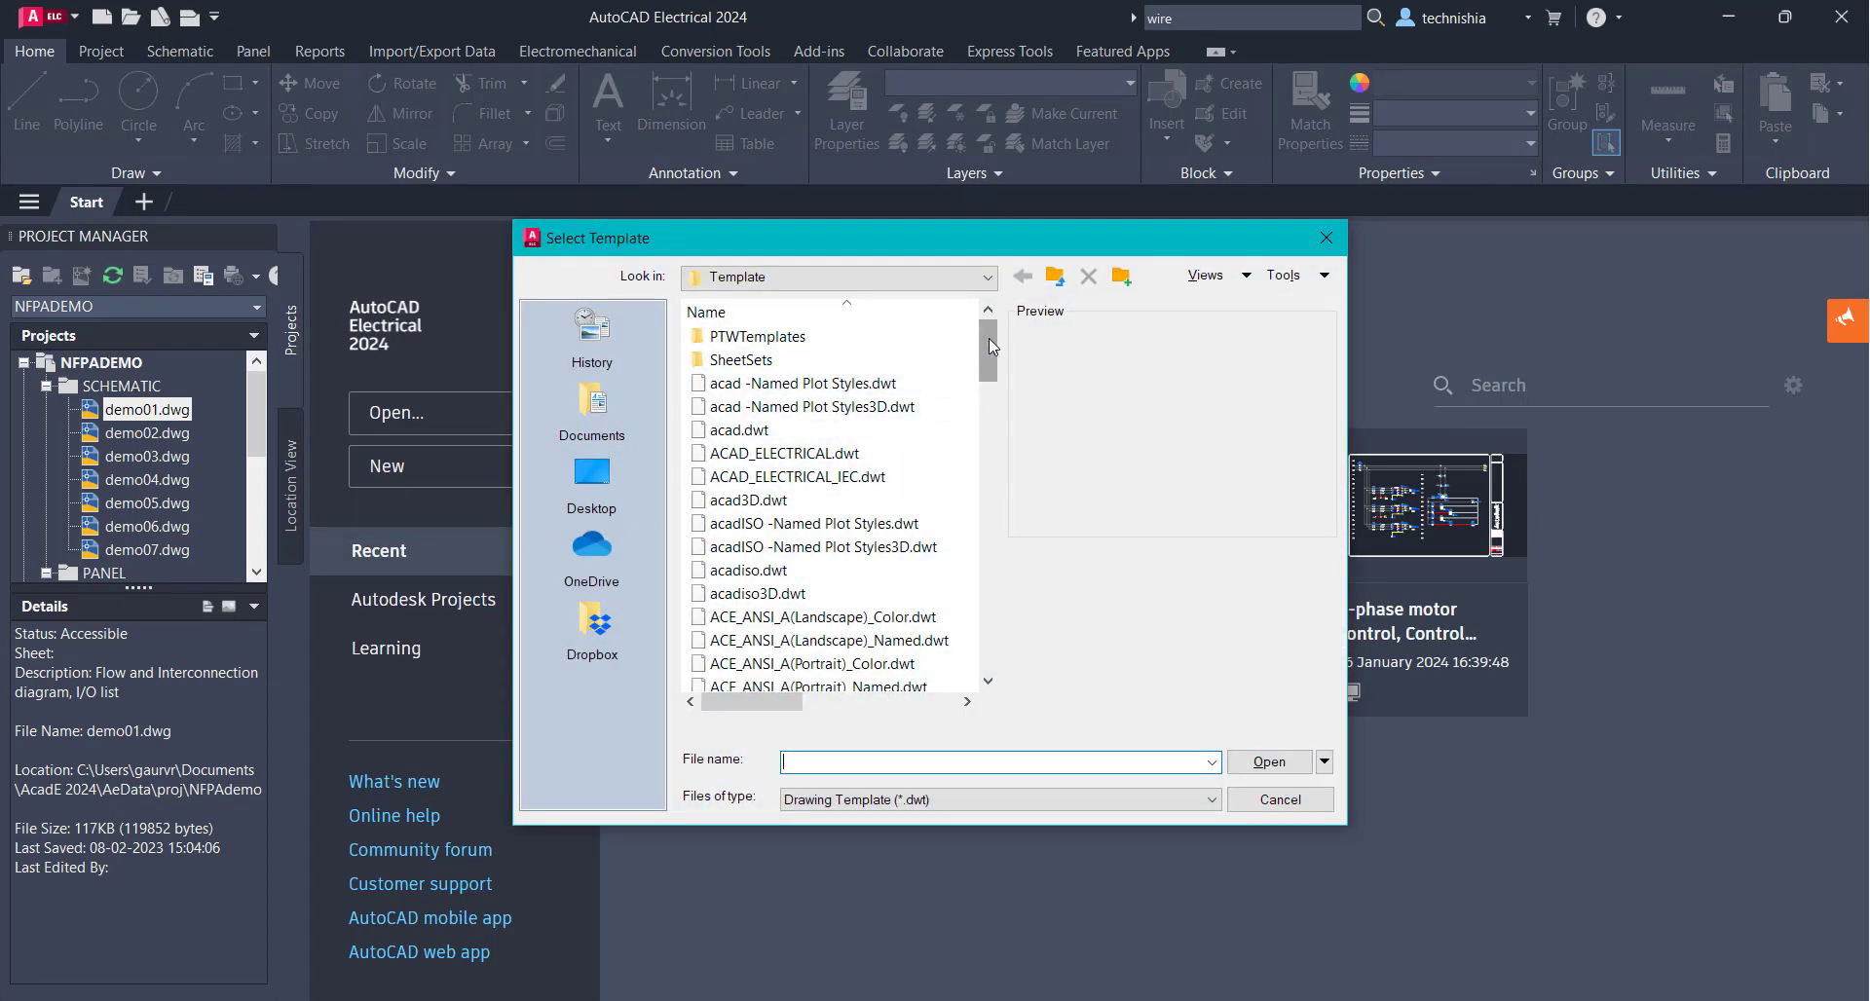
scroll(down, 3)
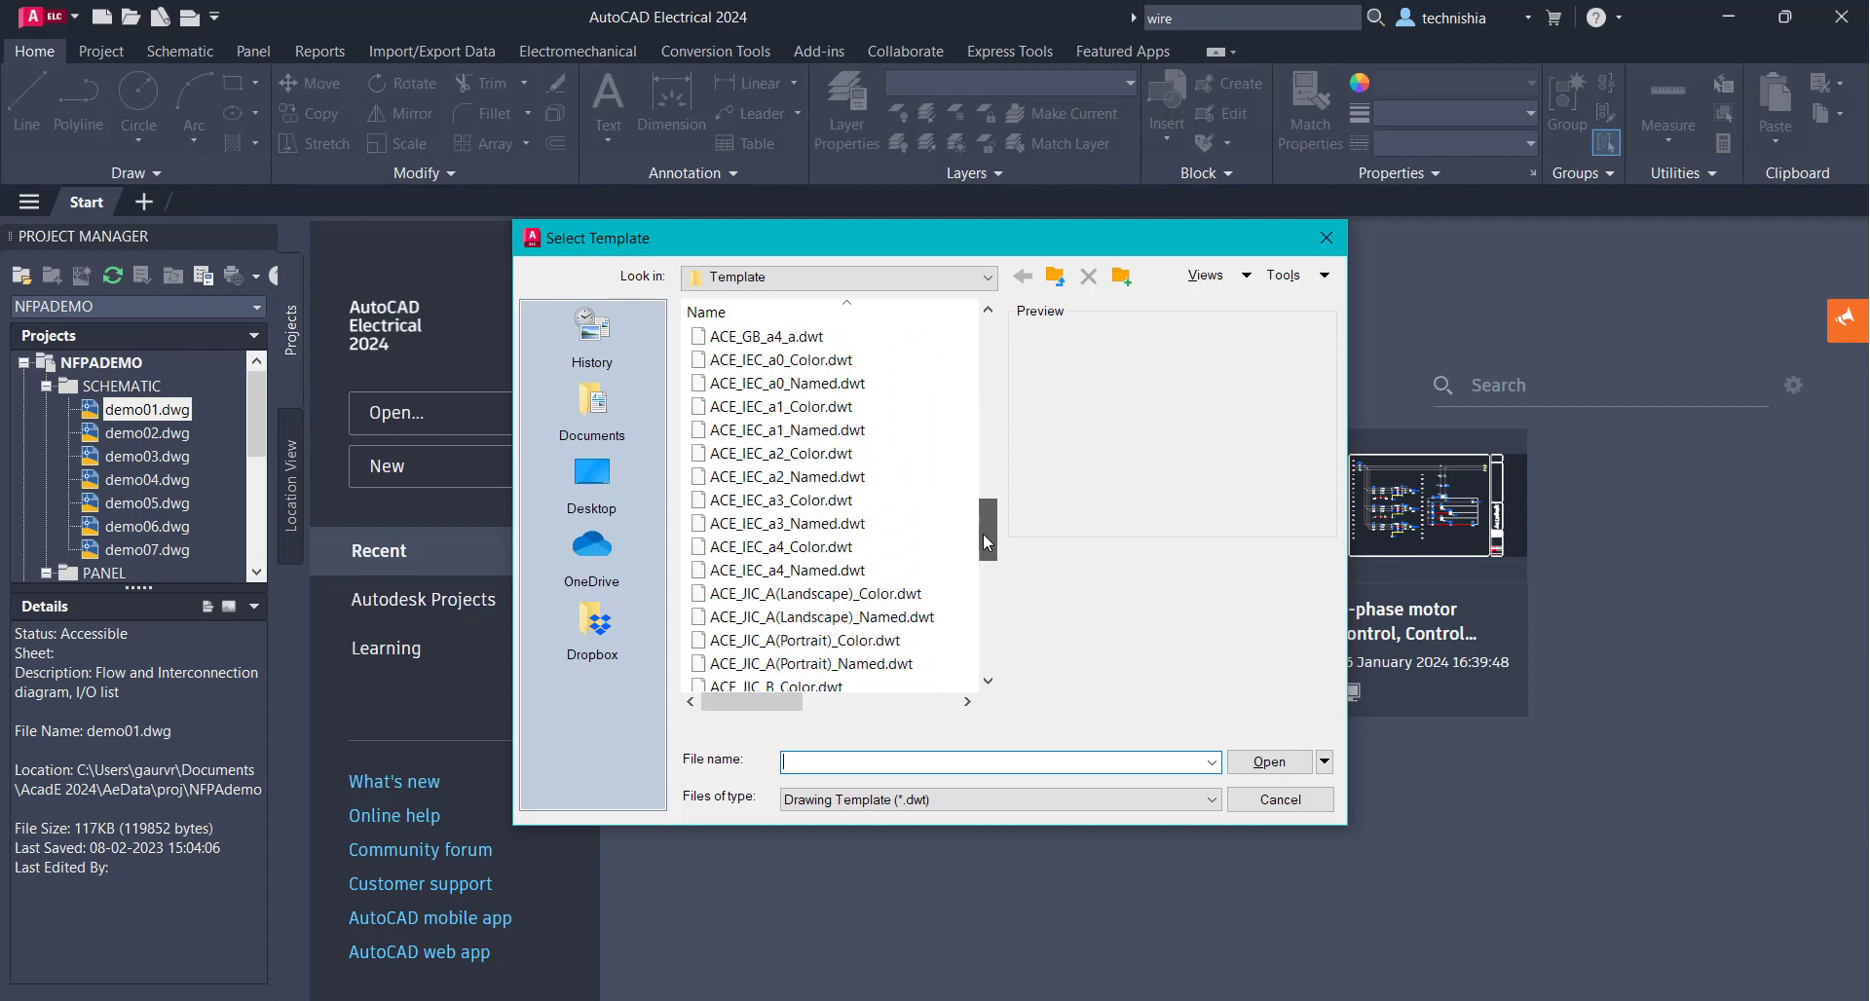
scroll(down, 3)
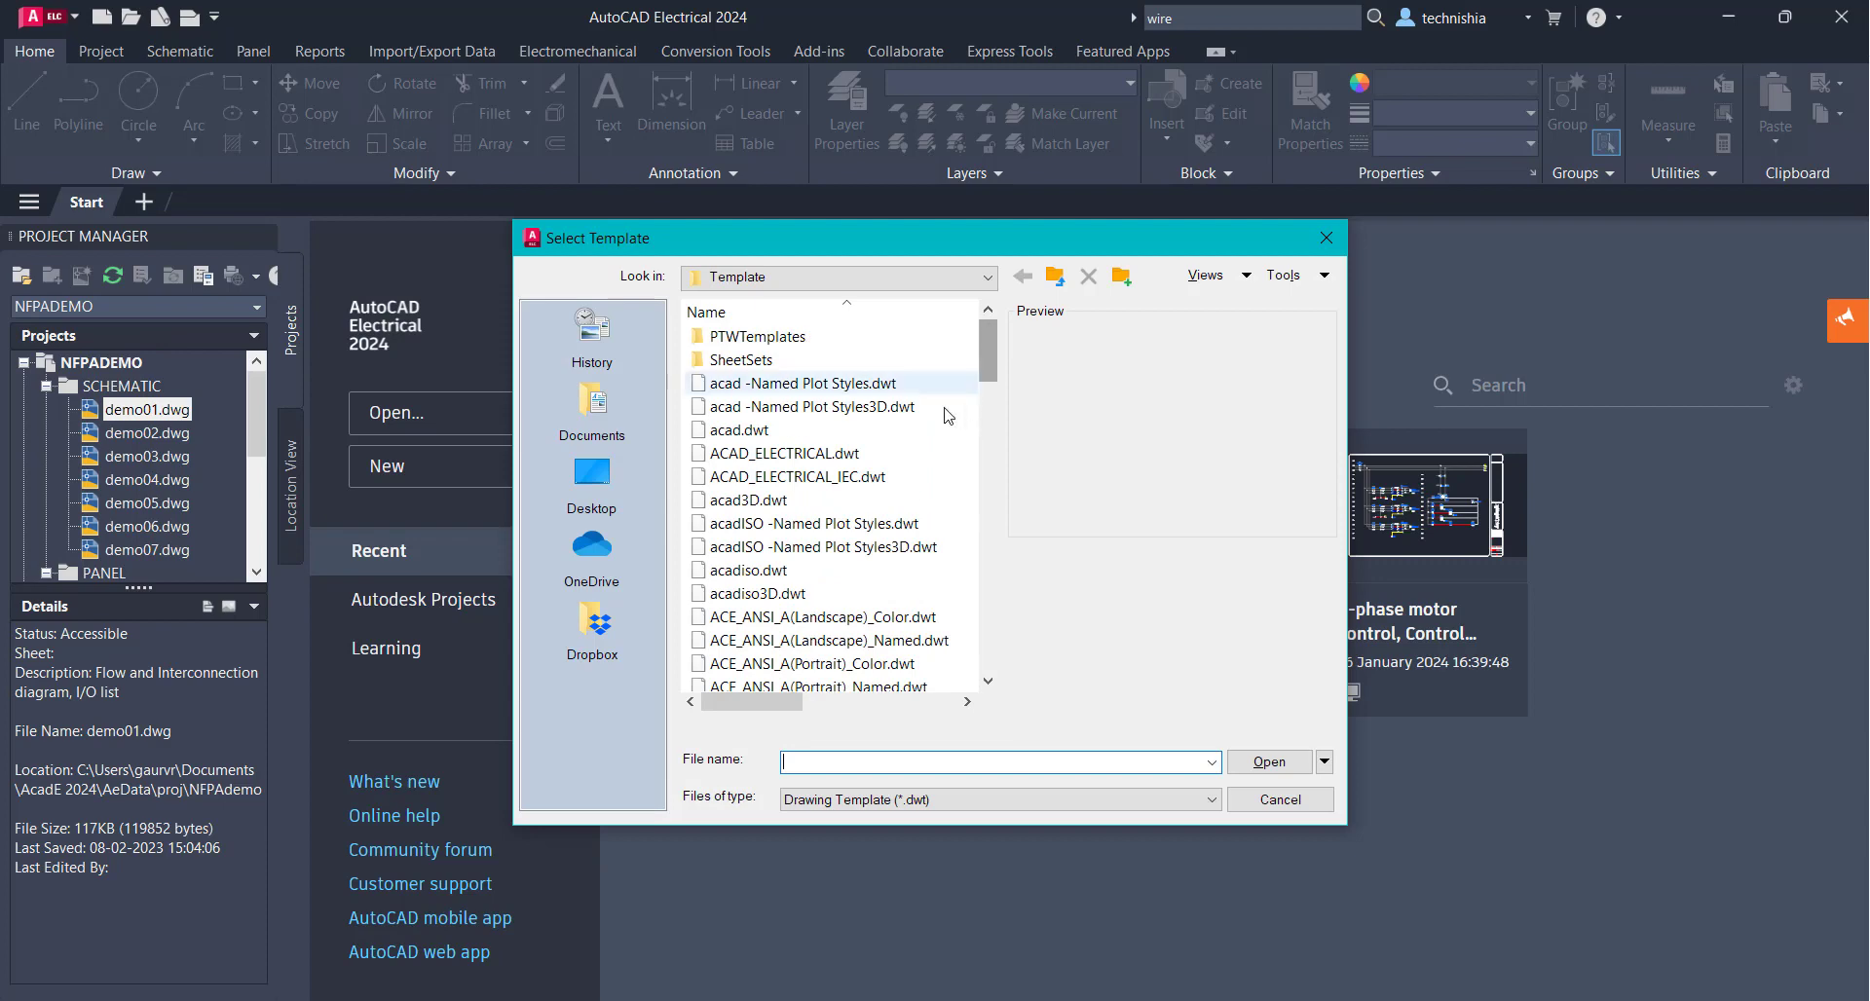
click(796, 475)
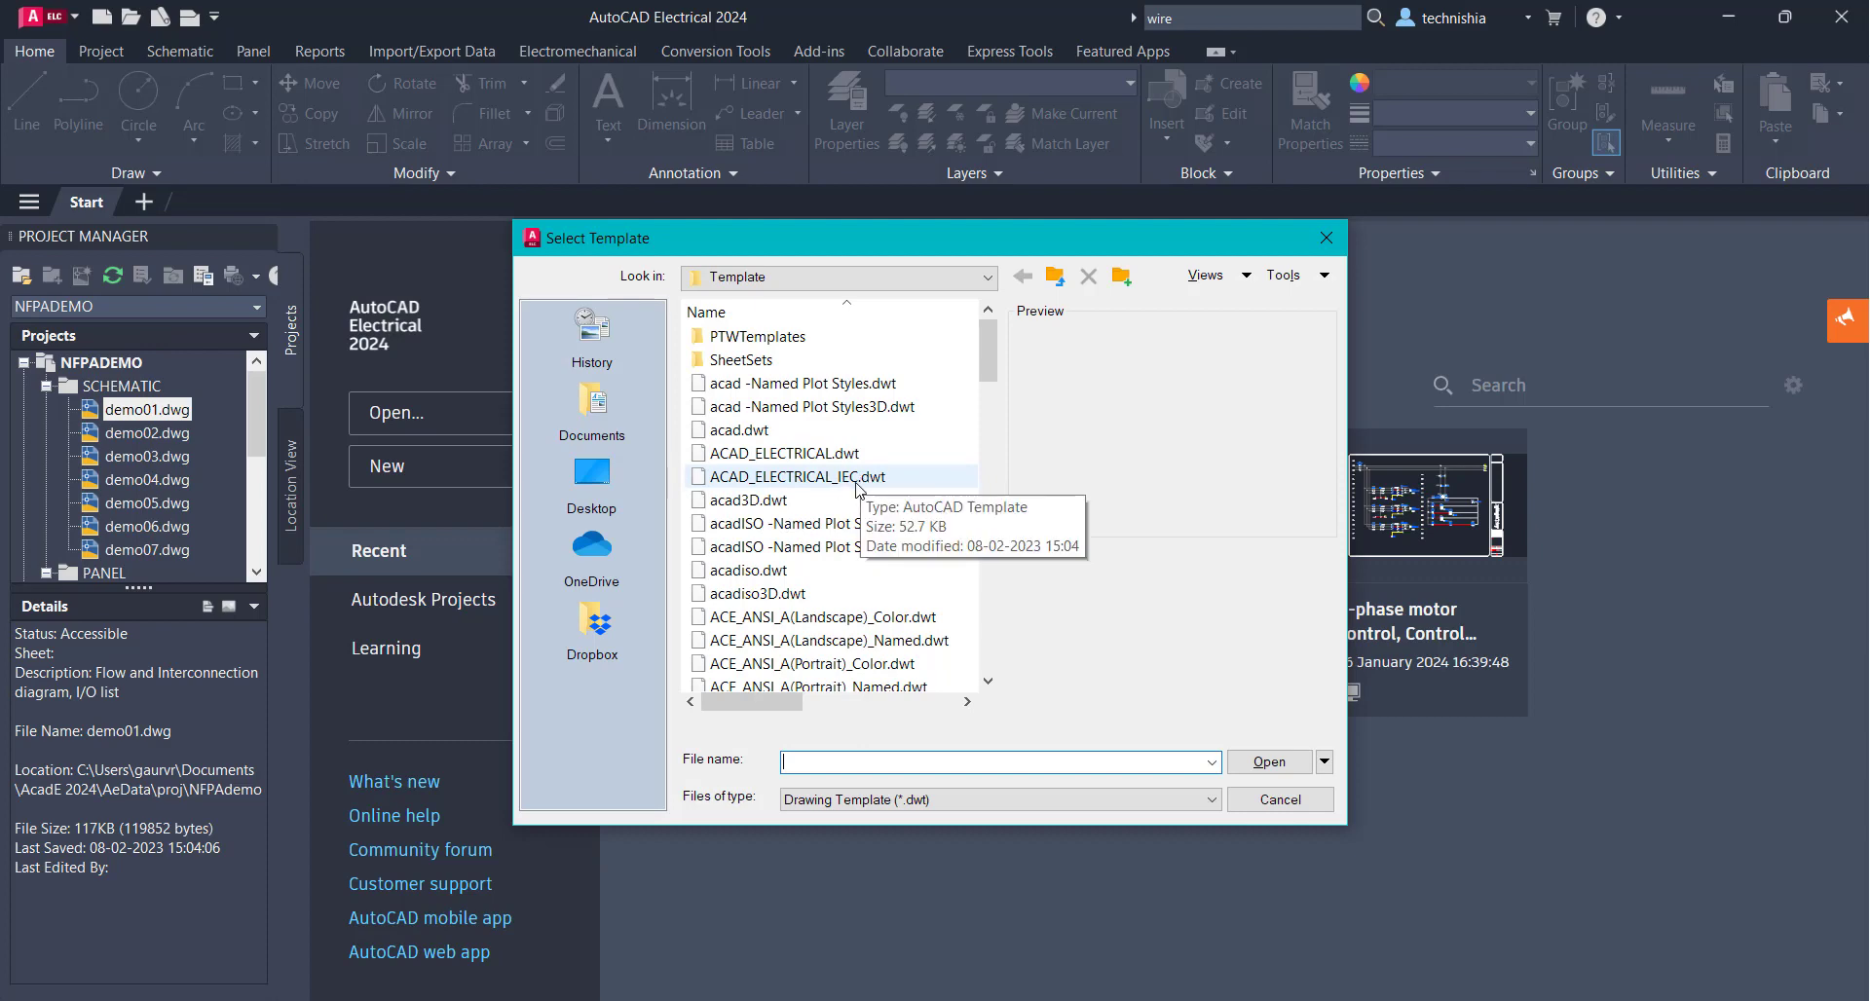
scroll(down, 3)
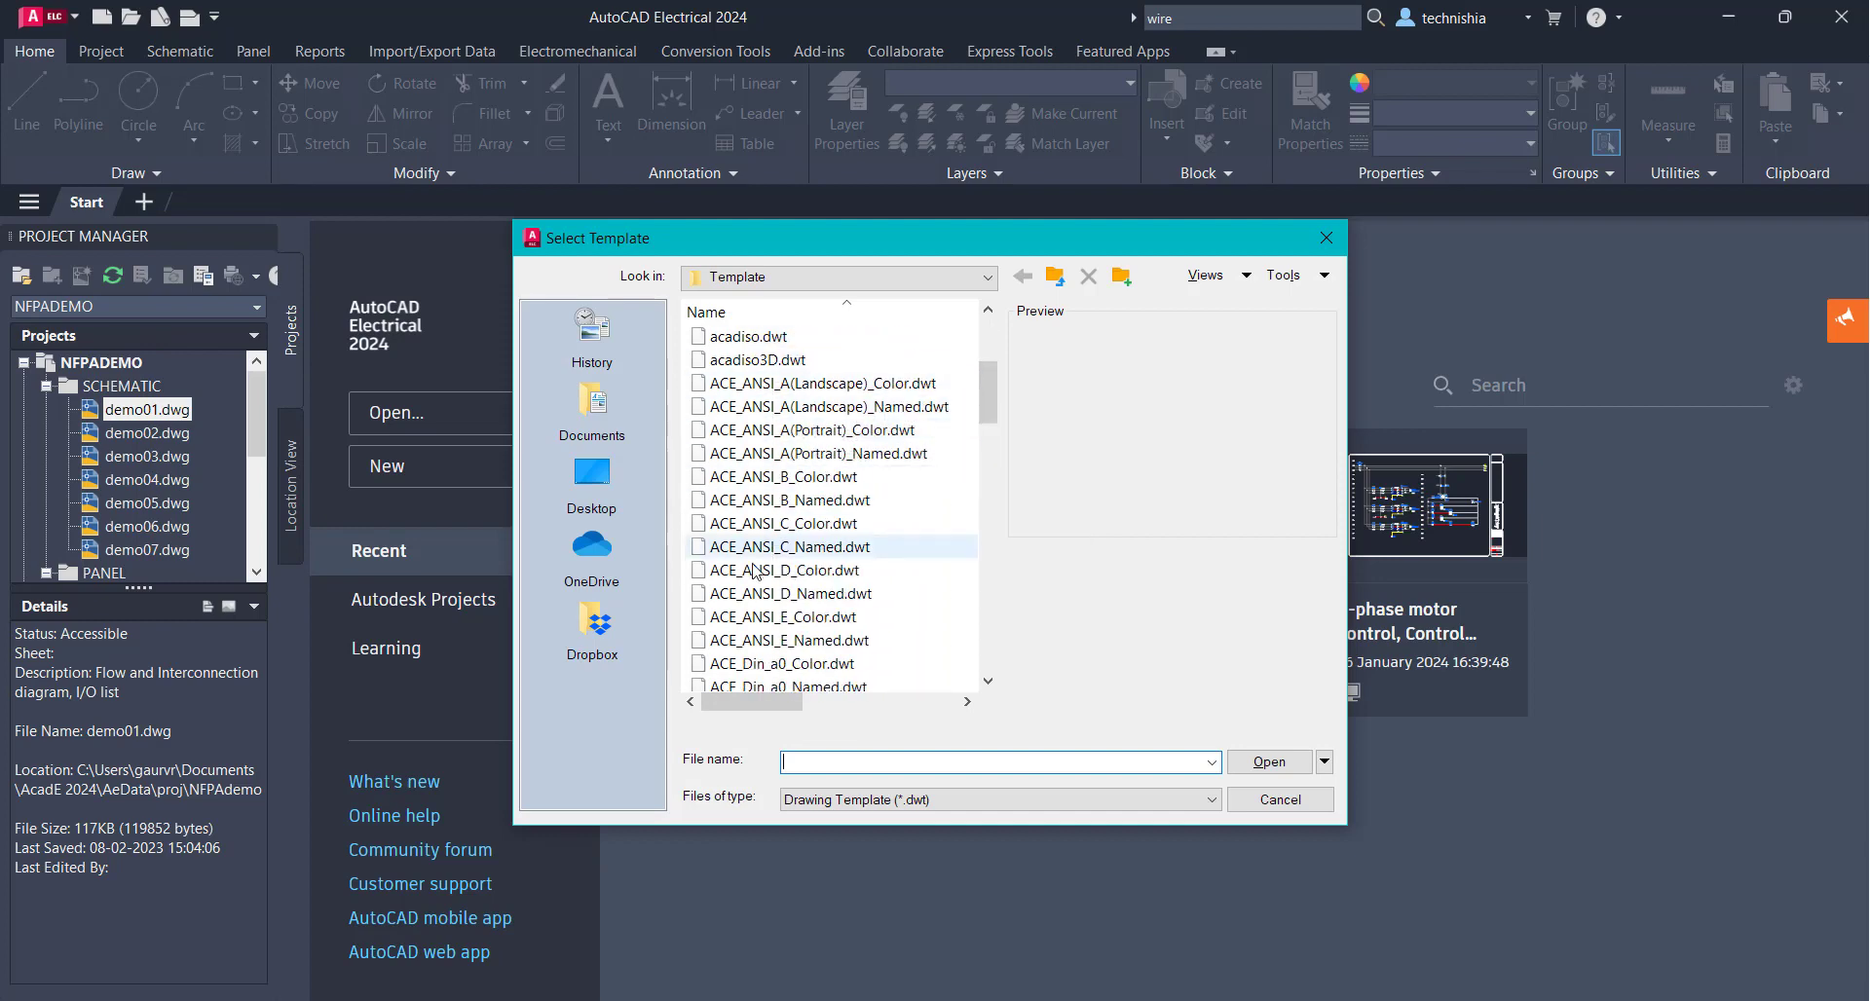
click(782, 523)
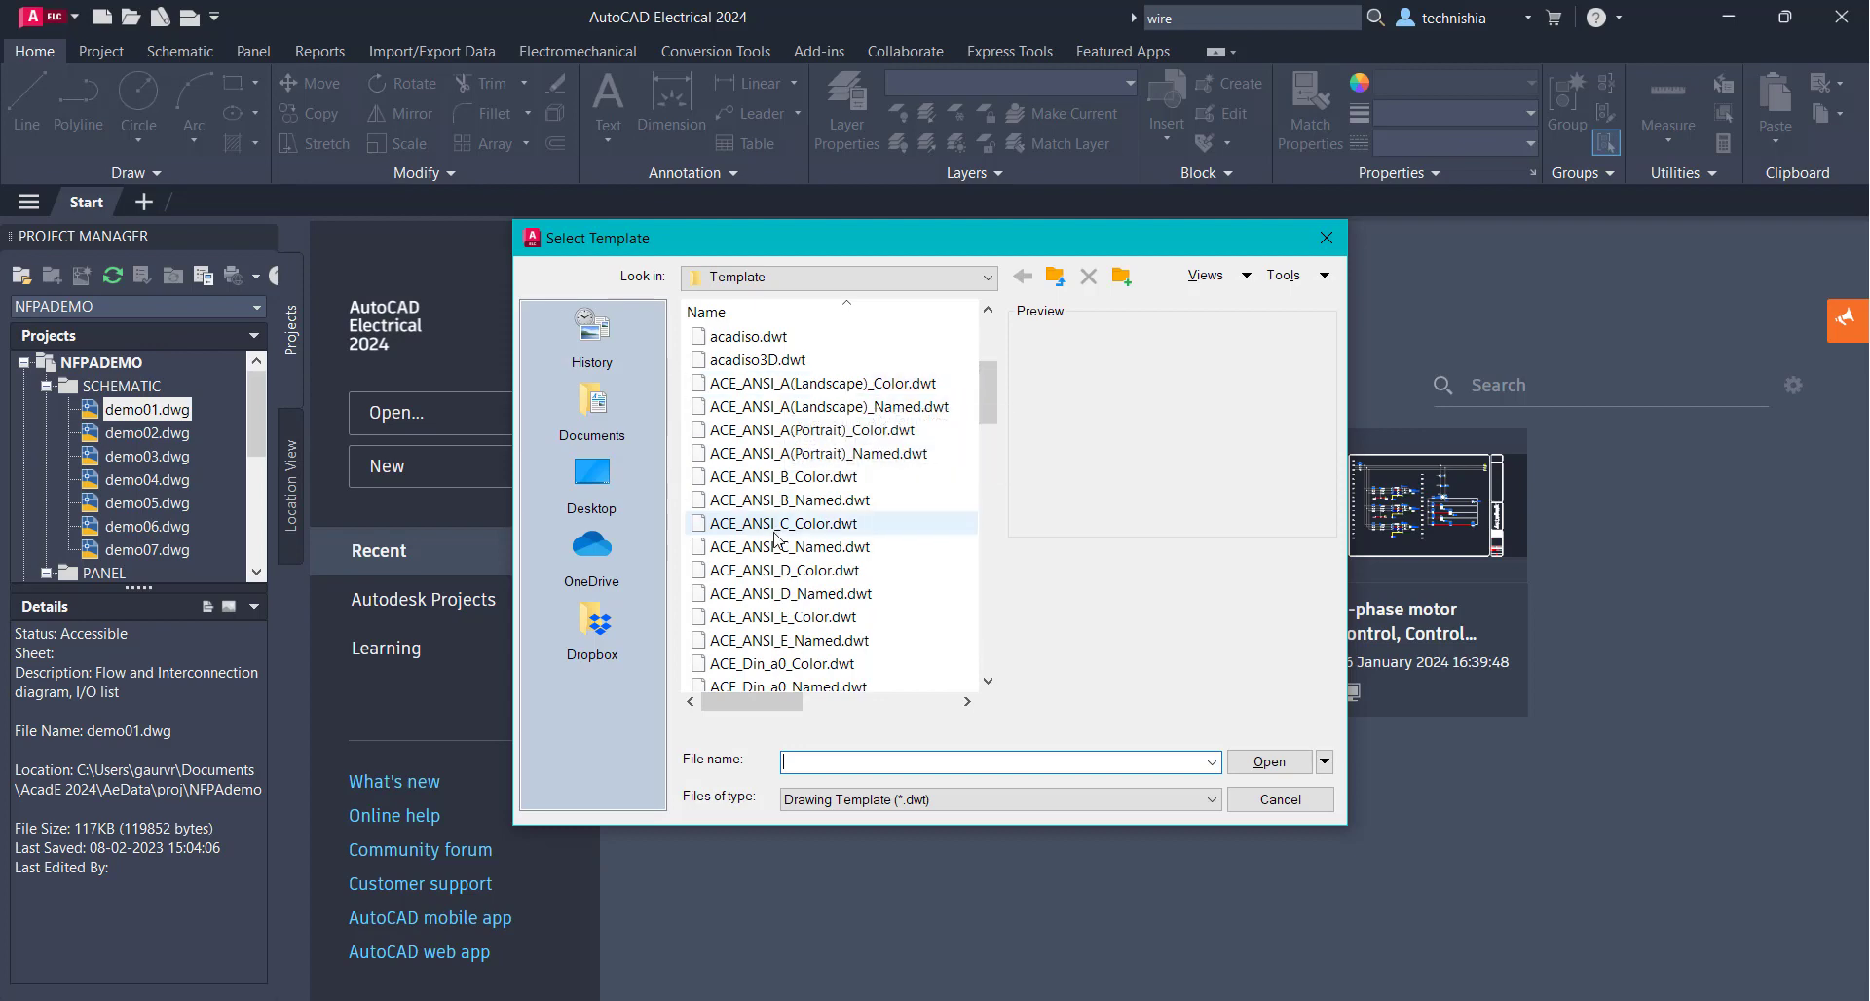
scroll(down, 3)
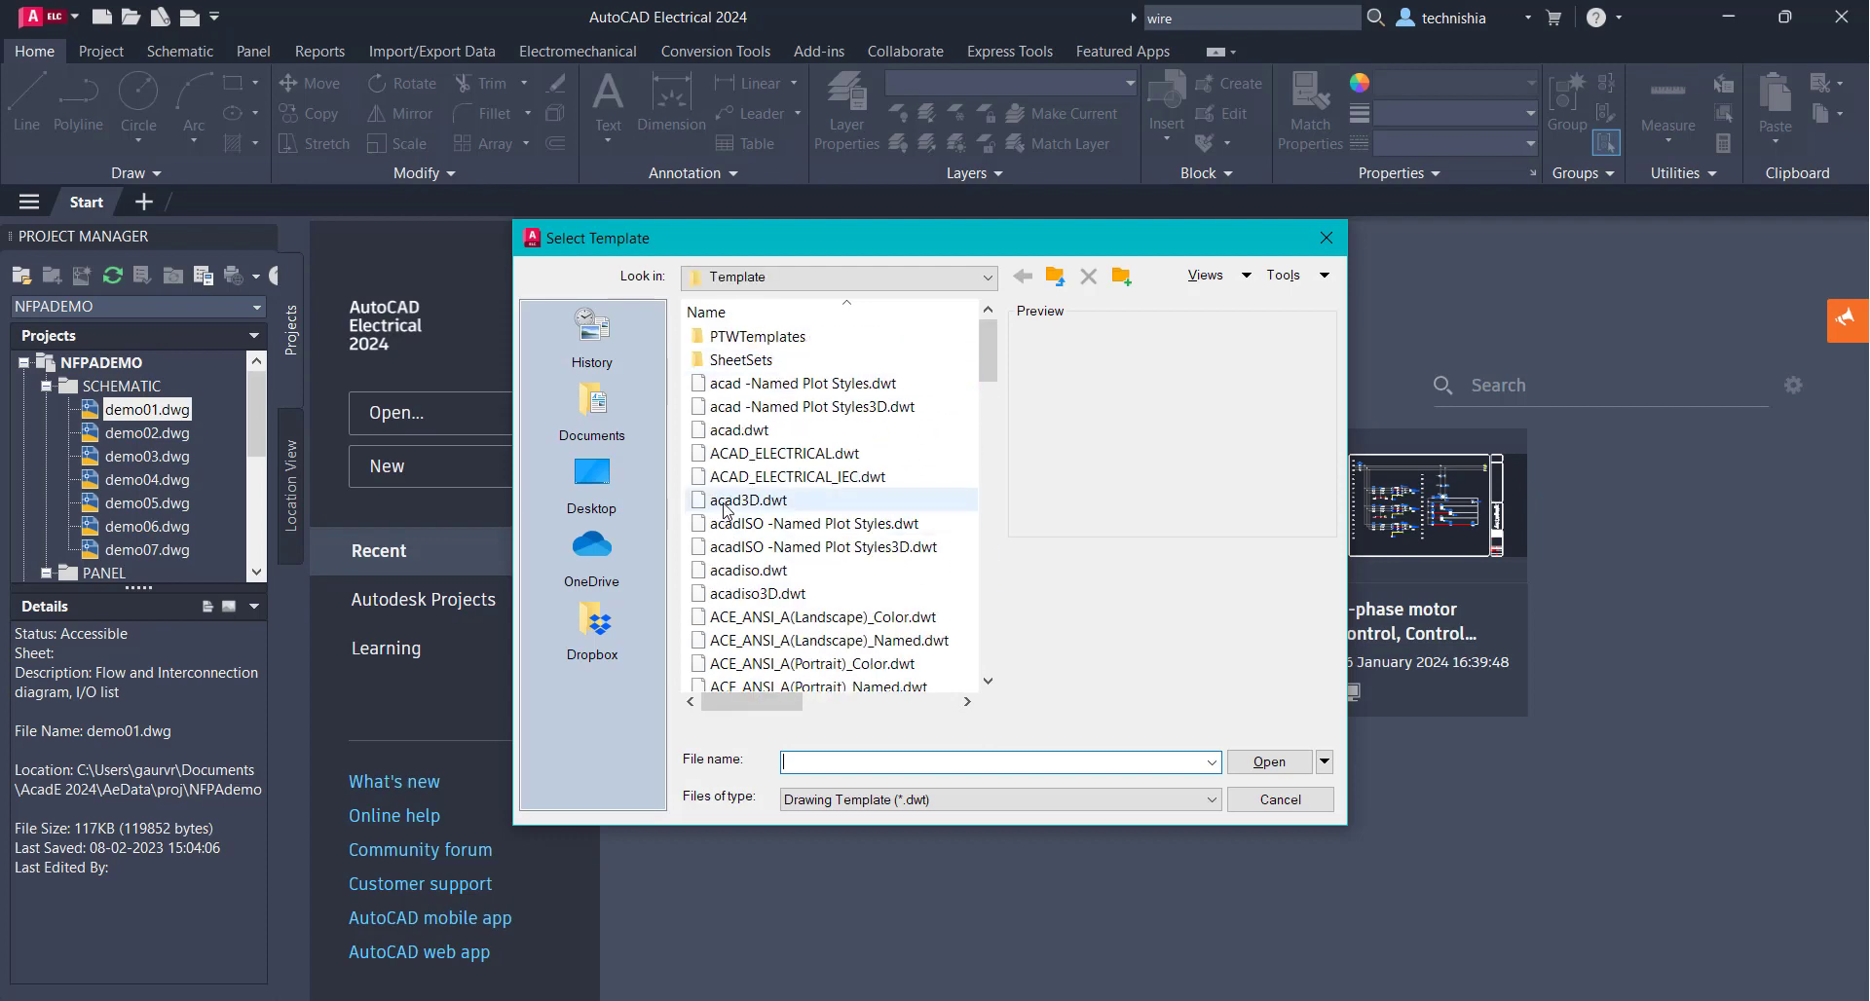
mouse_move(744, 499)
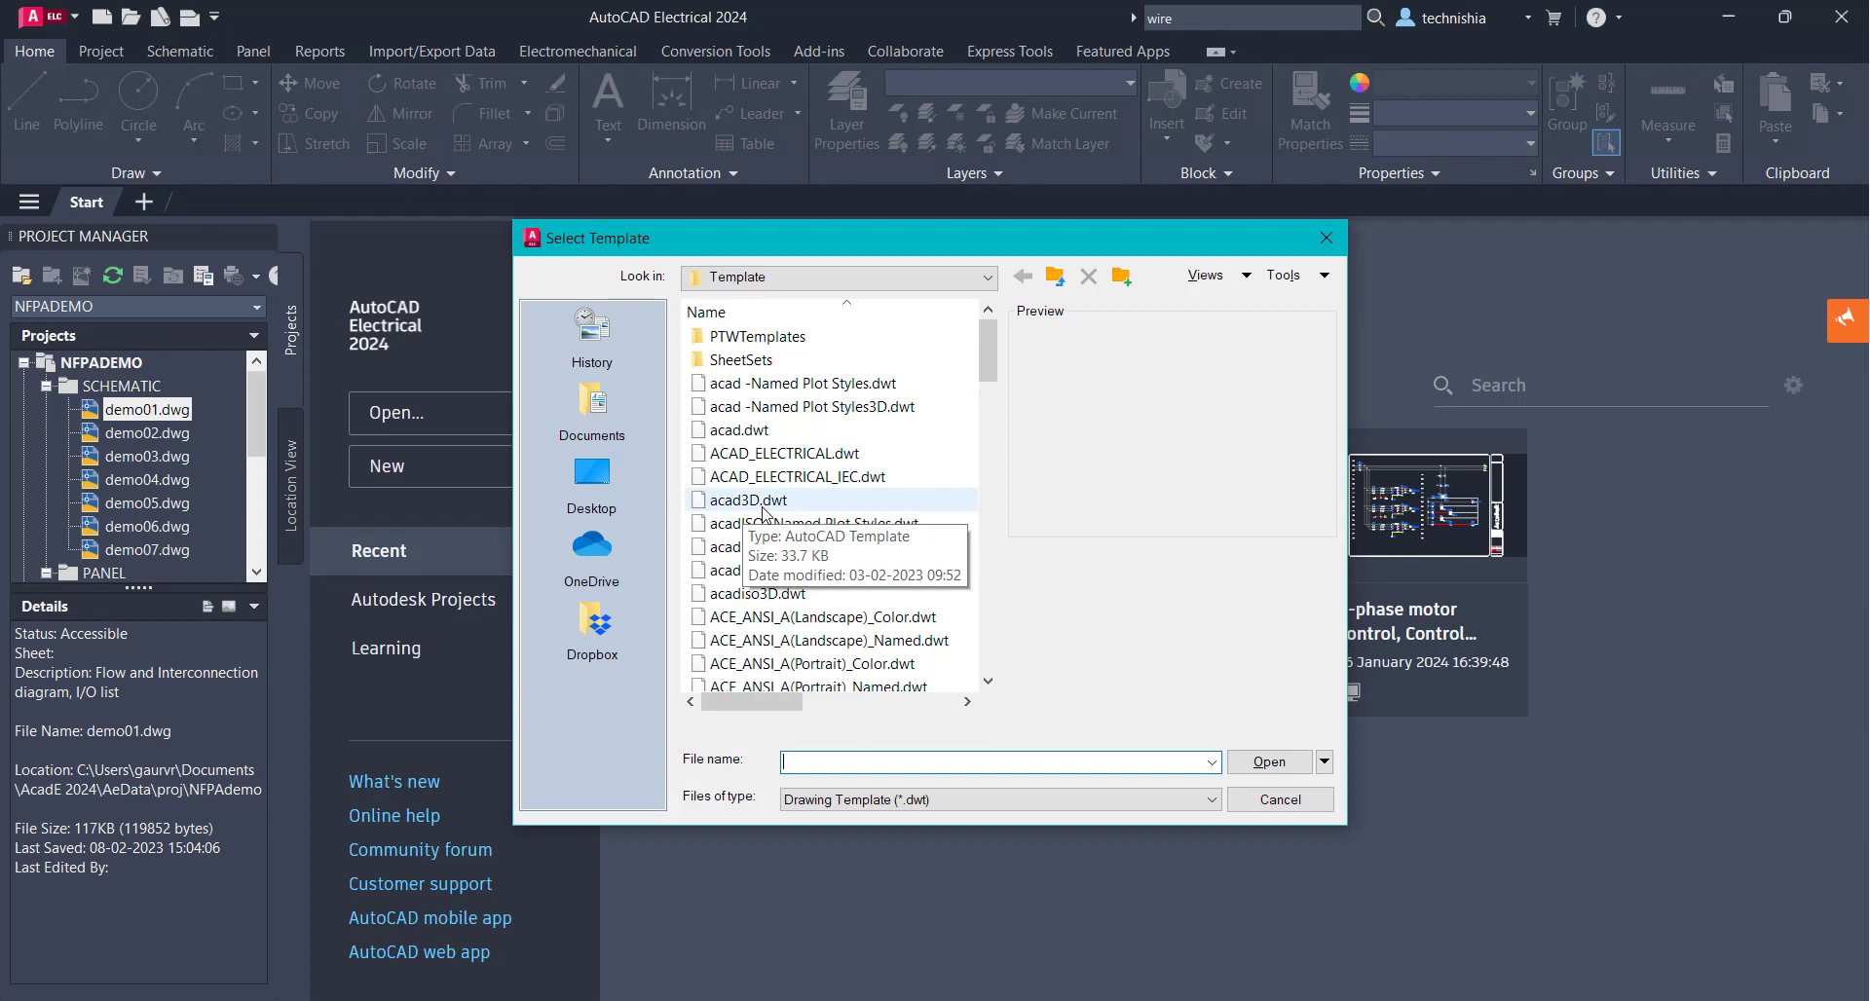
mouse_move(885, 502)
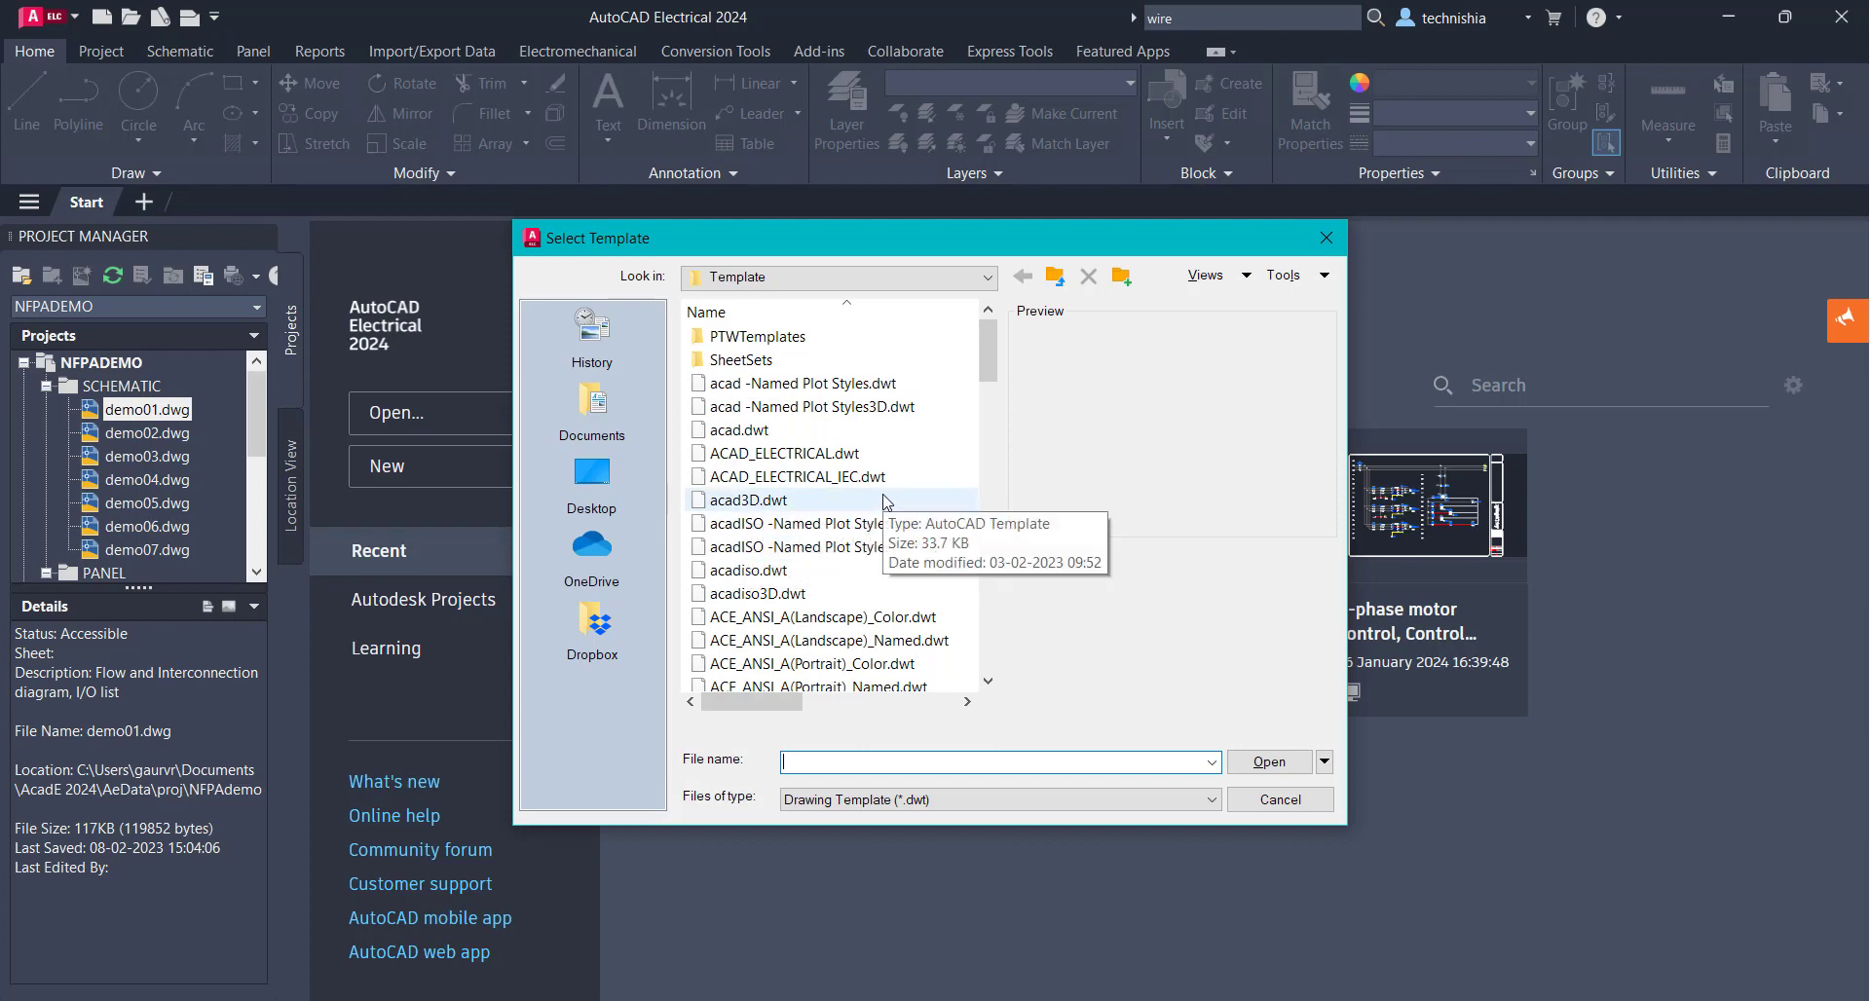
mouse_move(904, 517)
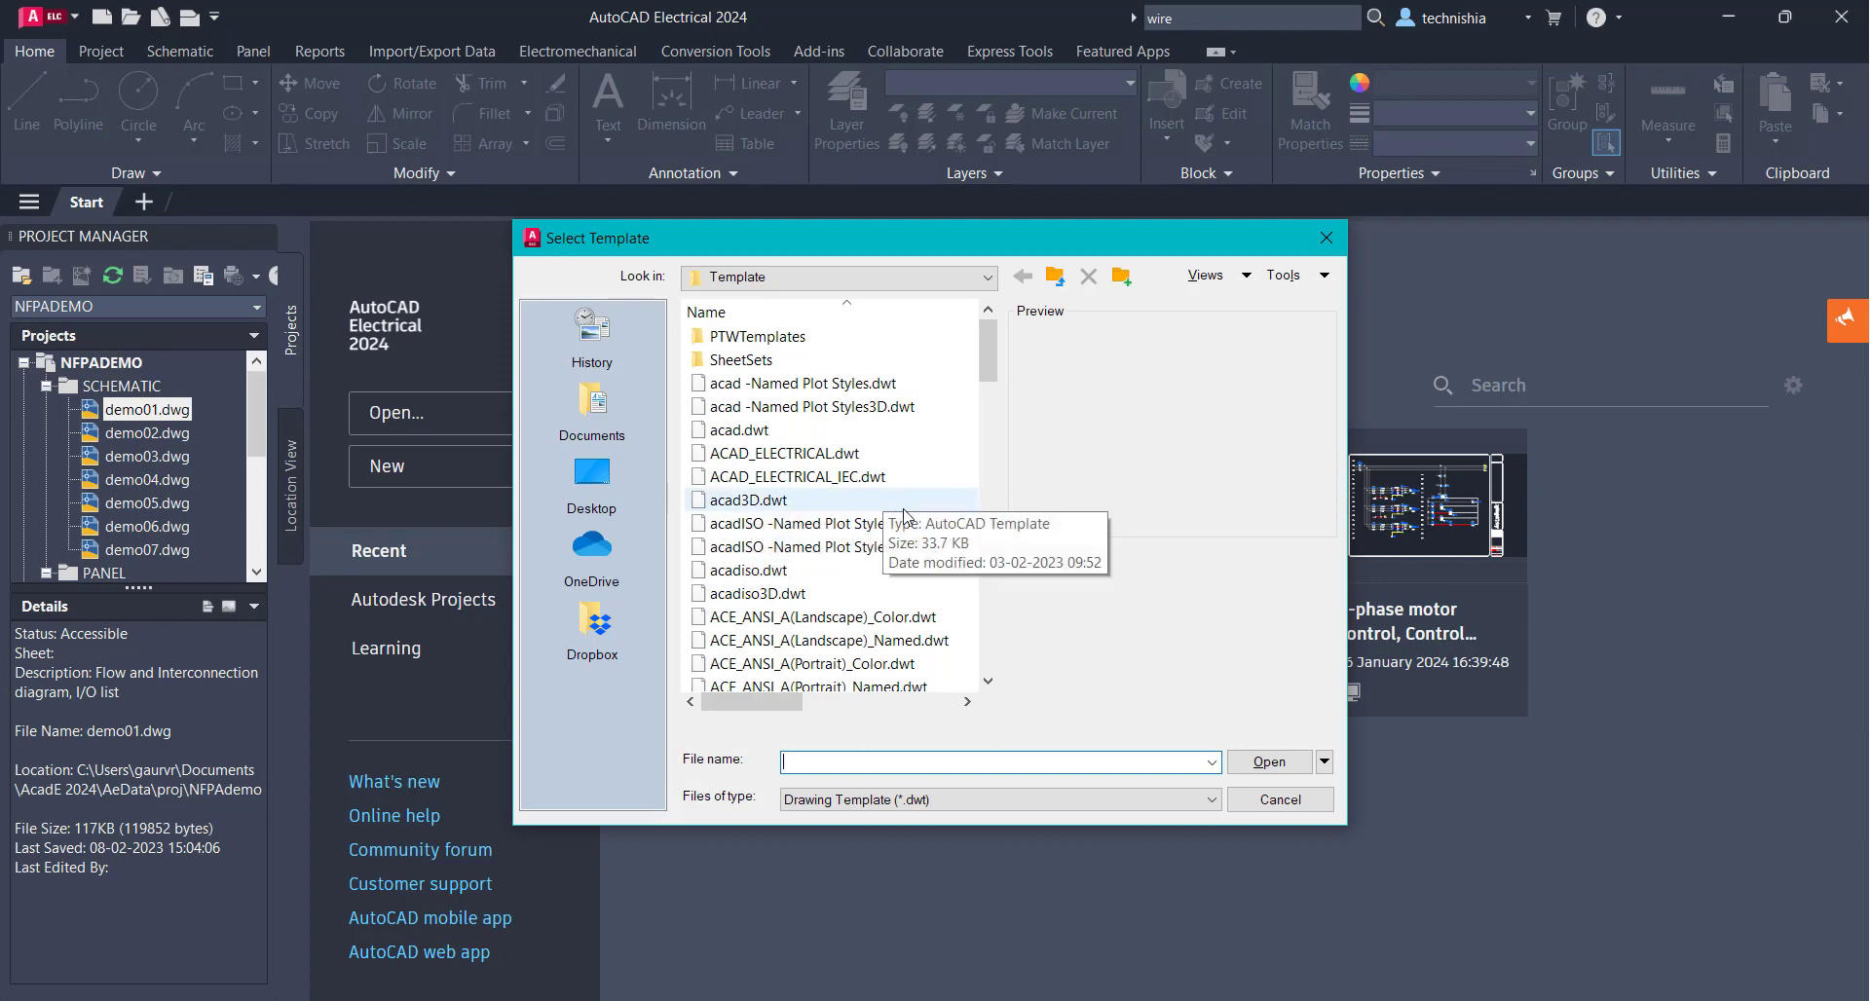
mouse_move(782, 453)
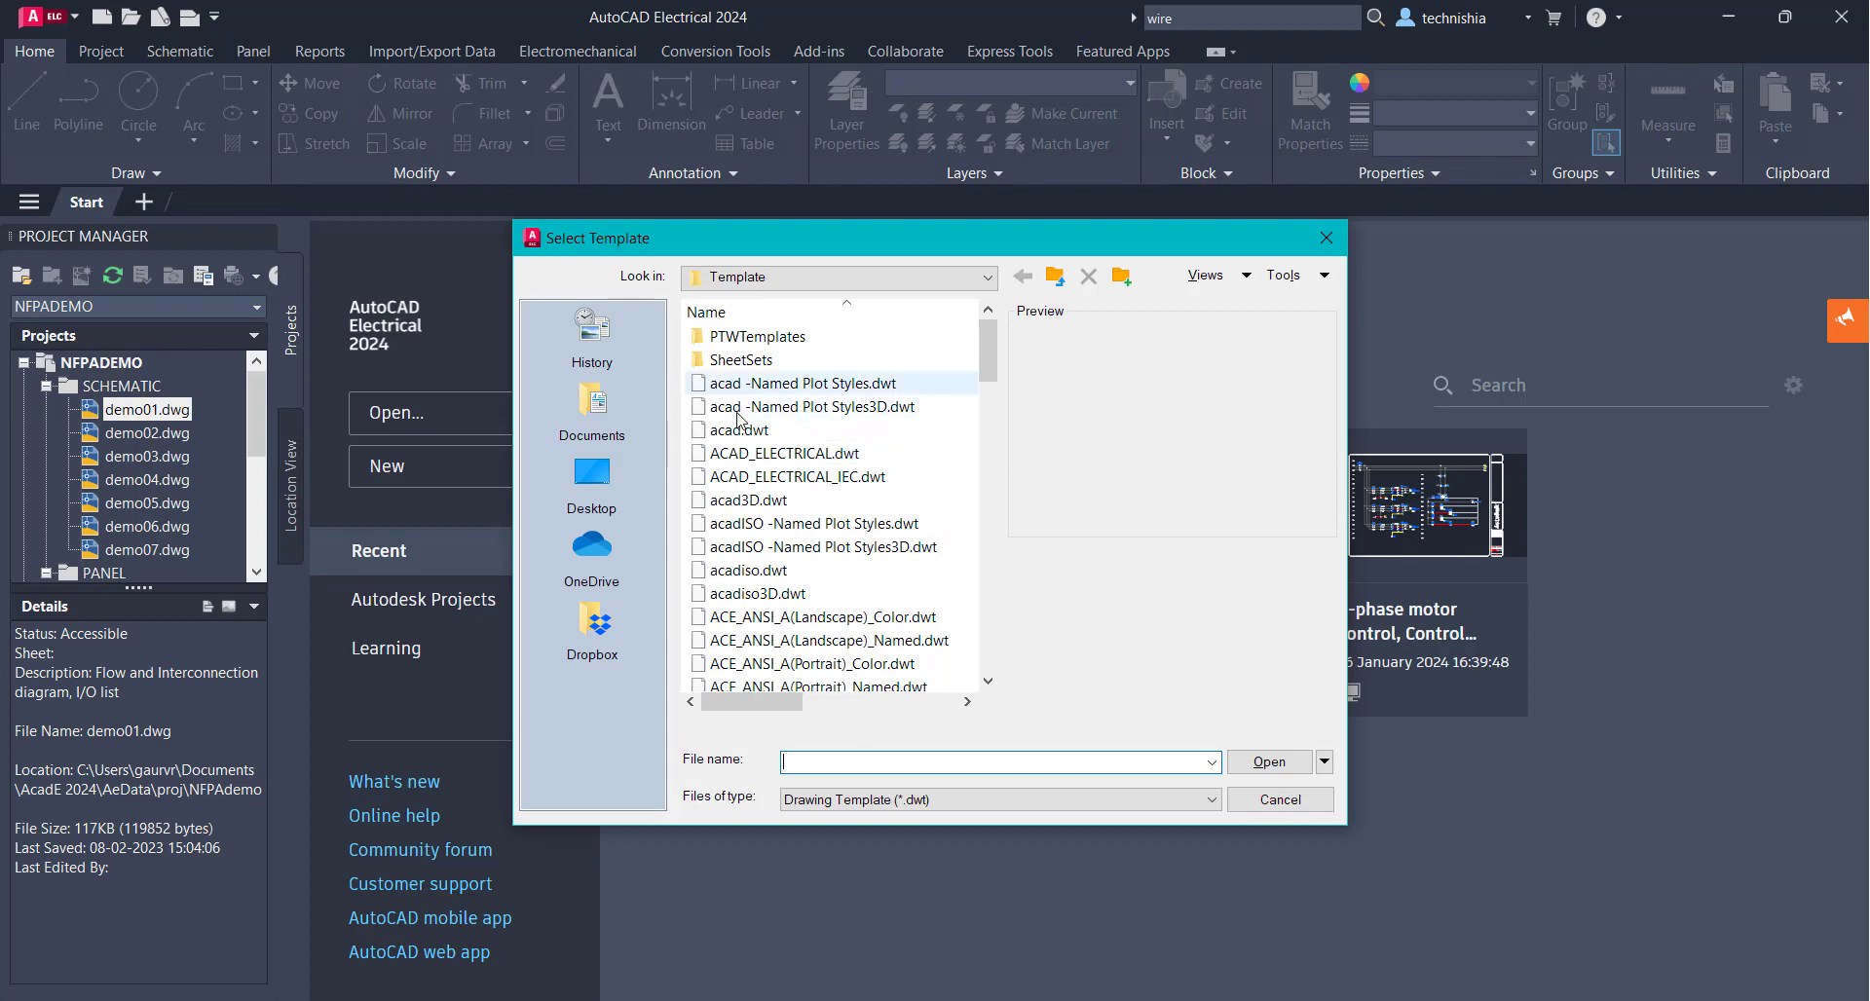
scroll(down, 3)
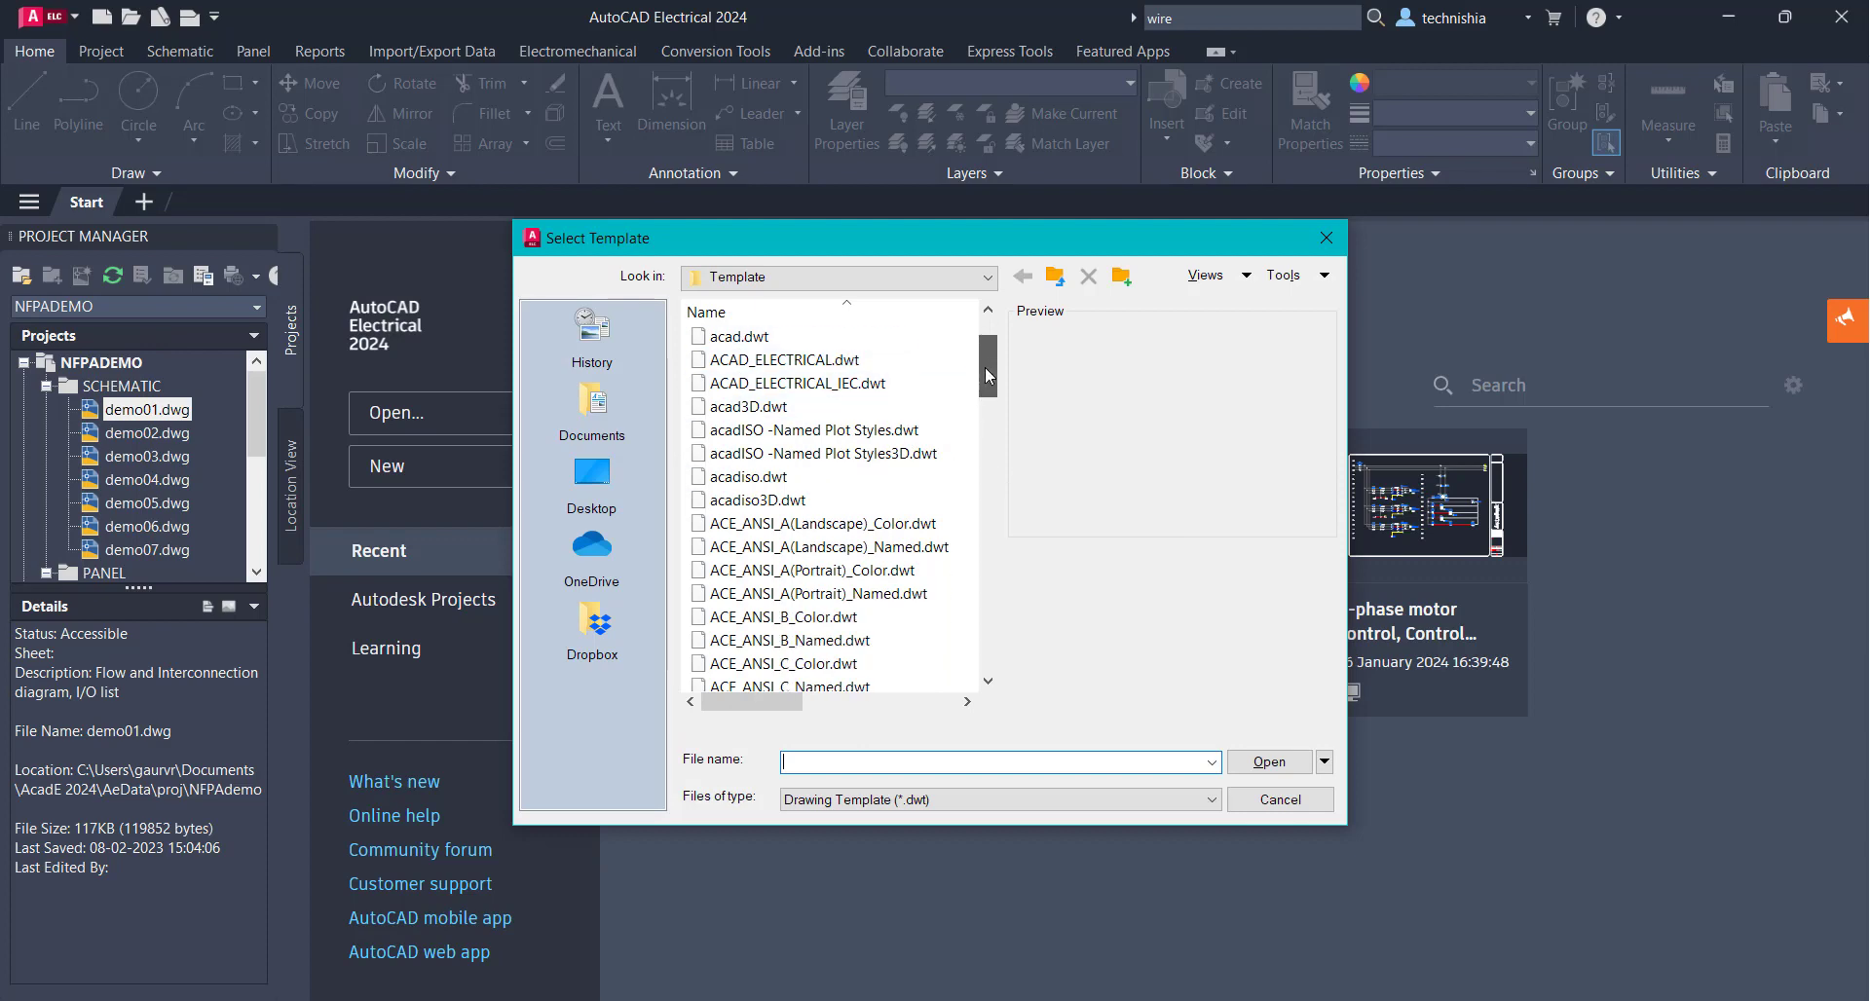
scroll(down, 3)
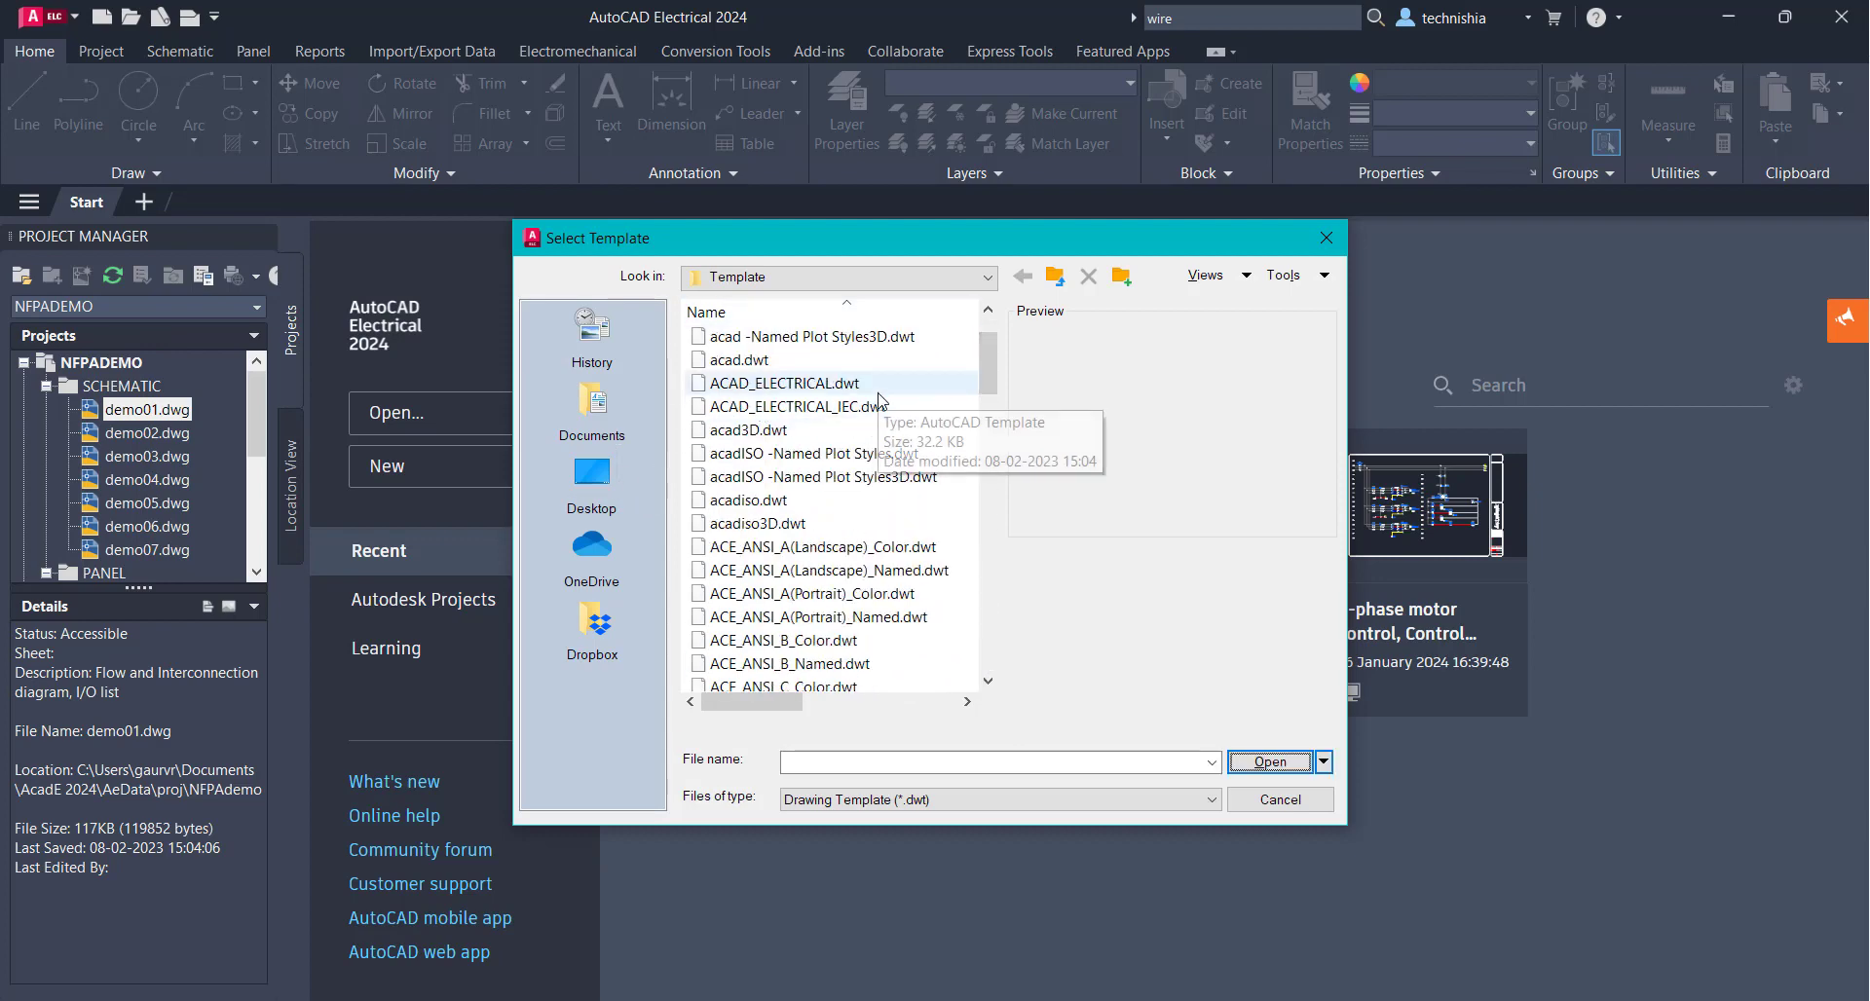
click(787, 383)
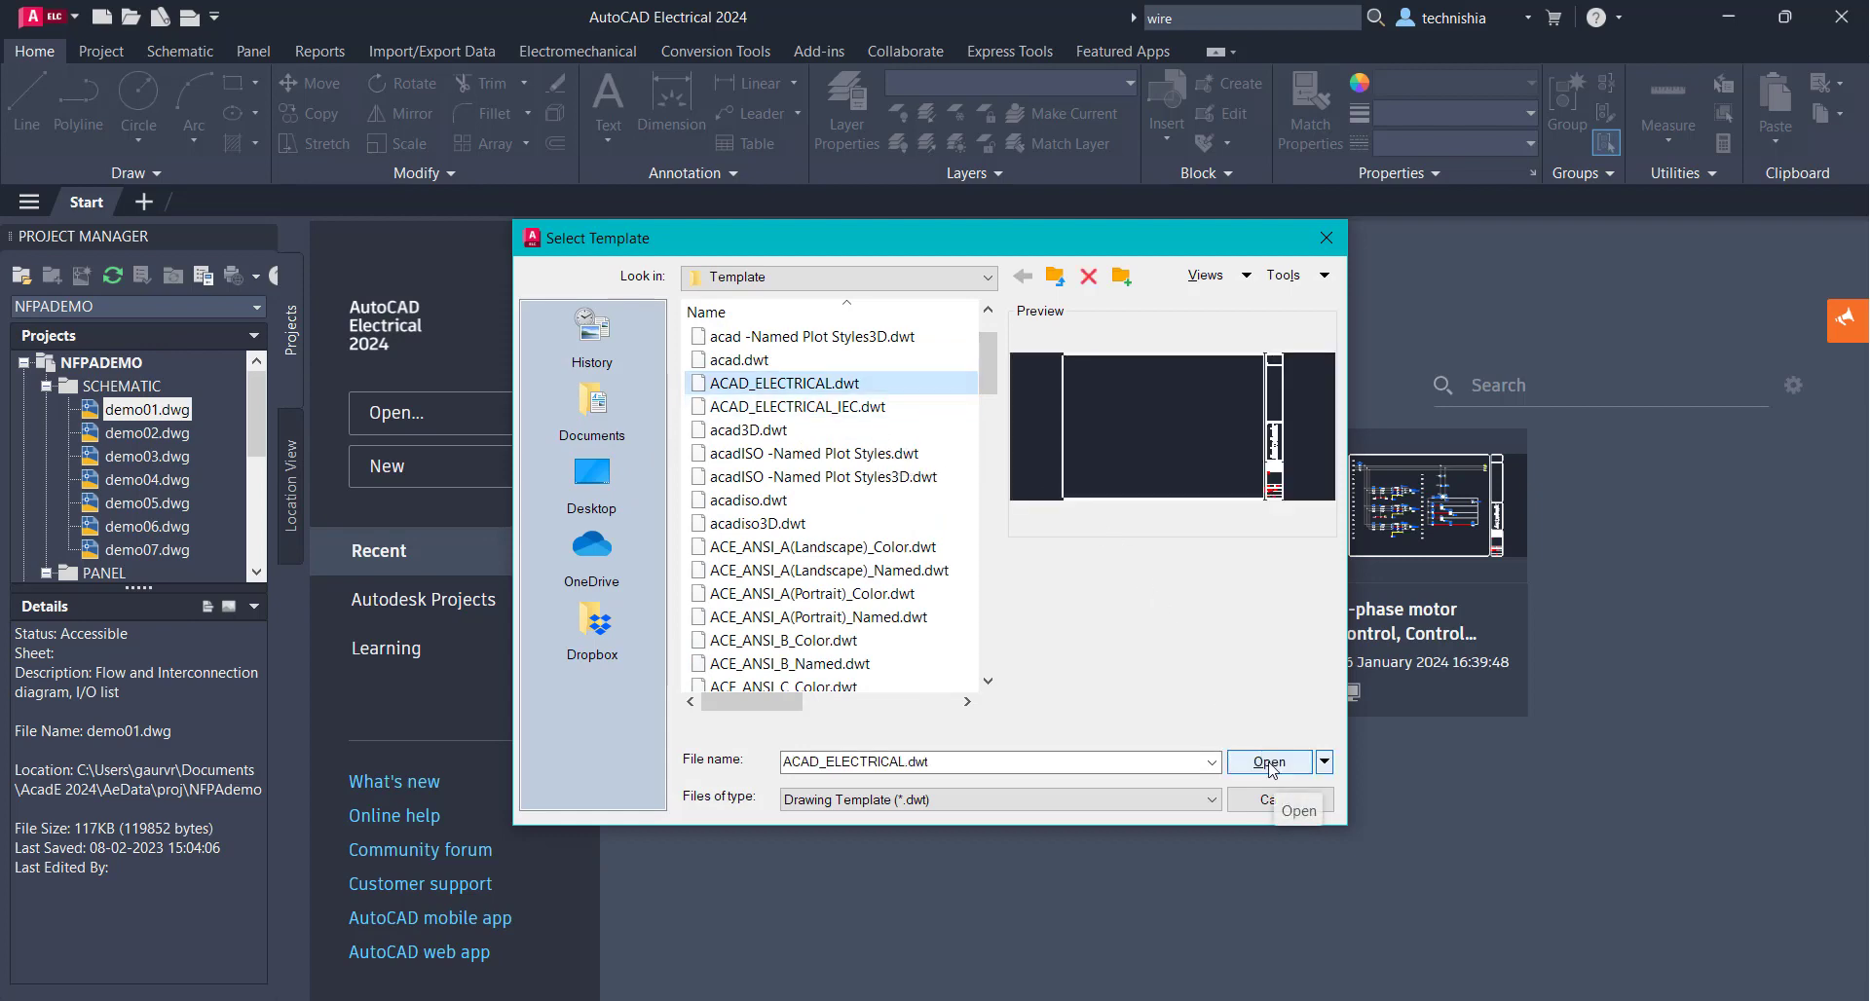
click(1266, 761)
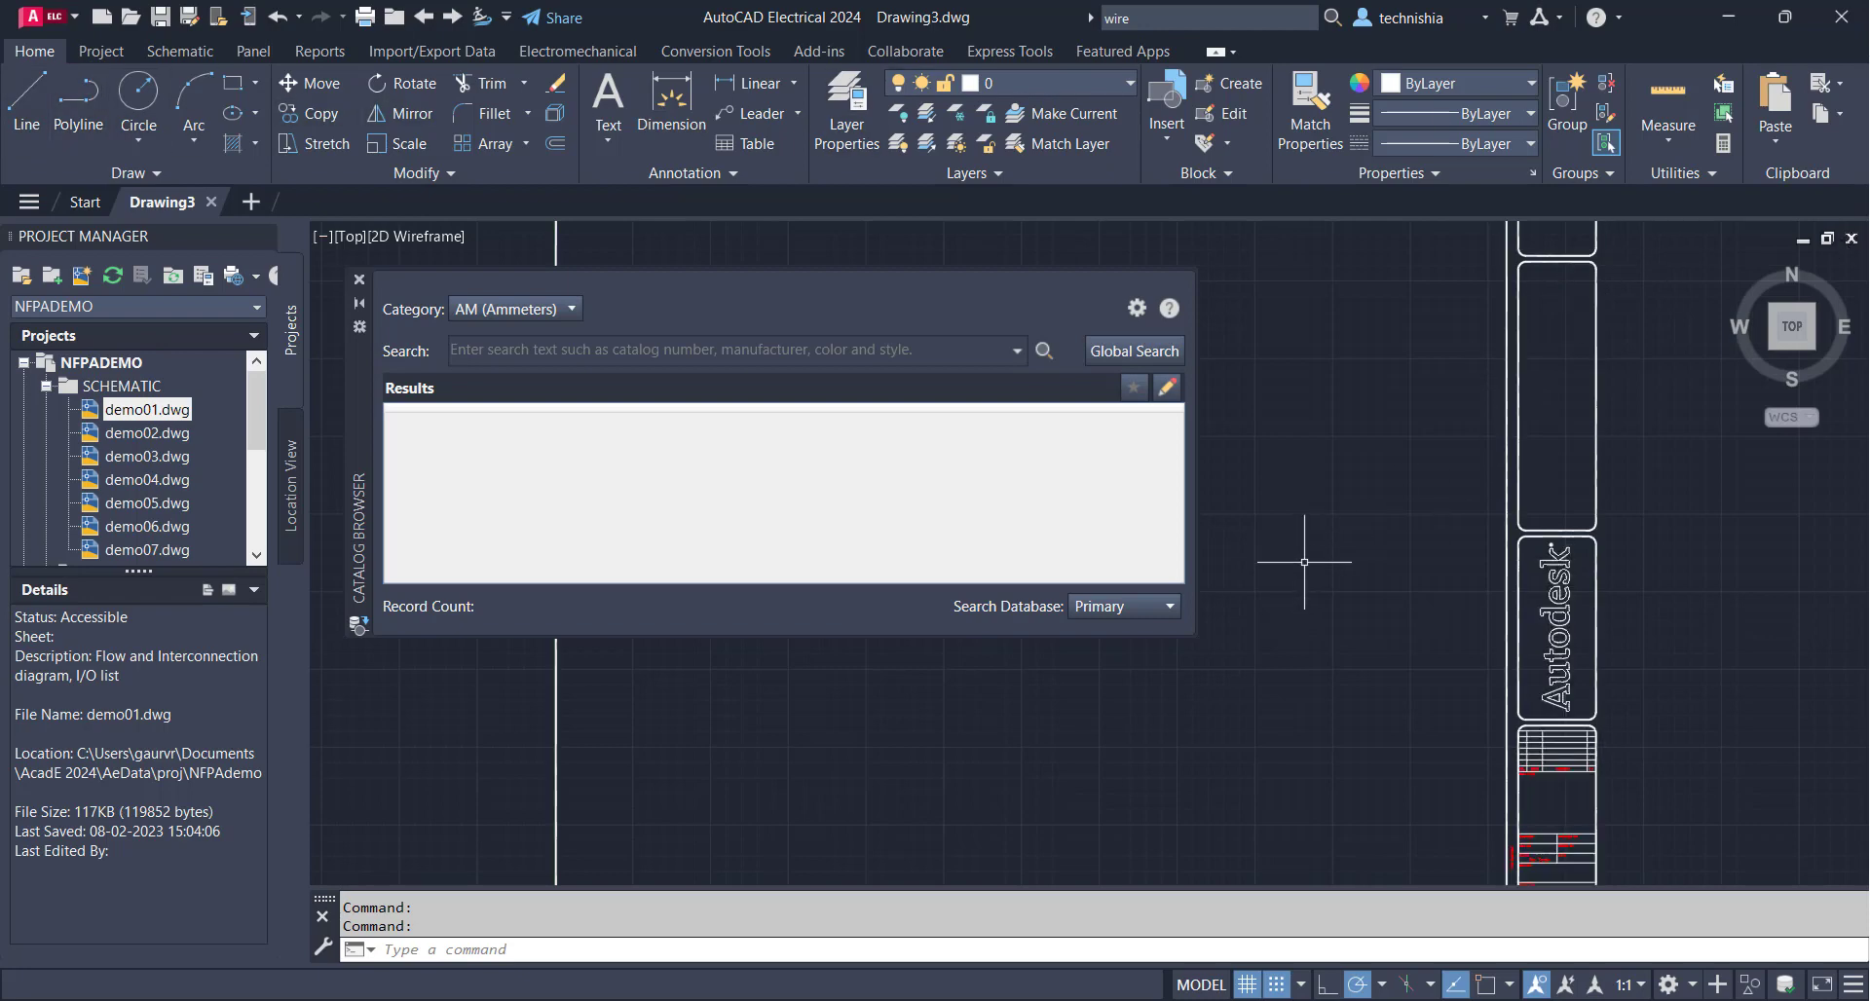
mouse_move(357, 557)
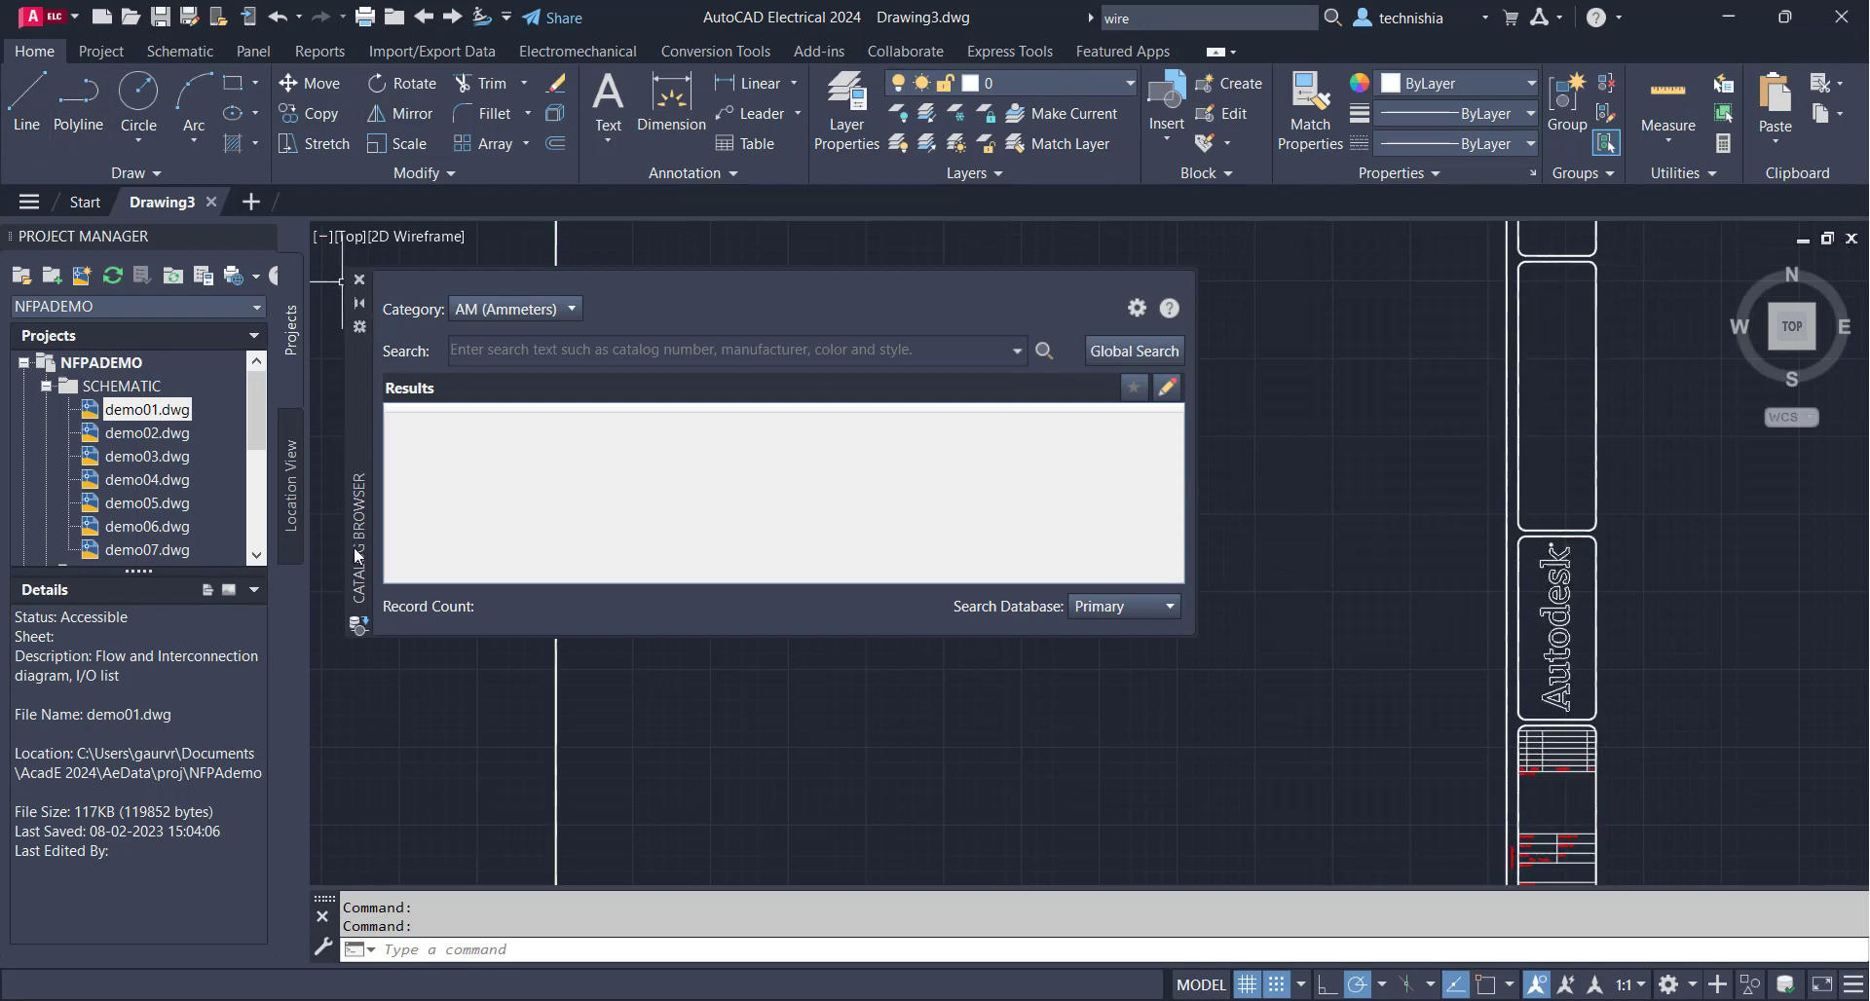
mouse_move(371, 425)
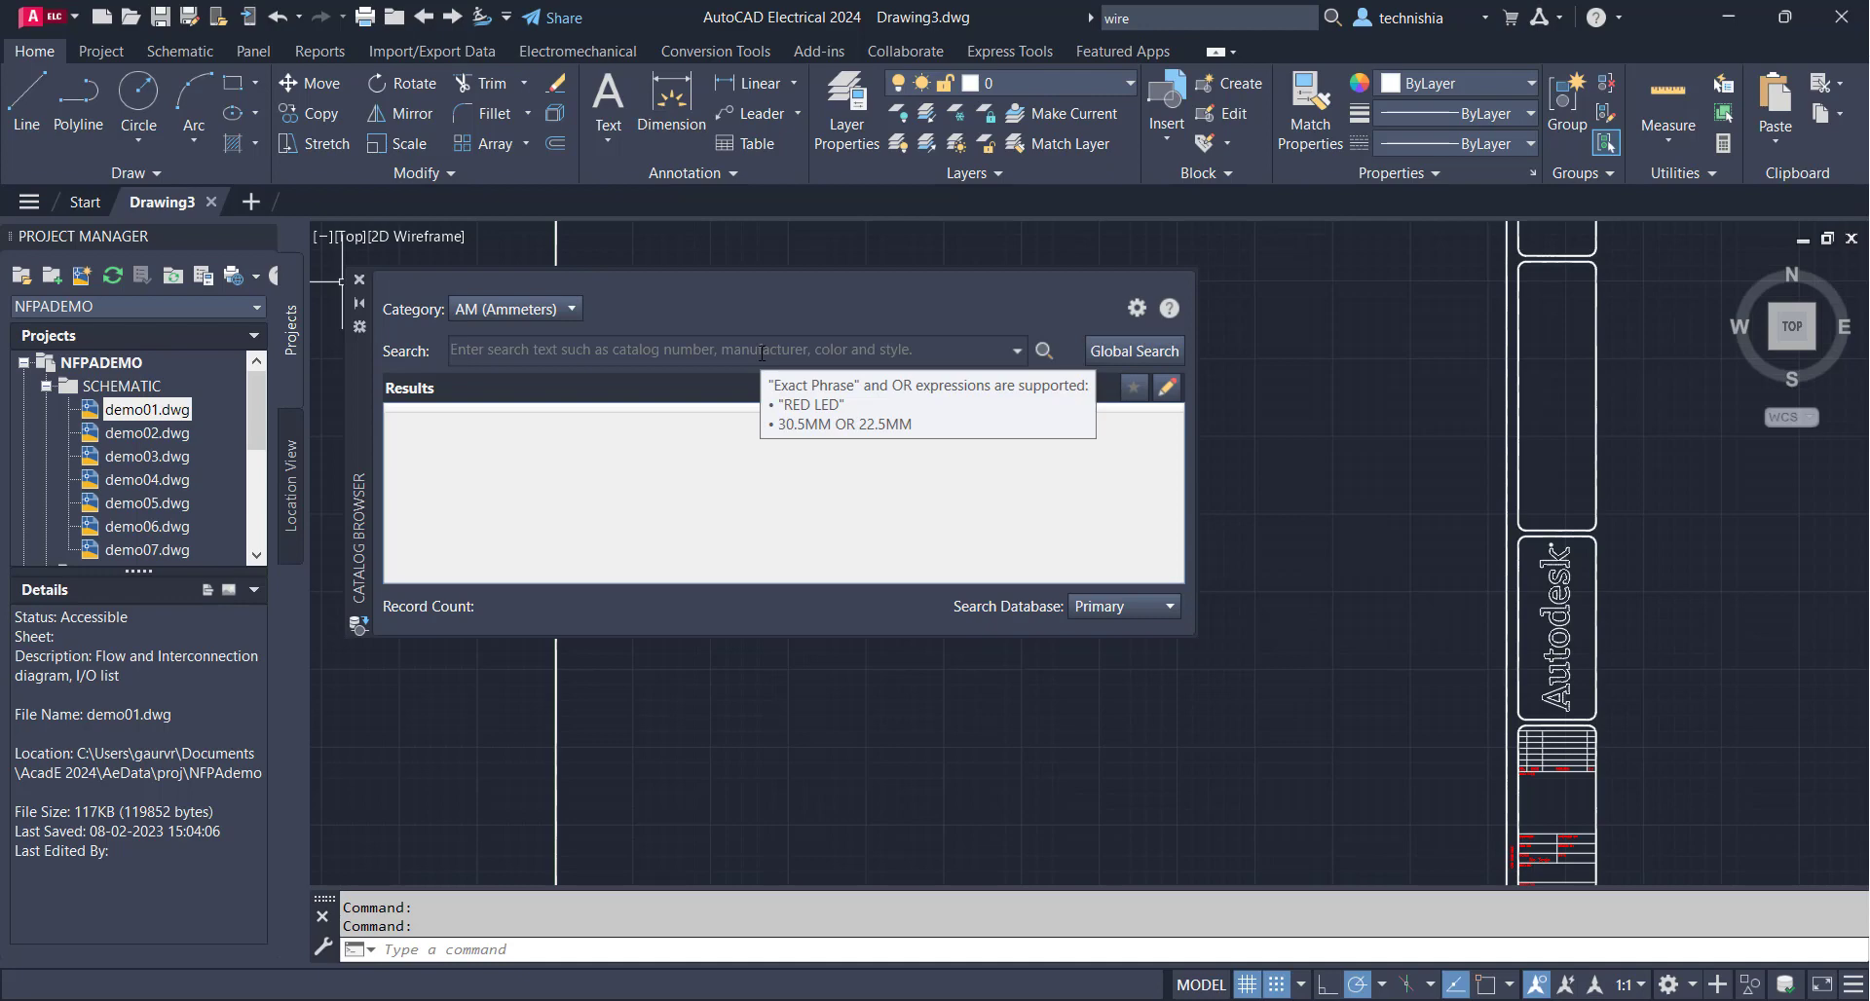
Filter the Catalog Browser's CB (Circuit breakers) category by 15A
click(727, 350)
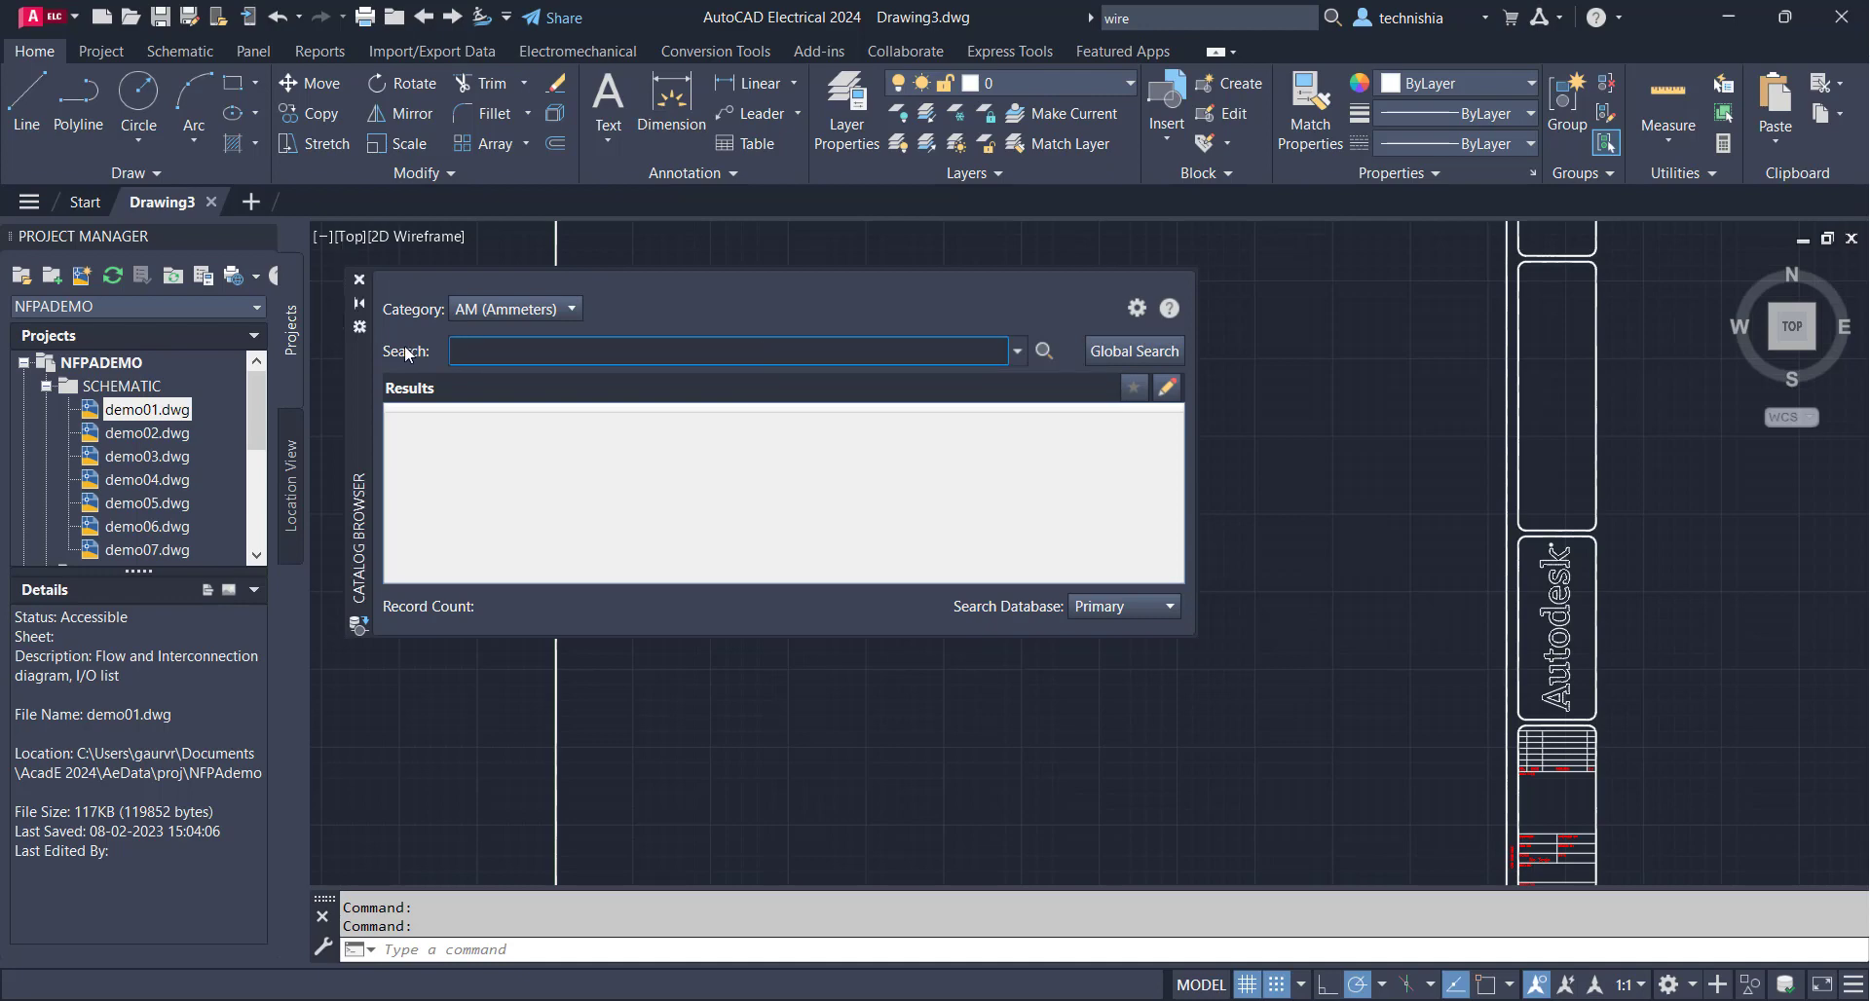
mouse_move(514, 310)
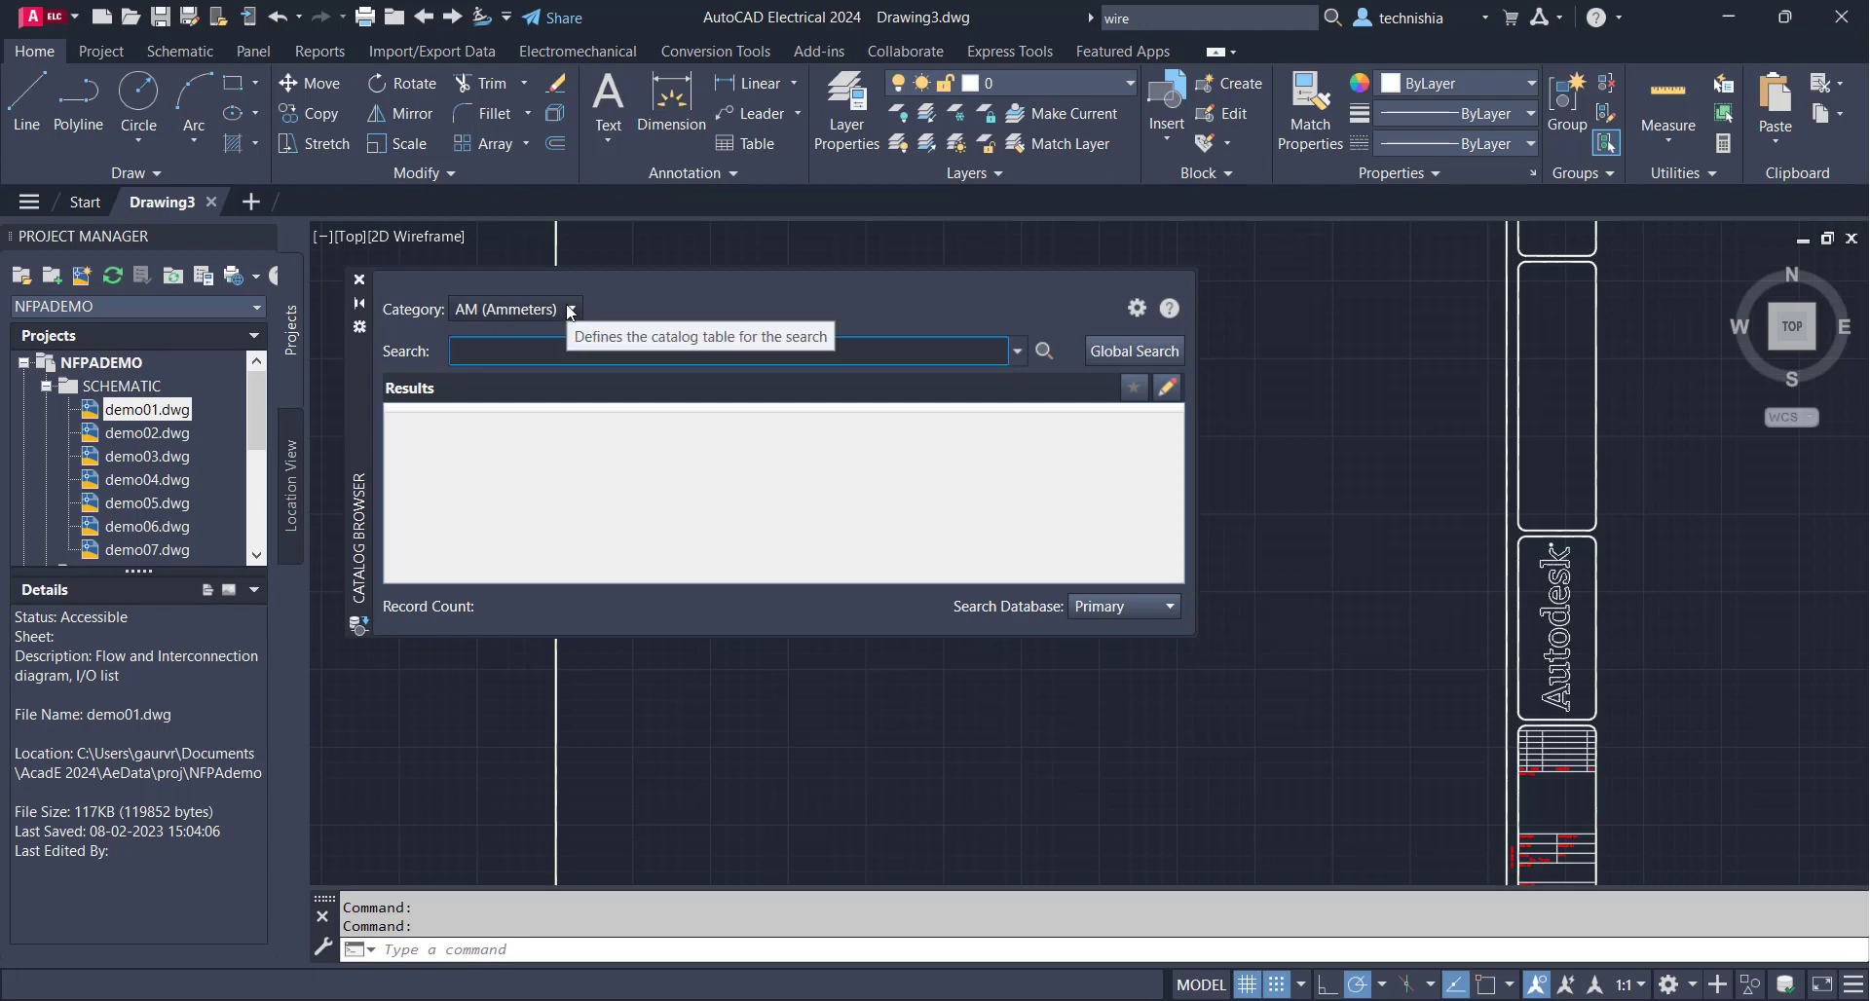
click(569, 309)
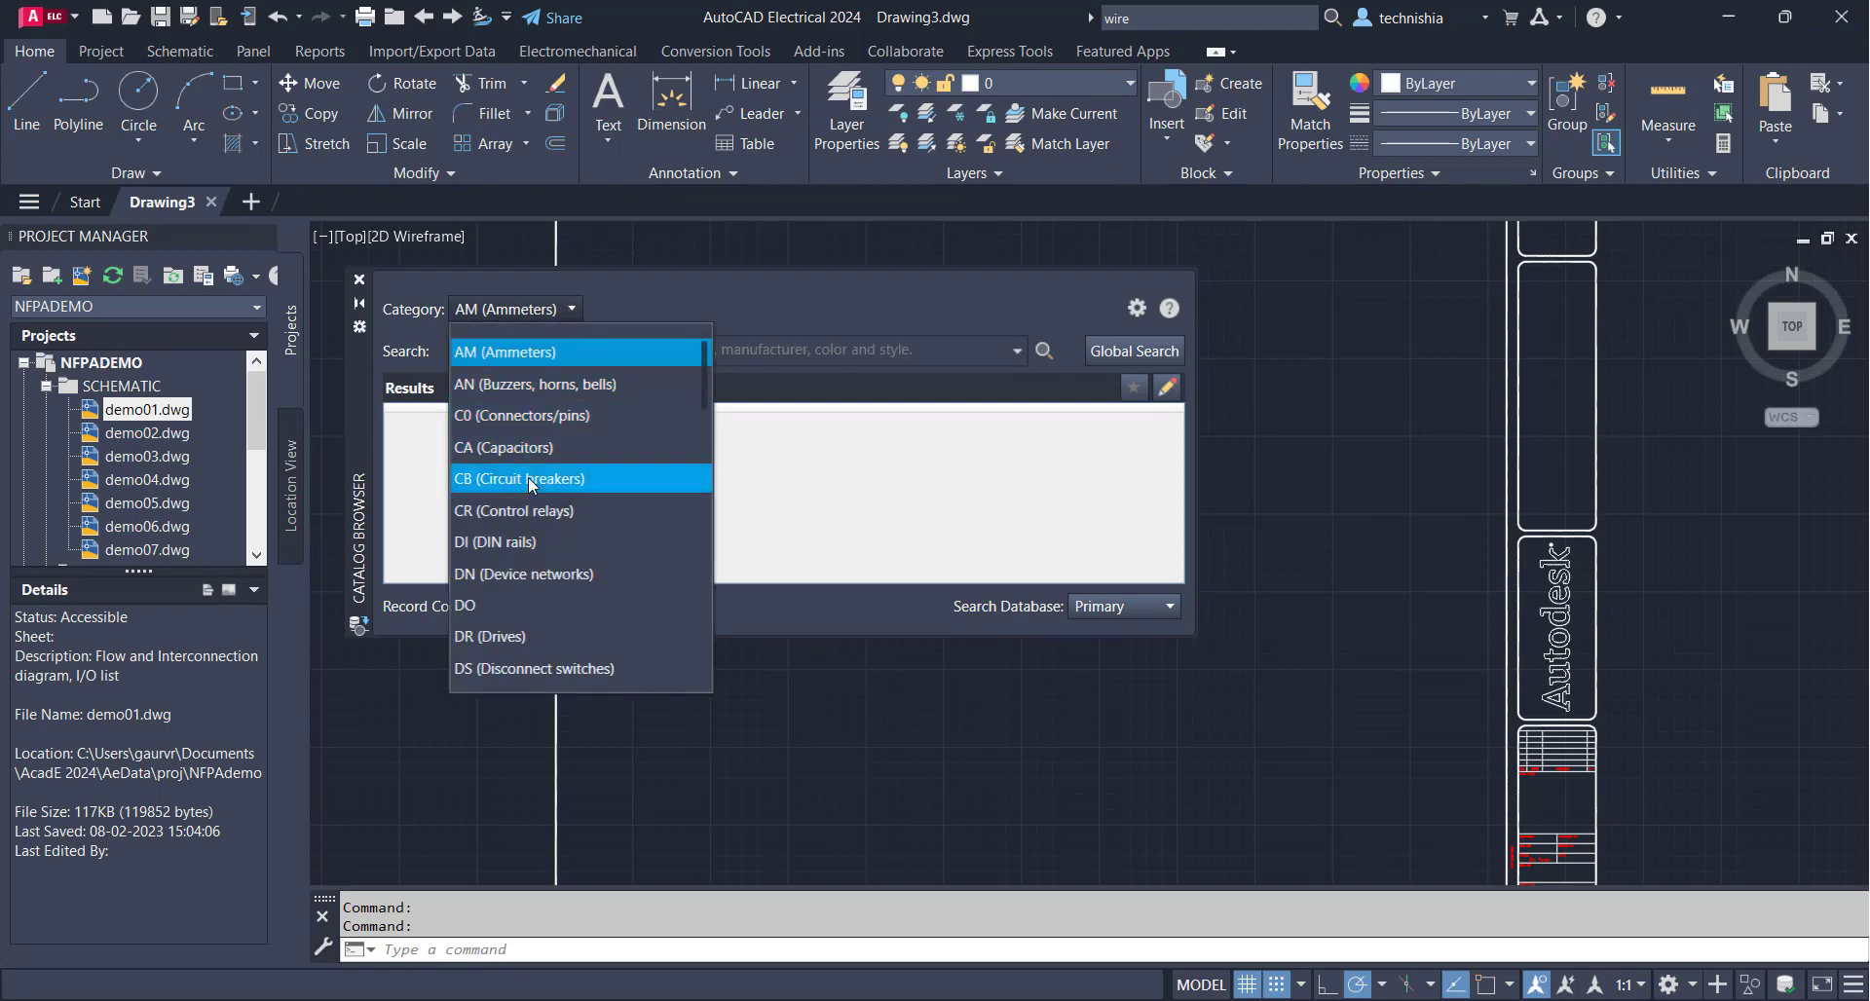
click(517, 479)
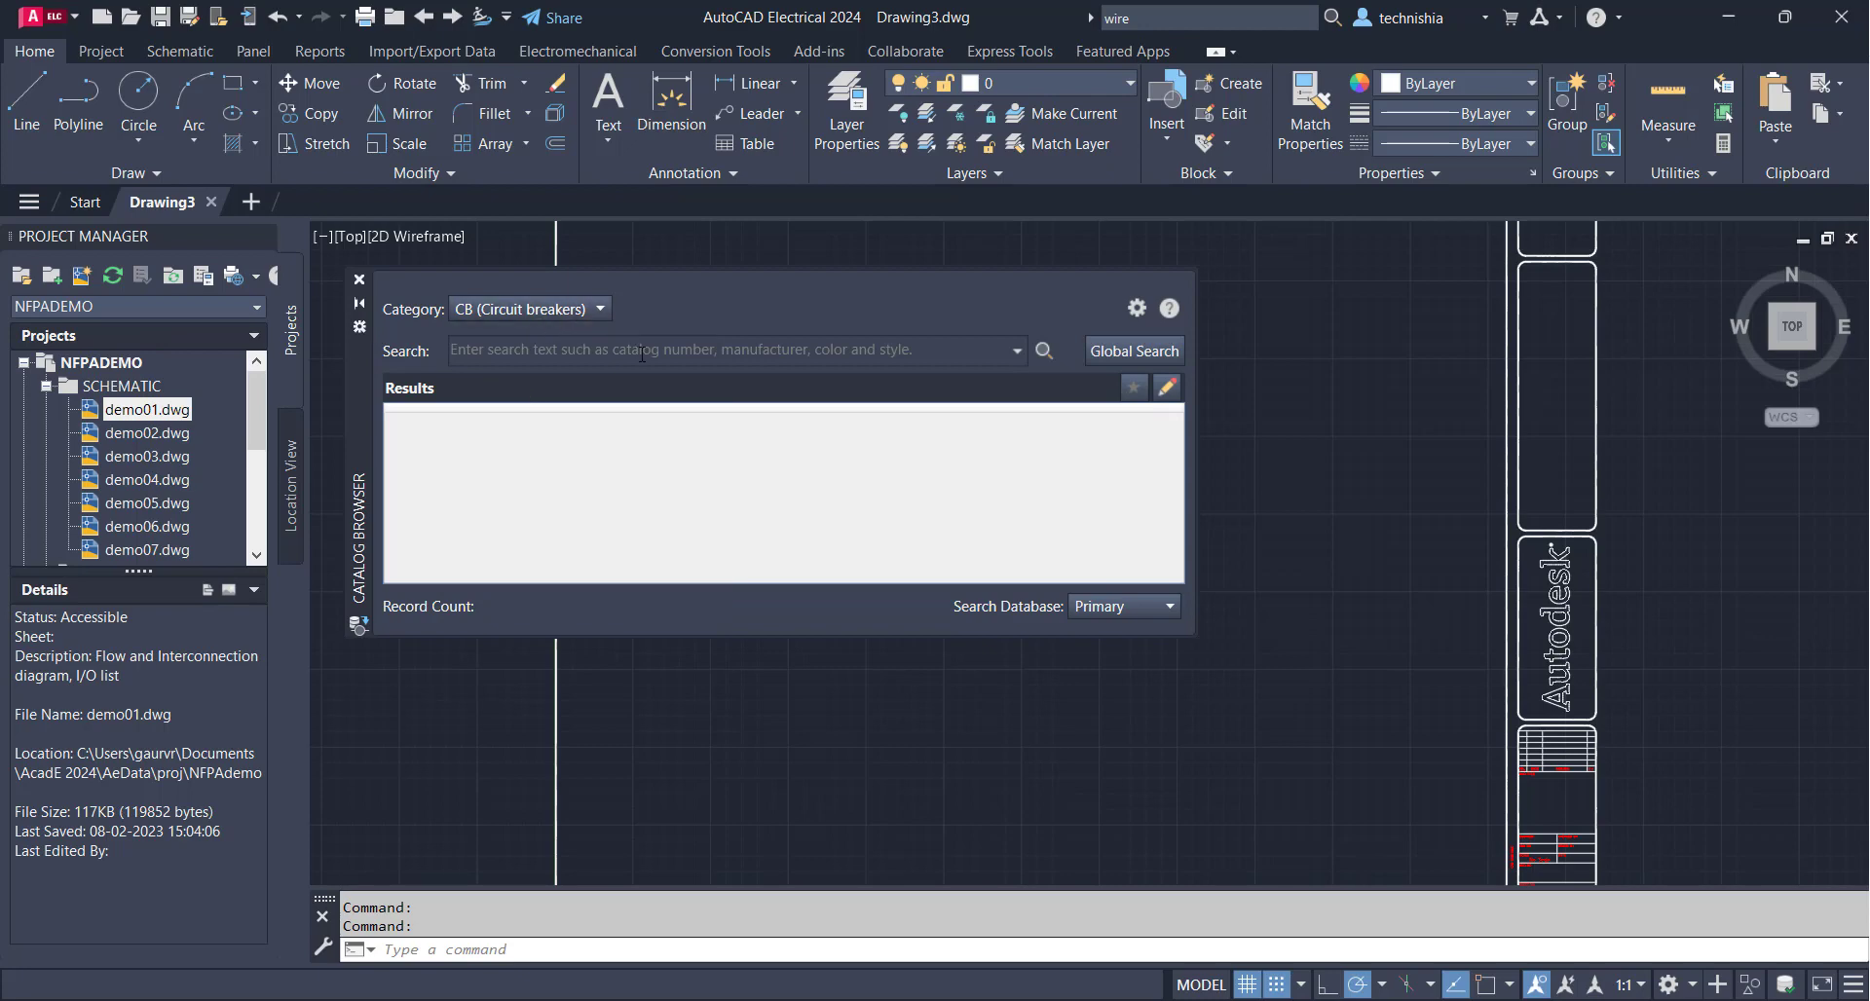
click(727, 351)
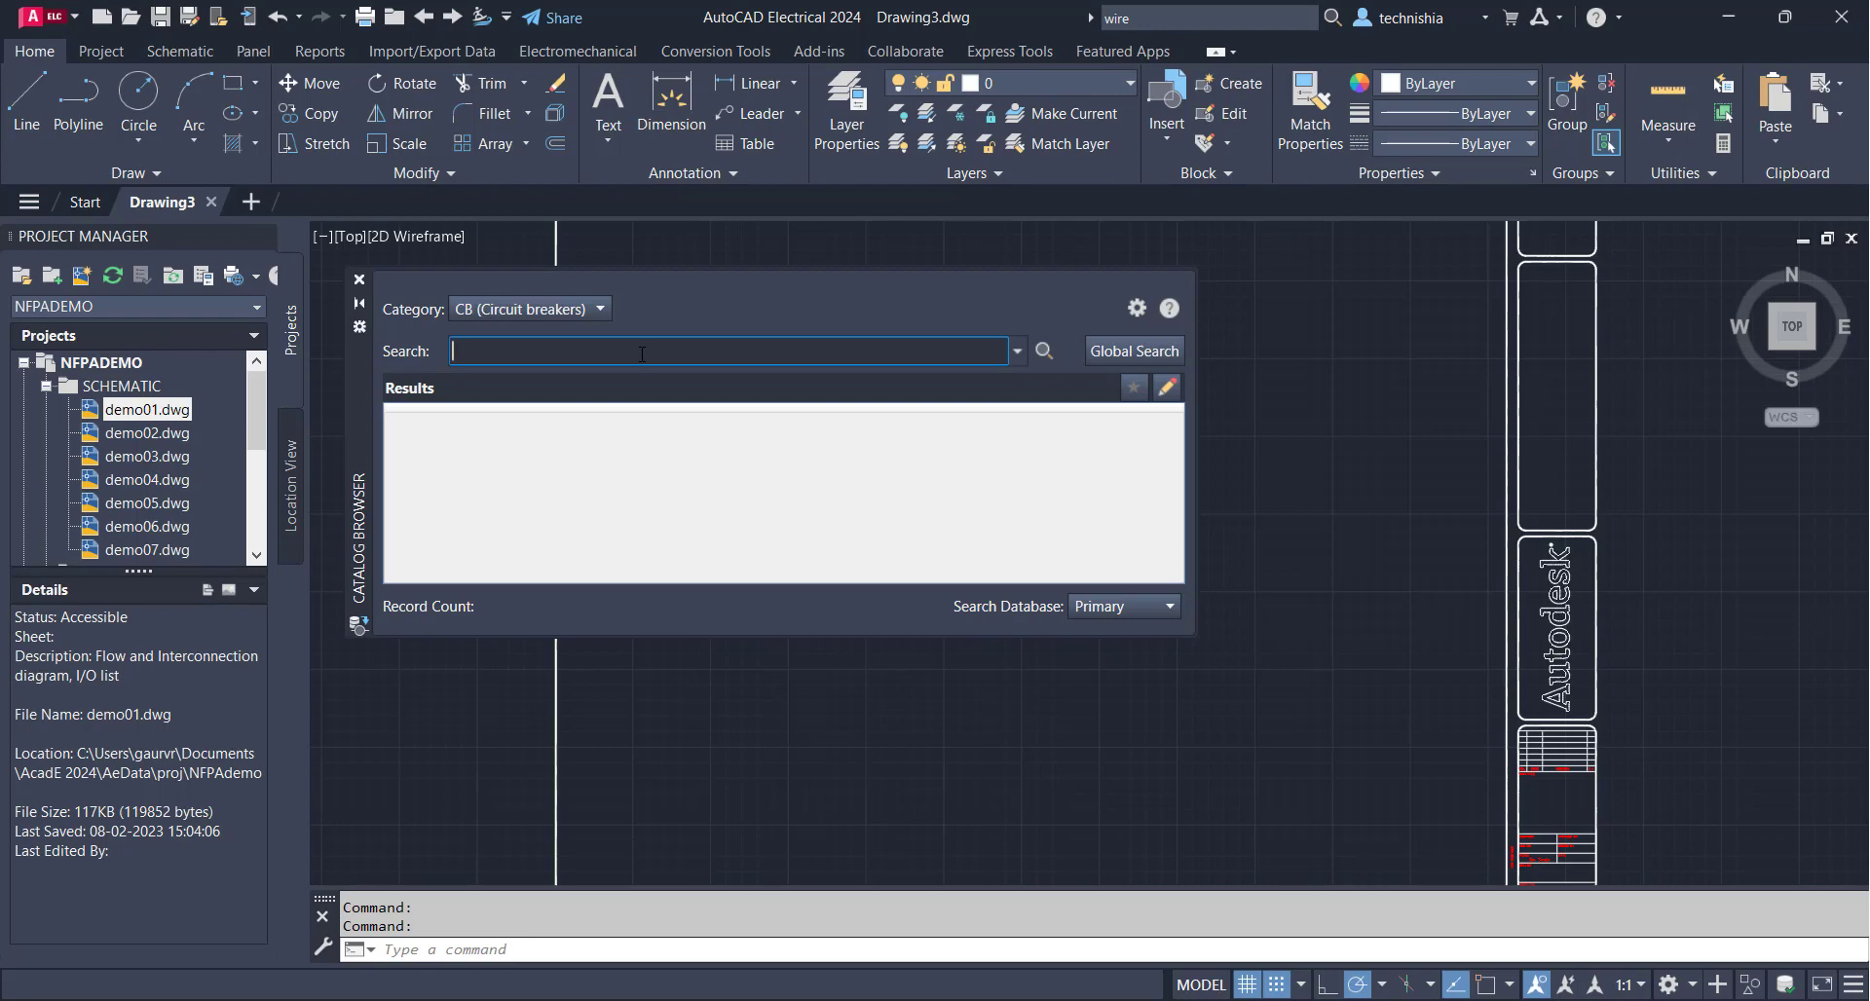
mouse_move(819, 442)
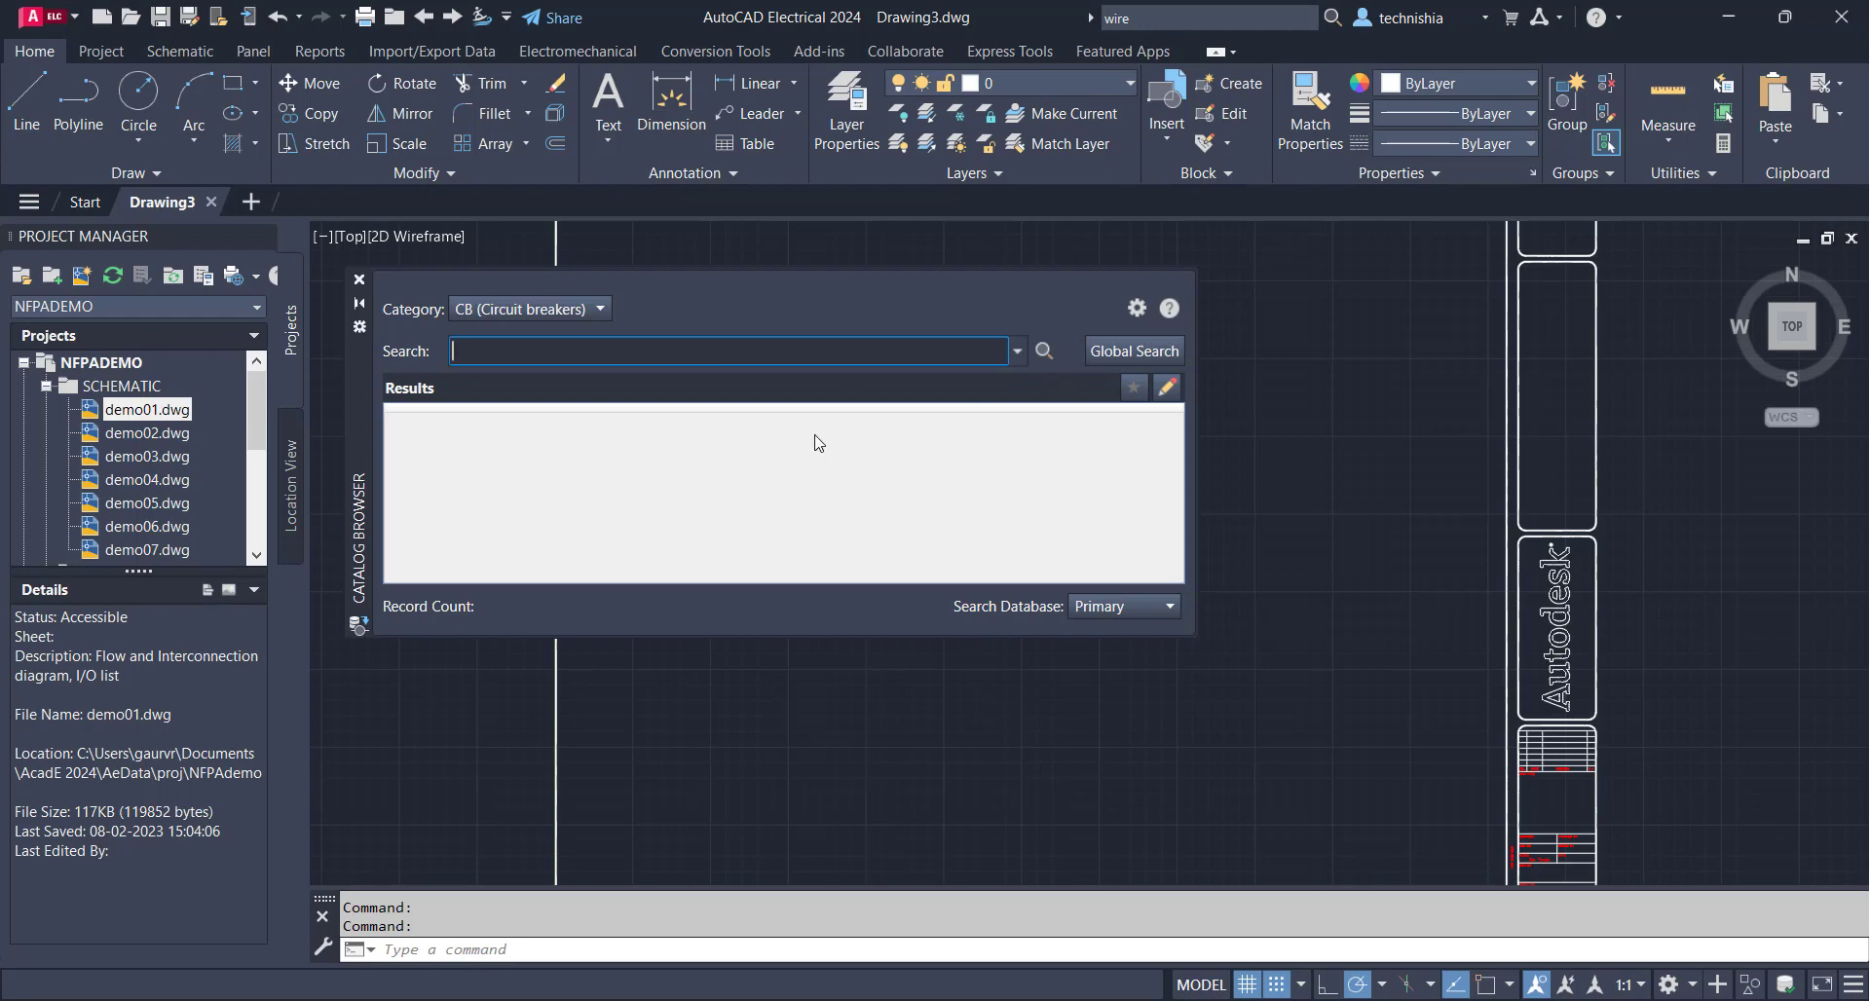
mouse_move(1022, 511)
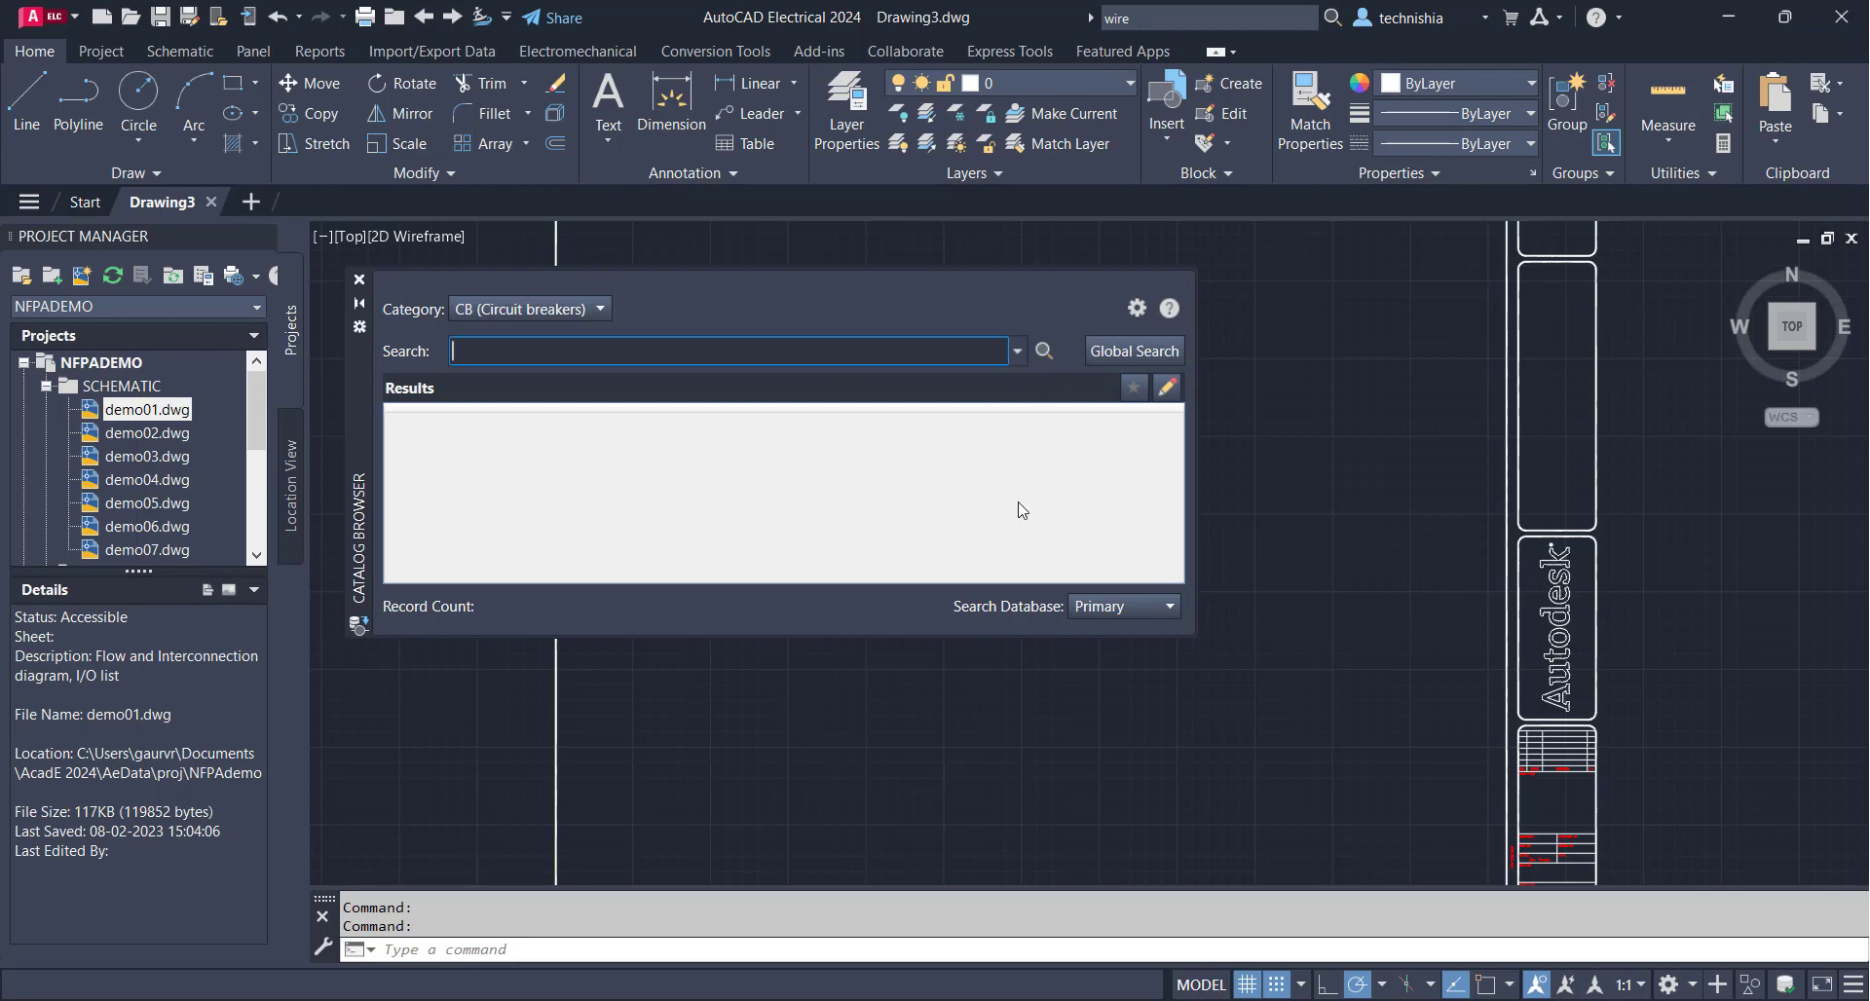
mouse_move(1051, 373)
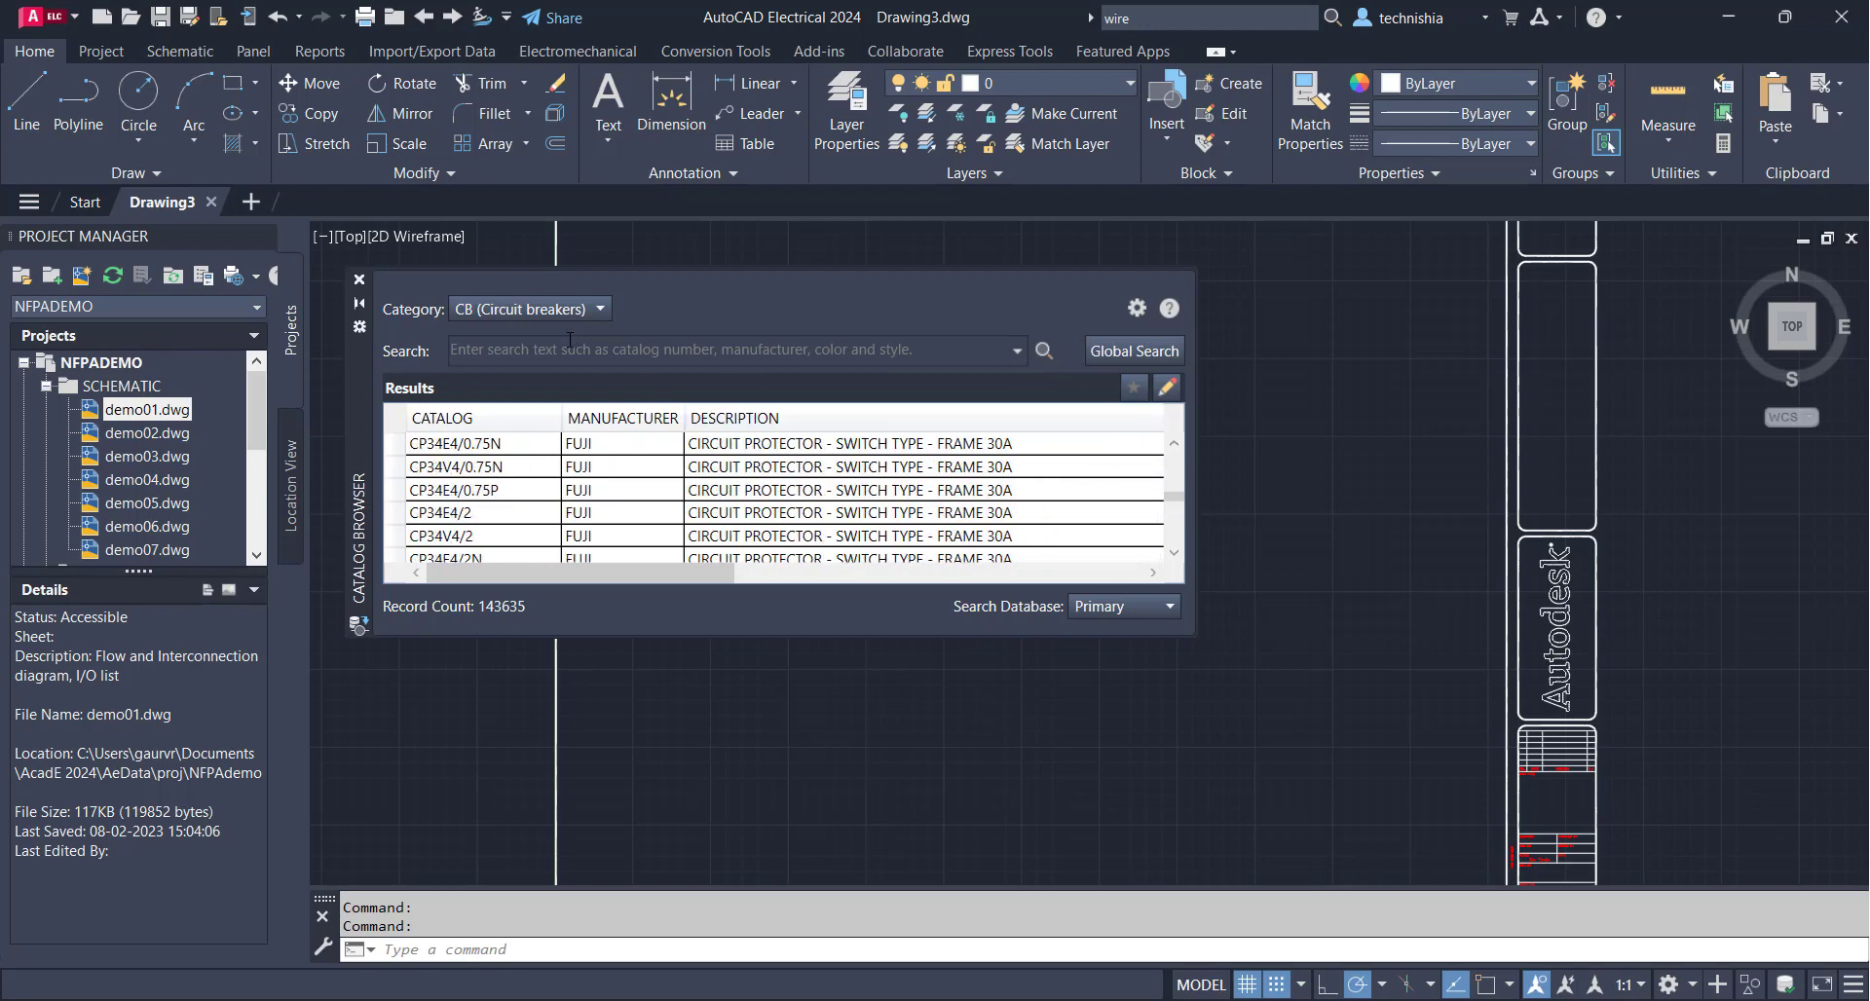
click(728, 350)
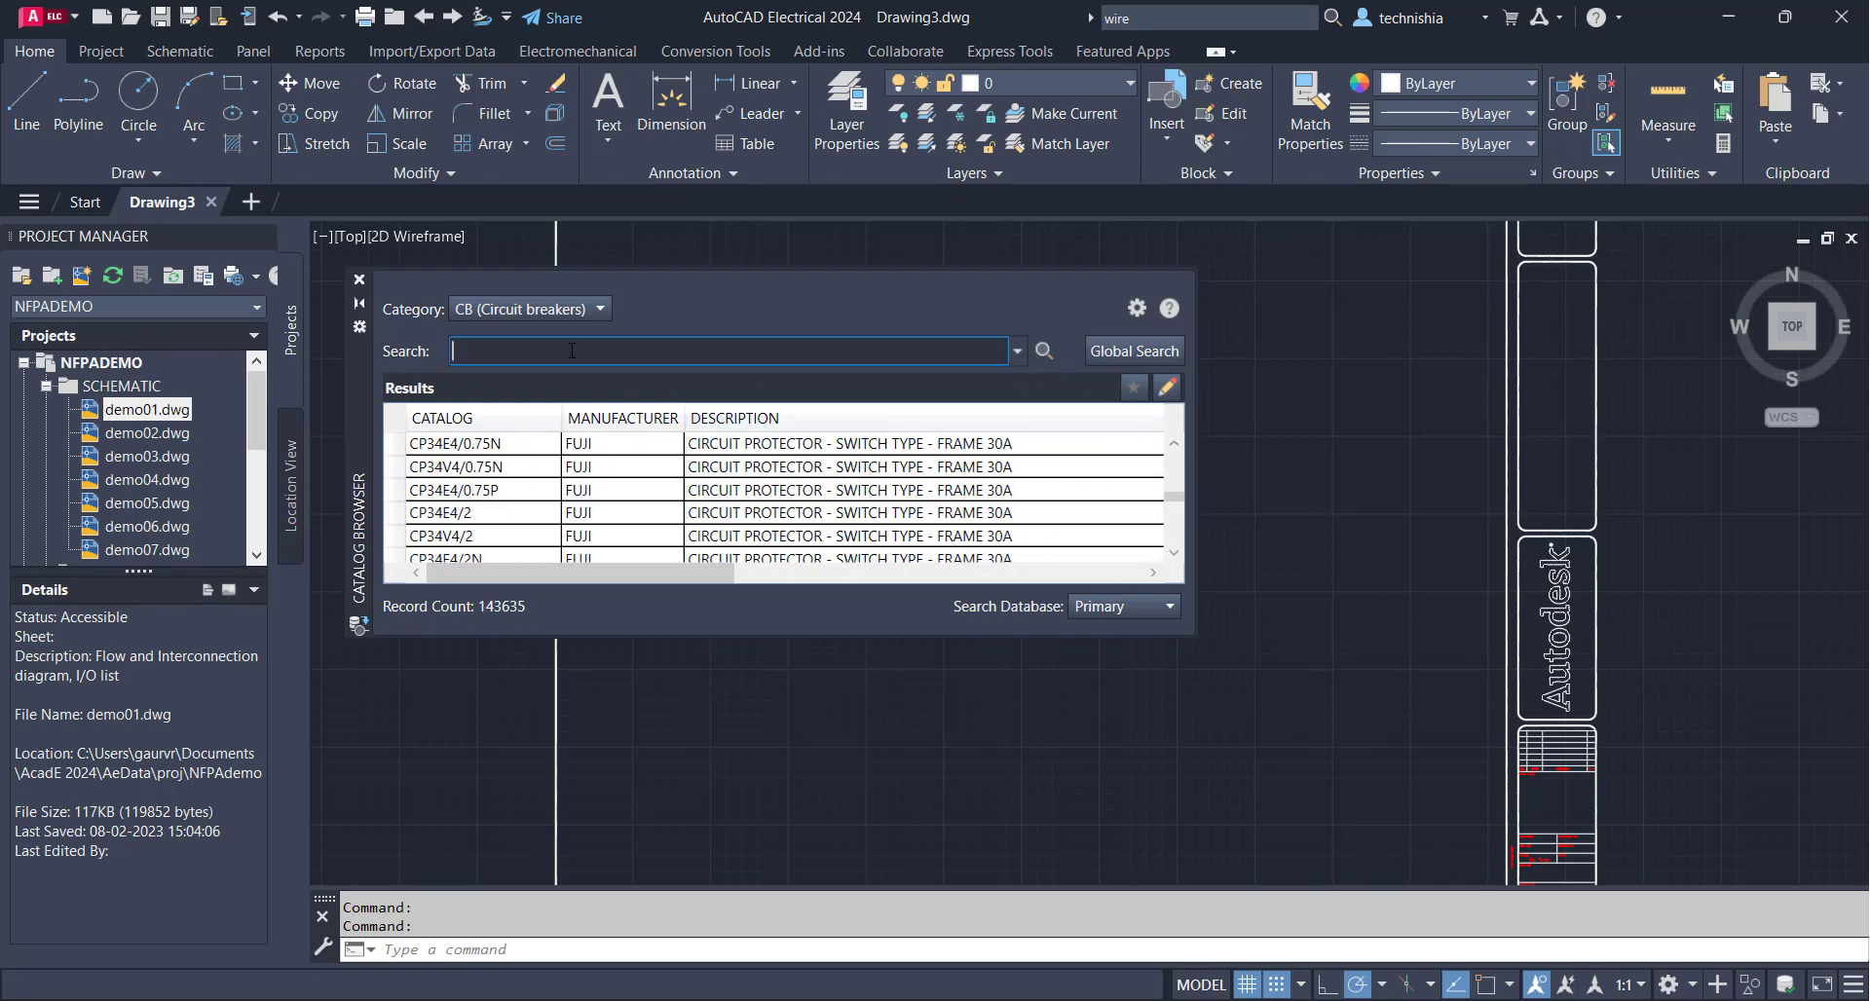
text(15A)
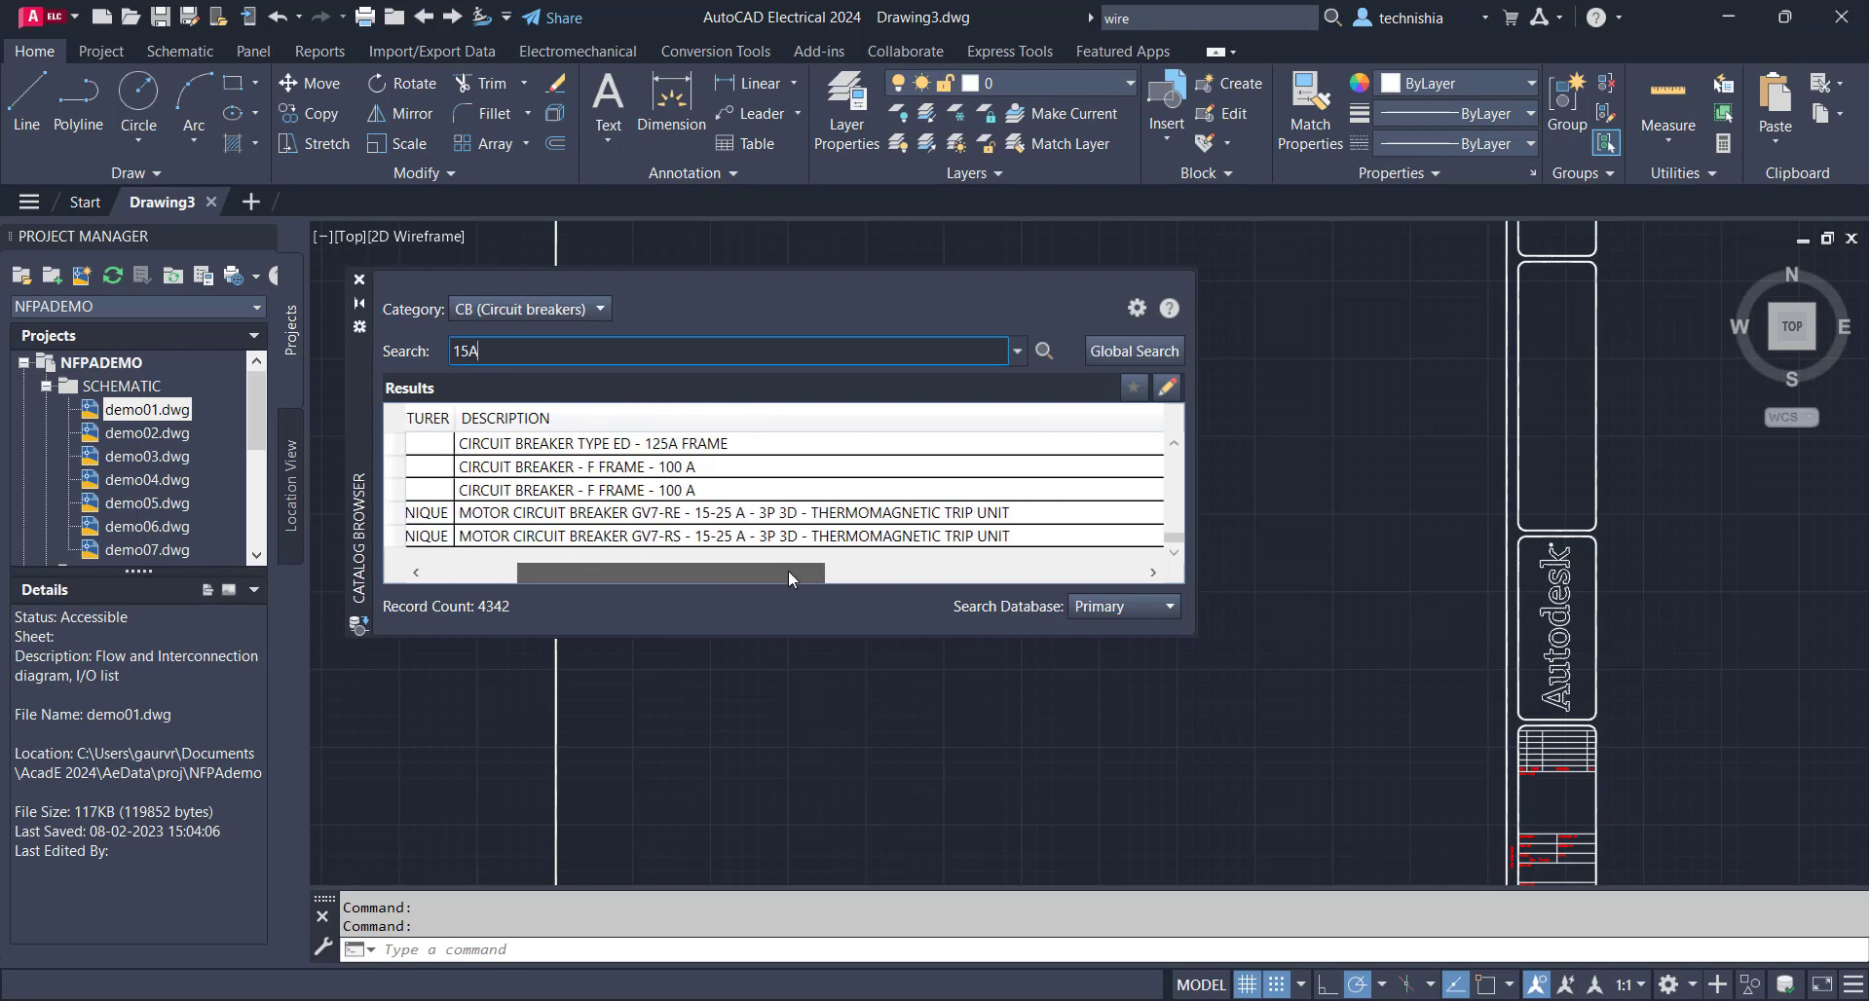
click(733, 512)
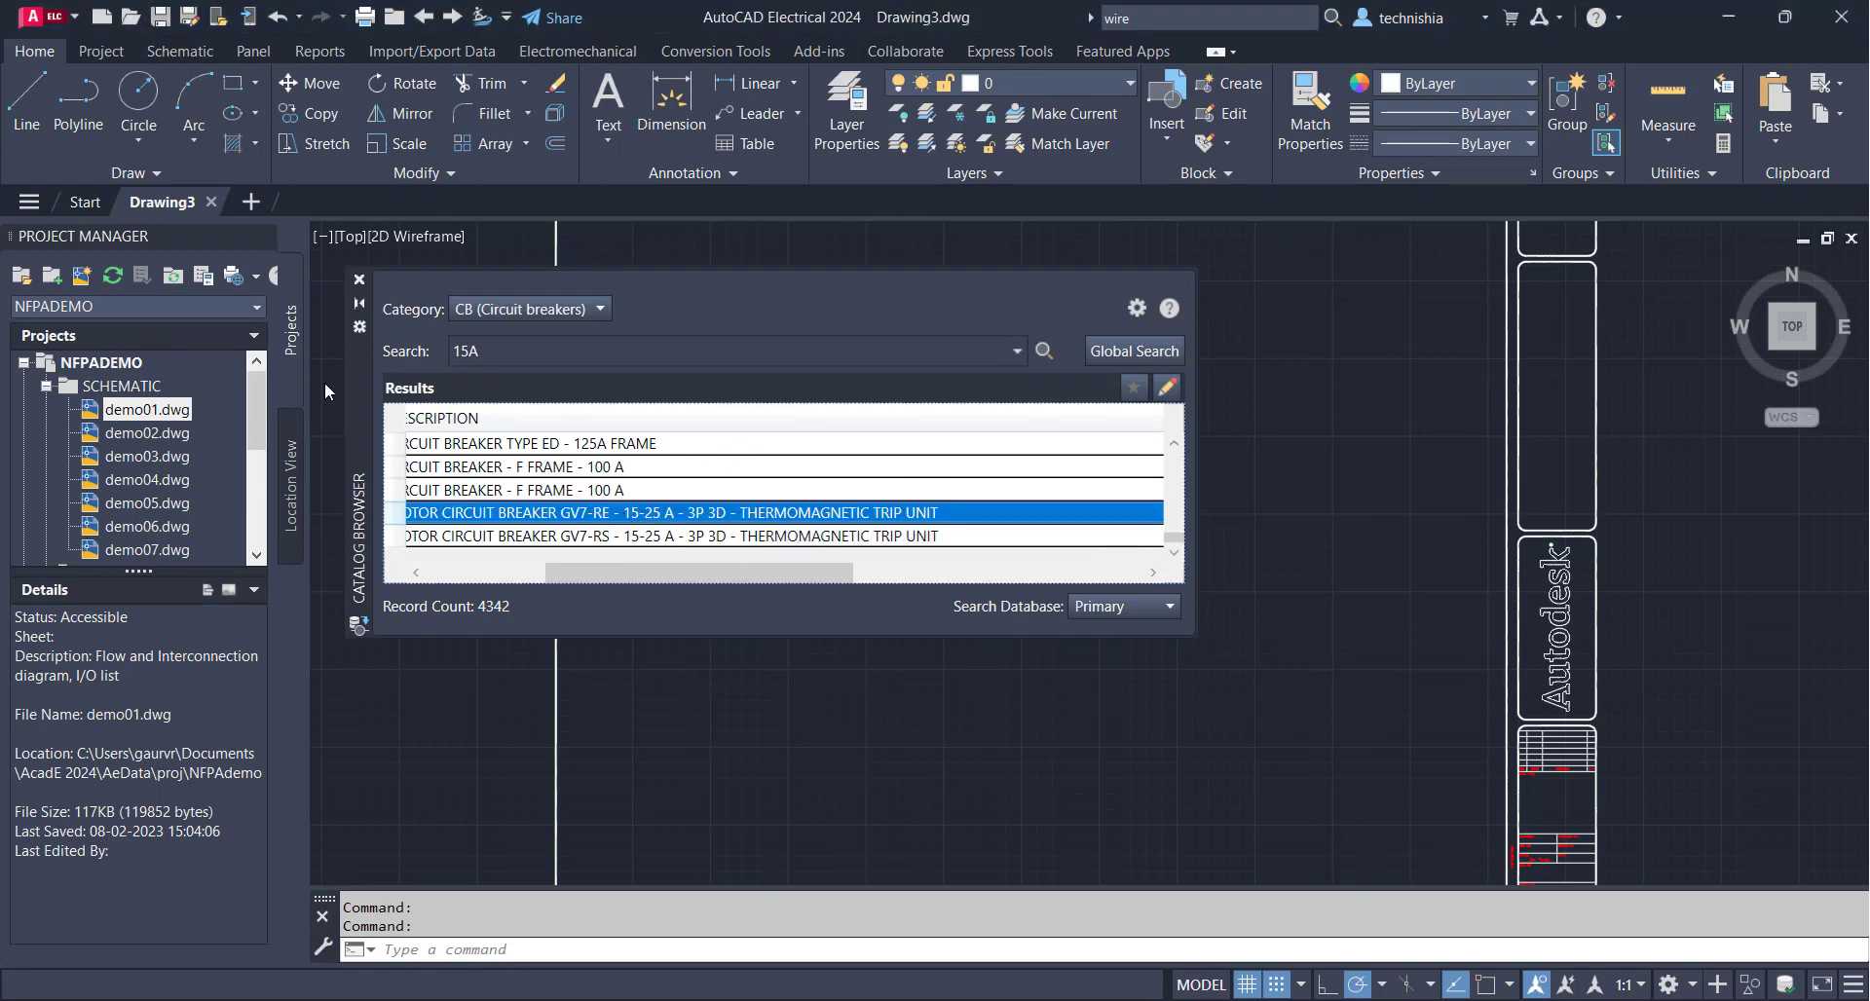
mouse_move(357, 283)
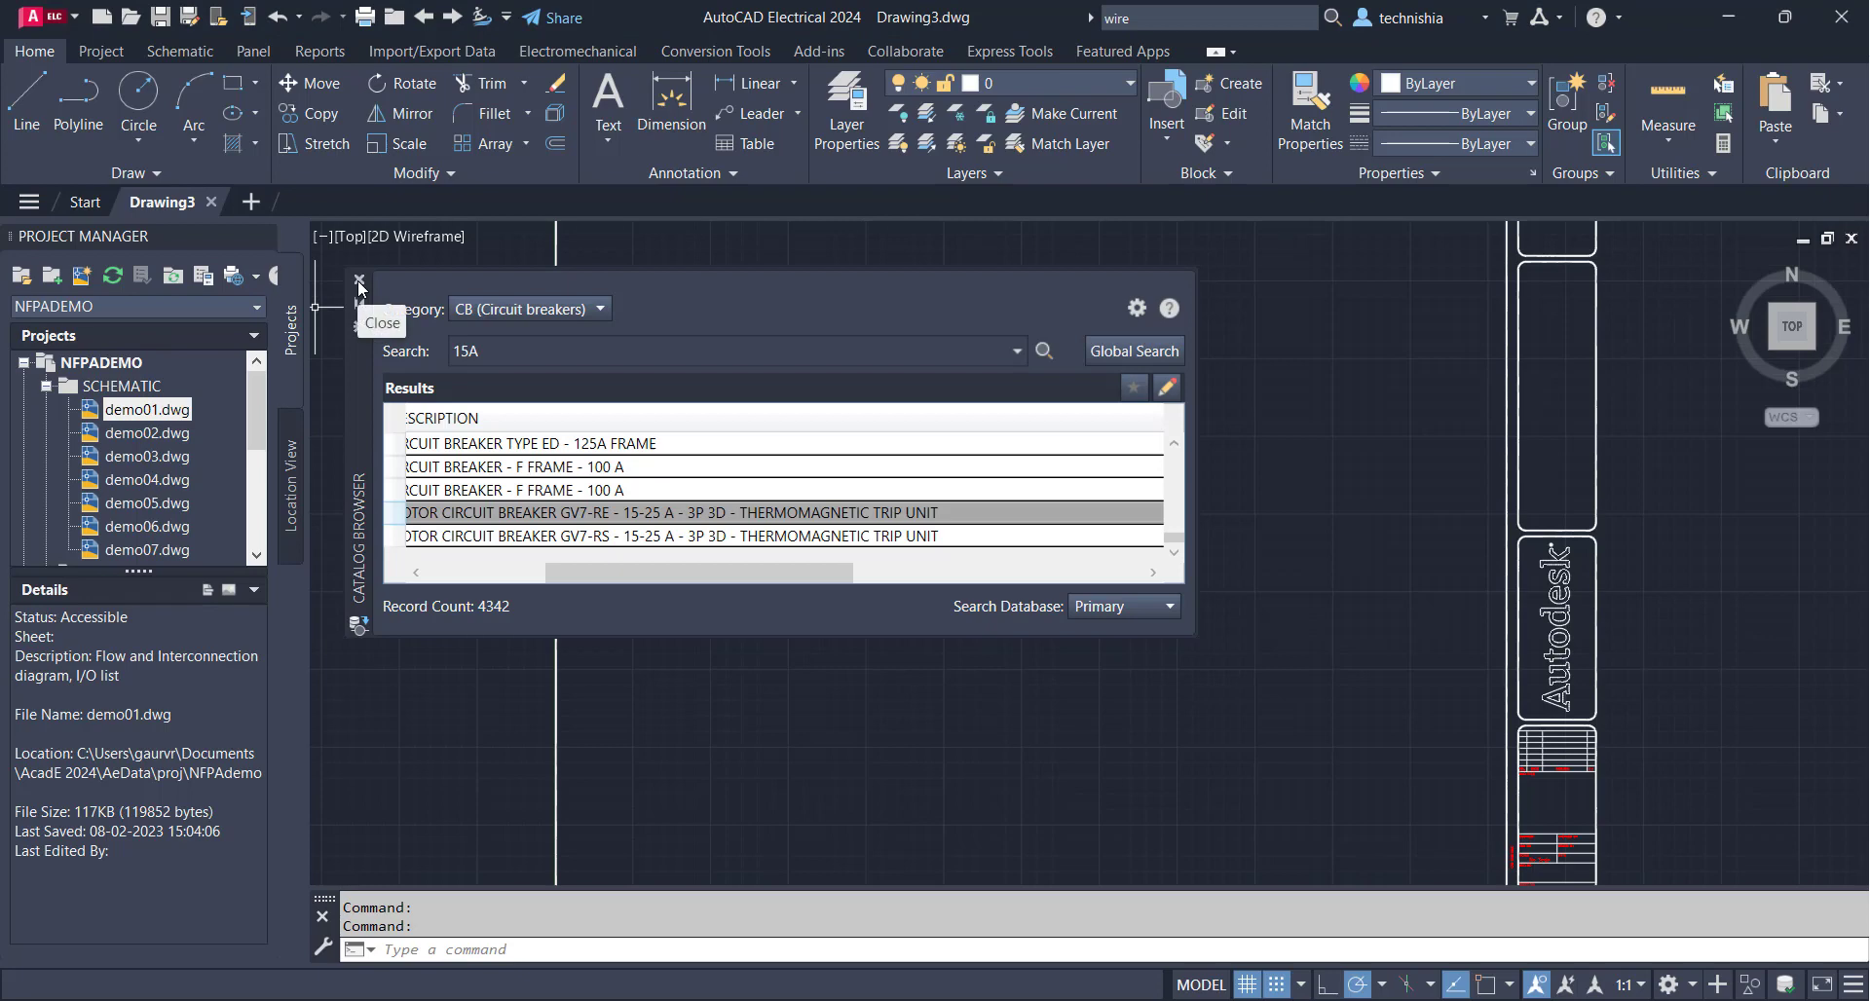
Close the Catalog Browser, then start a Line with Ortho on and cancel it
click(360, 283)
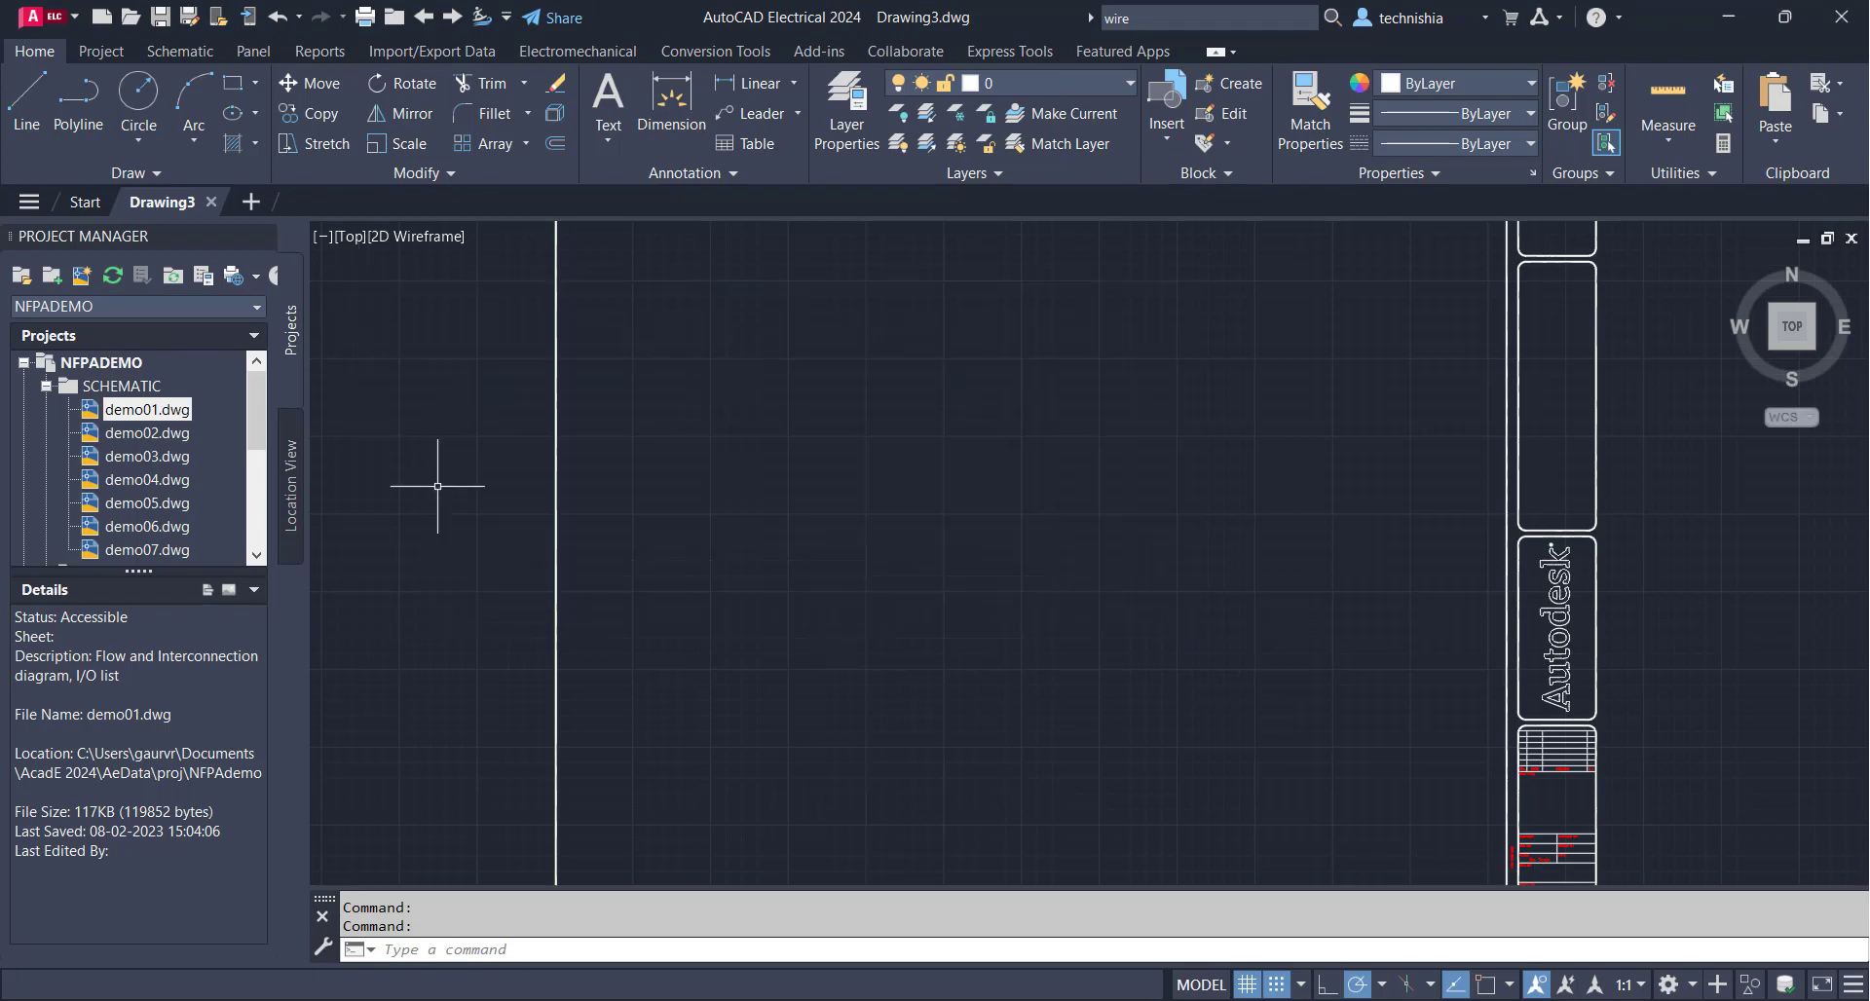
mouse_move(1210, 403)
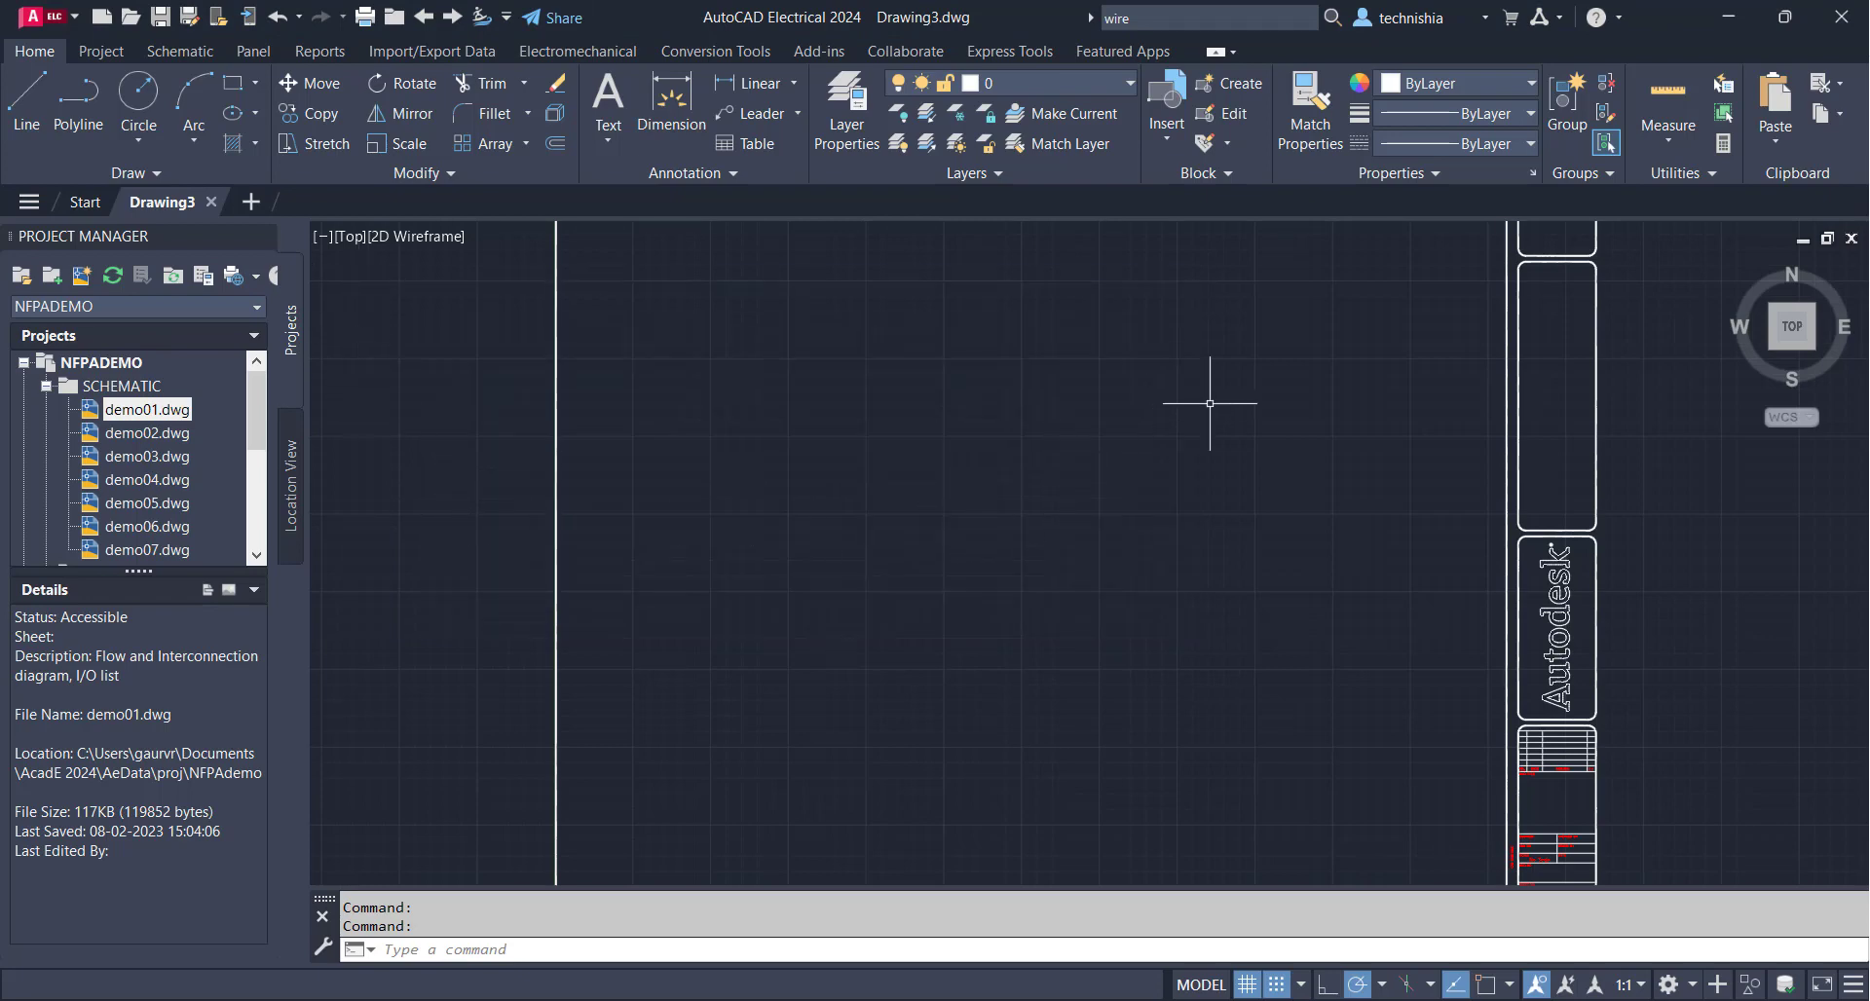
mouse_move(585, 613)
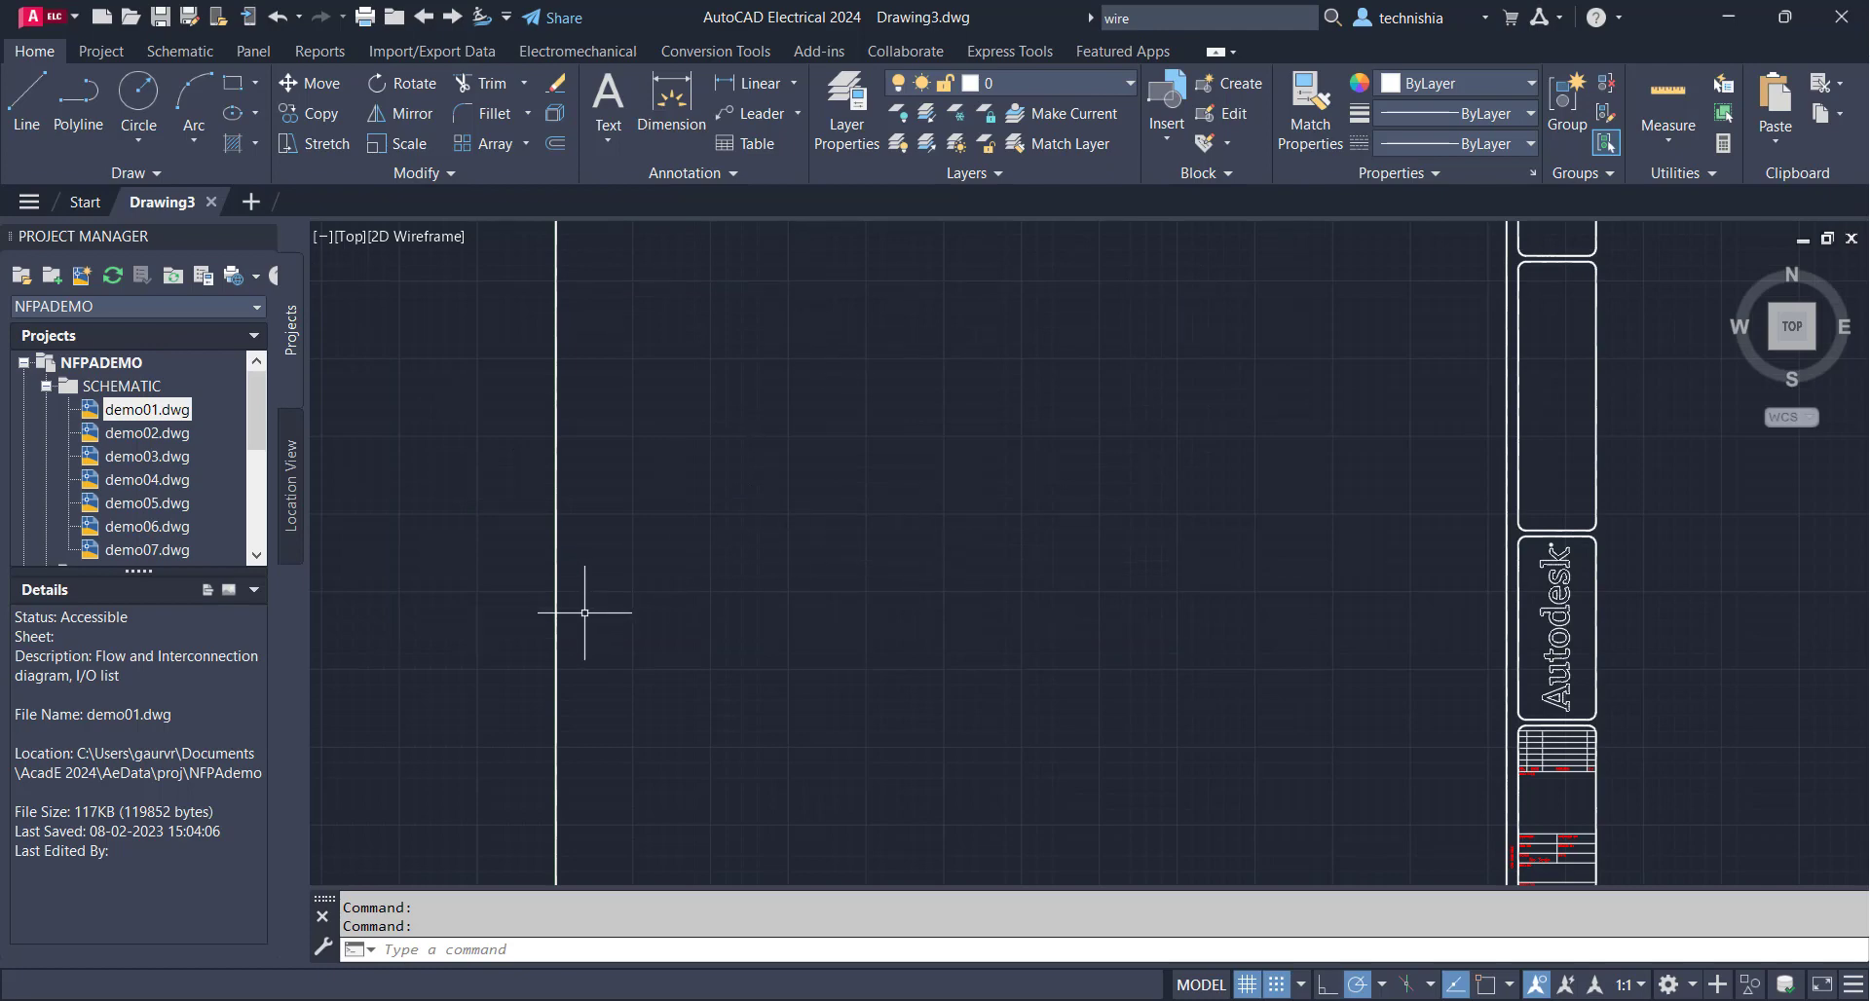
mouse_move(786, 633)
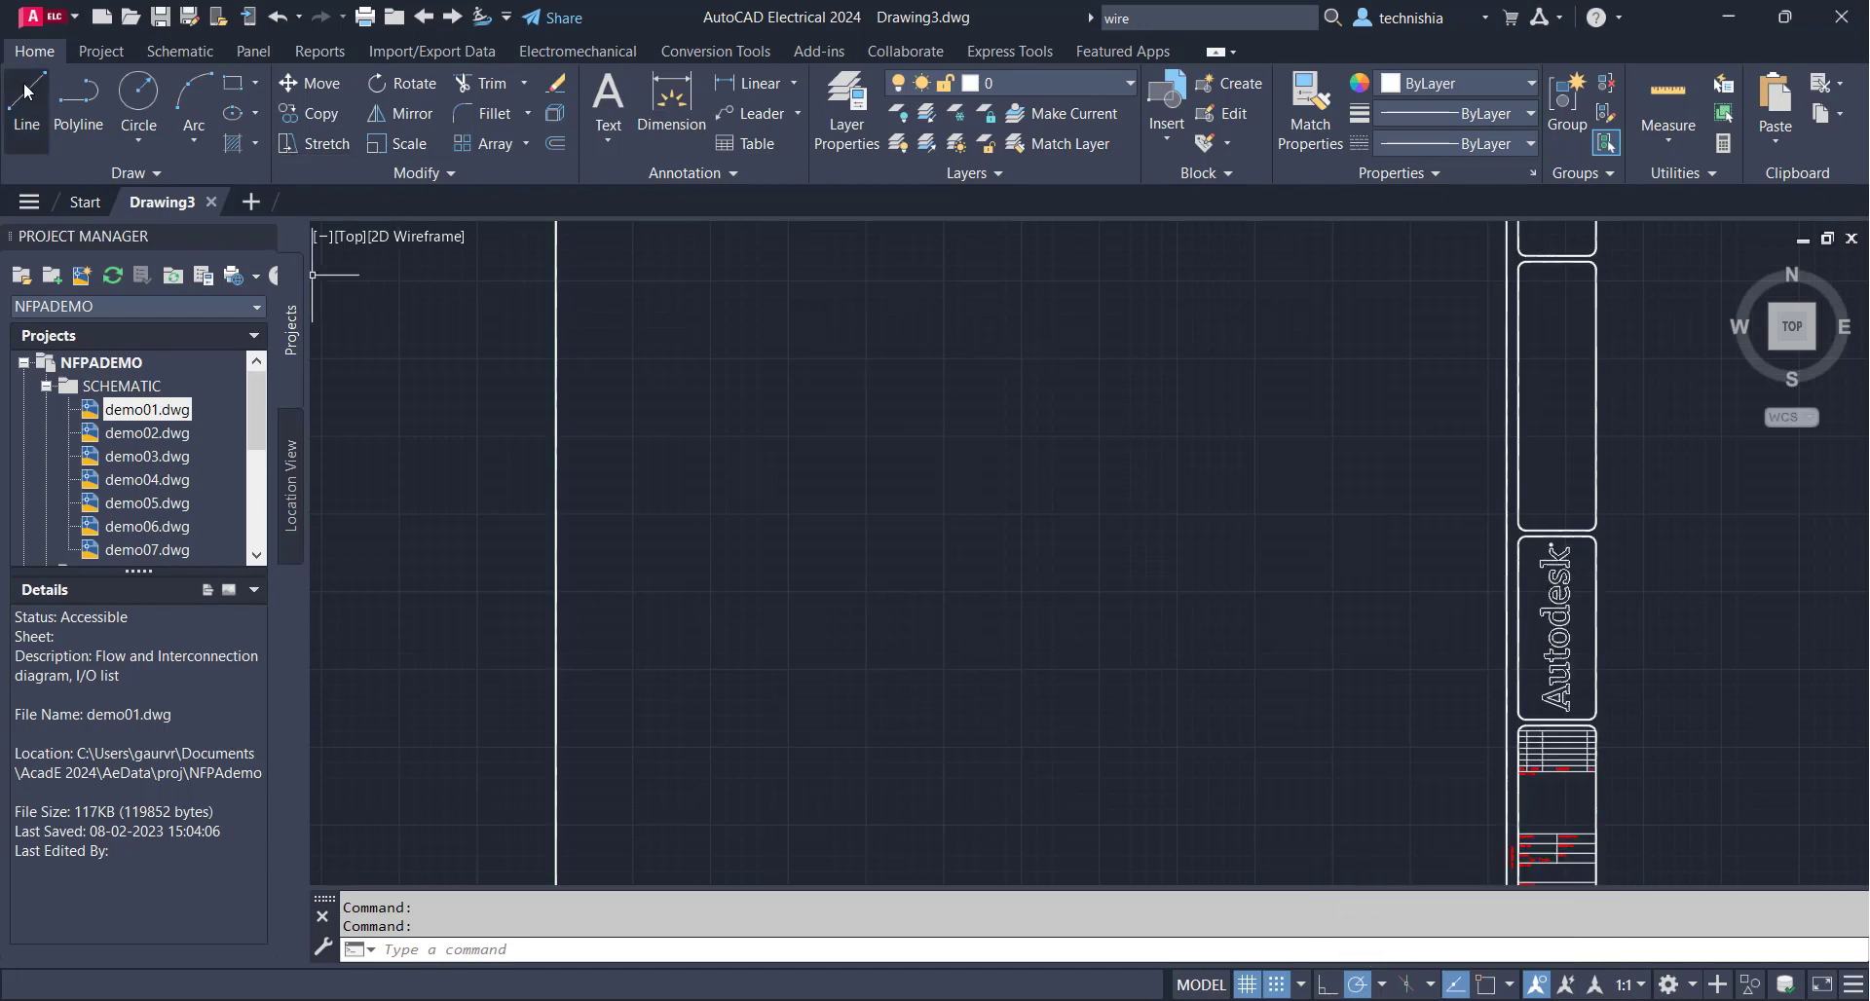
click(25, 105)
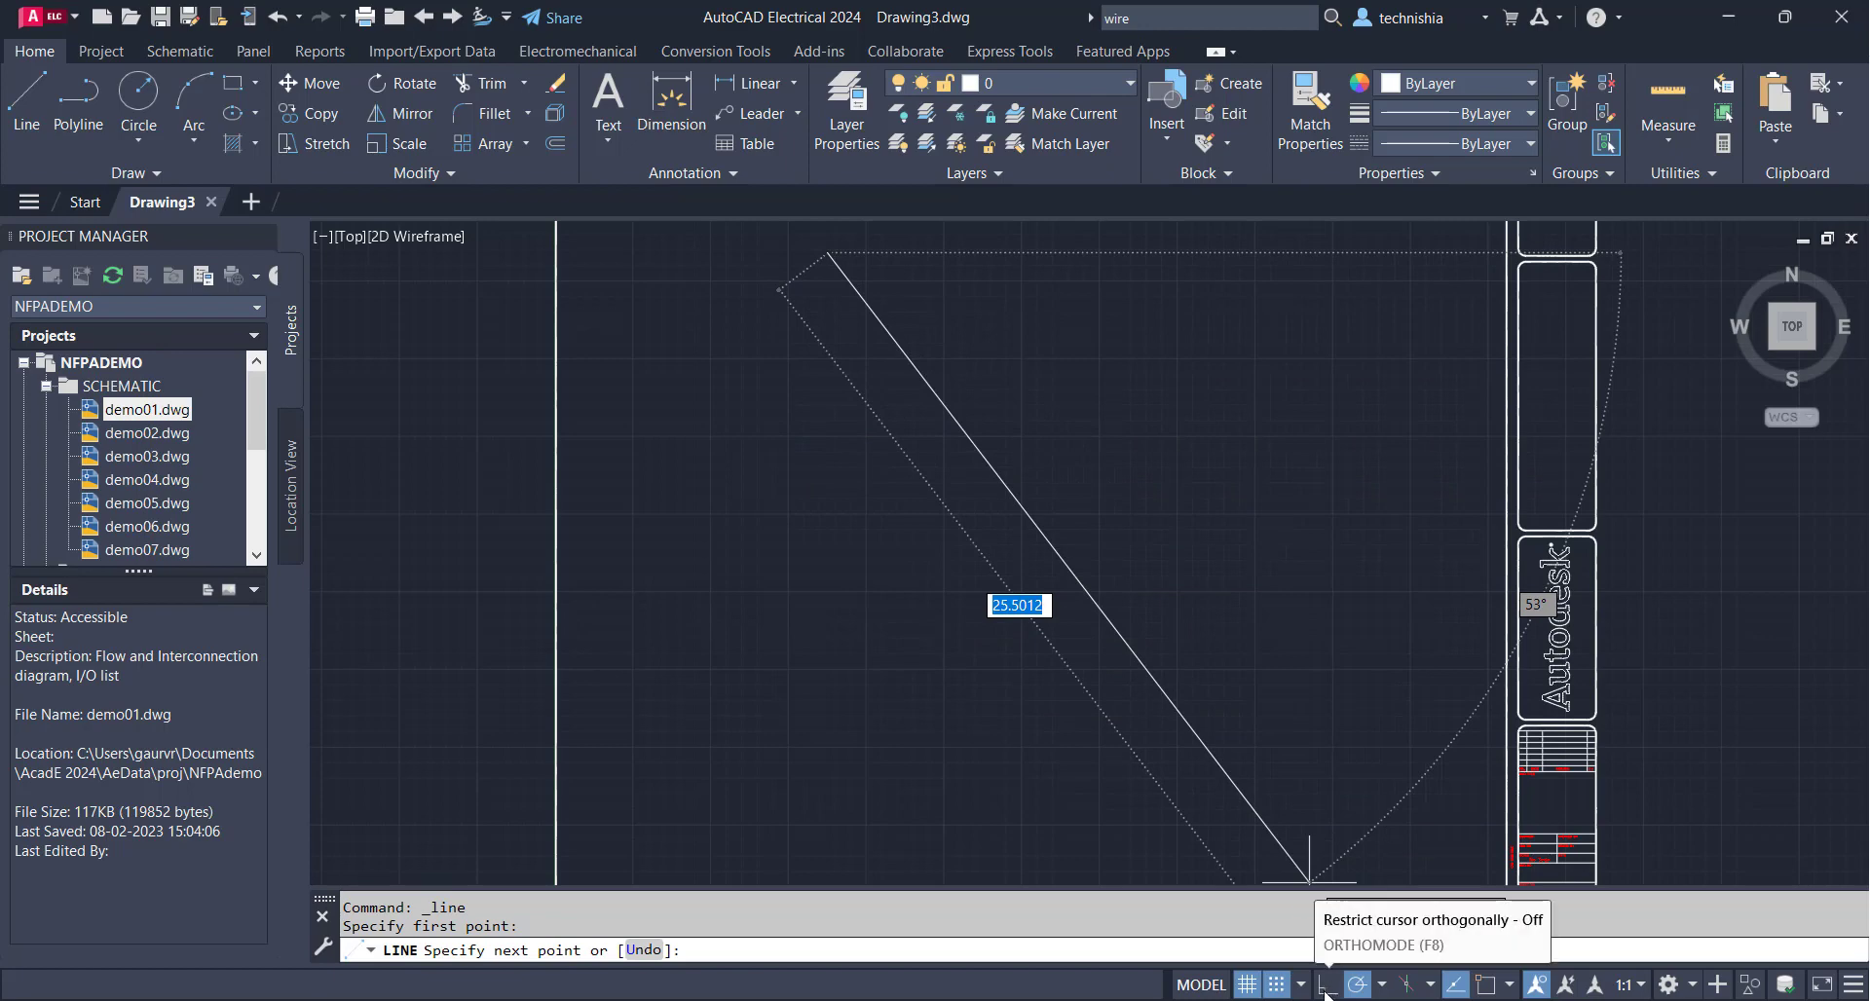
click(1324, 984)
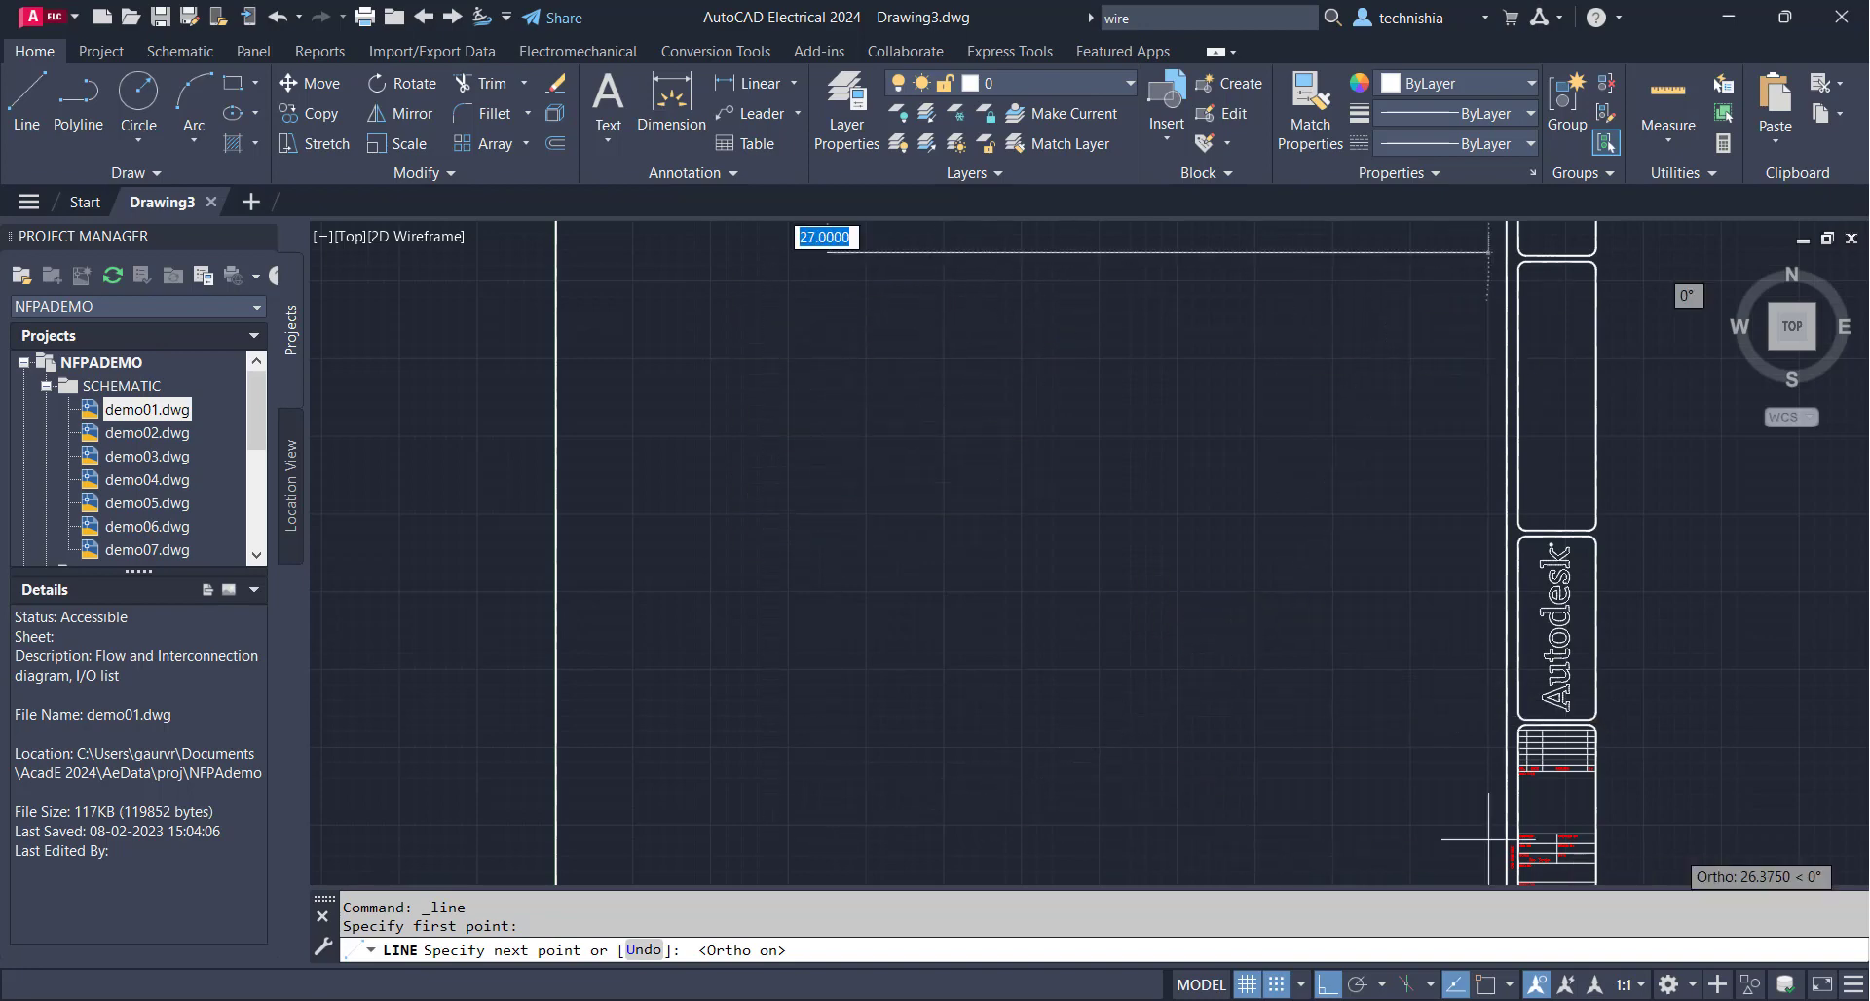
mouse_move(859, 650)
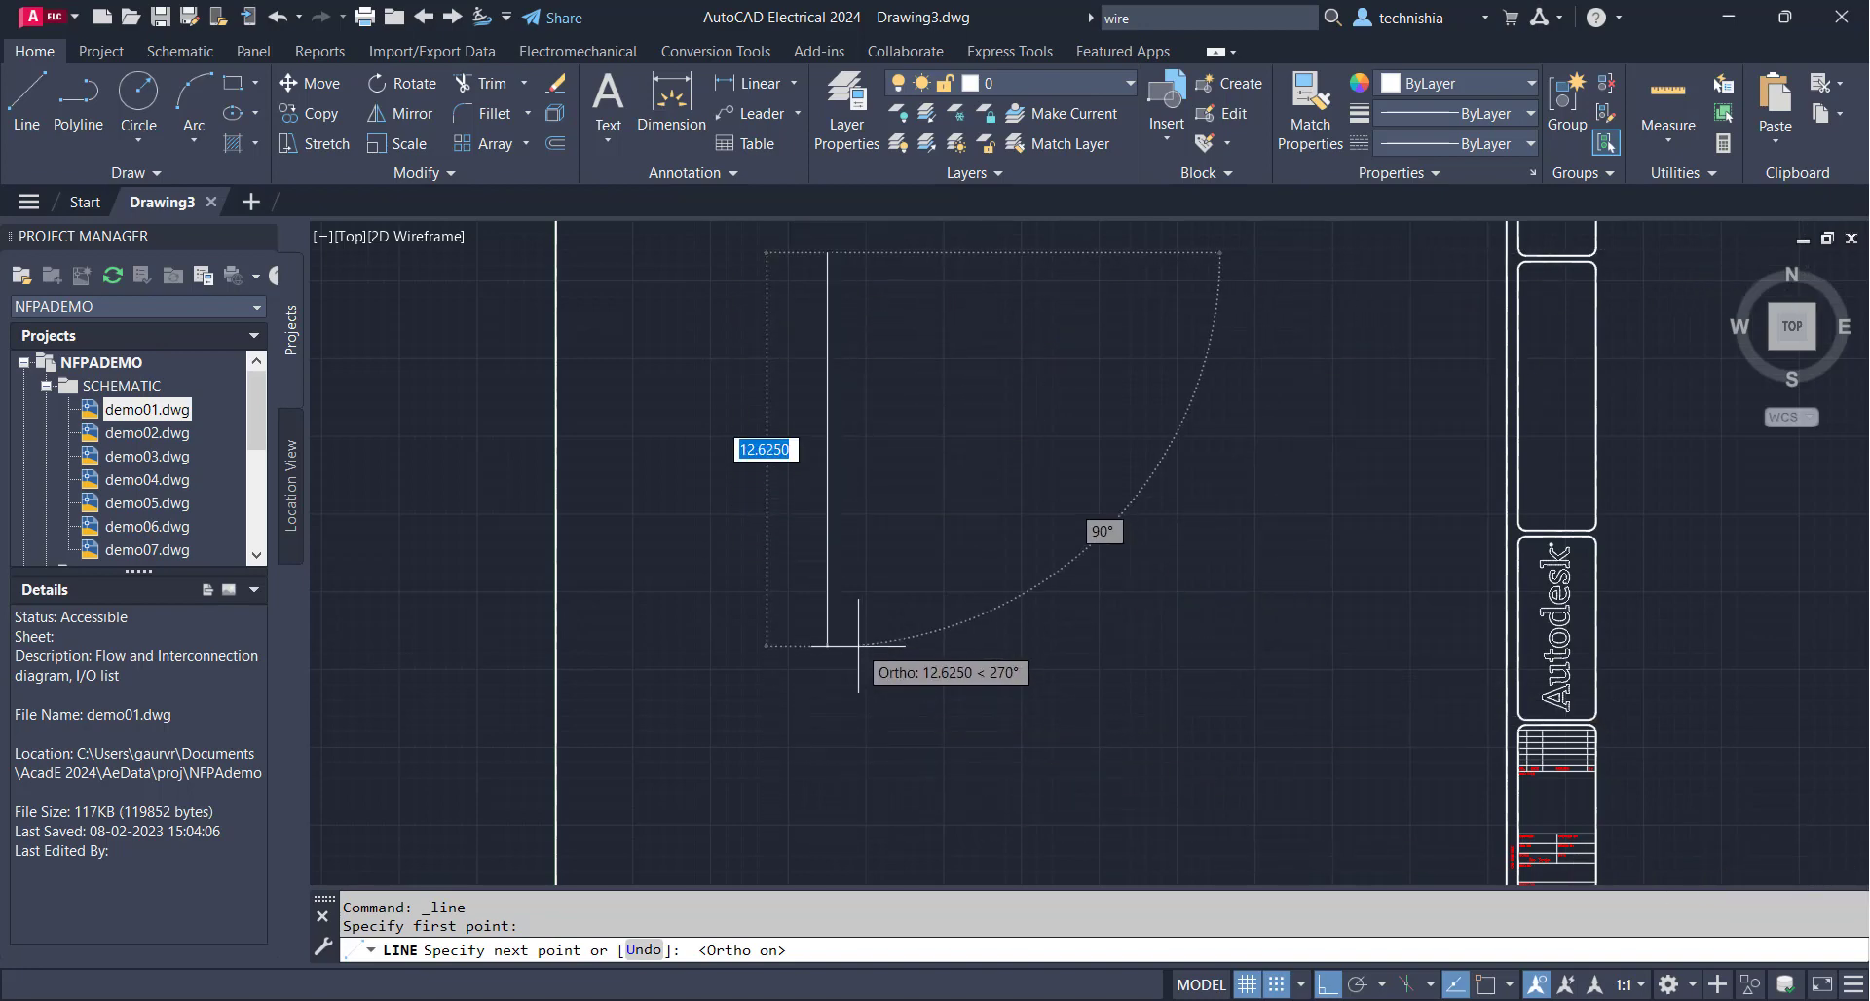
key(Escape)
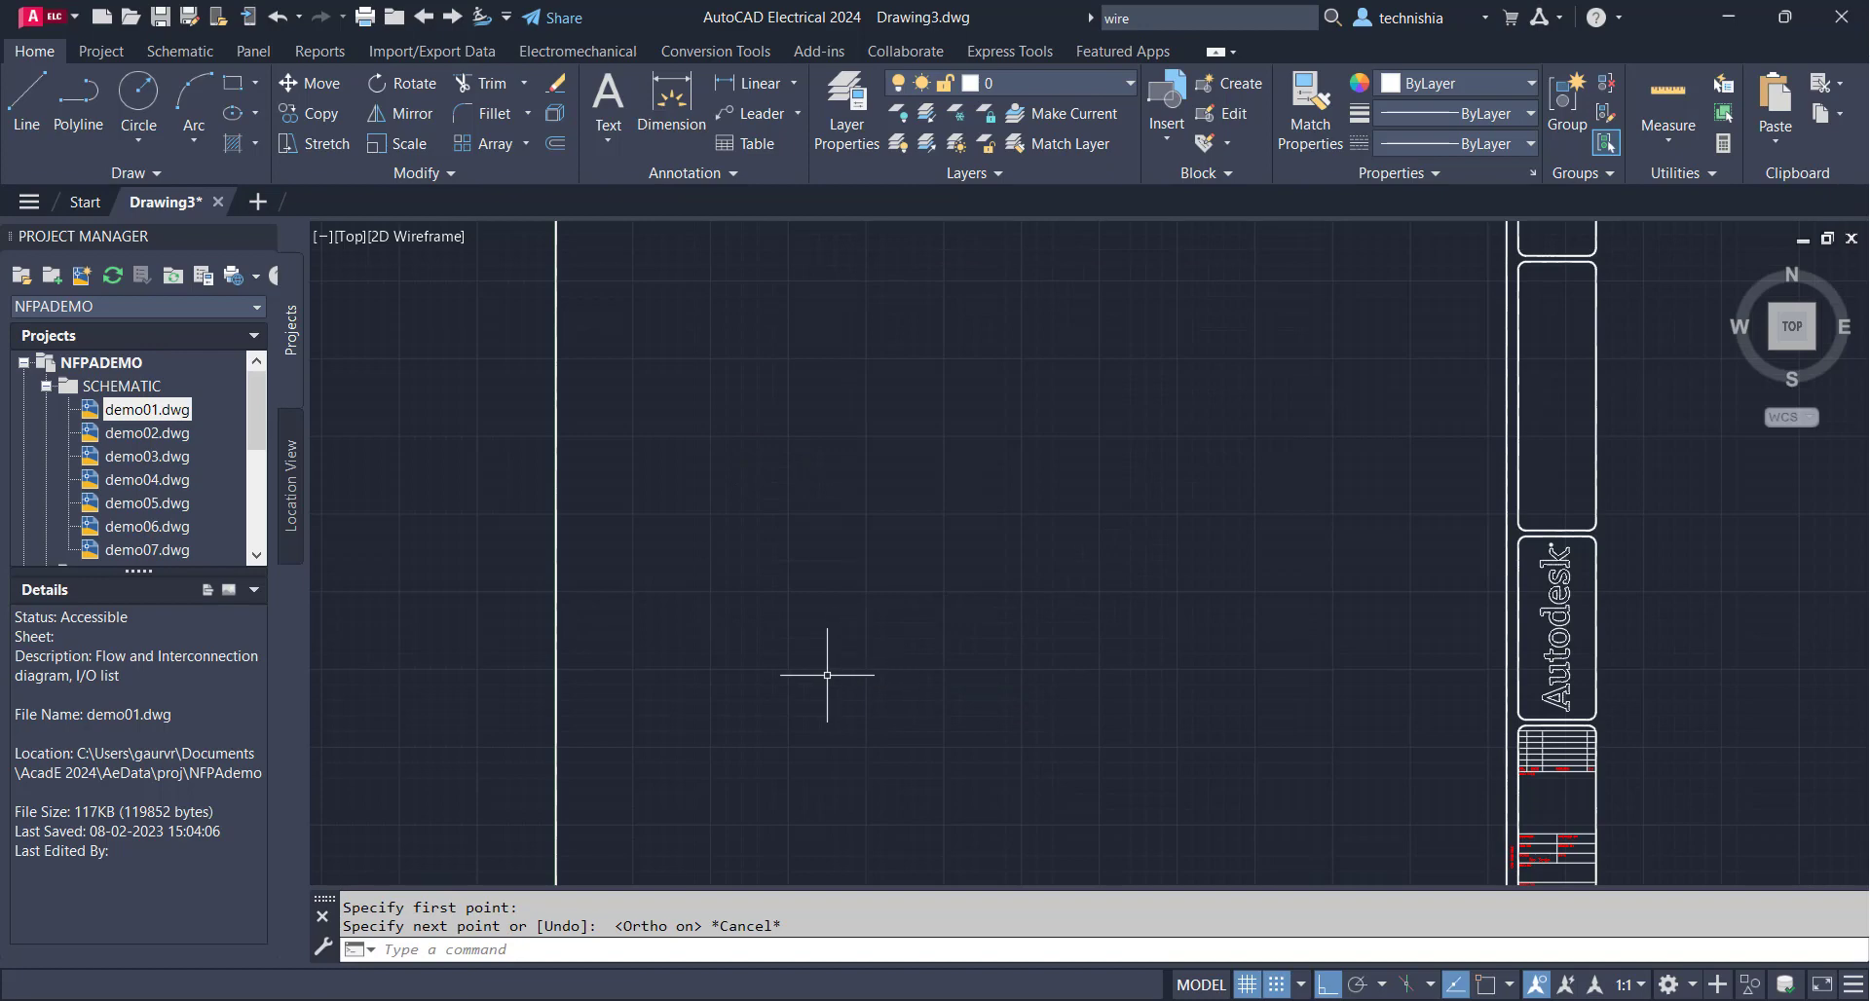
mouse_move(488, 869)
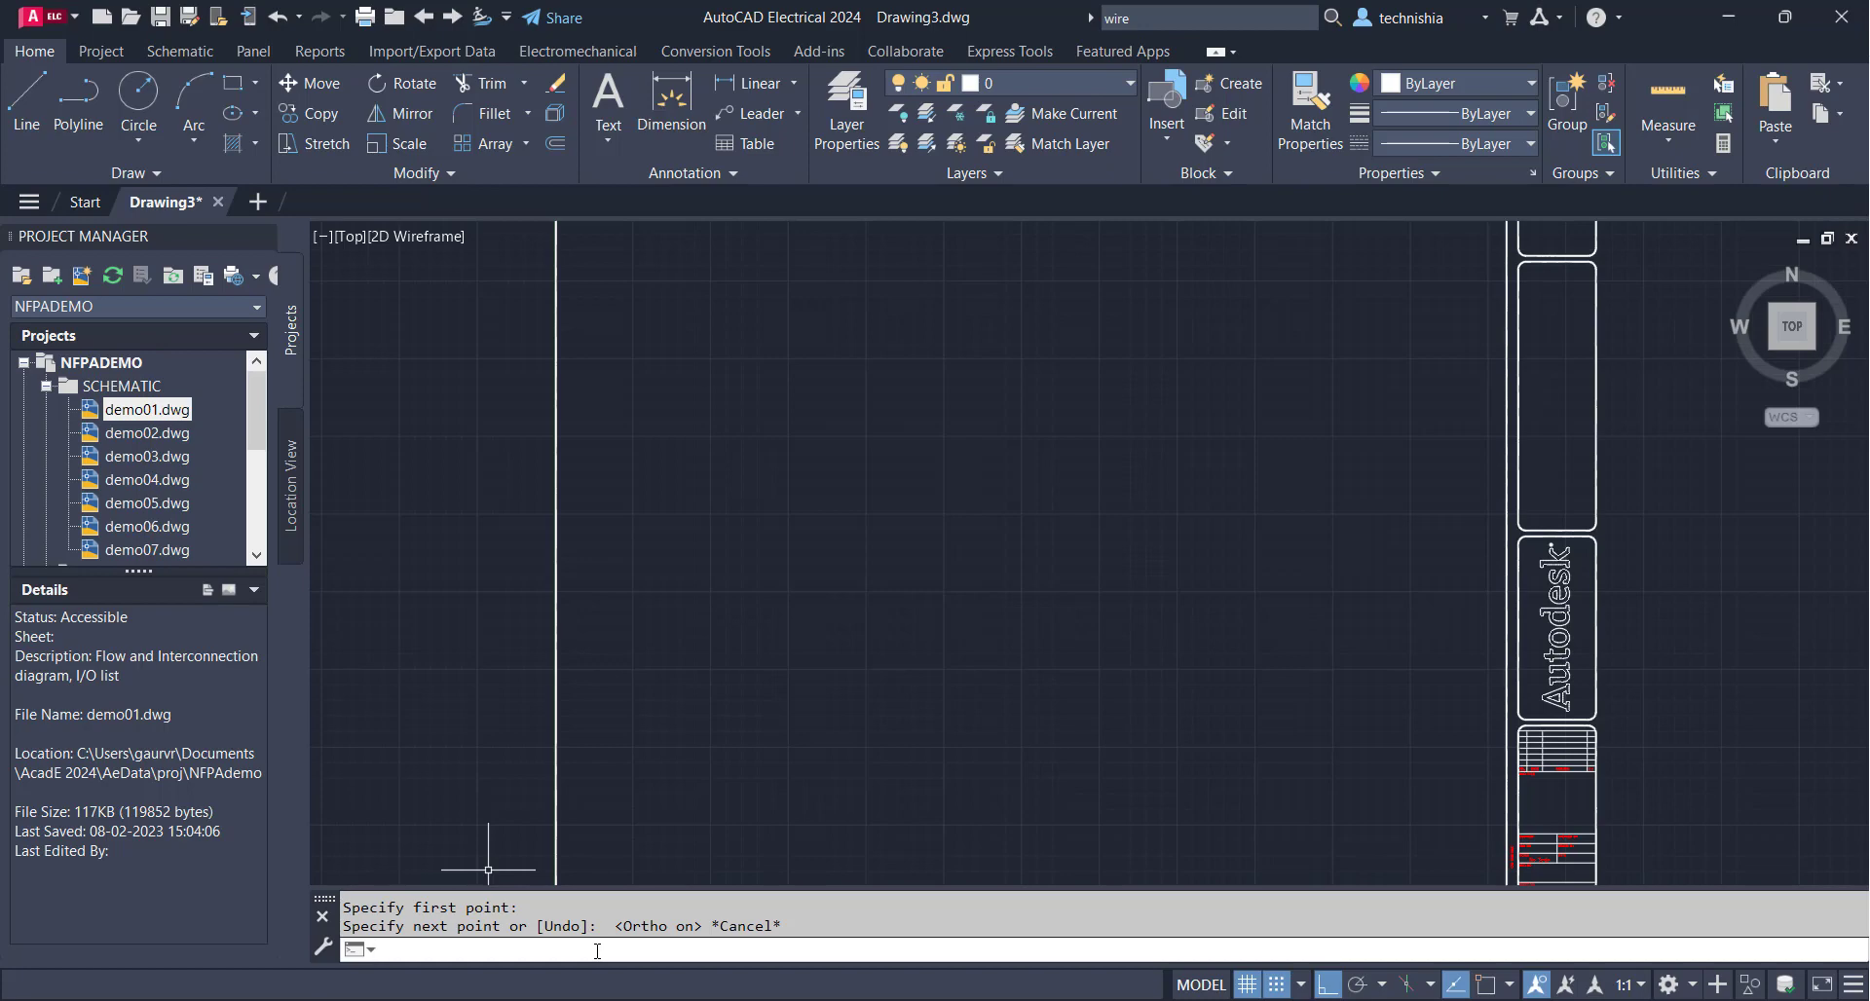
Draw a three-segment bracket-shaped wire with WIRE, accepting the WD_M block
text(wi)
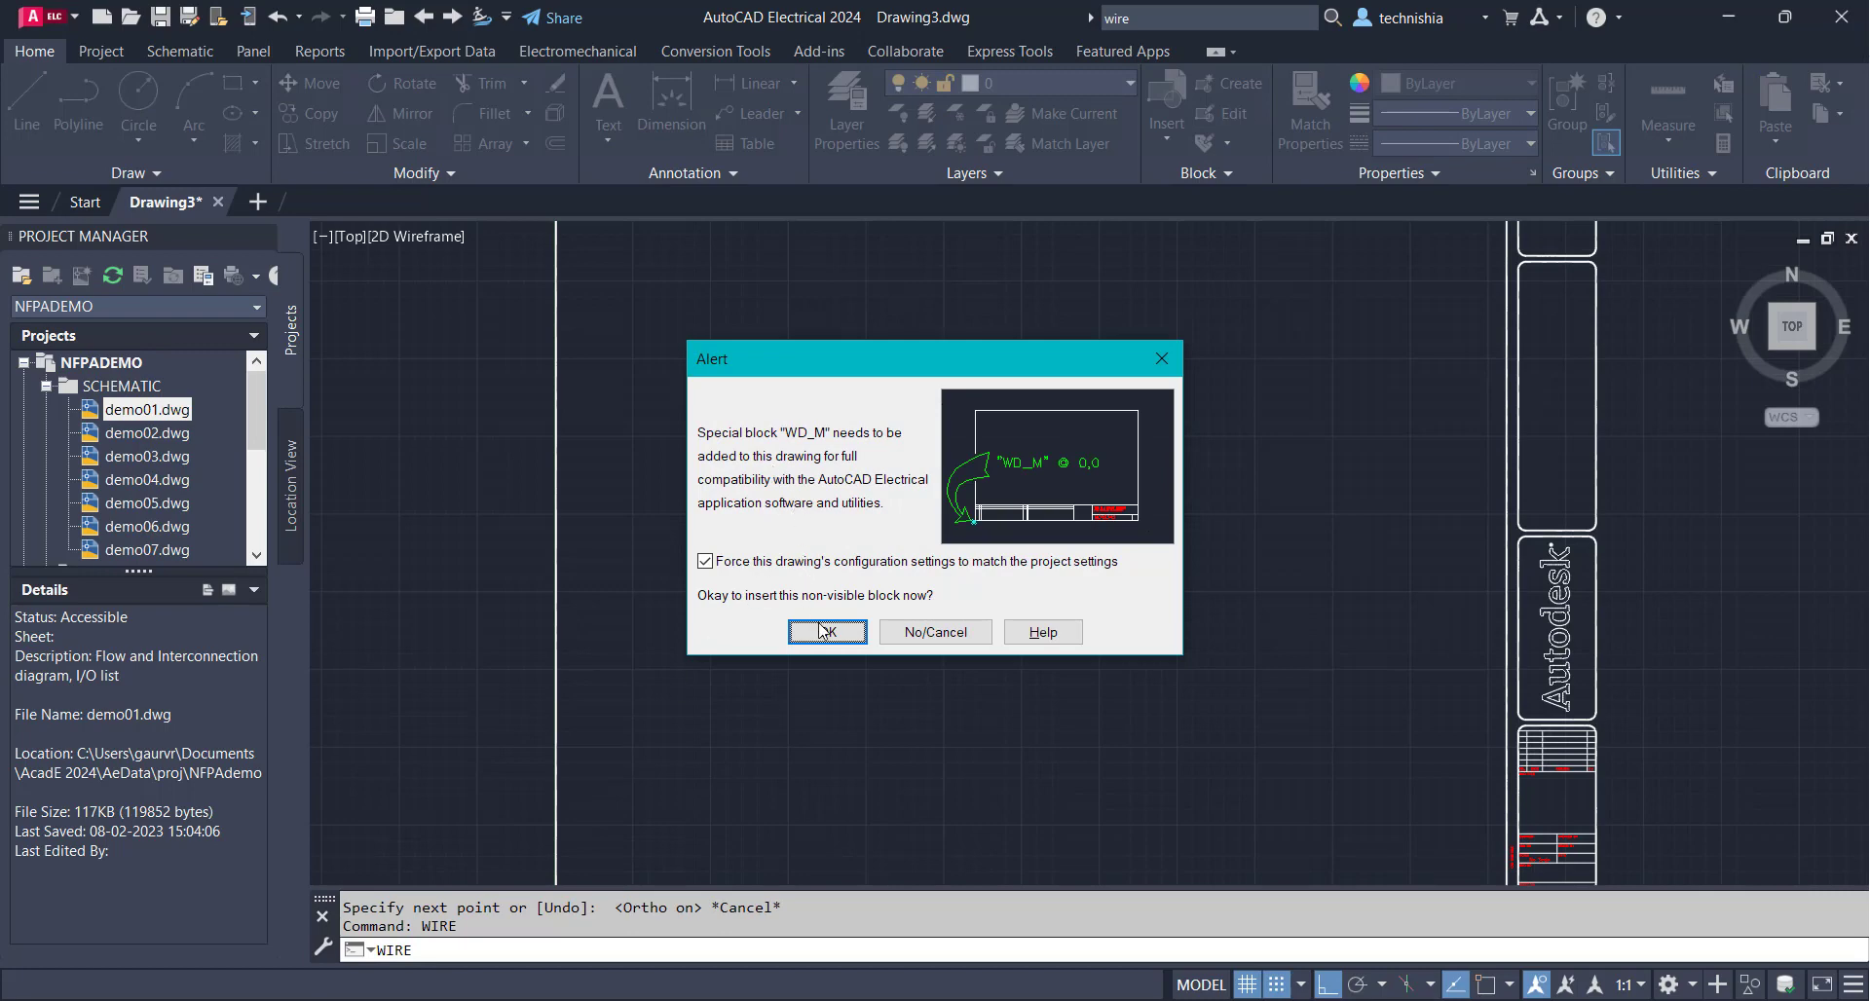
click(827, 632)
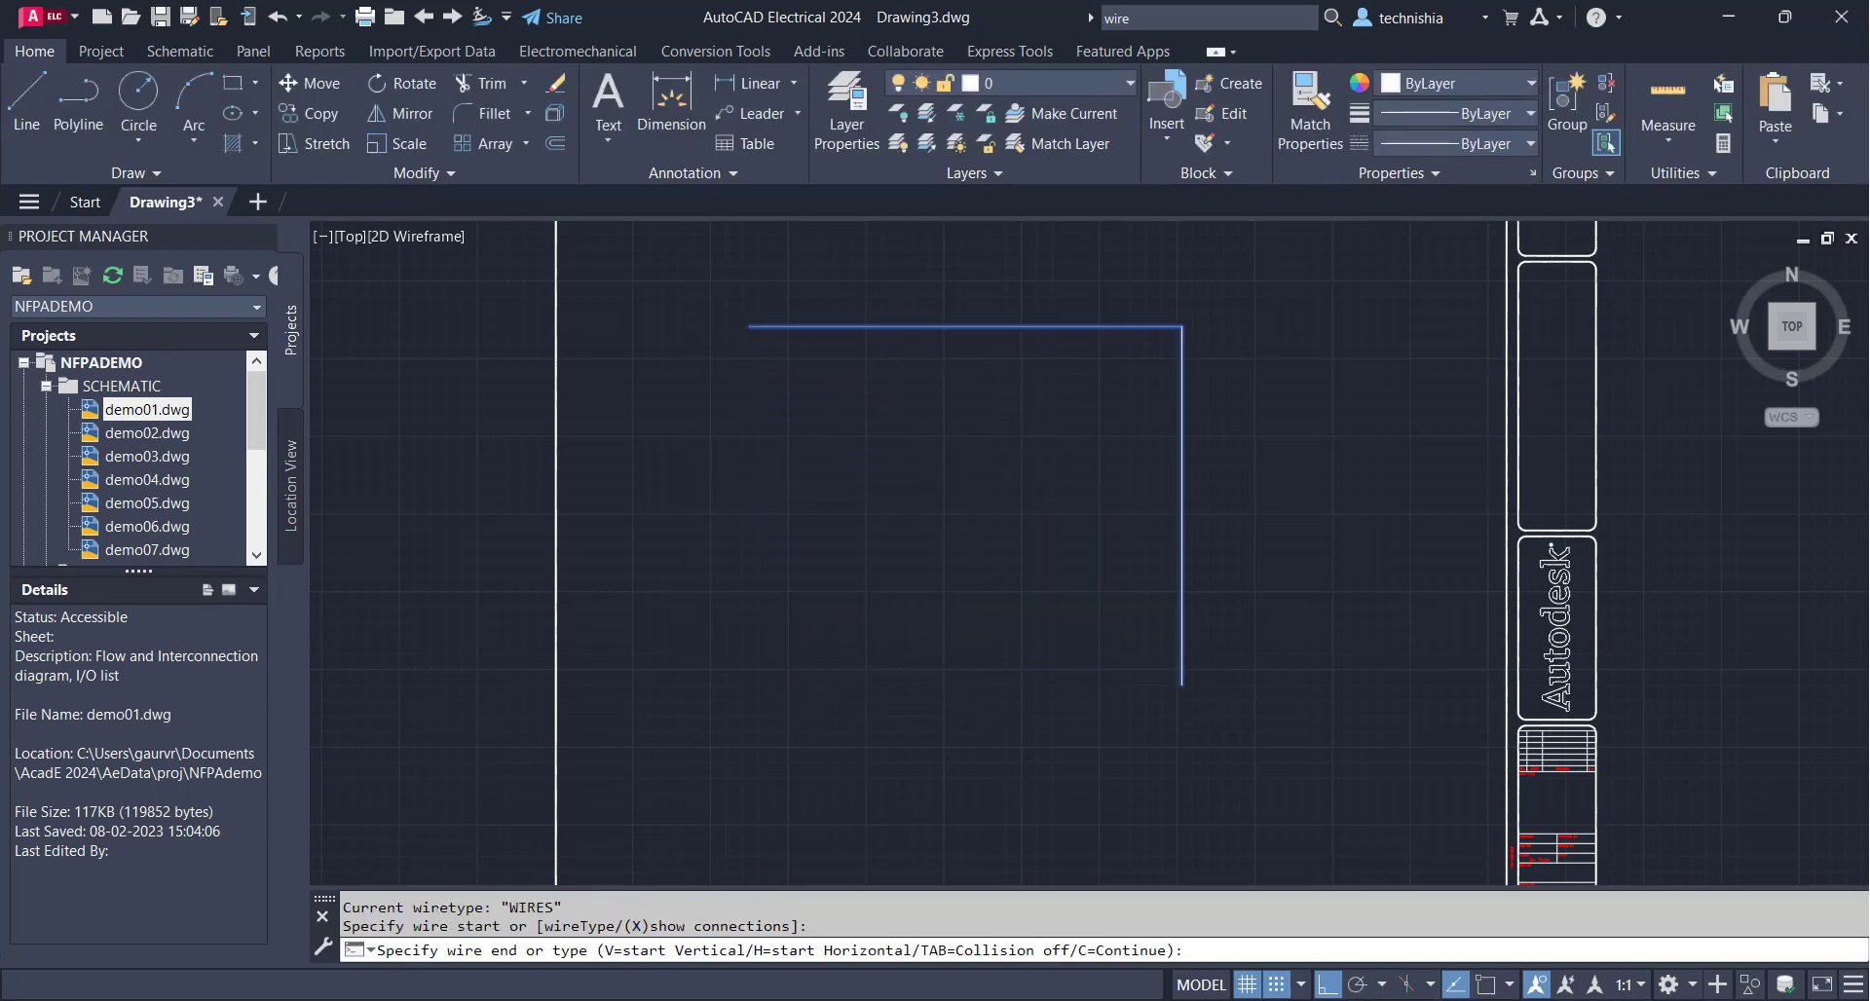
click(668, 759)
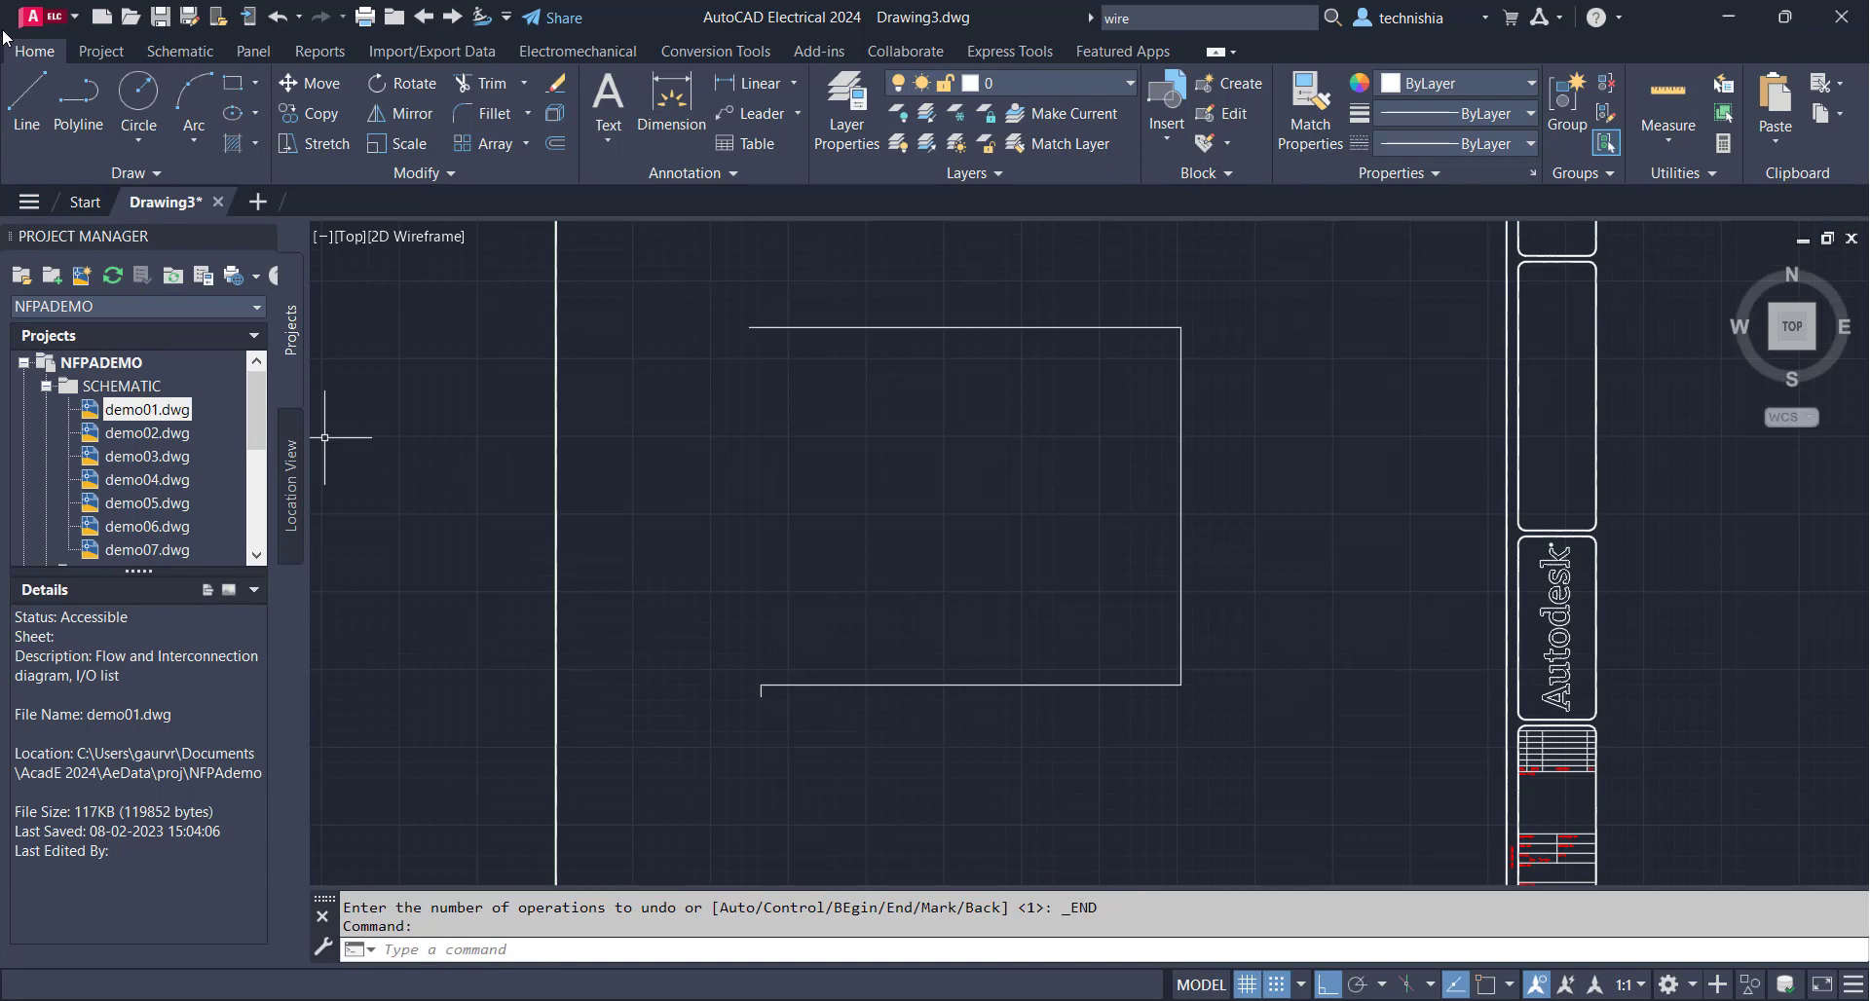
click(23, 17)
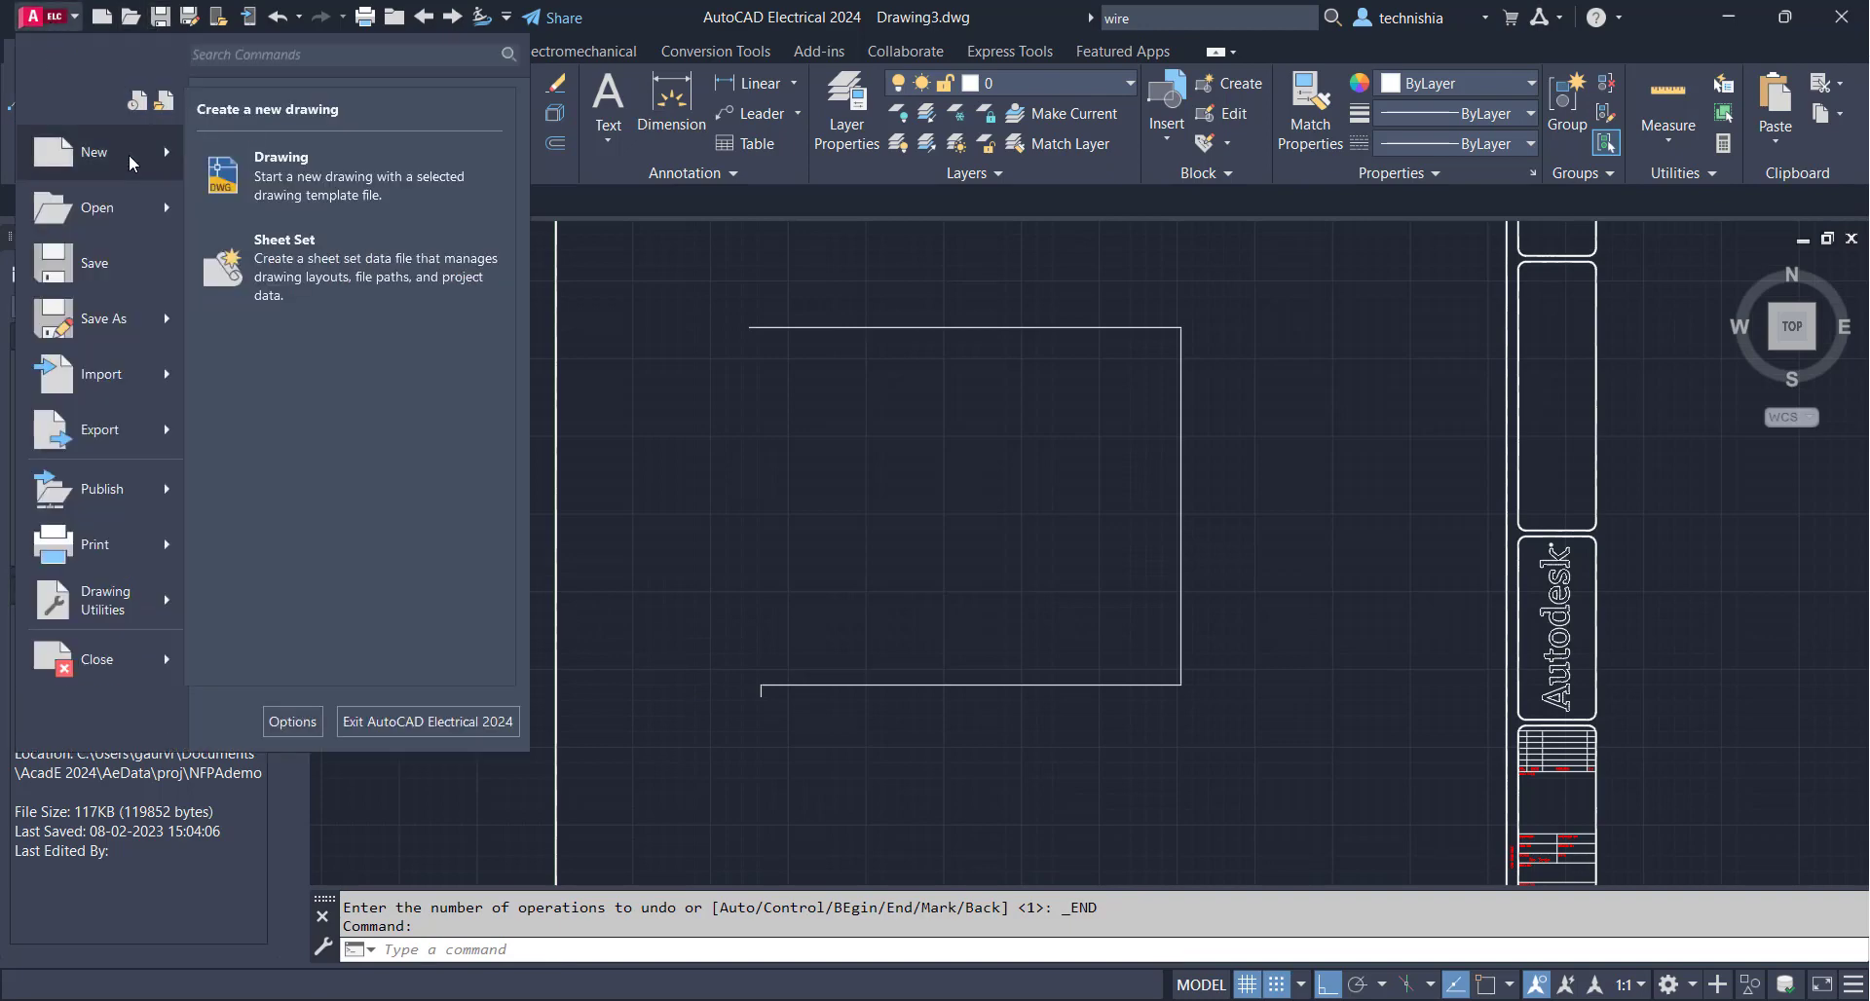
mouse_move(94, 151)
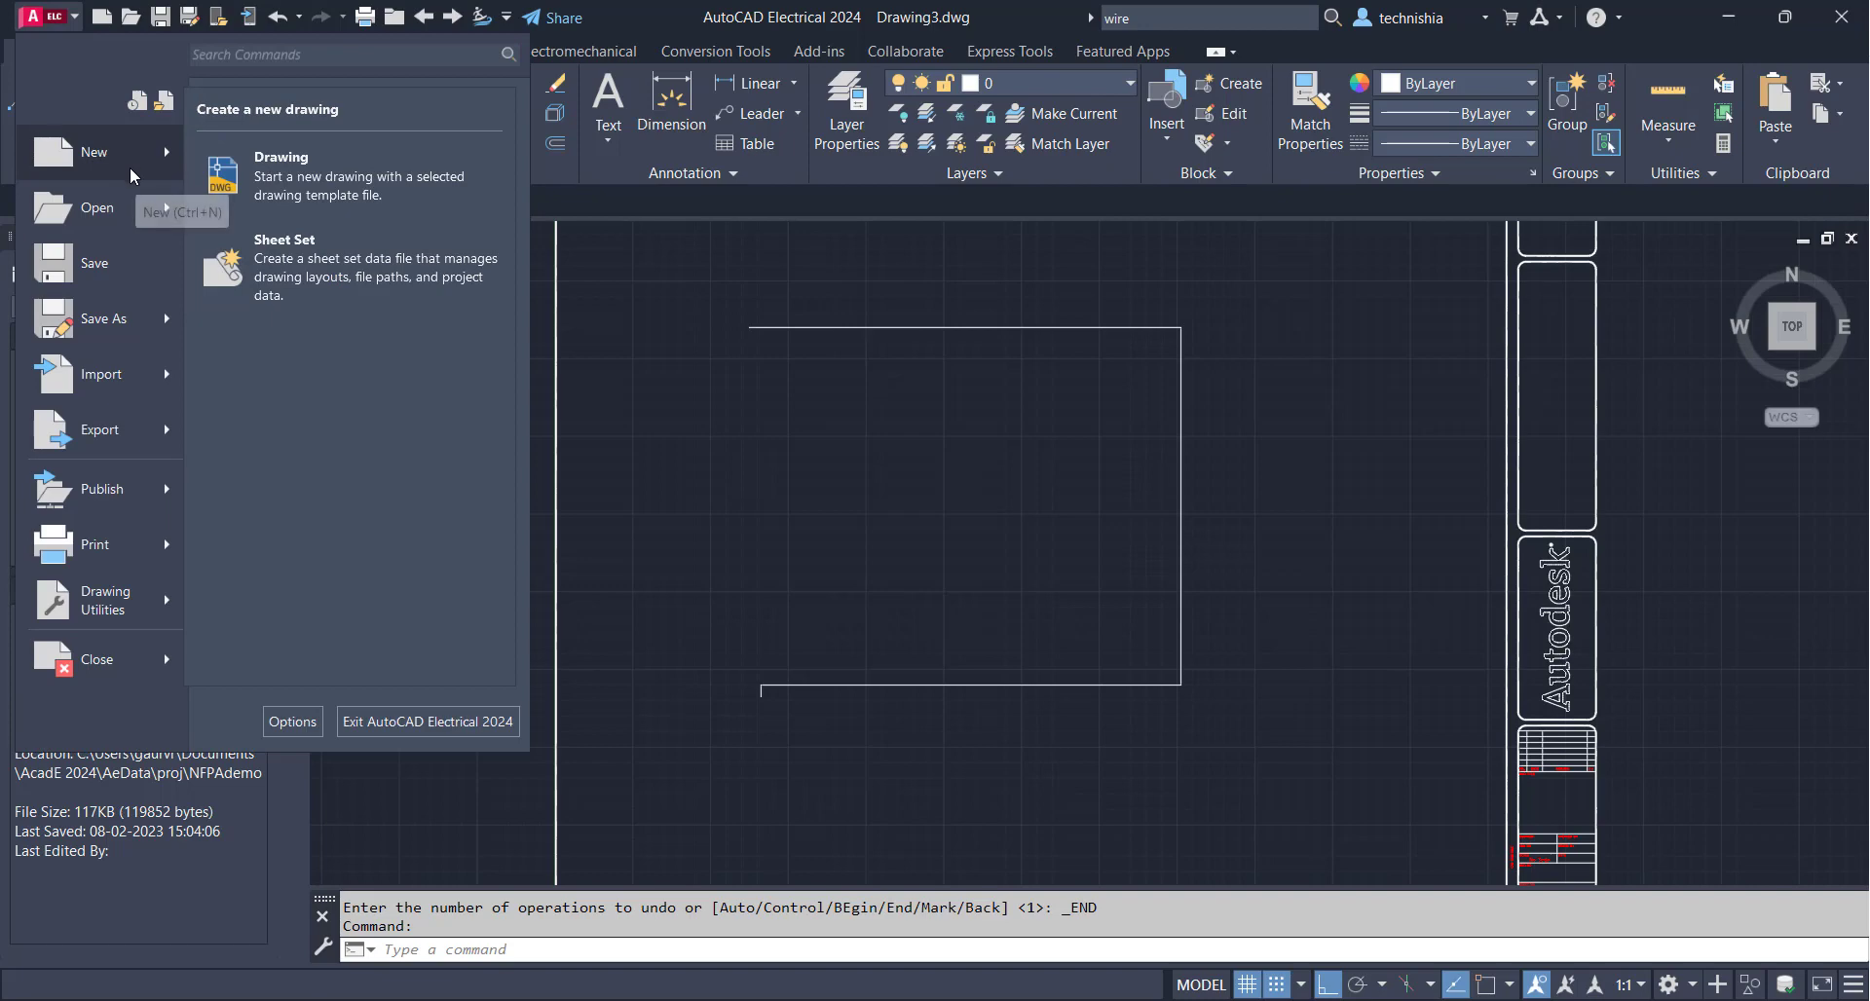
mouse_move(223, 219)
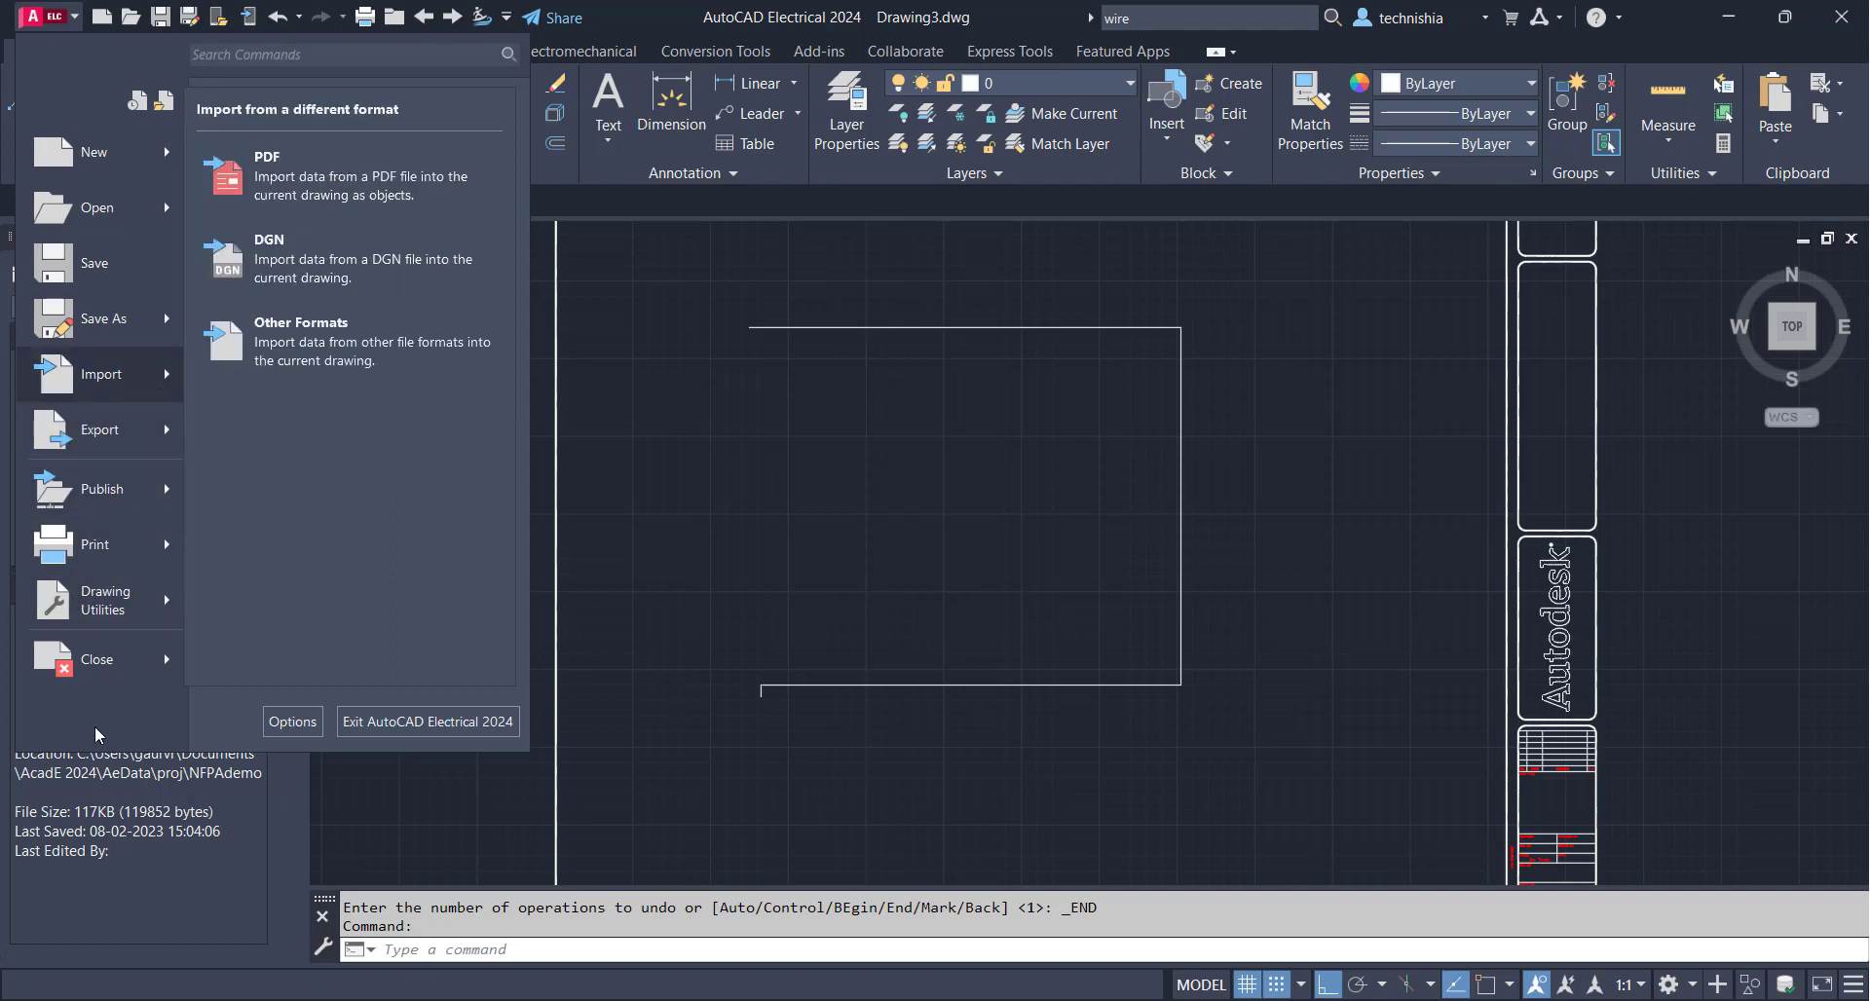
mouse_move(402, 322)
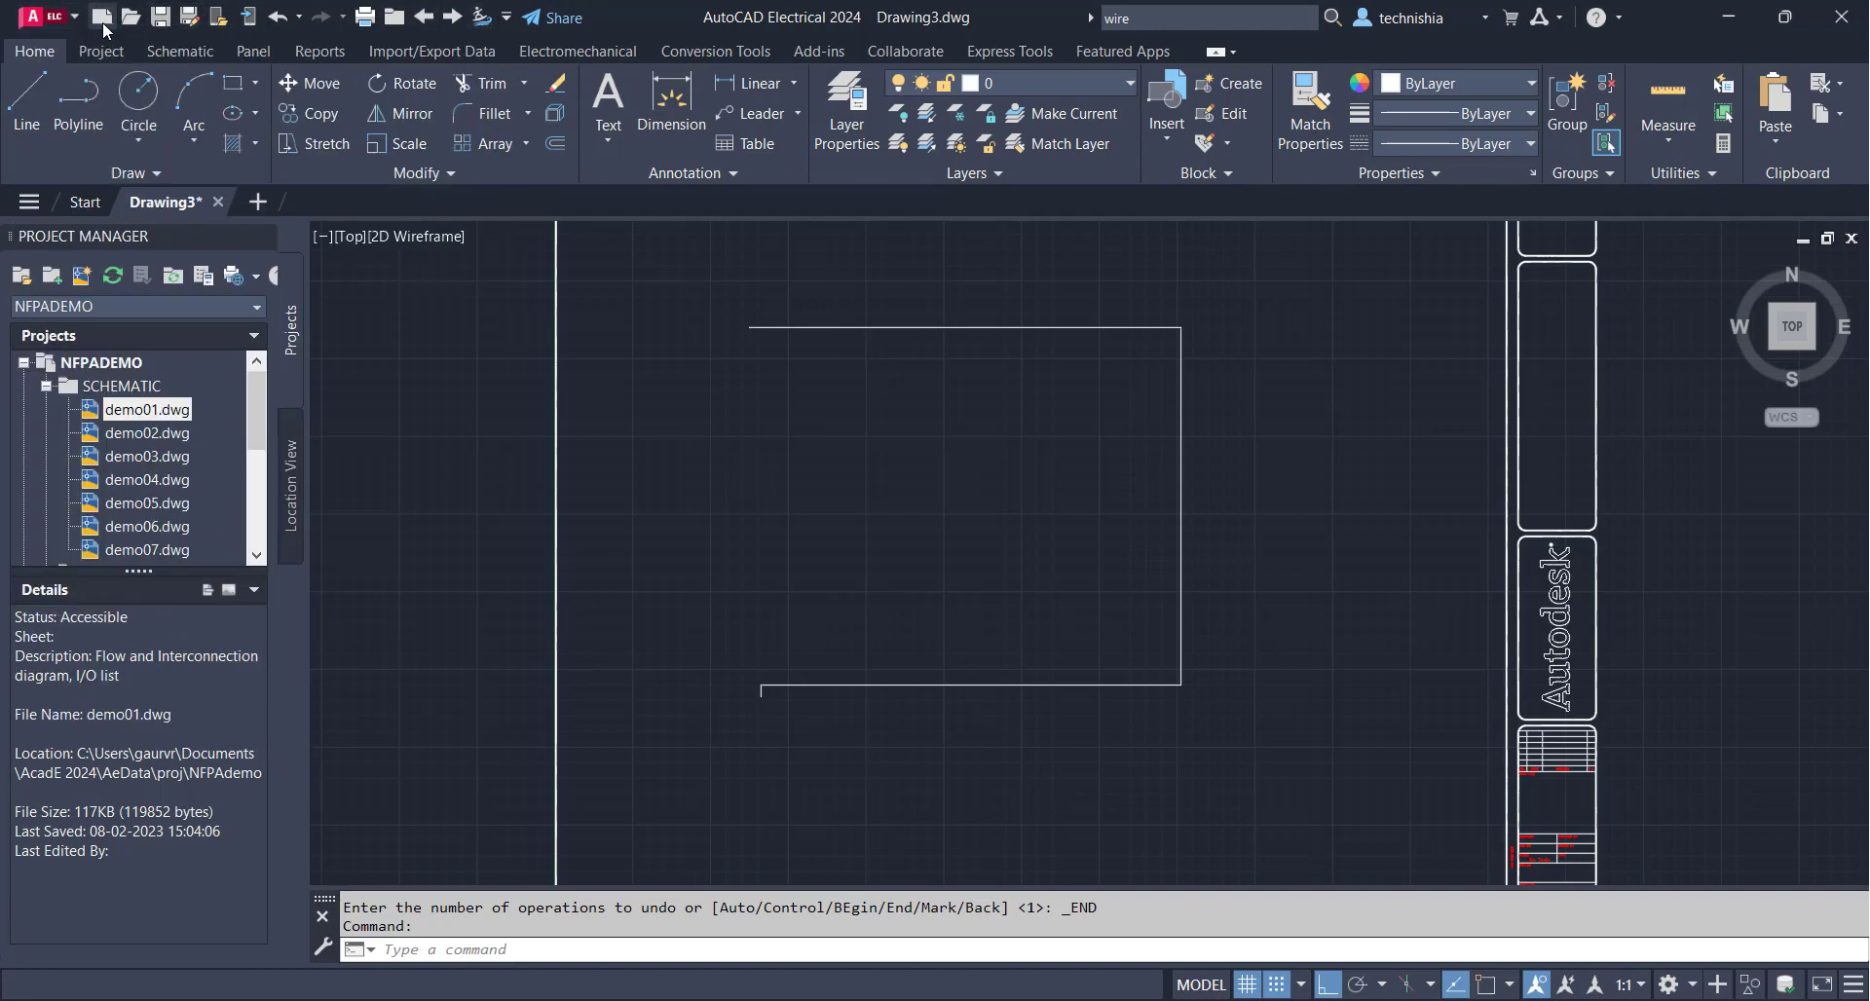
Browse the Application Menu's New, Open and Import options, then close it
click(23, 17)
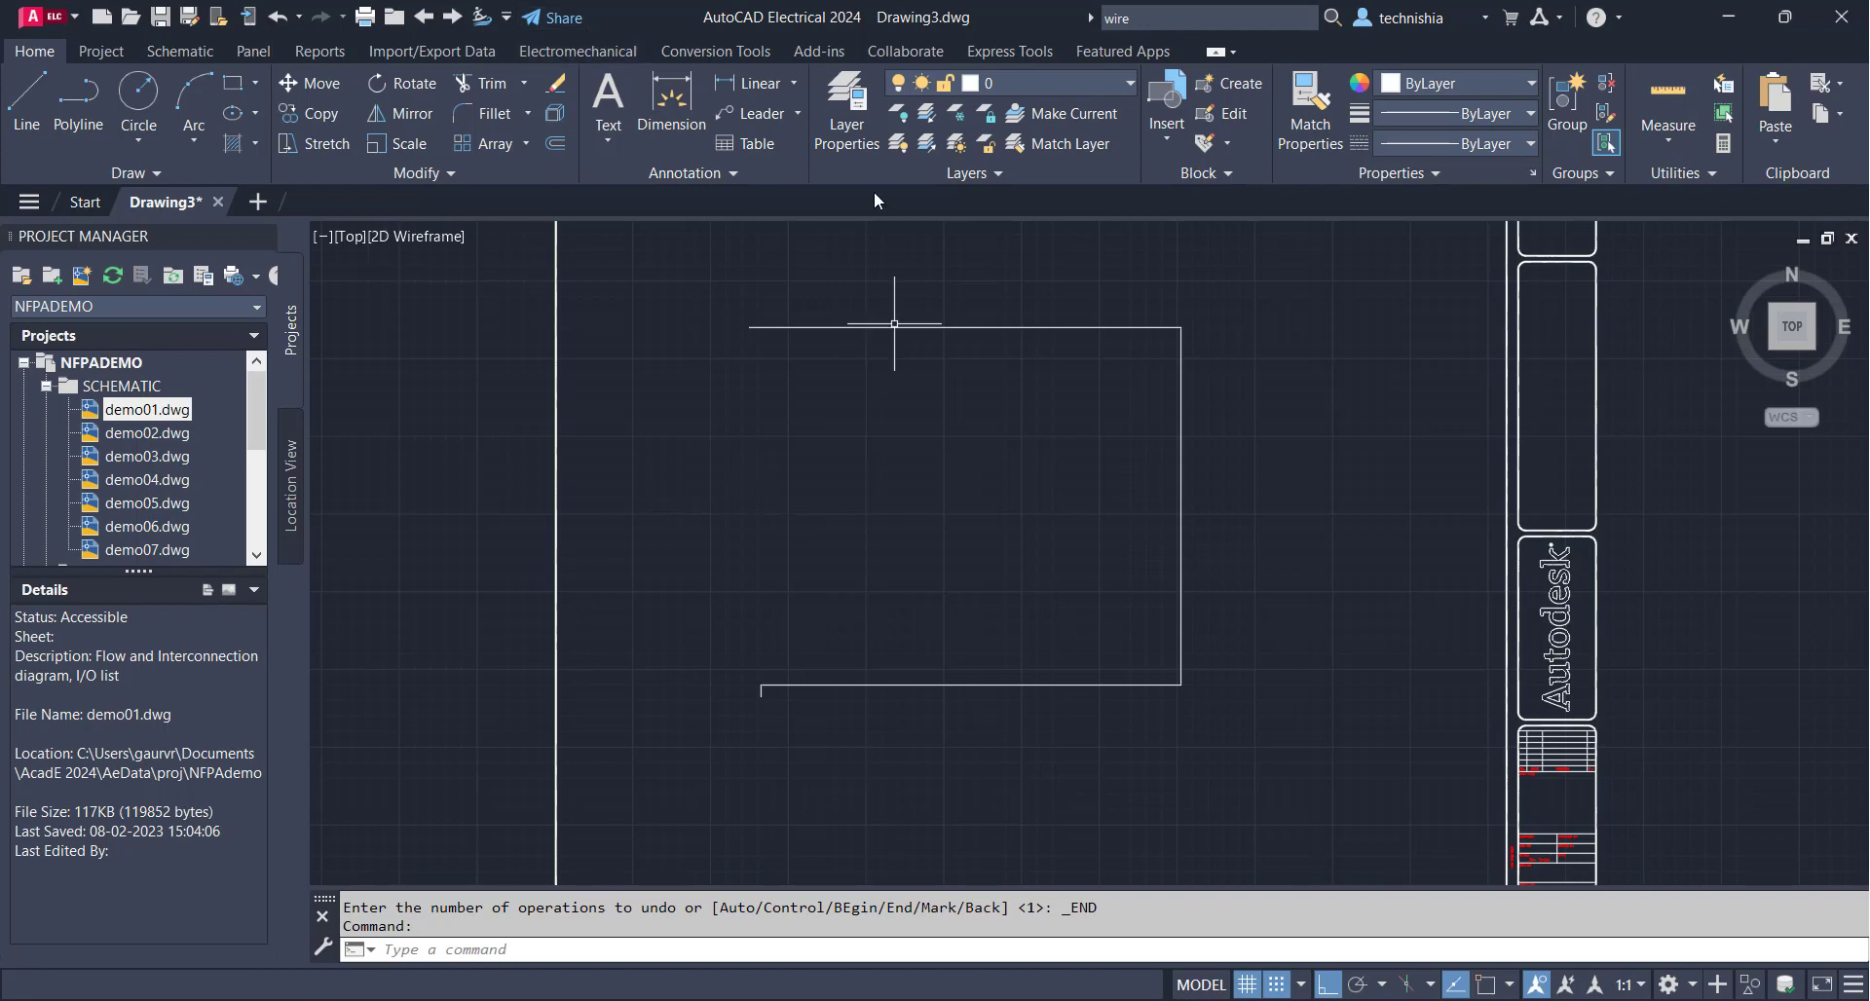
mouse_move(1168, 10)
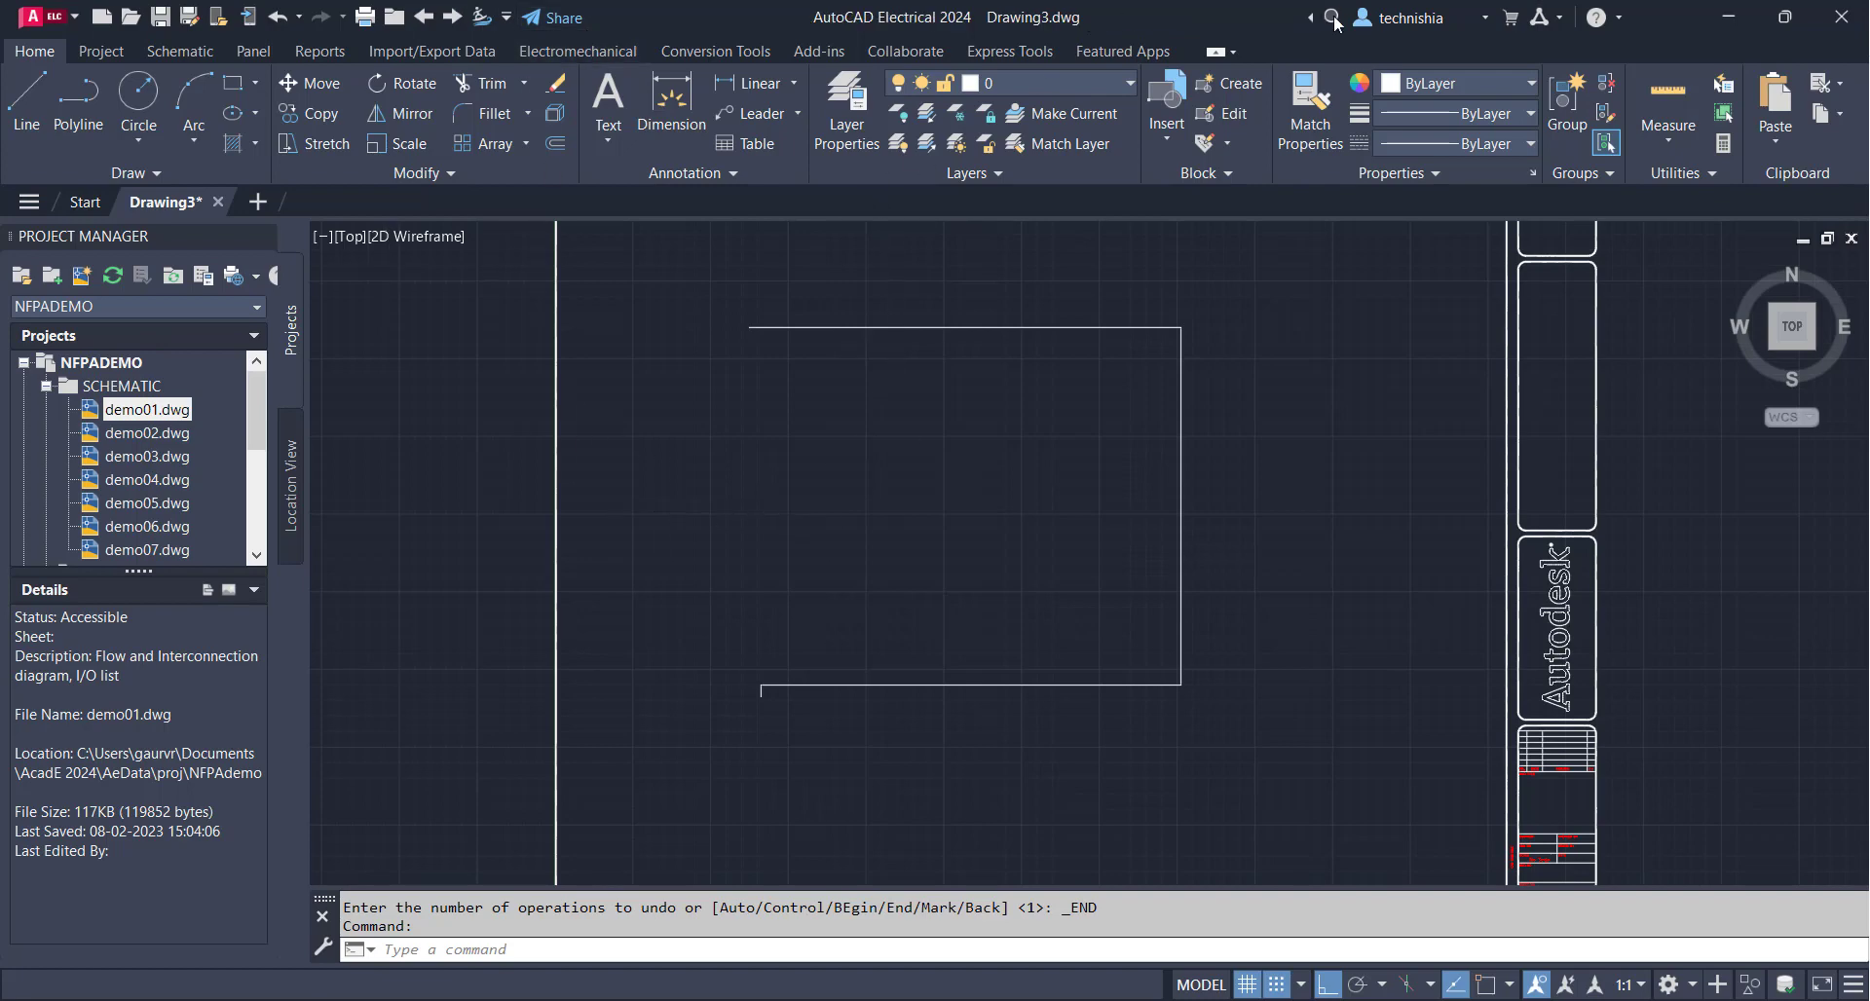
Search Help for 'wire number', scroll the 3074 results, then close Help
text(wire)
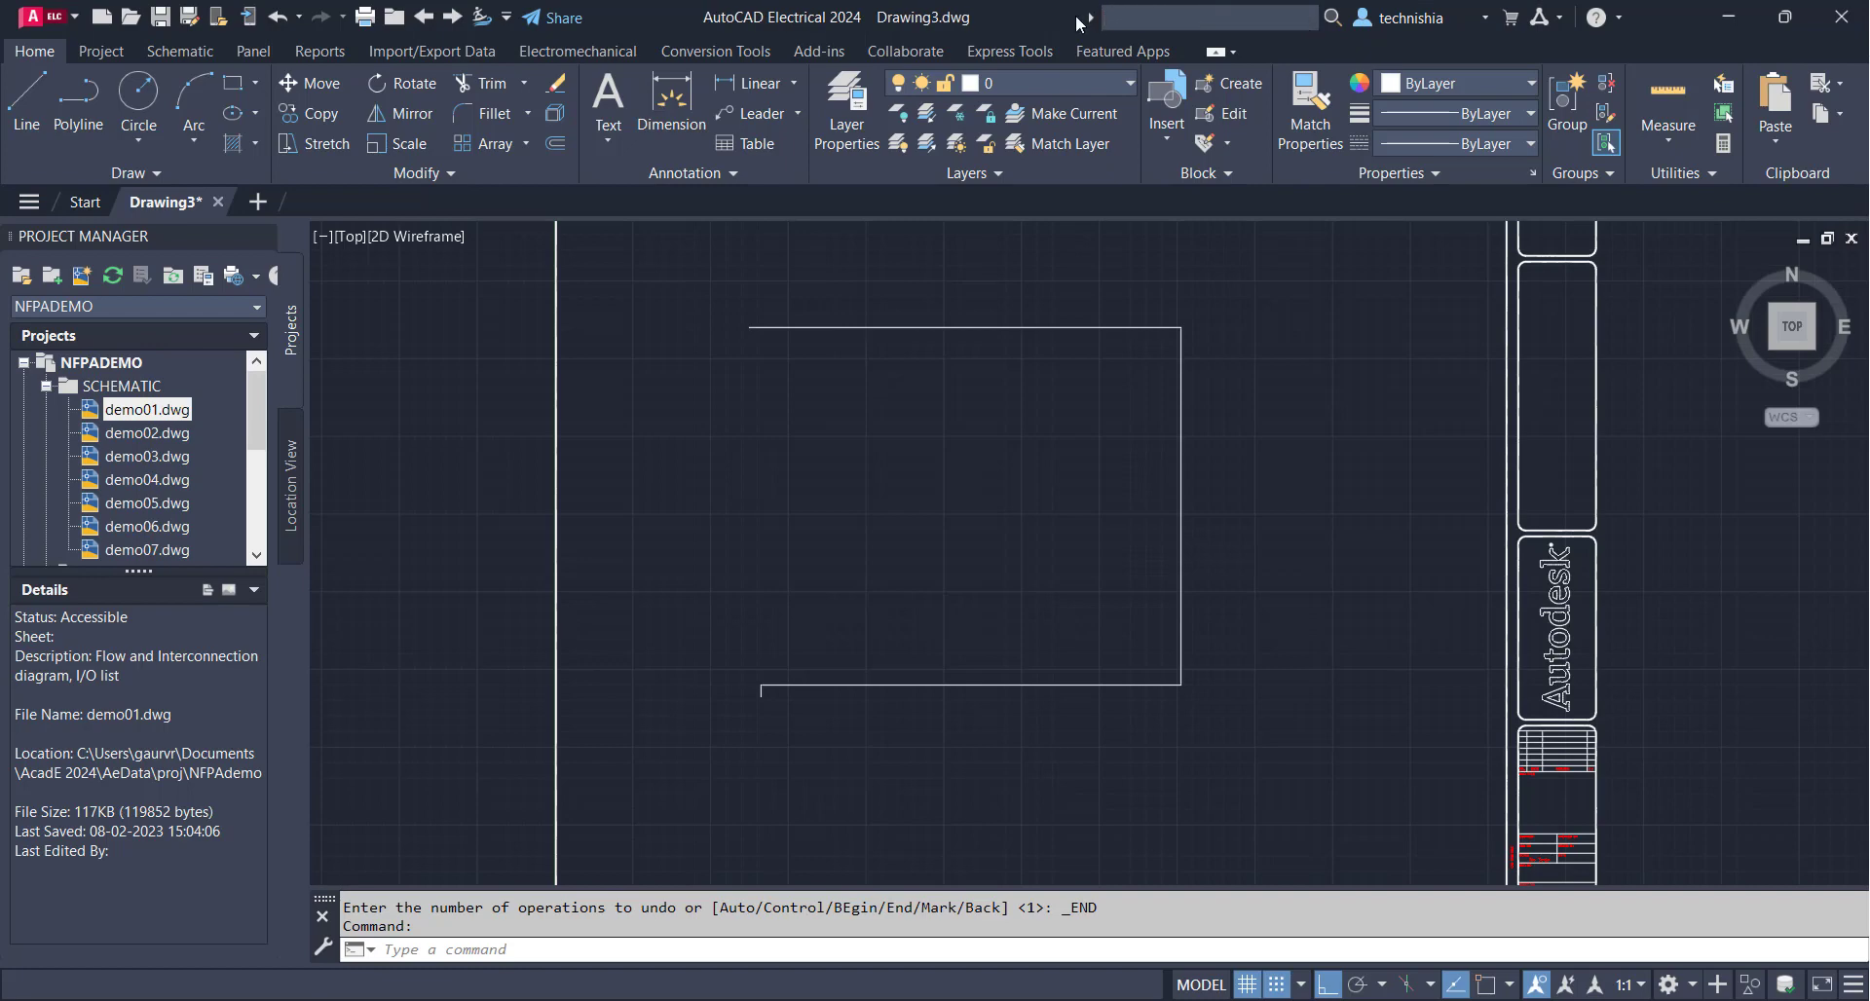
text(wire number)
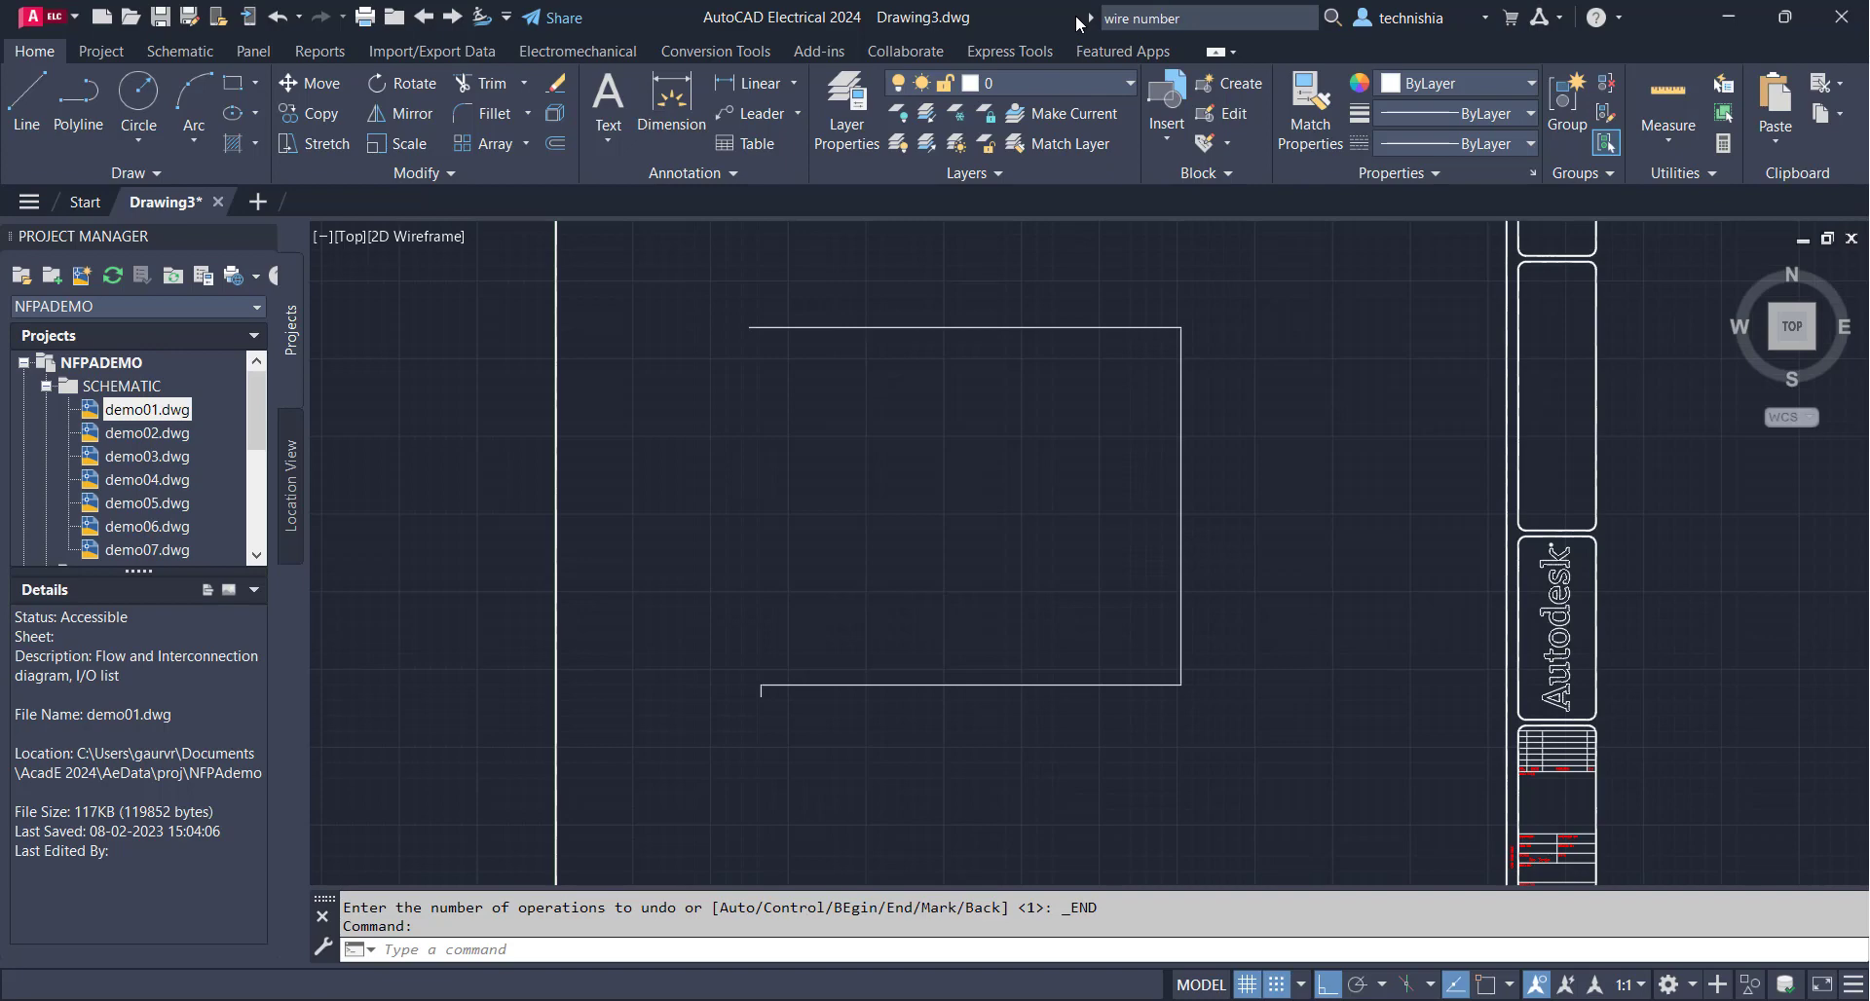
click(1320, 18)
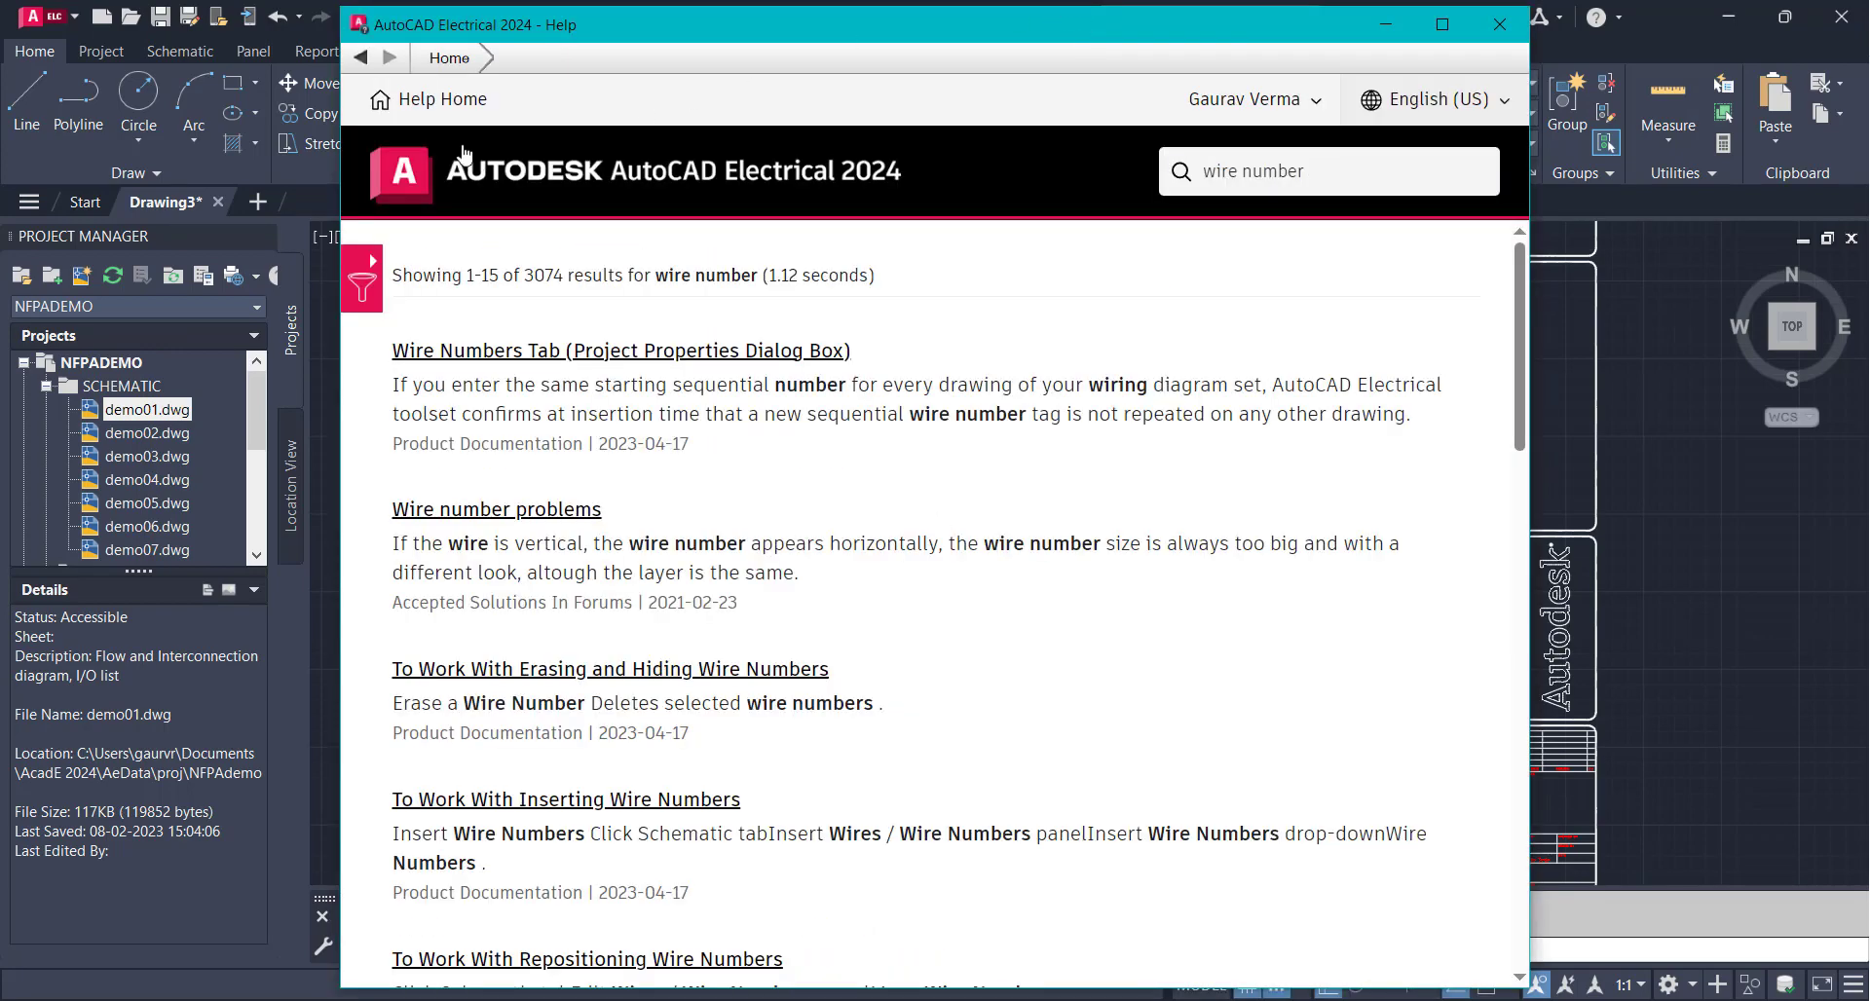
scroll(down, 3)
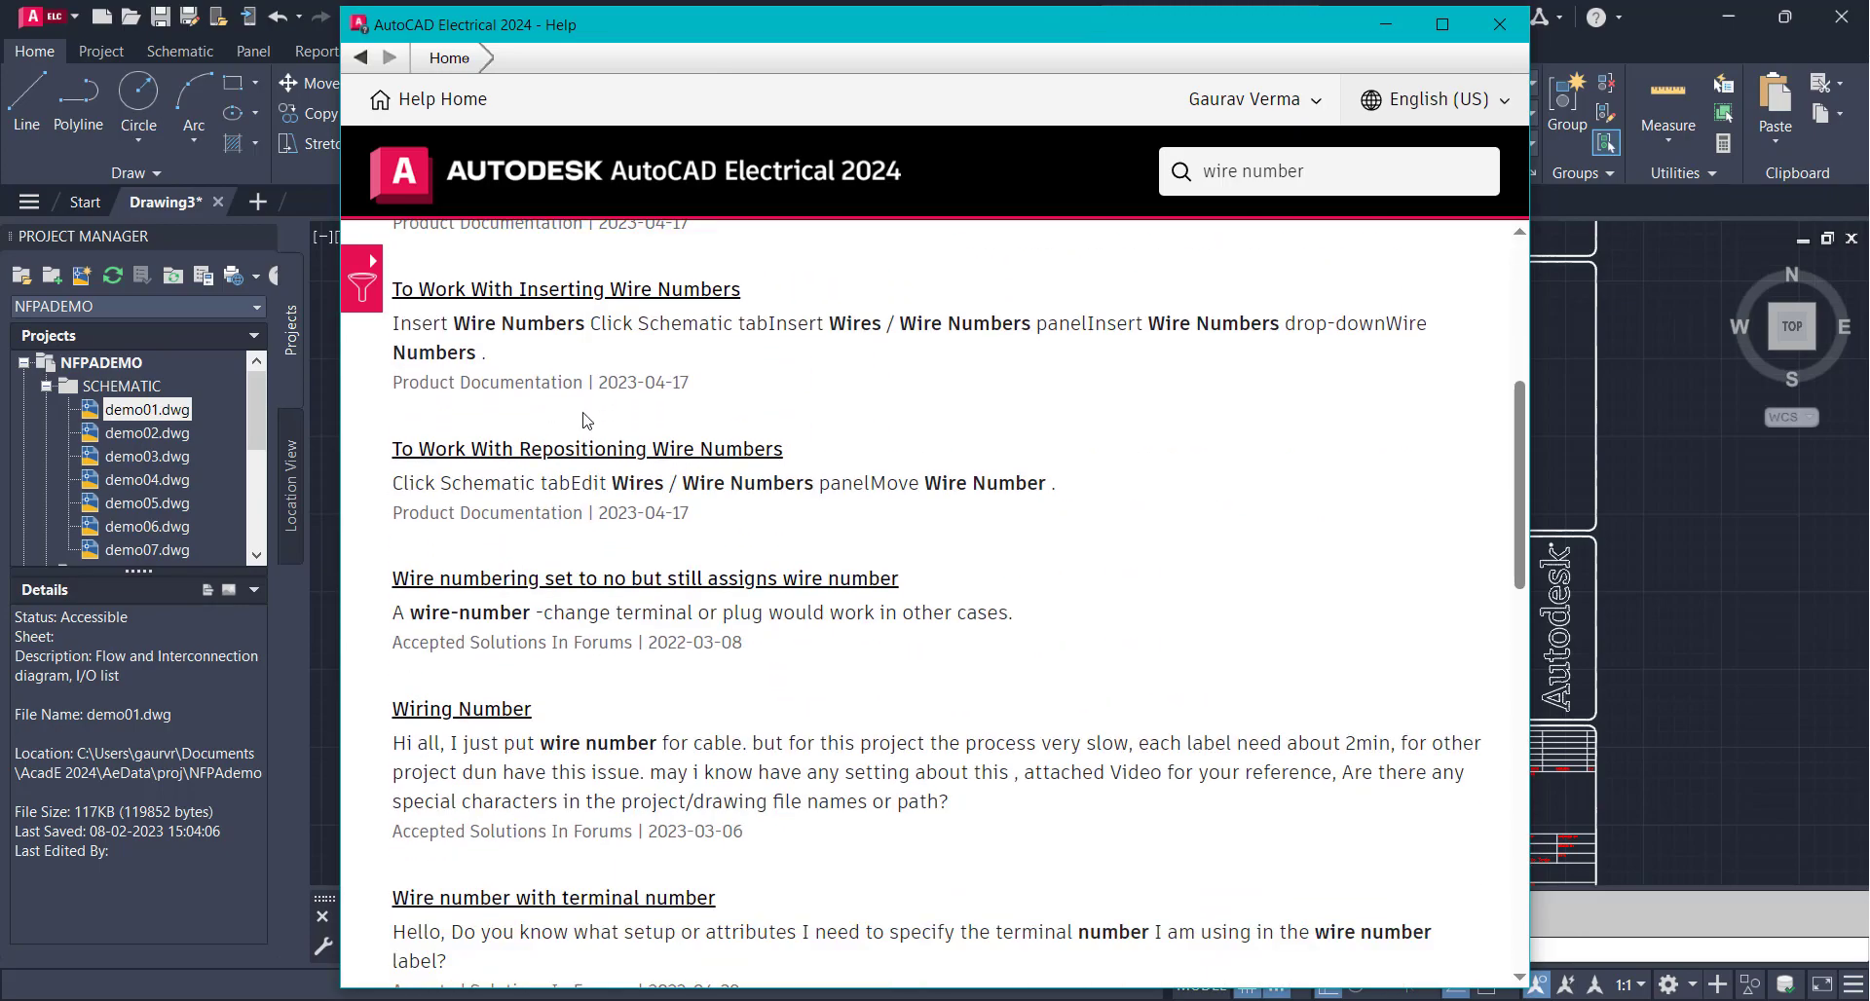
scroll(down, 3)
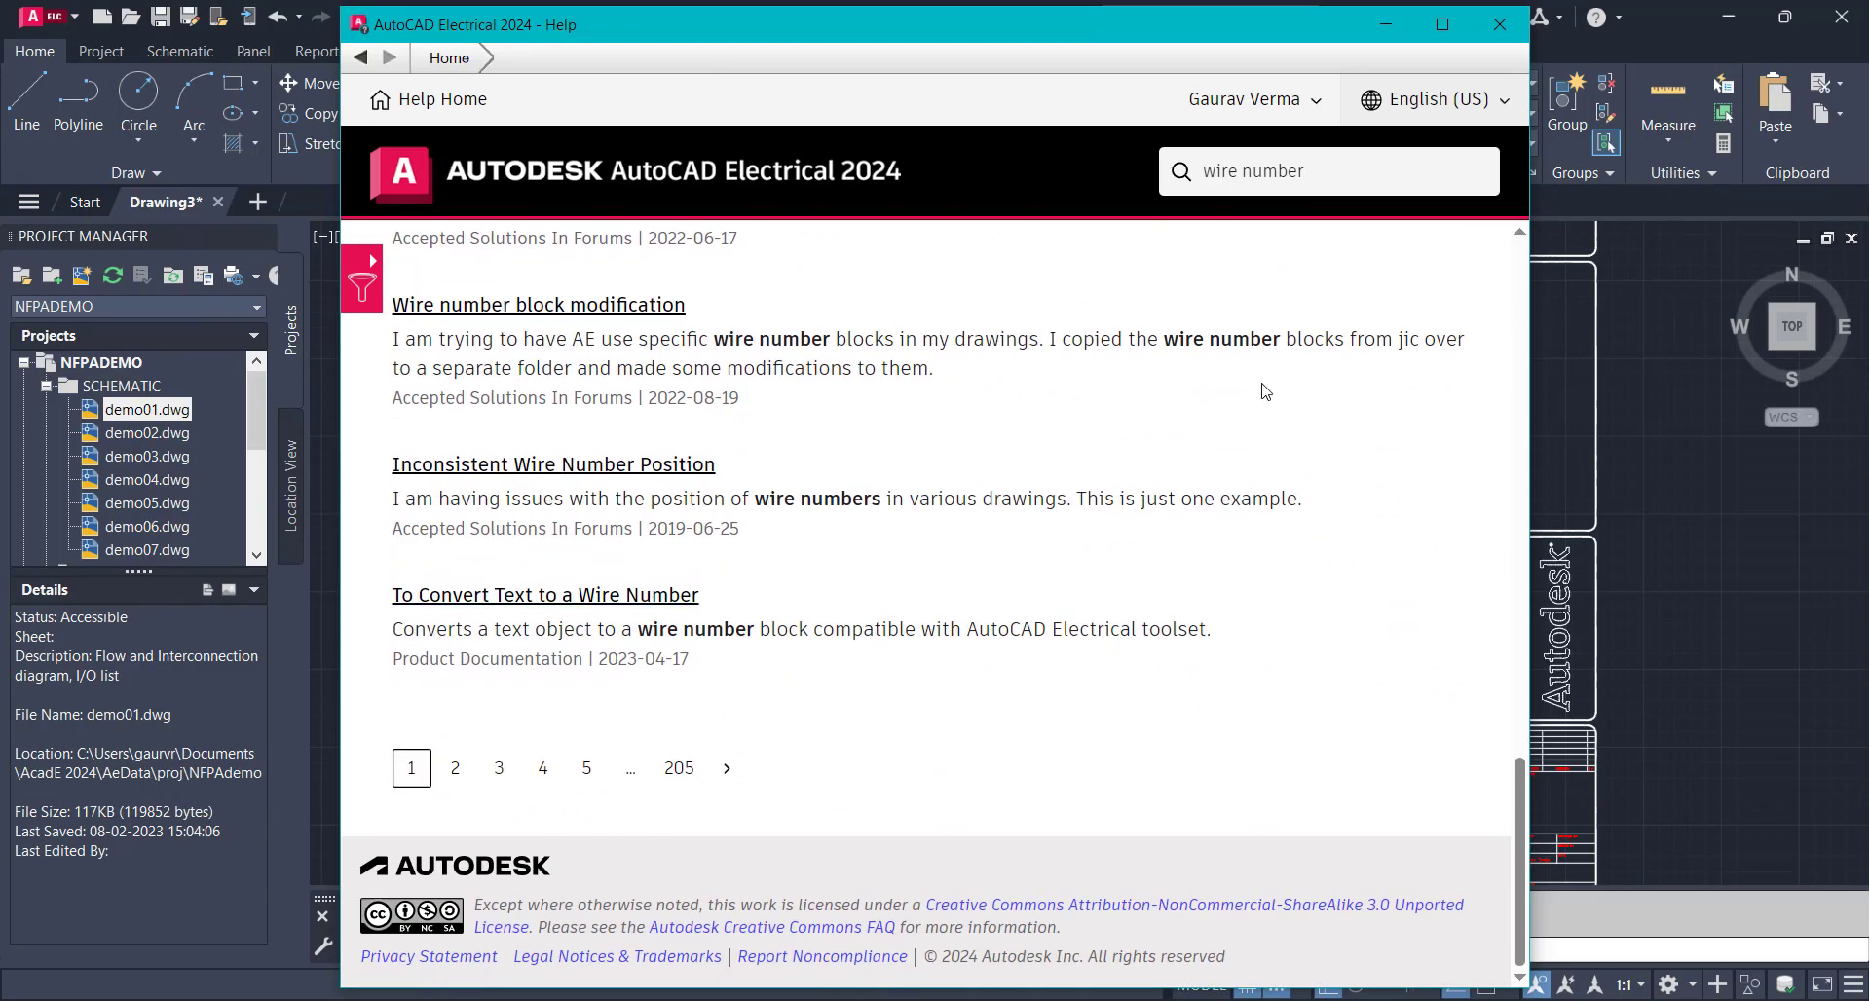
click(1499, 23)
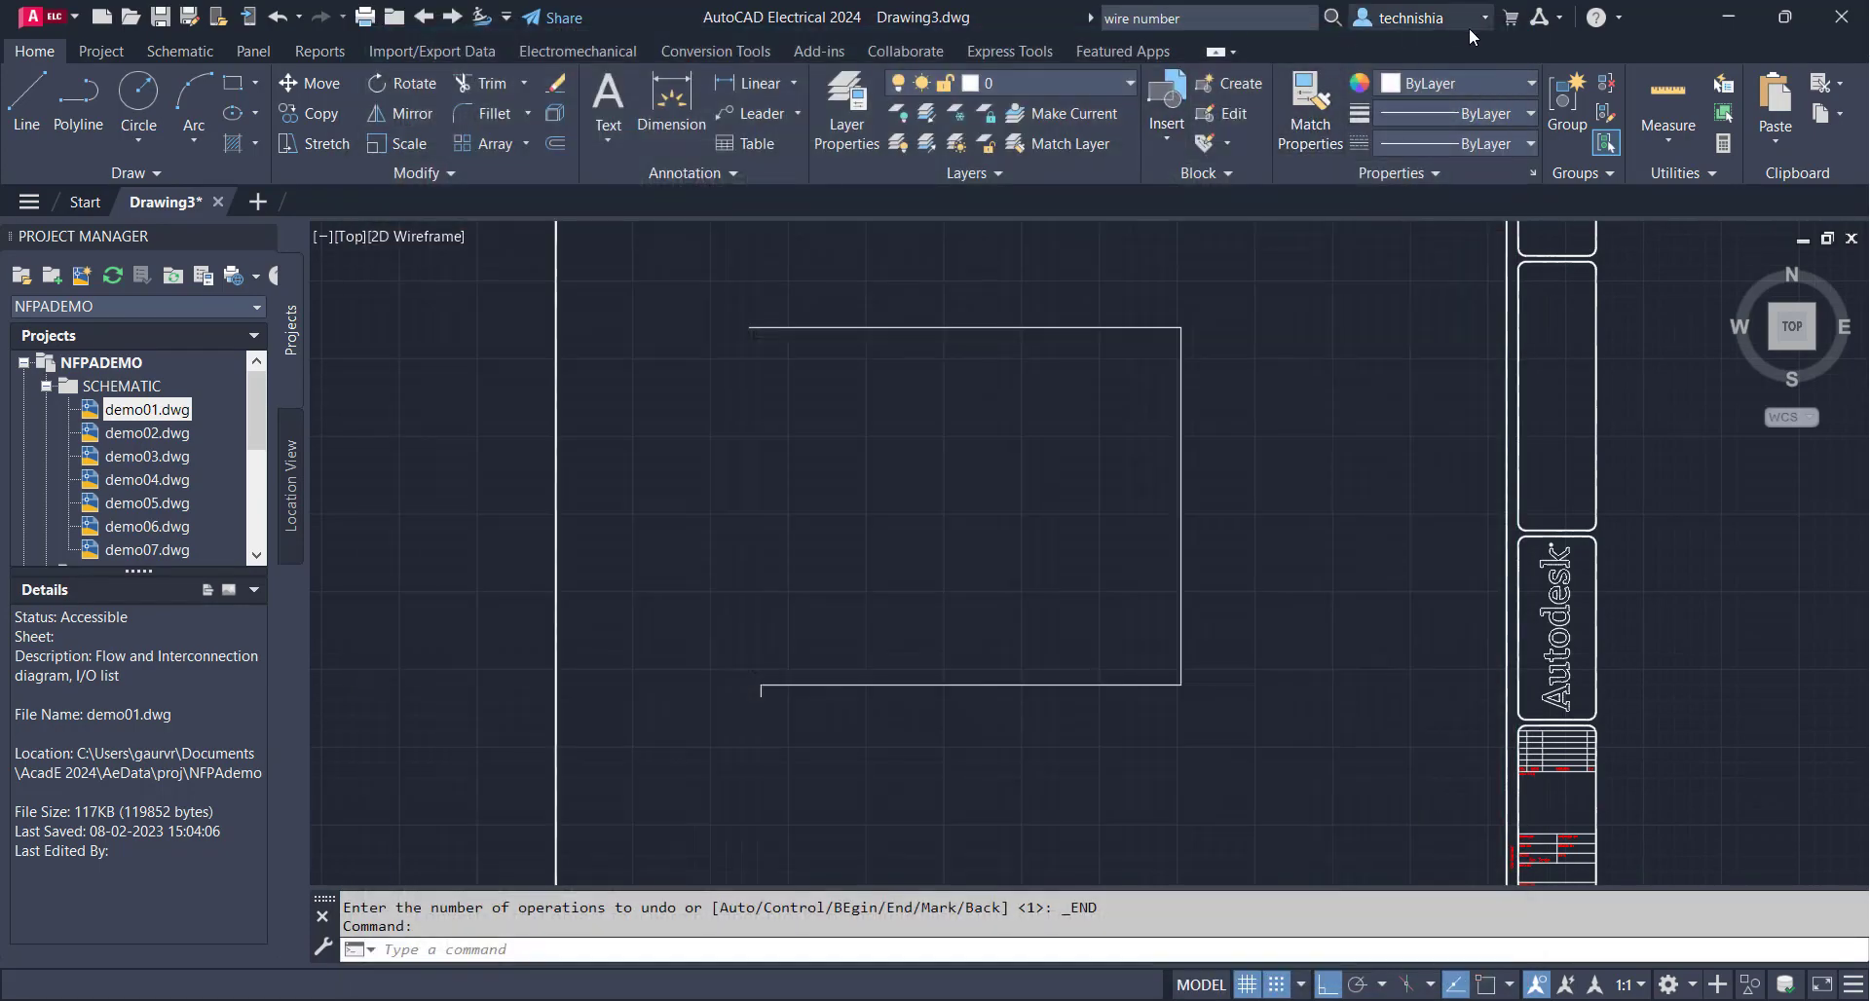
mouse_move(1487, 27)
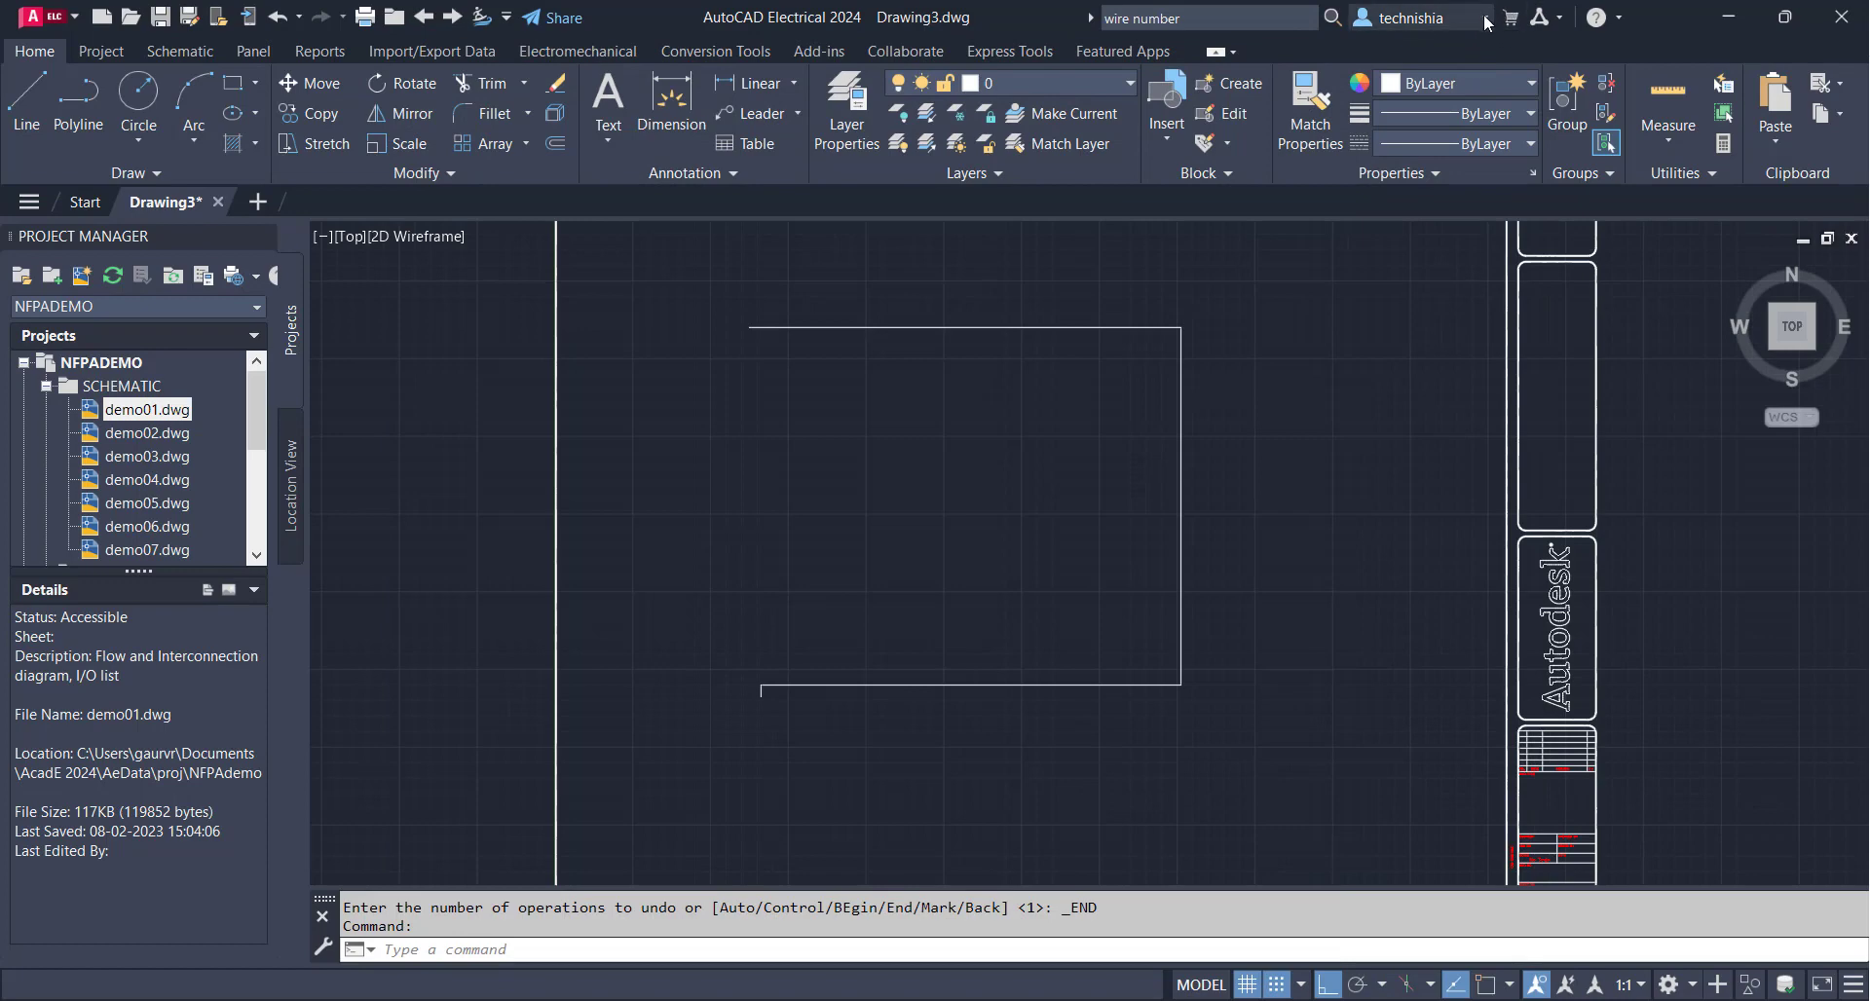
click(1417, 16)
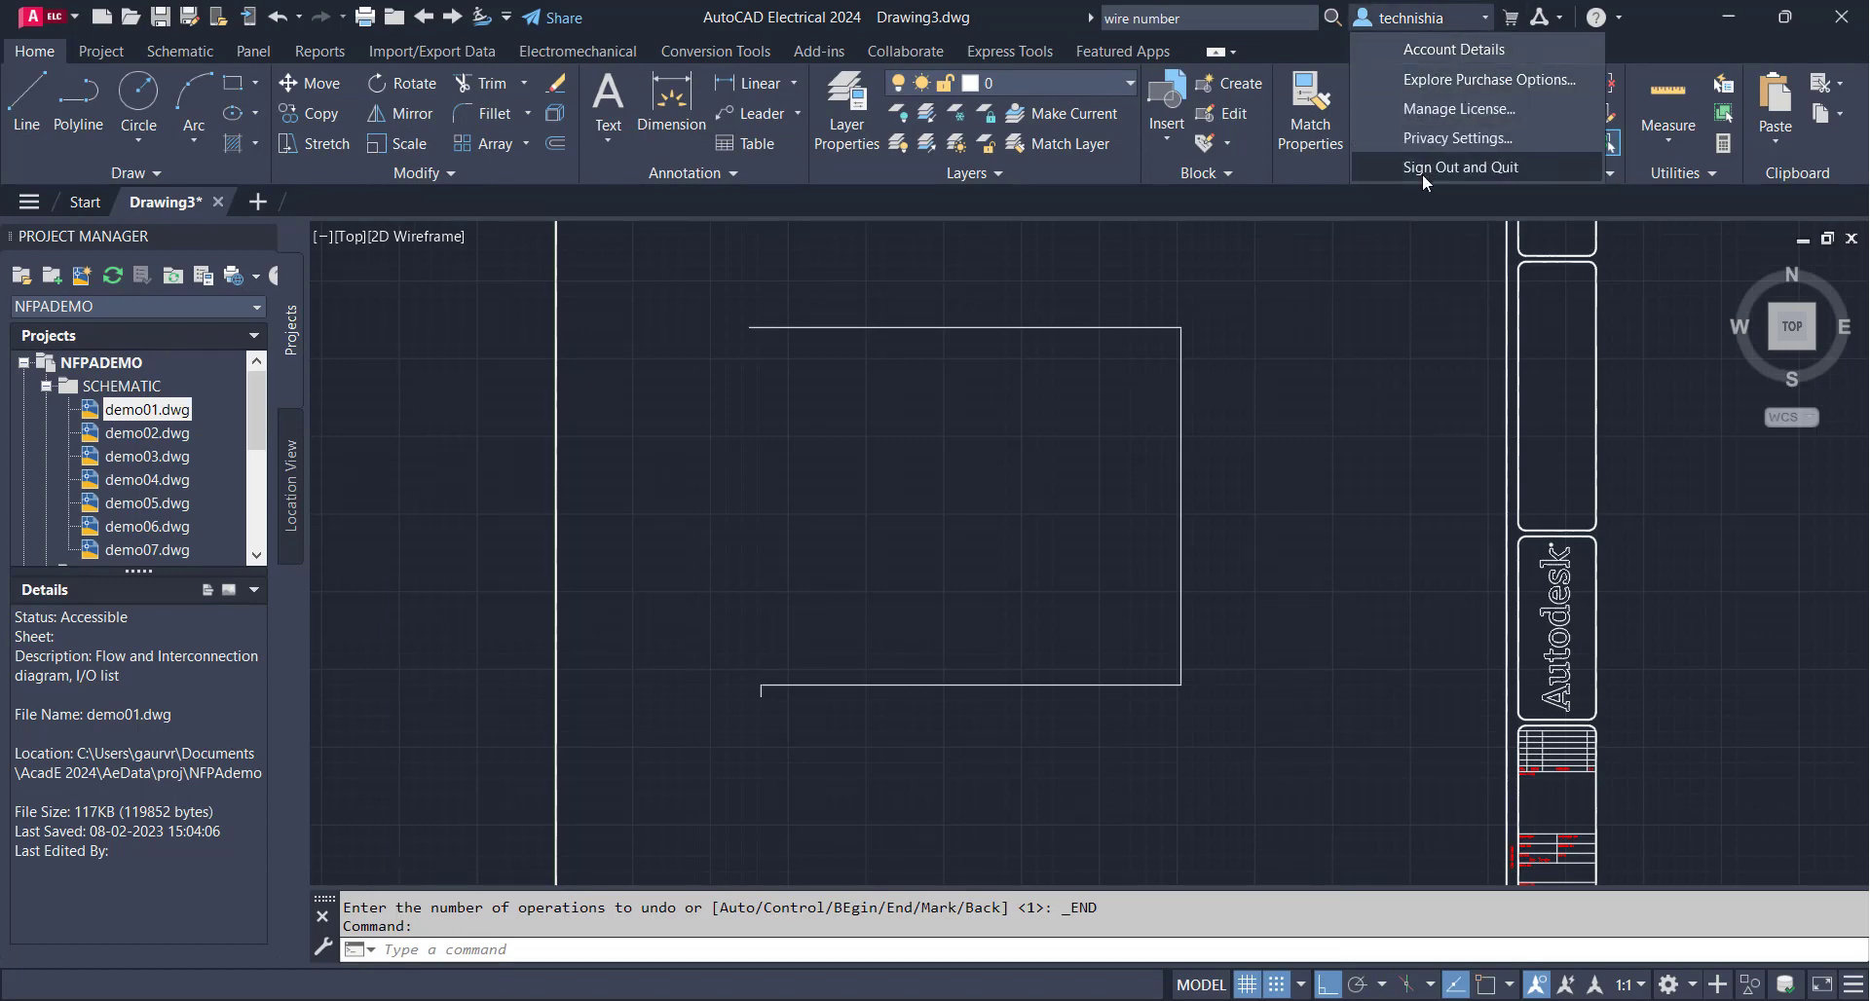
mouse_move(1390, 409)
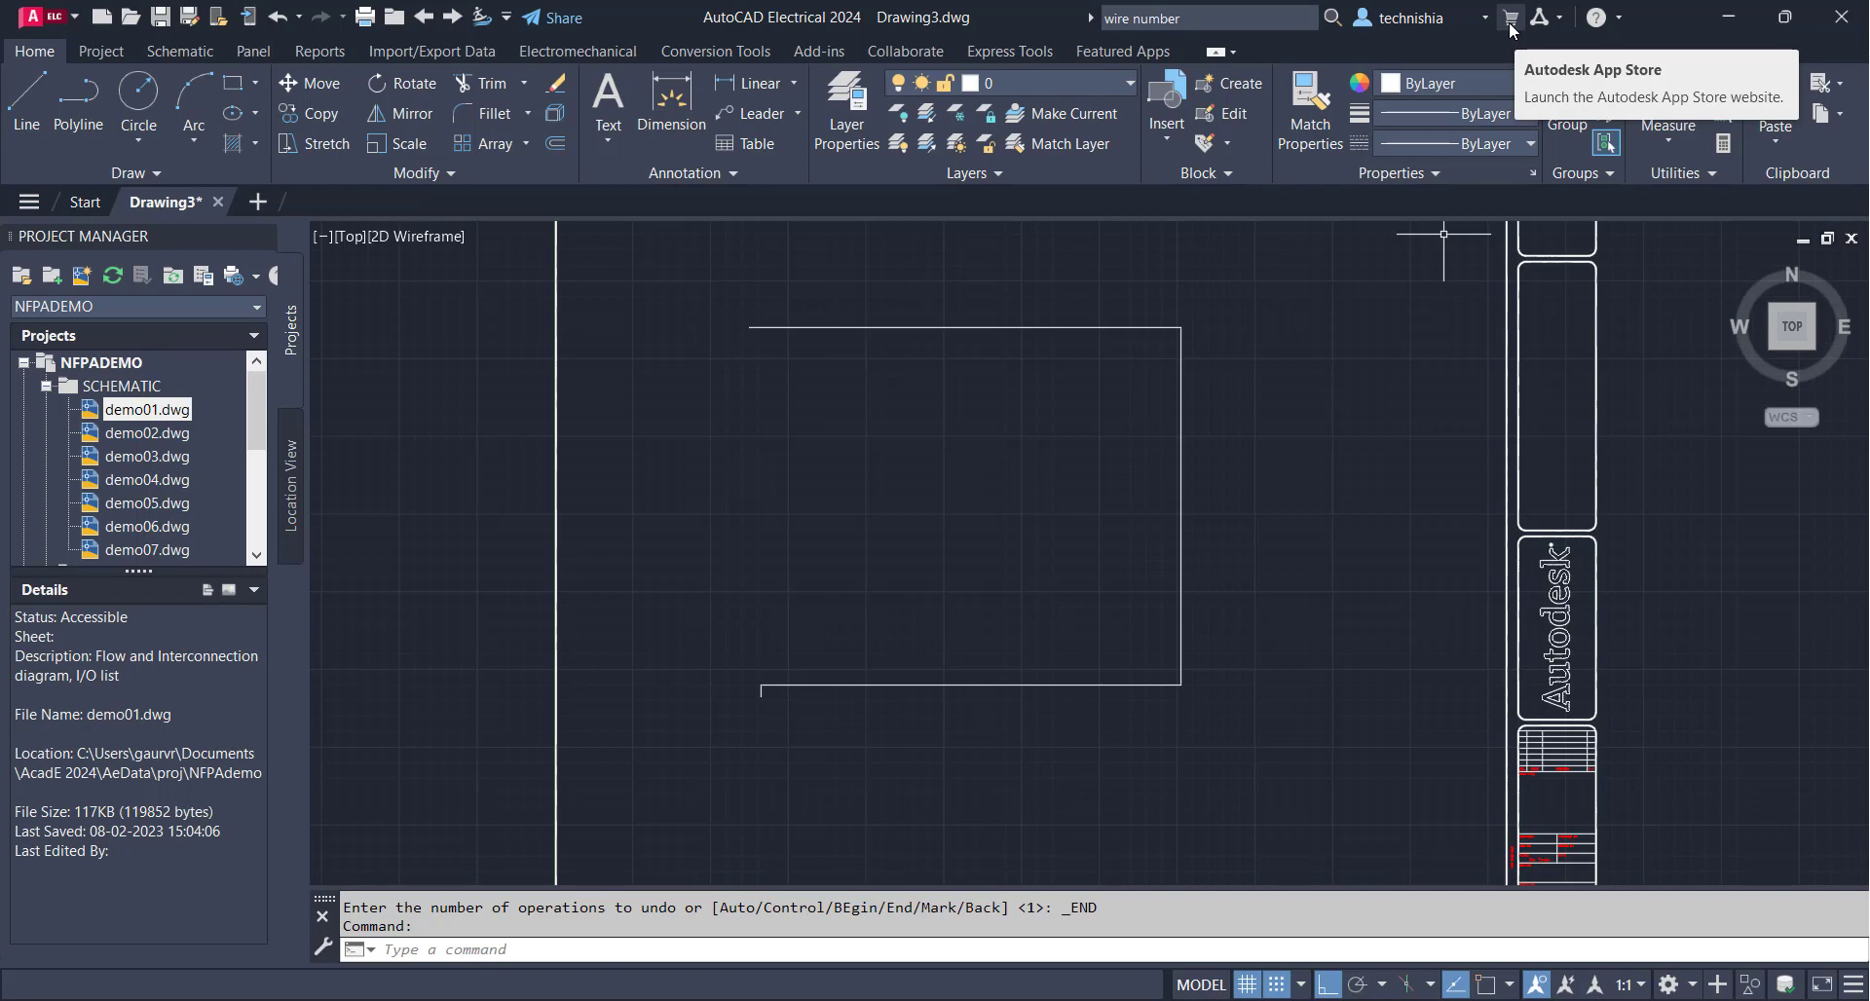
mouse_move(1035, 548)
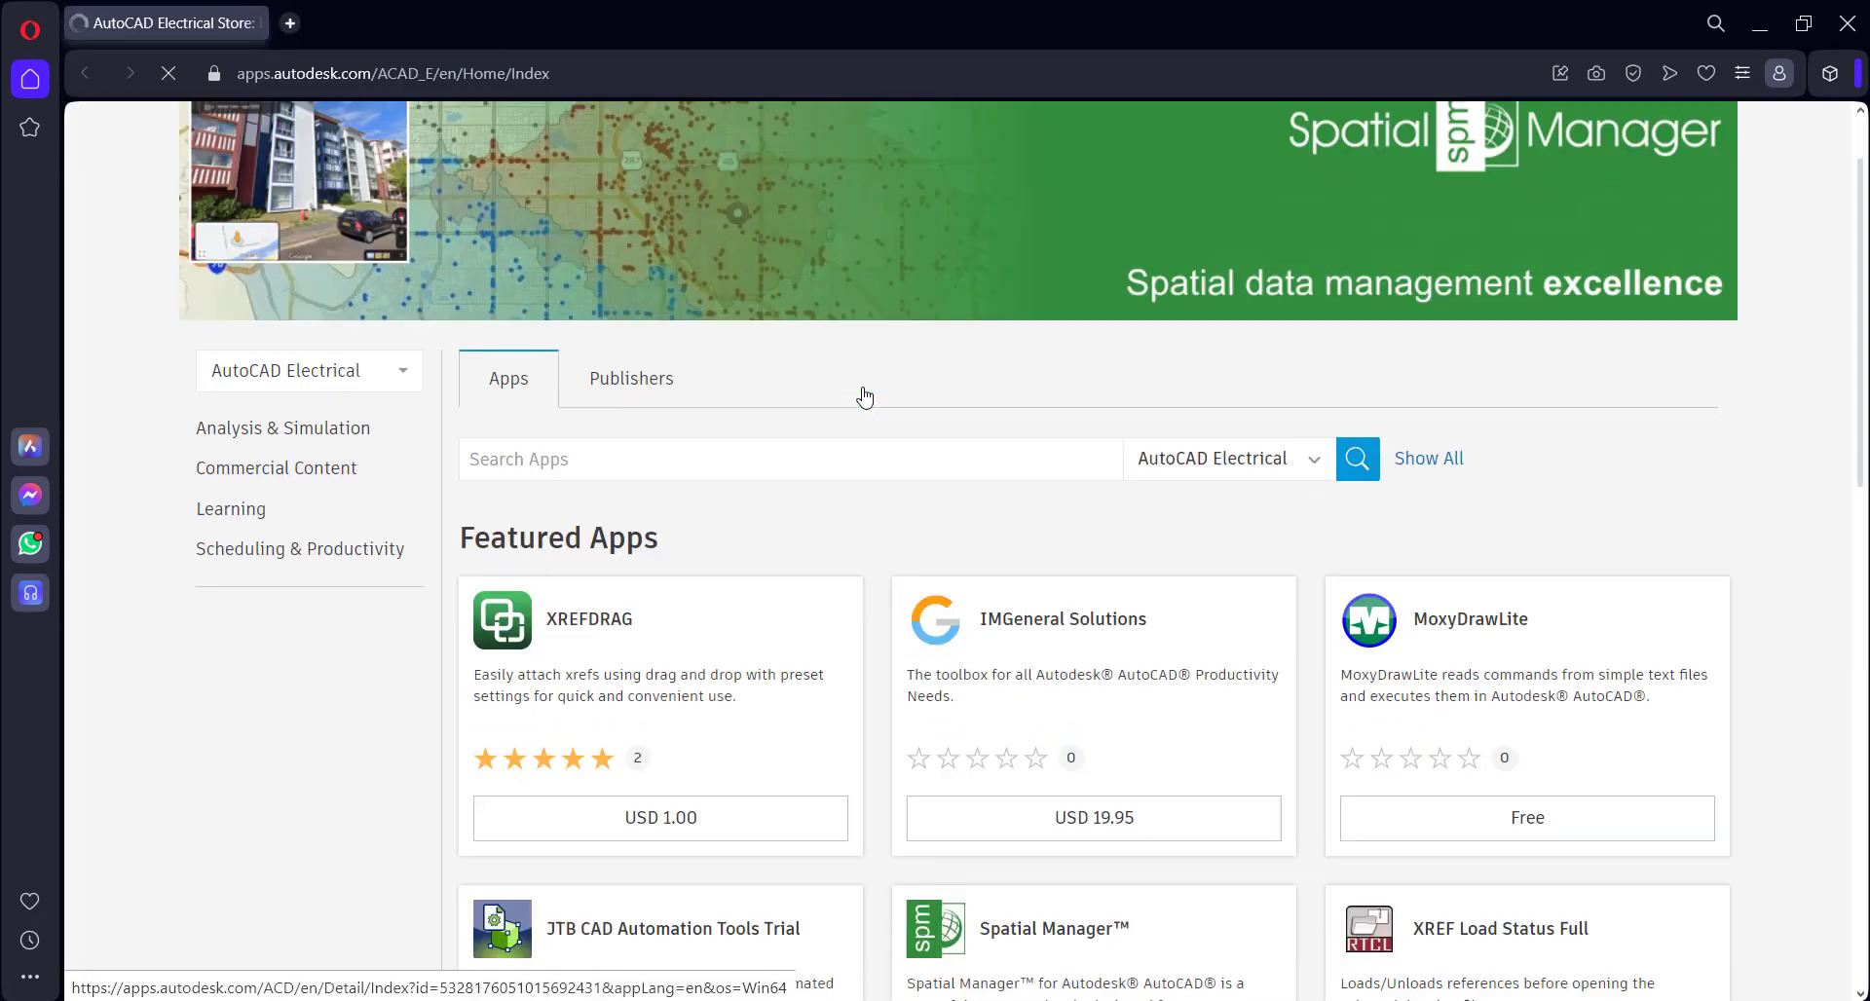
scroll(down, 3)
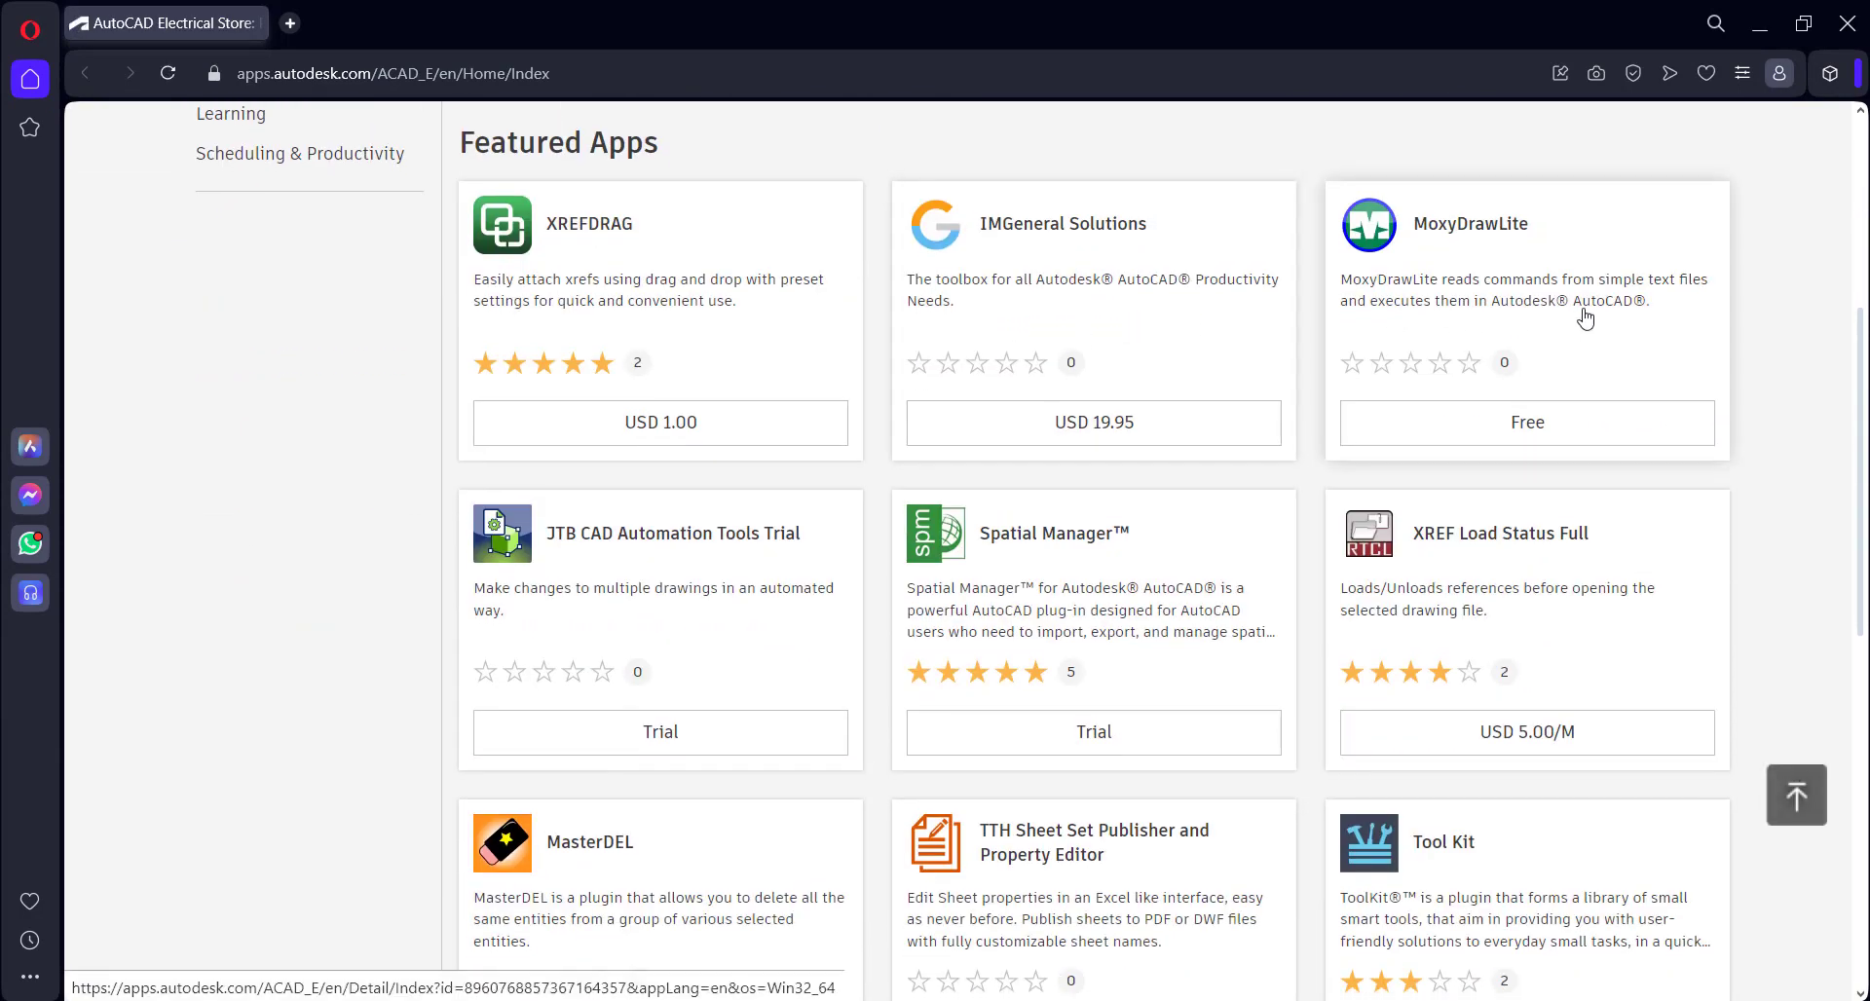
scroll(down, 3)
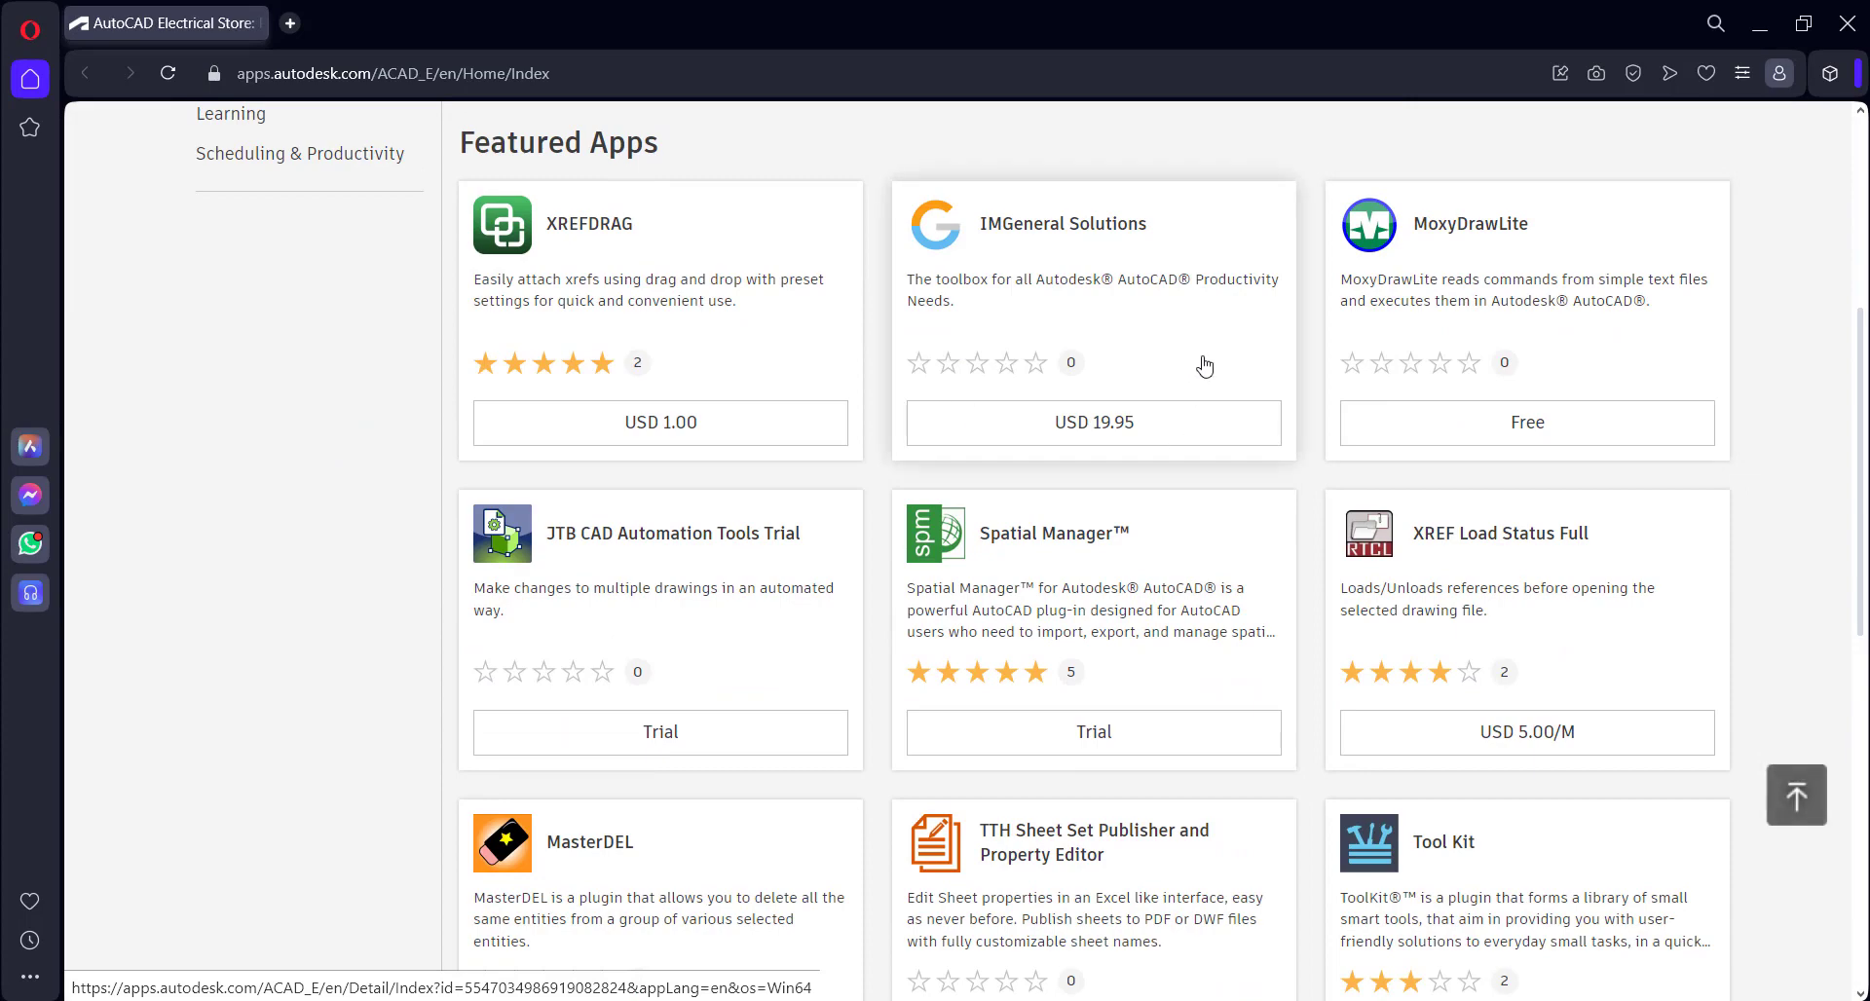
scroll(down, 3)
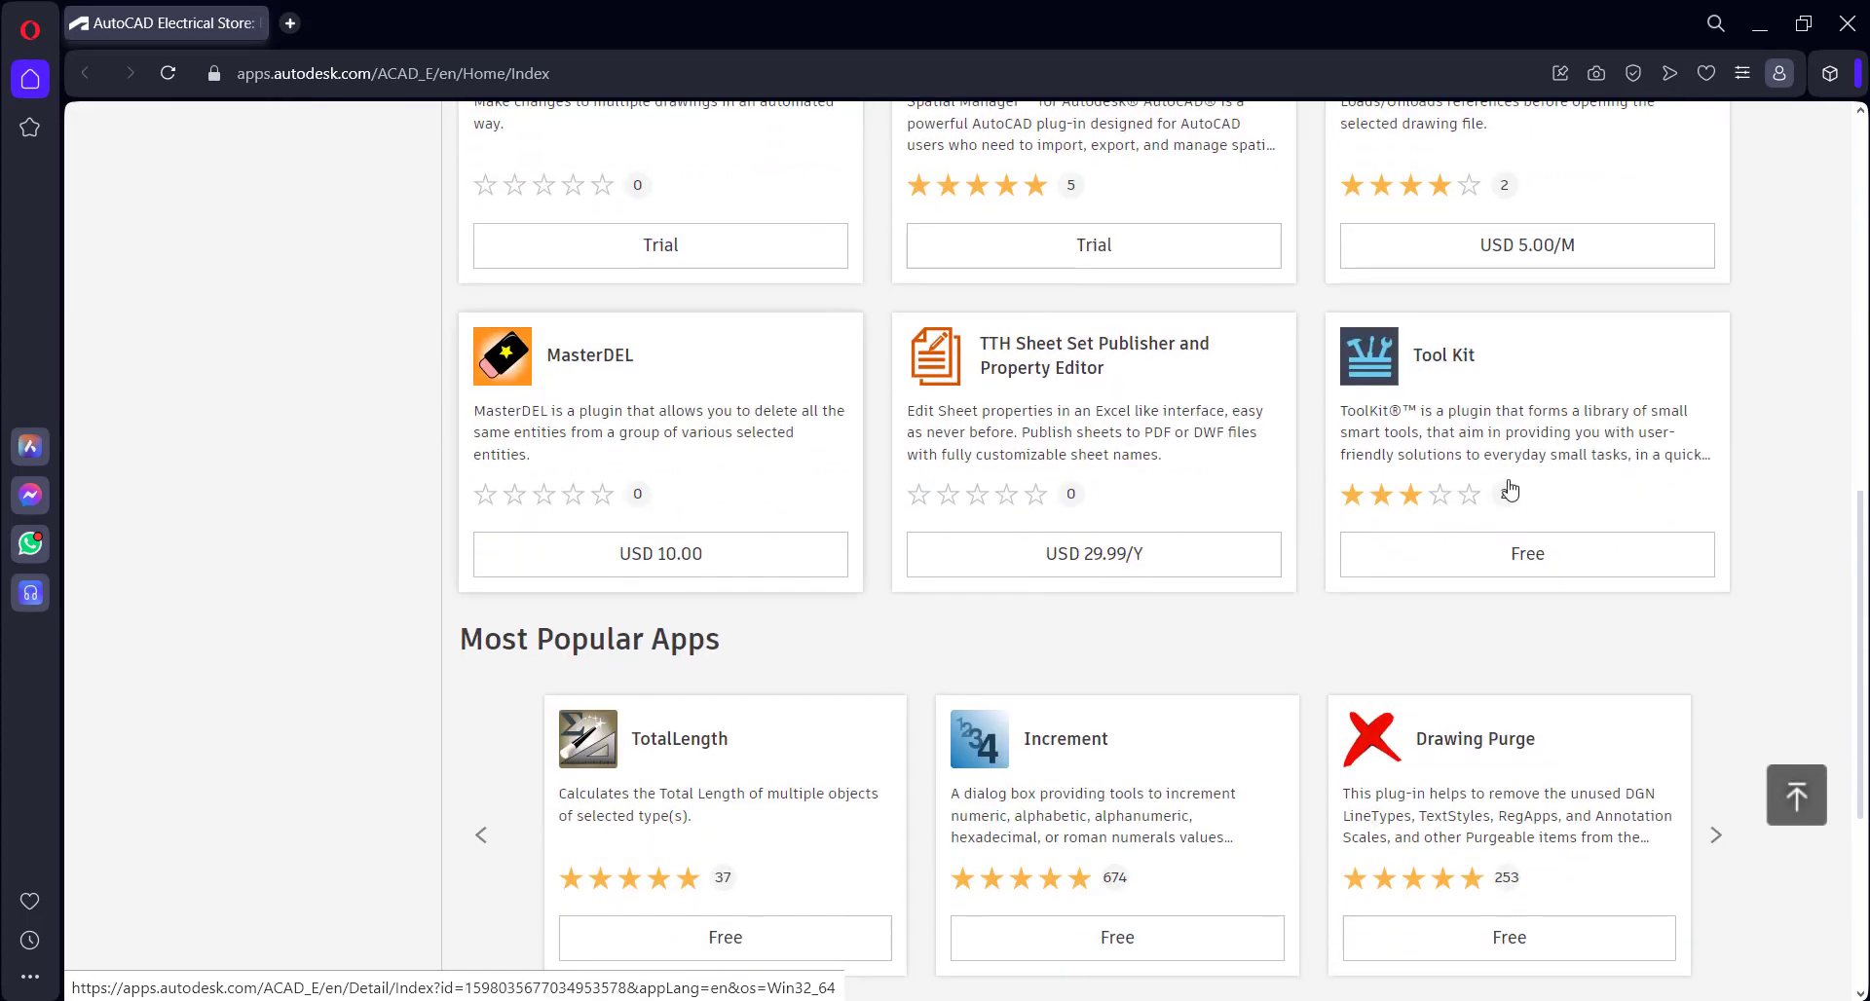
scroll(down, 3)
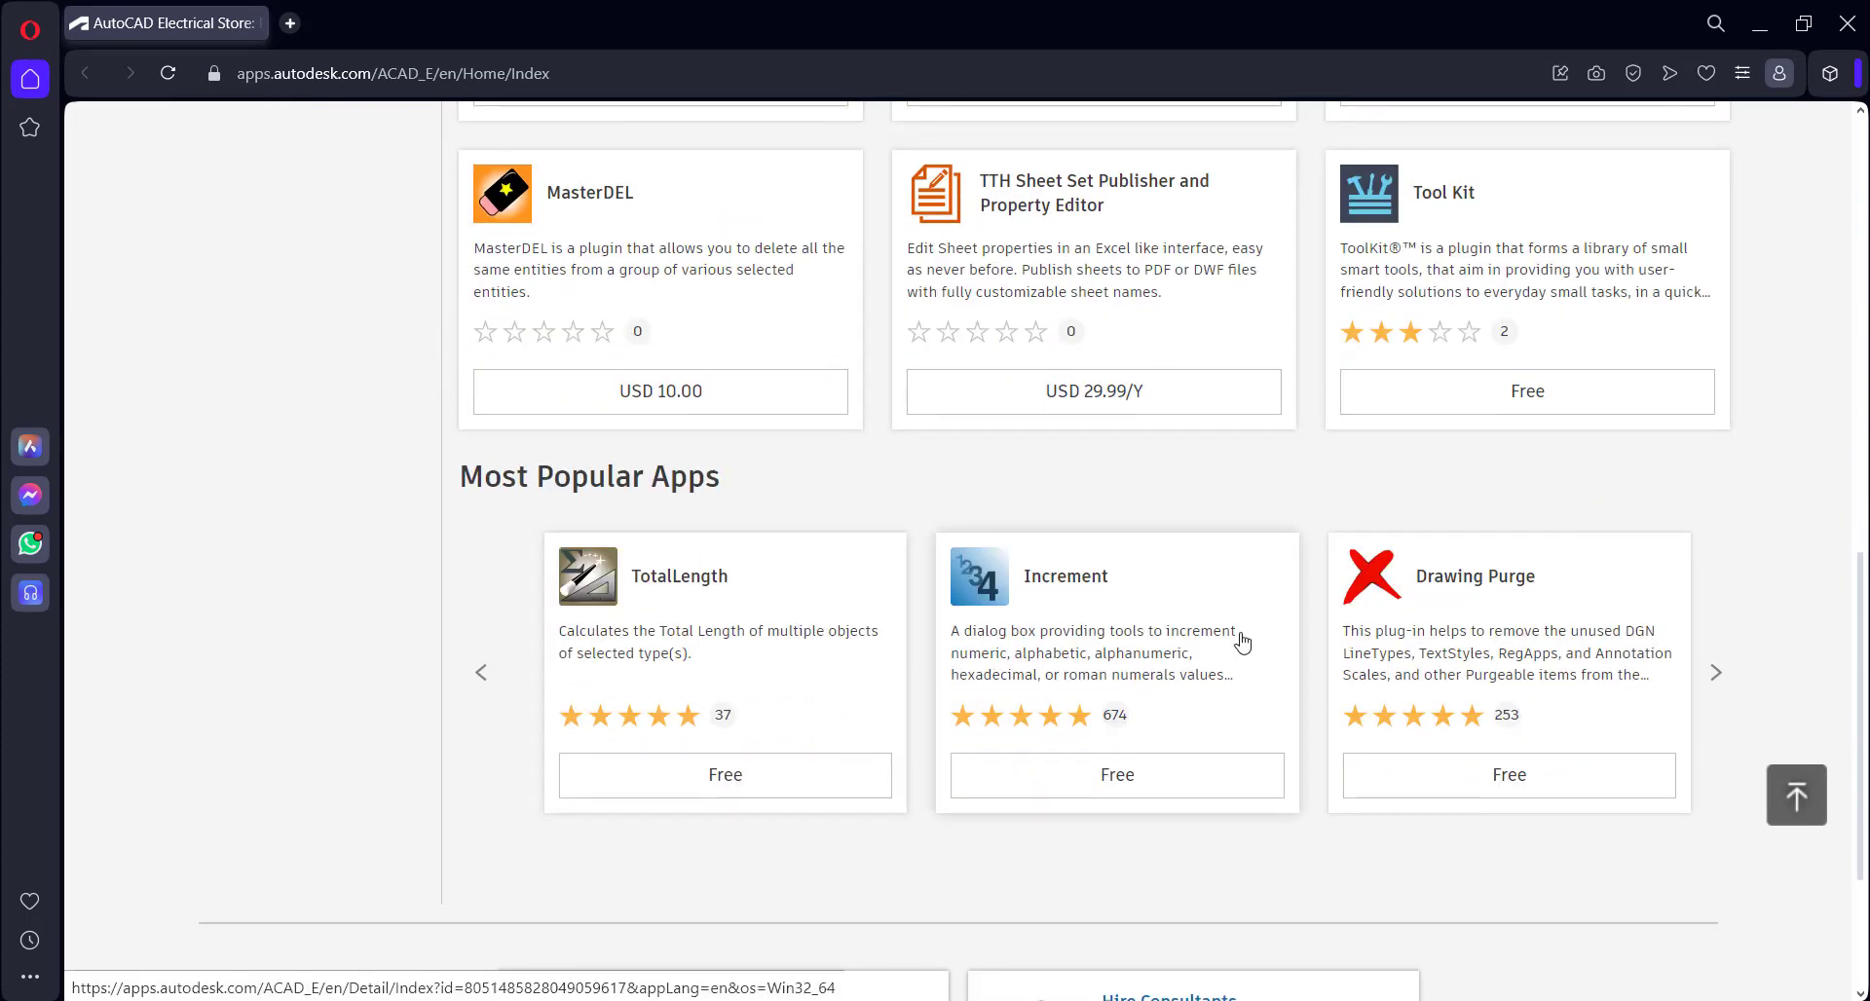
scroll(up, 3)
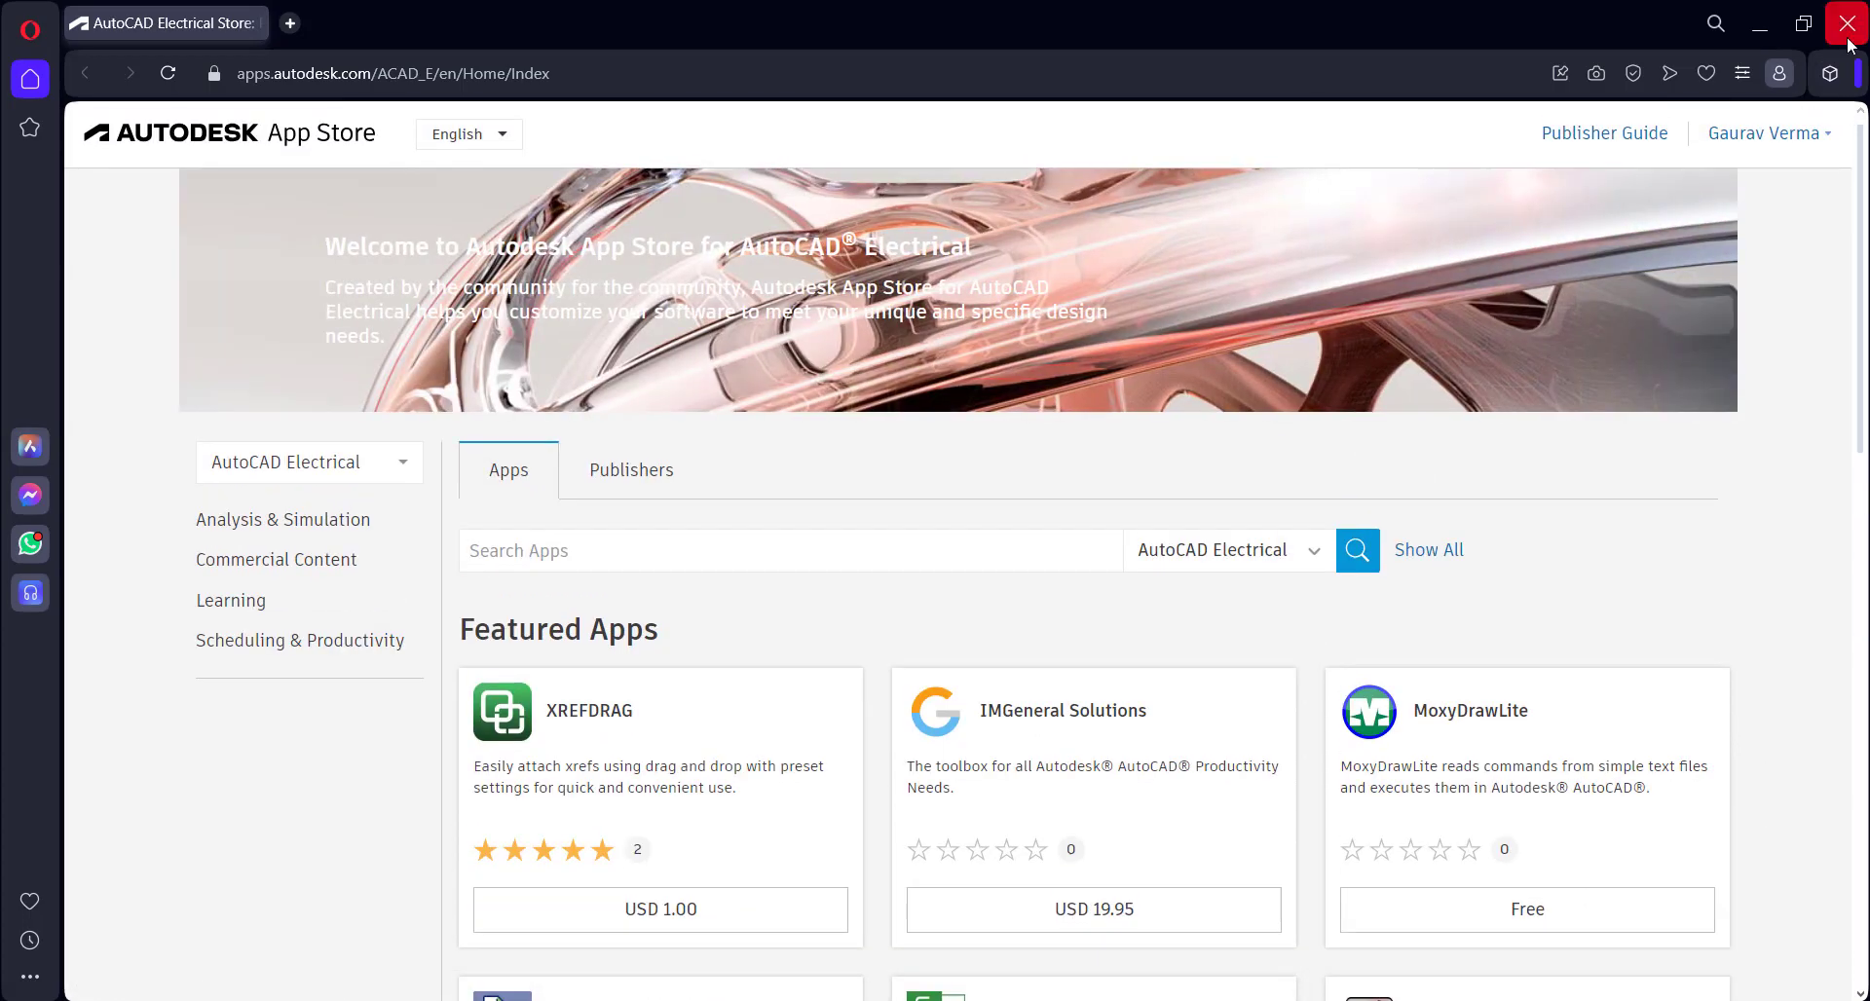
Close the app store and launch Autodesk Certified Hardware from the Autodesk menu
click(1847, 23)
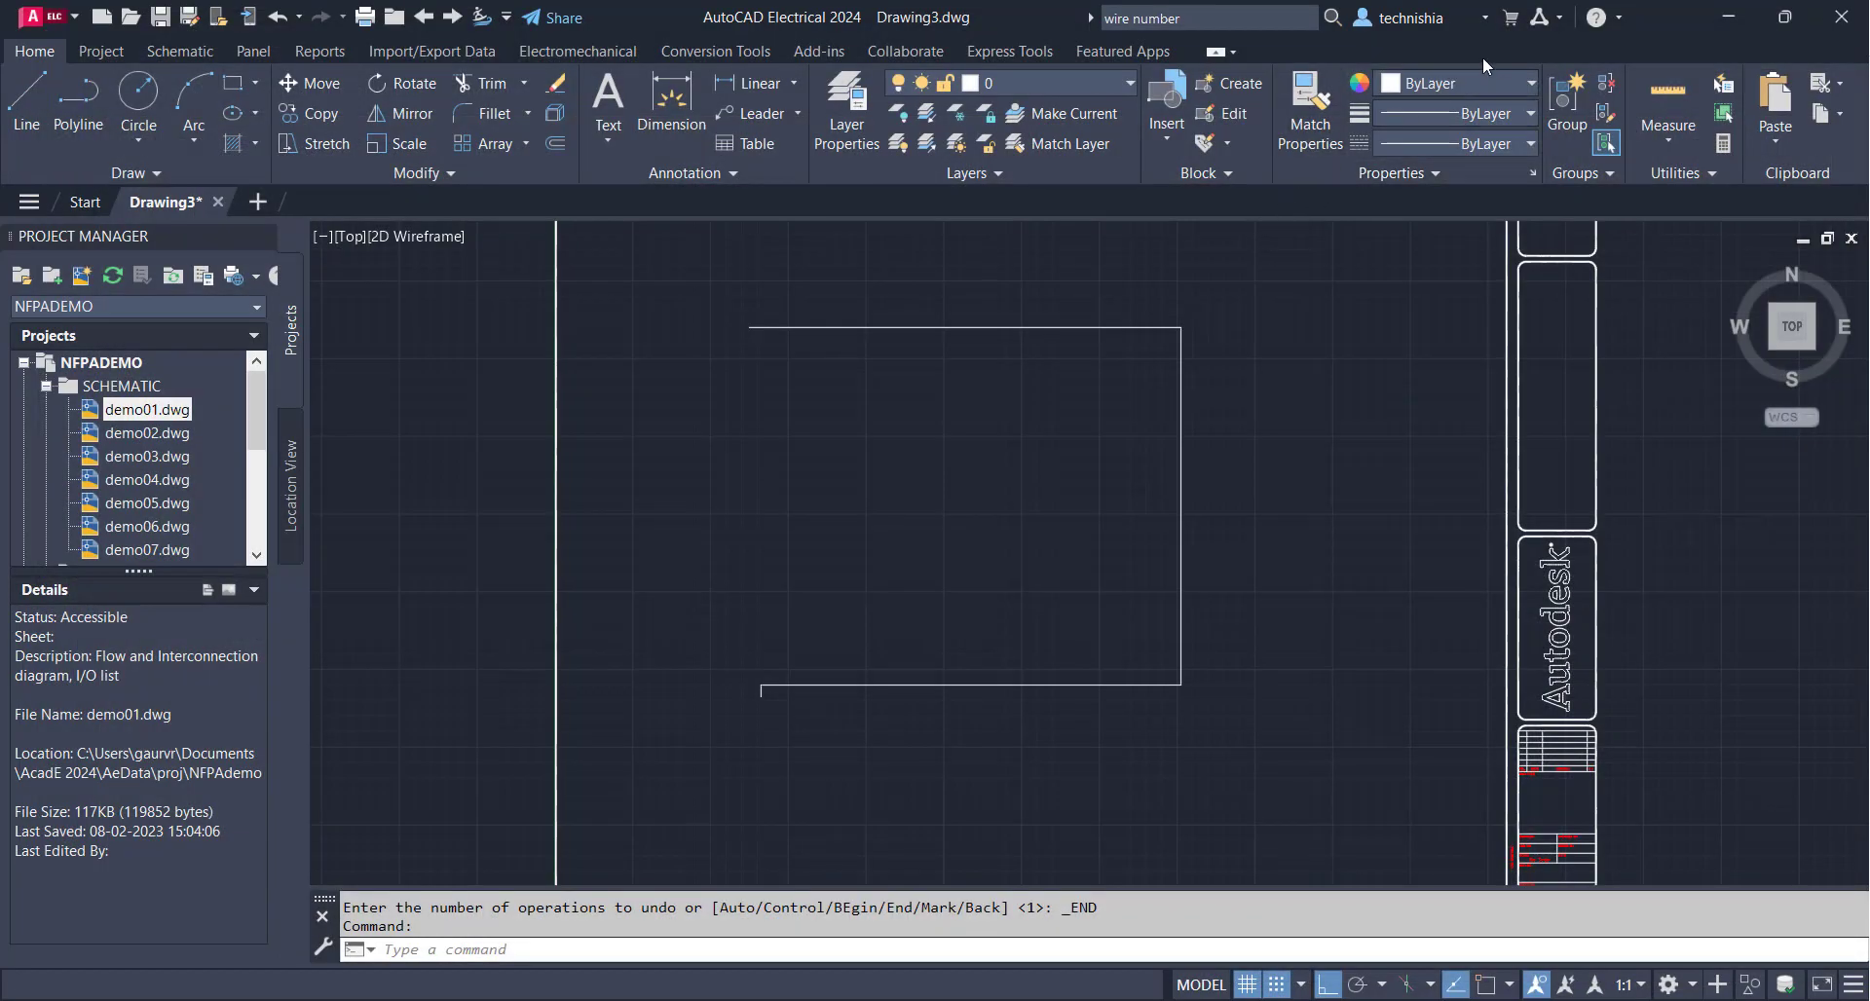
click(1546, 16)
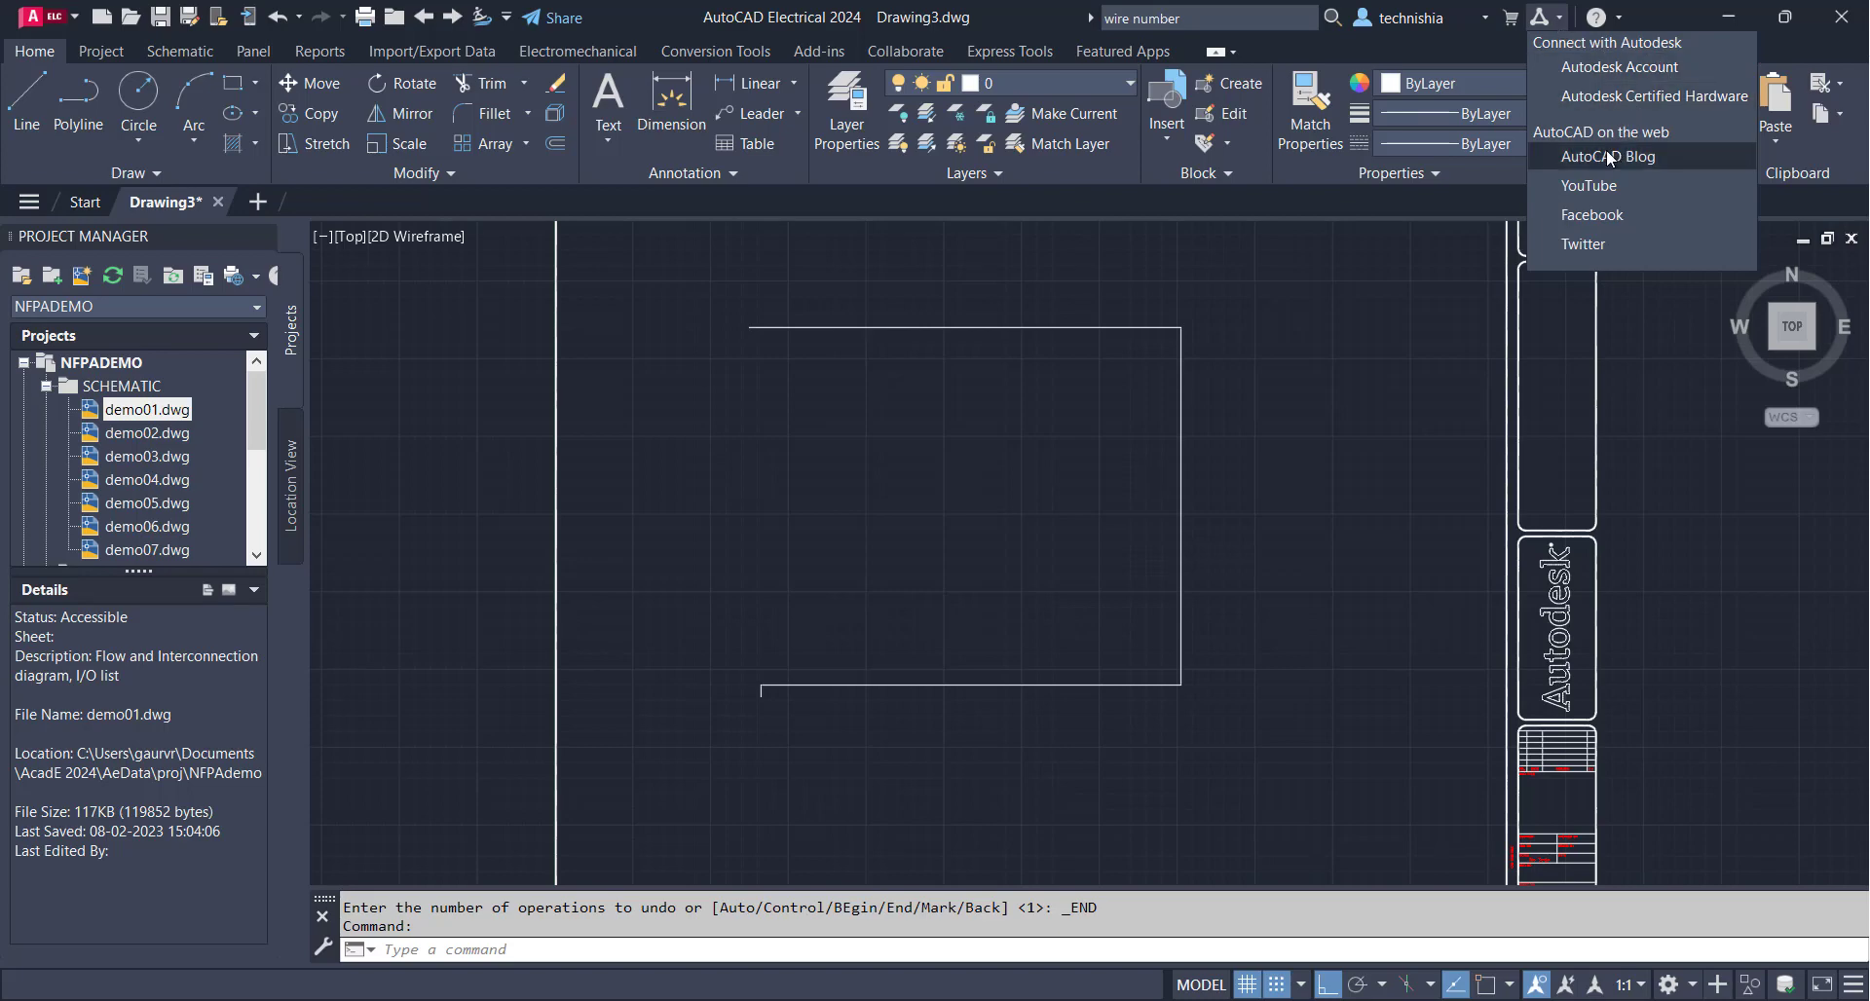
mouse_move(1608, 162)
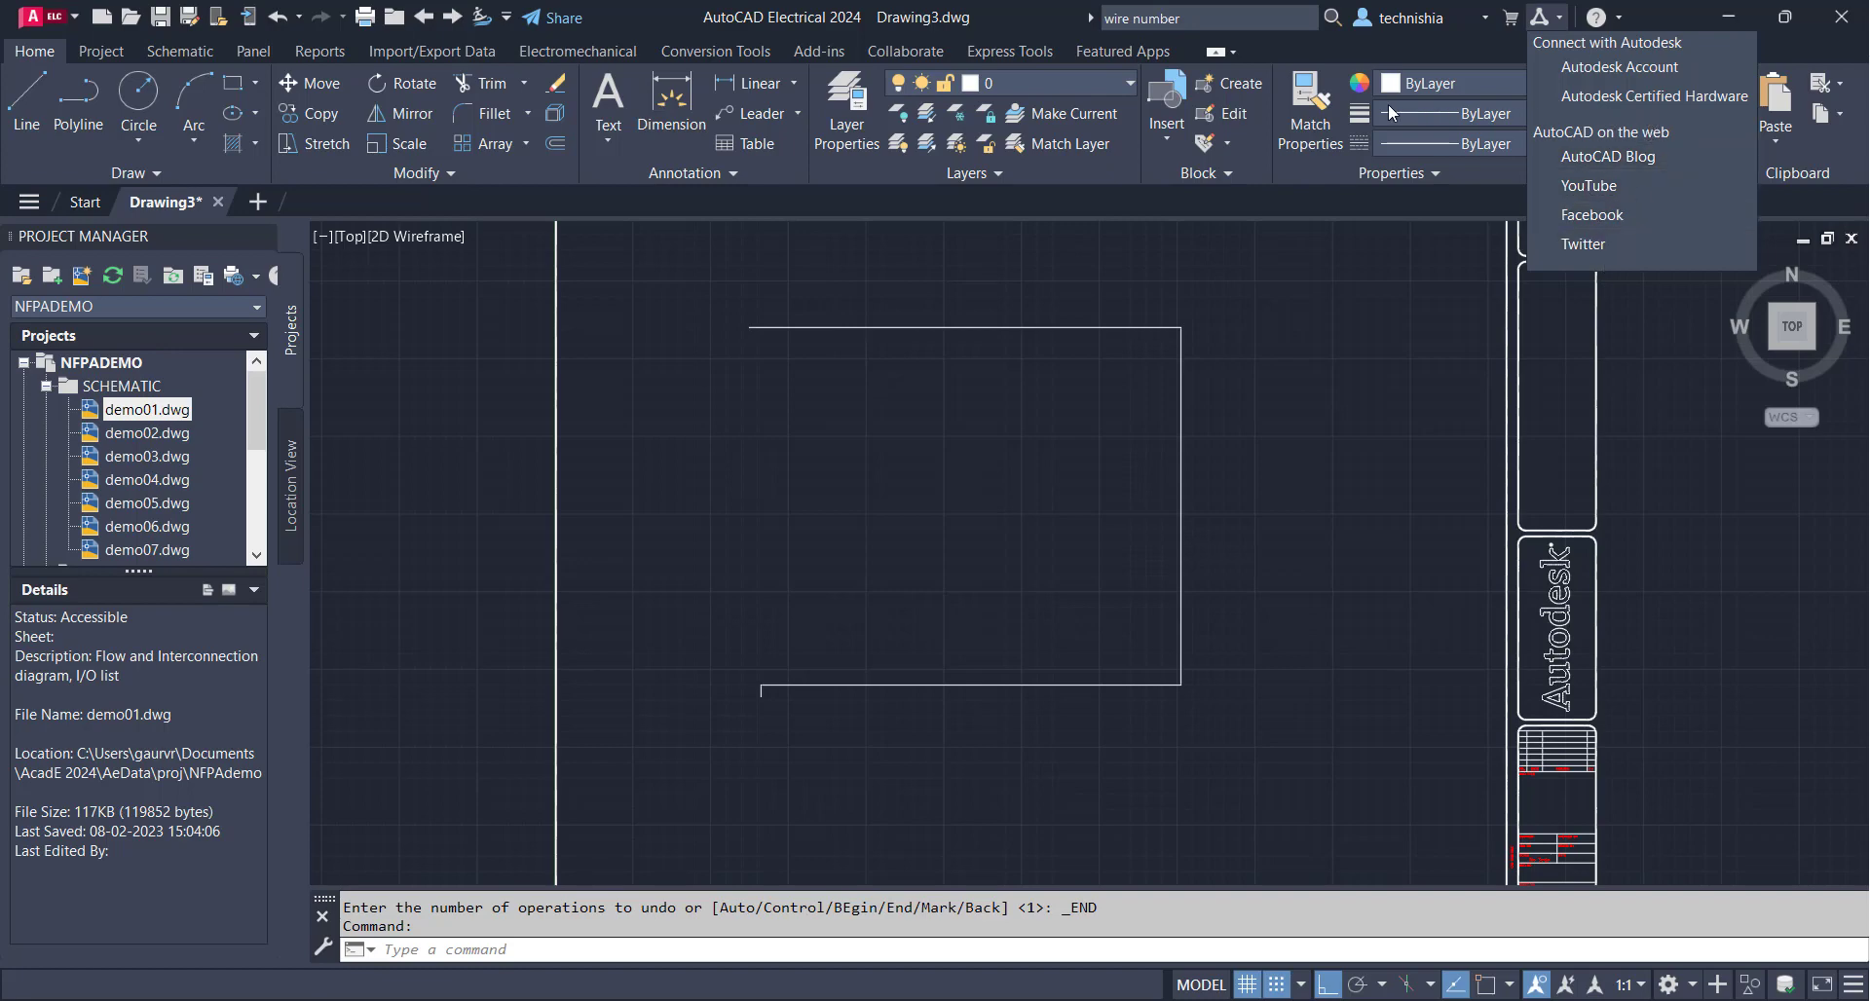
click(1035, 548)
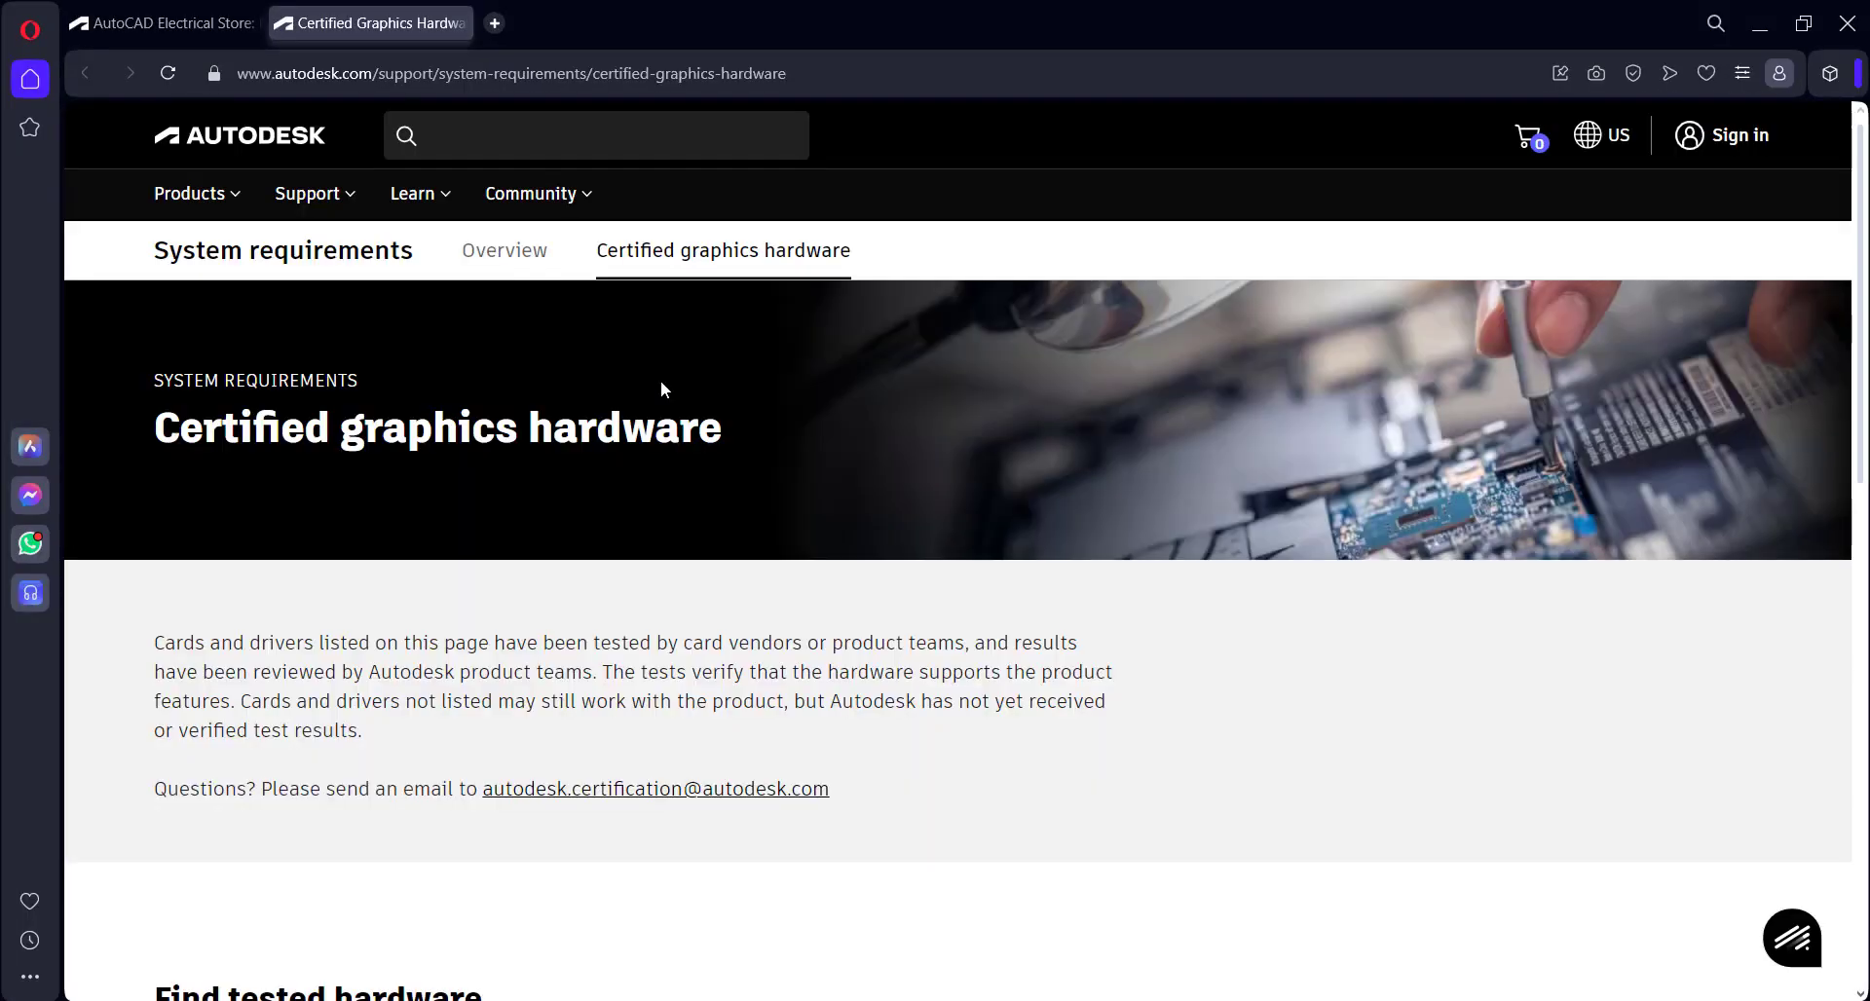
Go to Find tested hardware, choose Fusion 360, and browse its certified graphics card table
scroll(down, 3)
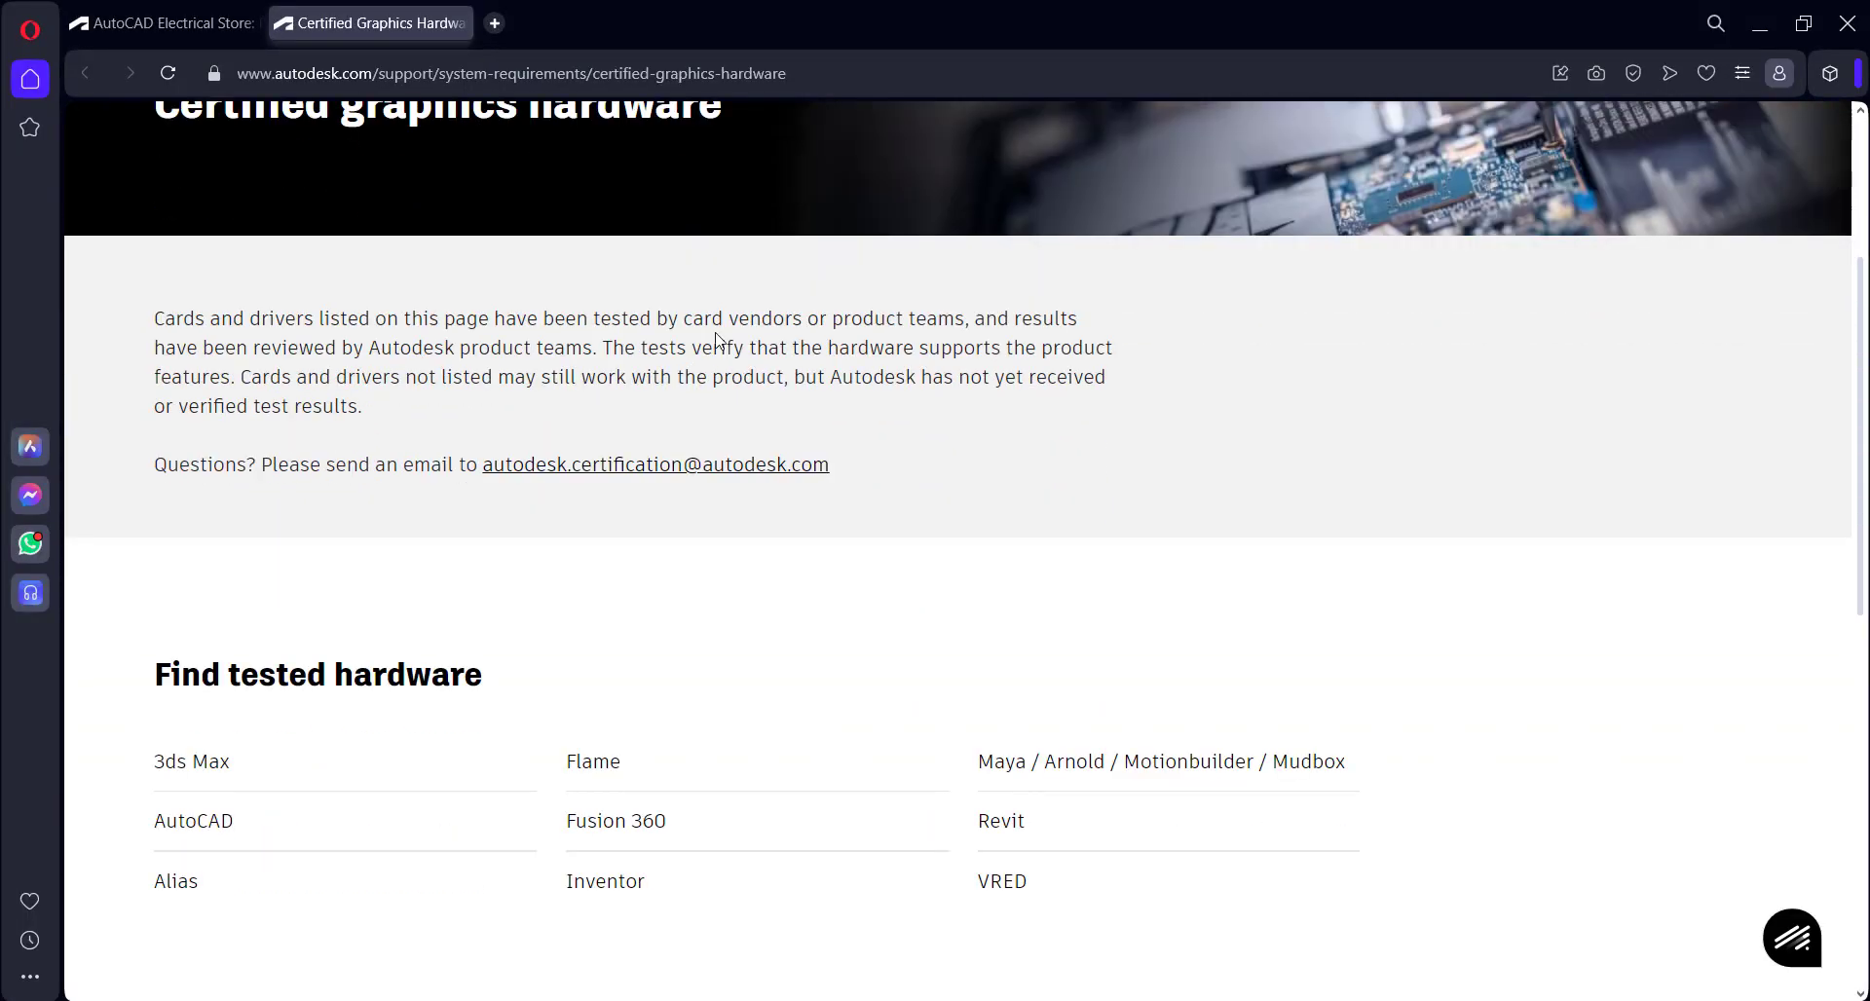
scroll(down, 3)
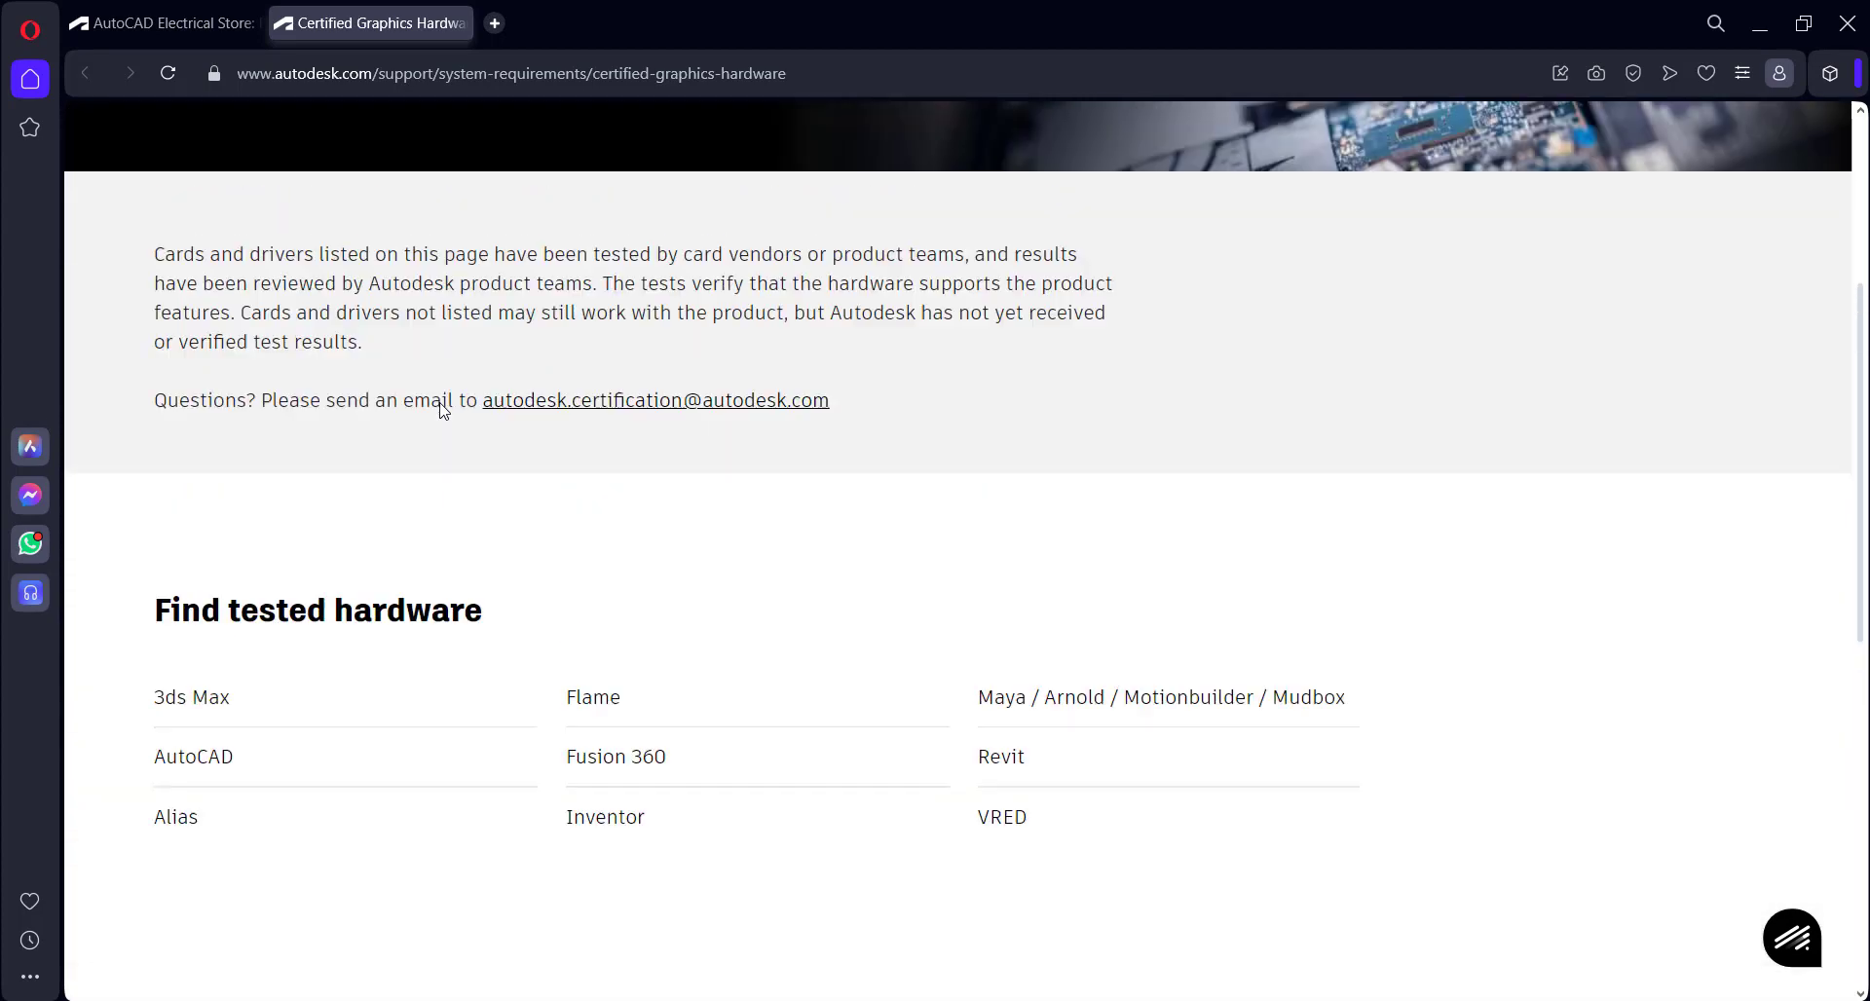
scroll(down, 3)
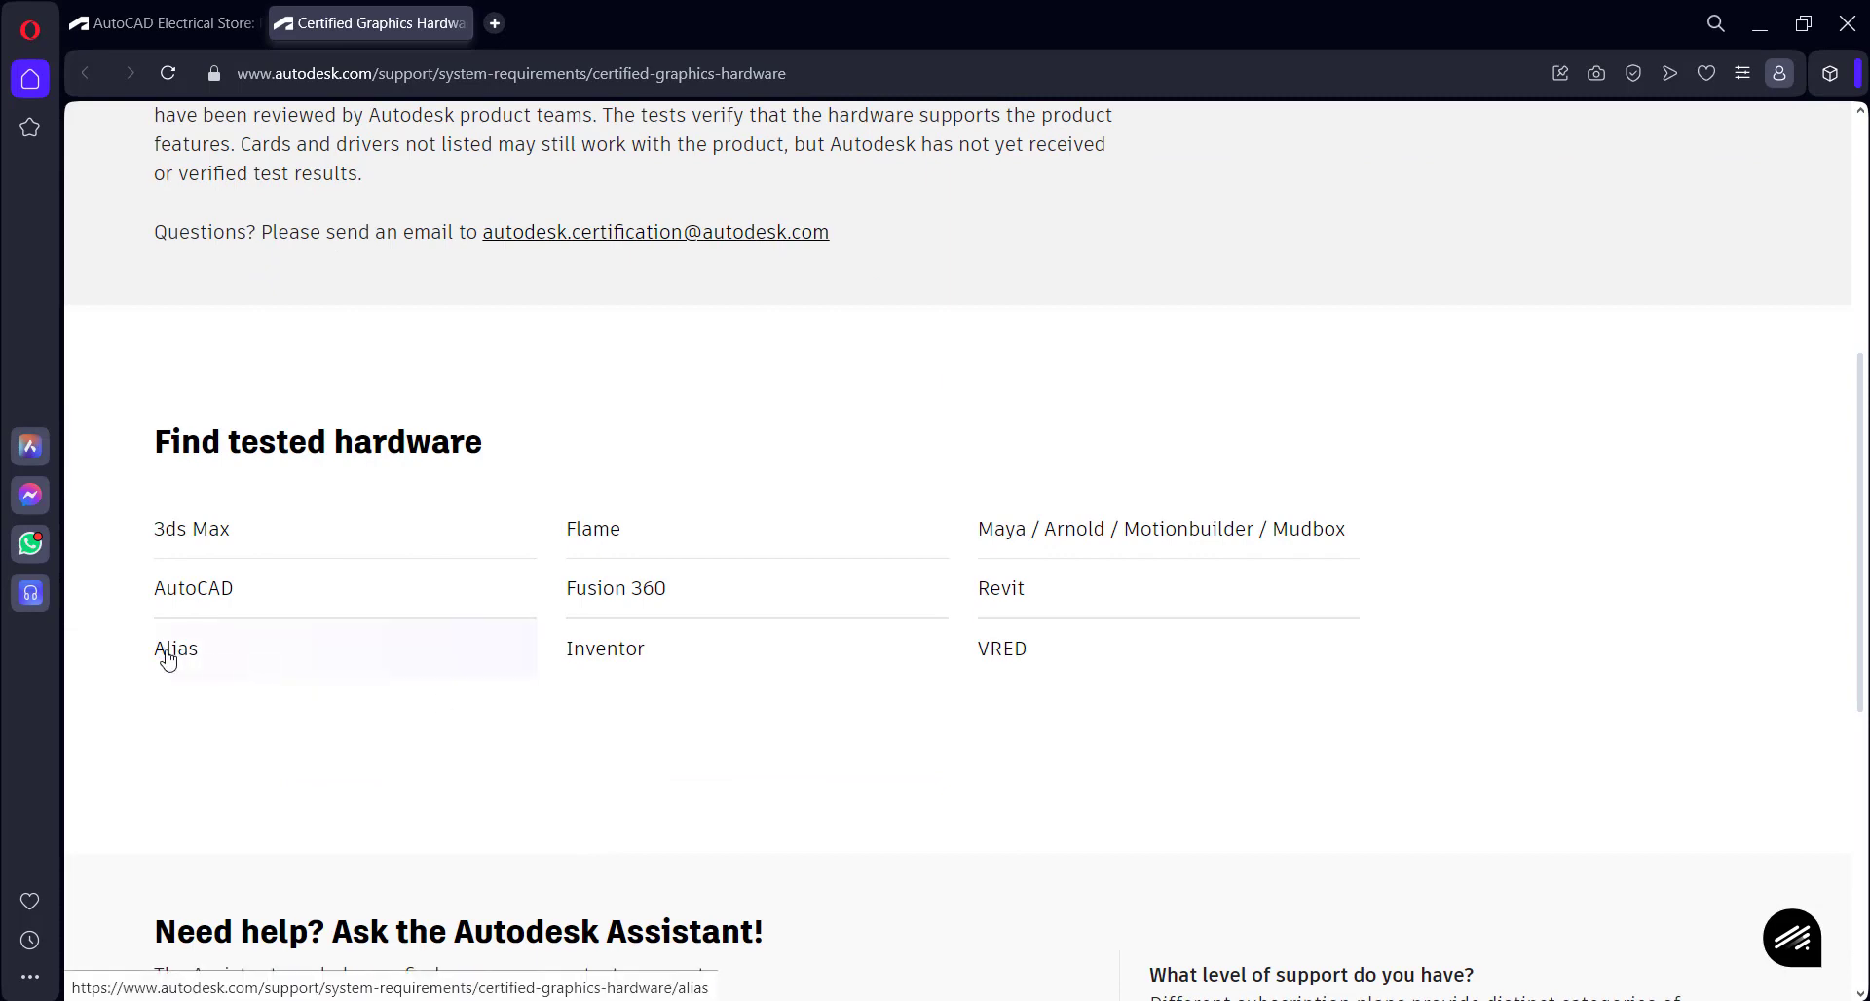
mouse_move(607, 592)
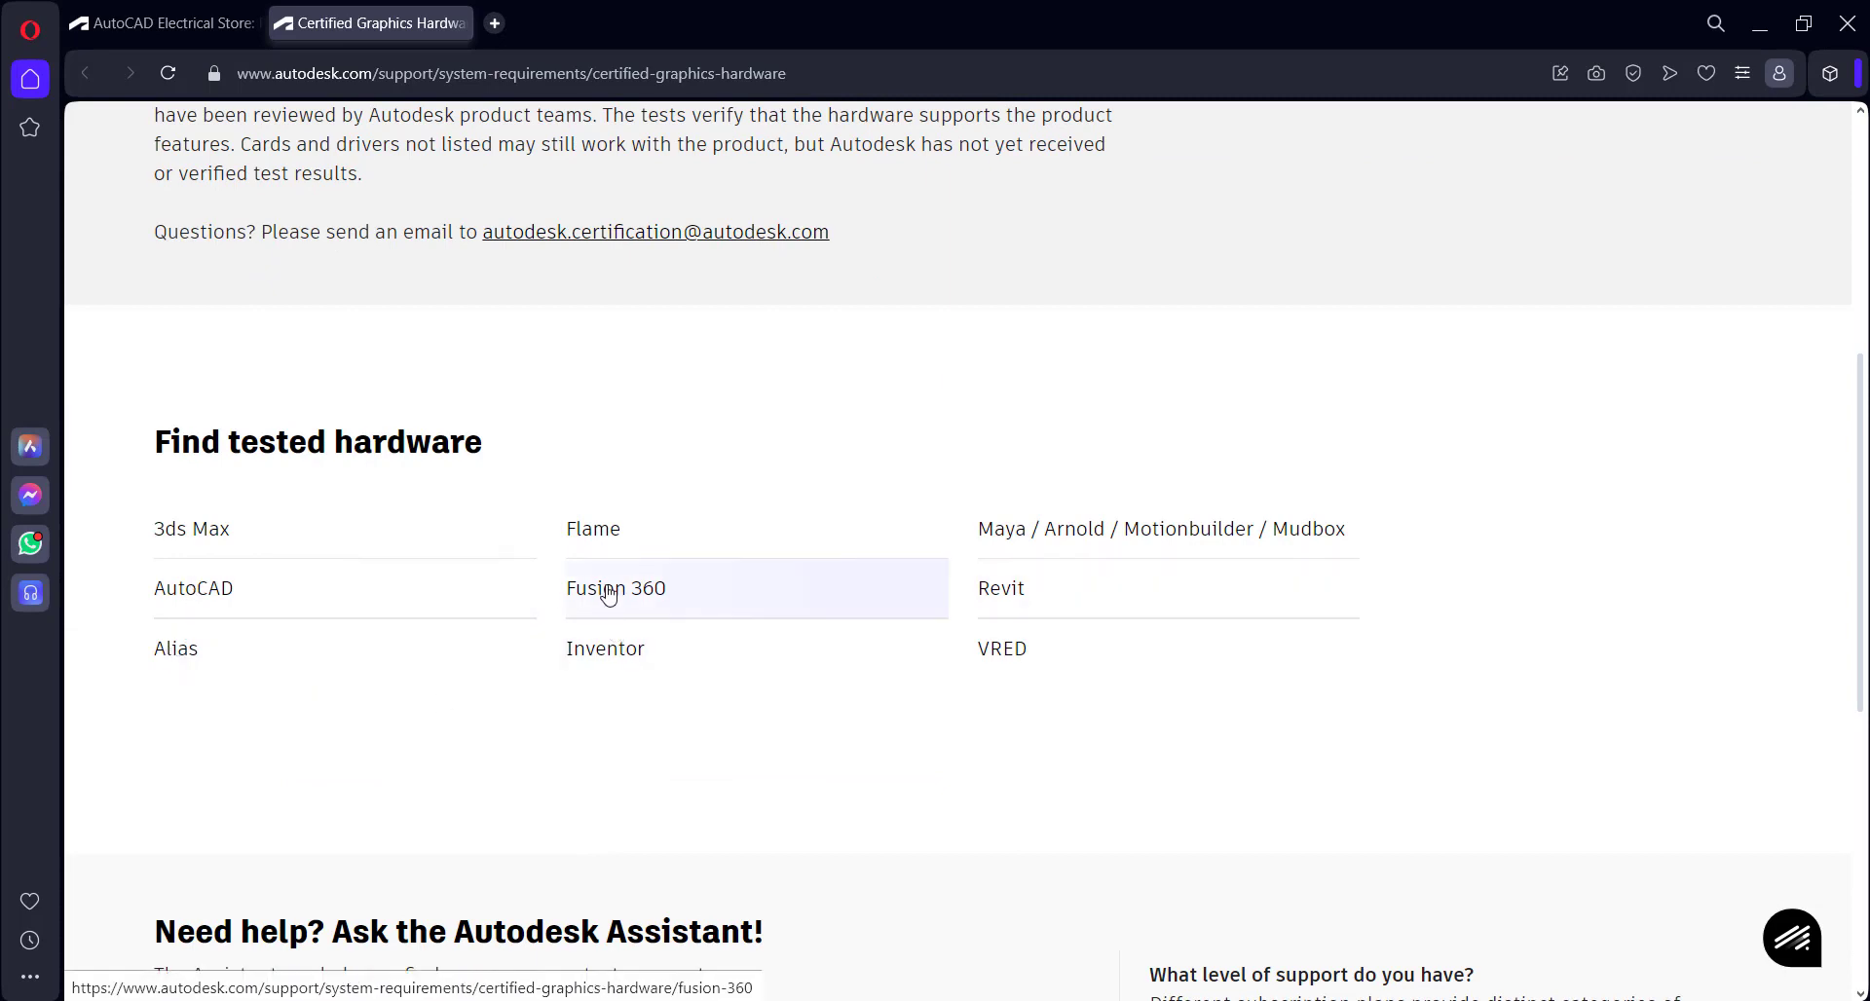
click(615, 587)
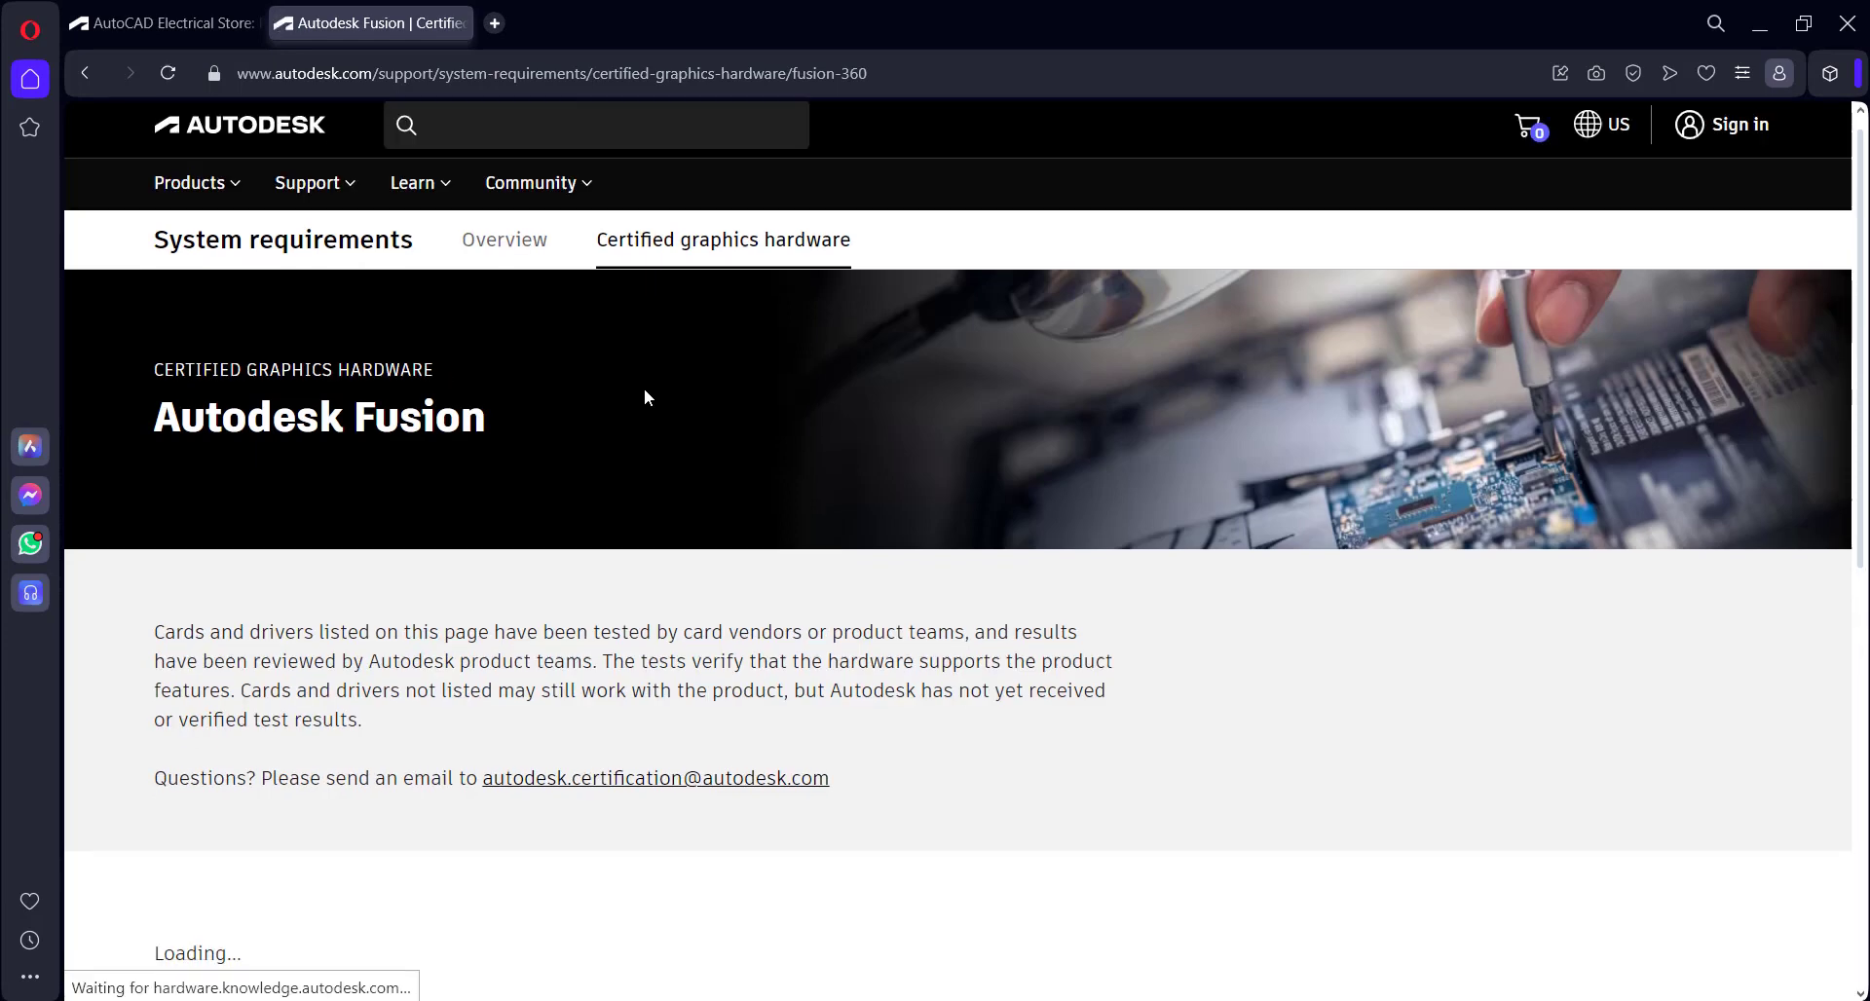
scroll(down, 3)
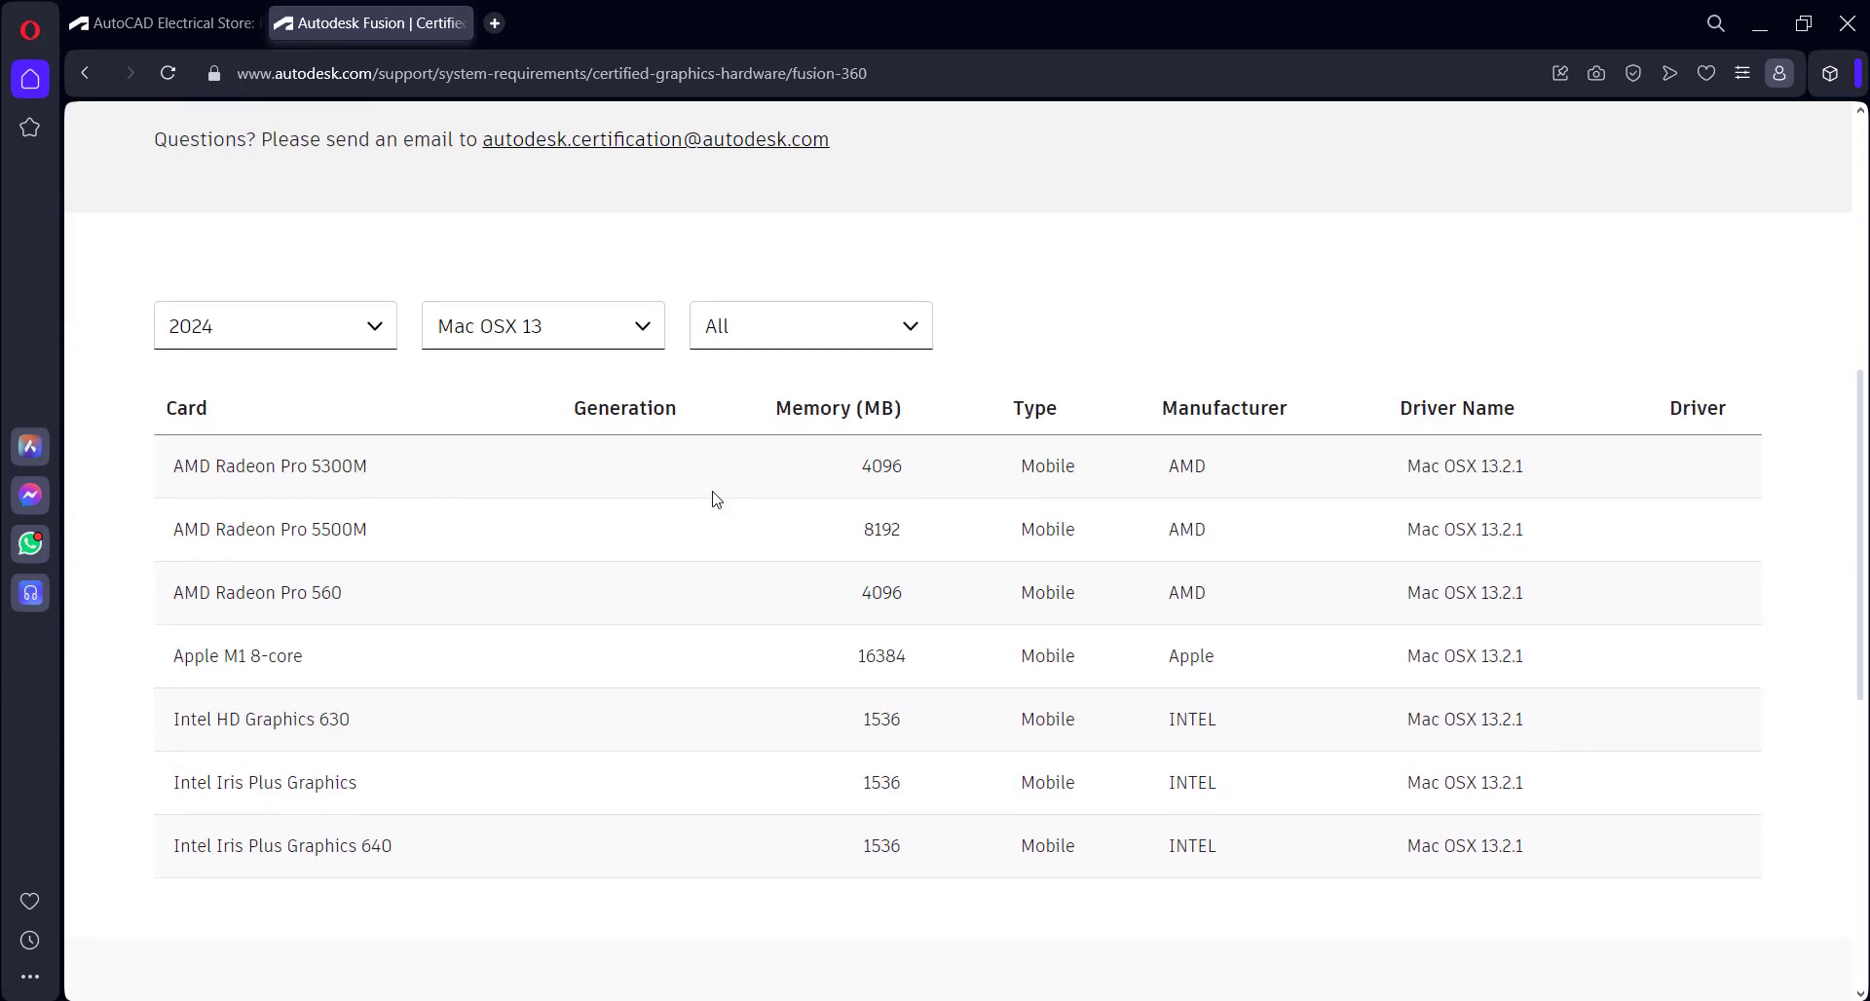
scroll(down, 3)
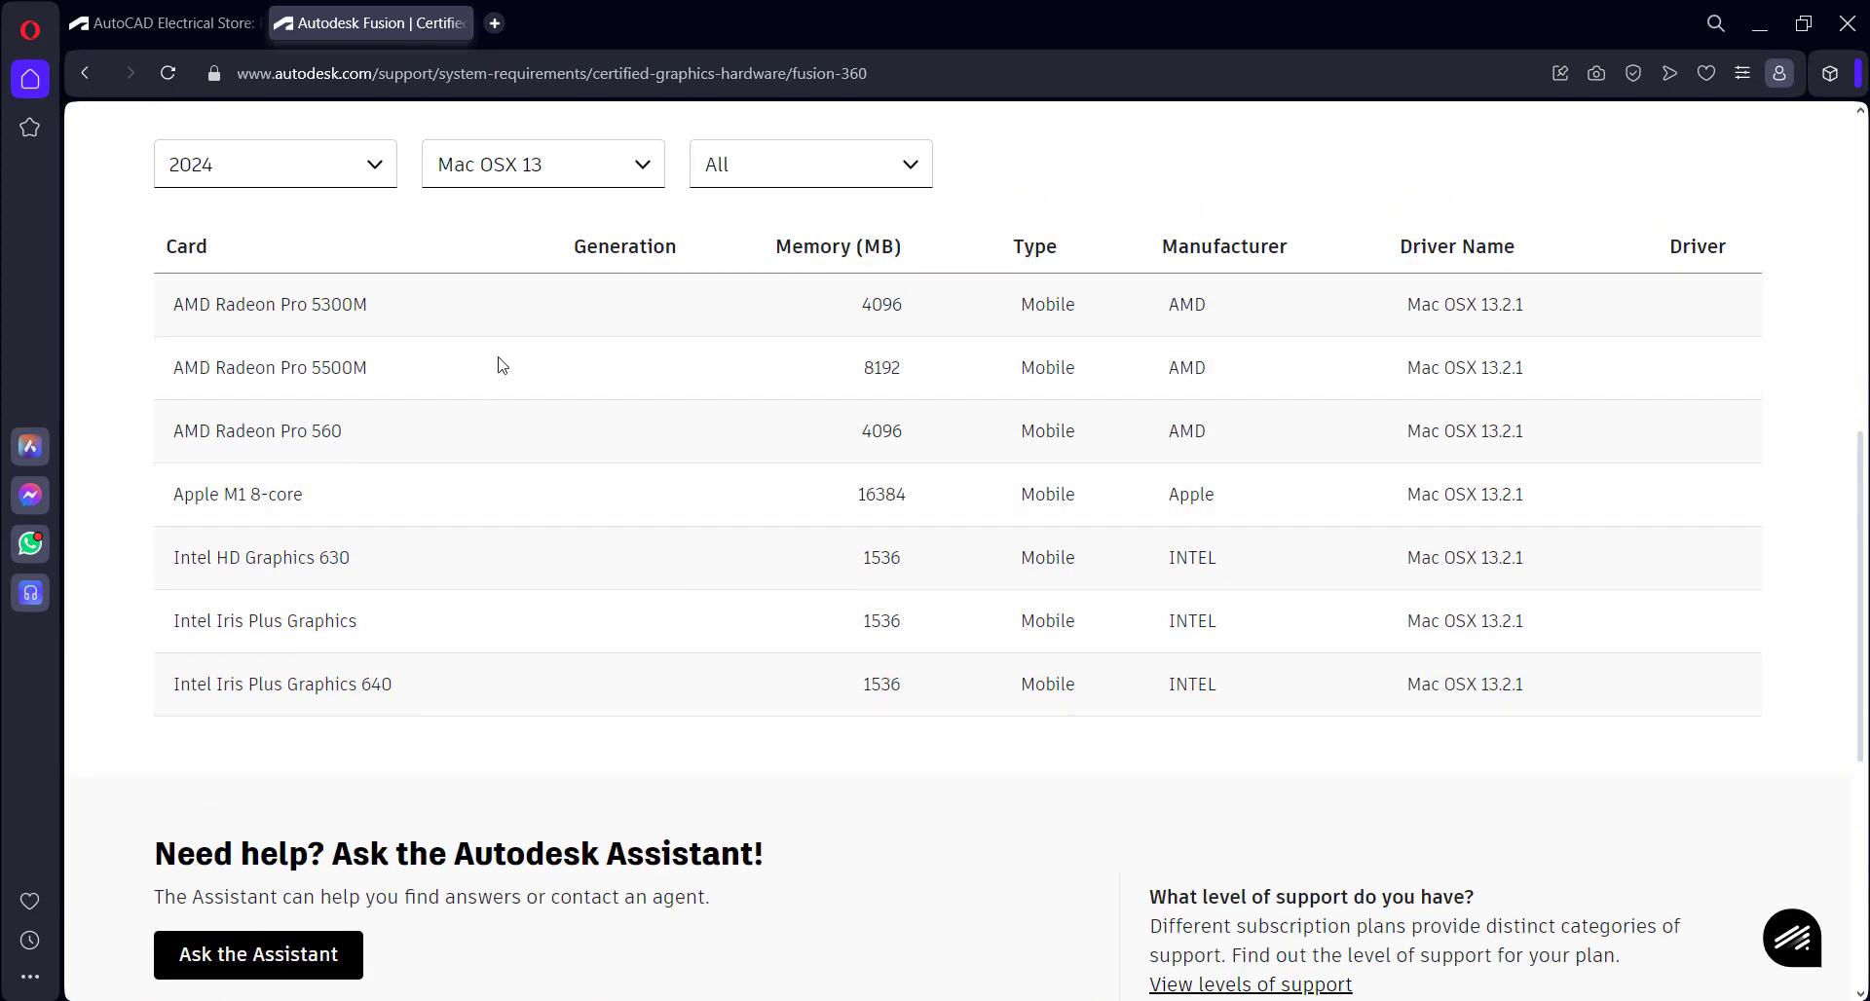
scroll(down, 3)
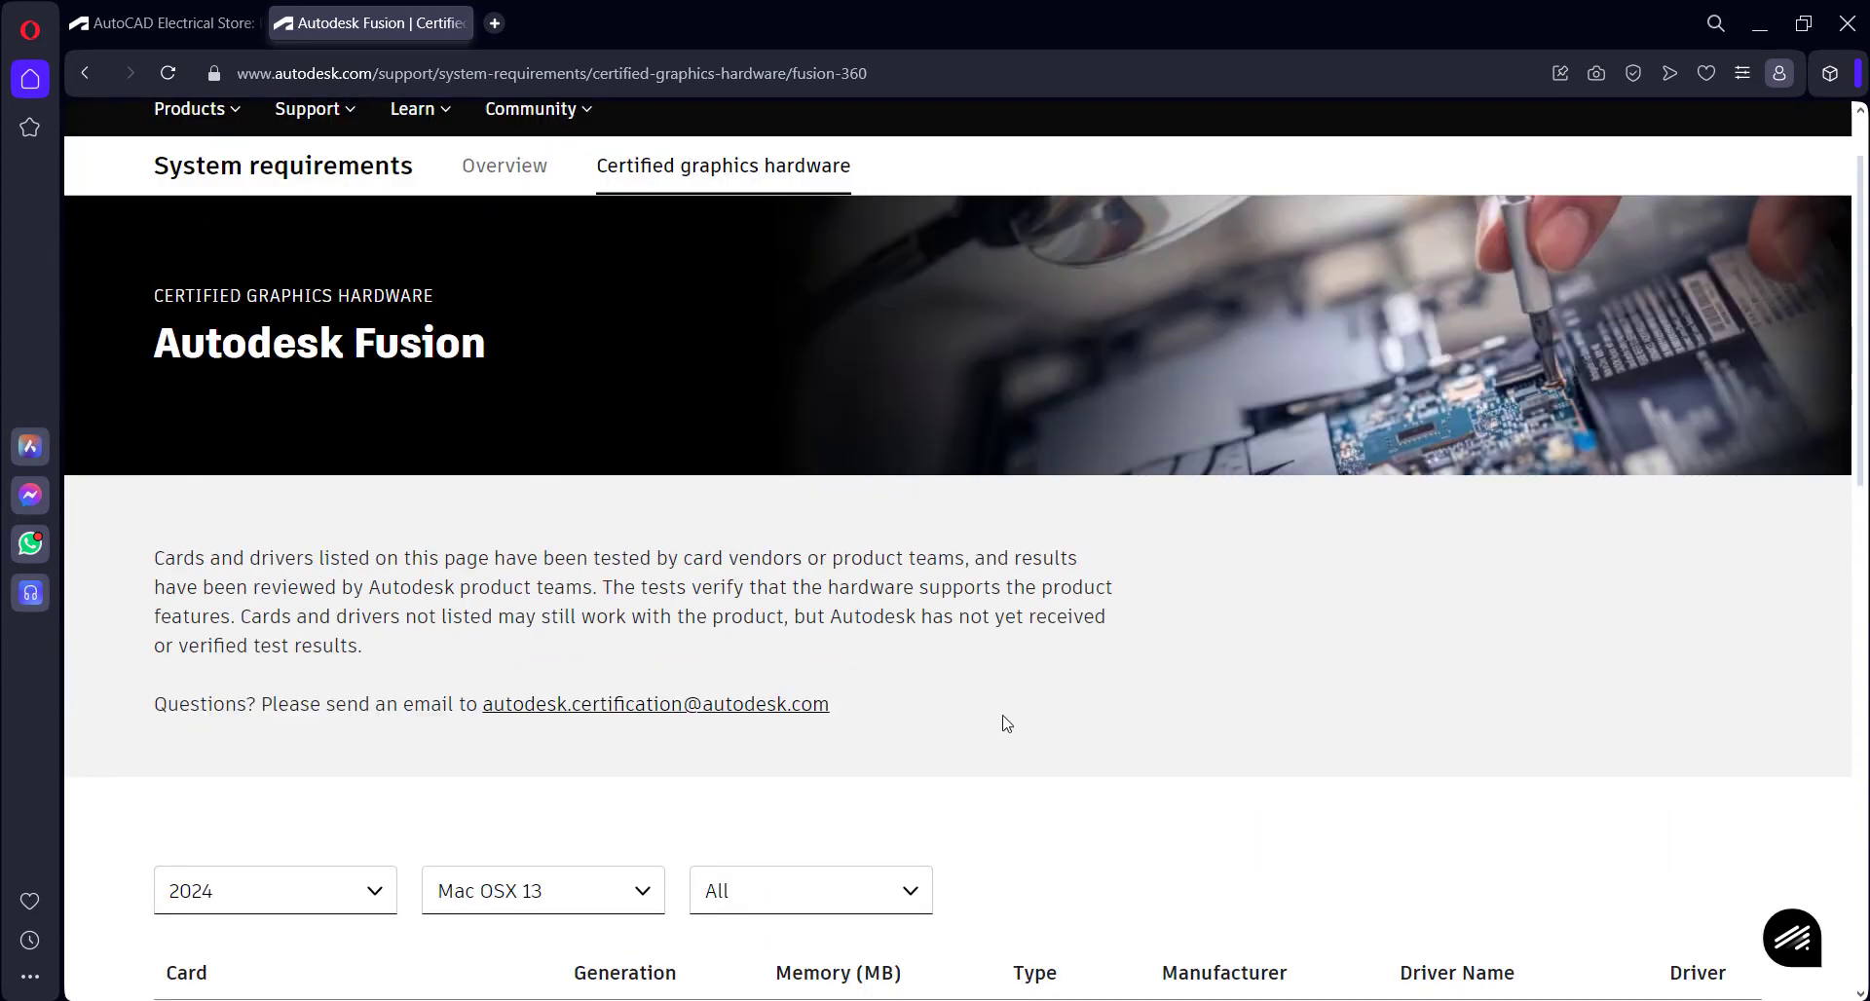
mouse_move(728, 611)
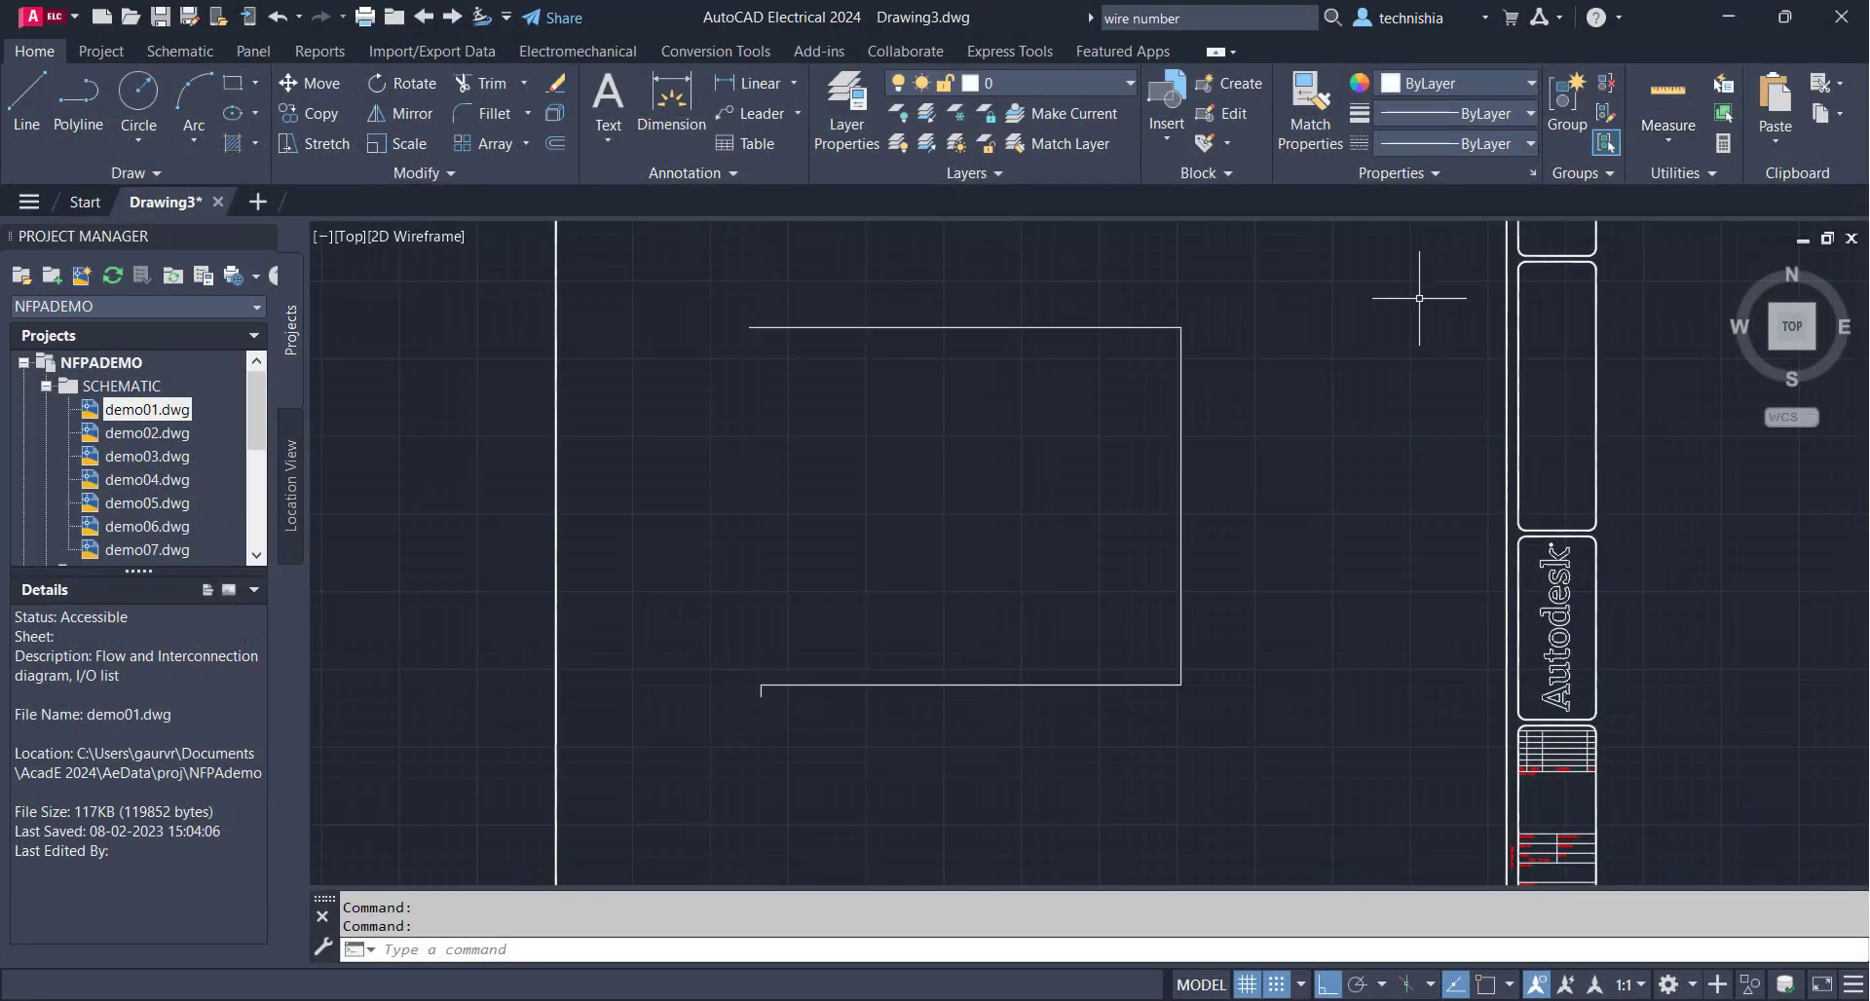
mouse_move(1342, 432)
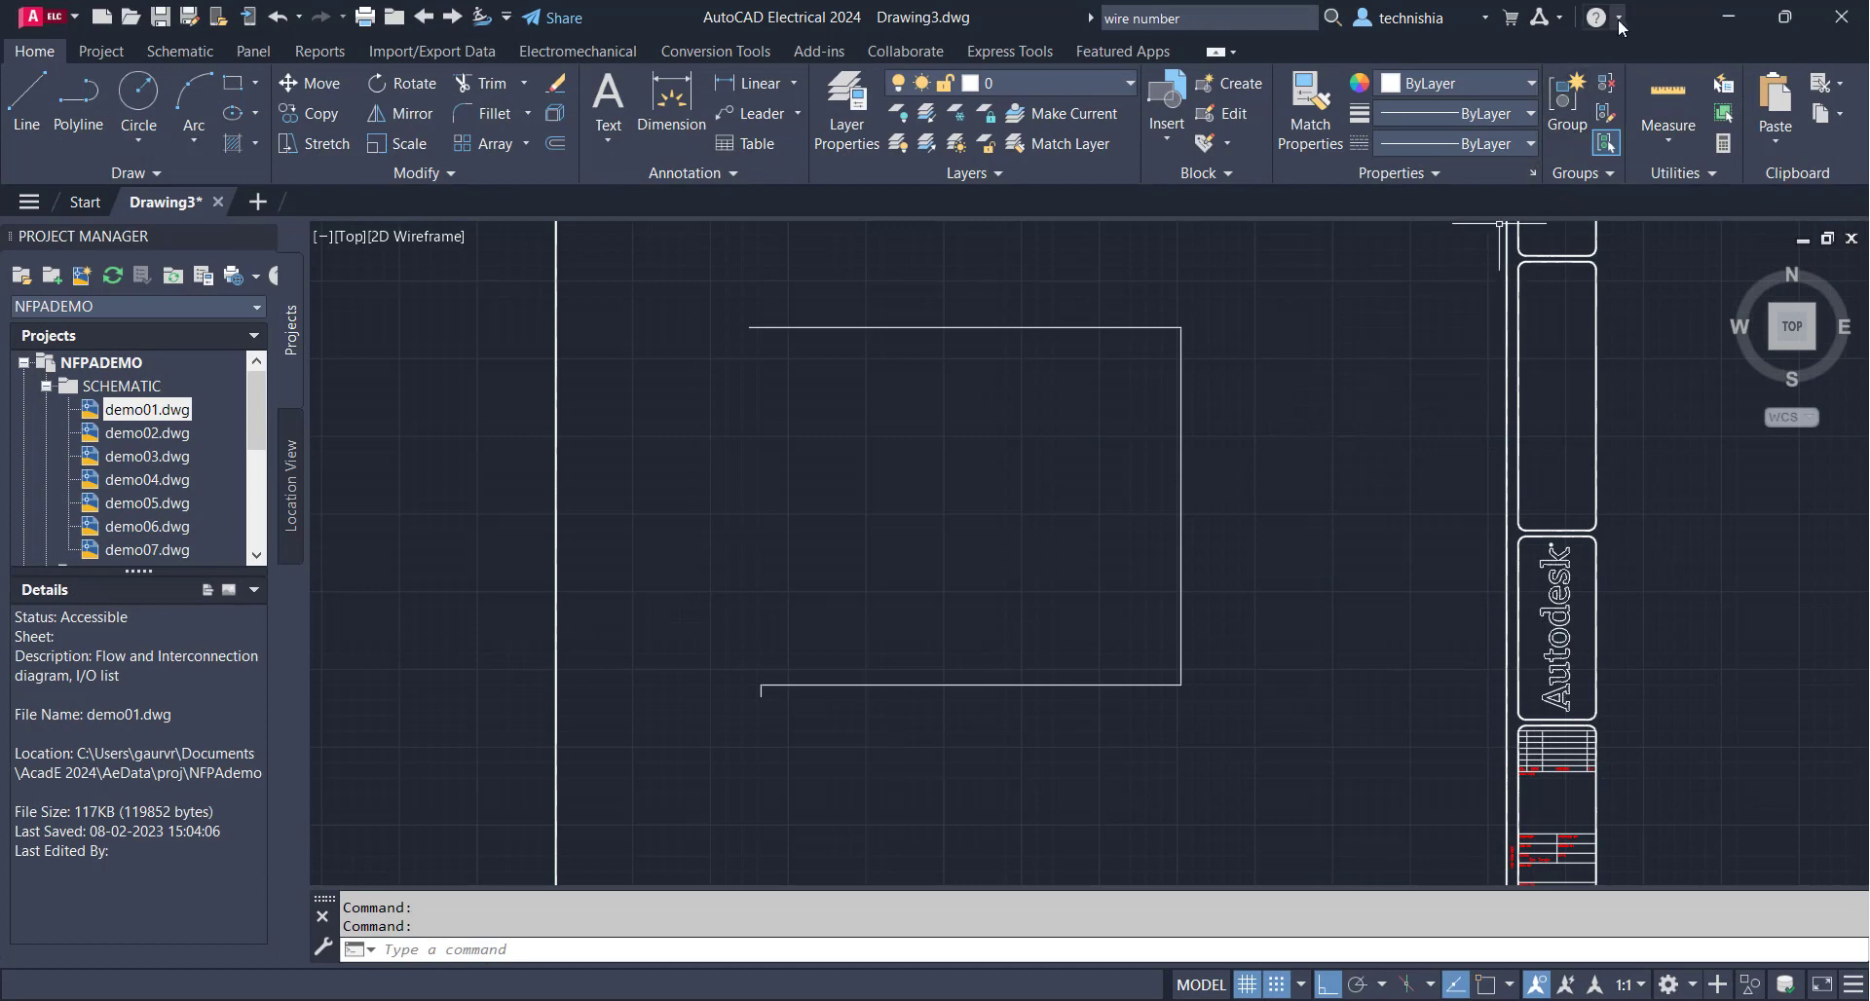
Open the title-bar Help drop-down listing Help, Send Feedback and About
click(1620, 21)
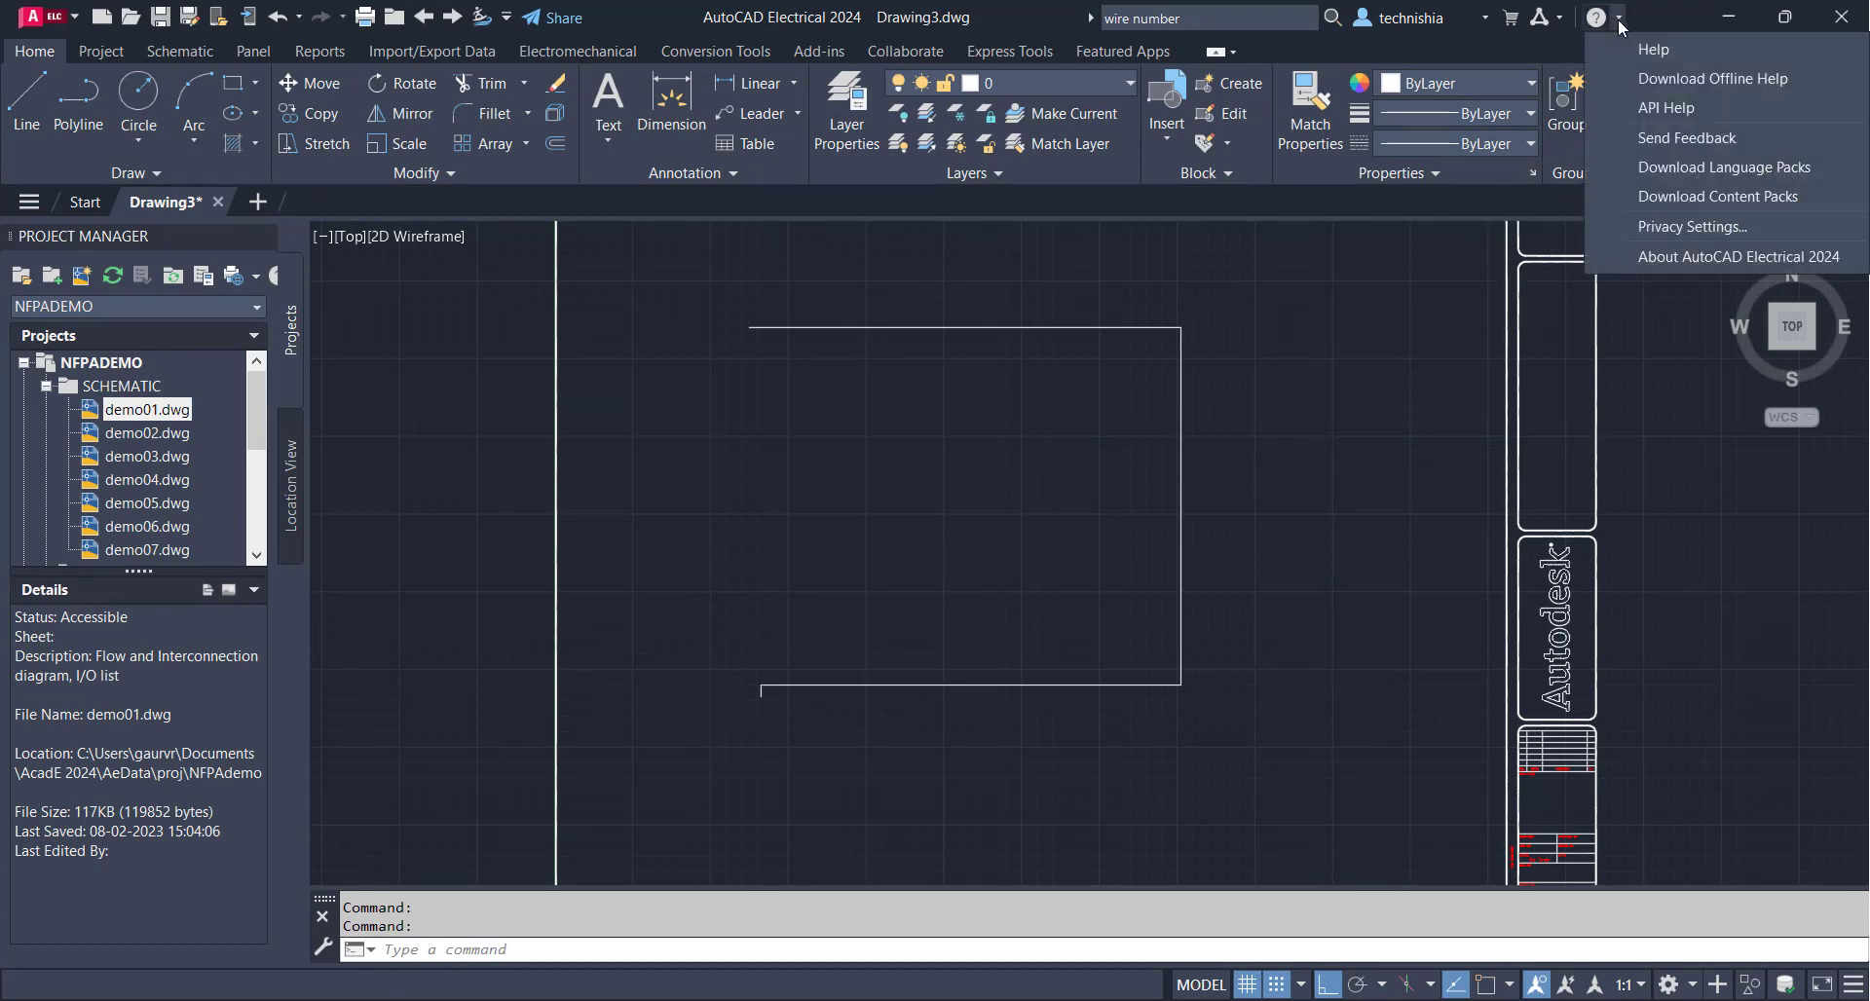
mouse_move(1685, 137)
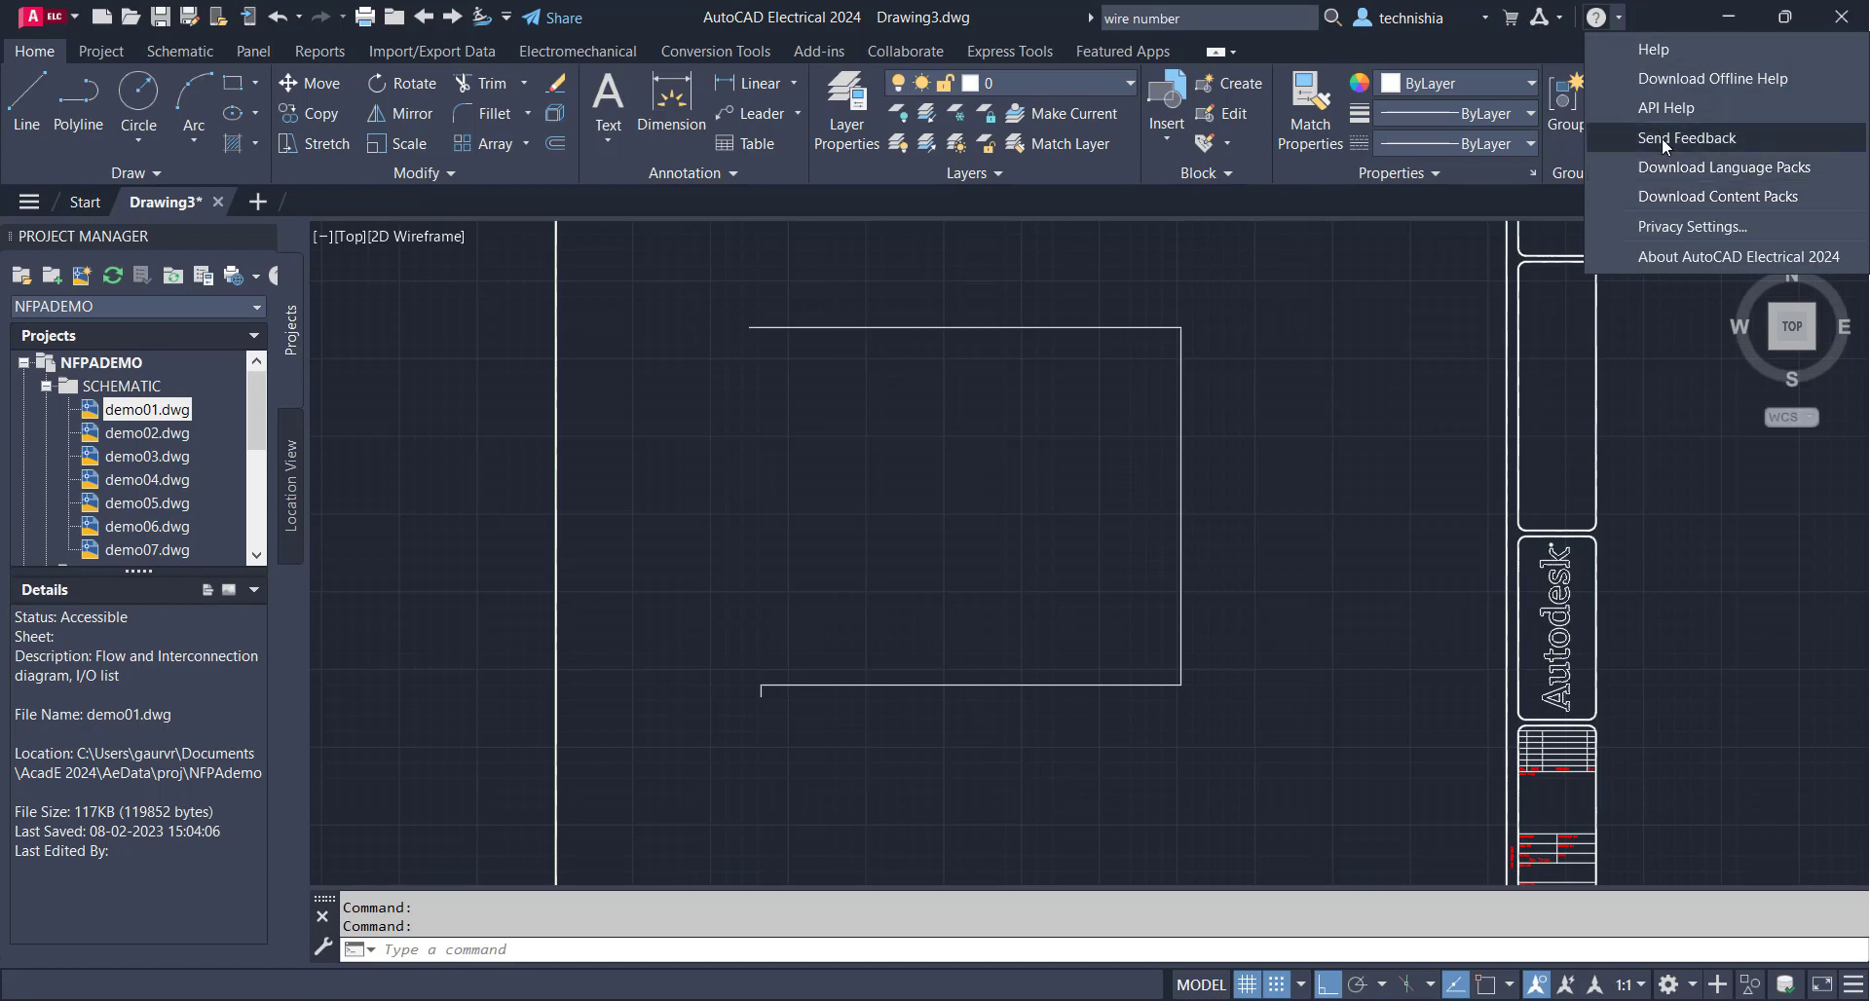
mouse_move(1725, 166)
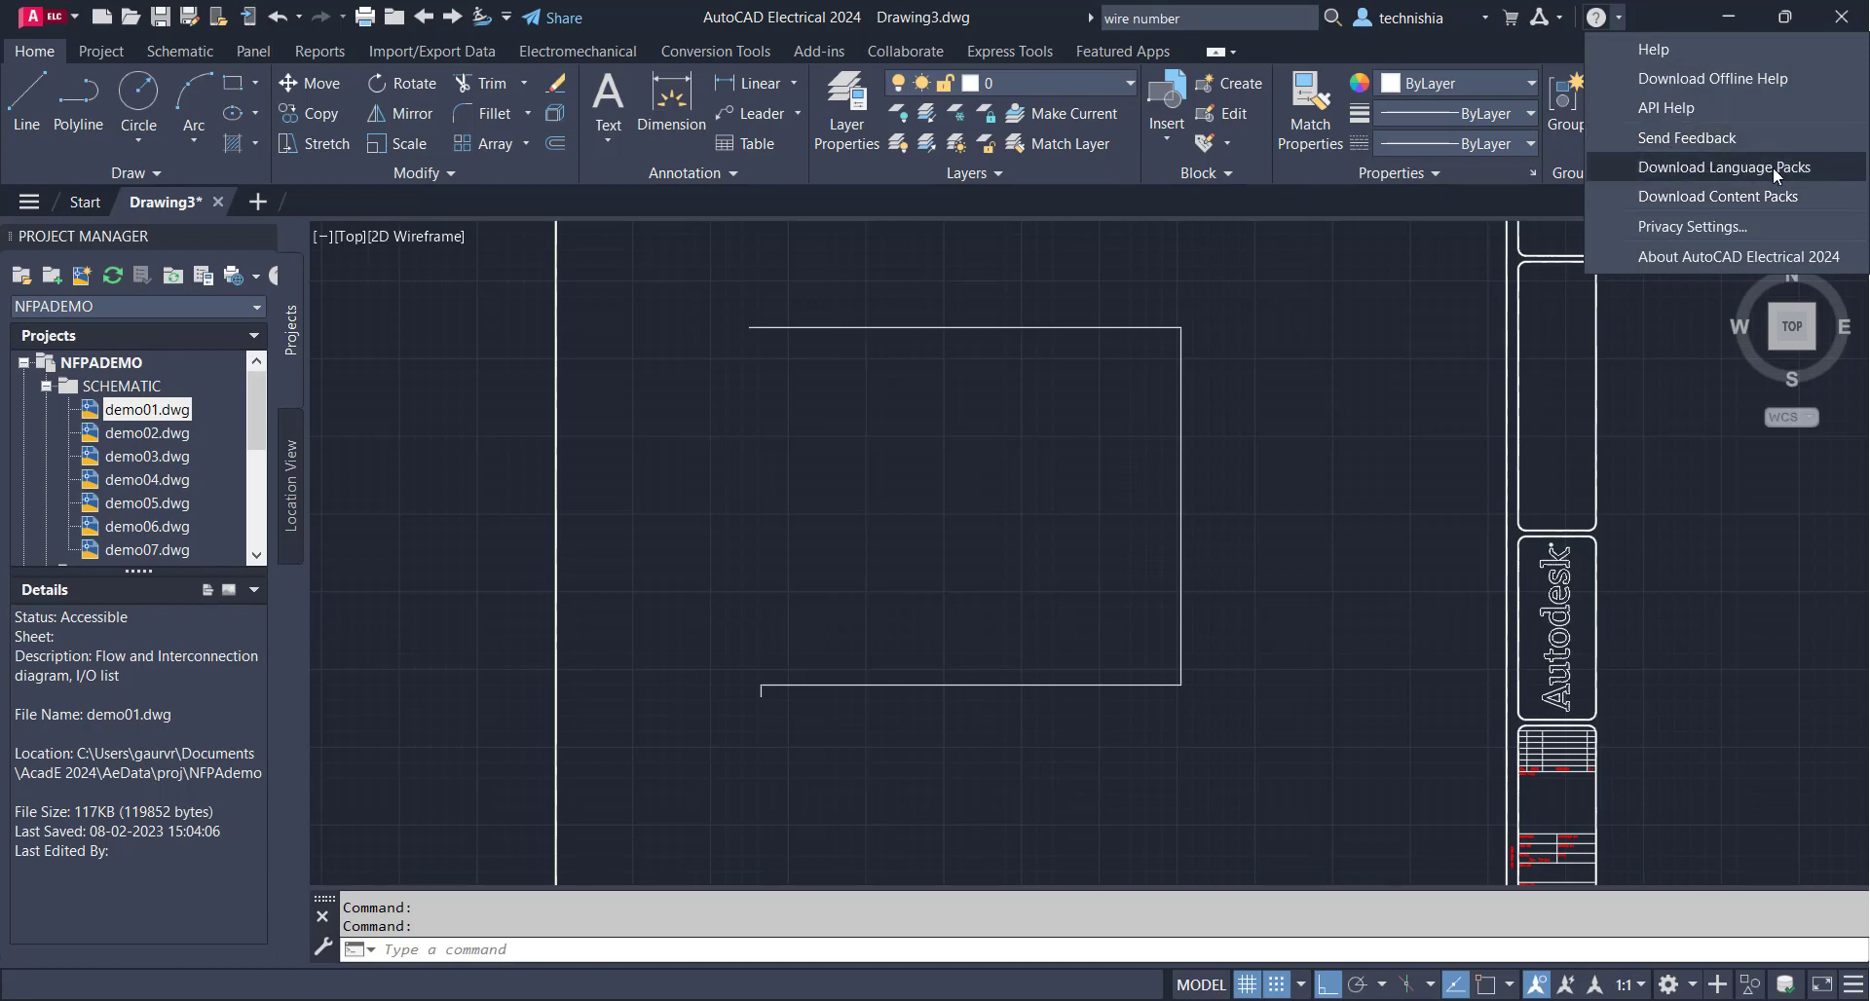
mouse_move(1804, 175)
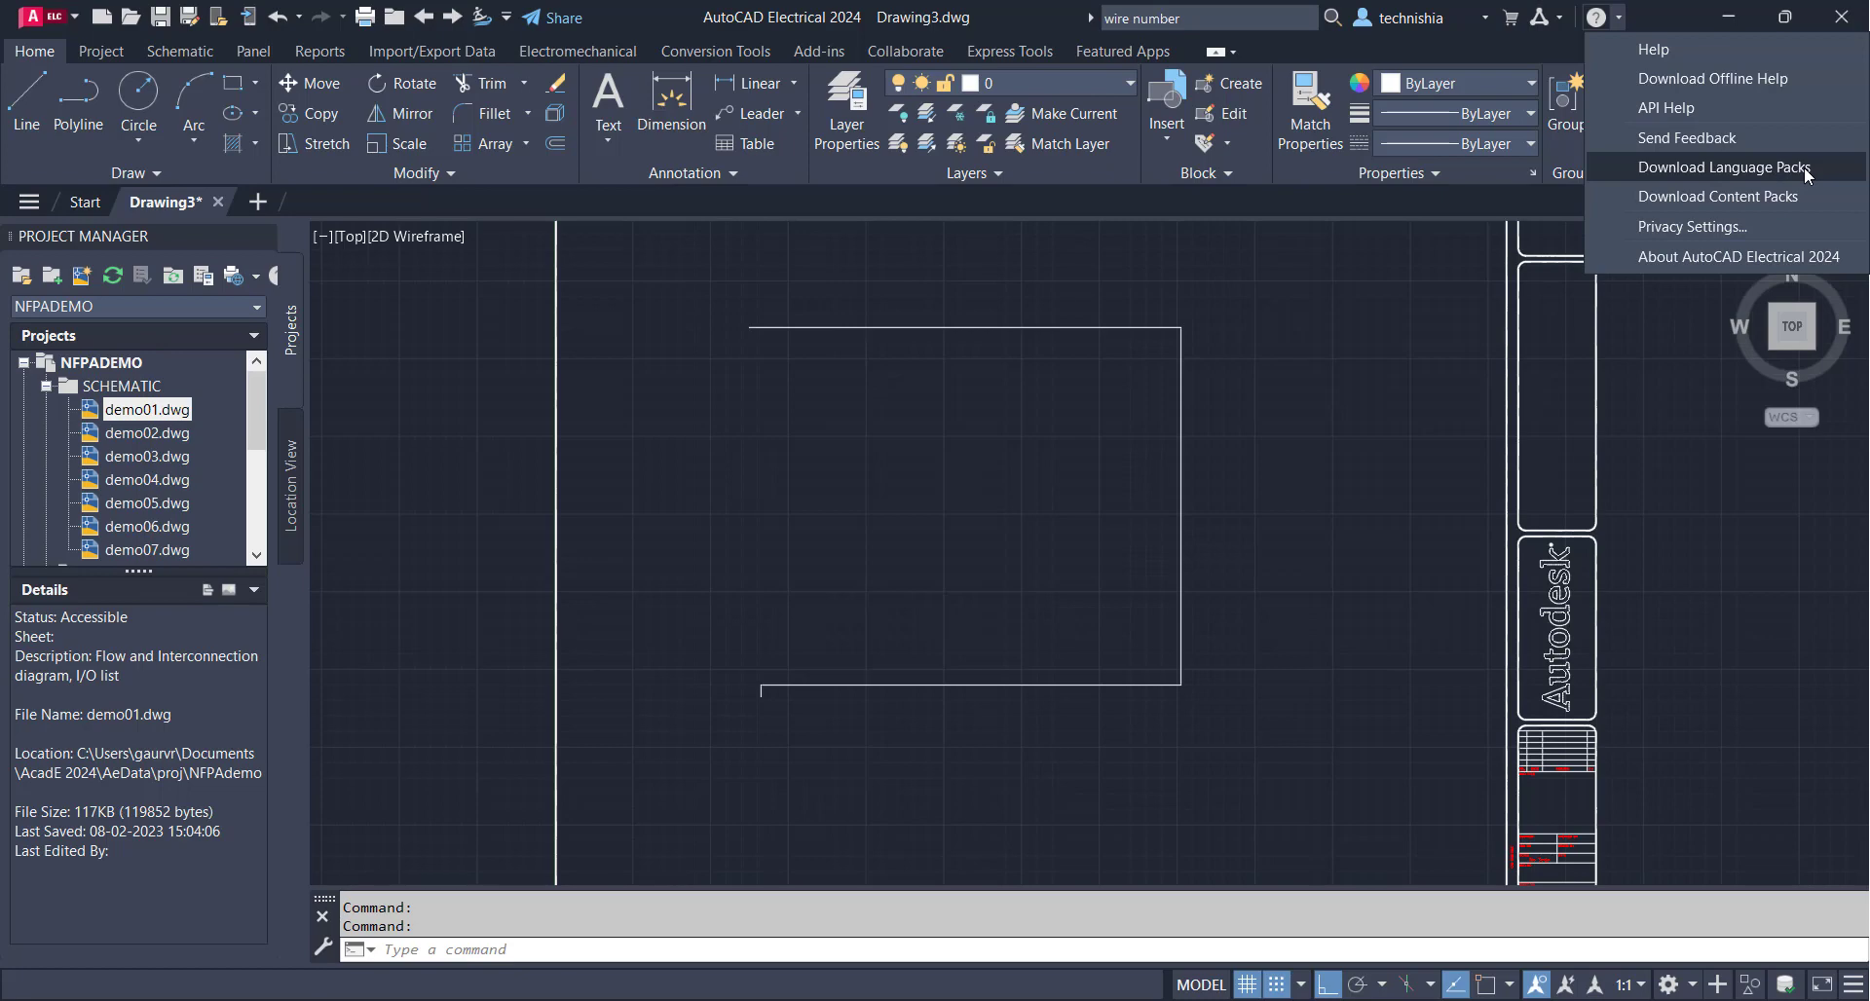
mouse_move(1715, 173)
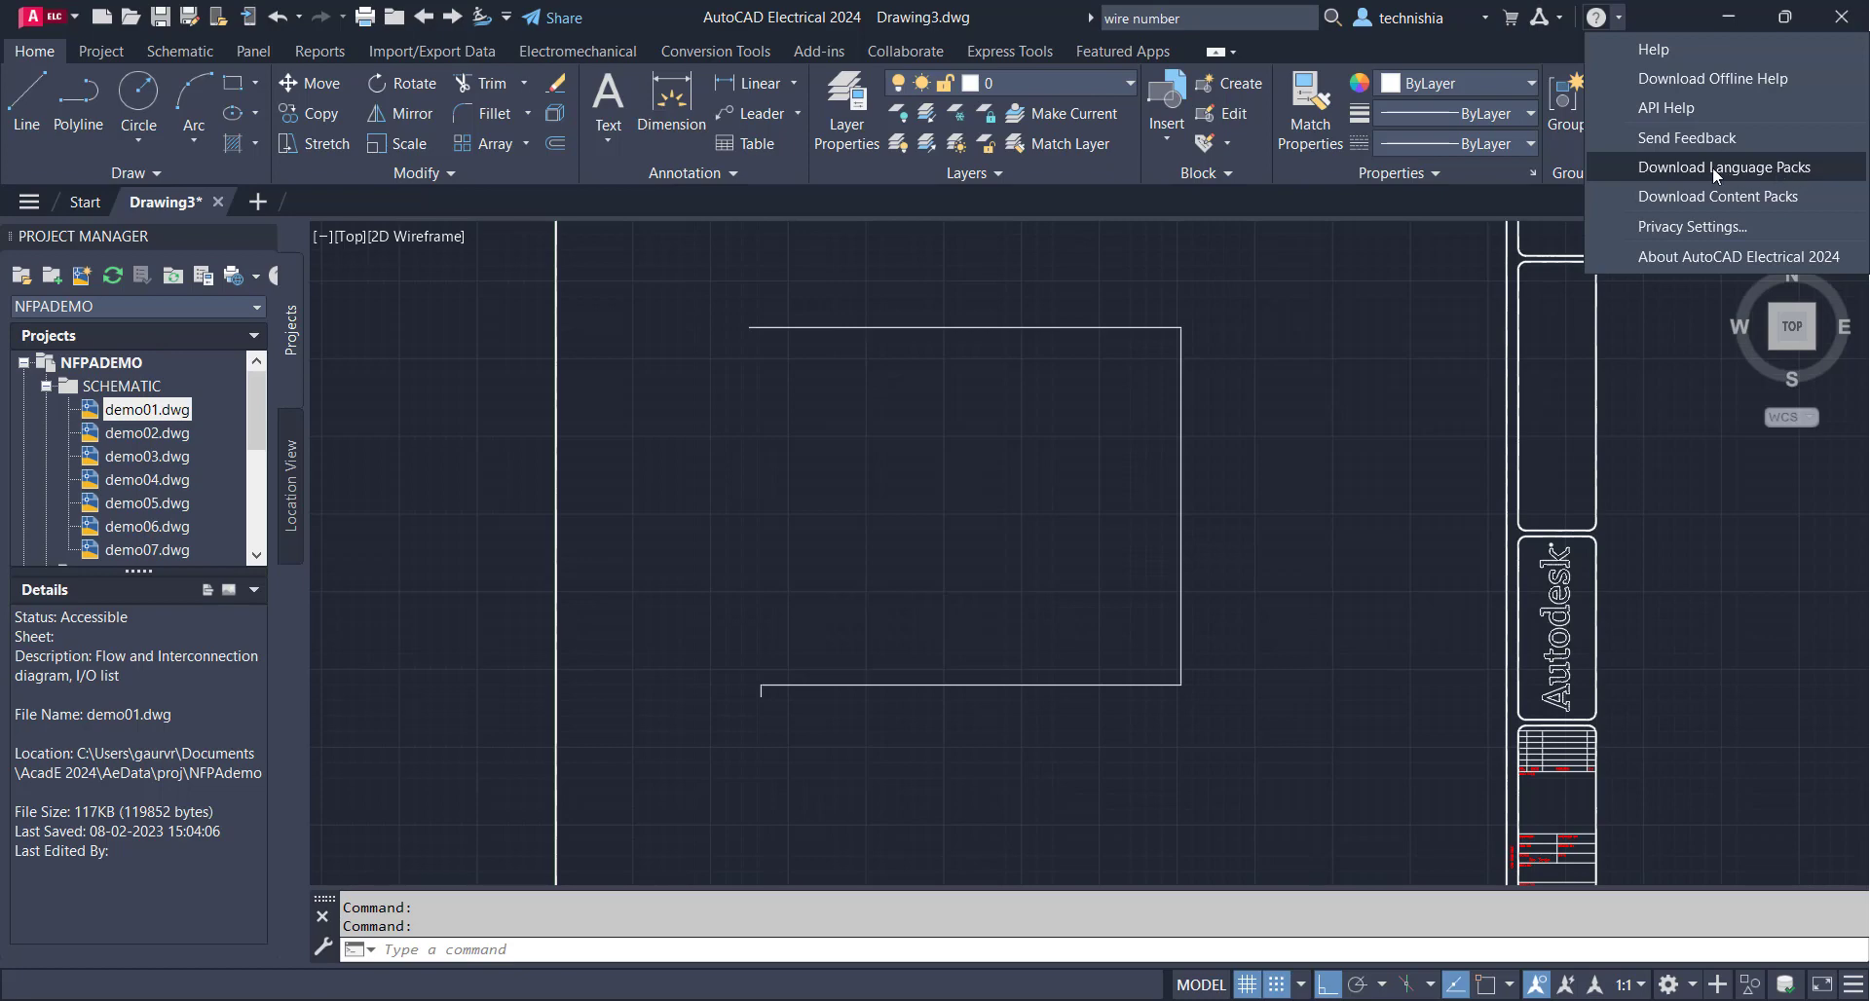
mouse_move(1685, 177)
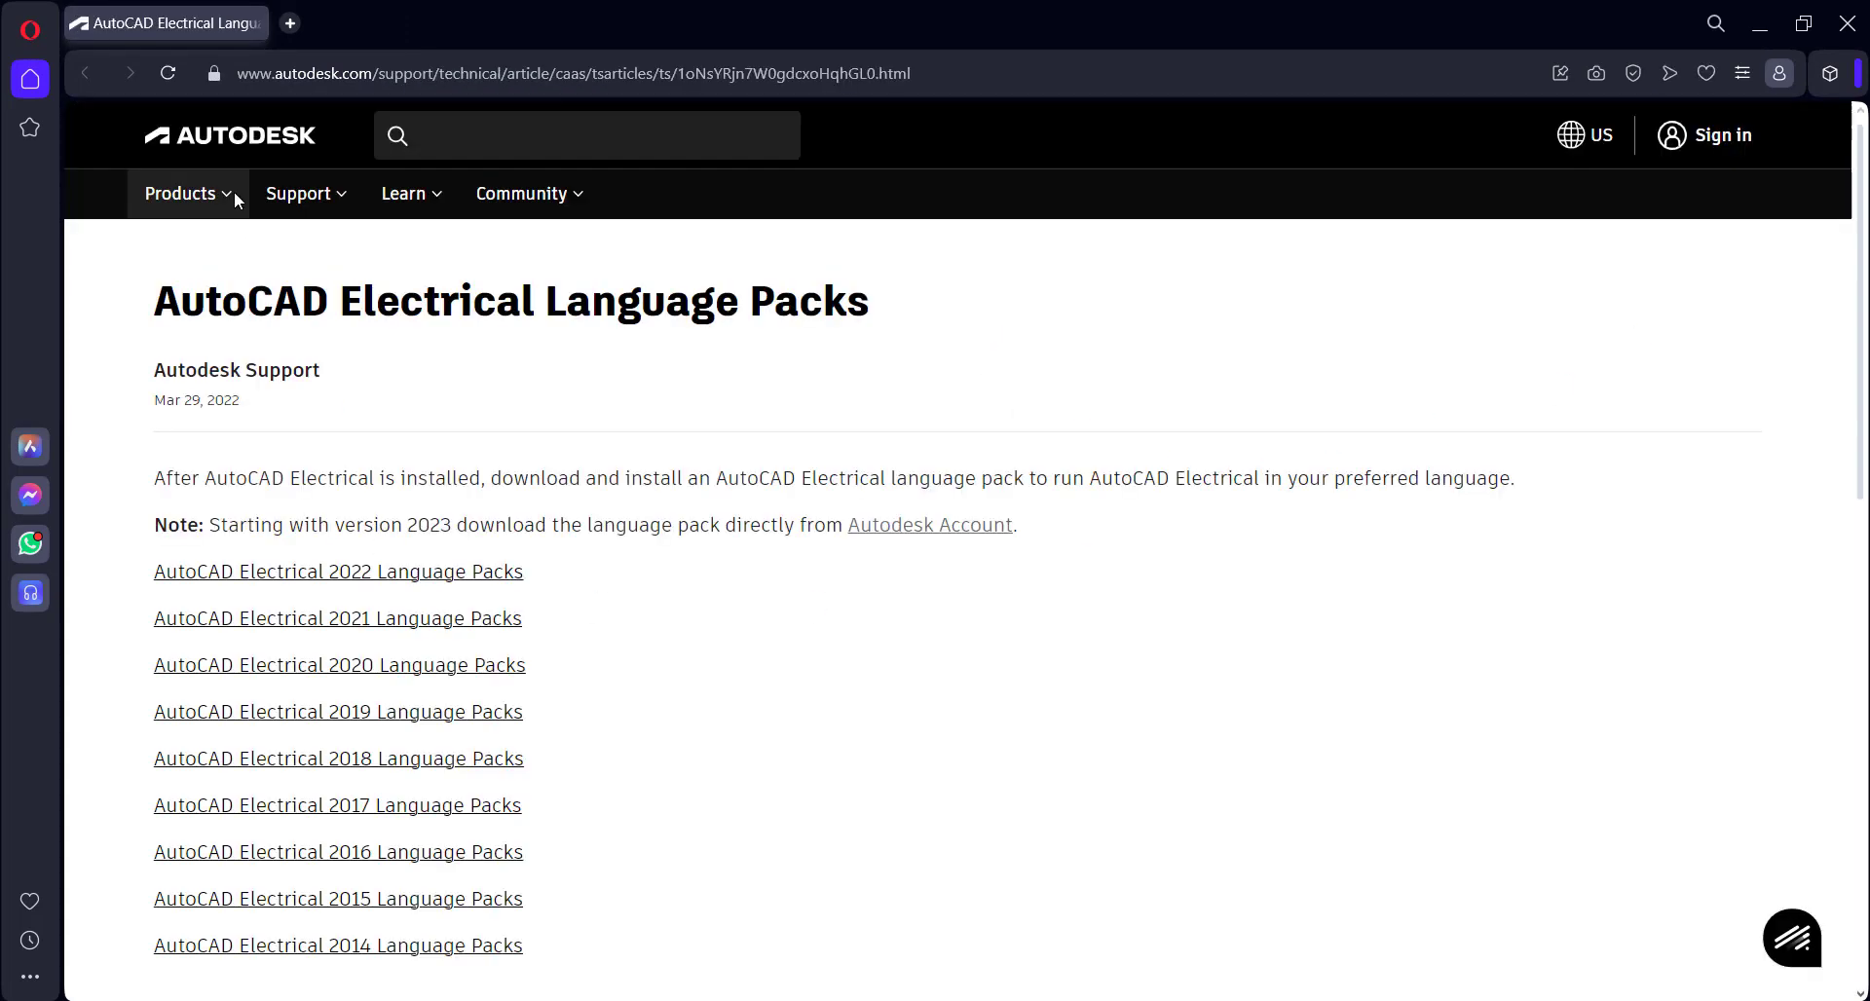
Scroll through the AutoCAD Electrical Language Packs support article
scroll(down, 3)
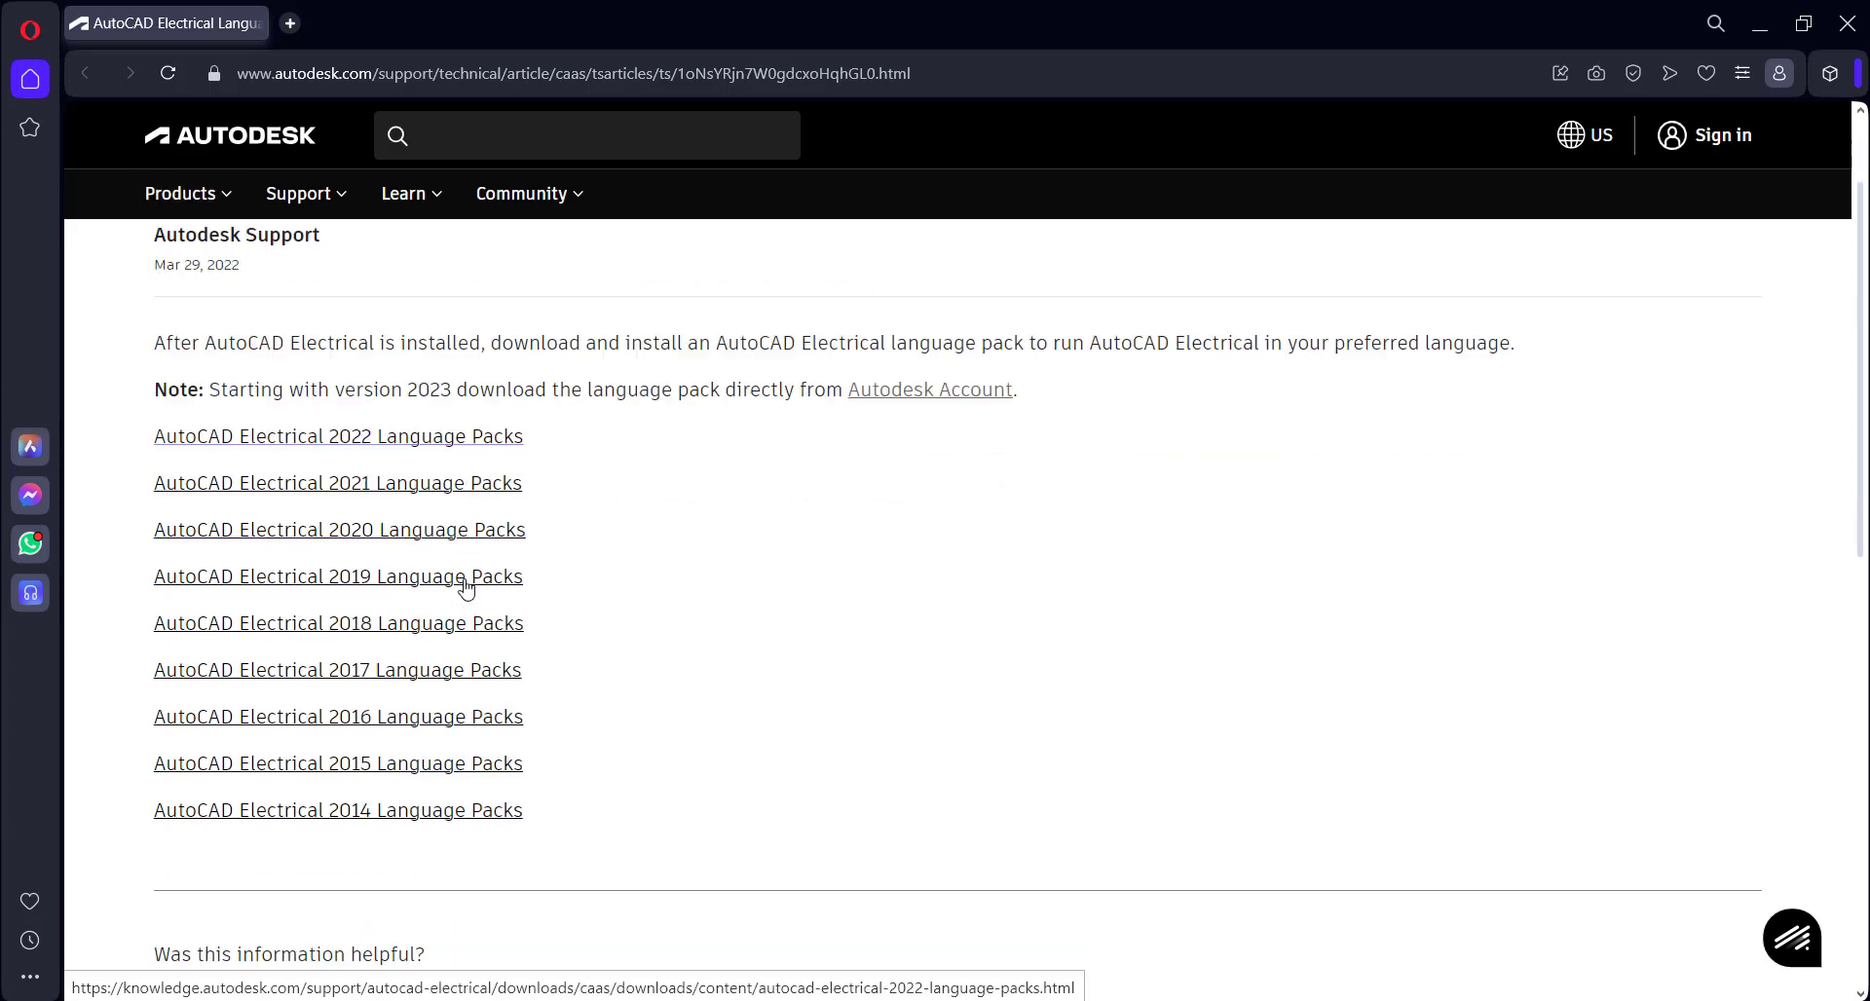
scroll(down, 3)
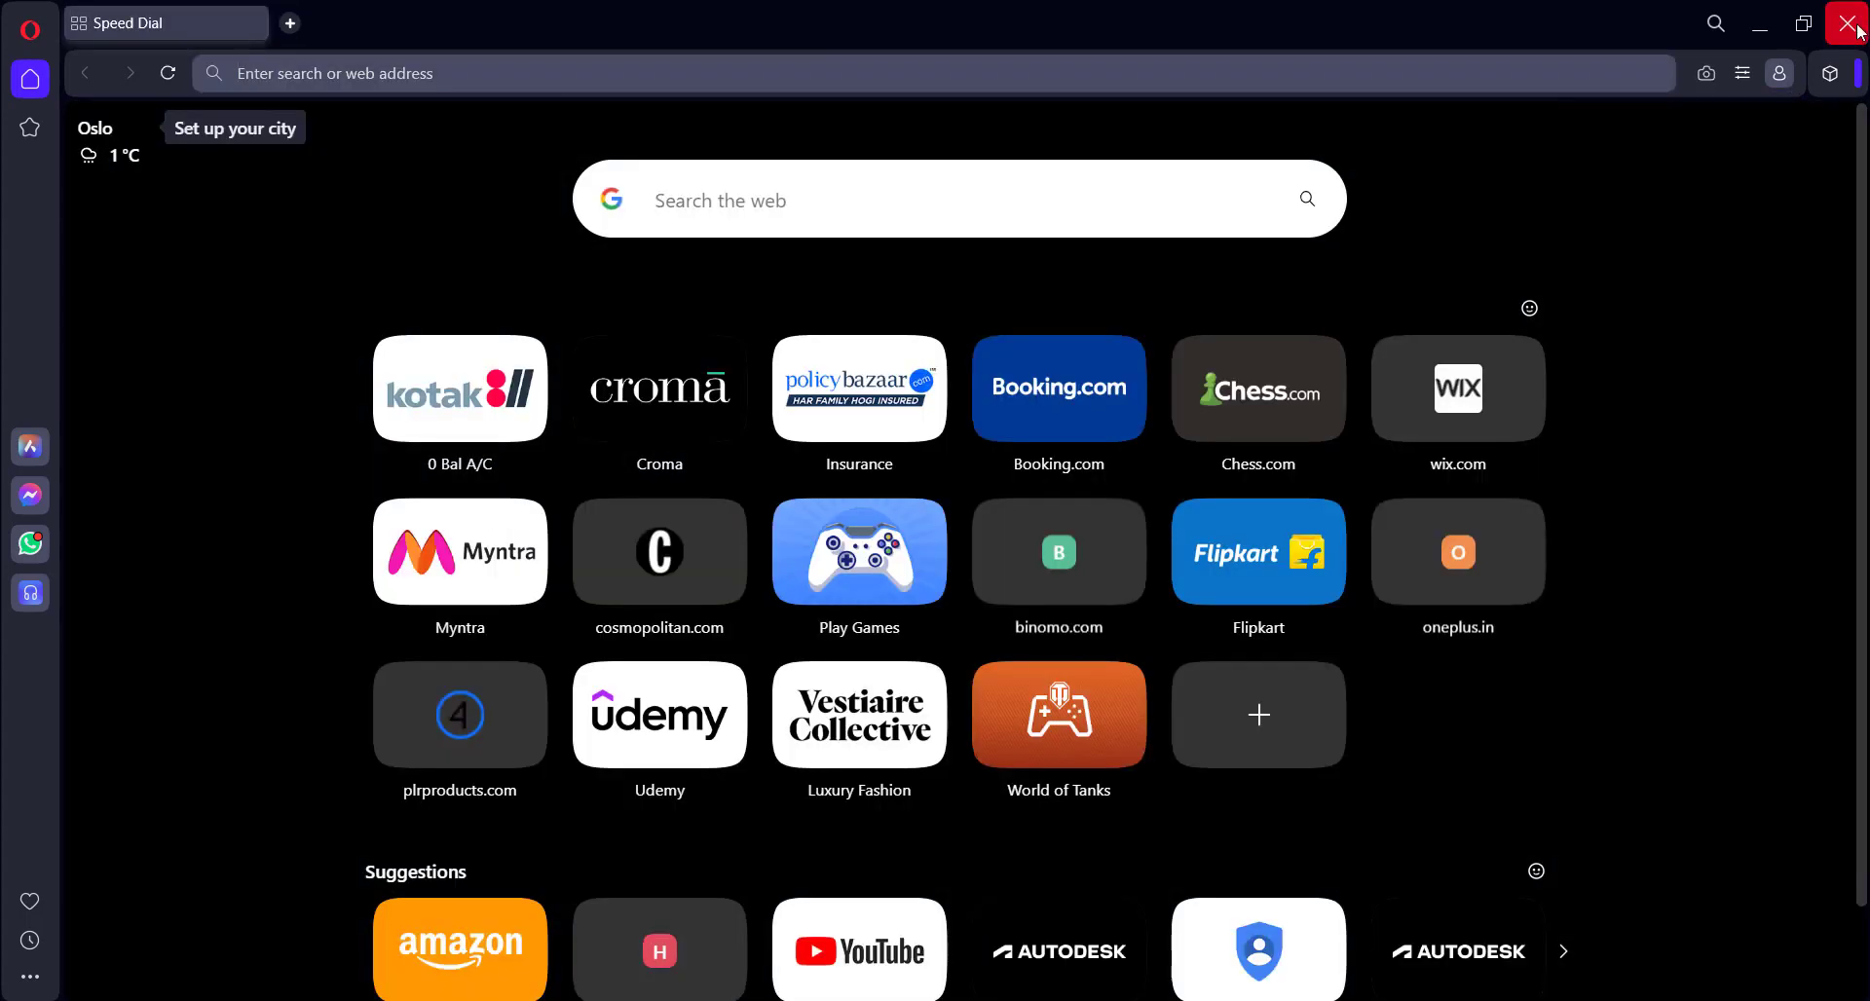
Close the browser and open the content packs page from the Help menu
click(1852, 22)
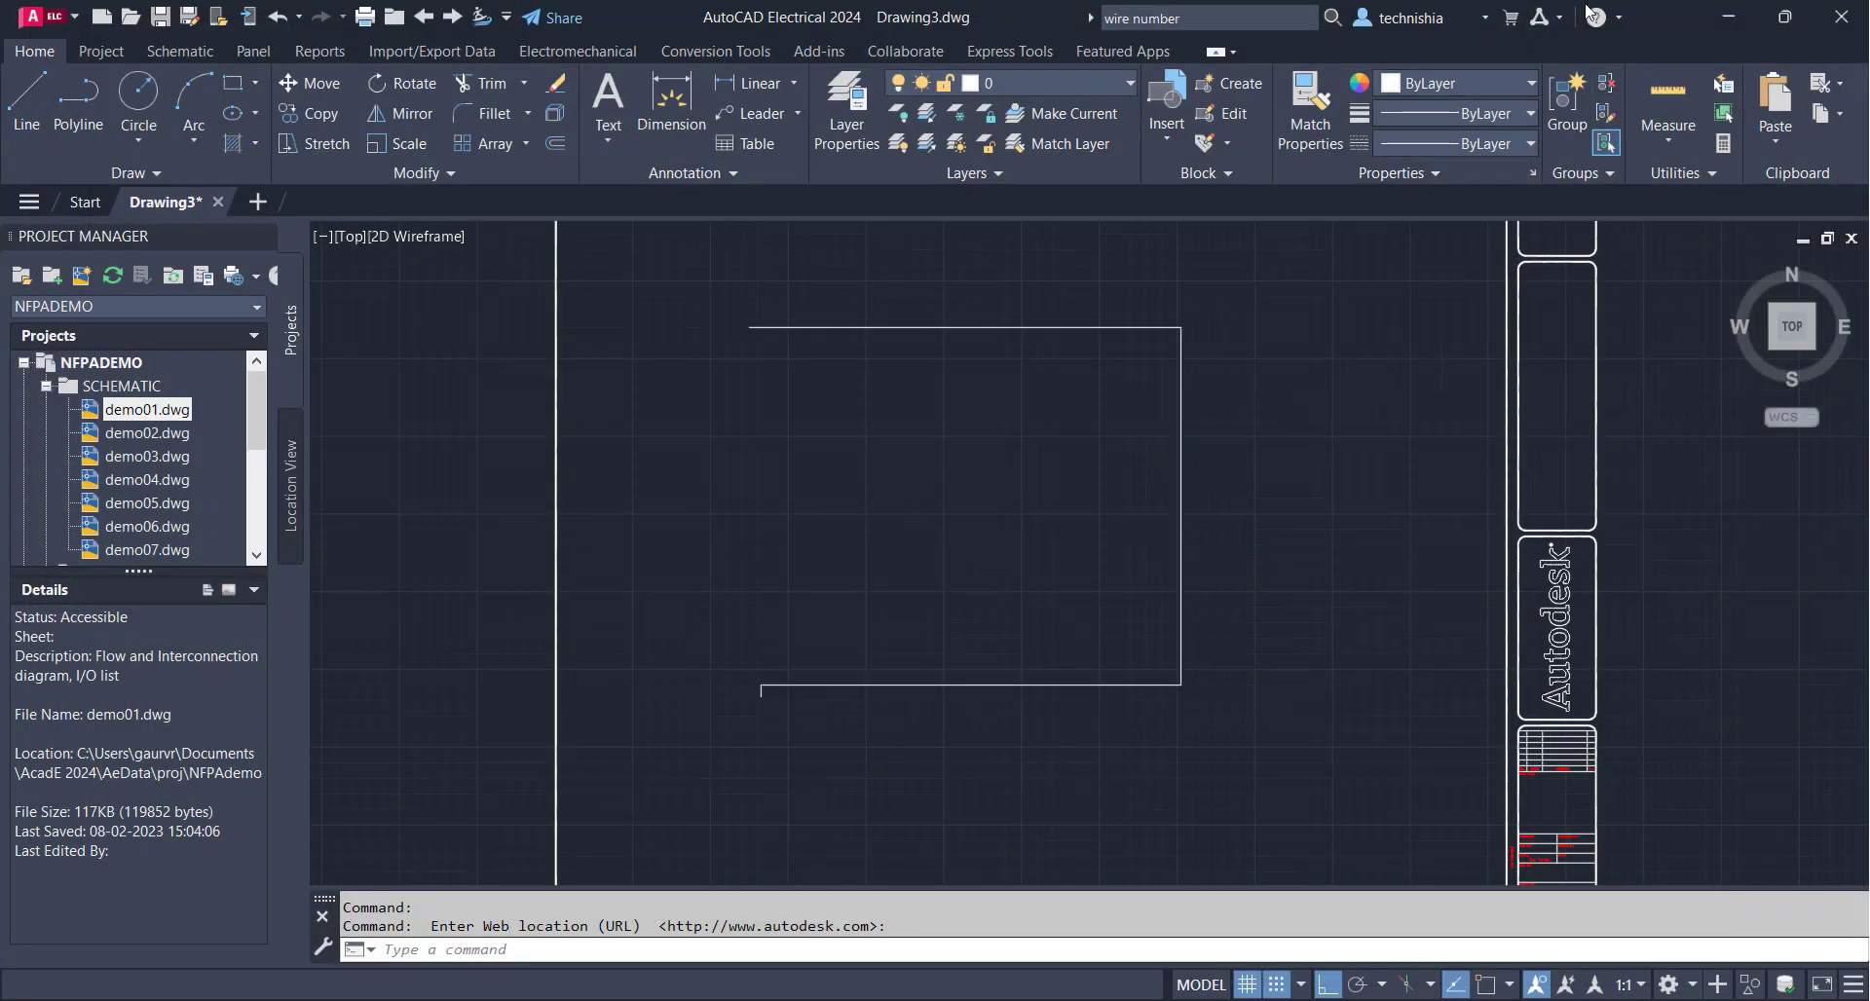
click(1595, 17)
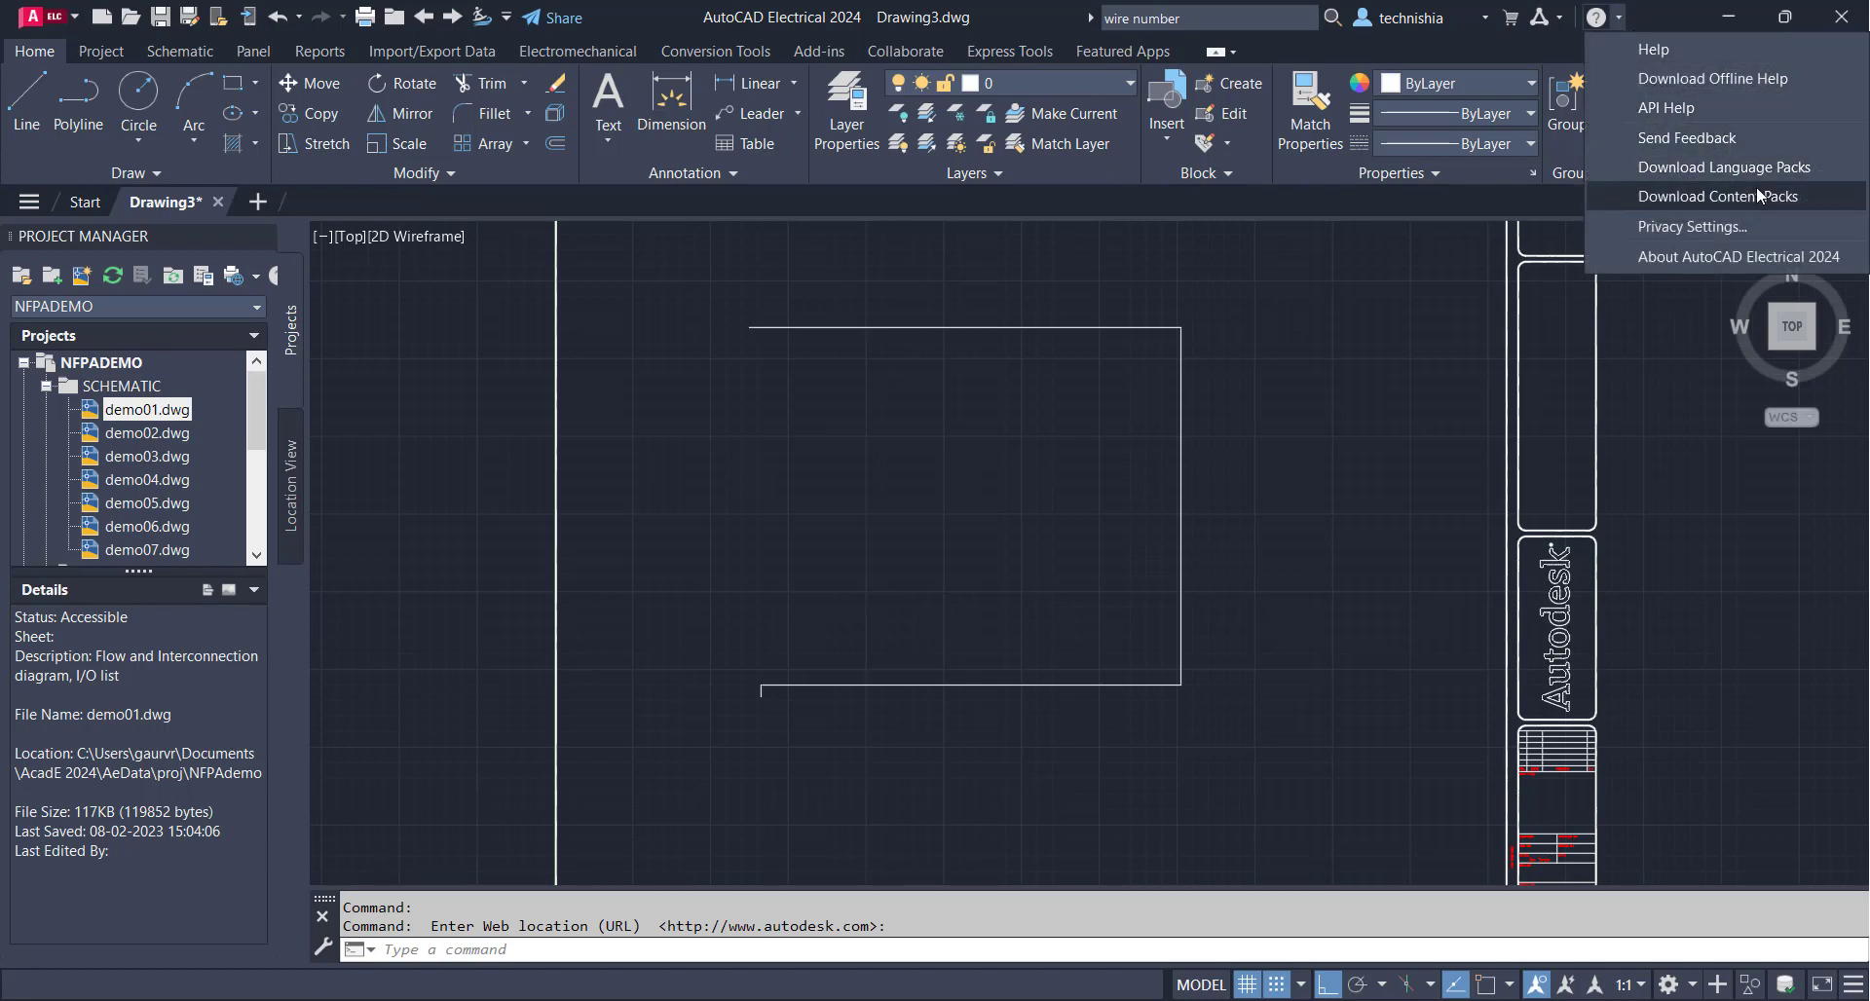
mouse_move(1811, 200)
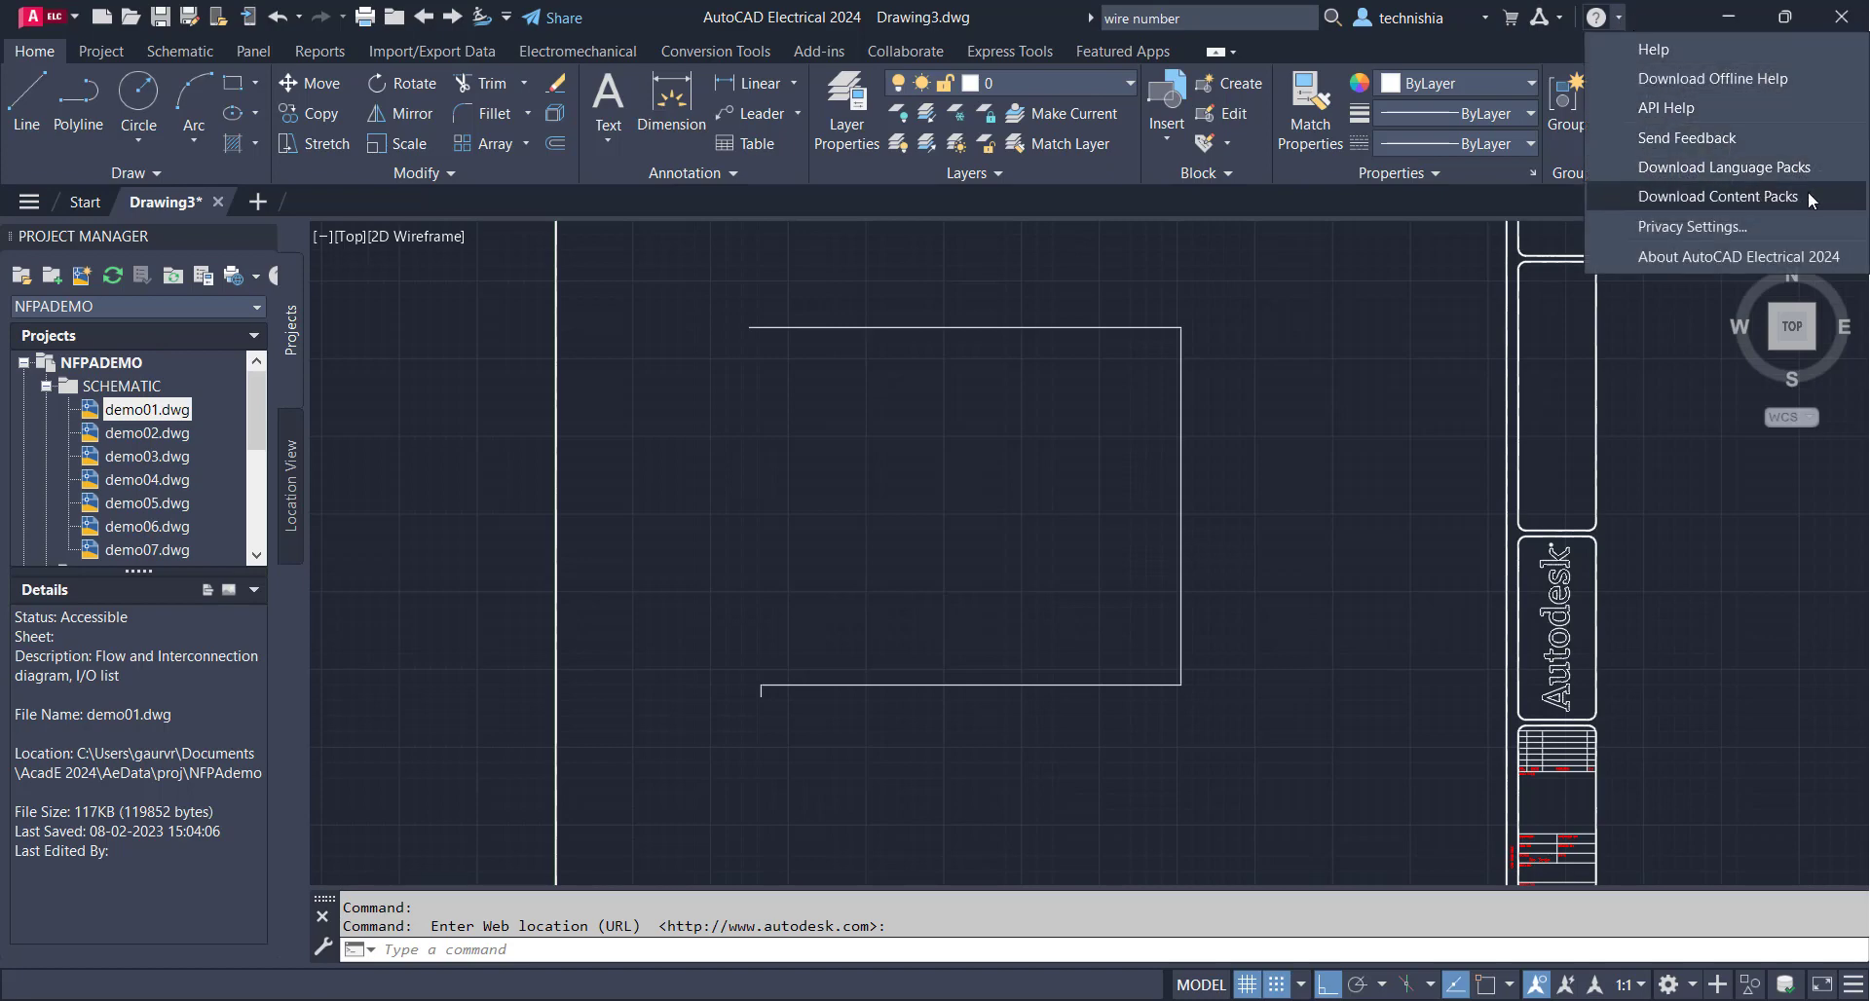
click(1720, 197)
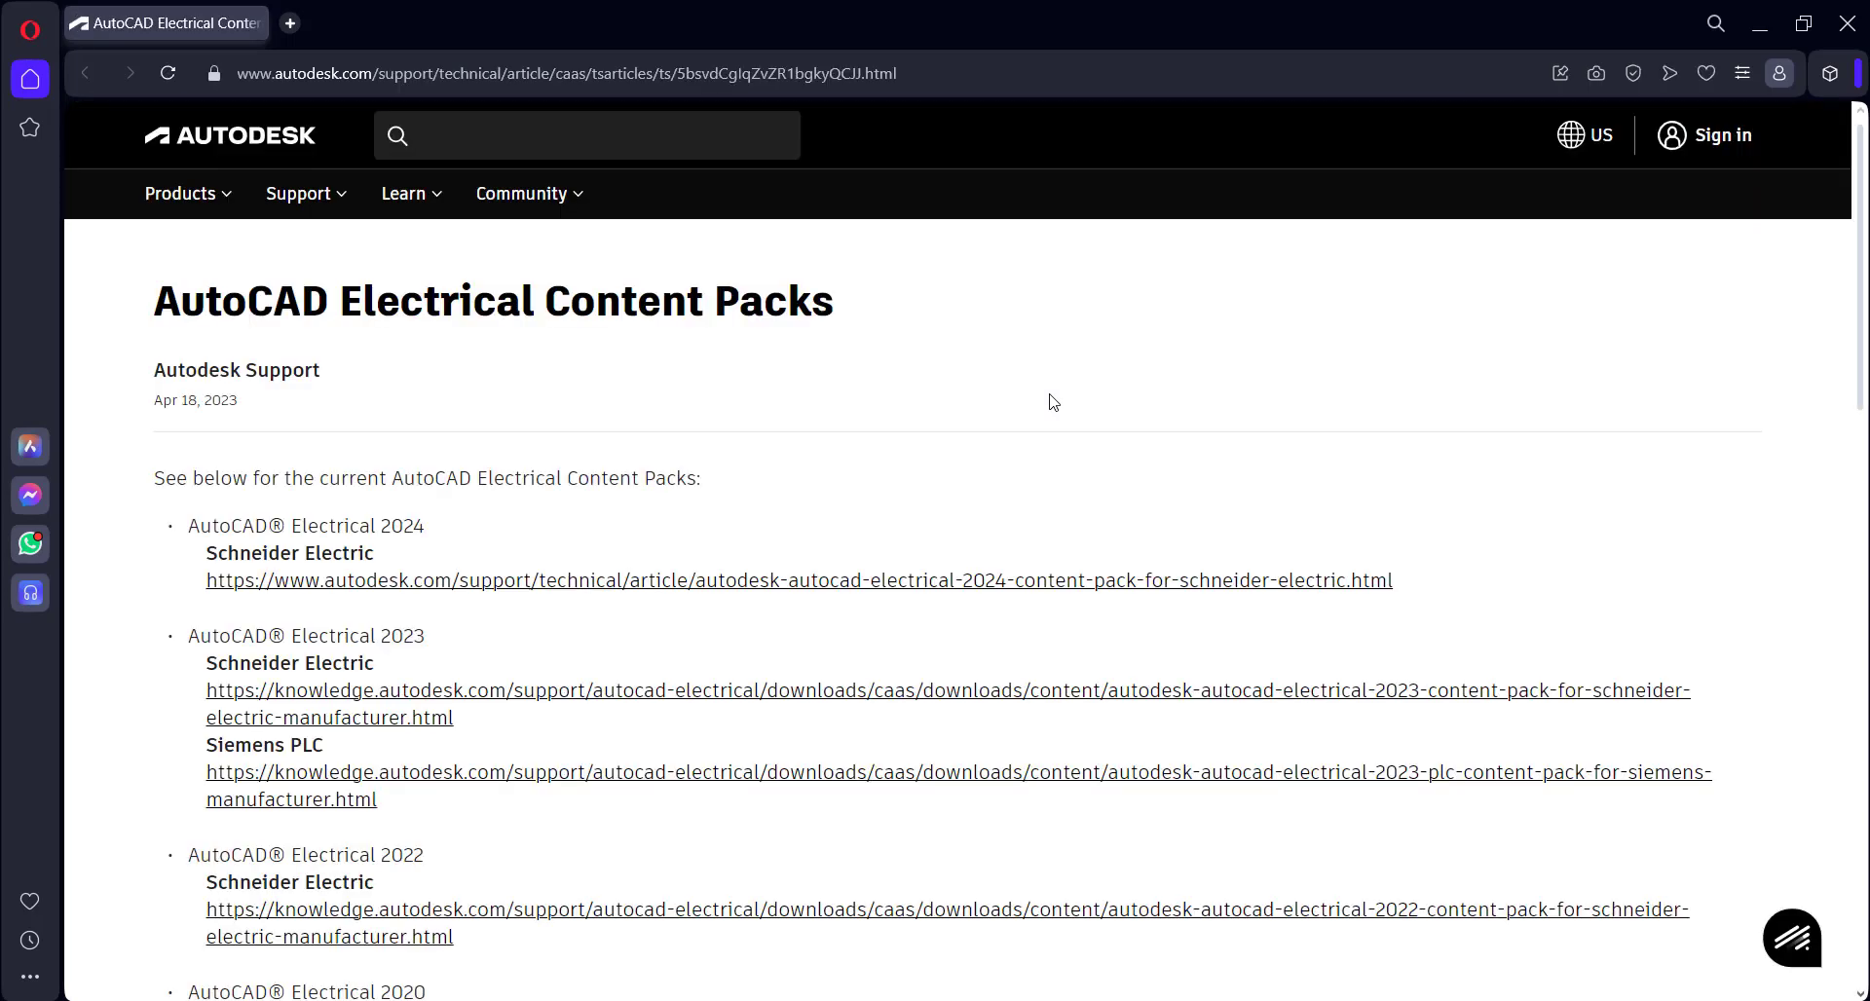
Browse the Content Packs article and open the AutoCAD Electrical 2024 Schneider Electric article
scroll(down, 3)
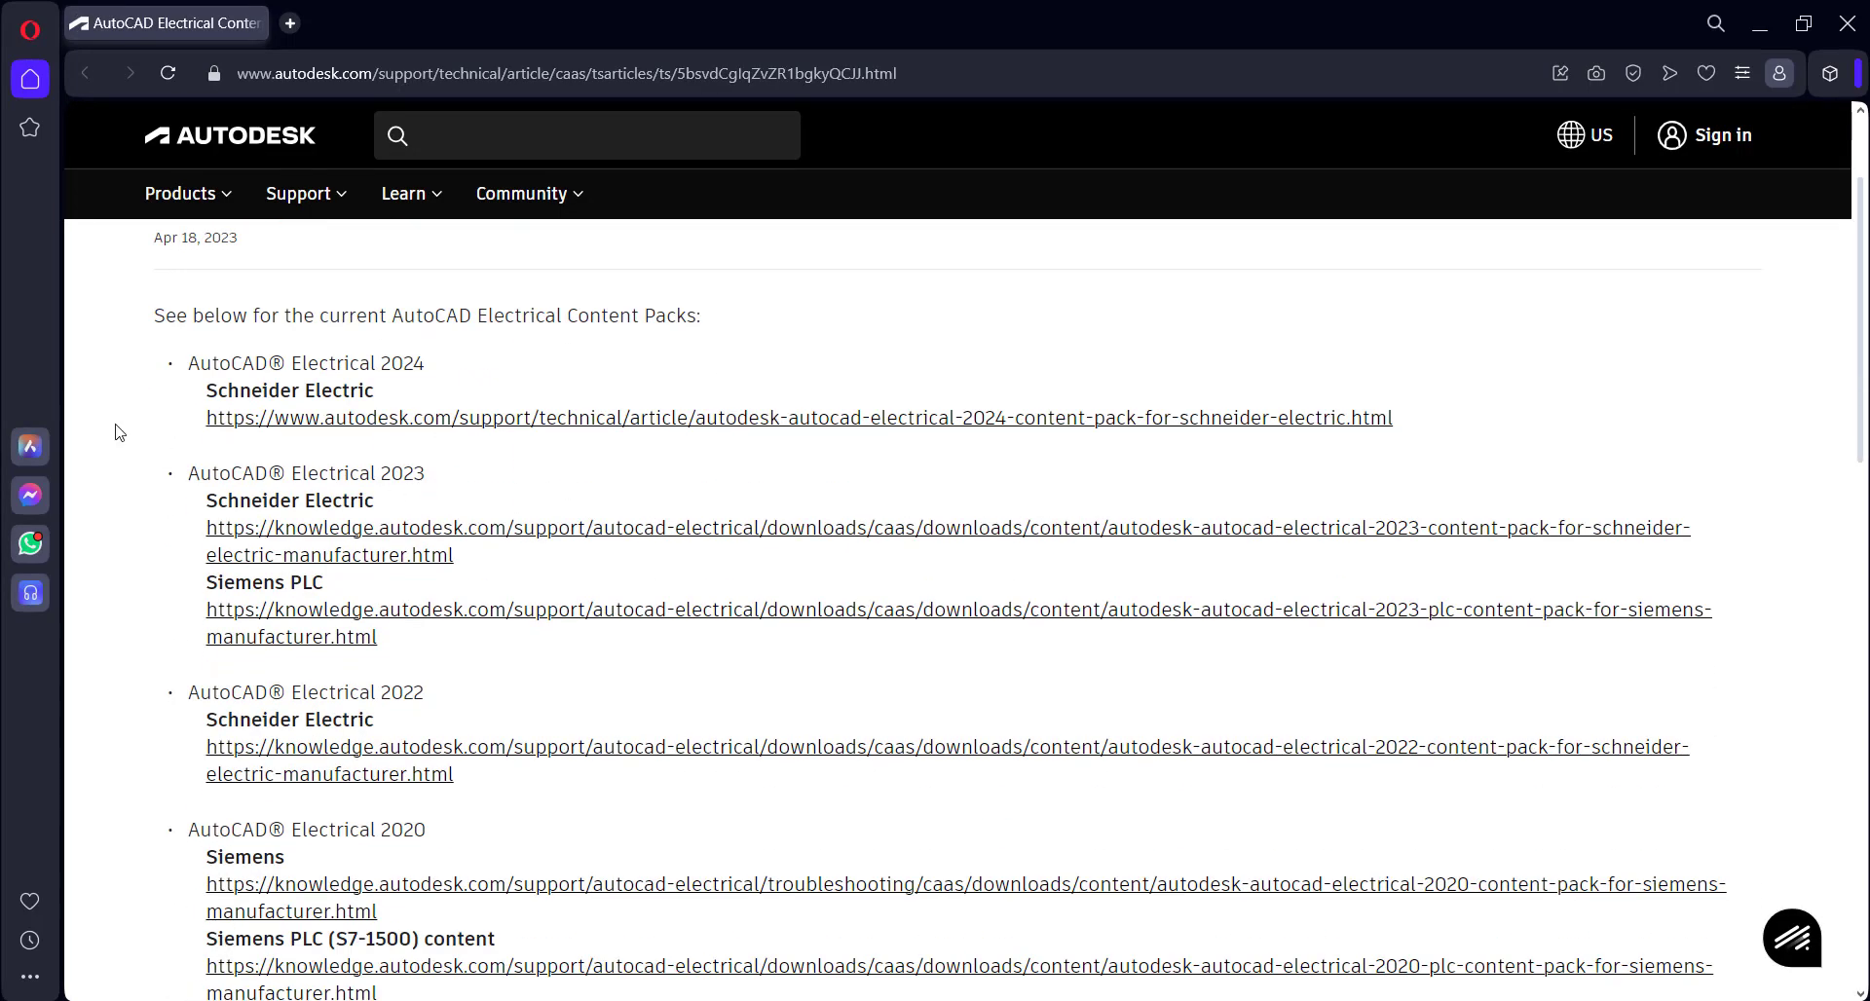
scroll(down, 3)
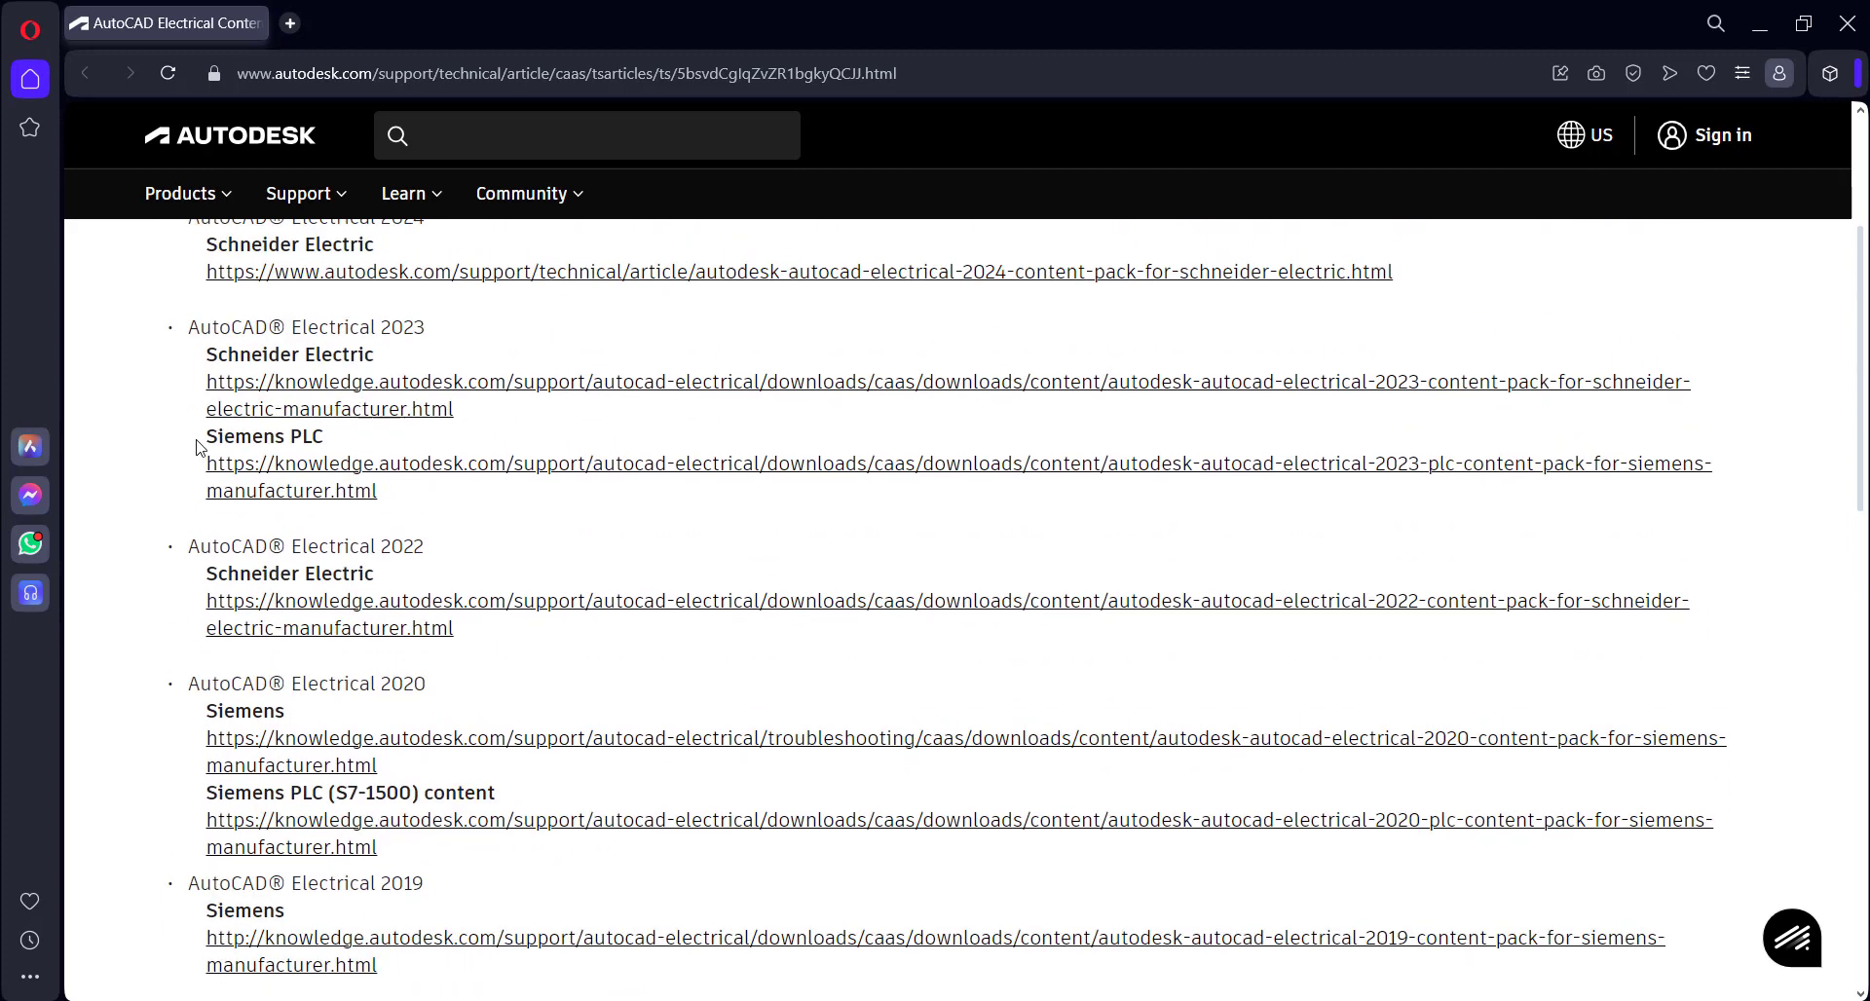
scroll(down, 3)
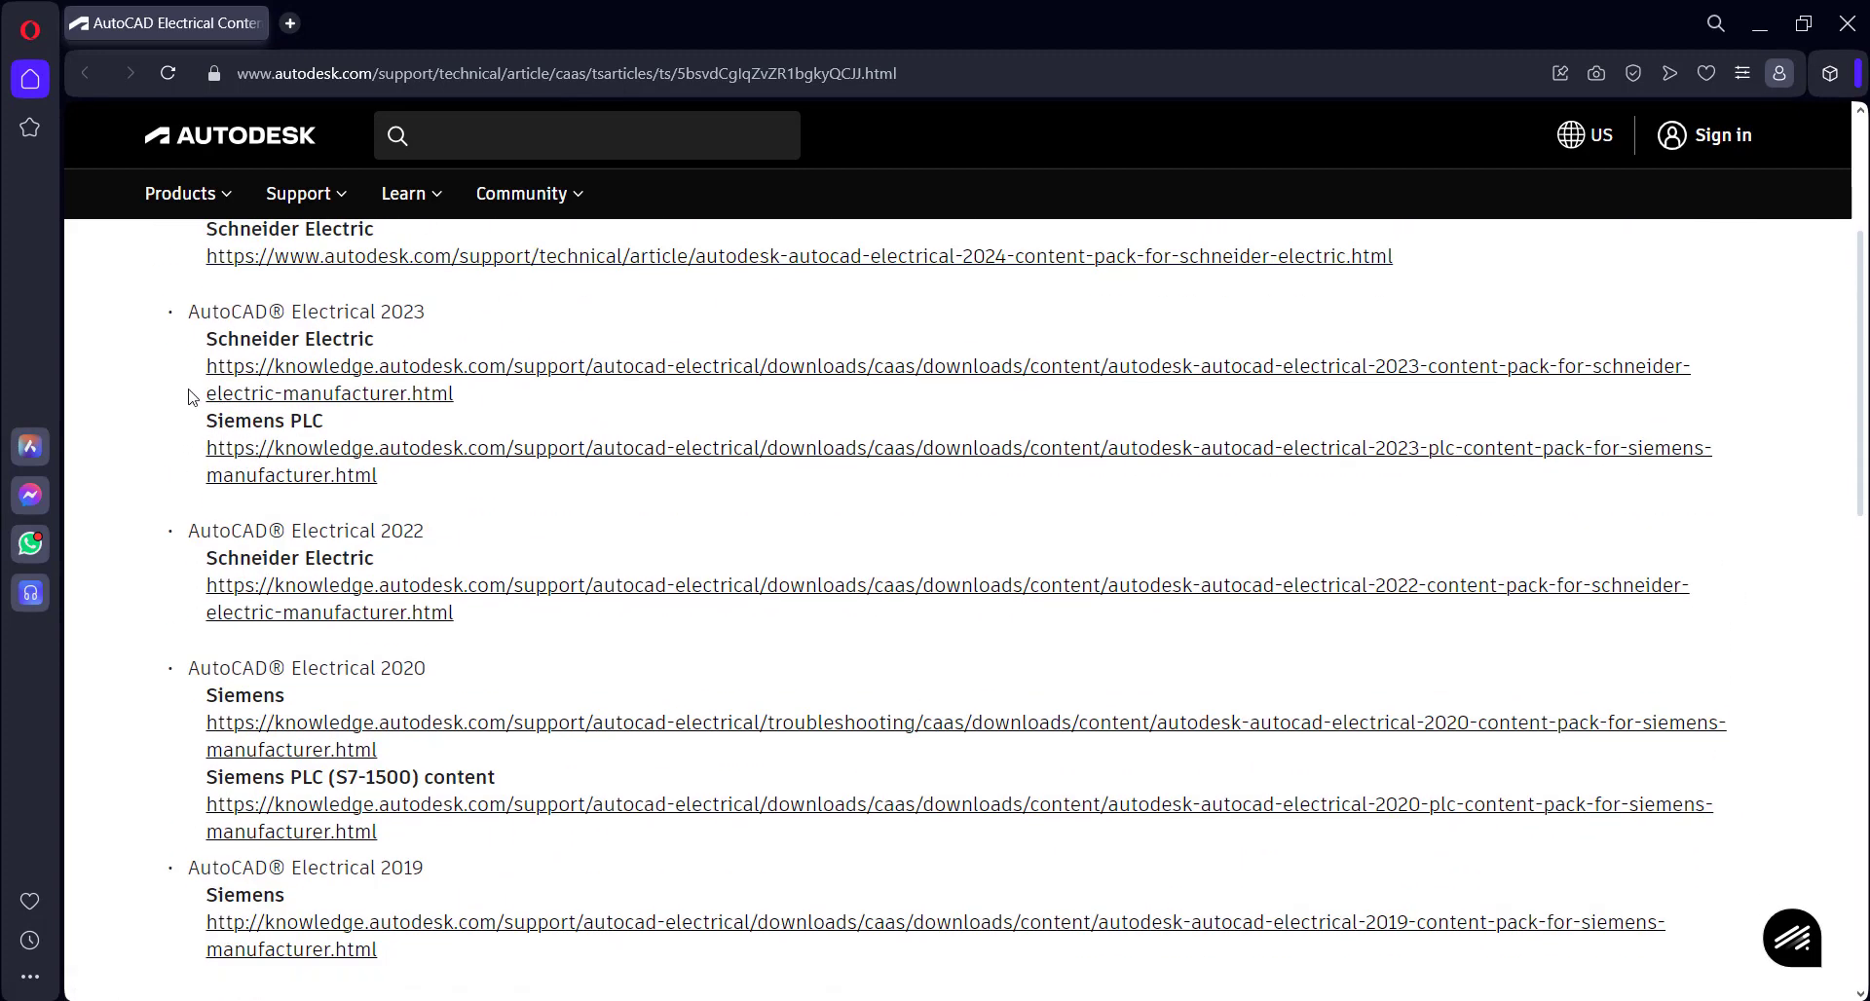
mouse_move(250, 459)
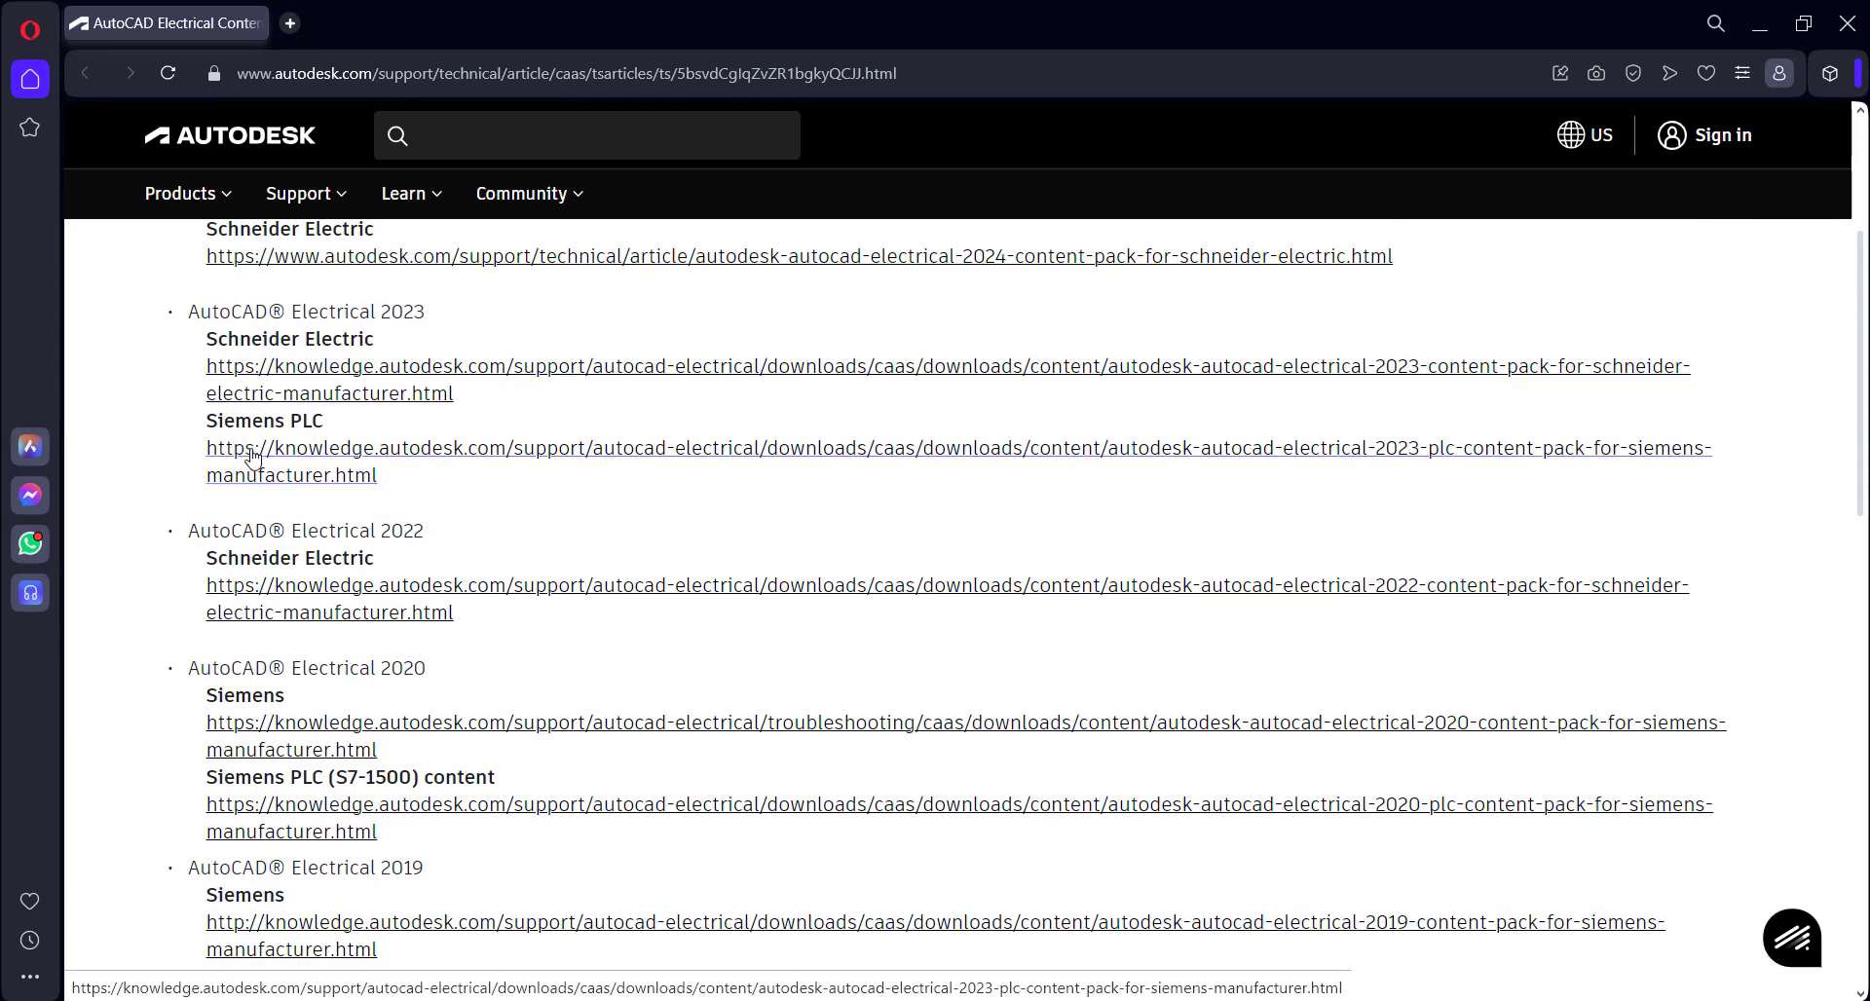
scroll(down, 3)
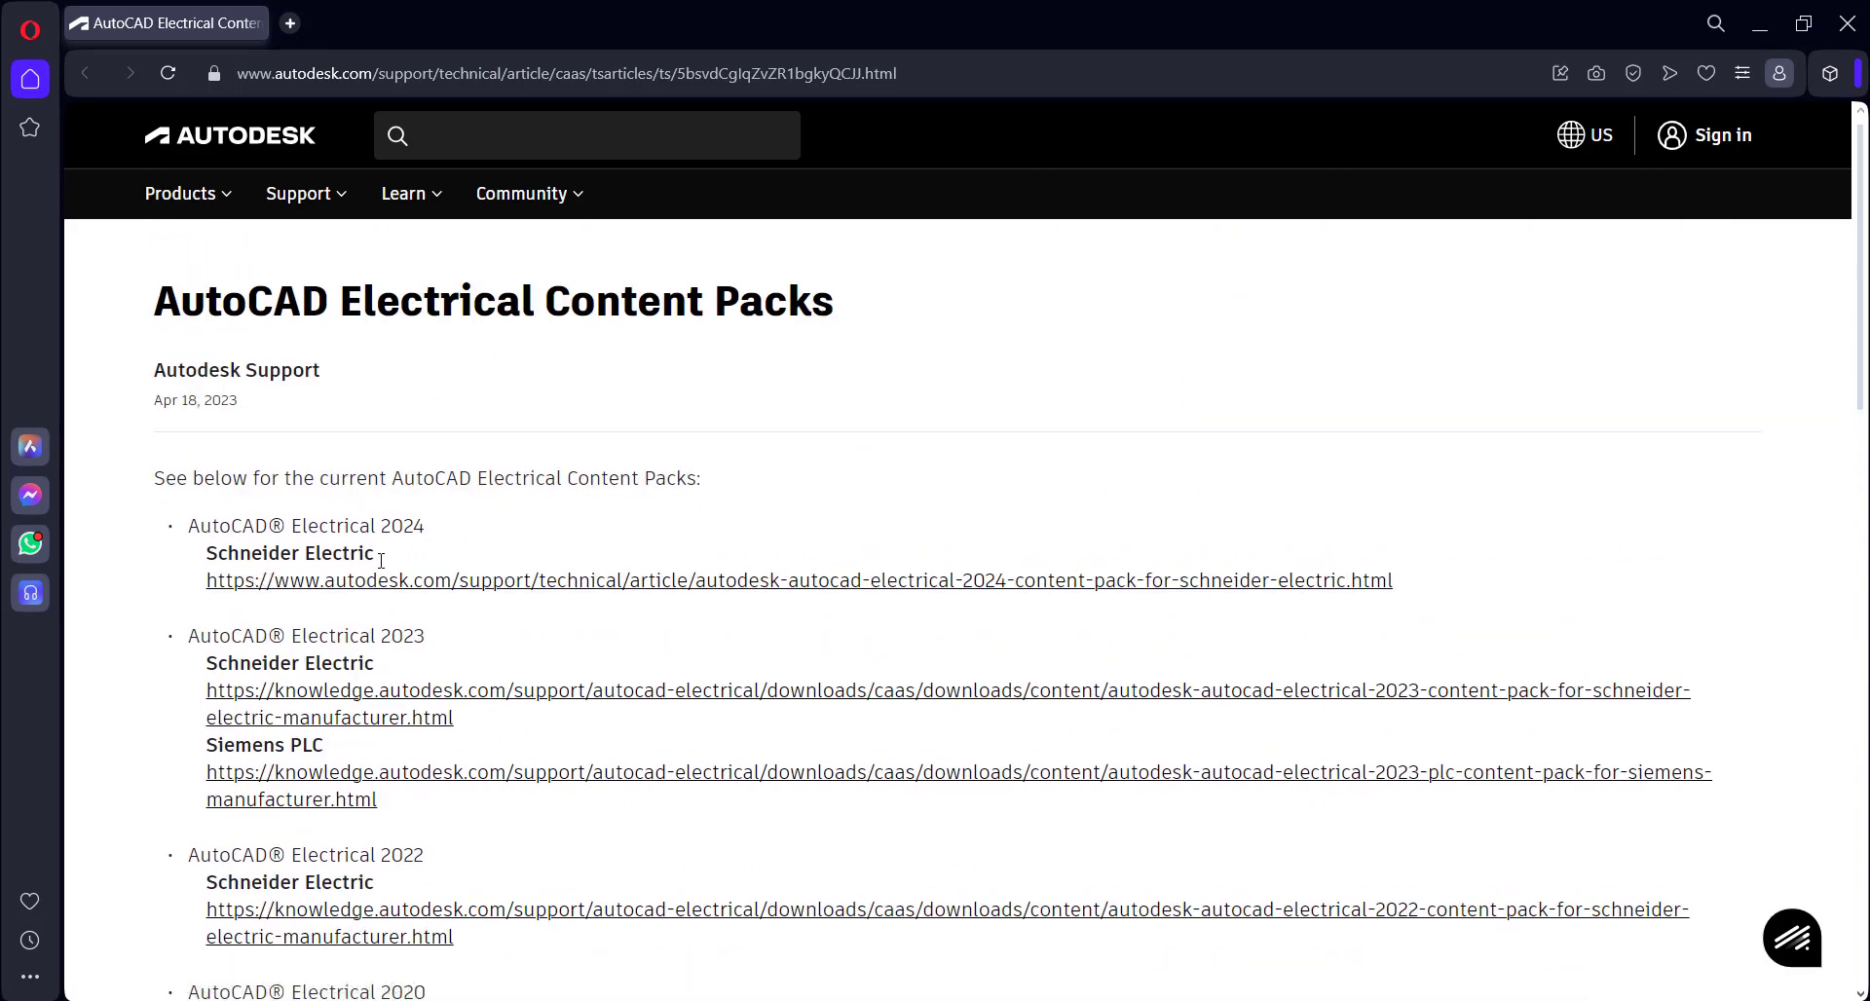
click(797, 580)
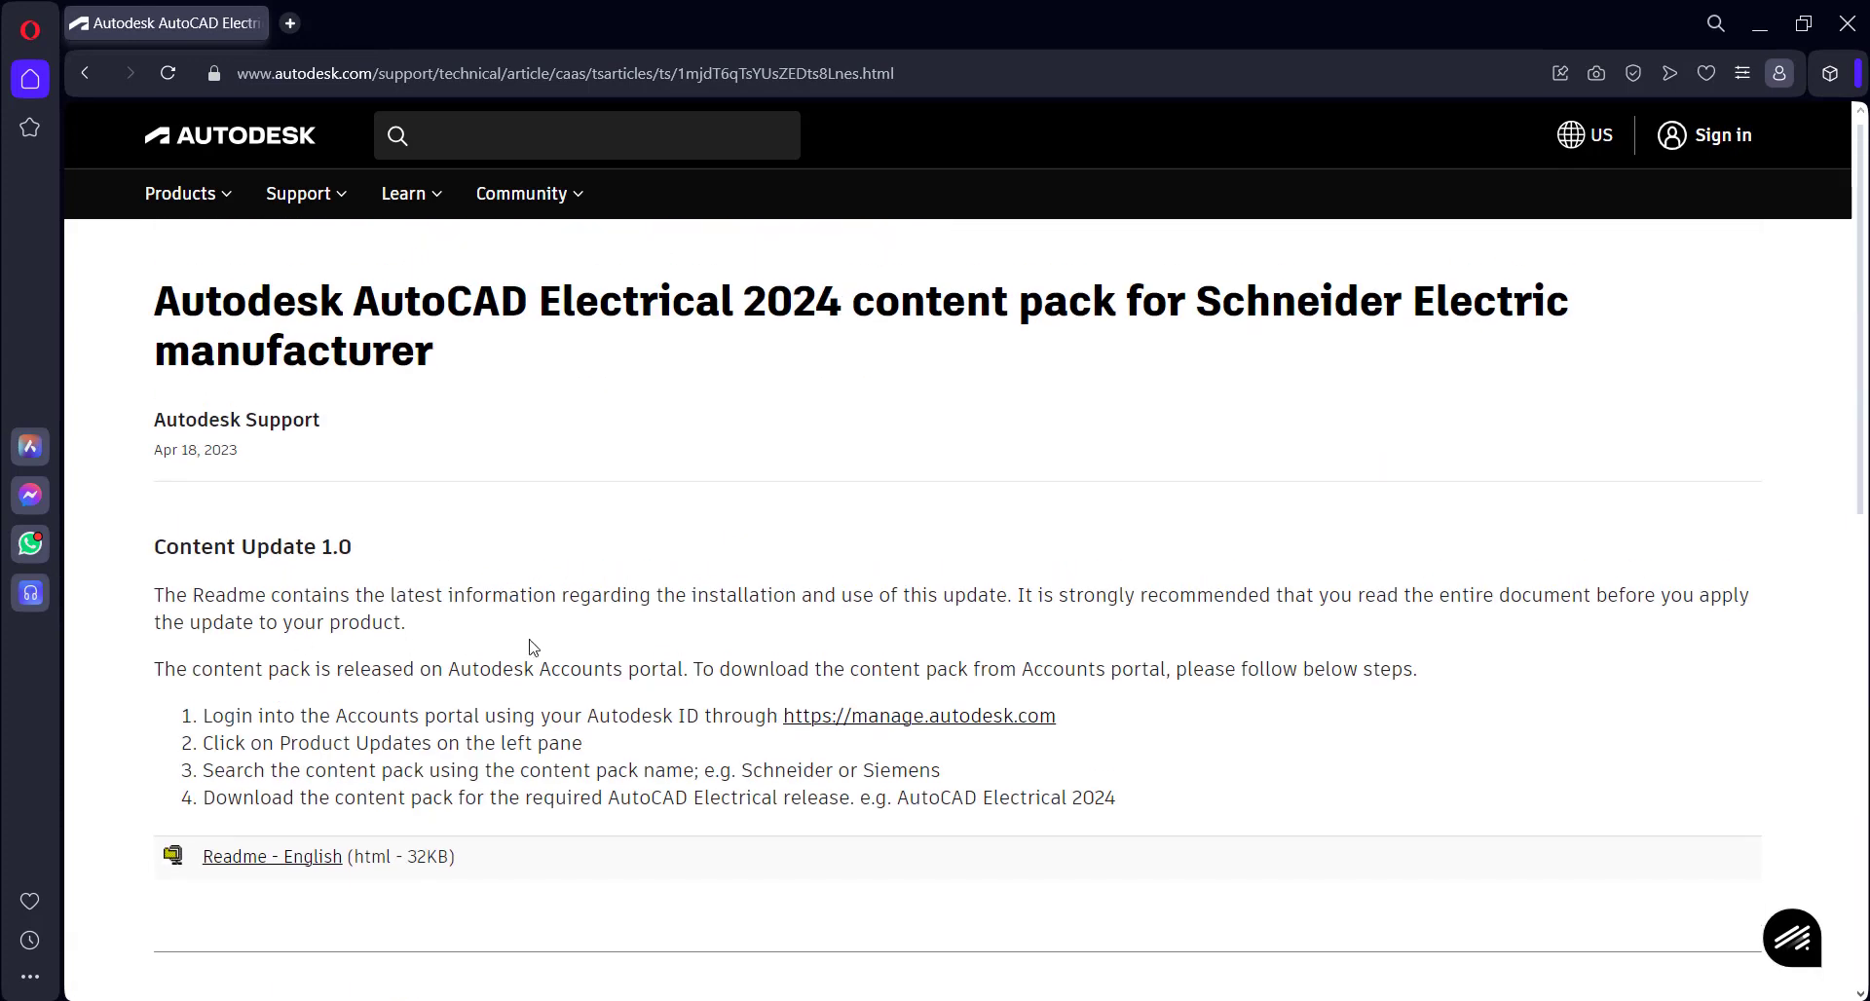
mouse_move(968, 717)
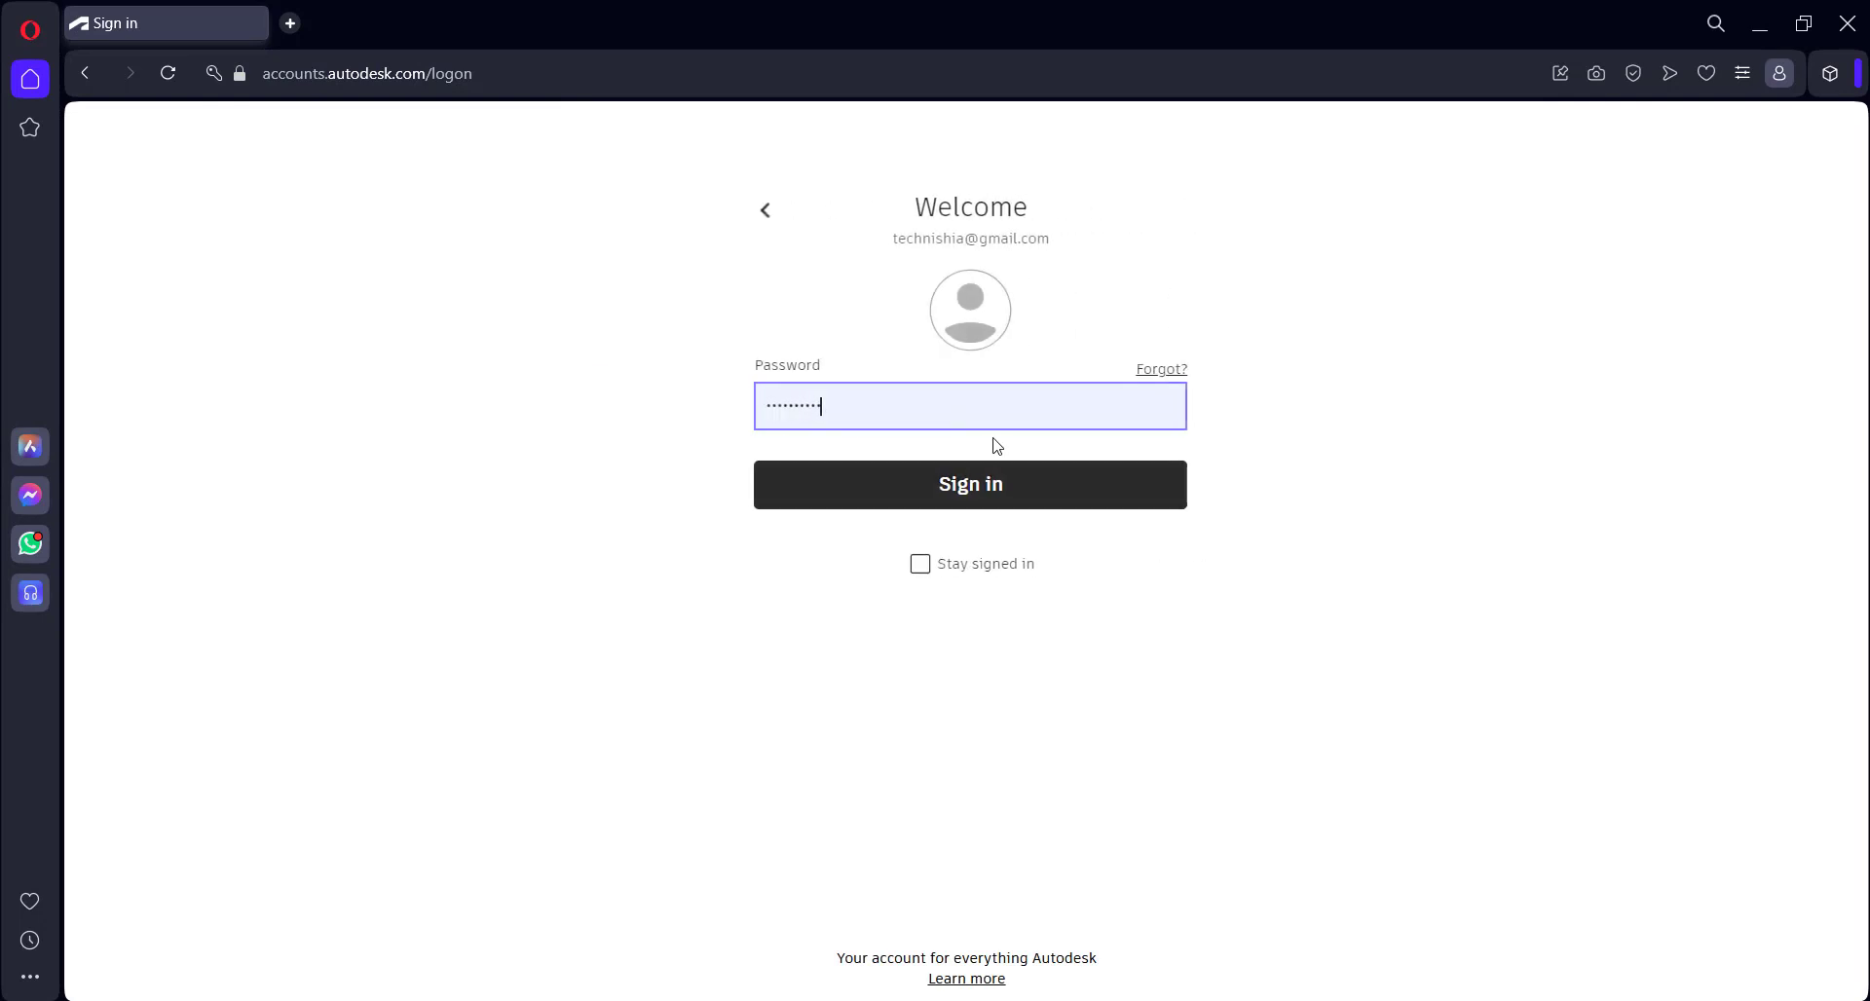
Sign in with the password to reach the manage.autodesk.com home page
click(970, 484)
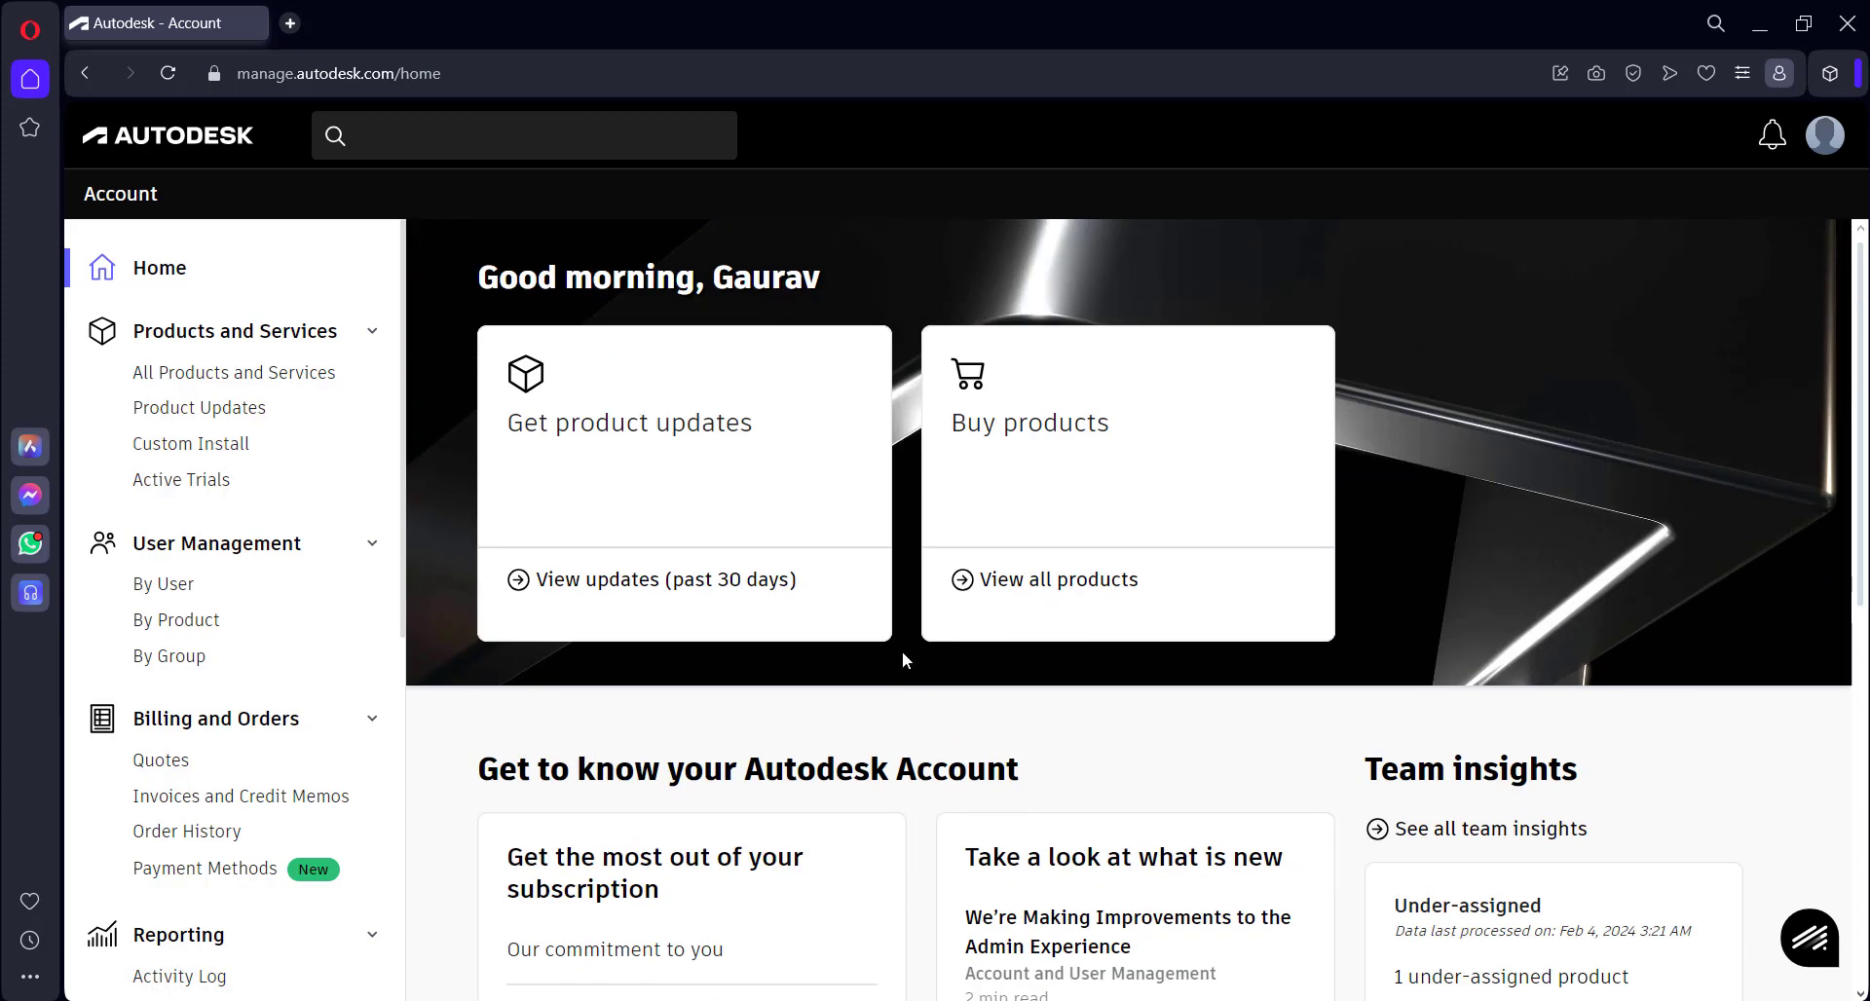
mouse_move(190, 443)
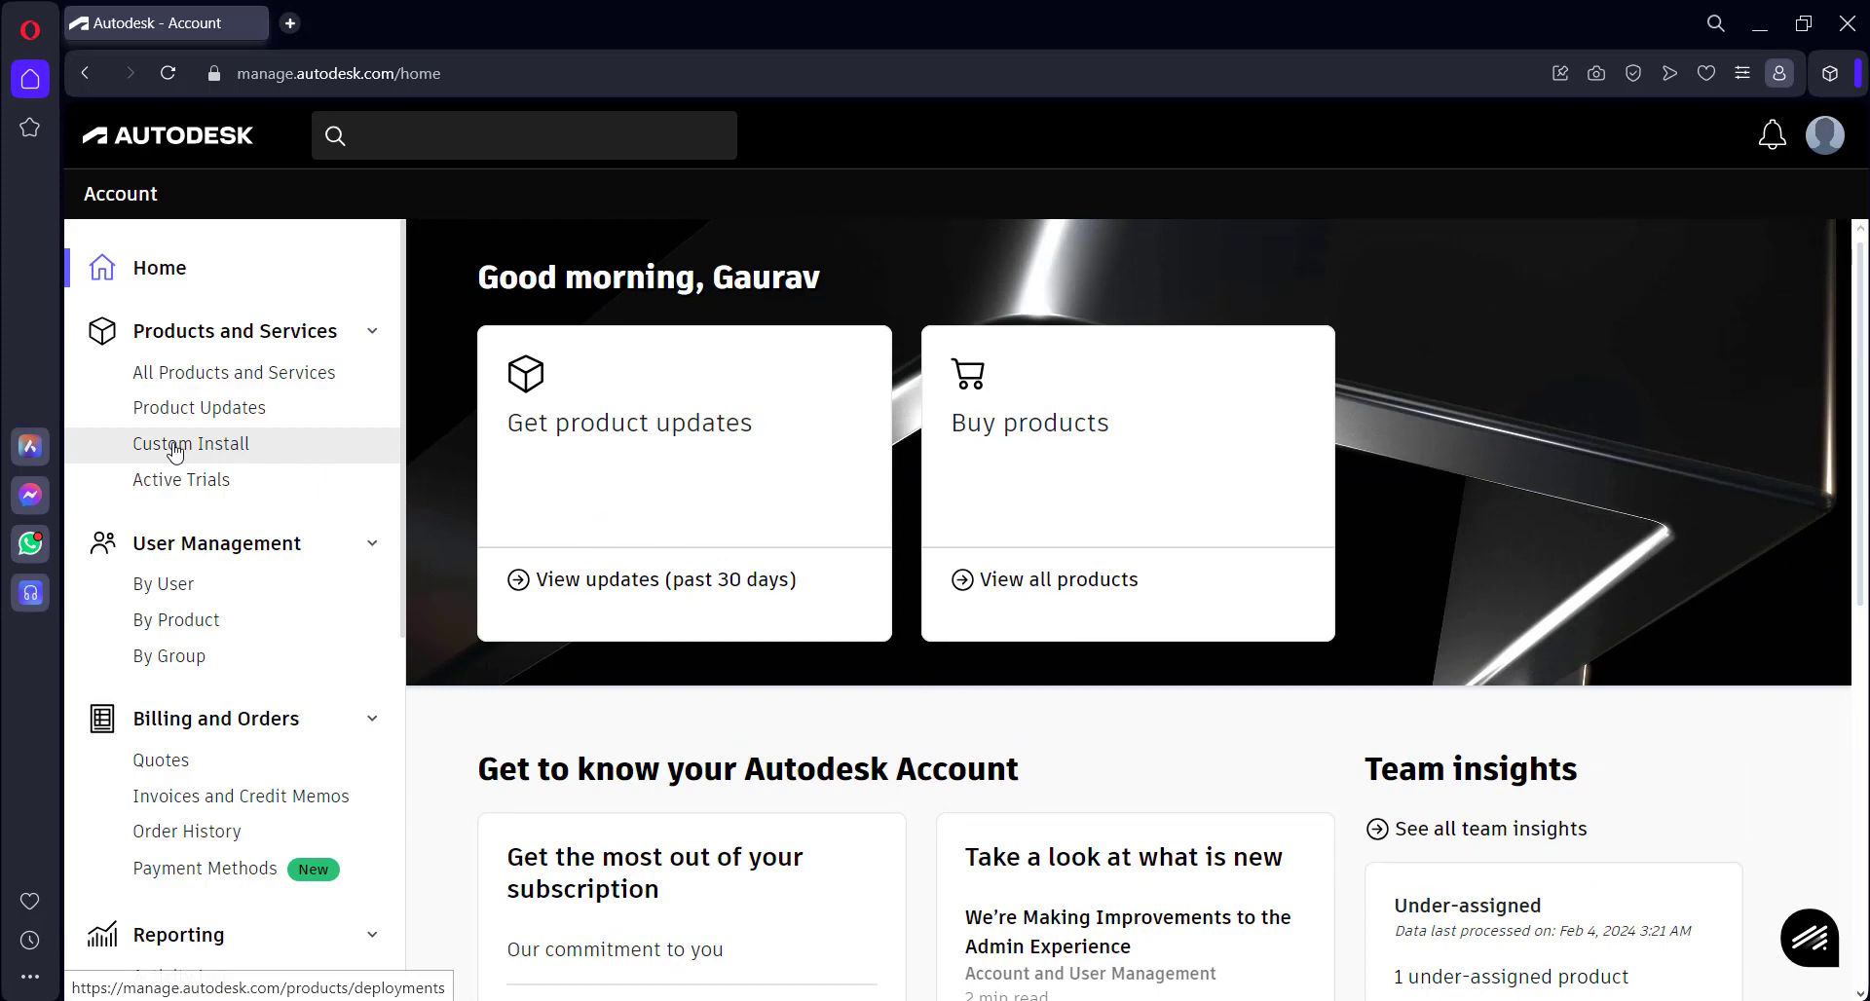
mouse_move(248, 456)
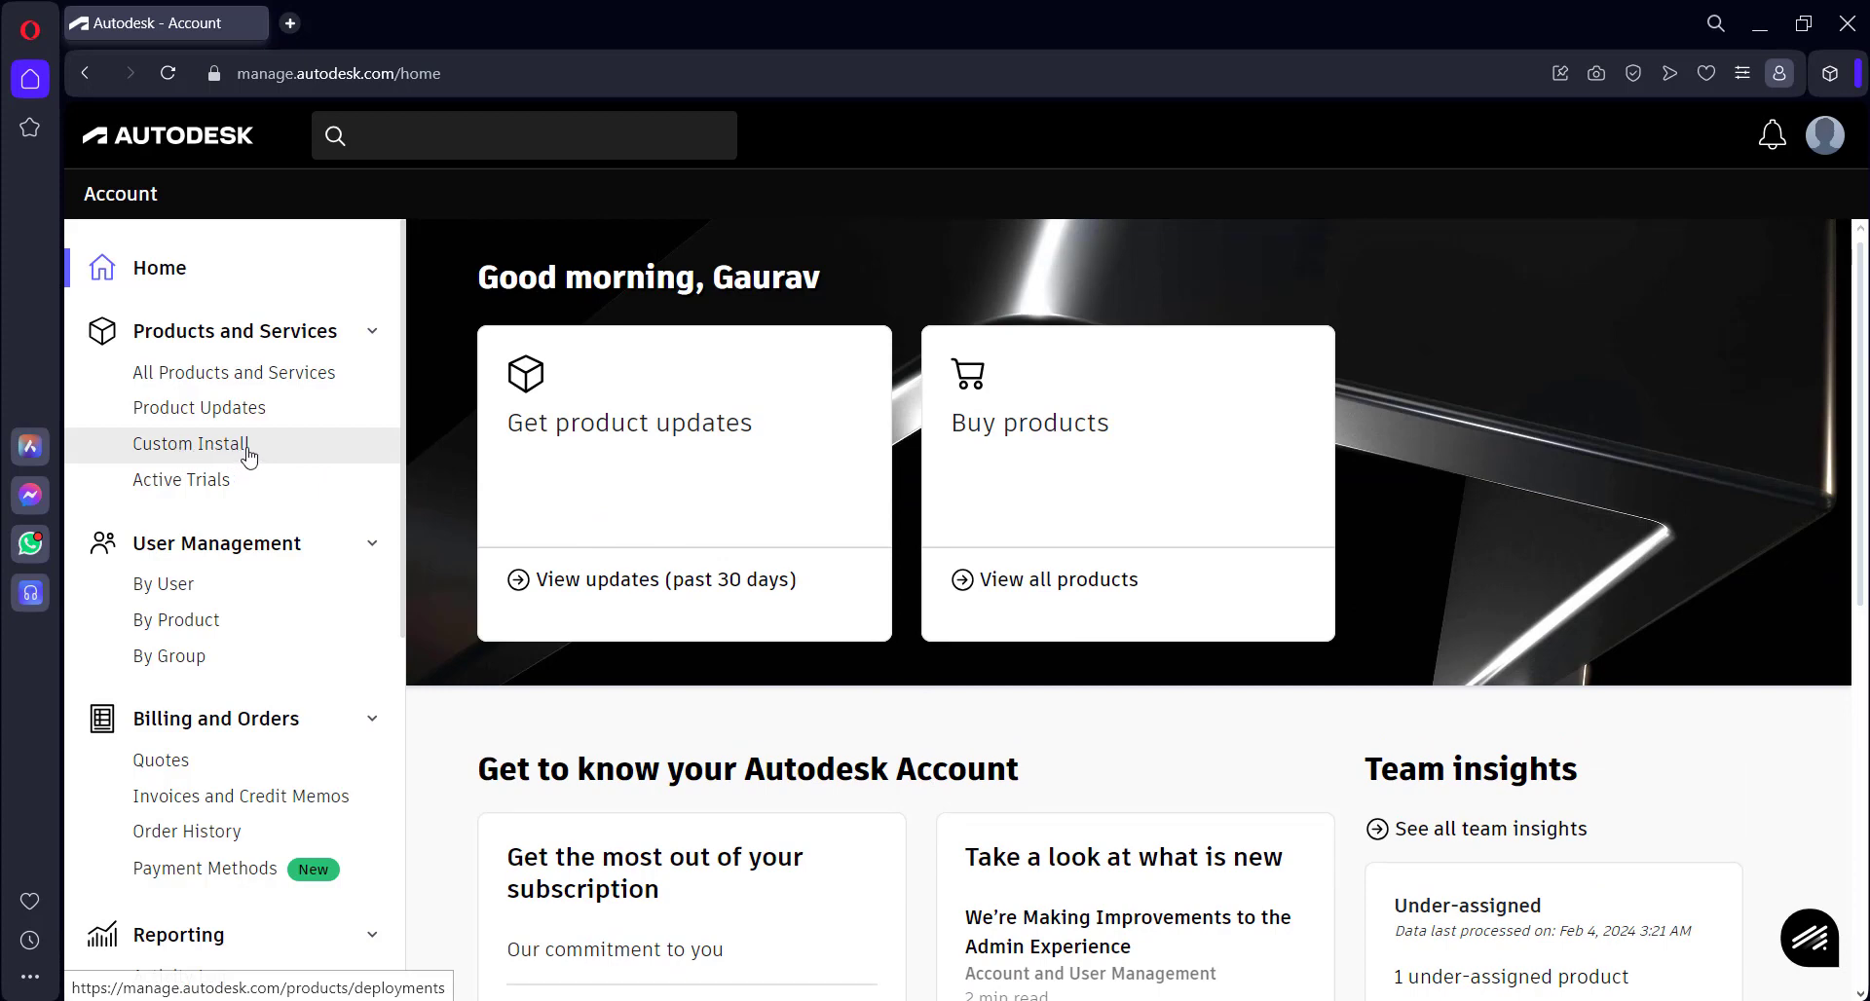
Open the Custom Install page and start creating a new package
click(191, 443)
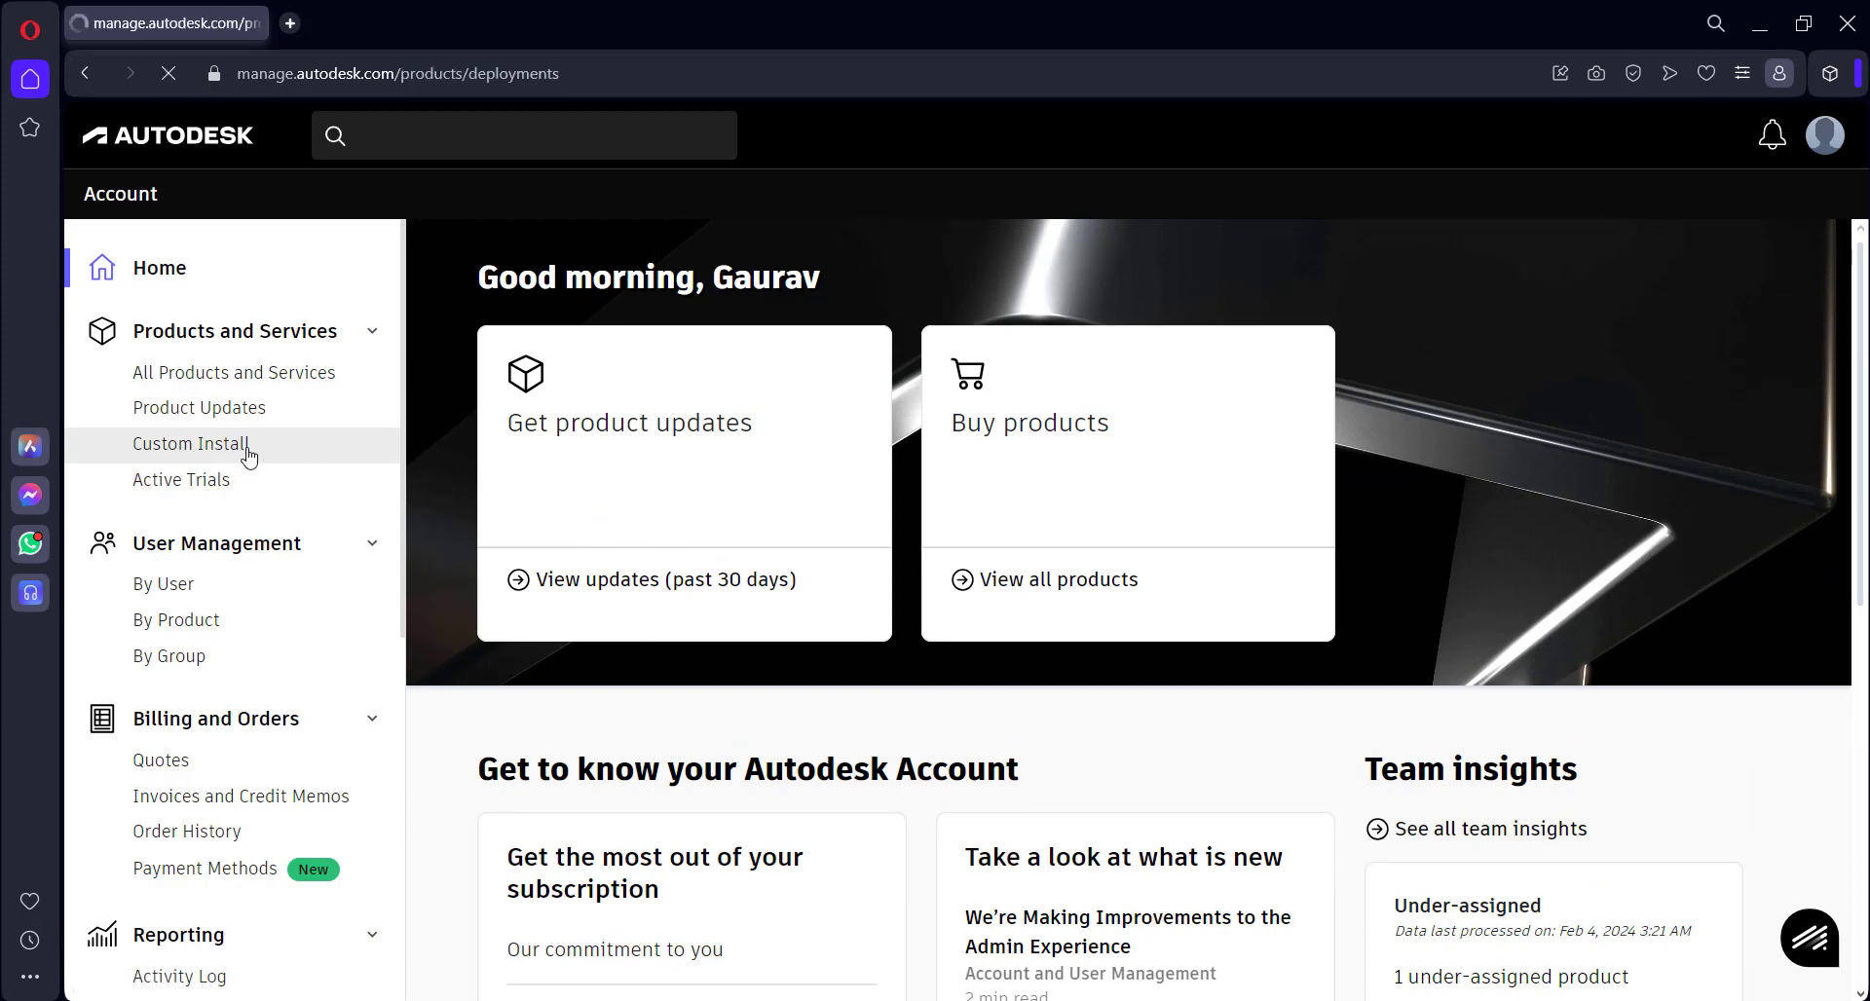
click(191, 444)
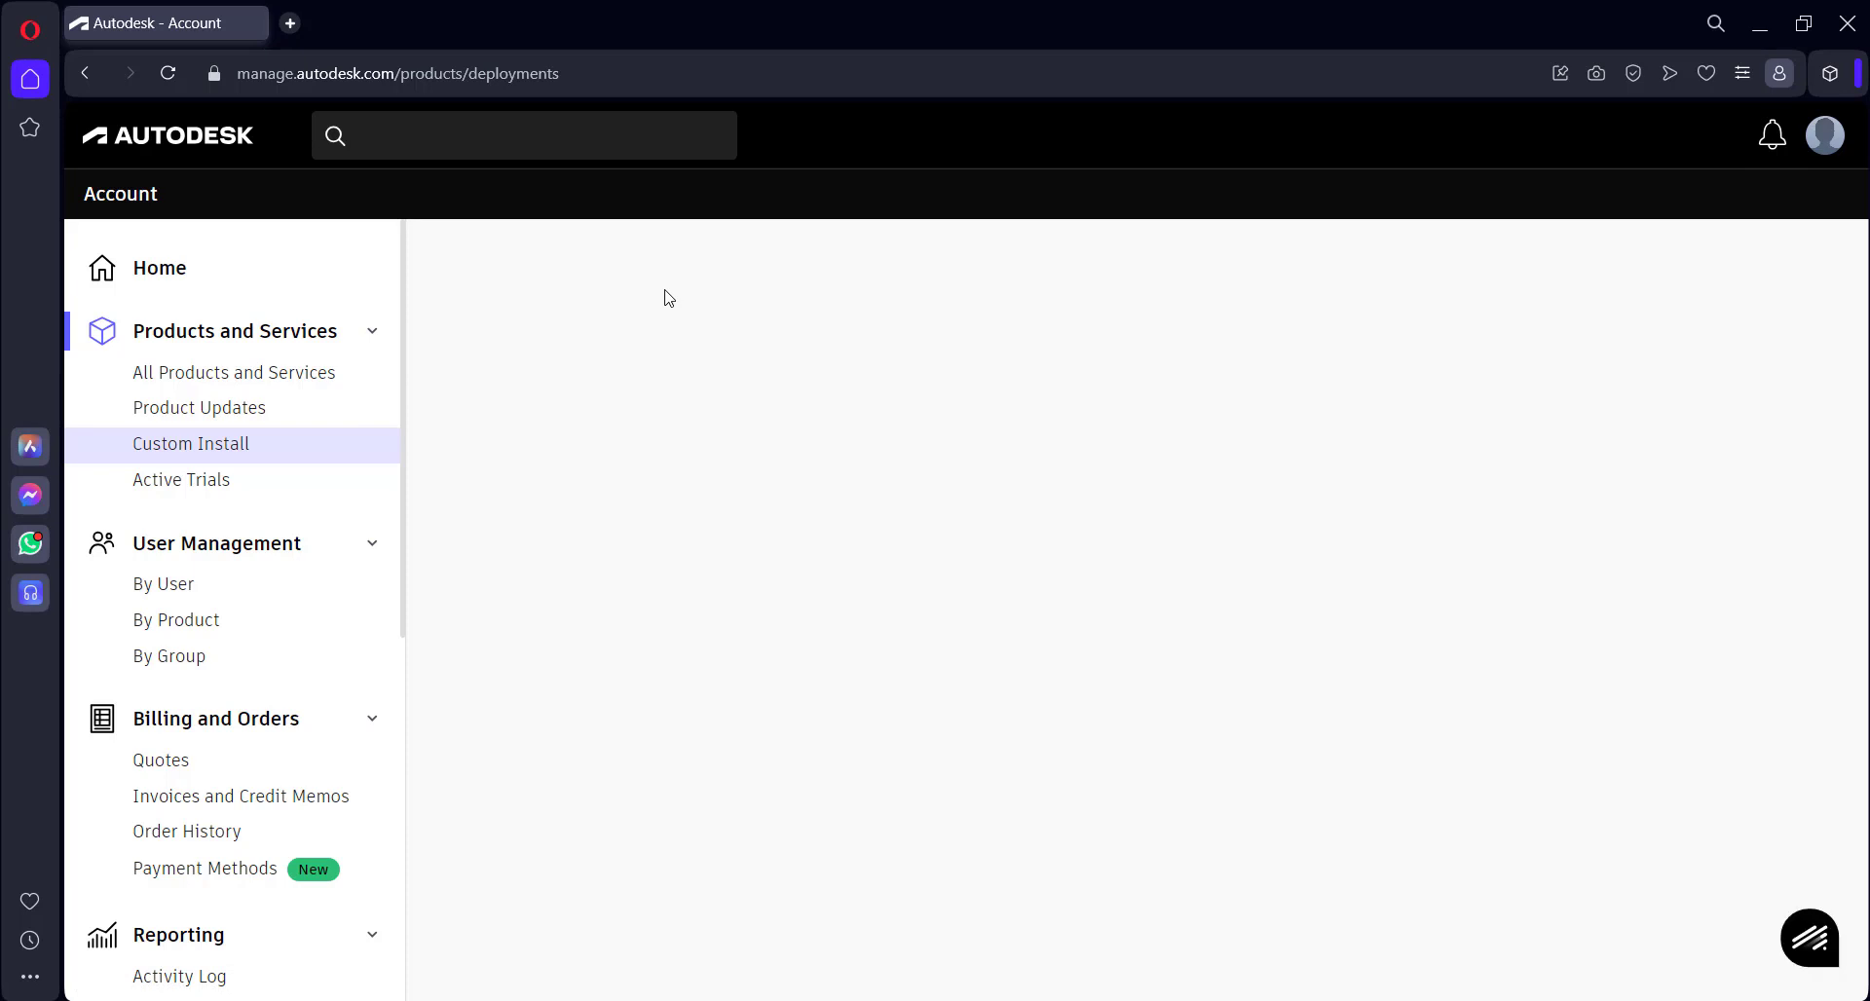
click(190, 443)
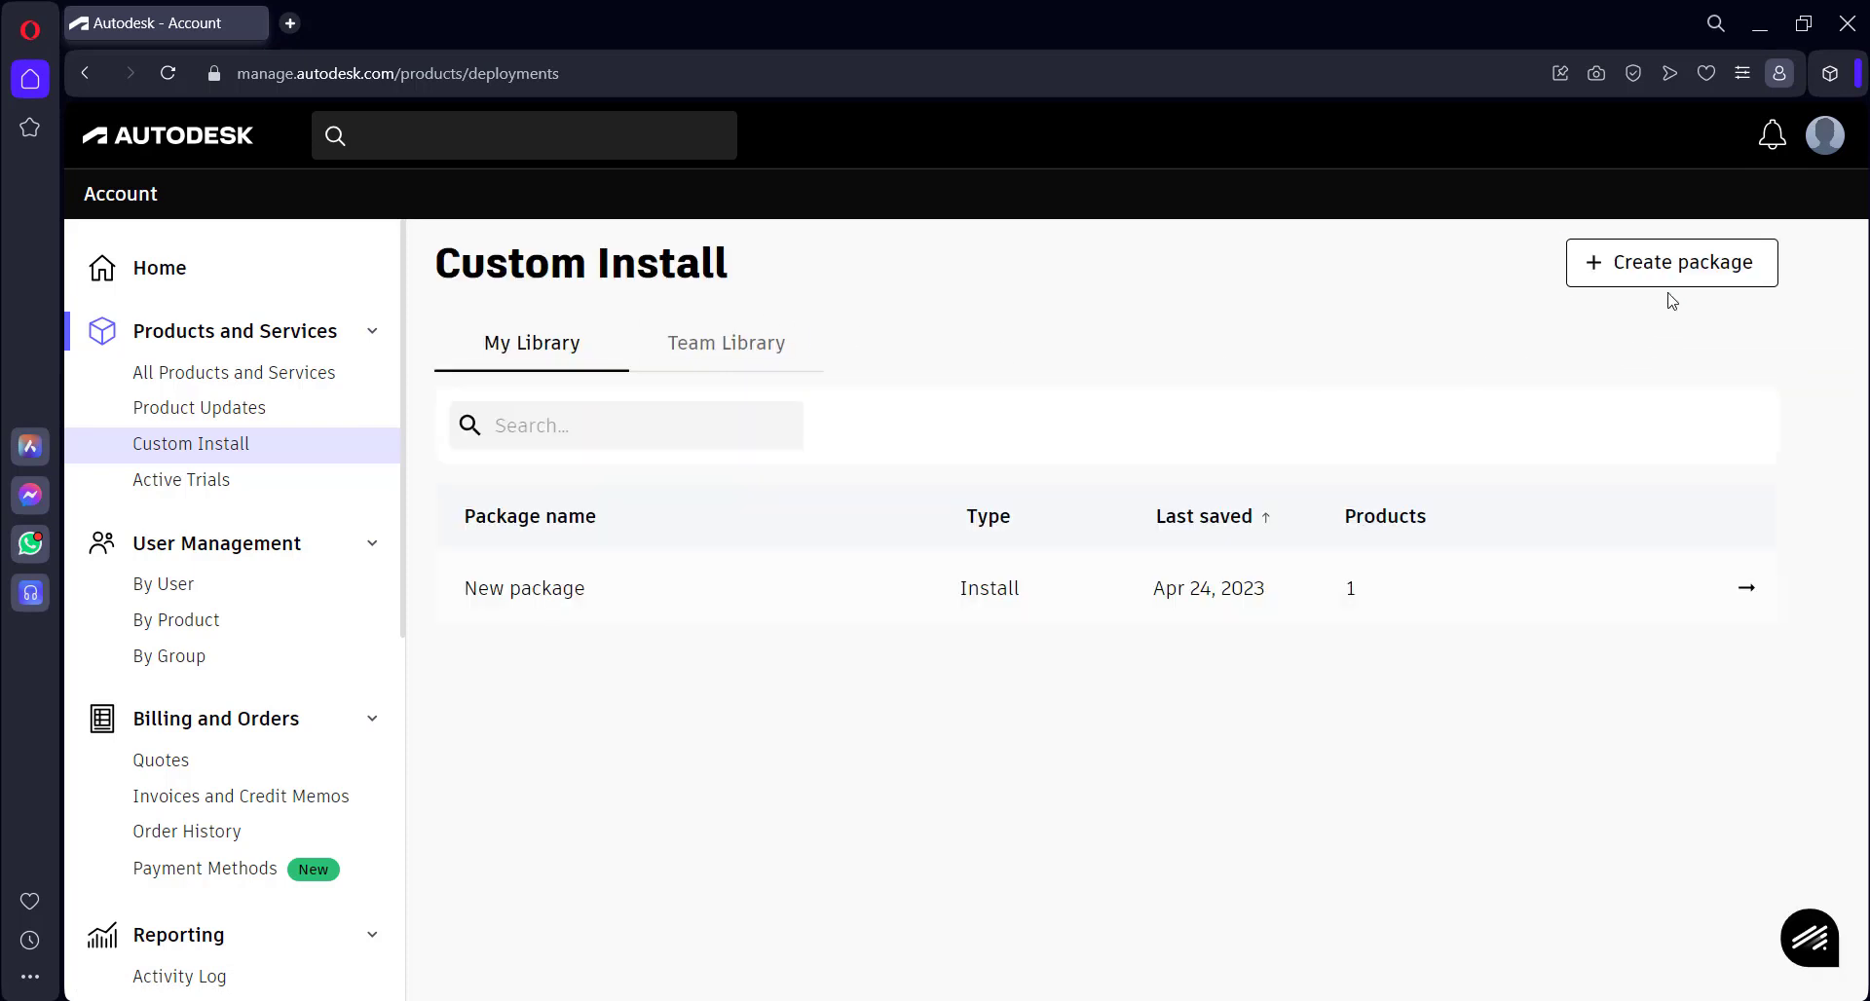
click(1671, 262)
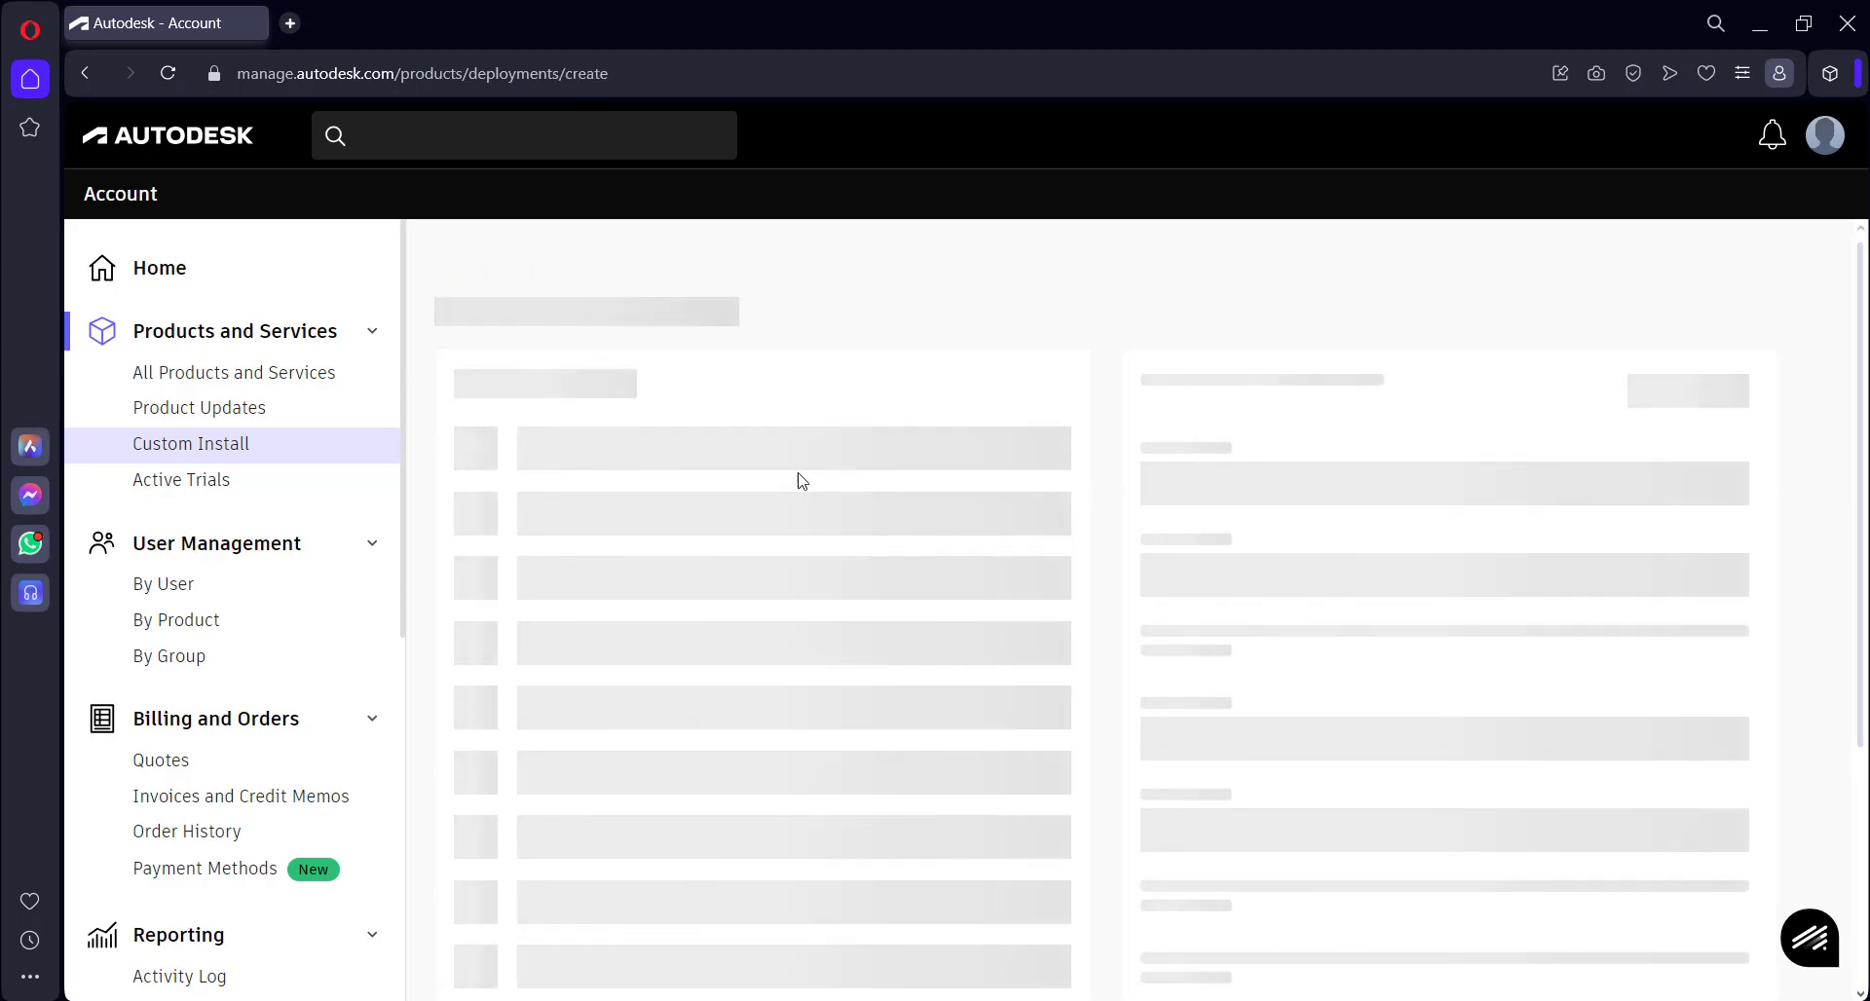
mouse_move(819, 455)
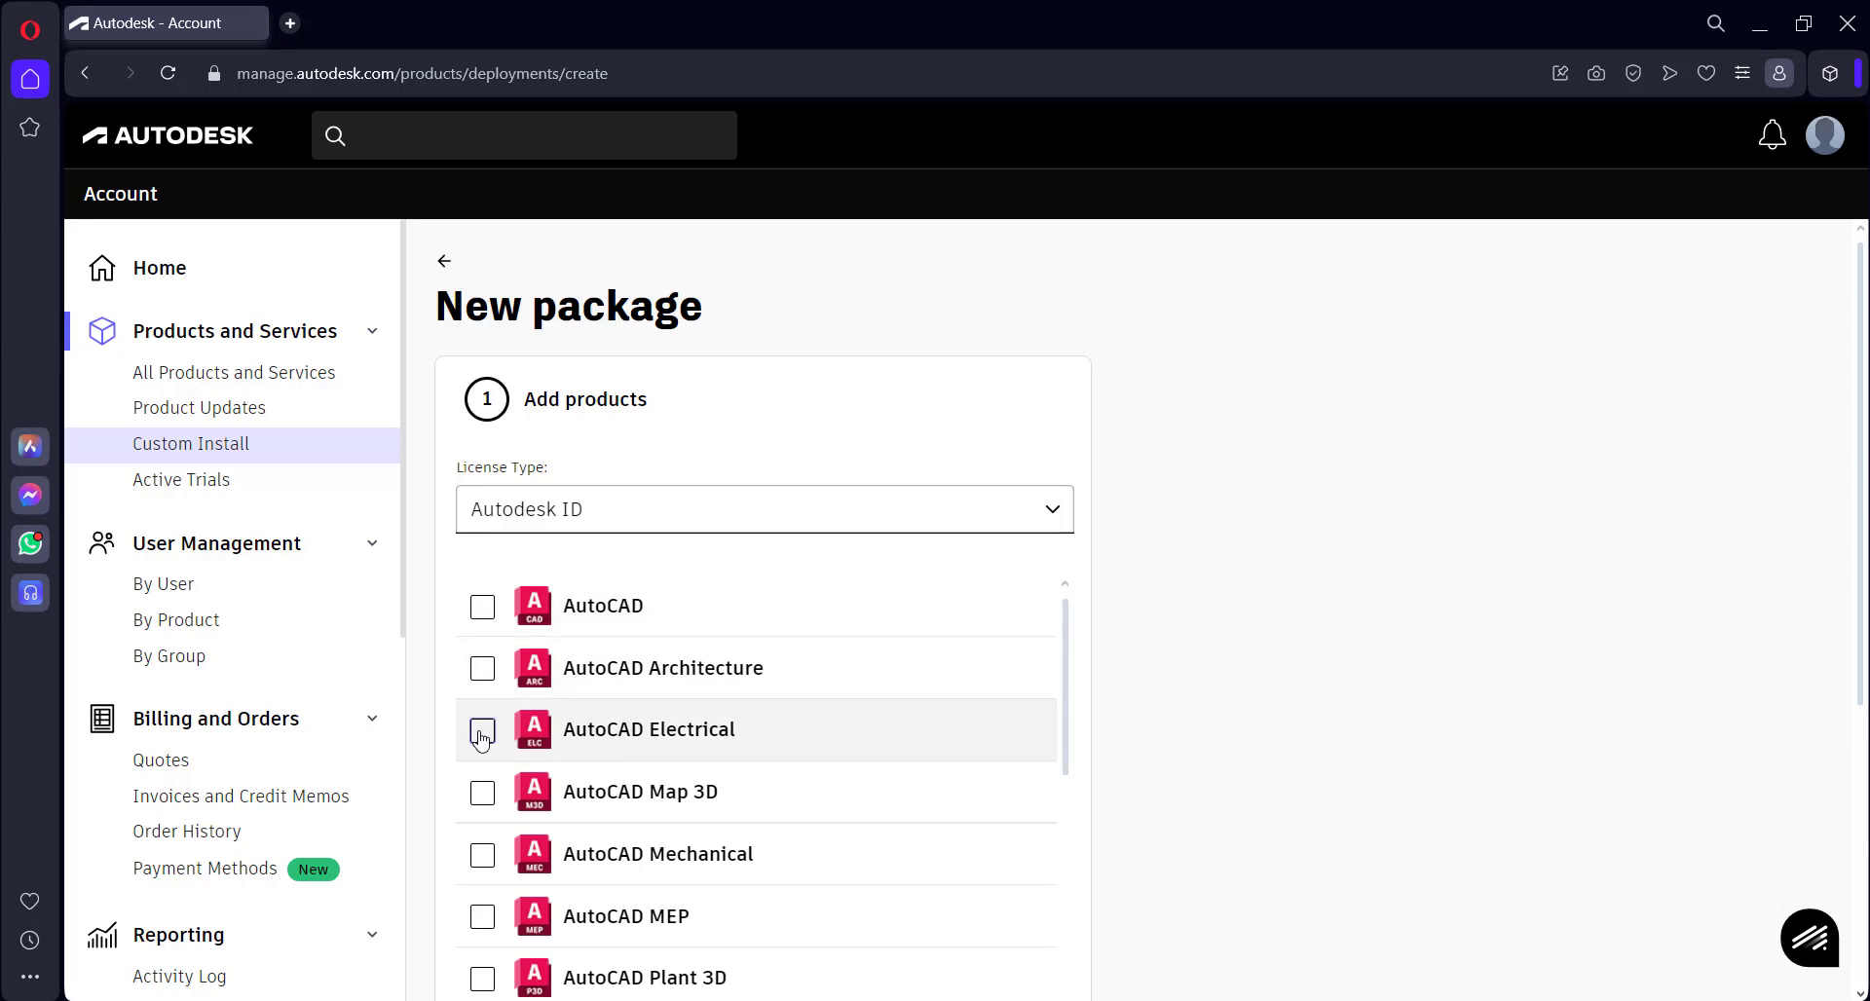
Add AutoCAD Electrical with Schneider Electric and Siemens PLC content packs, then continue to settings
click(483, 729)
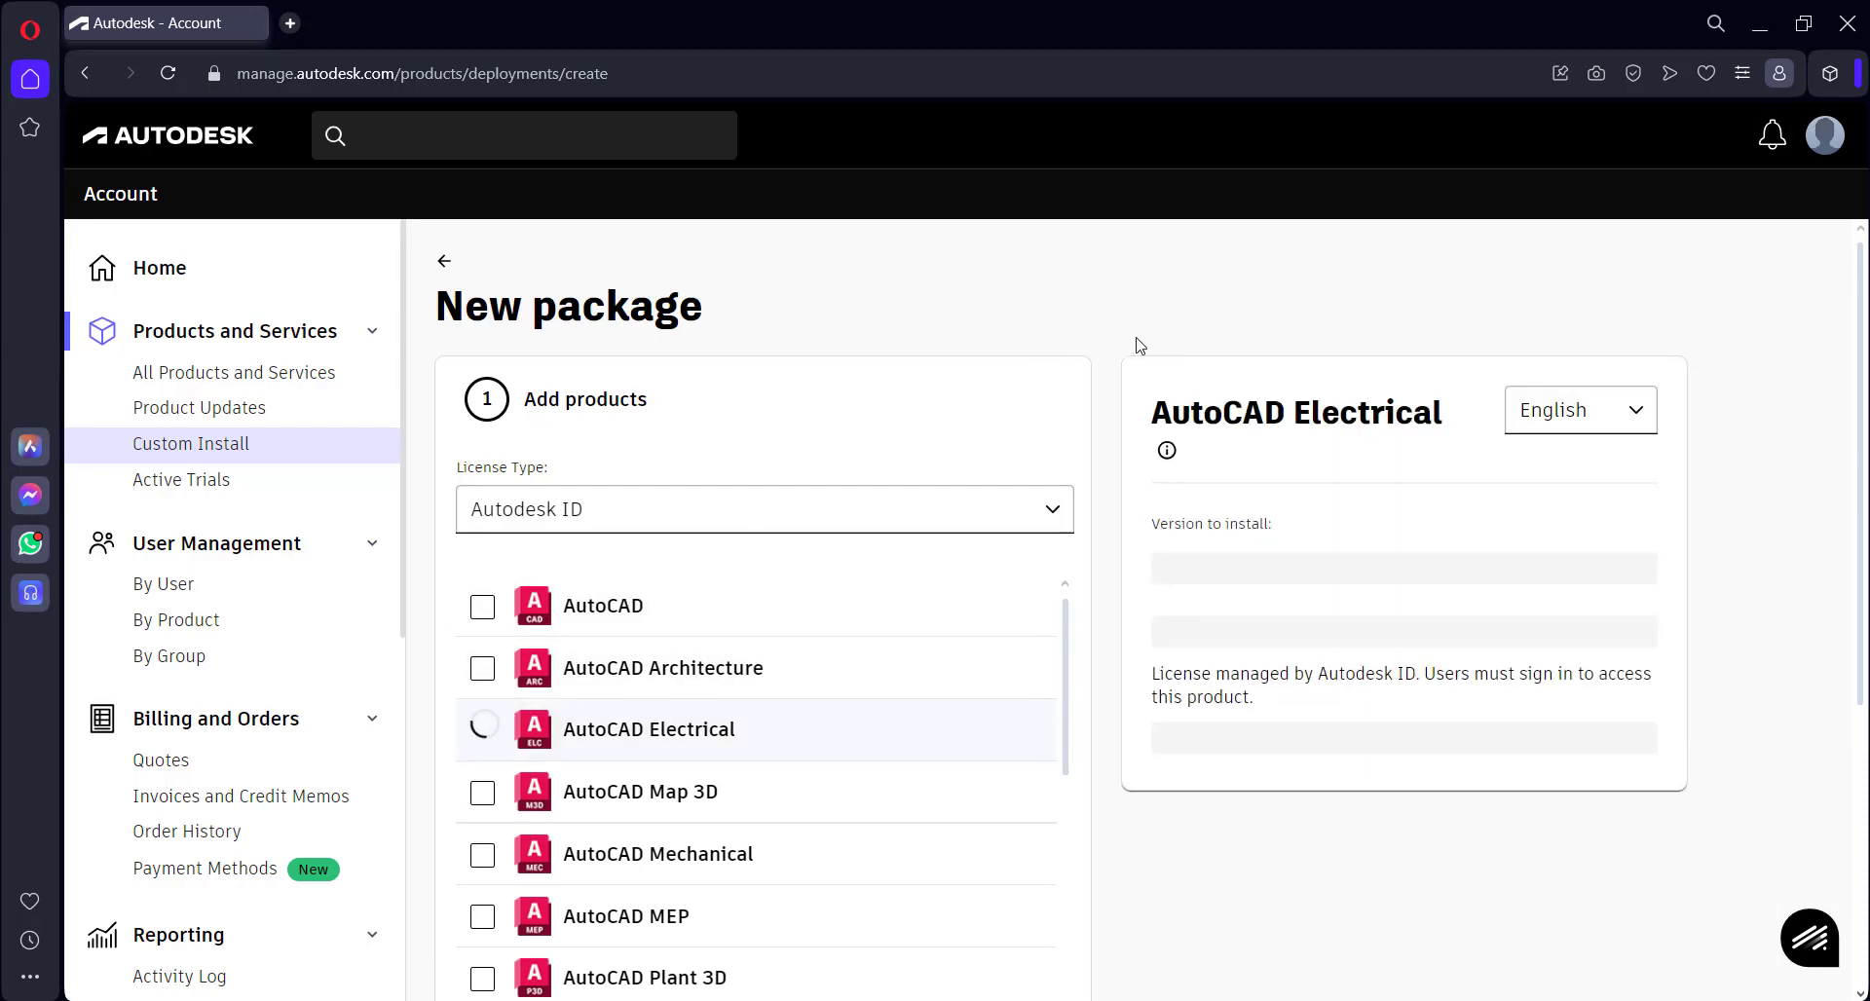
click(482, 729)
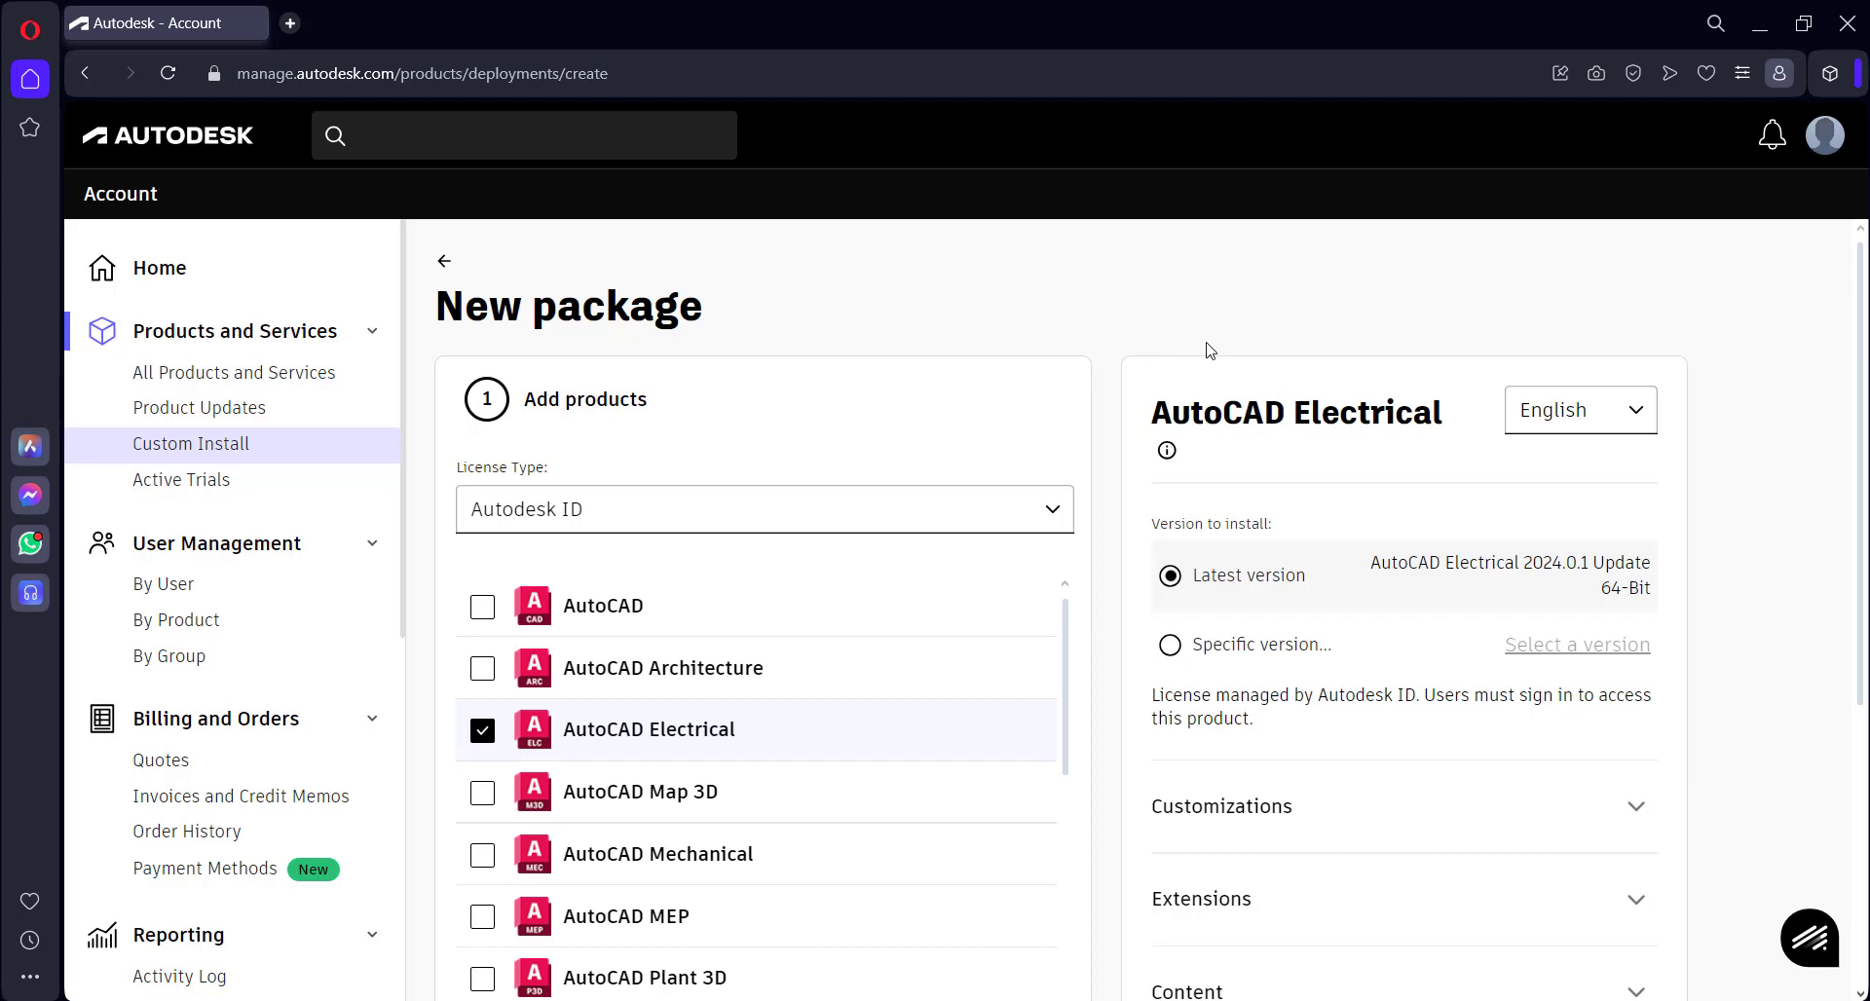
scroll(down, 3)
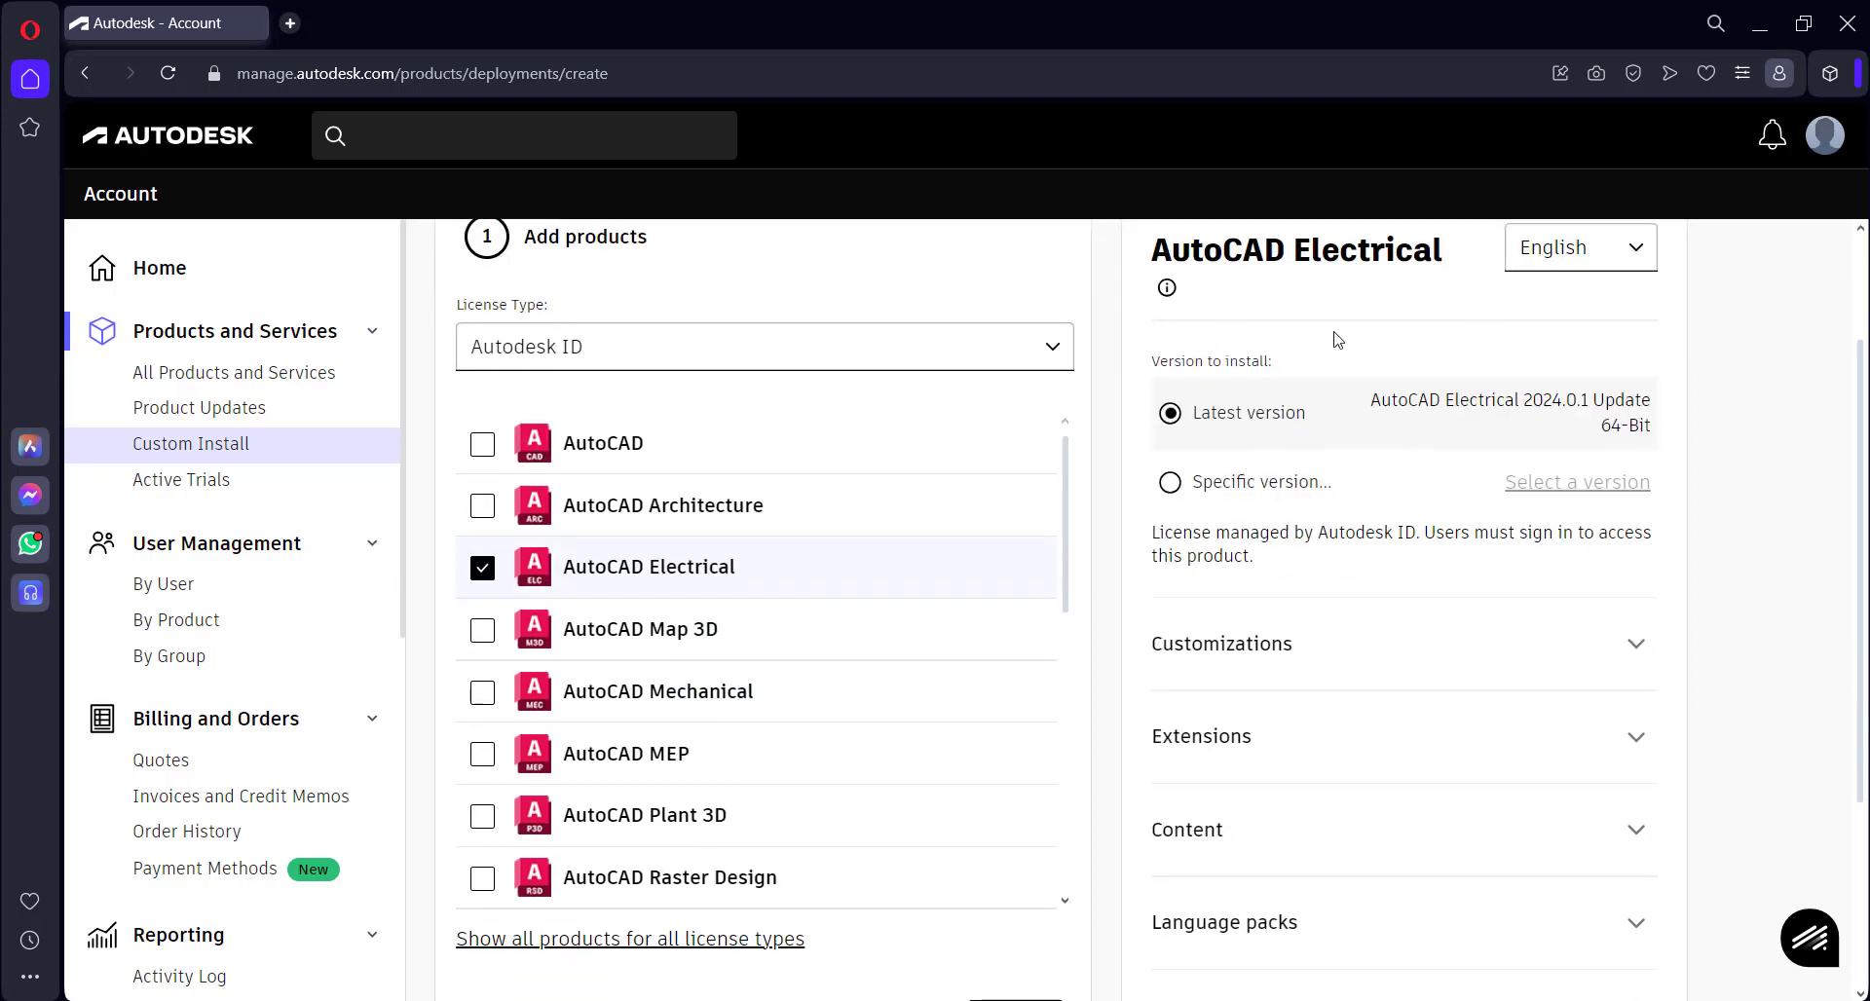
mouse_move(816, 583)
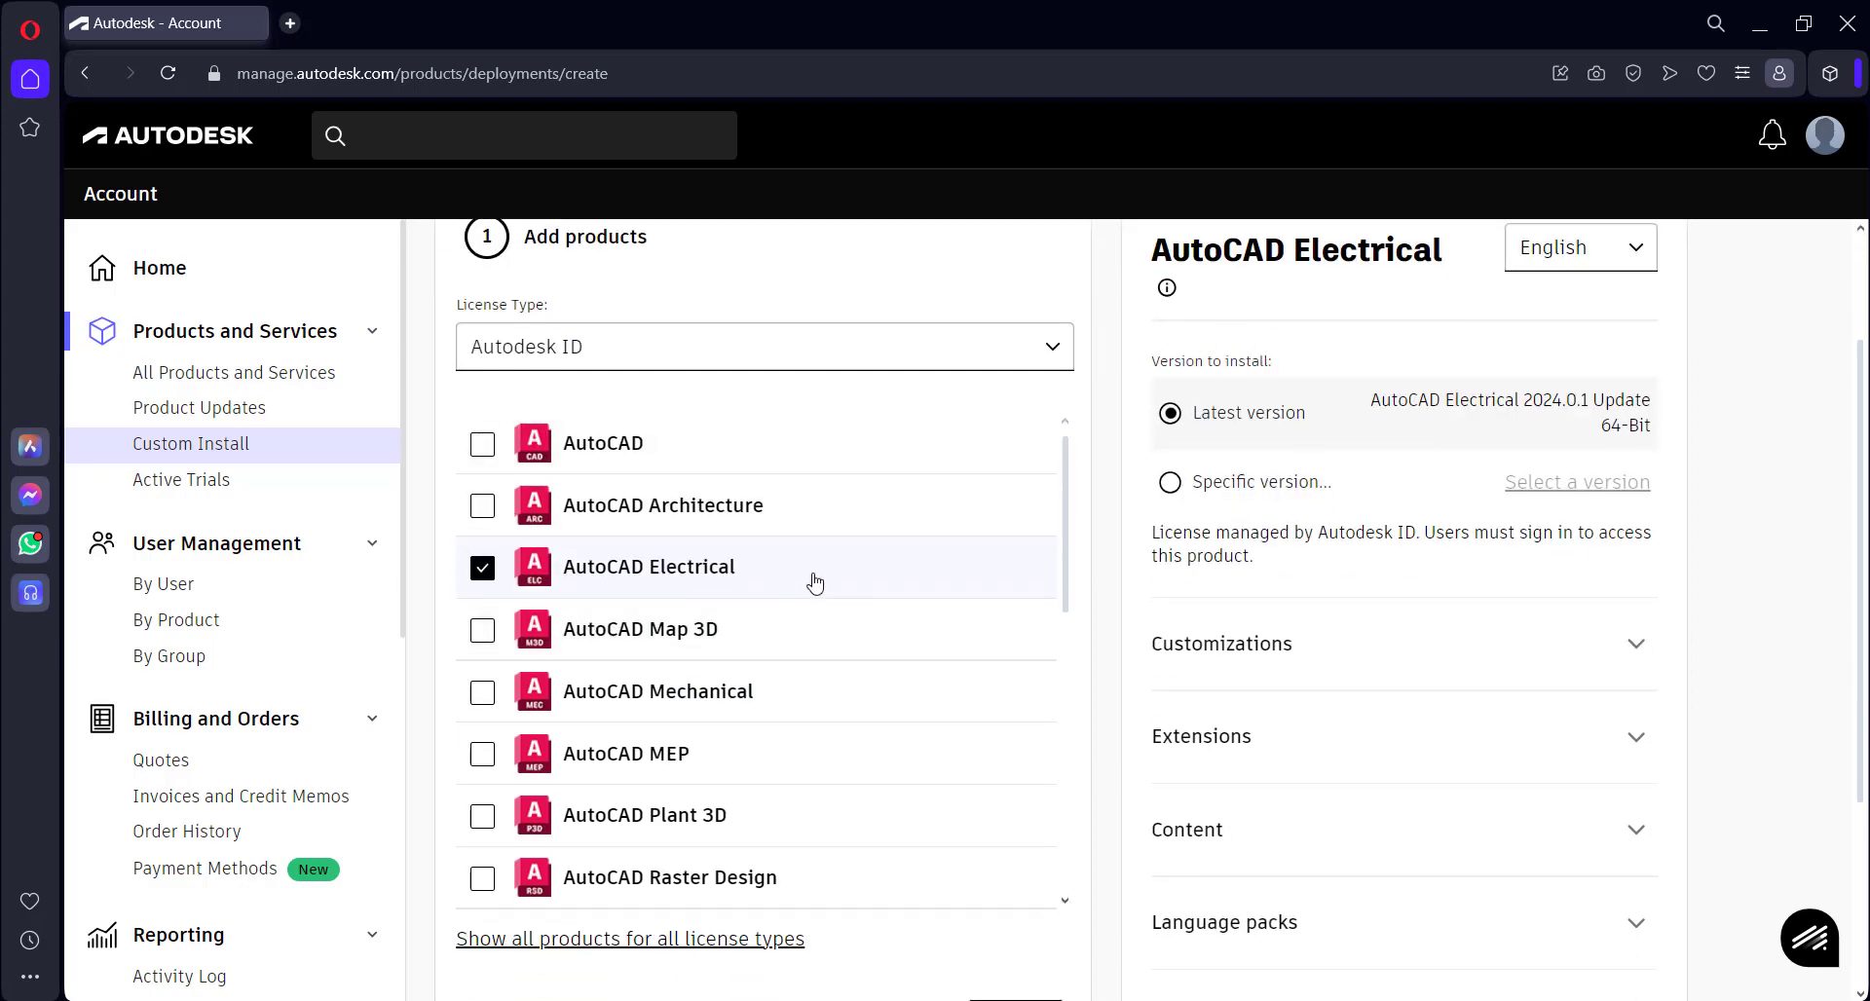
scroll(down, 3)
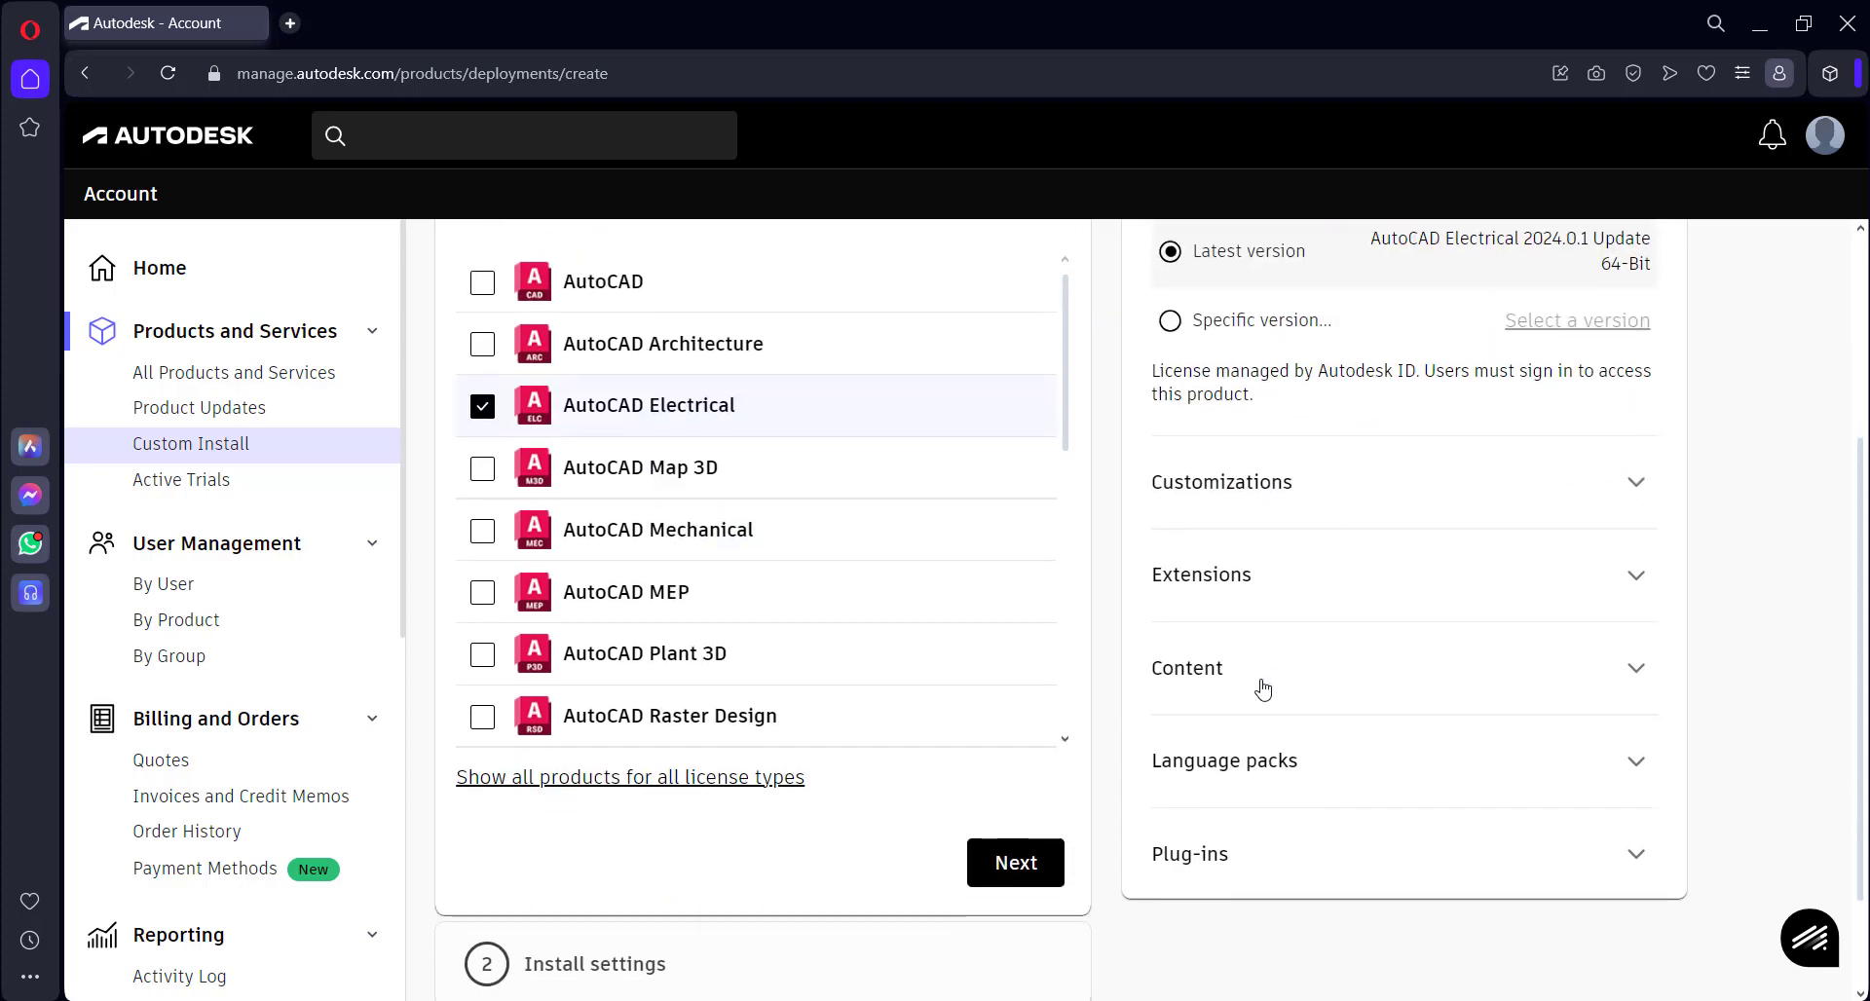
click(1192, 667)
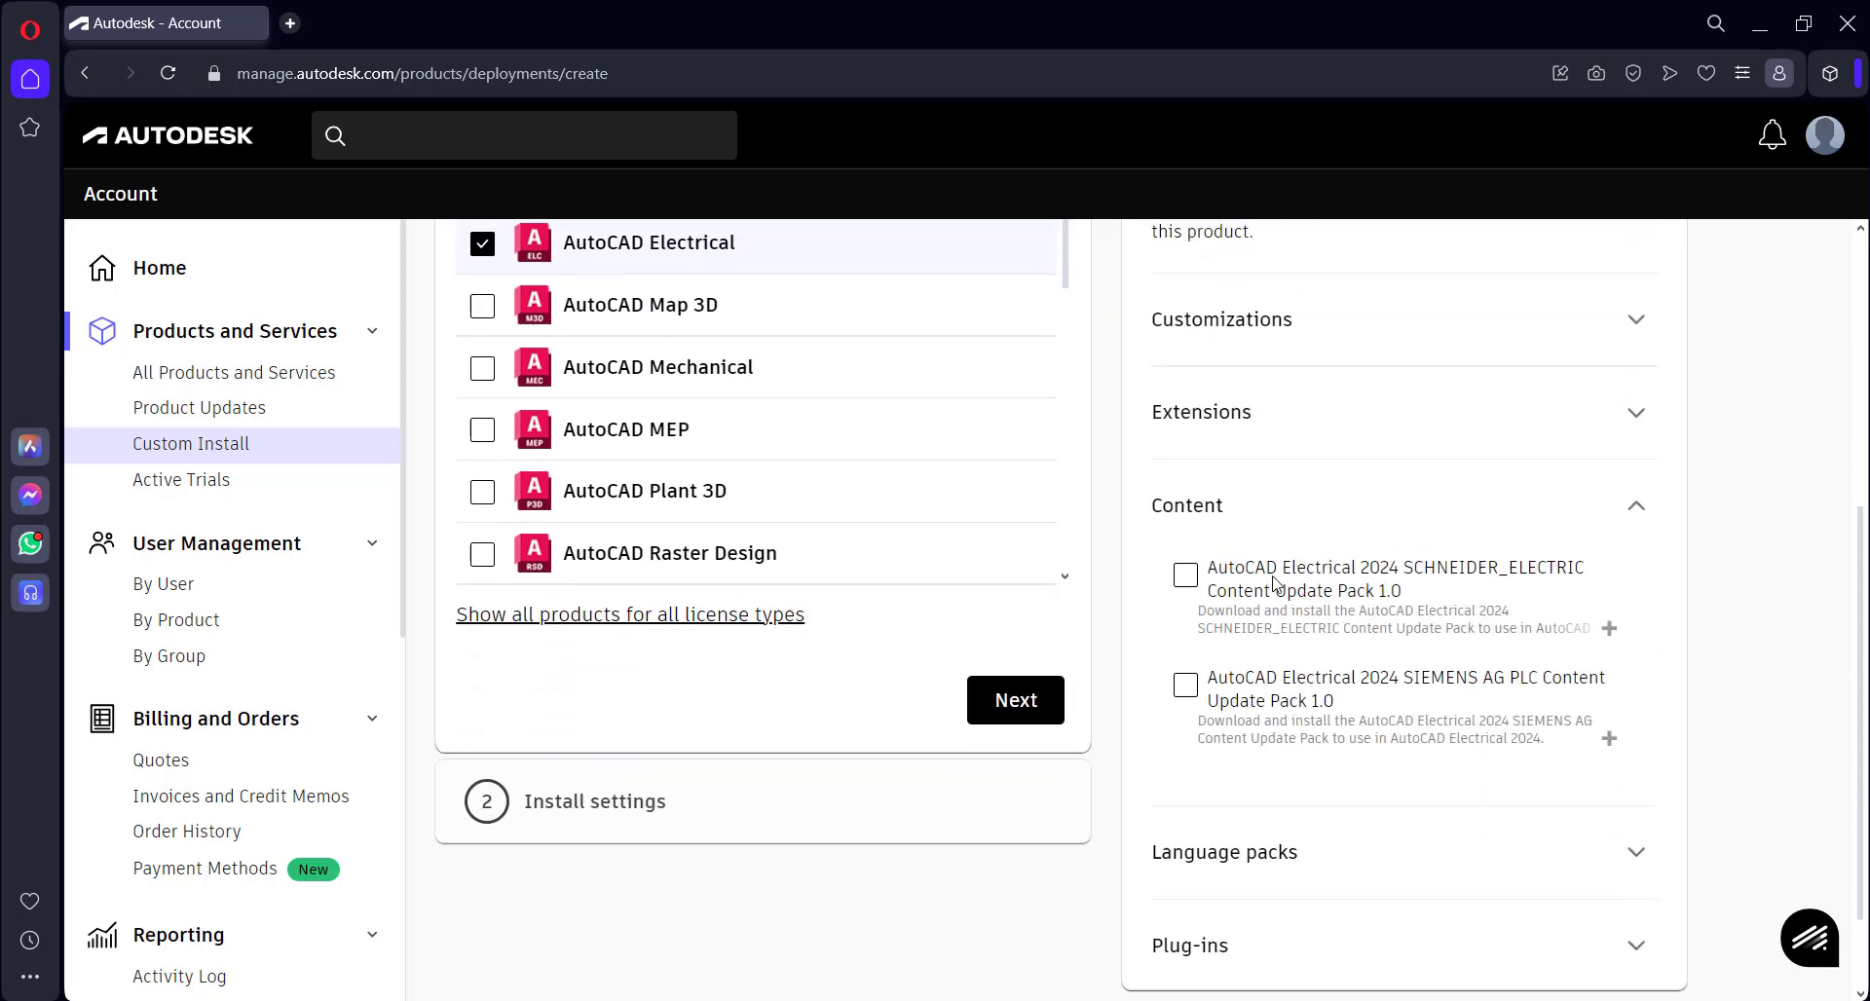
mouse_move(1471, 745)
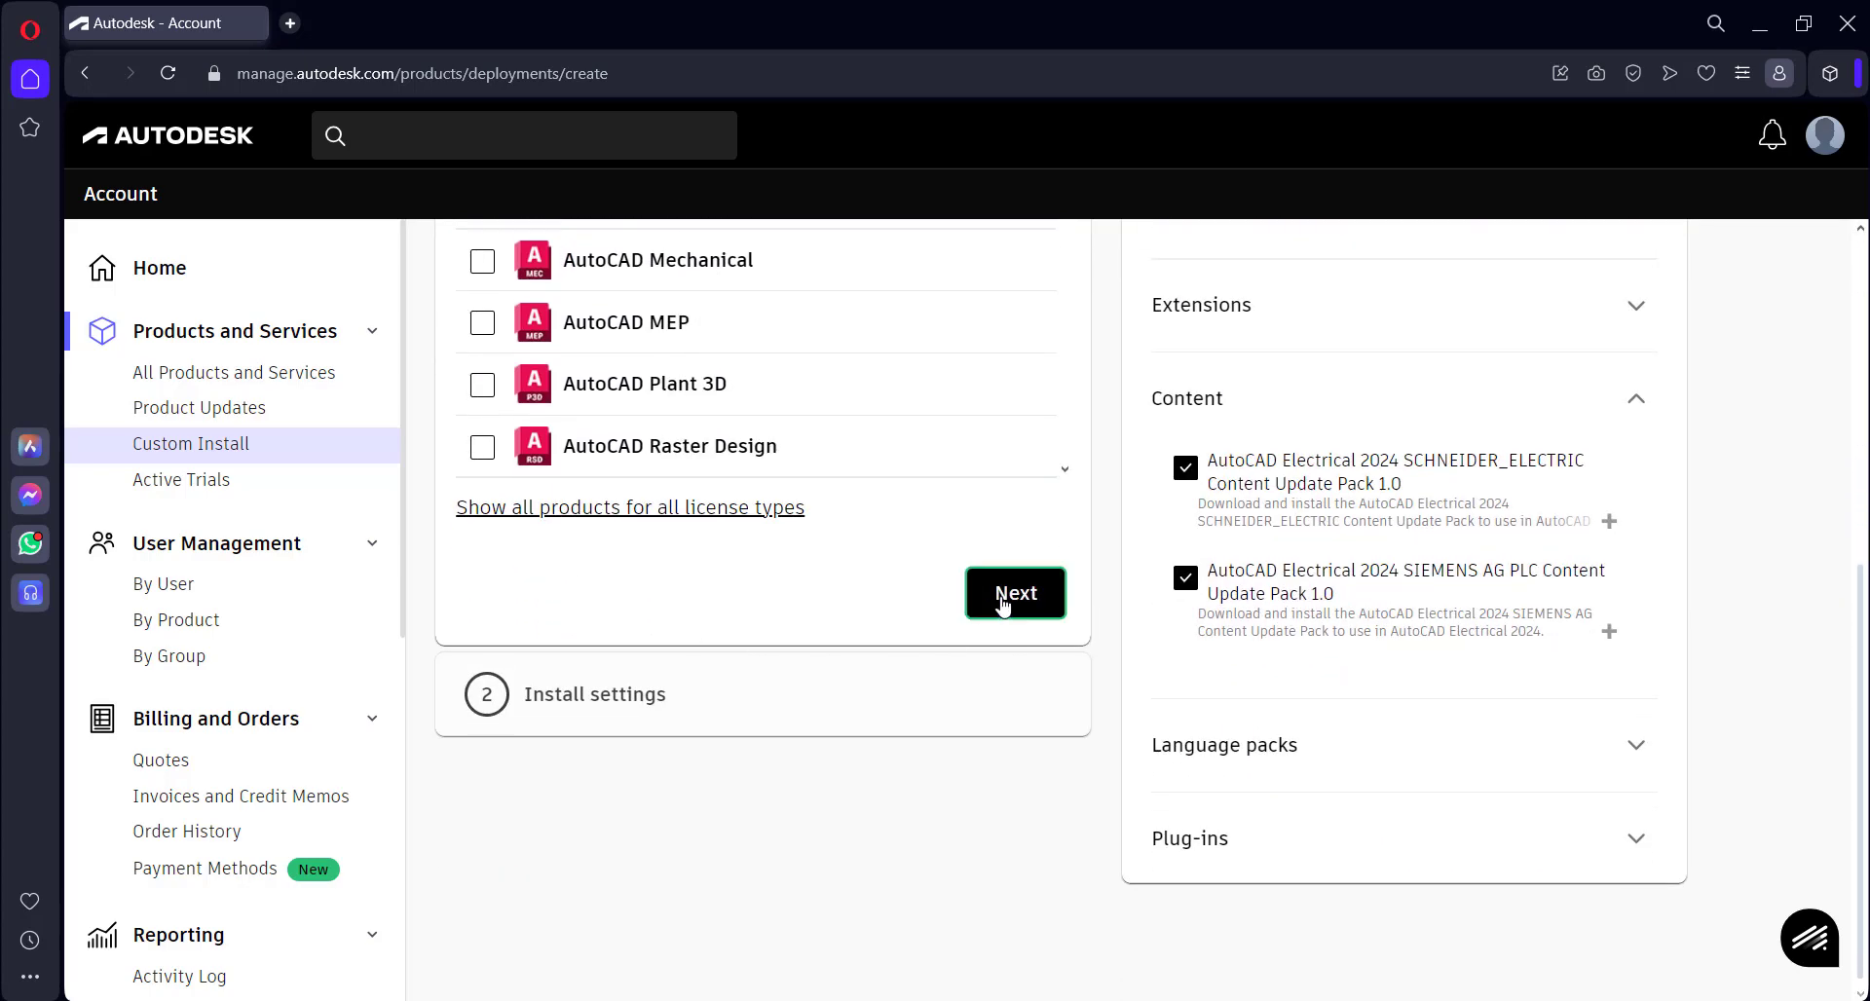
click(1015, 593)
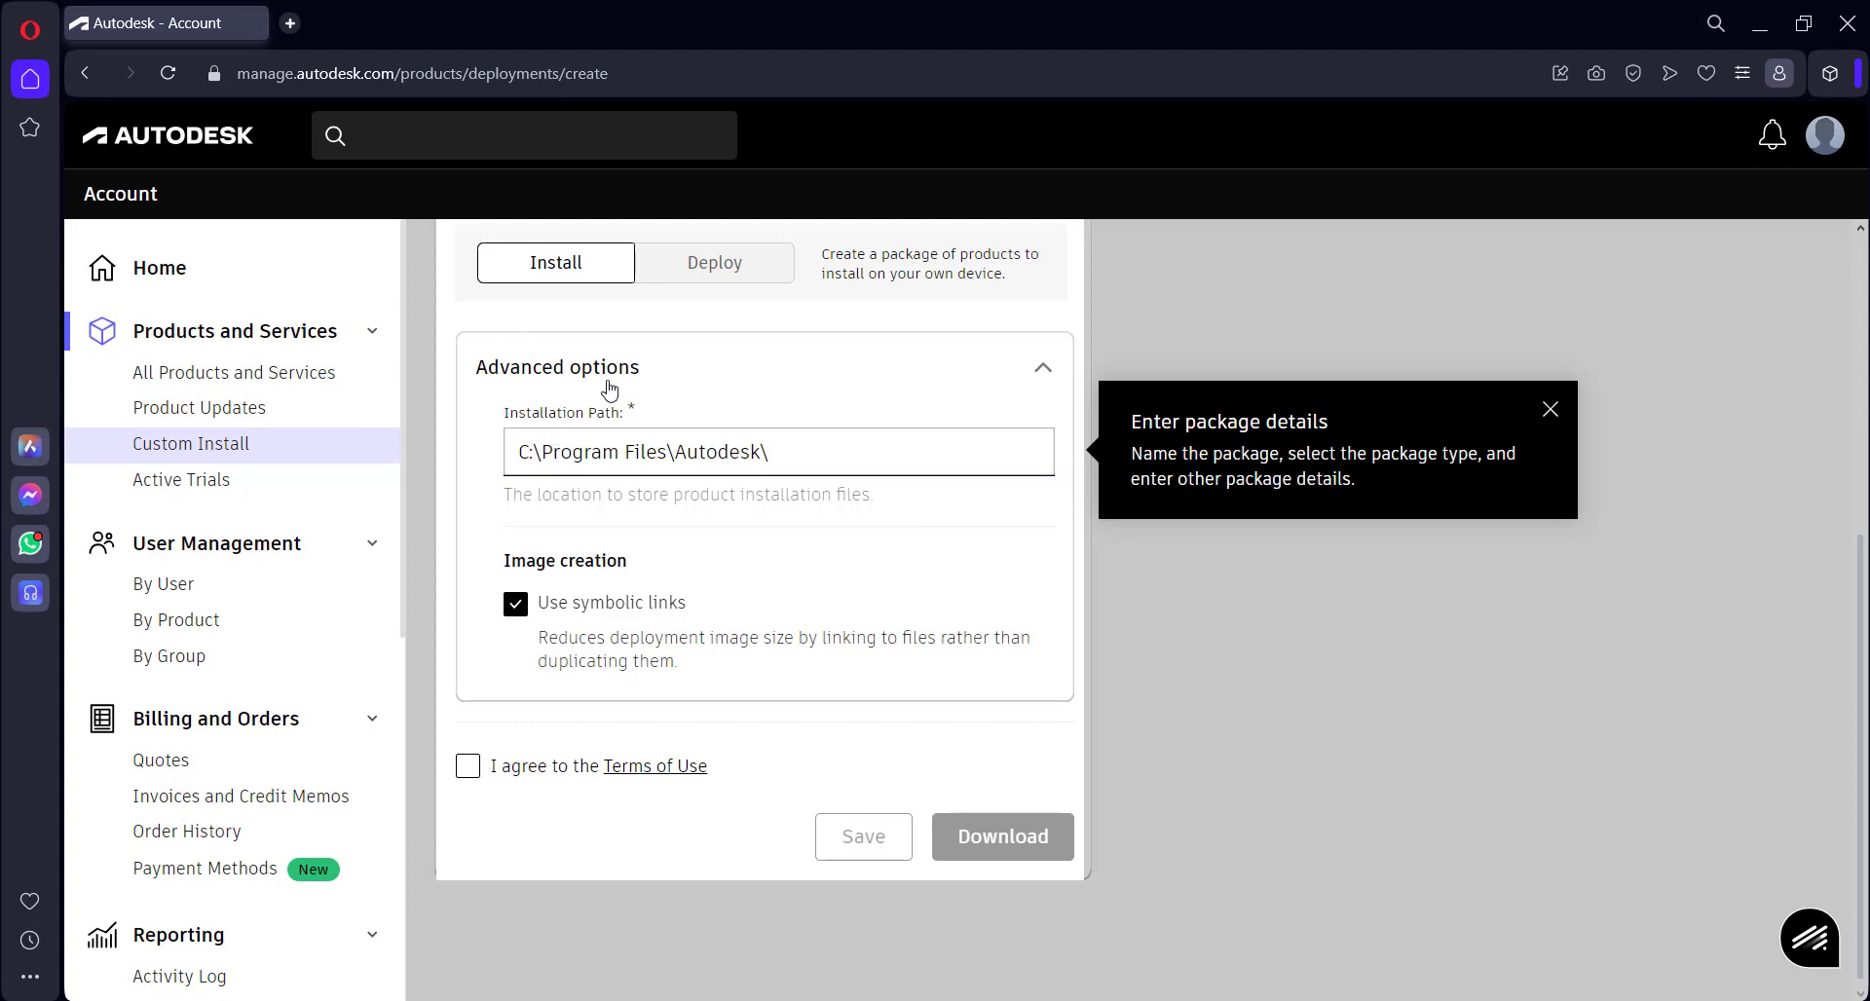
mouse_move(971, 682)
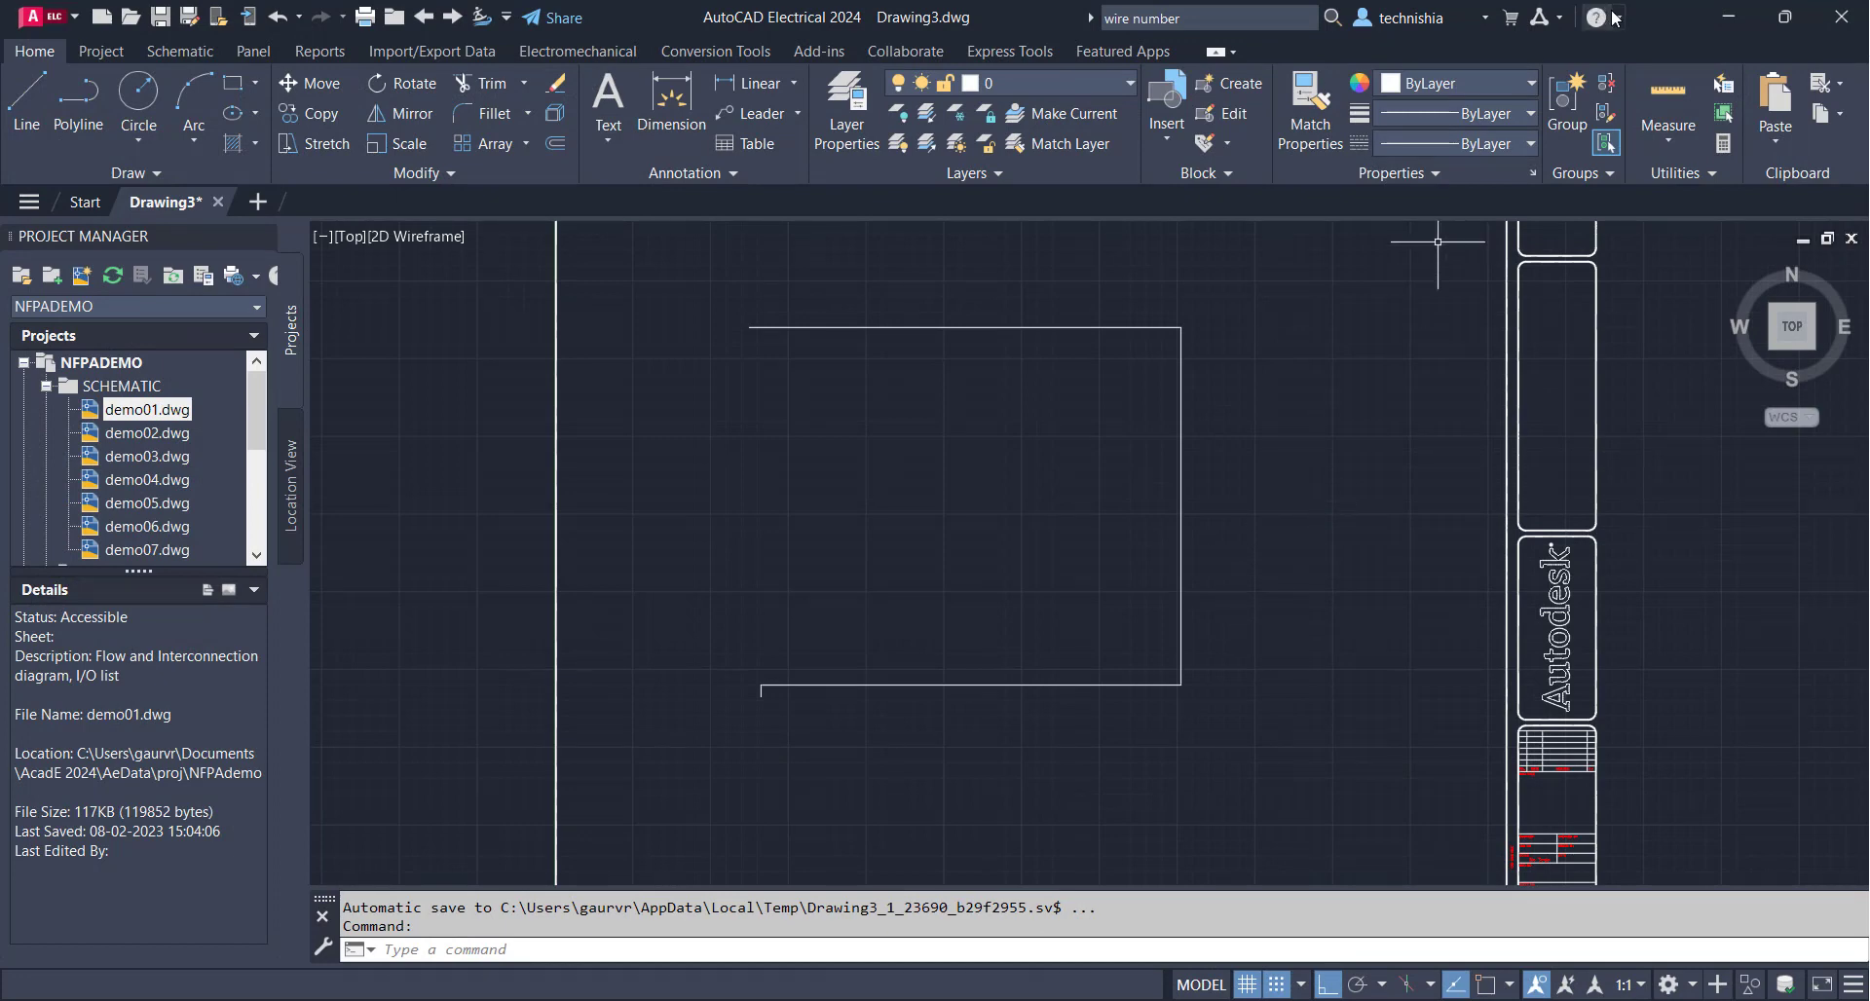
click(1594, 17)
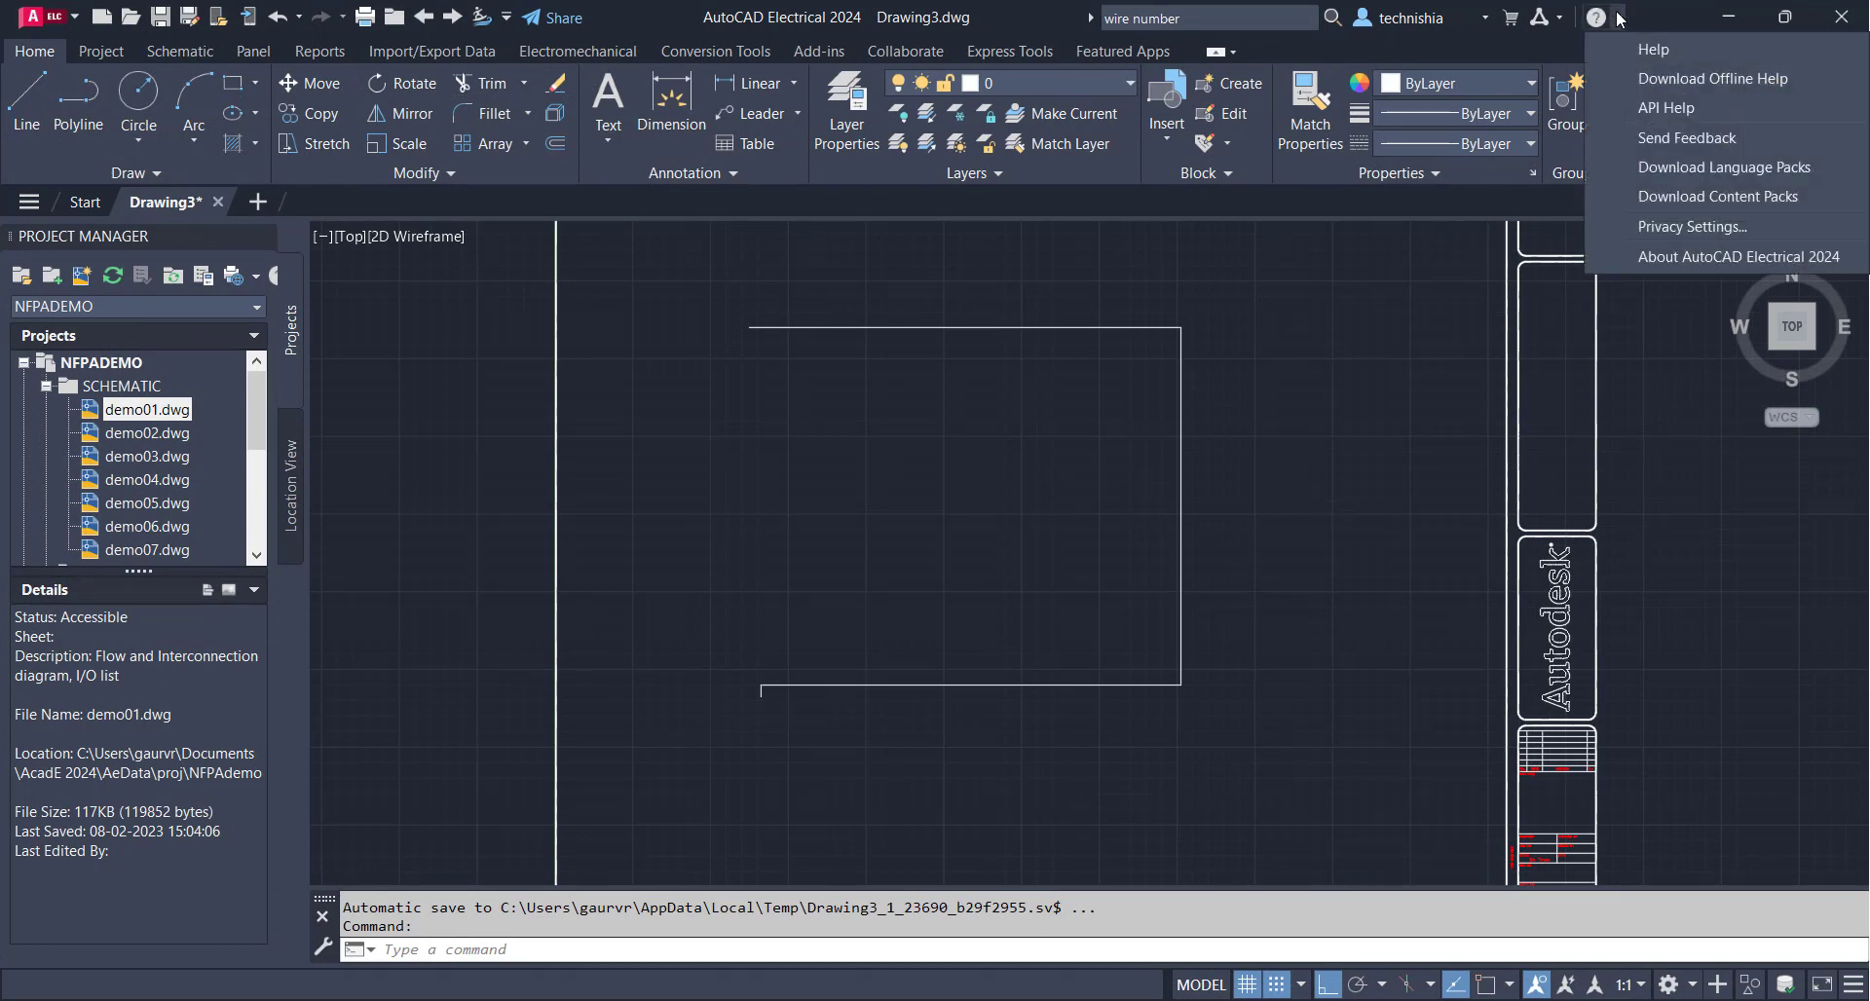
mouse_move(1739, 257)
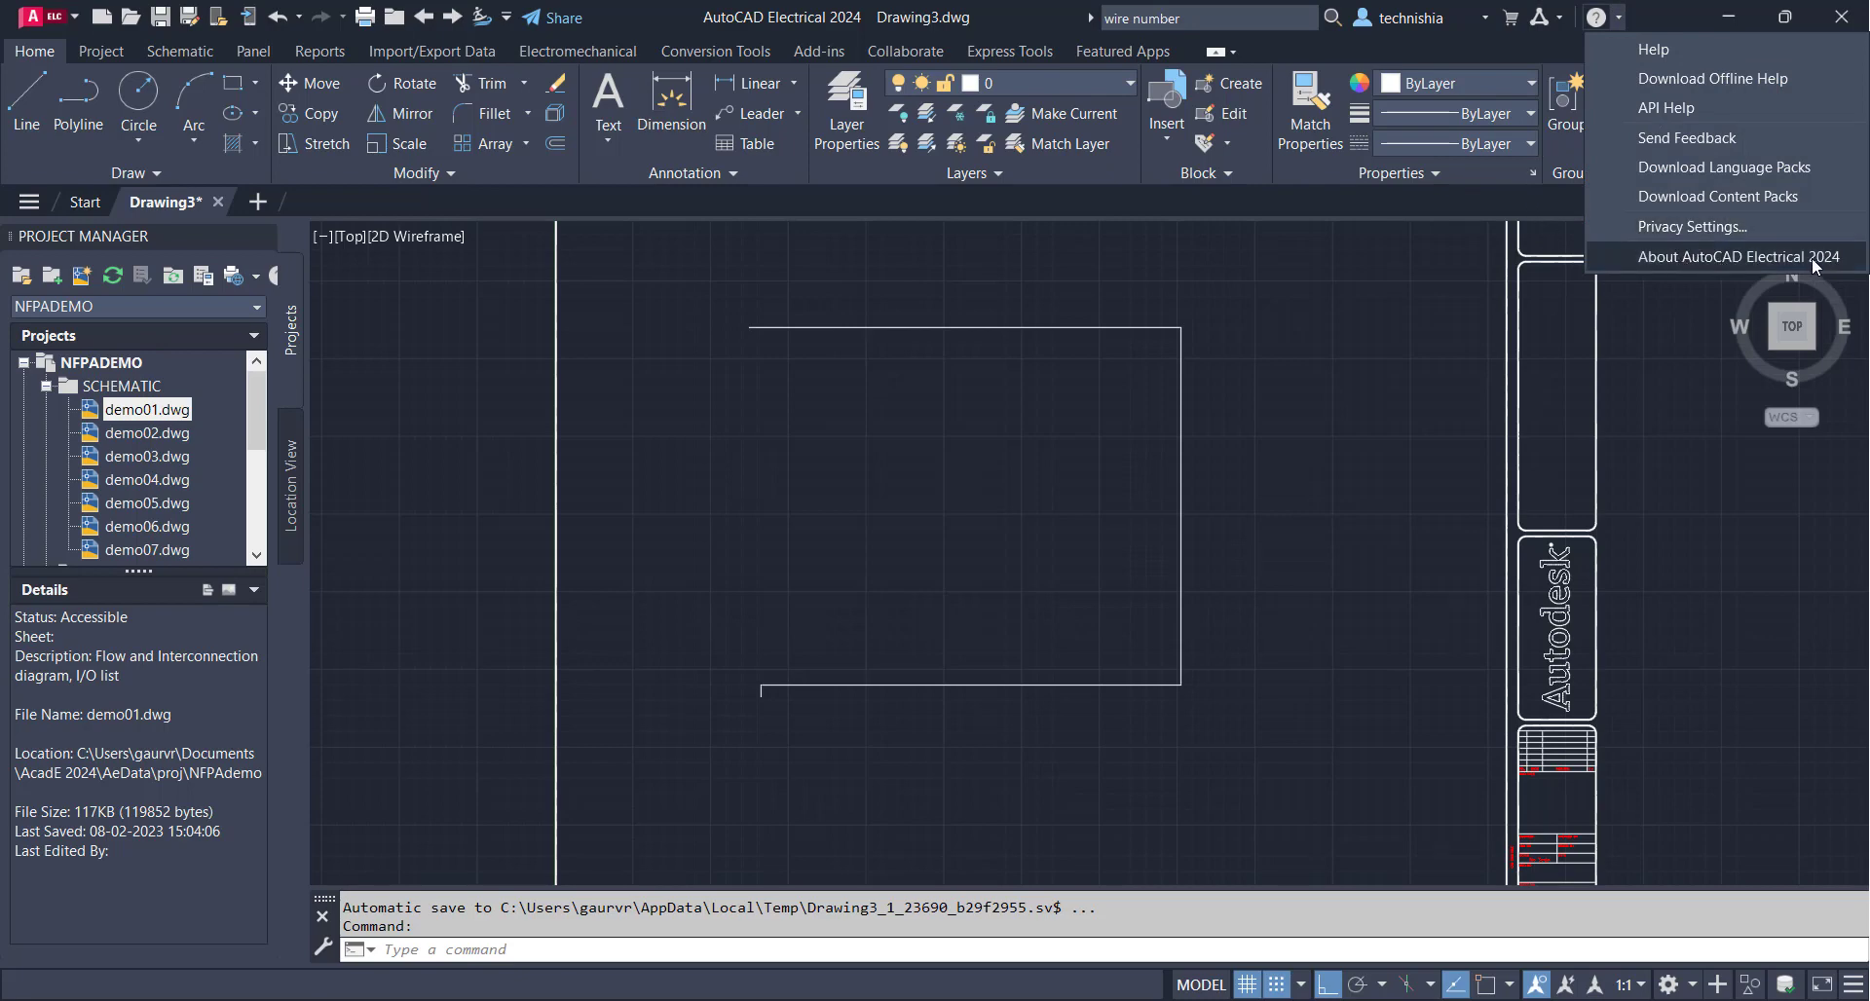
mouse_move(1715, 266)
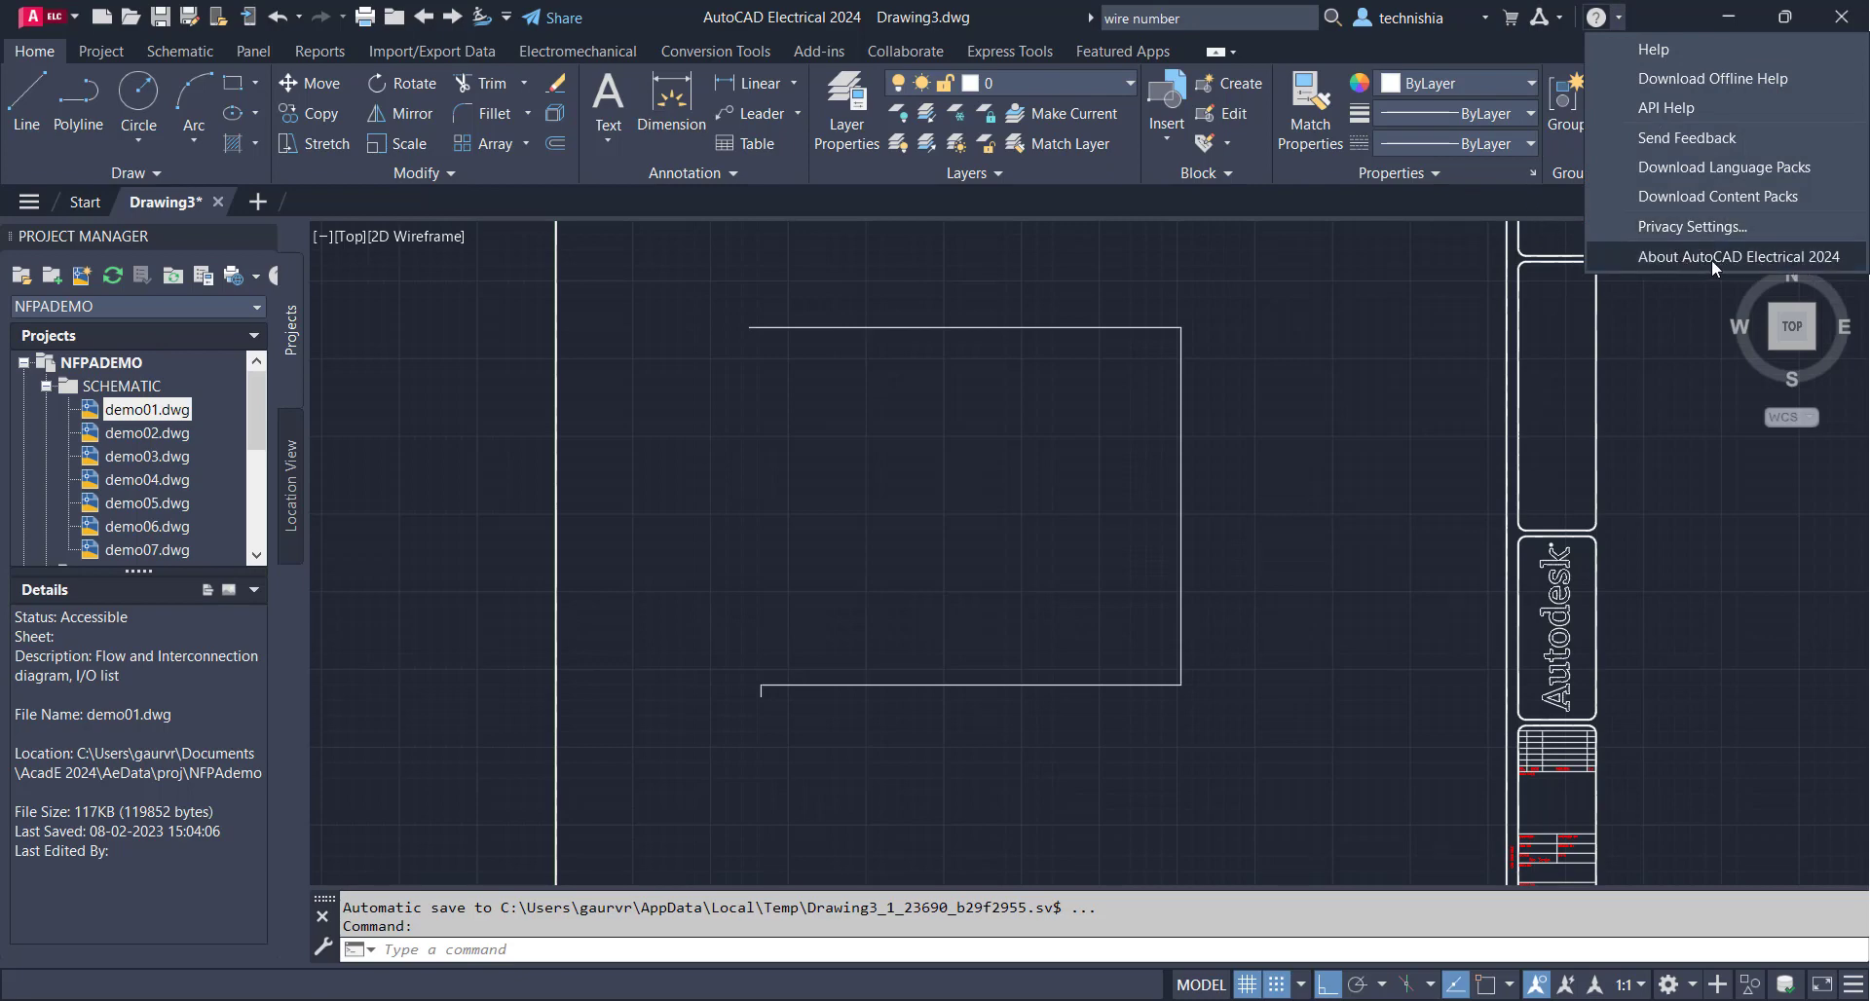
mouse_move(1790, 262)
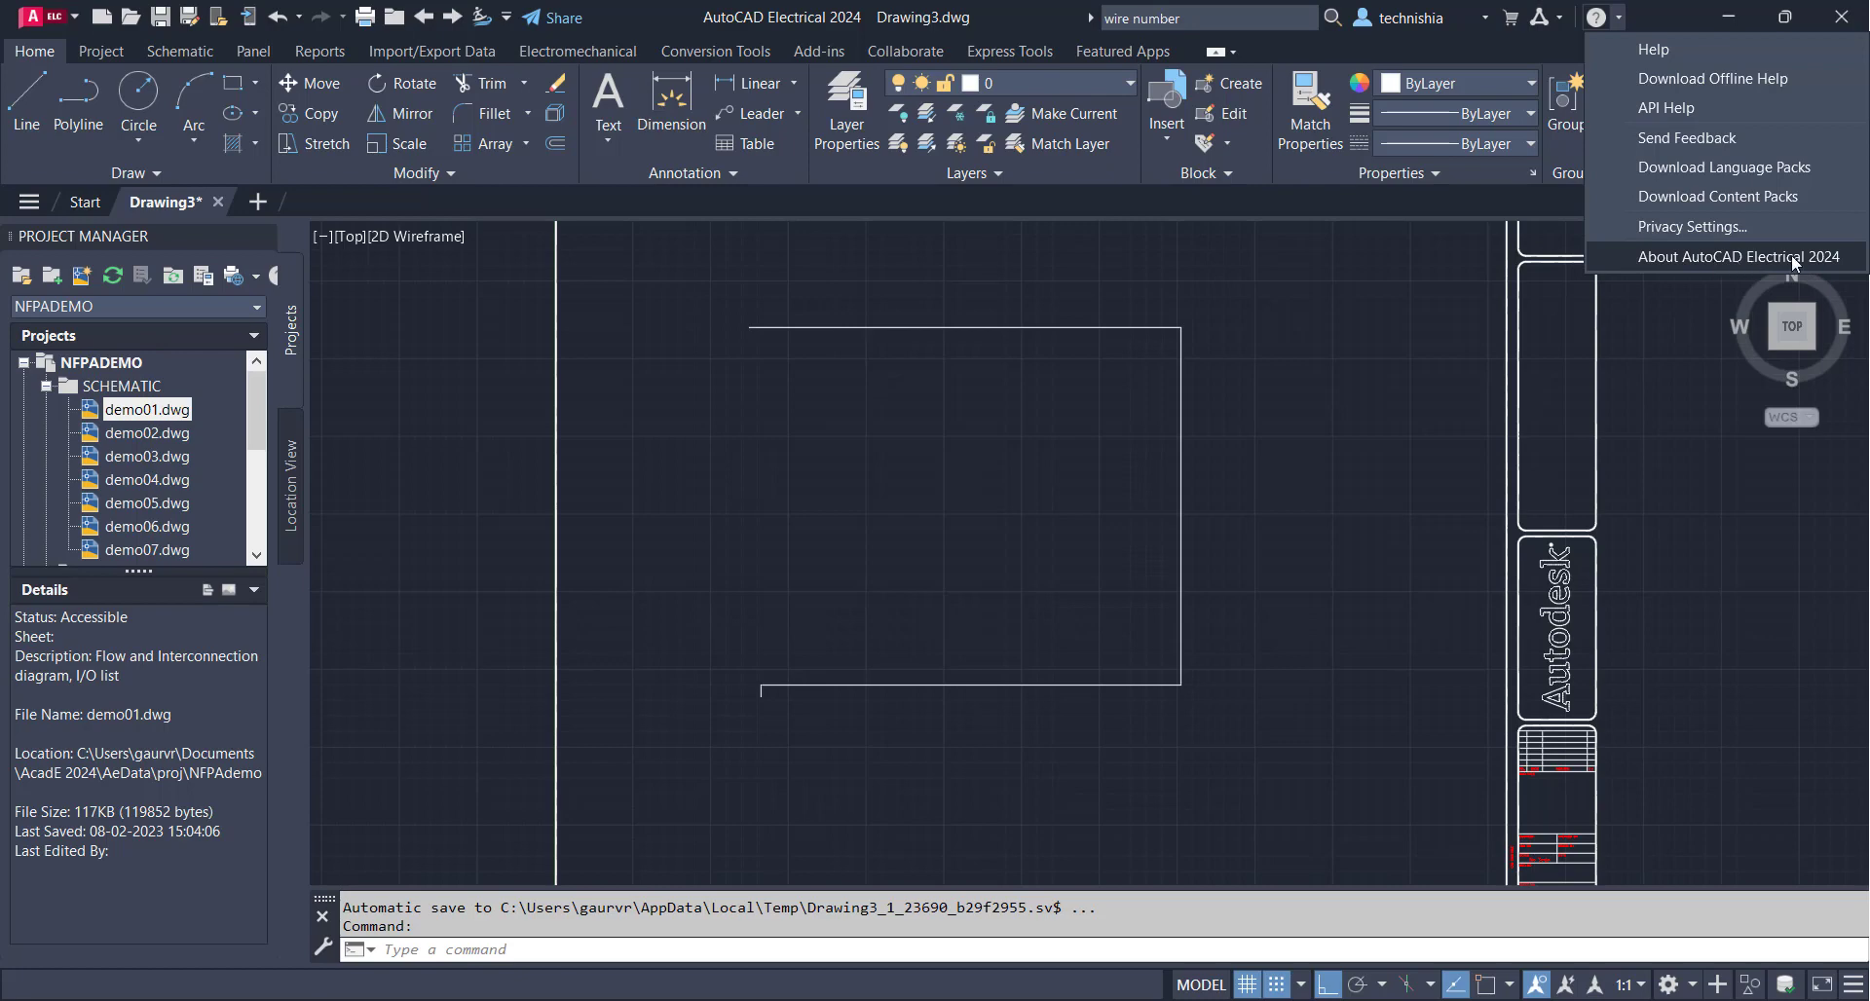
mouse_move(1711, 78)
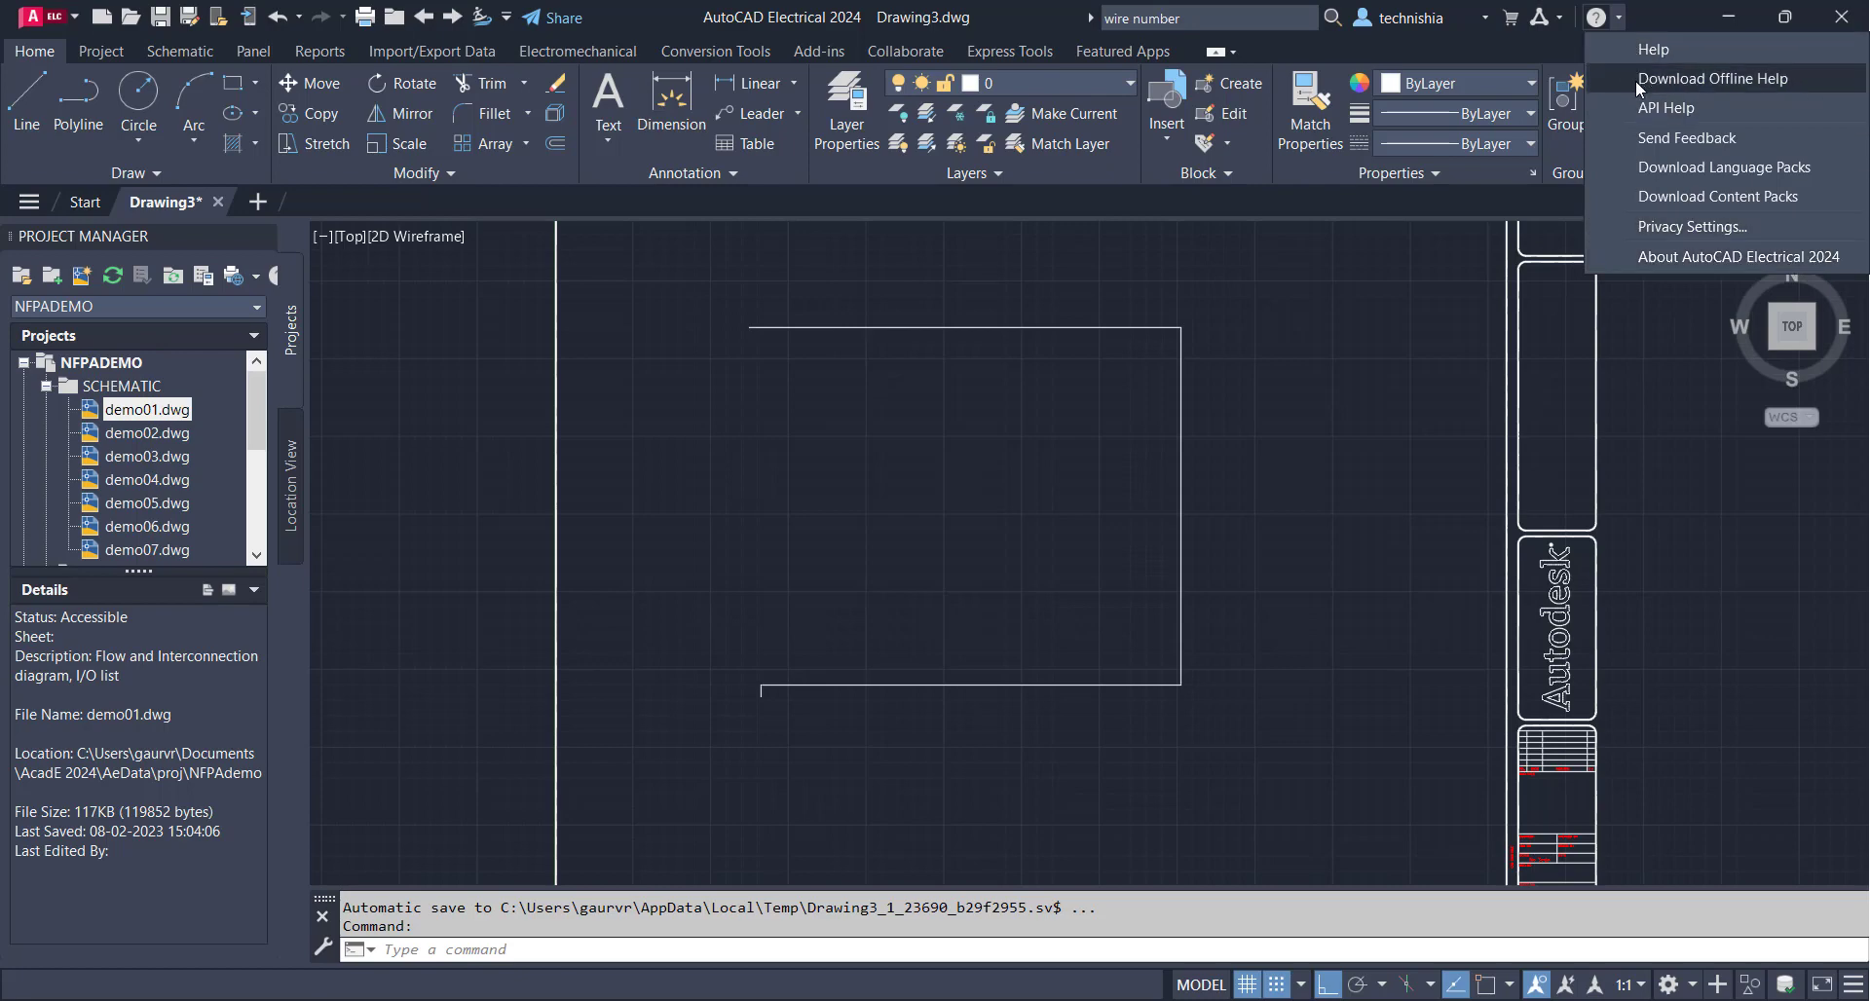
mouse_move(1667, 107)
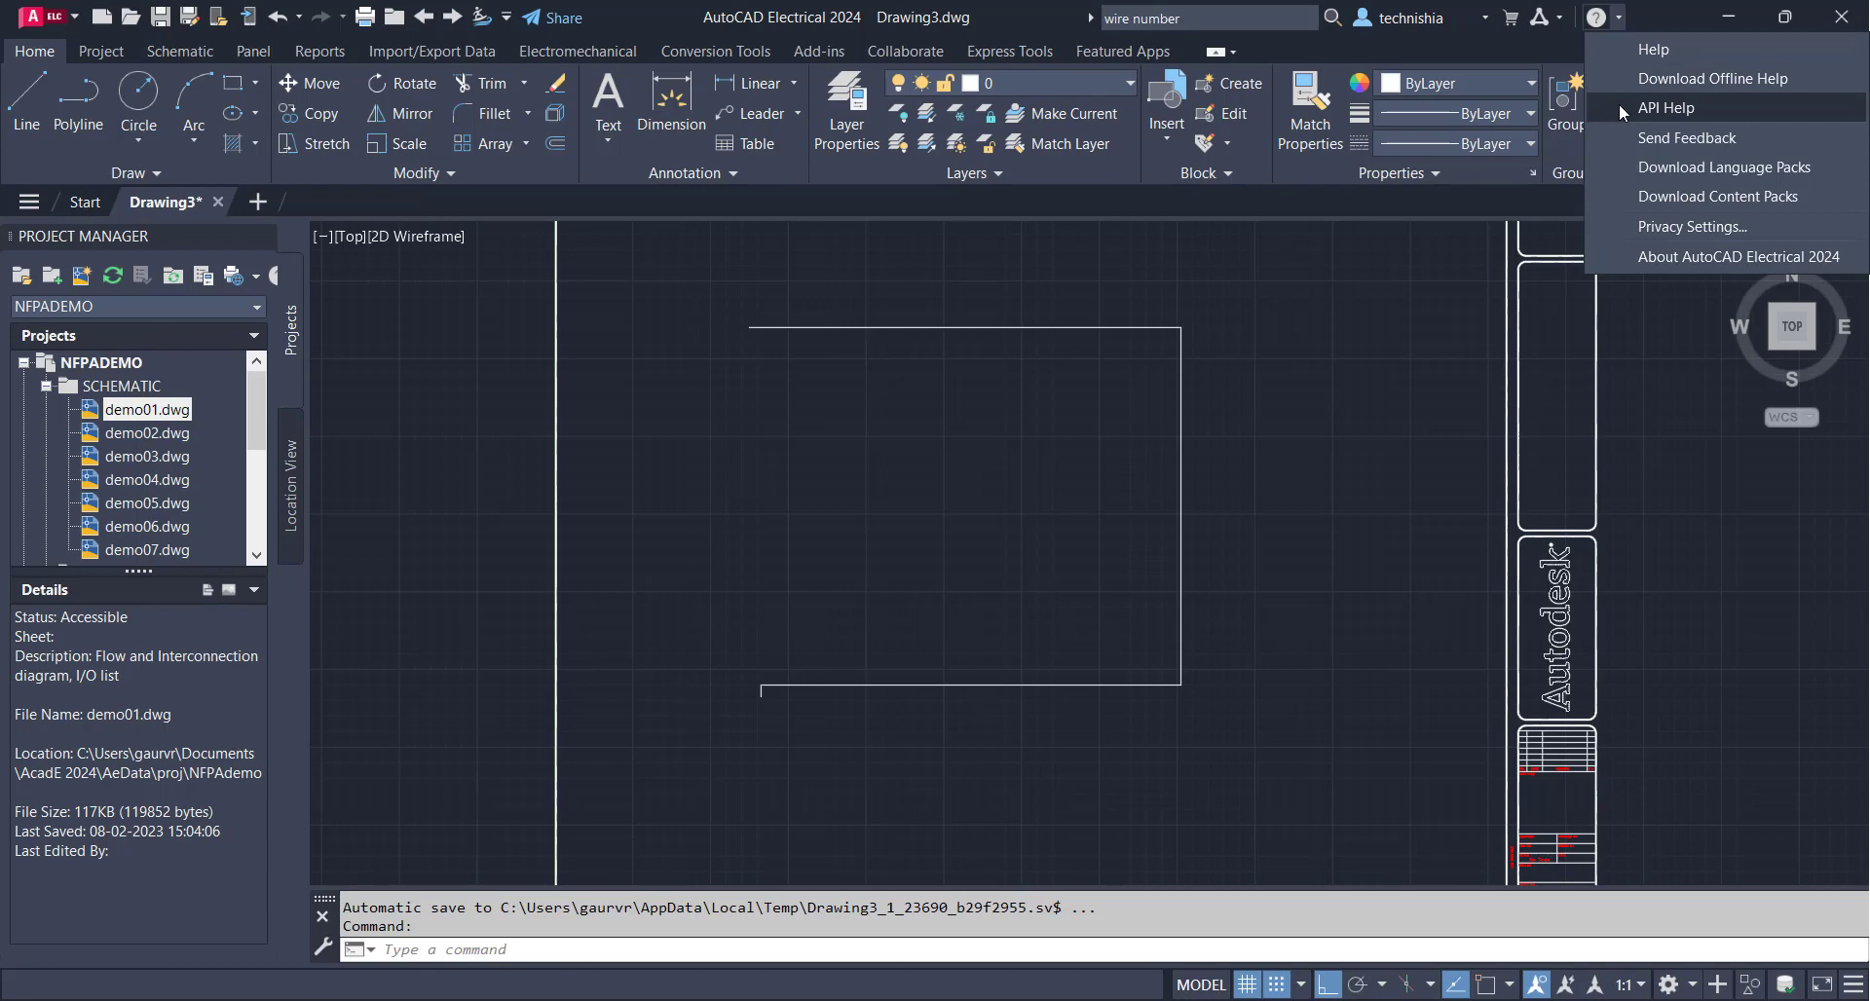
mouse_move(1262, 337)
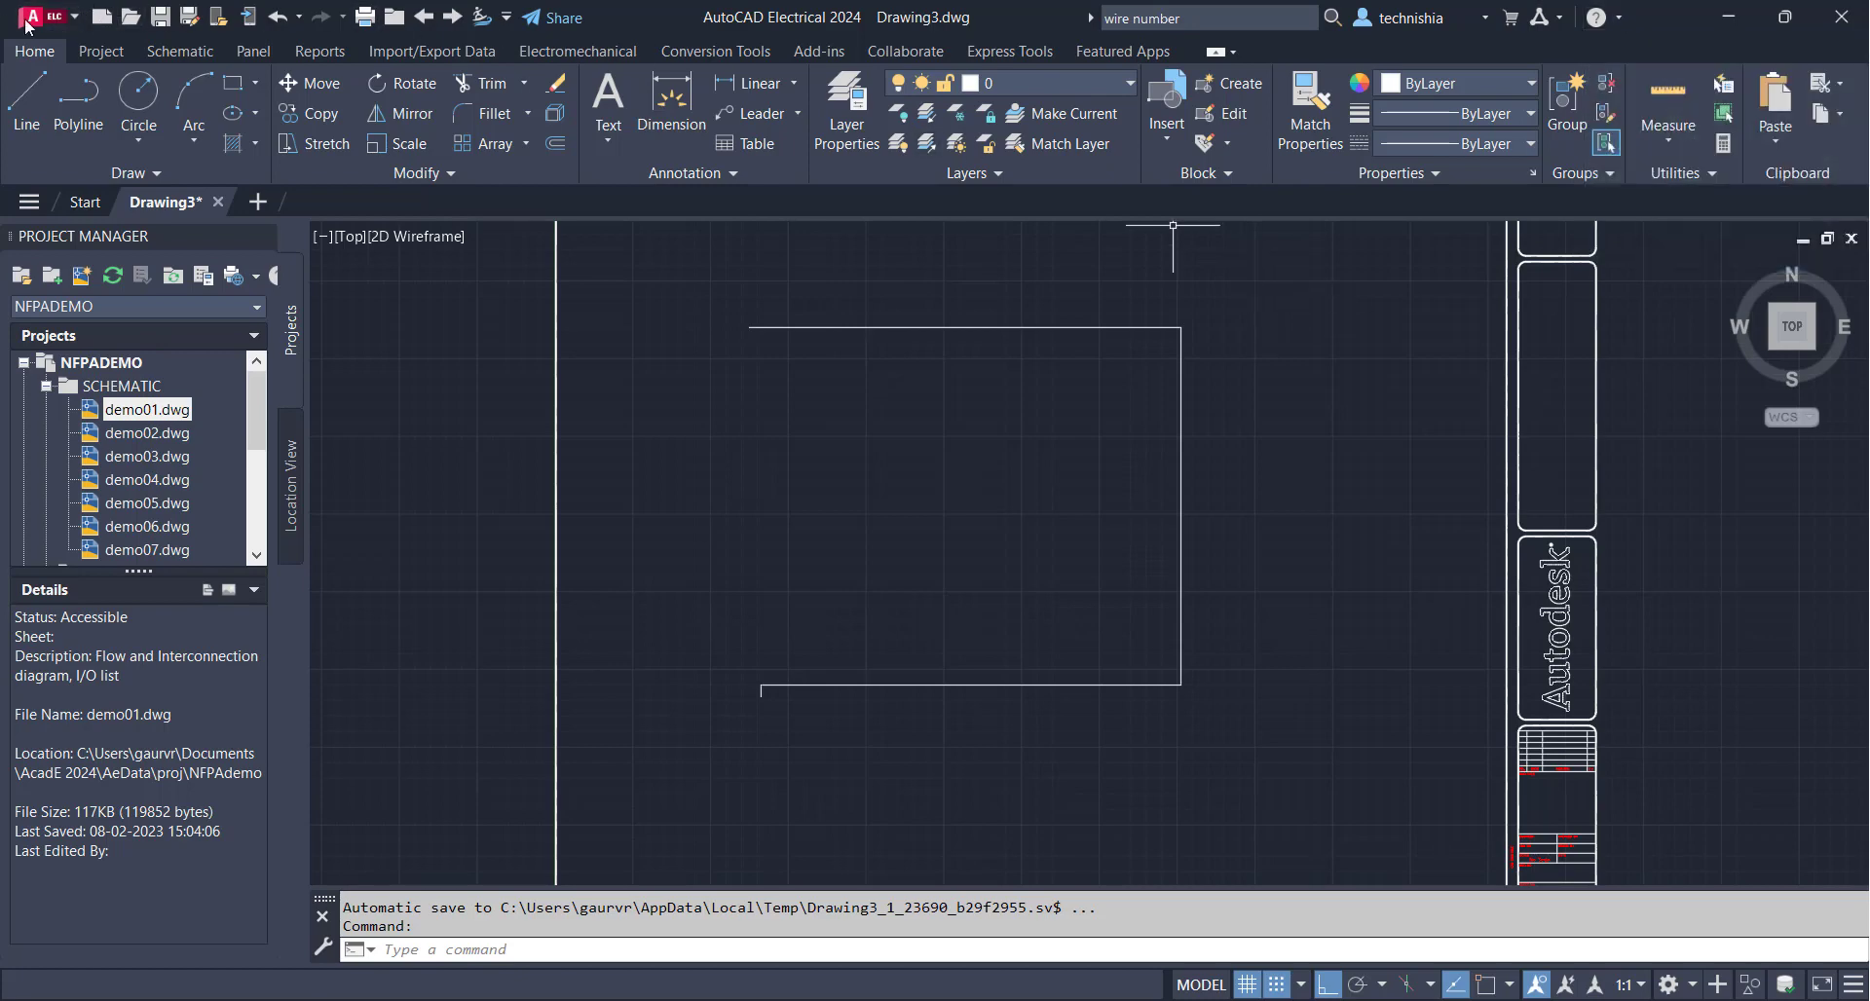
mouse_move(10, 54)
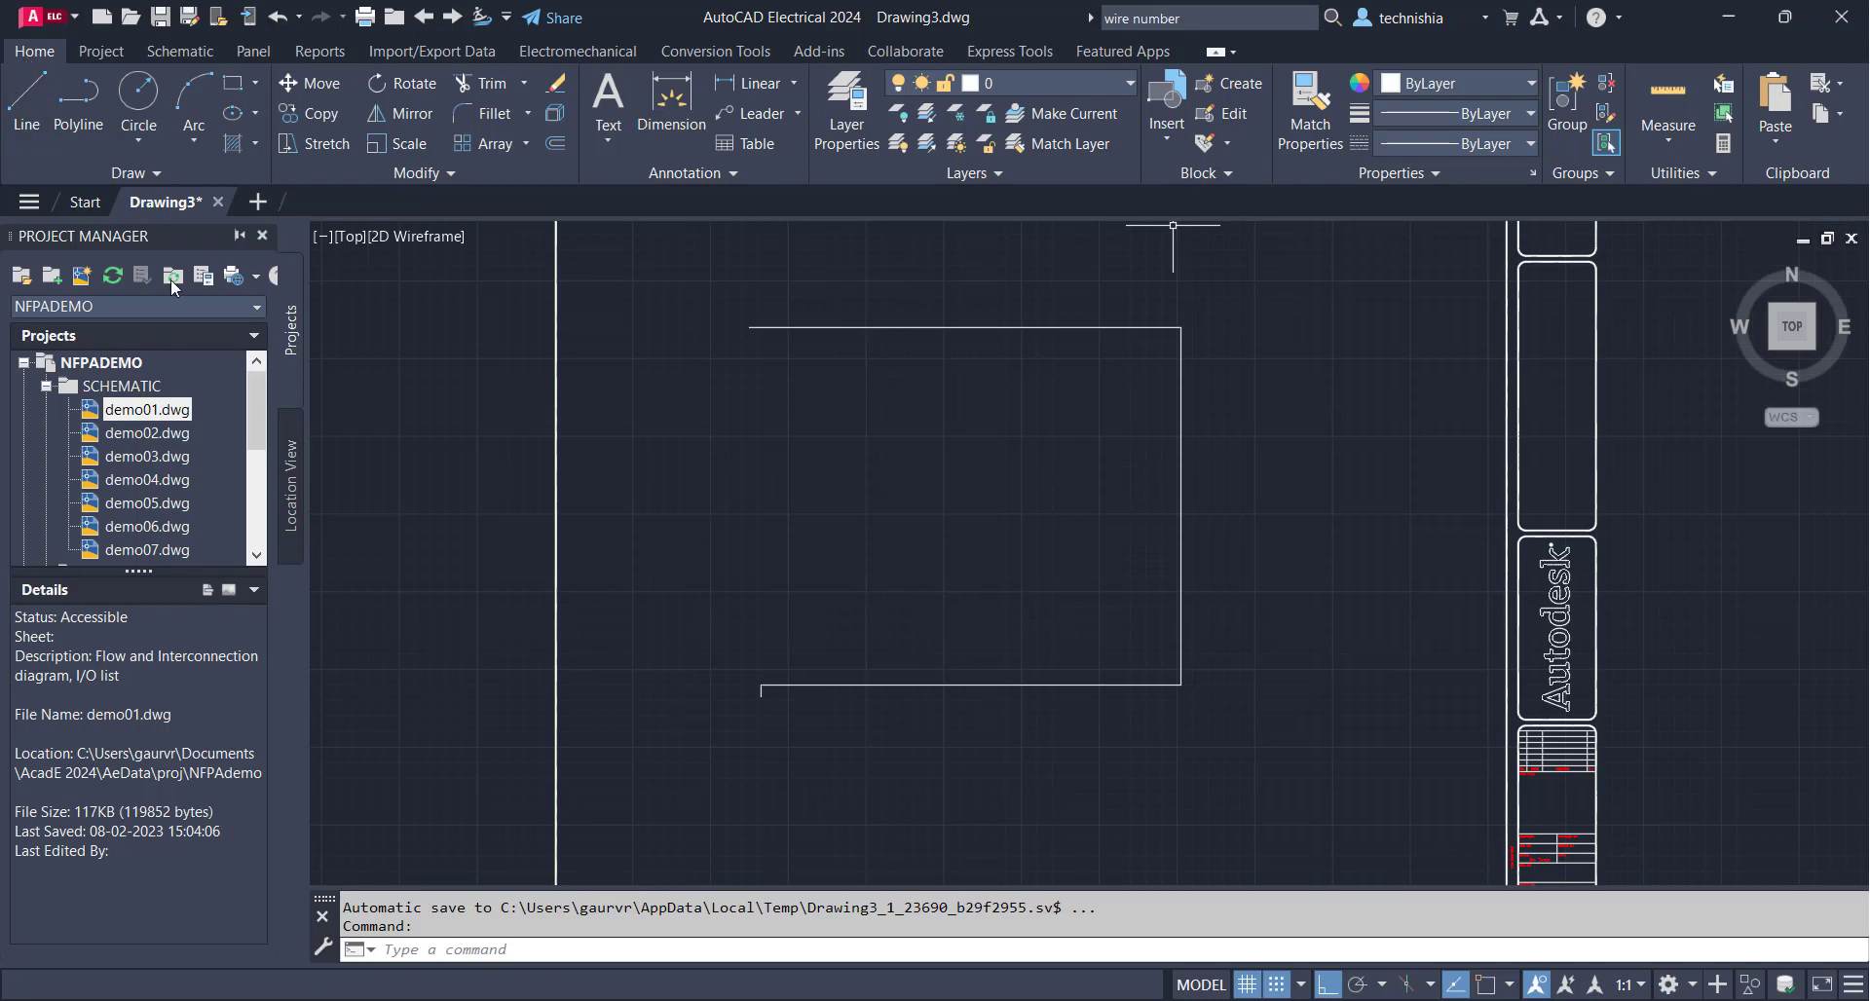
mouse_move(316, 361)
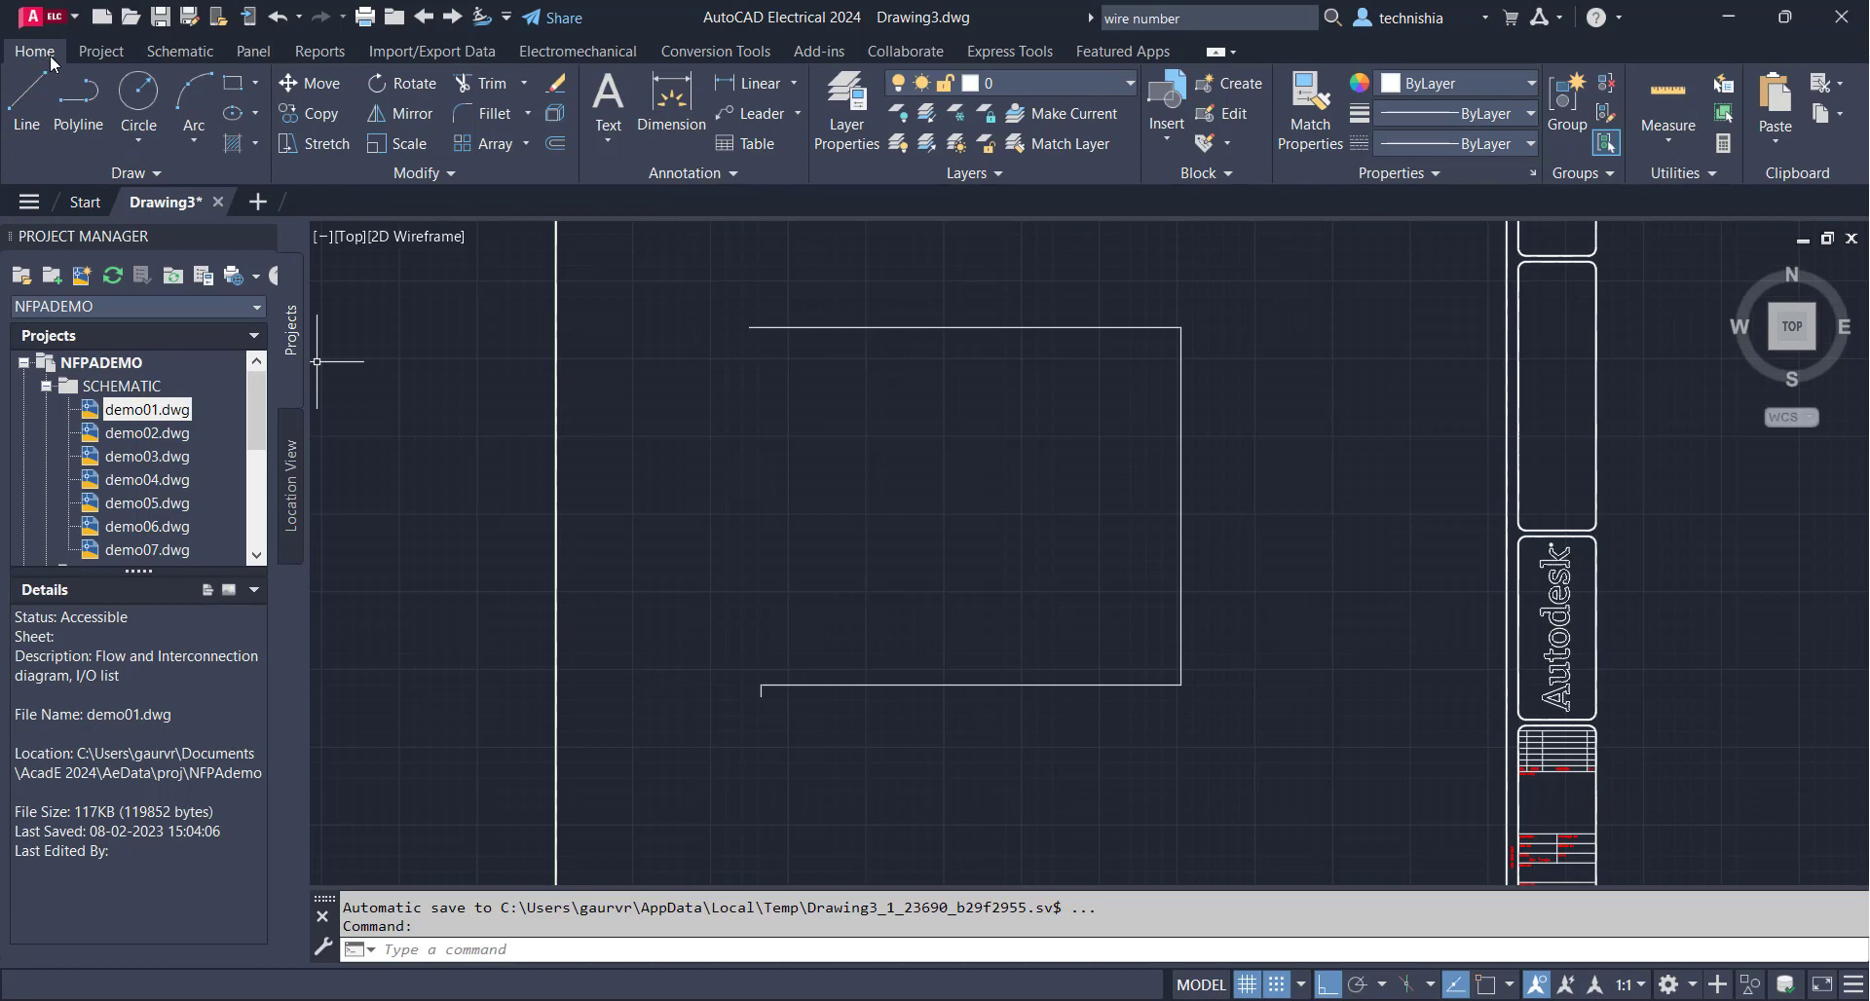
mouse_move(1562, 197)
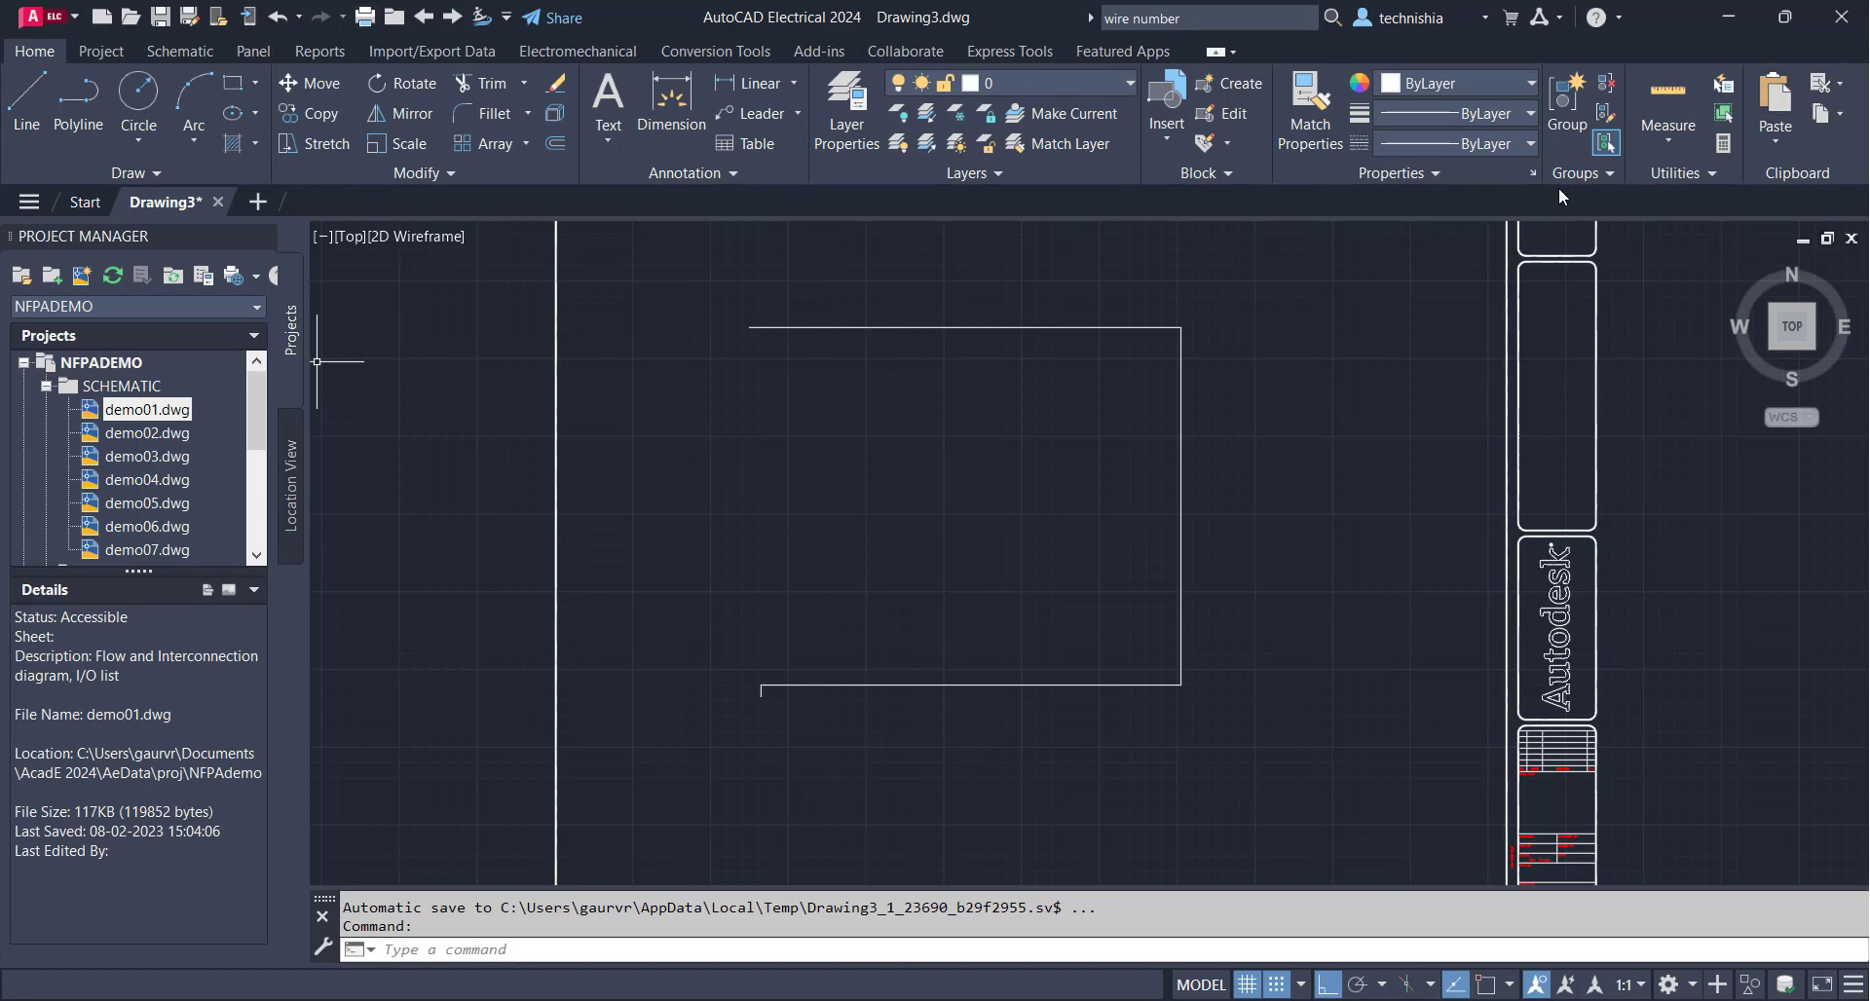
mouse_move(658, 464)
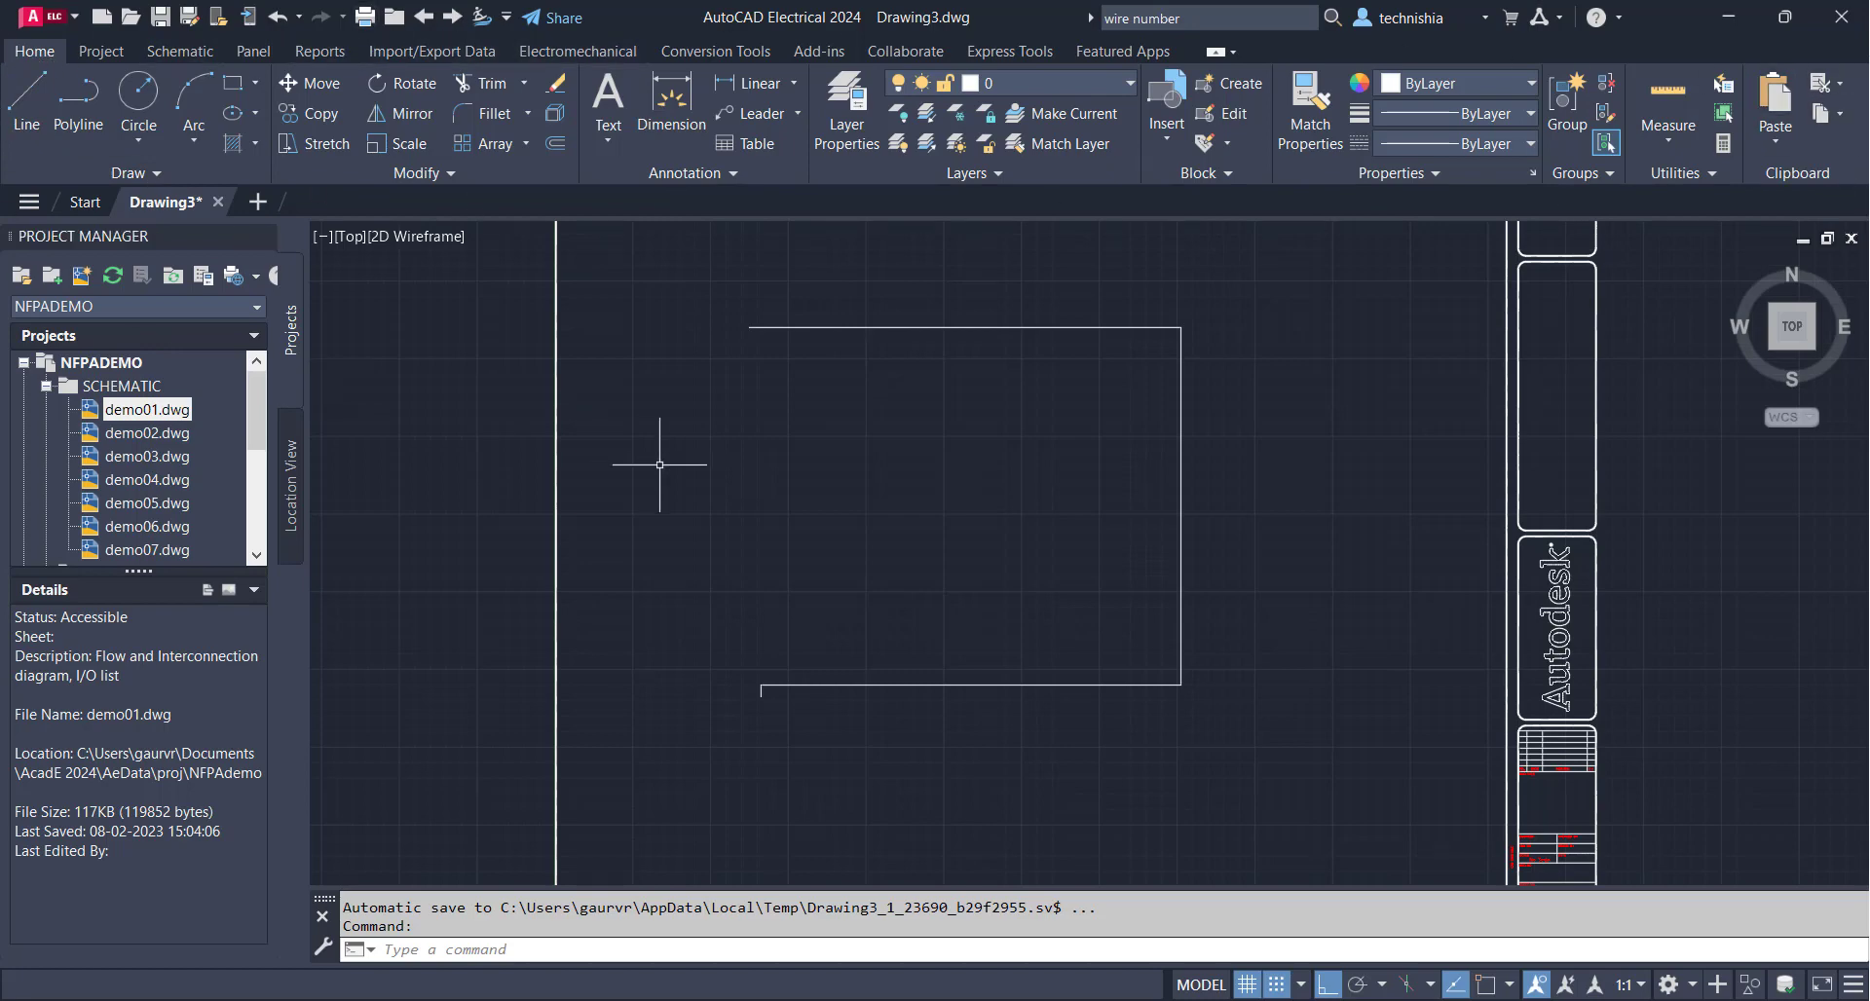
mouse_move(338, 420)
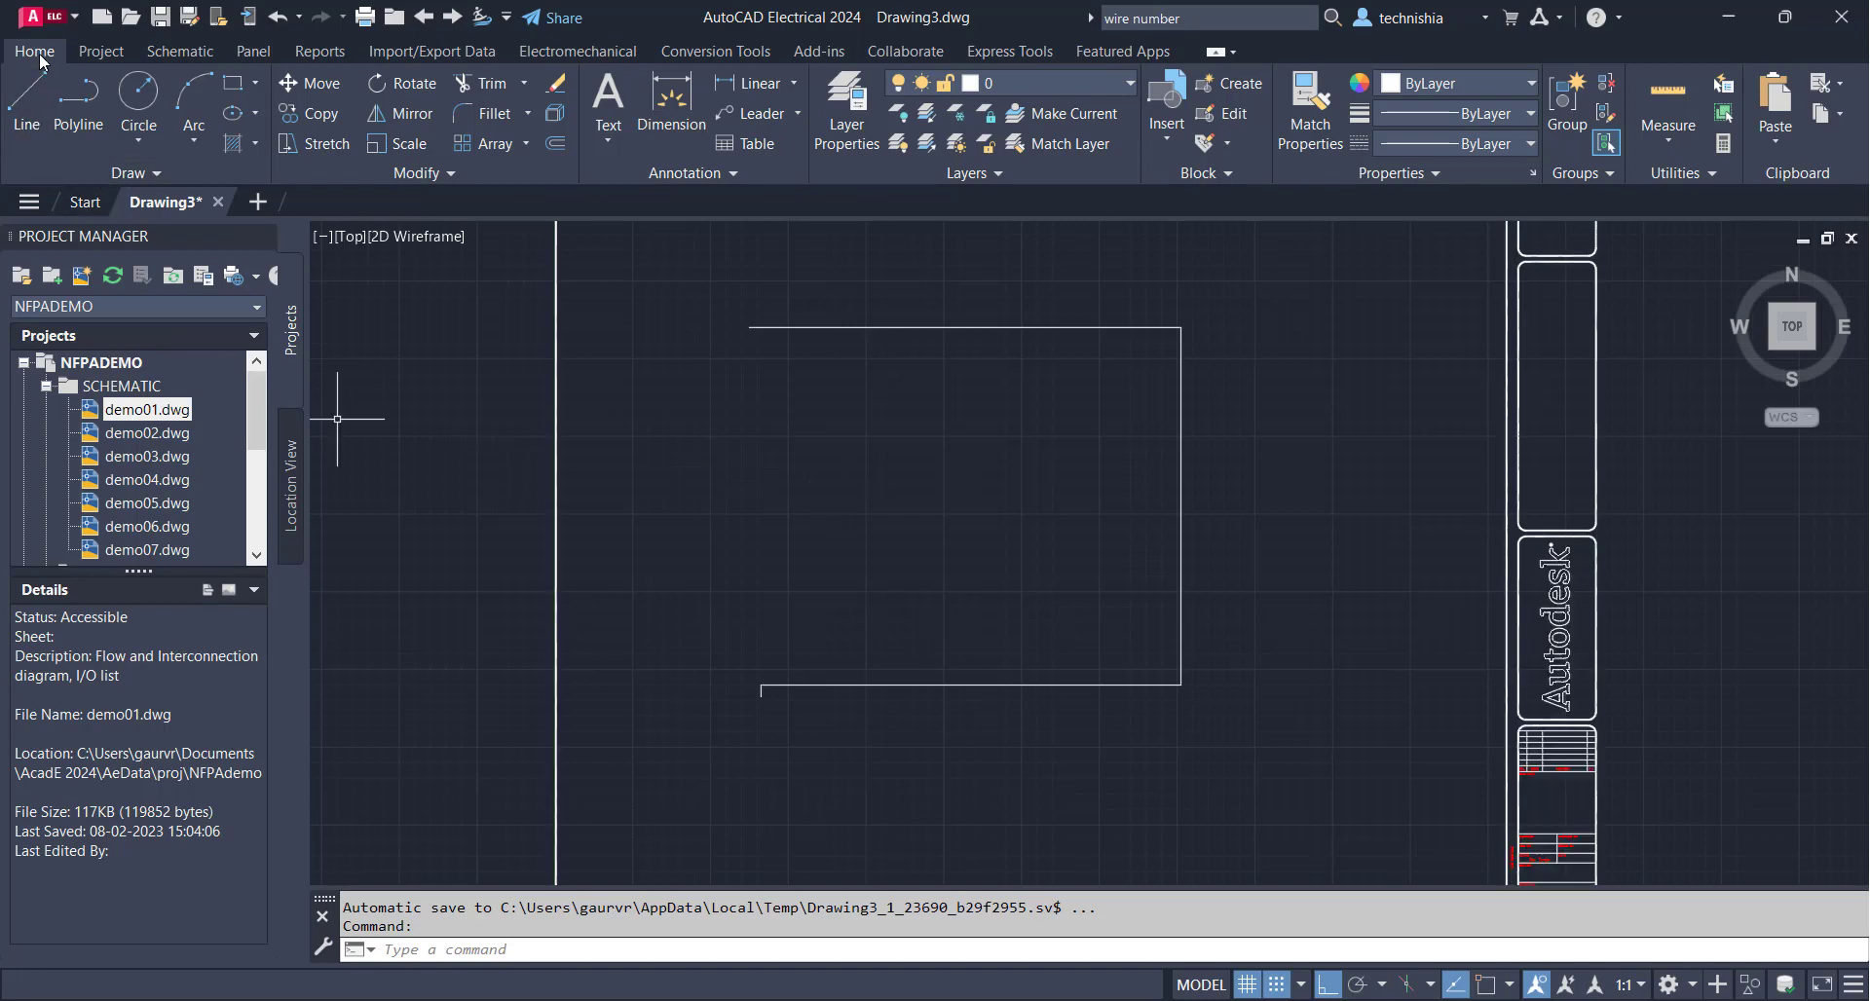
mouse_move(1320, 335)
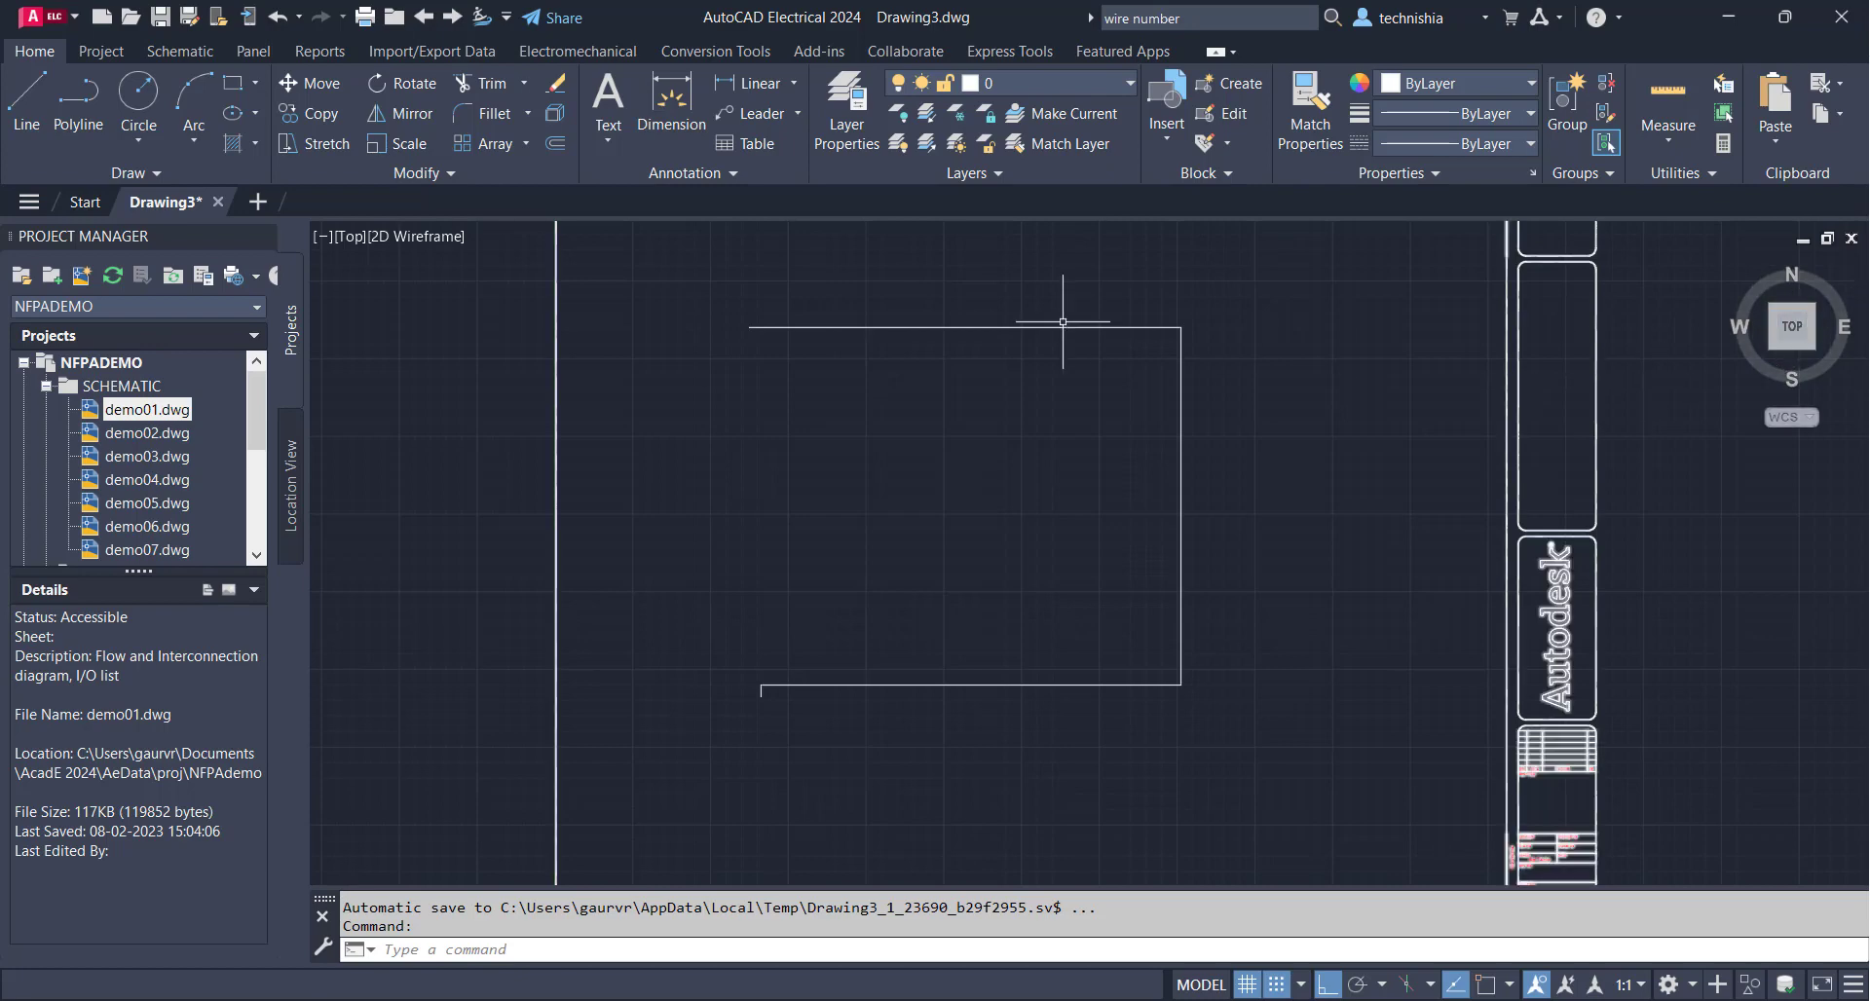
mouse_move(878, 480)
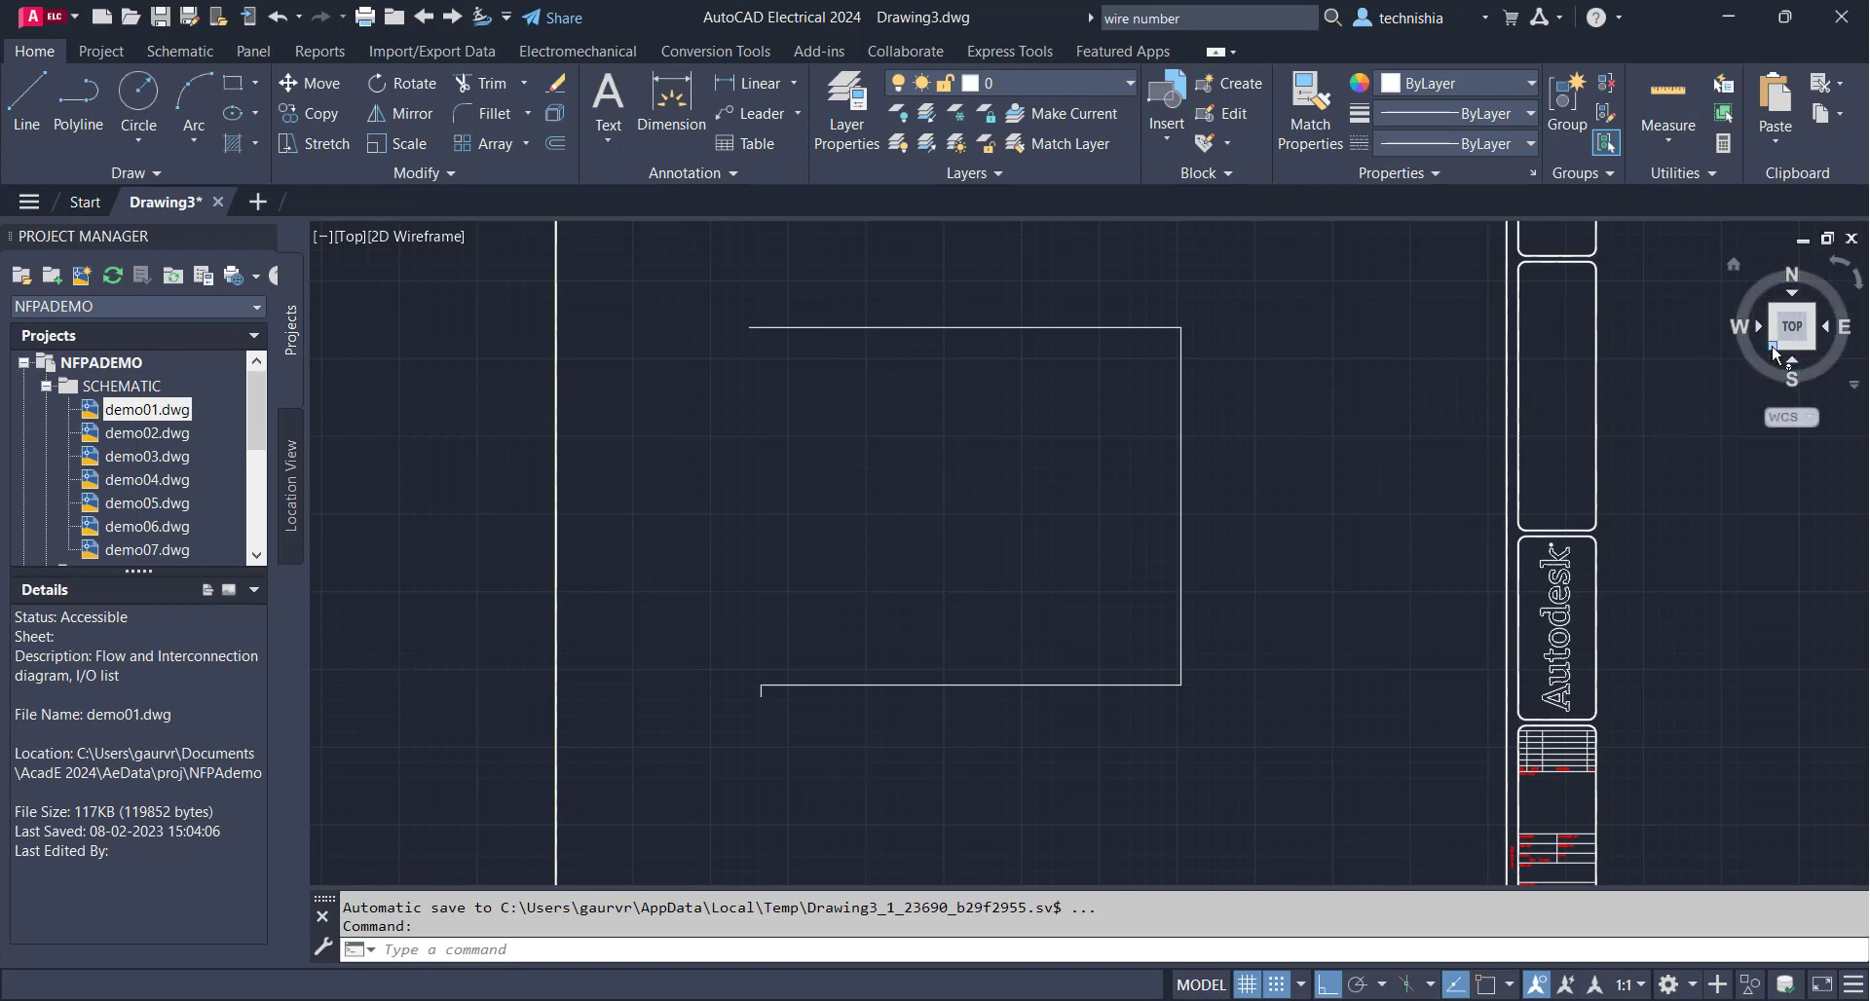
Show the full sheet via the ViewCube TOP face and open the 2D Wireframe styles list
click(1789, 325)
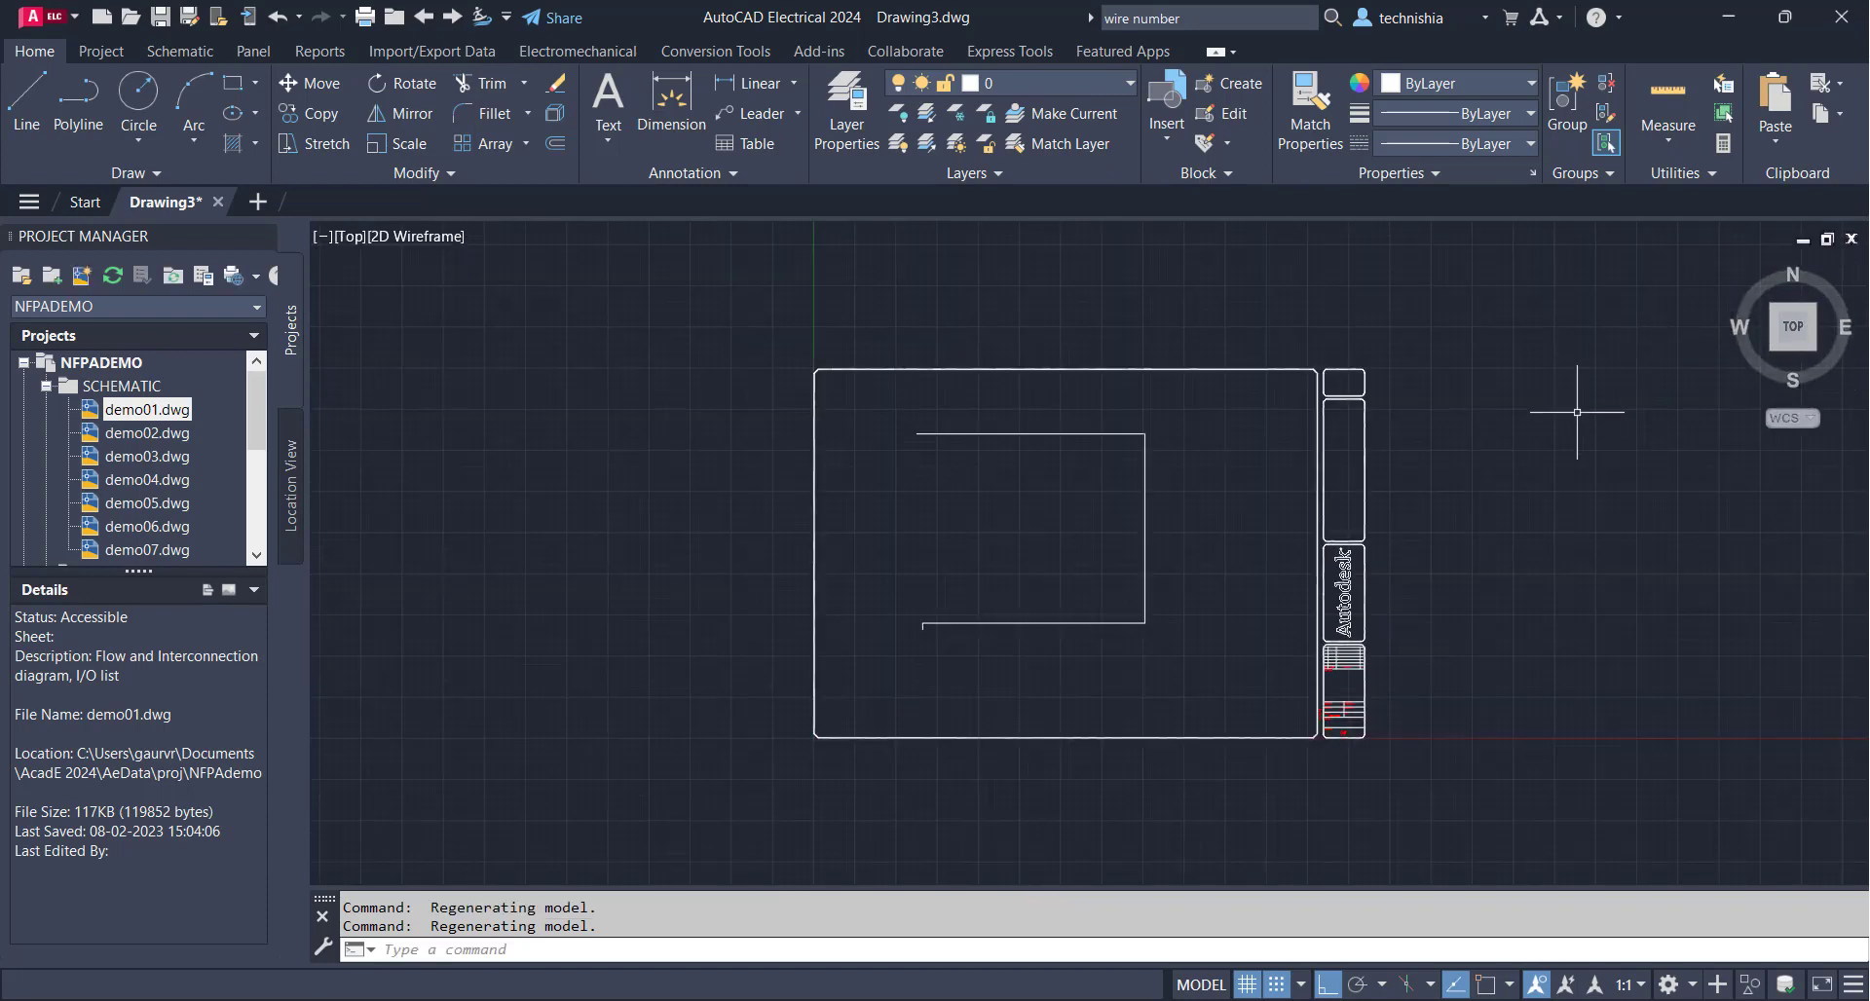
mouse_move(498, 367)
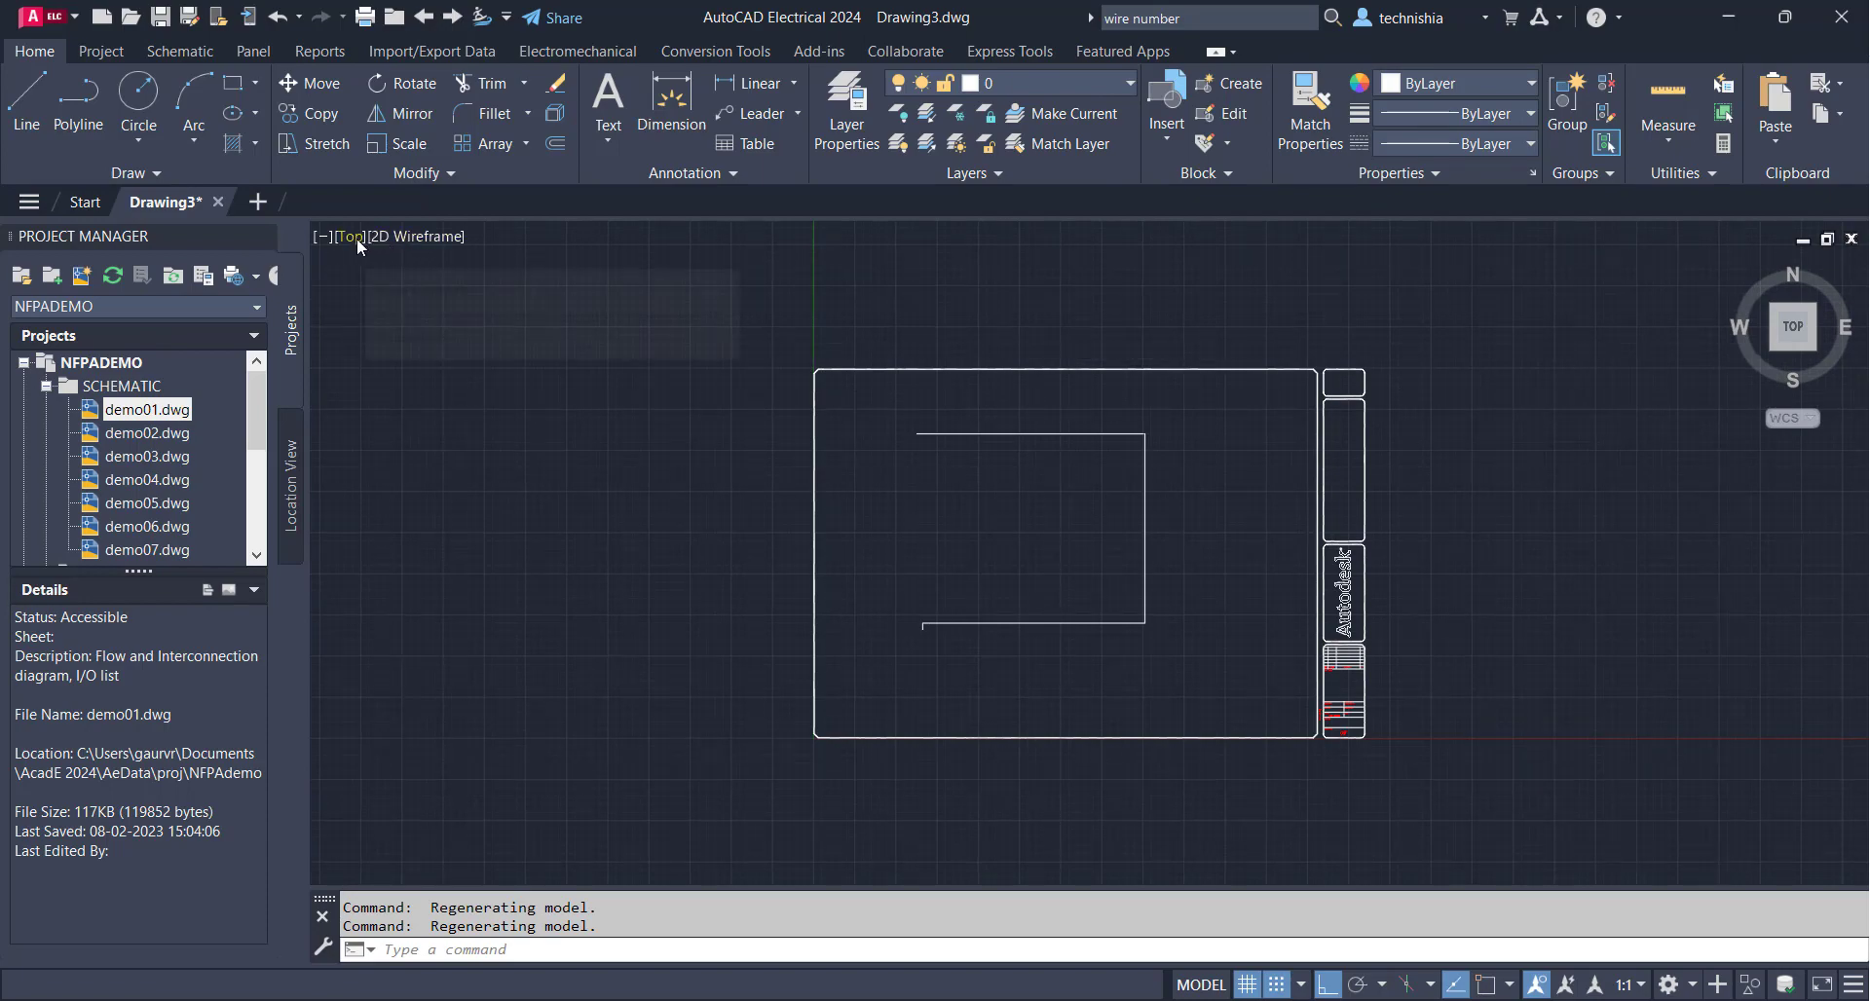
click(349, 236)
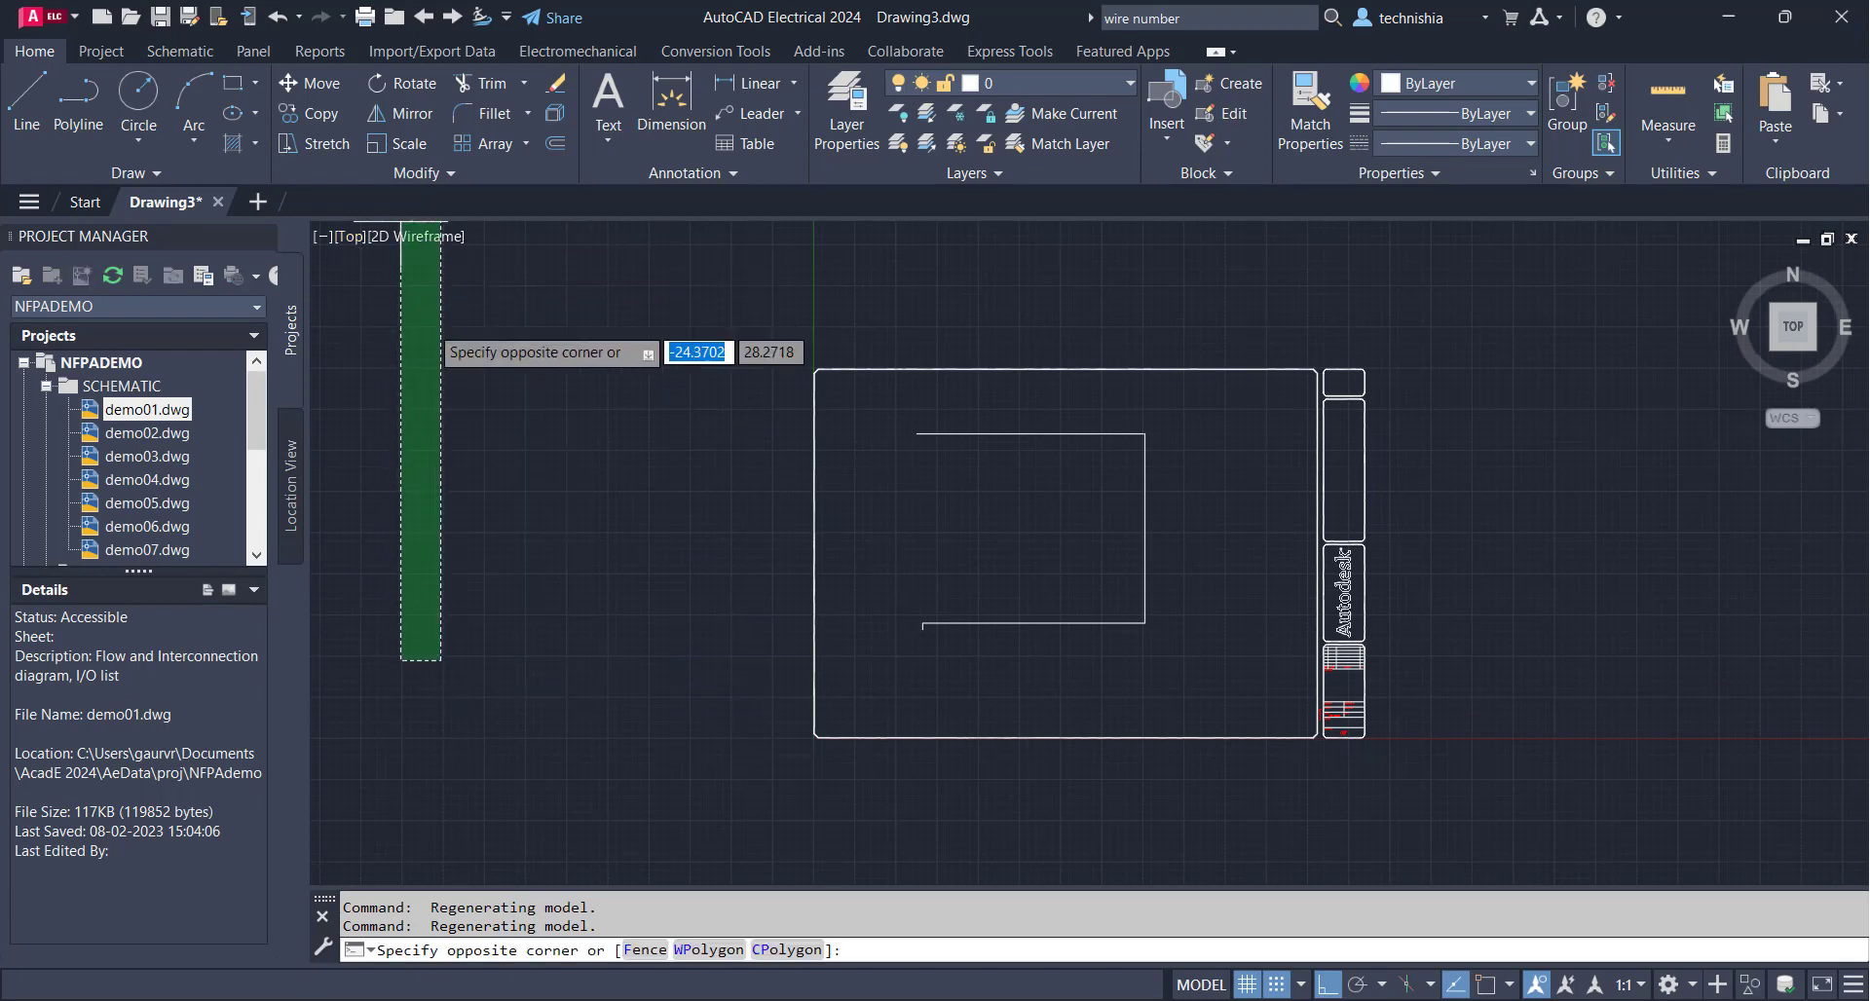
click(418, 236)
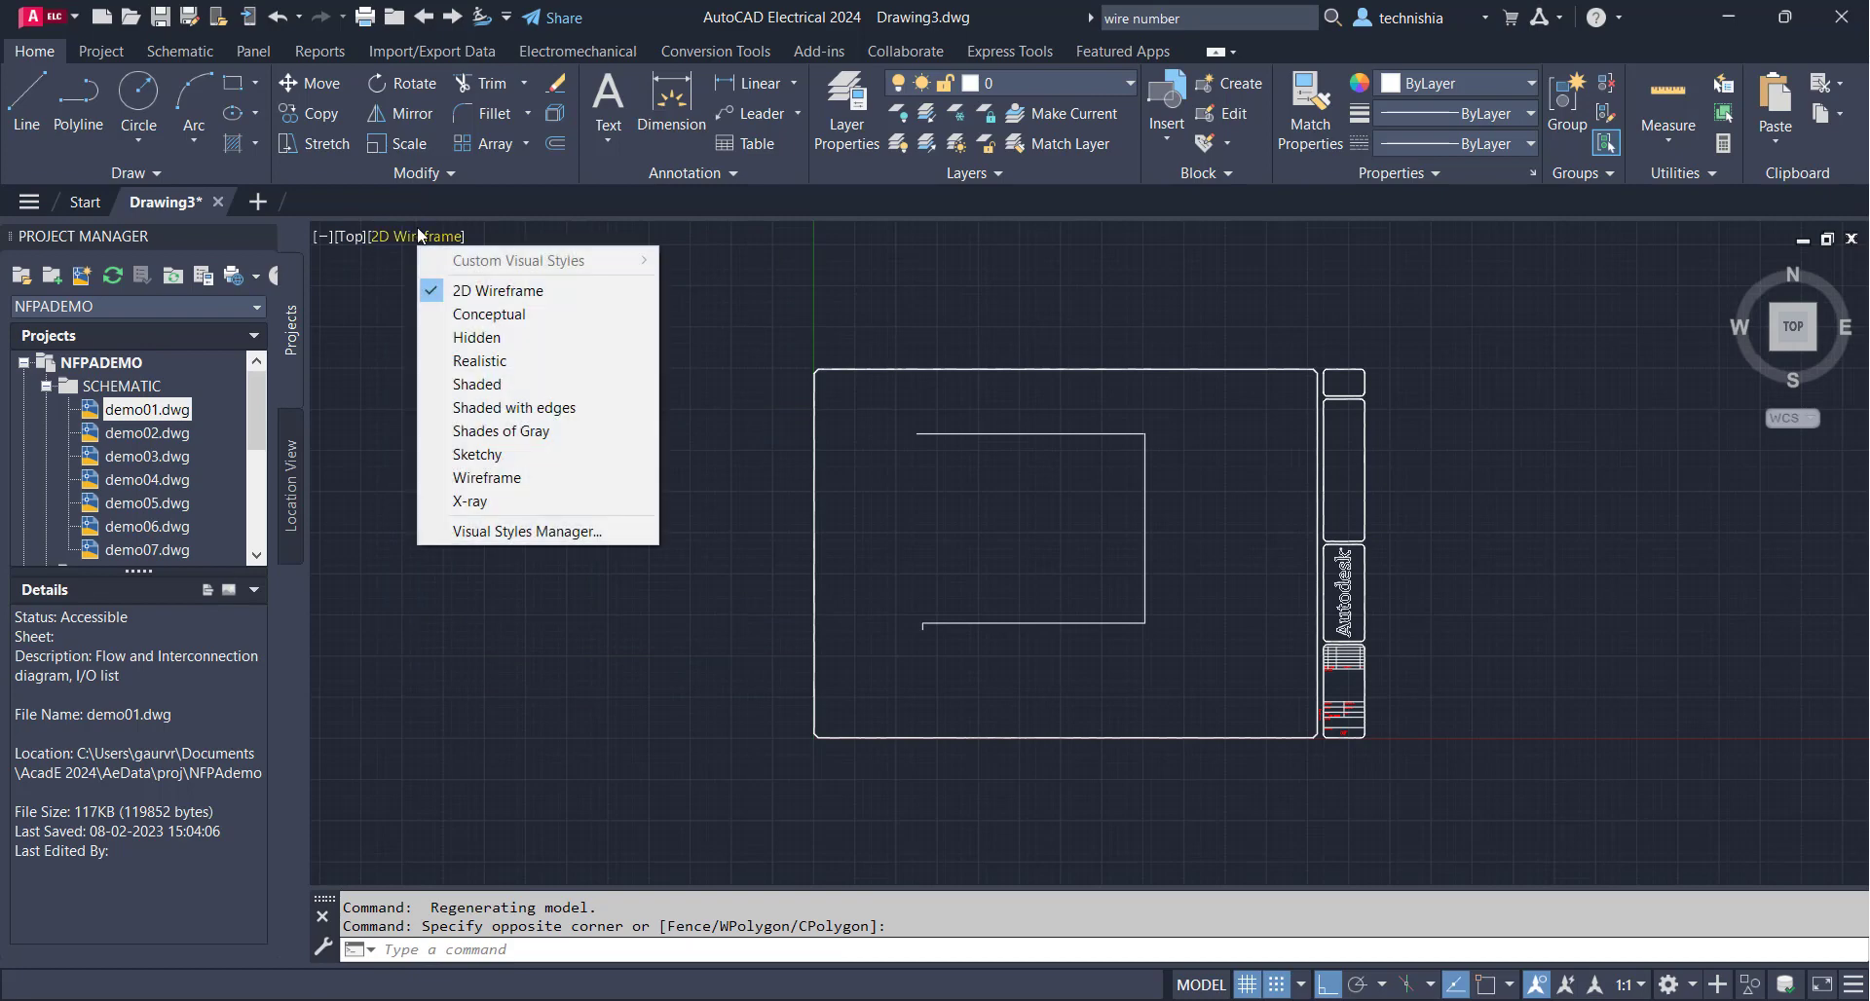
mouse_move(578, 297)
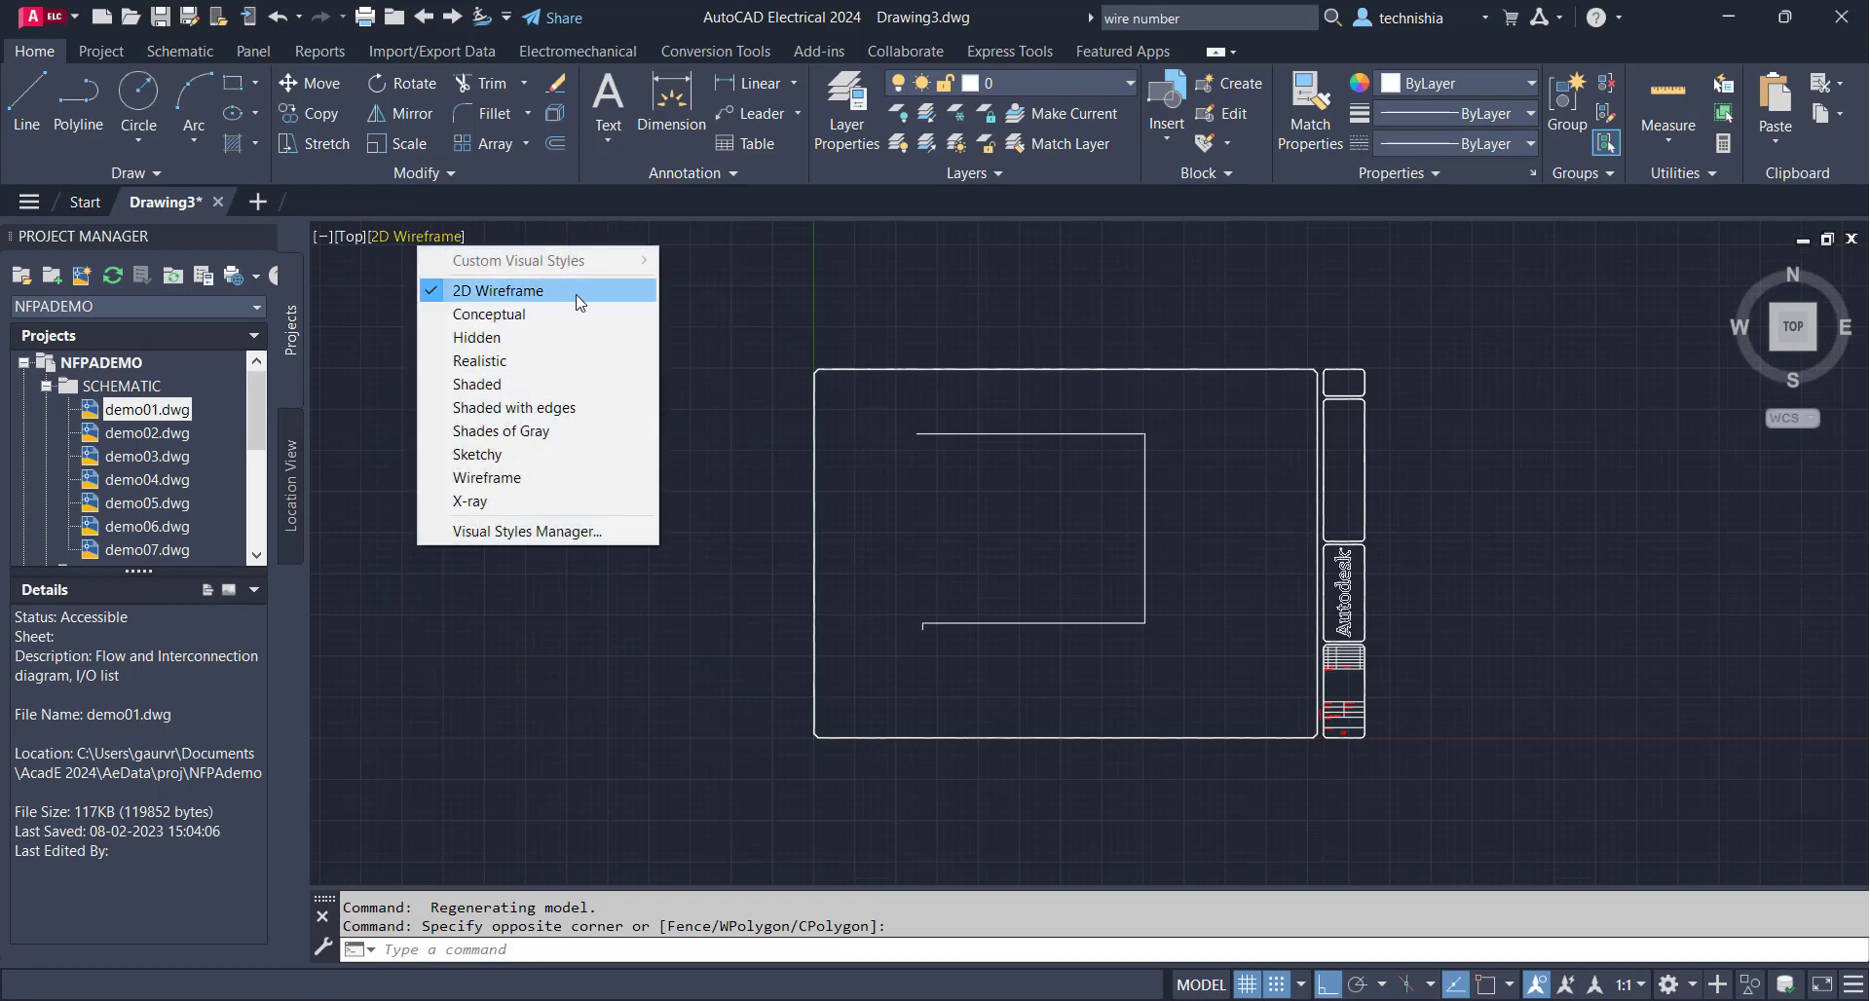
mouse_move(531, 361)
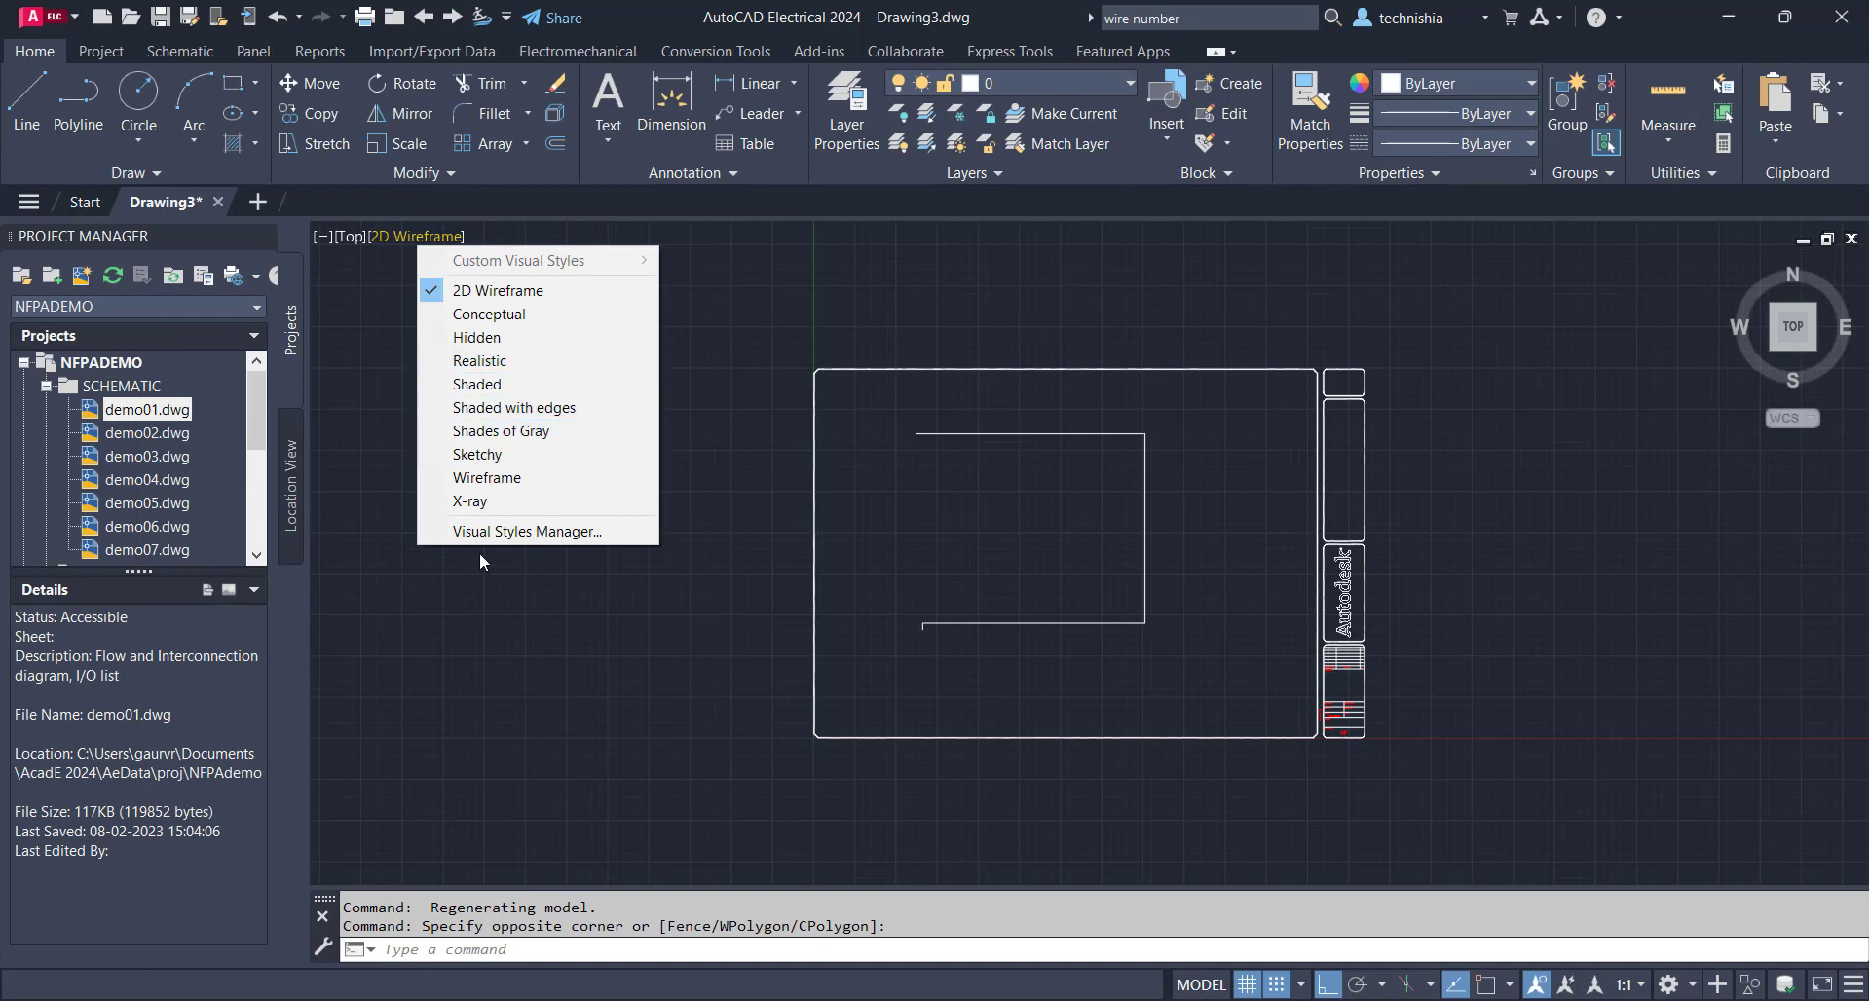
mouse_move(716, 330)
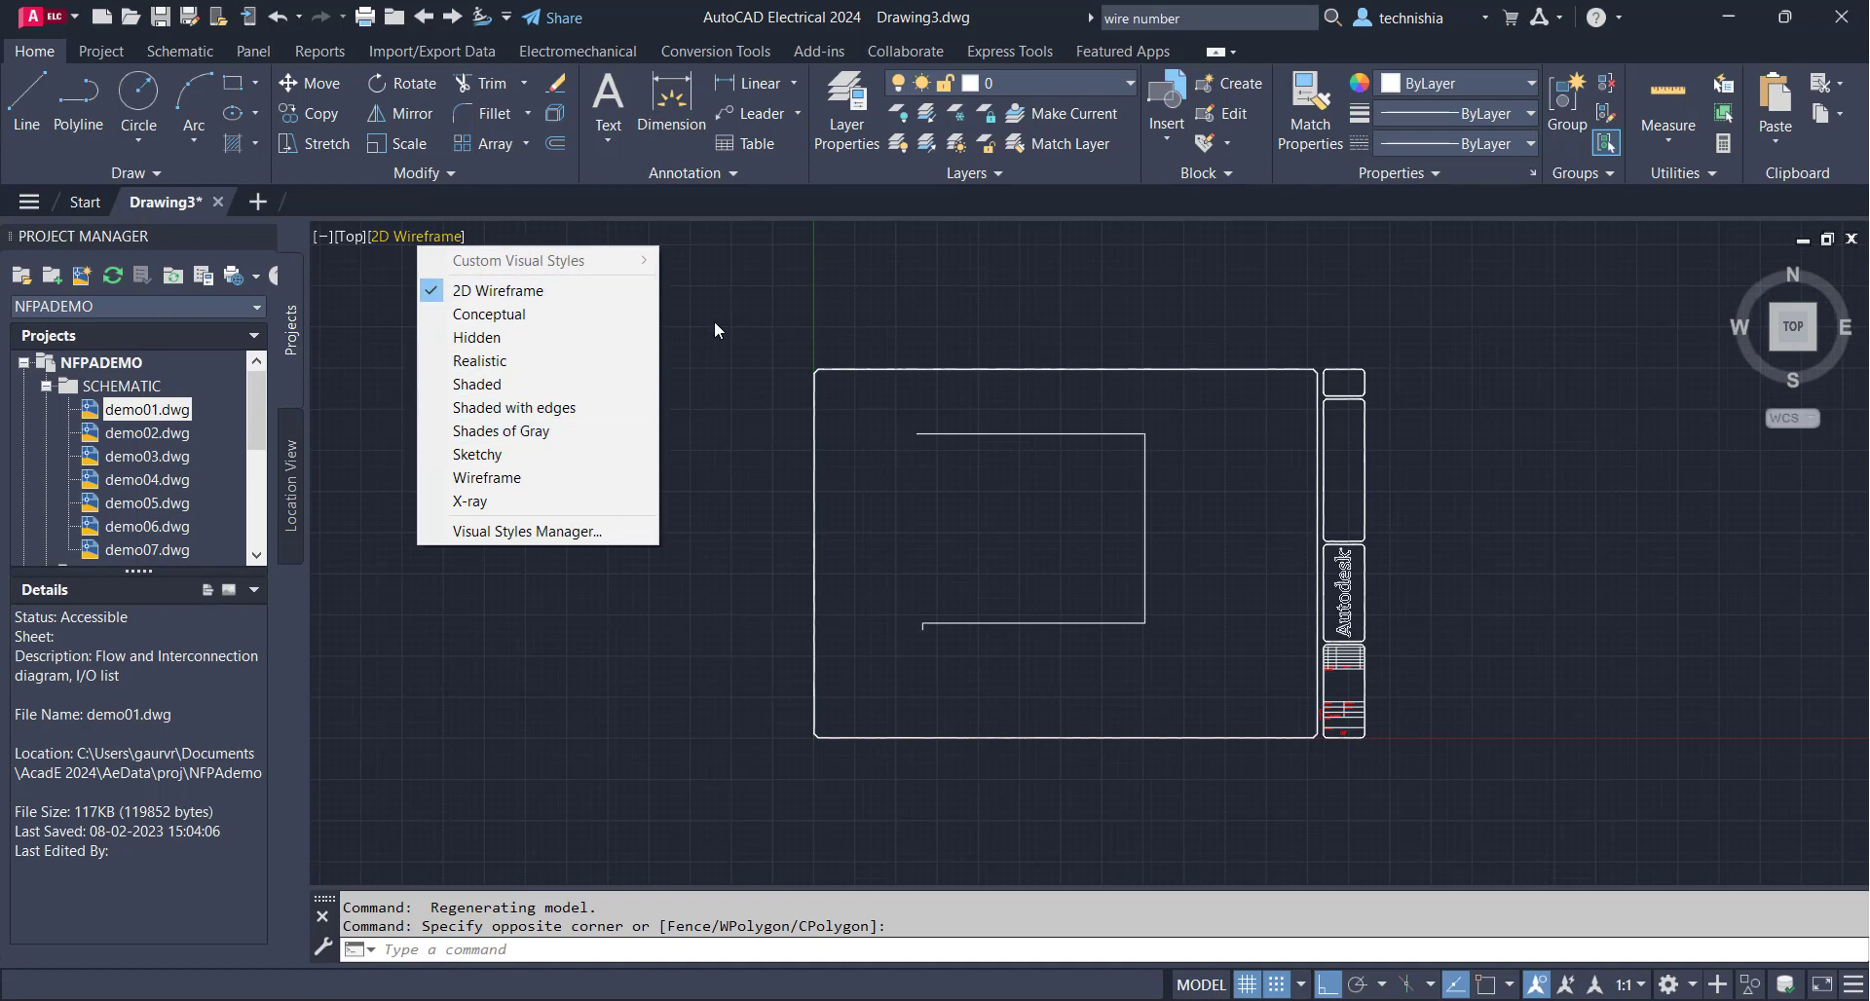
mouse_move(638, 267)
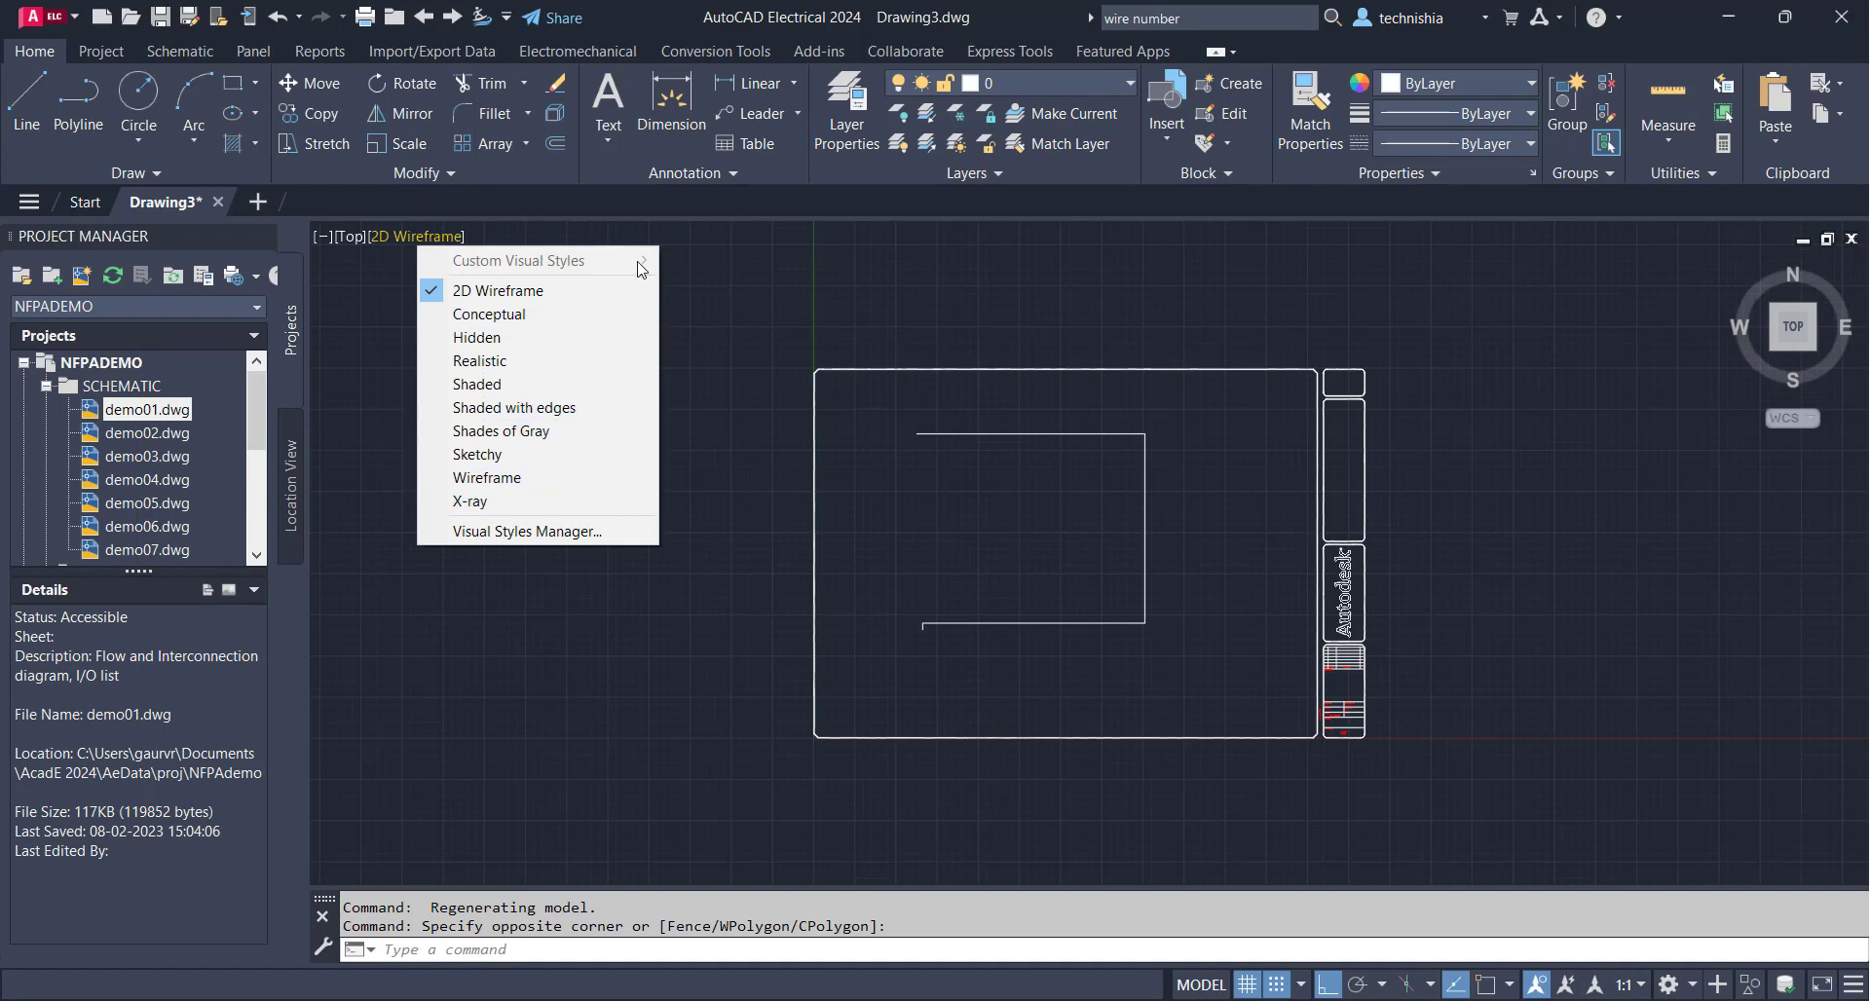
mouse_move(626, 665)
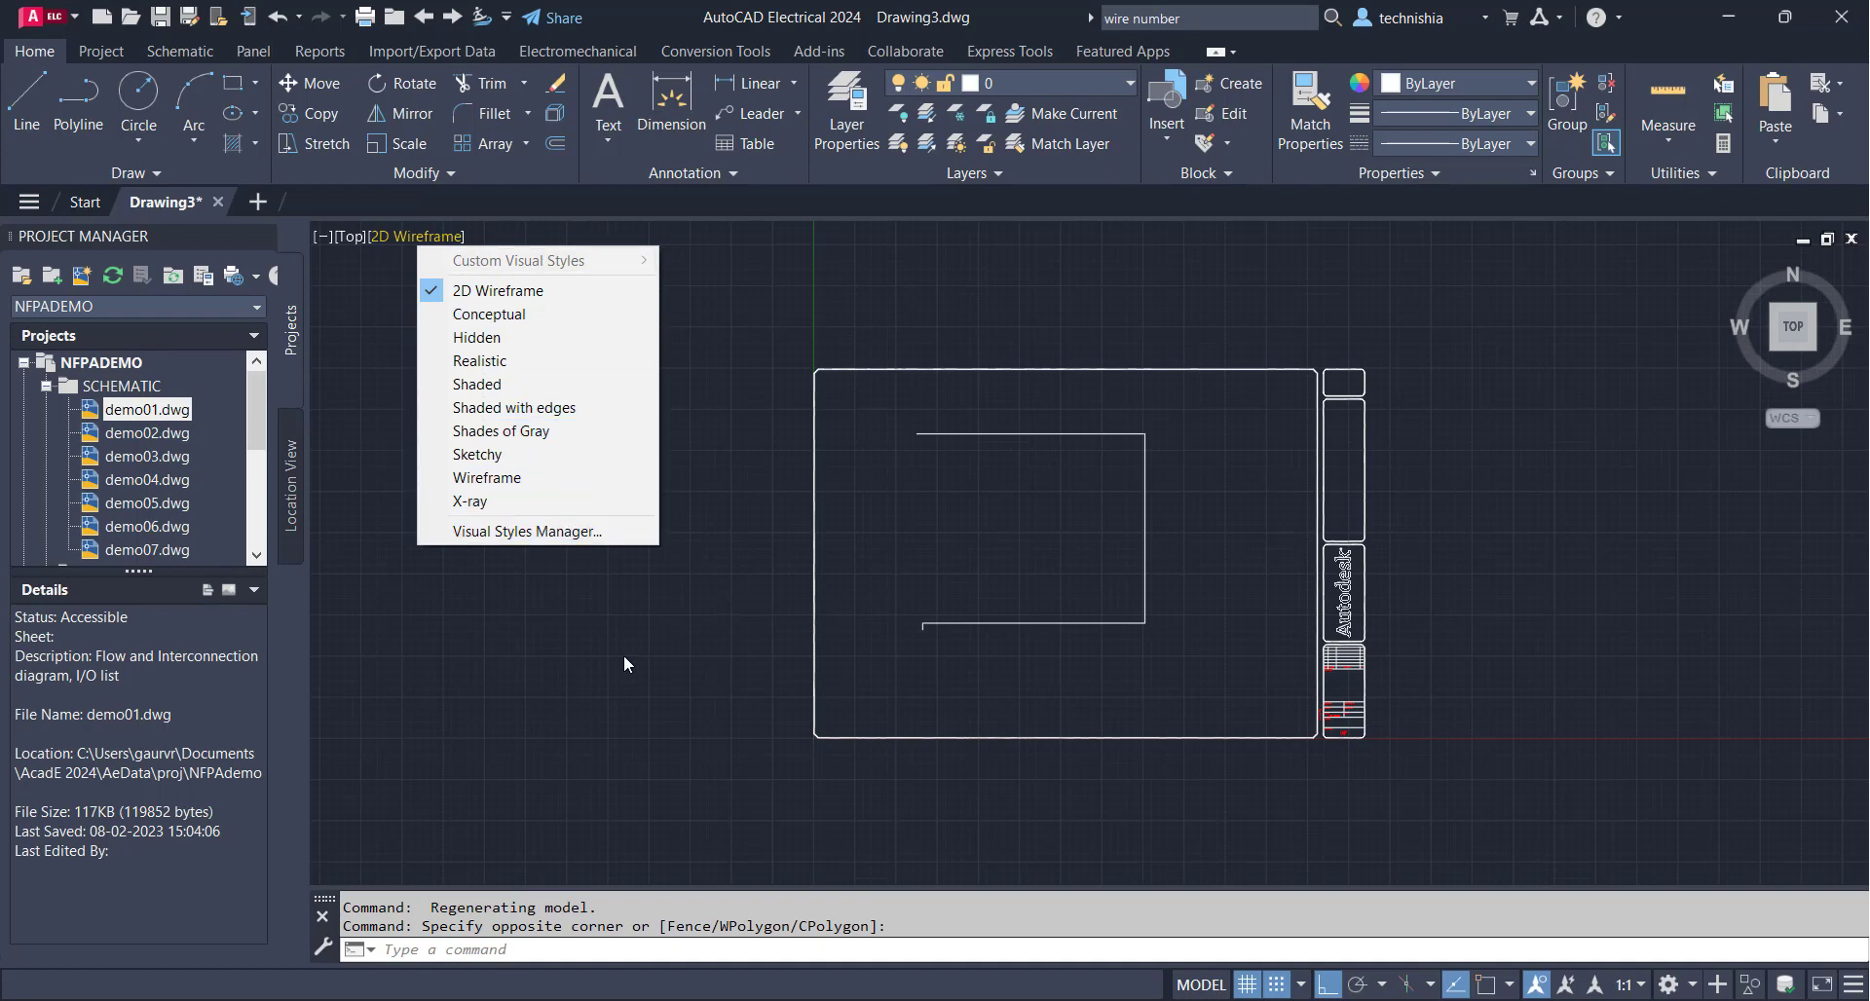
Dismiss the visual styles list, keeping 2D Wireframe current
click(600, 691)
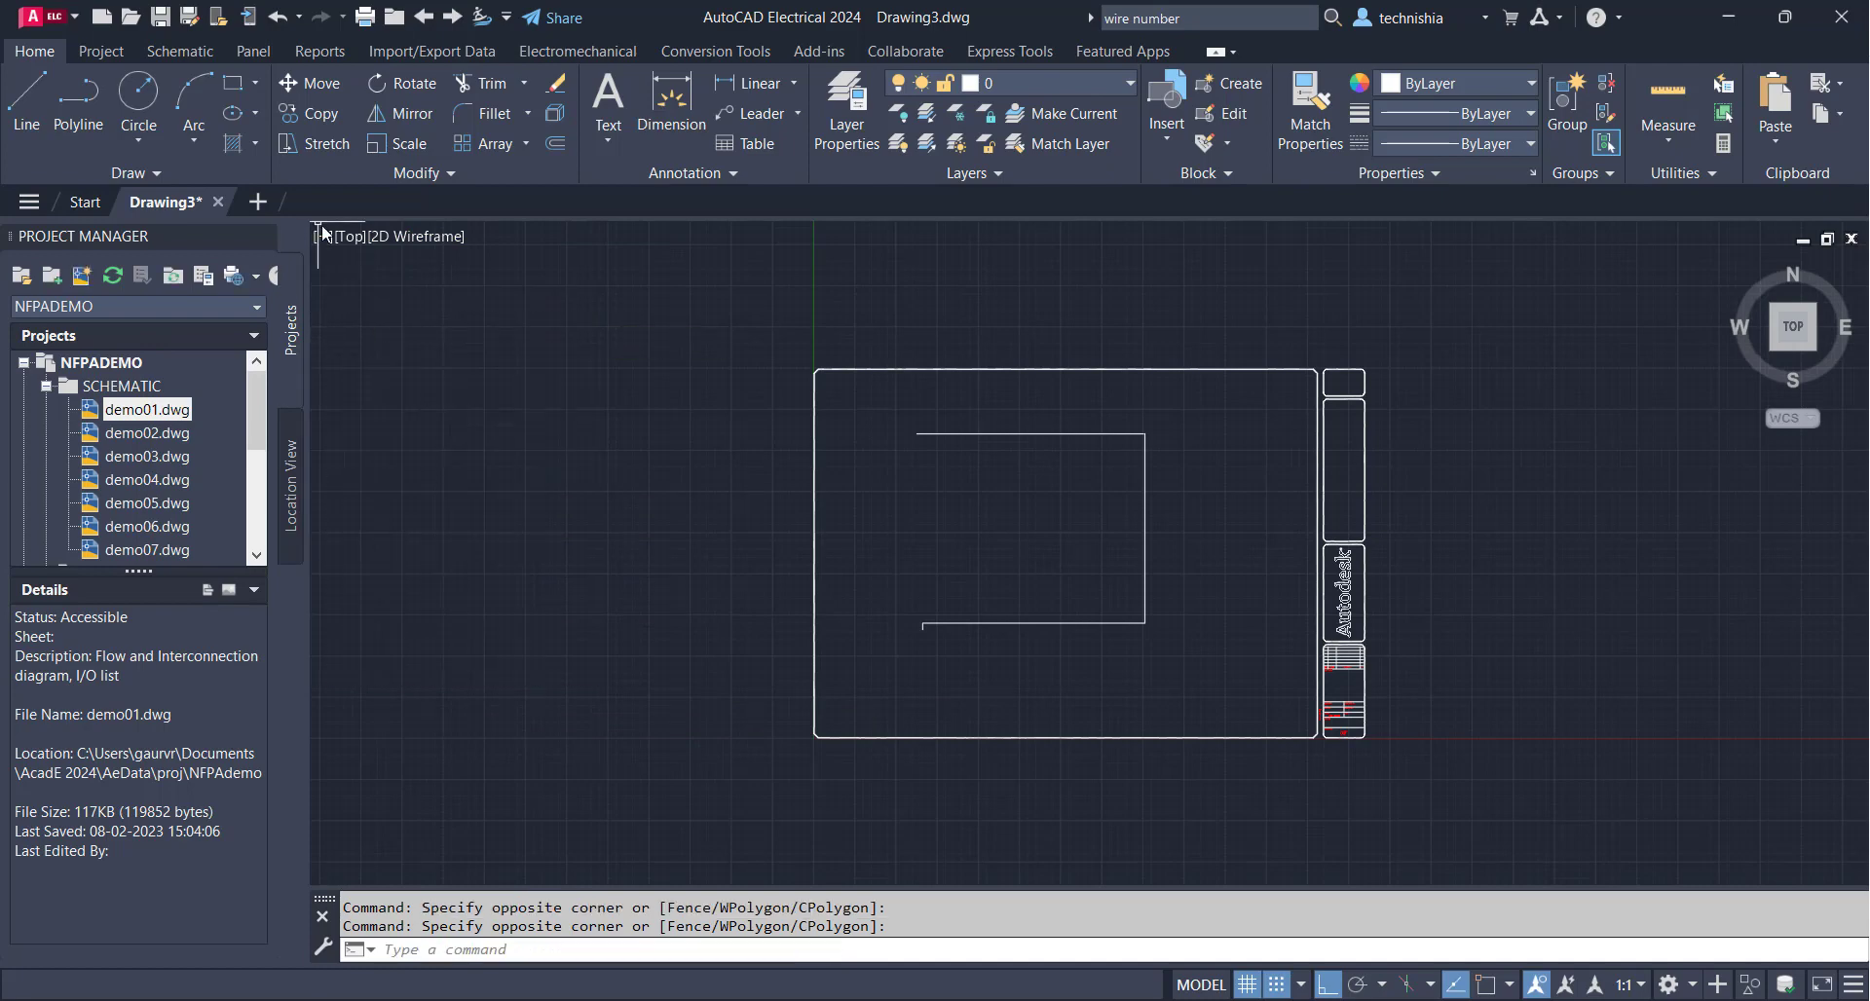
Launch SteeringWheels from the [-] viewport control to zoom and pan the drawing
click(320, 235)
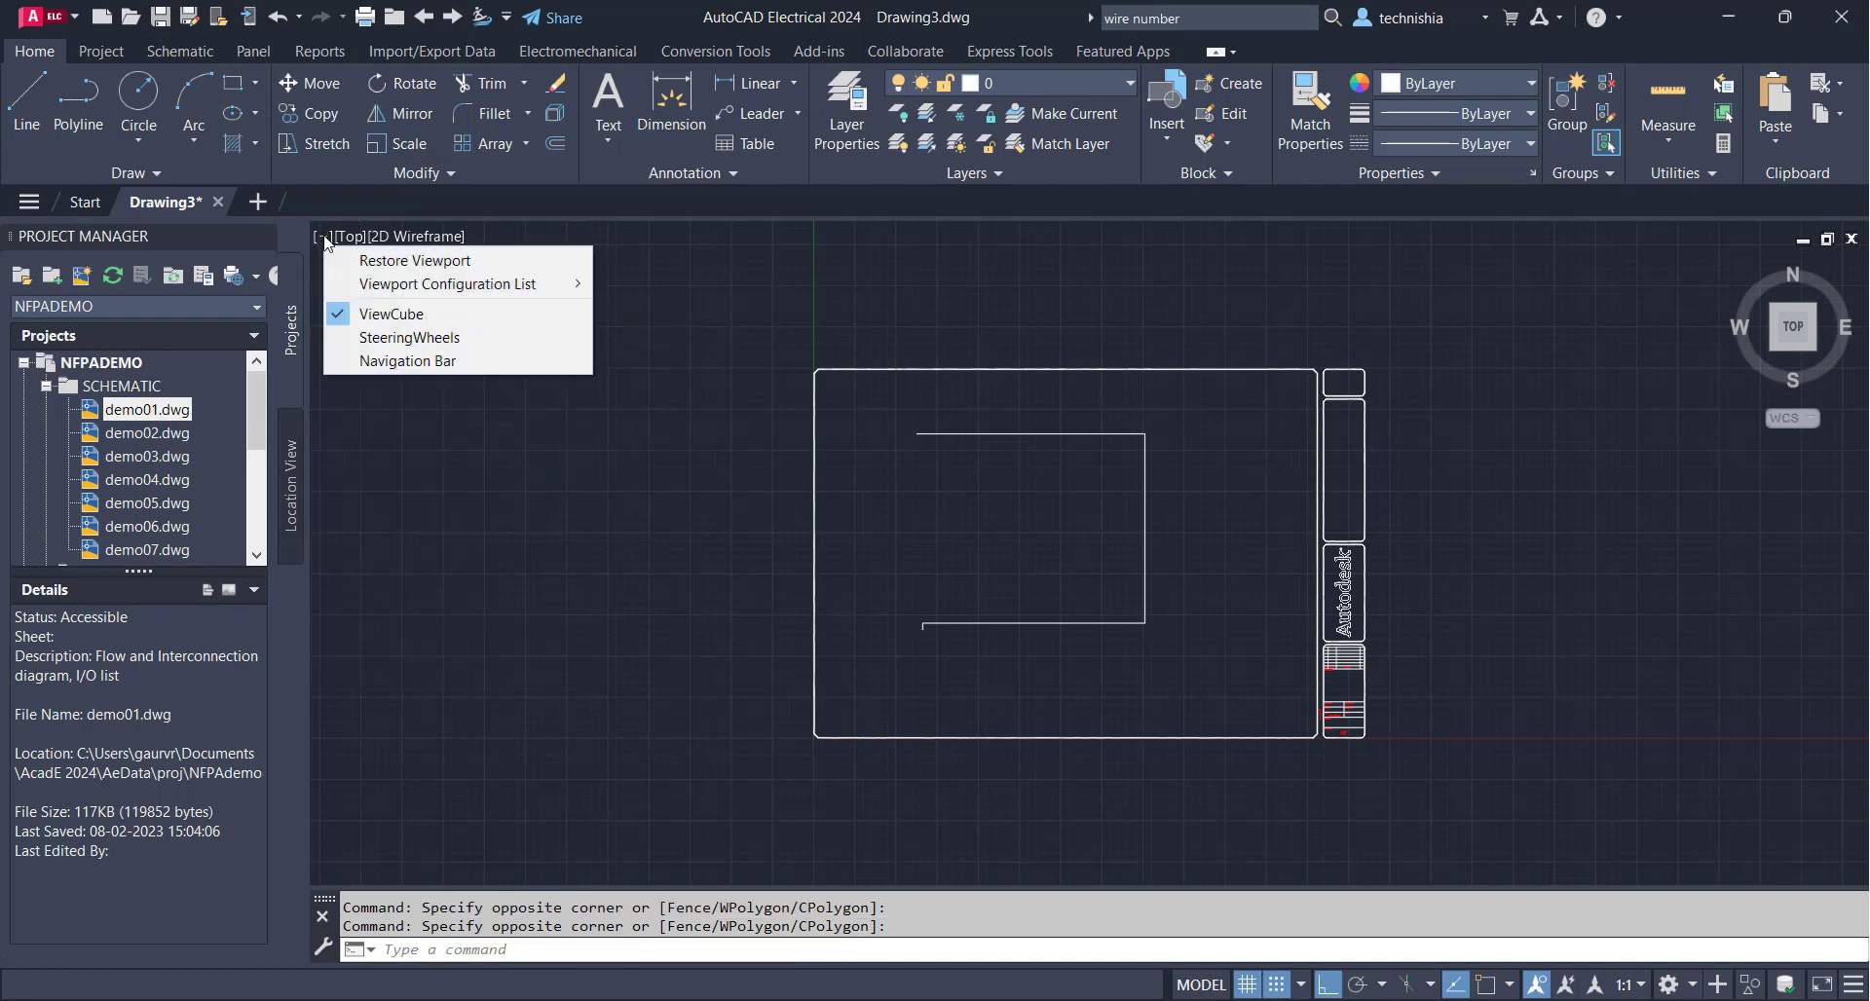
mouse_move(409, 337)
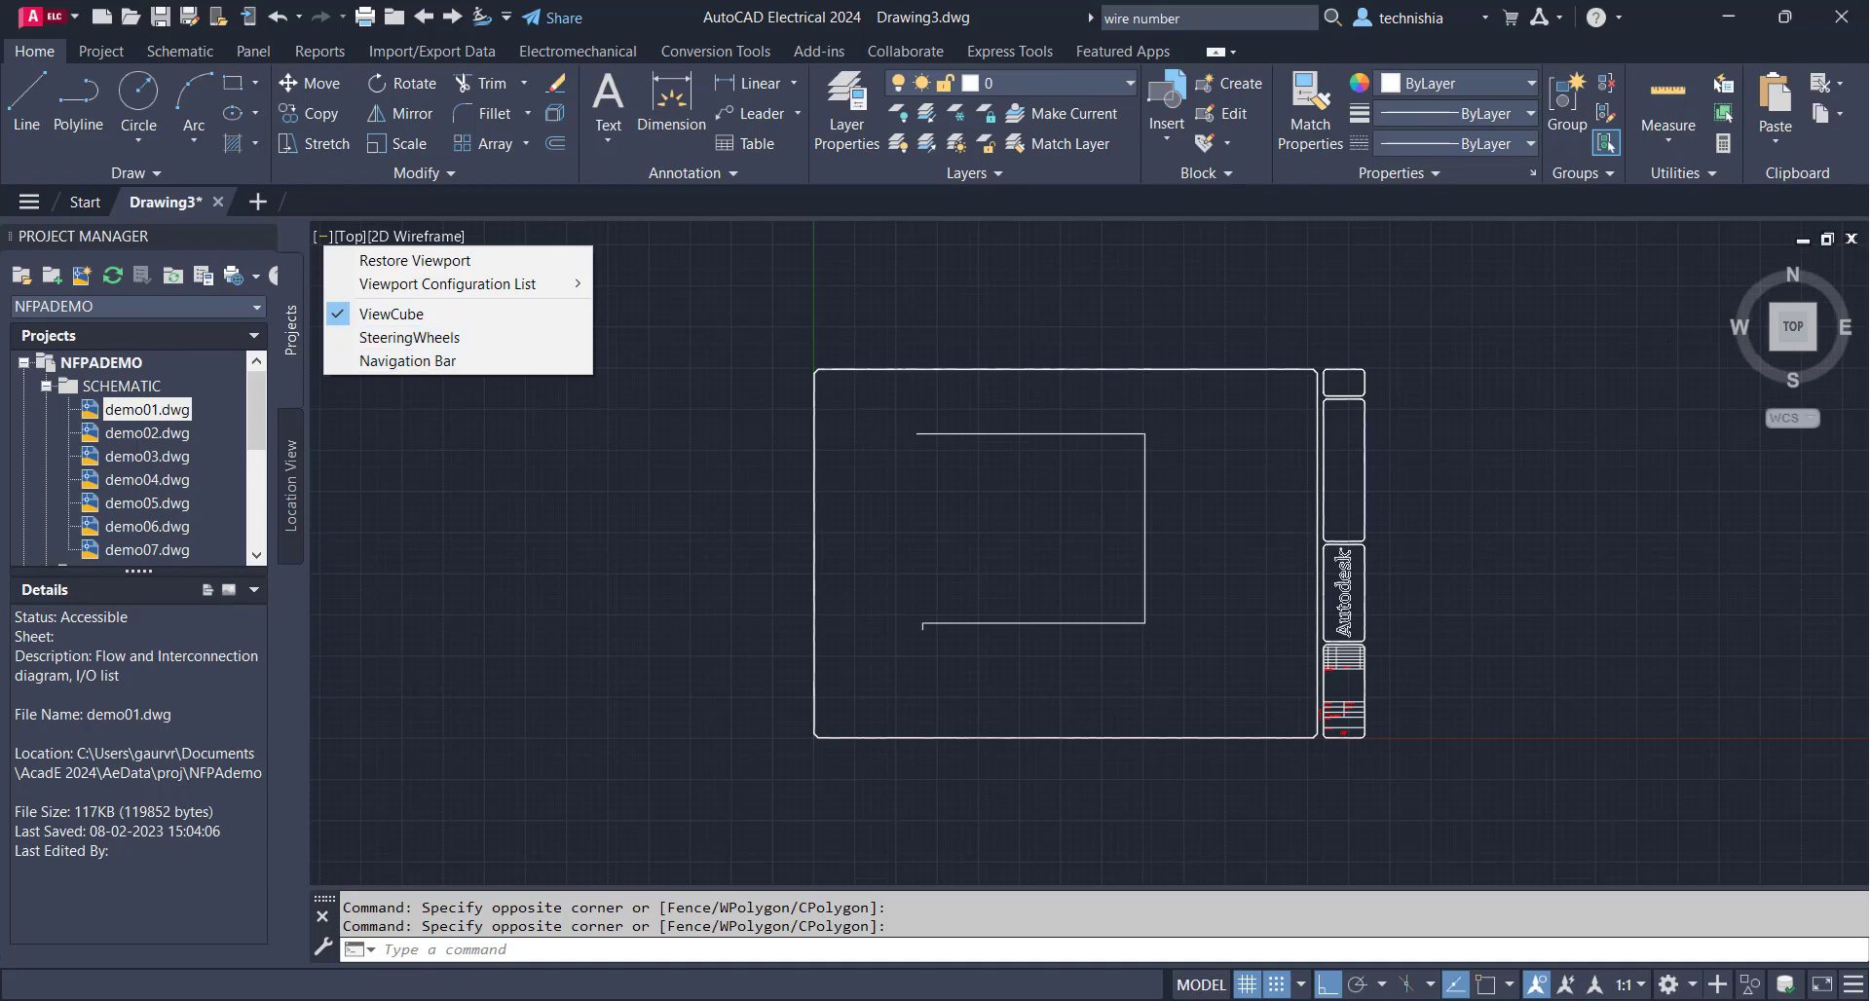
mouse_move(392, 313)
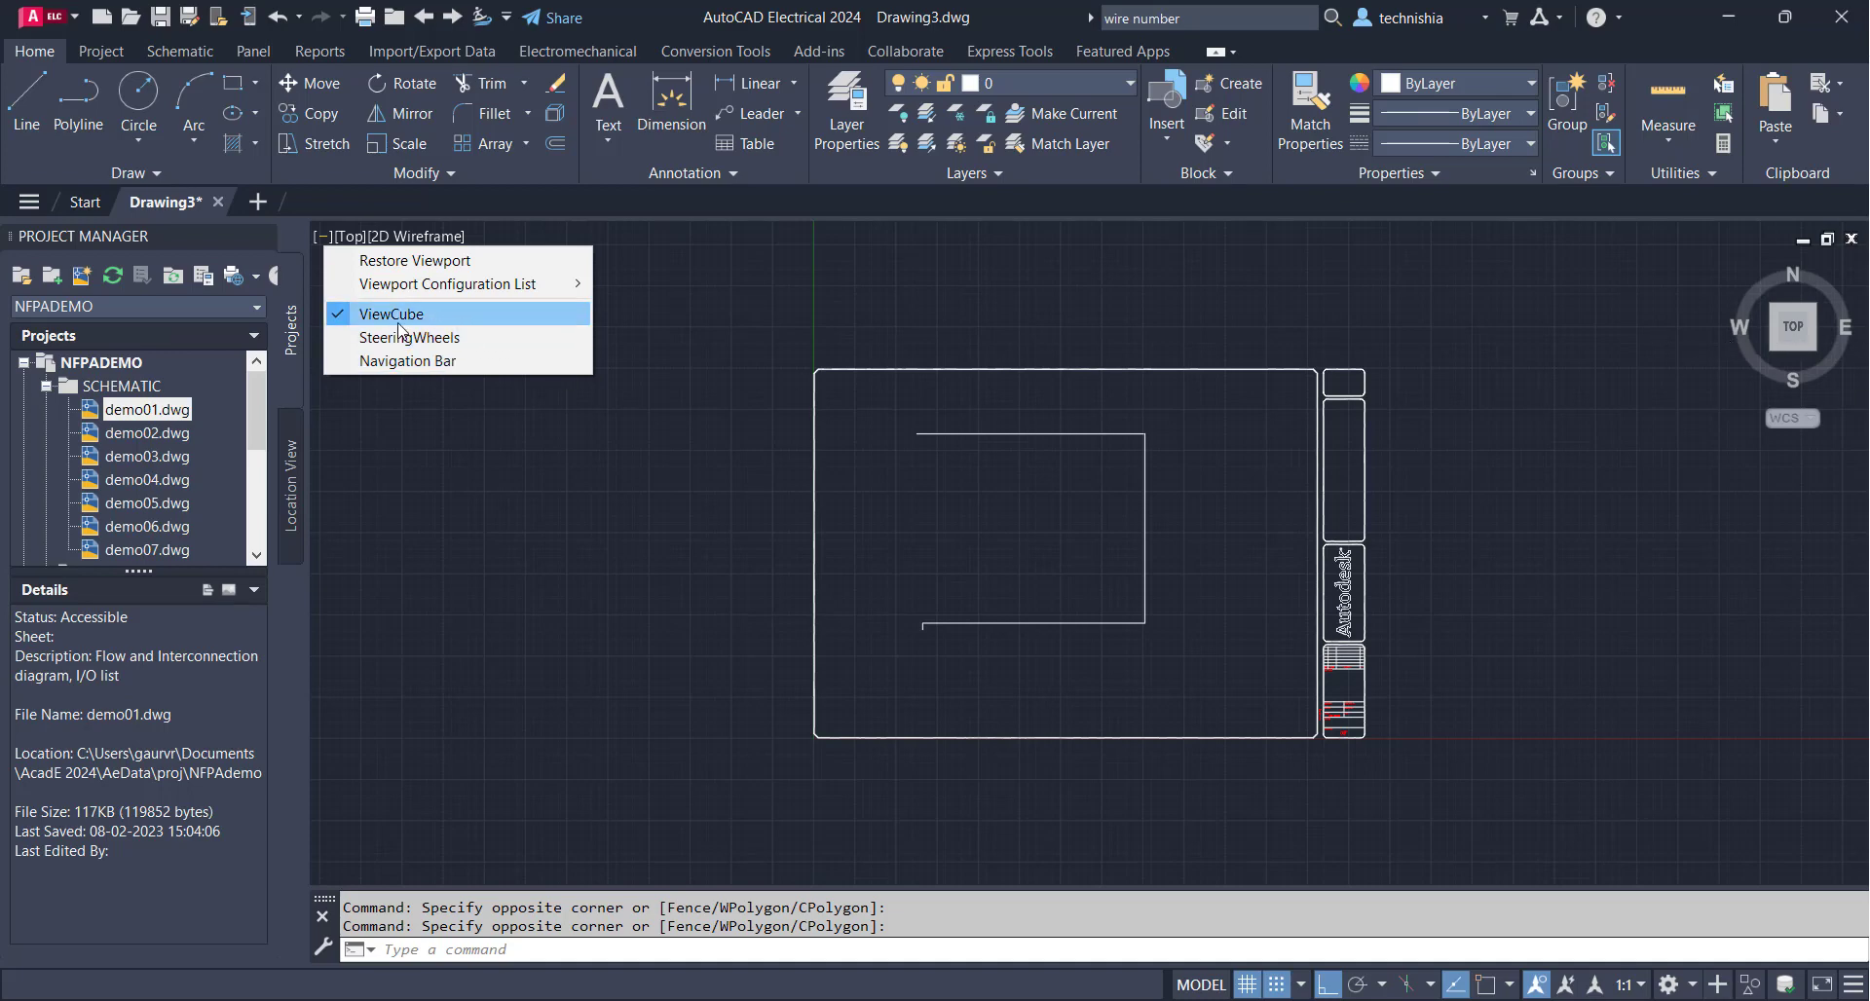
click(409, 337)
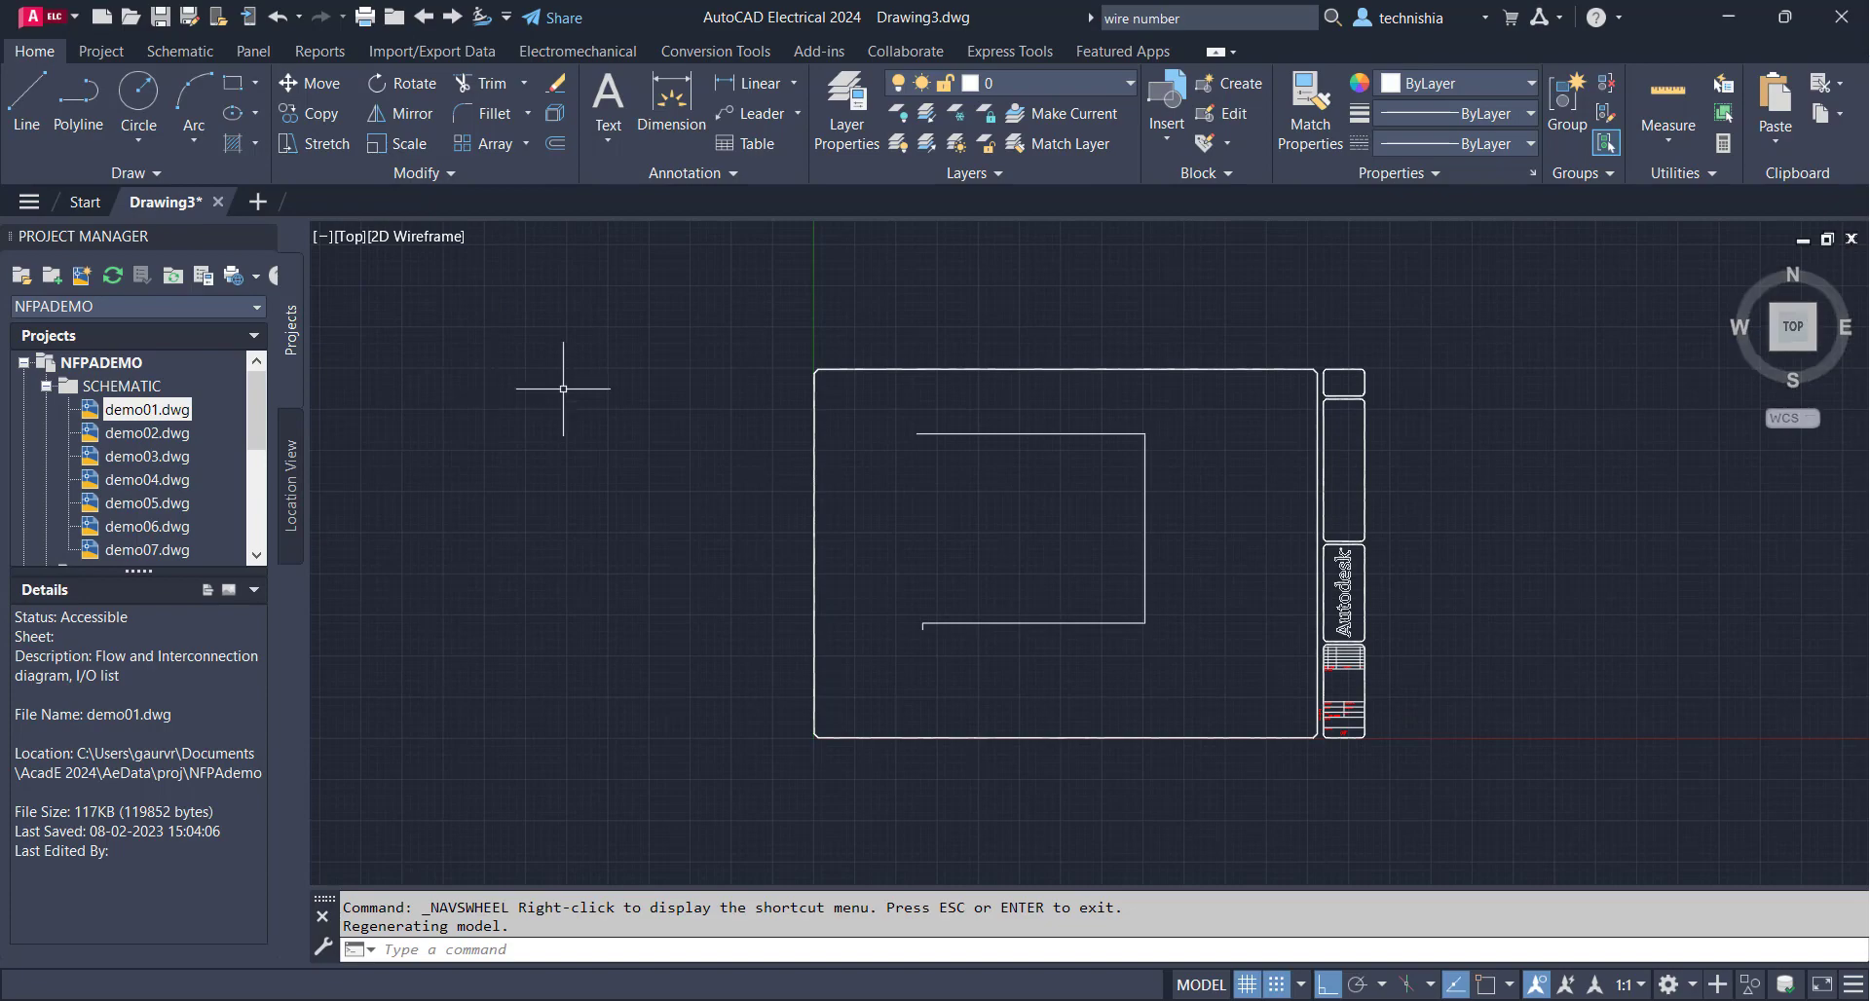
mouse_move(1731, 804)
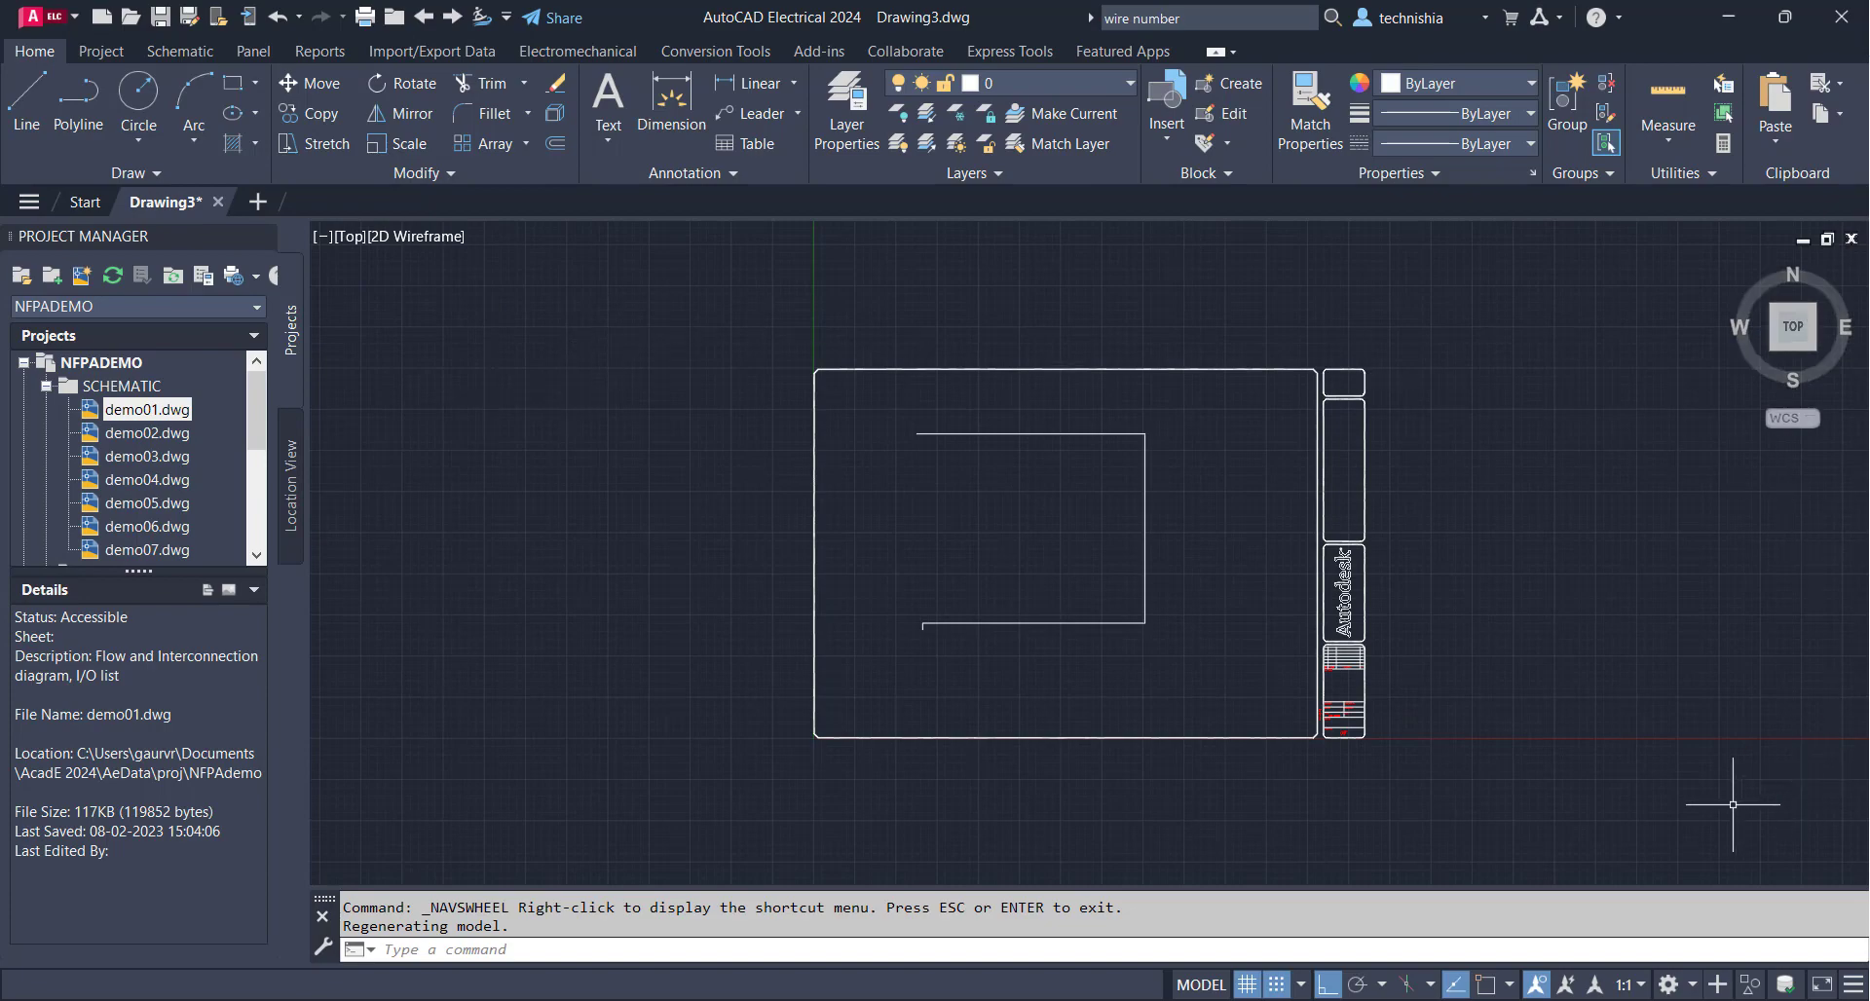
mouse_move(555, 706)
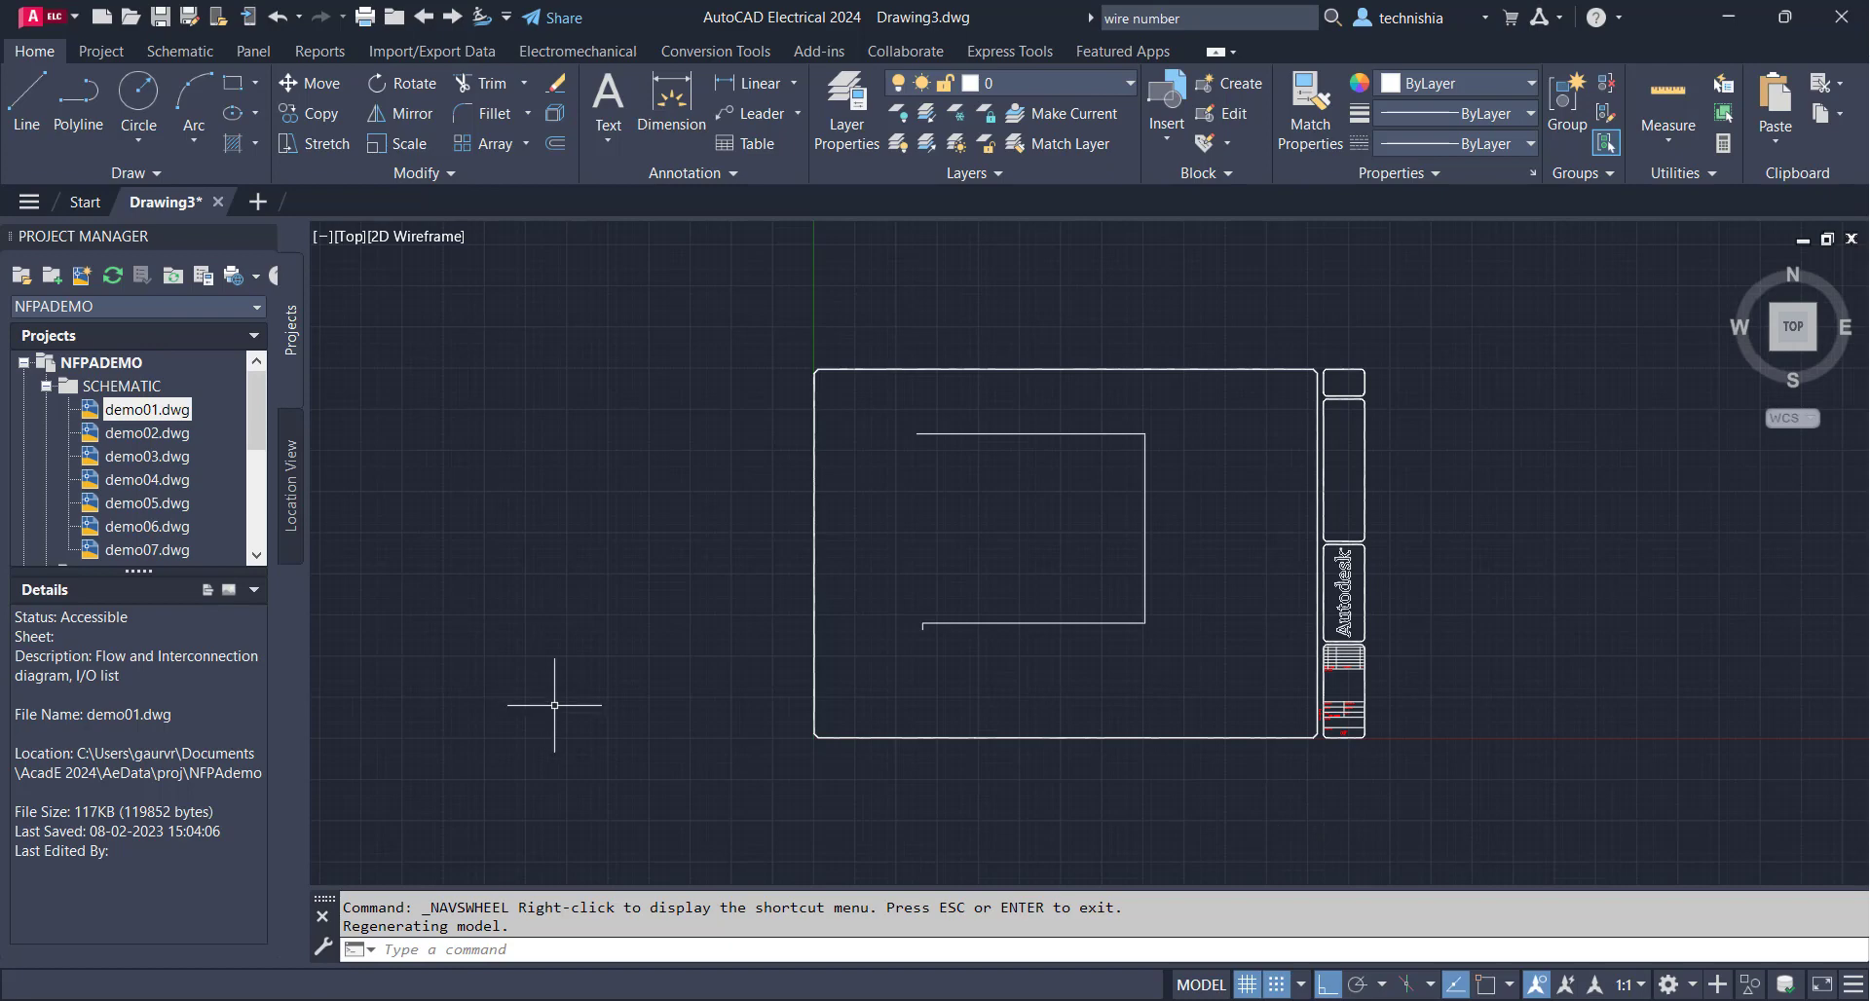
mouse_move(595, 705)
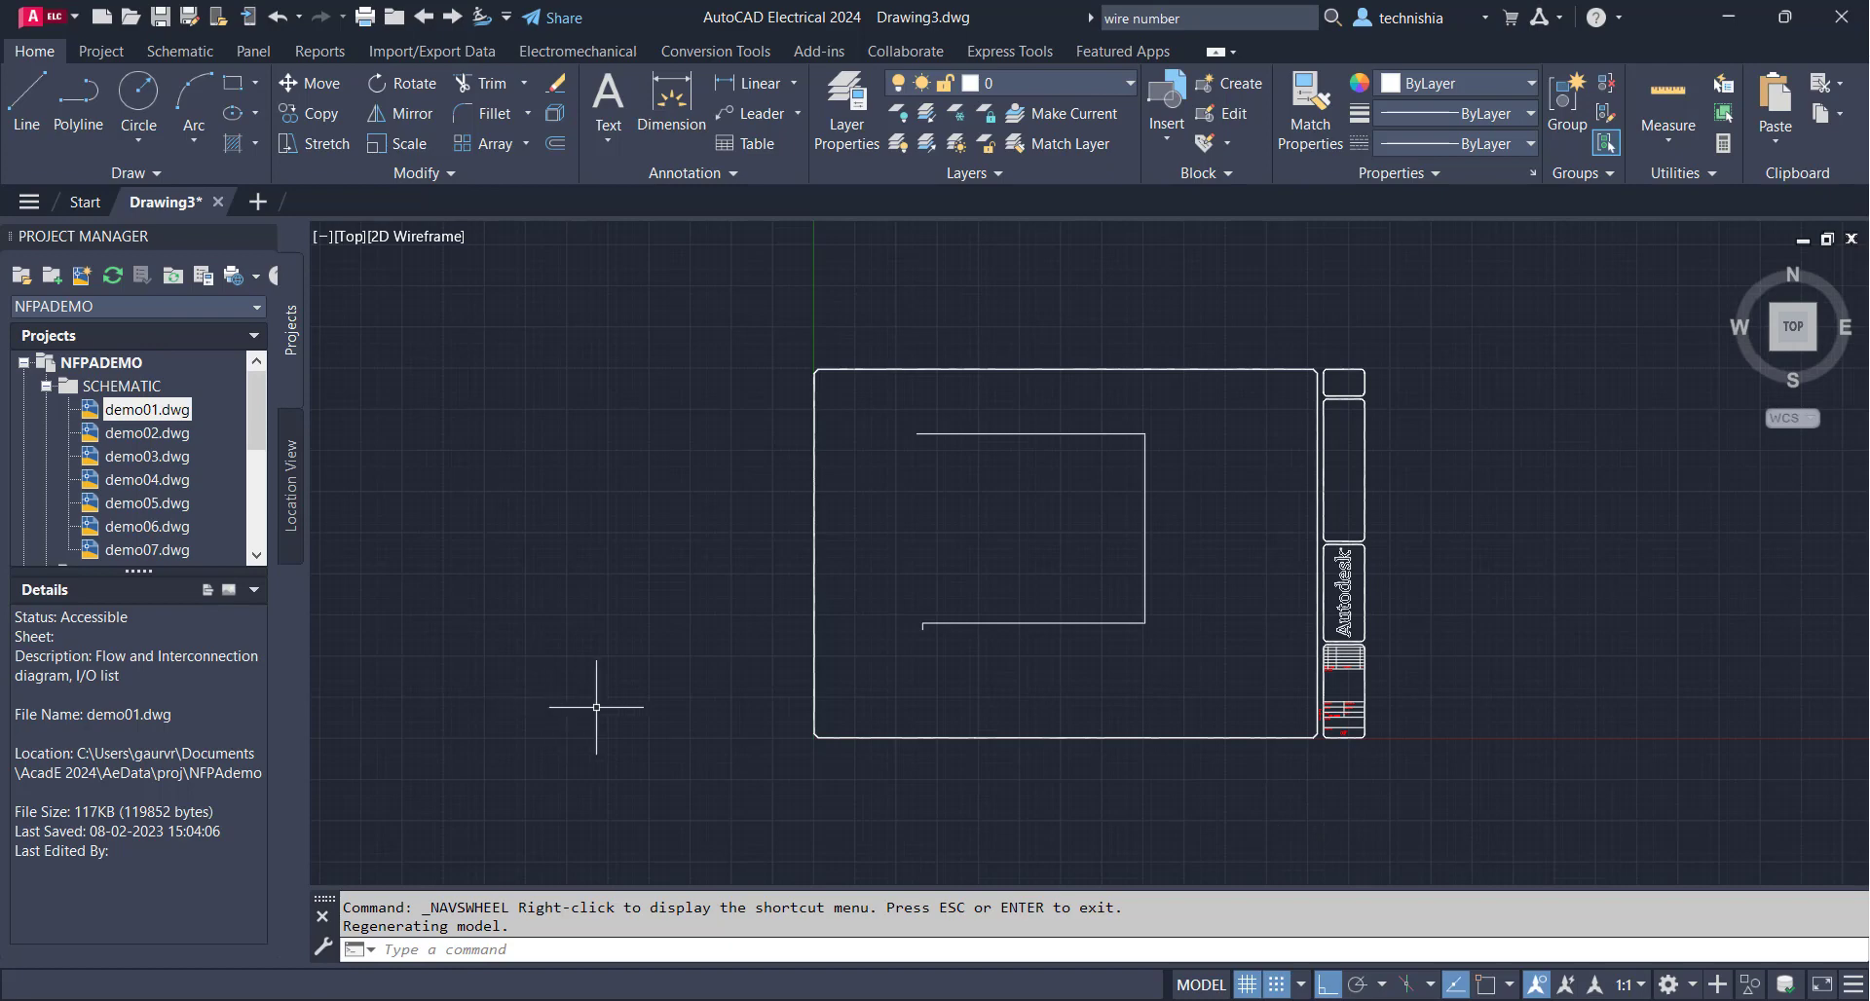
mouse_move(990, 516)
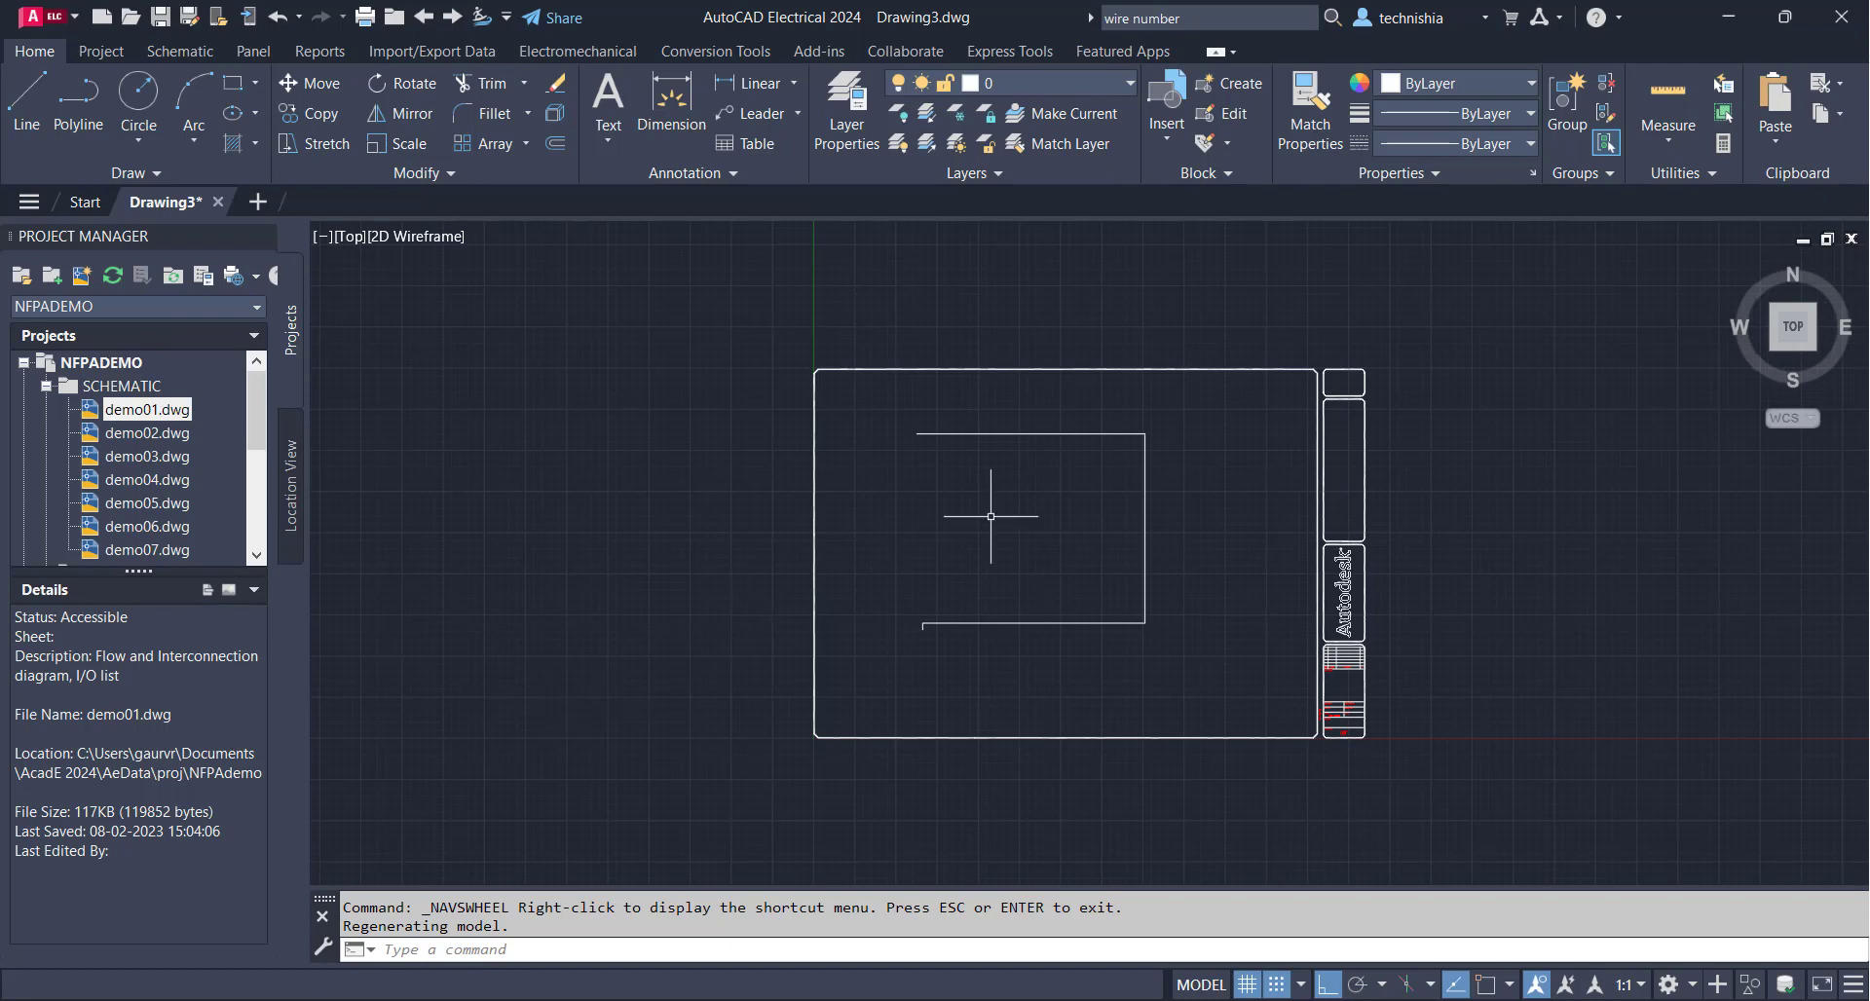
mouse_move(1287, 563)
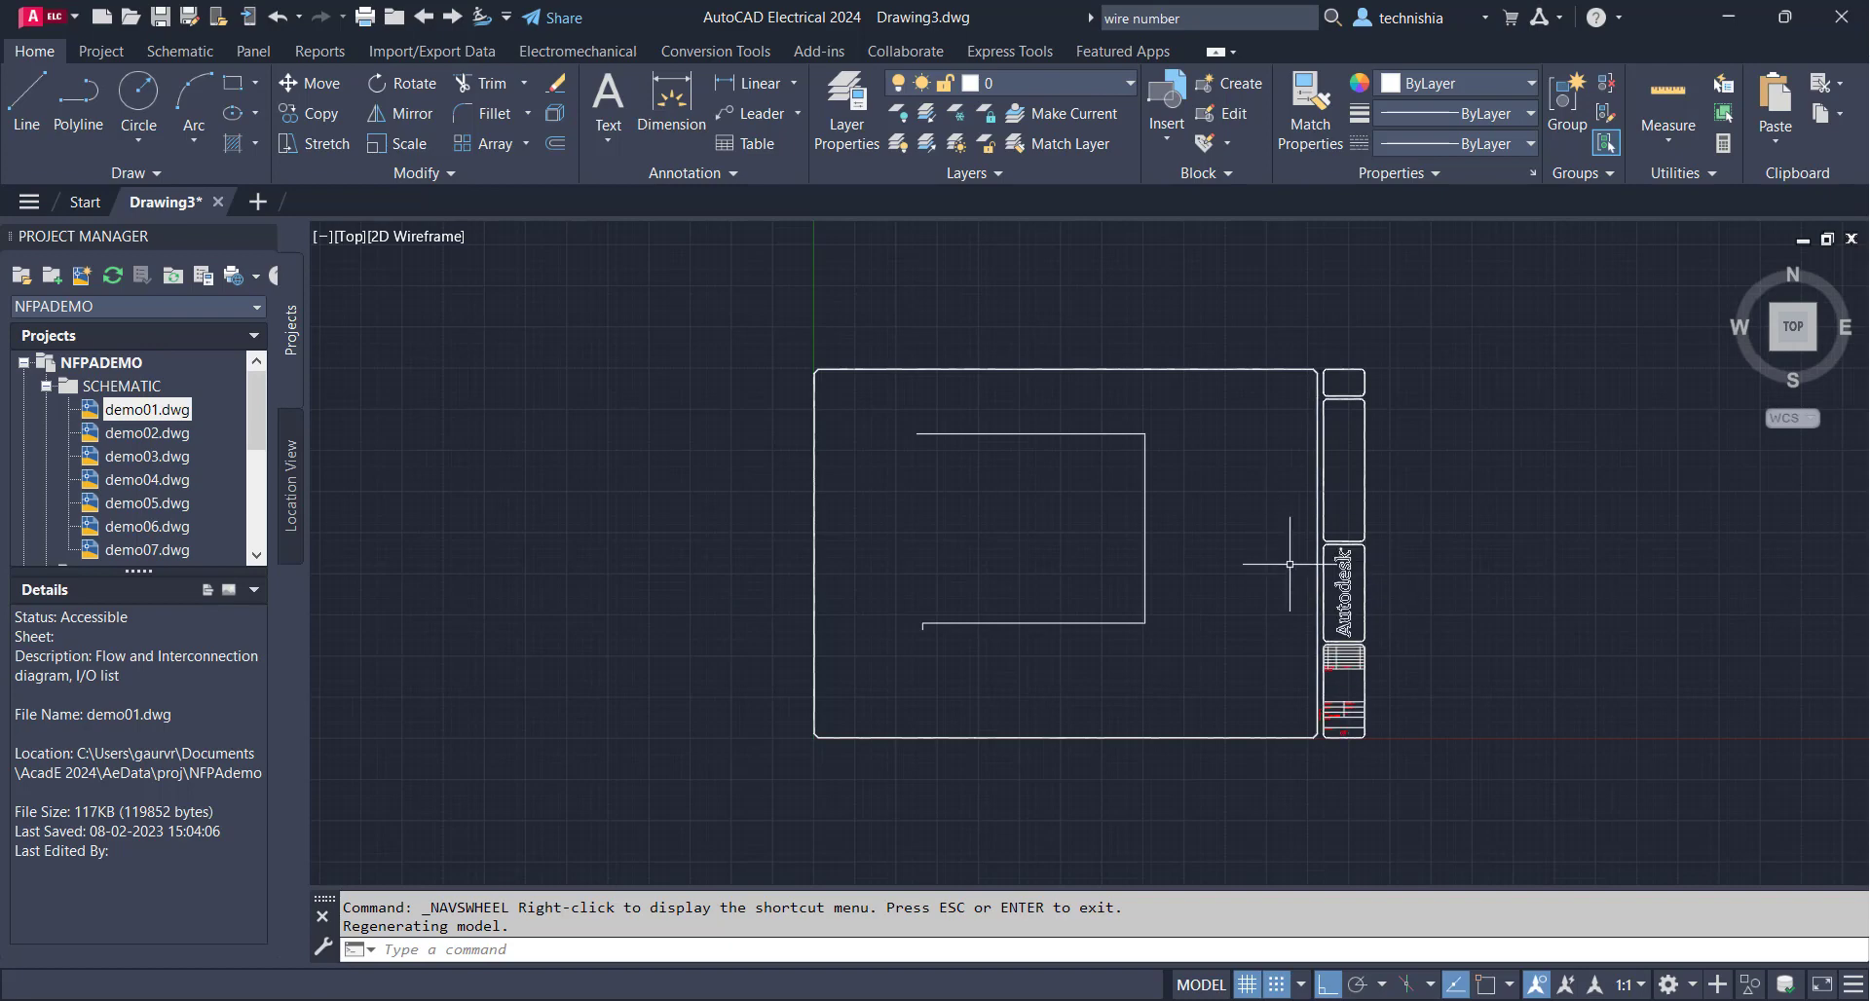
mouse_move(451, 690)
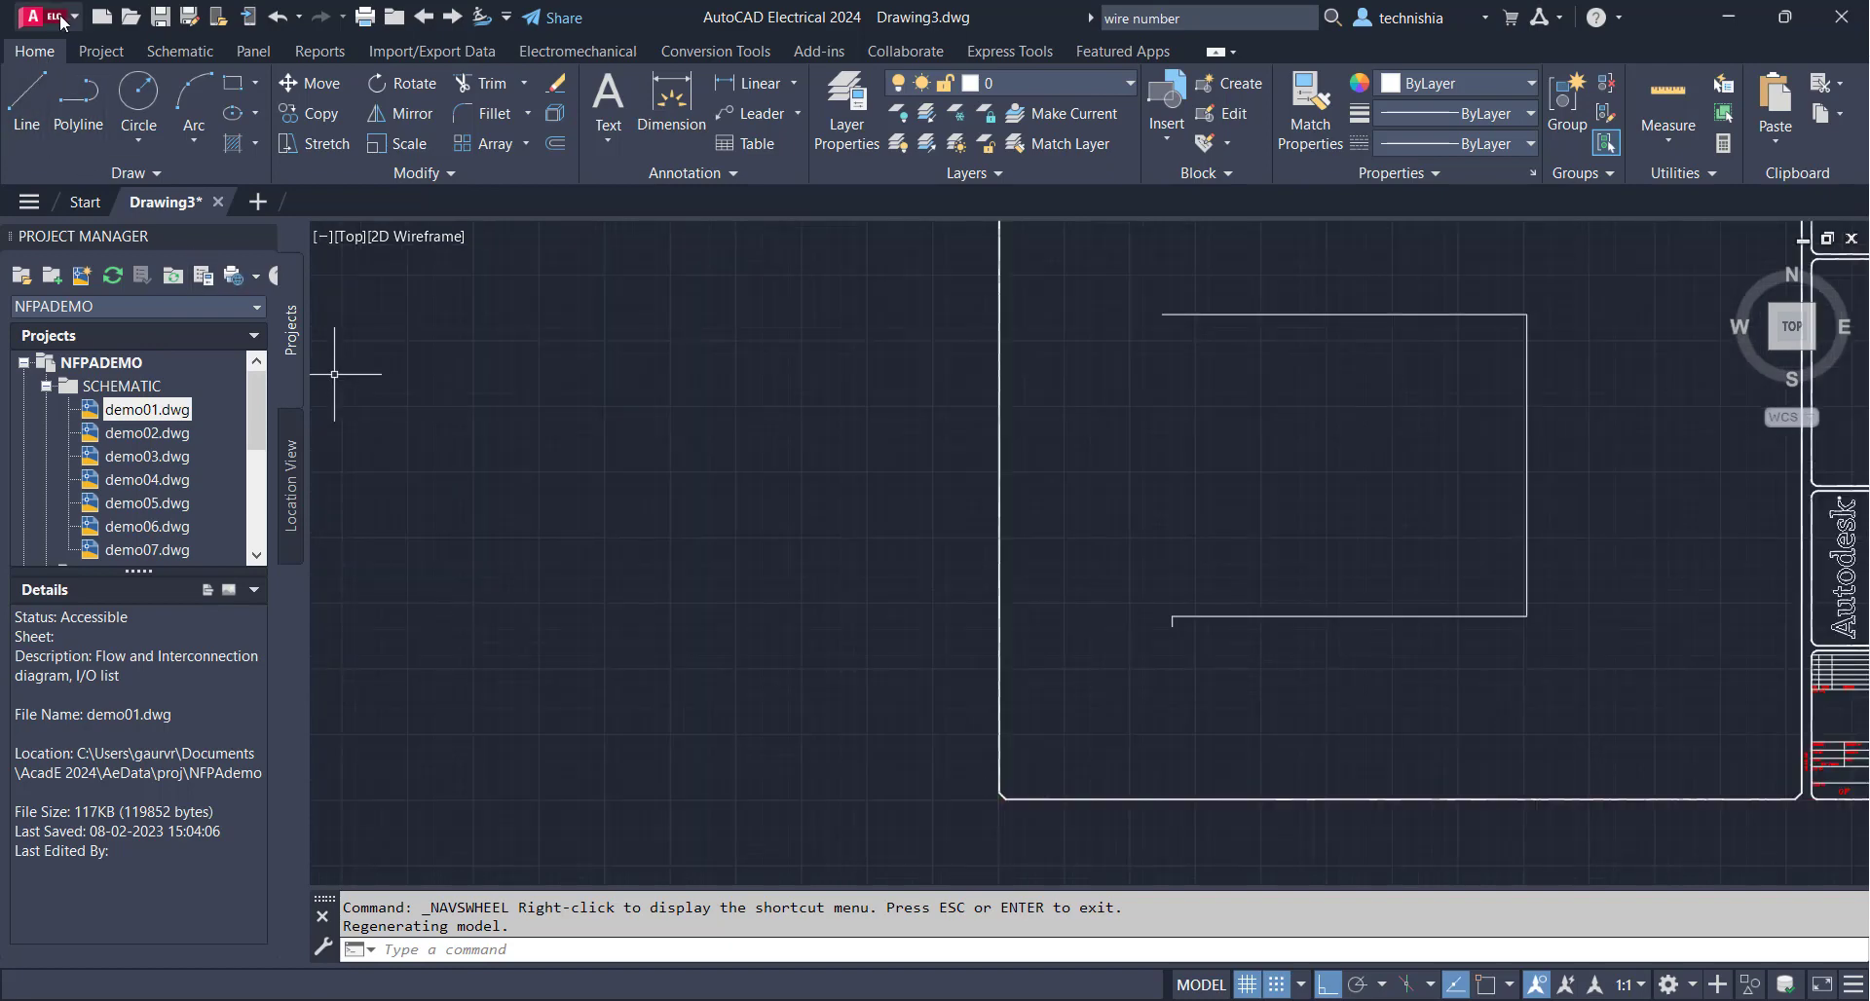
Open the A ELE application menu to review New and the Export formats
click(31, 16)
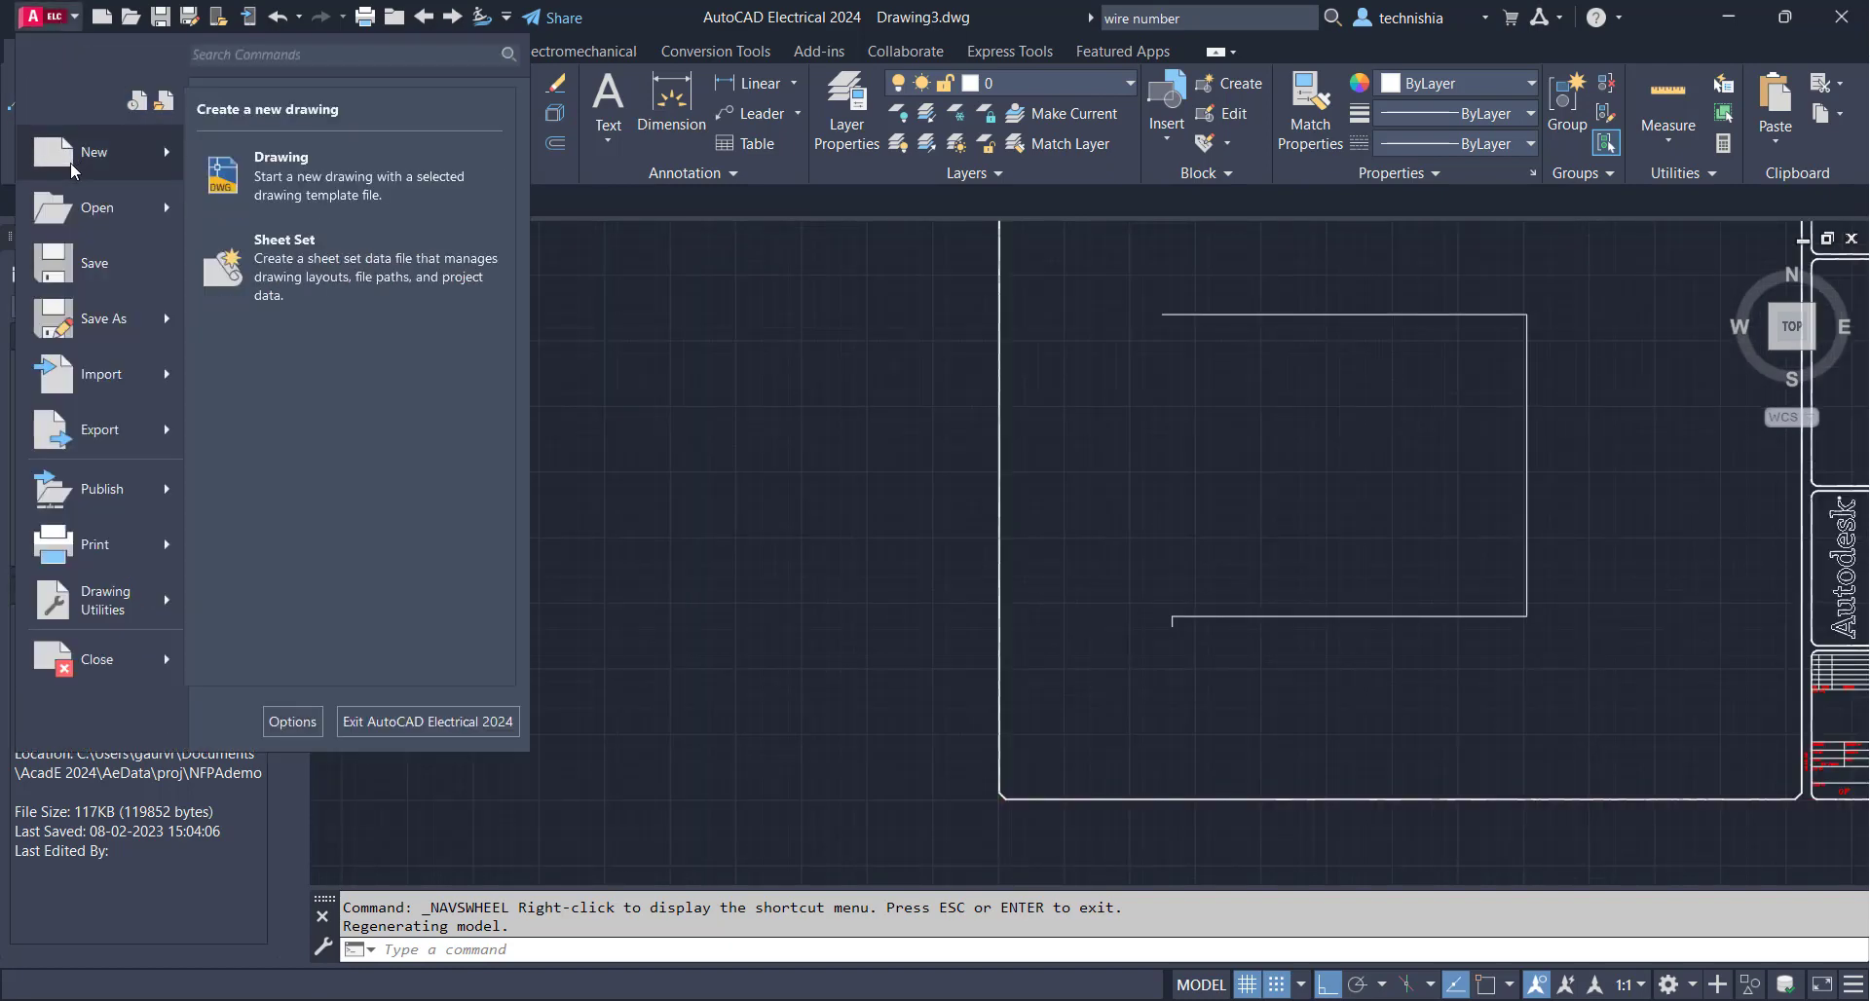
mouse_move(752, 474)
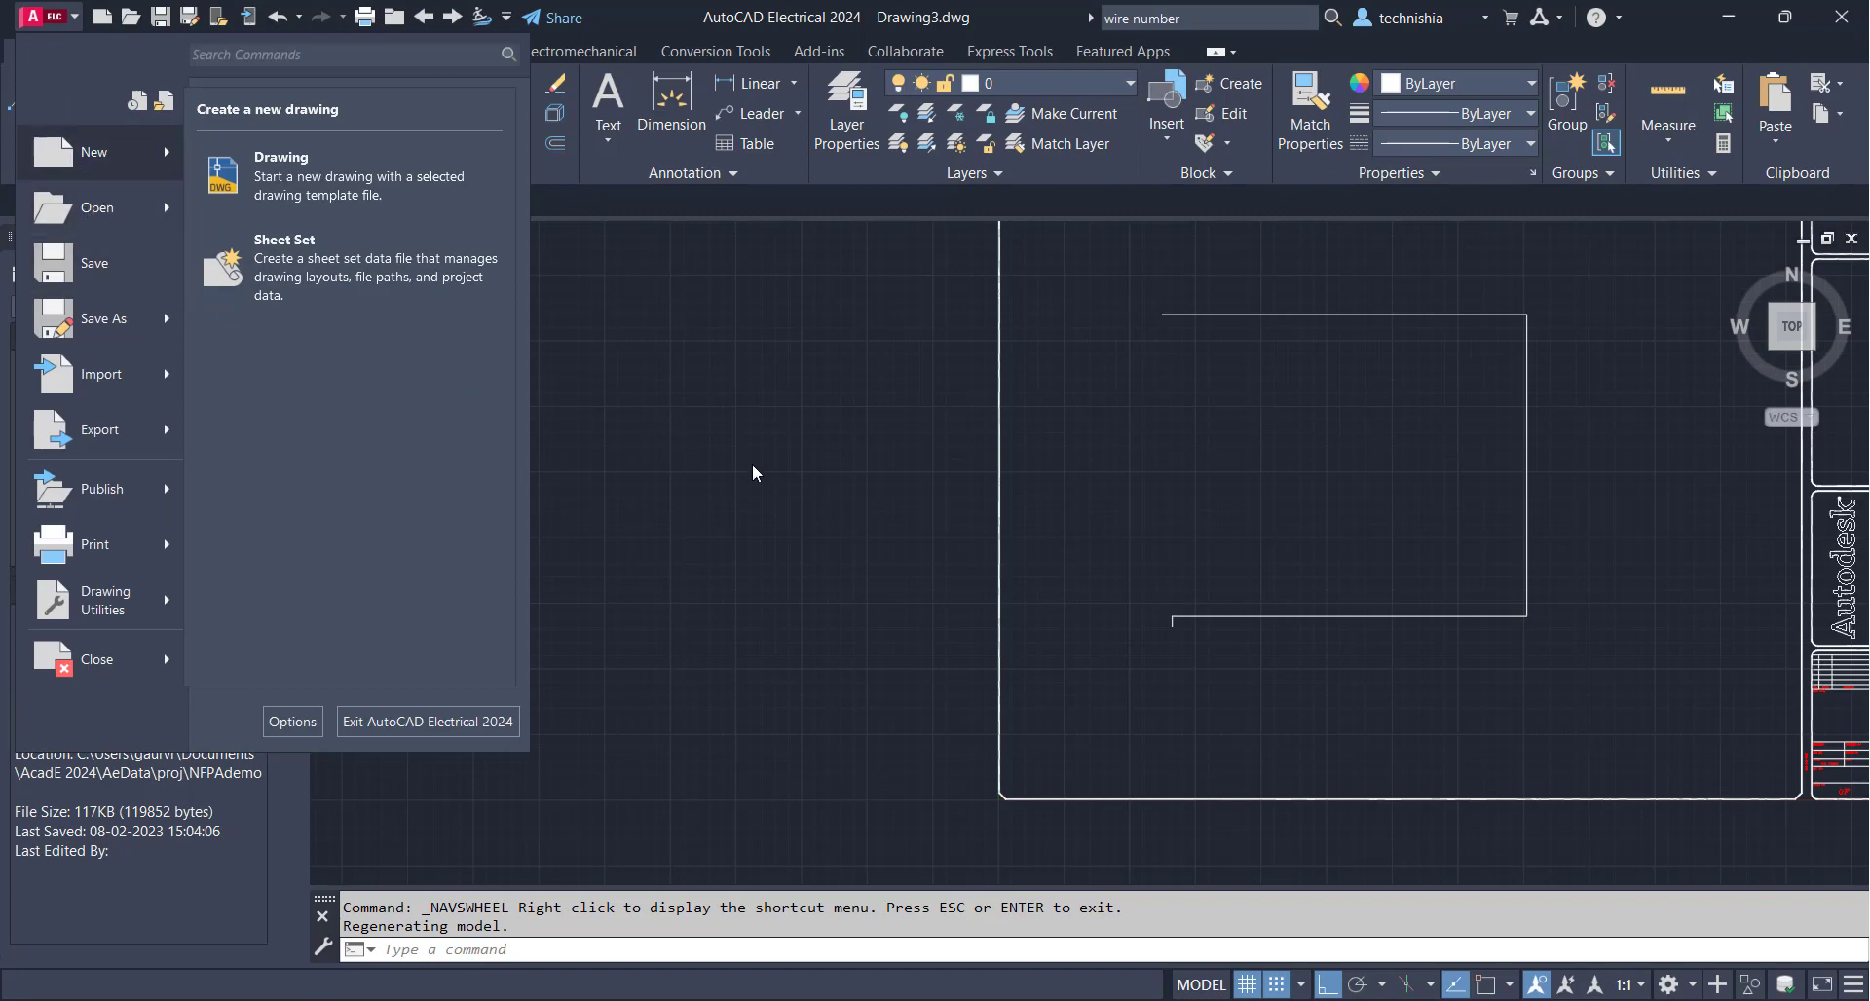
mouse_move(576, 411)
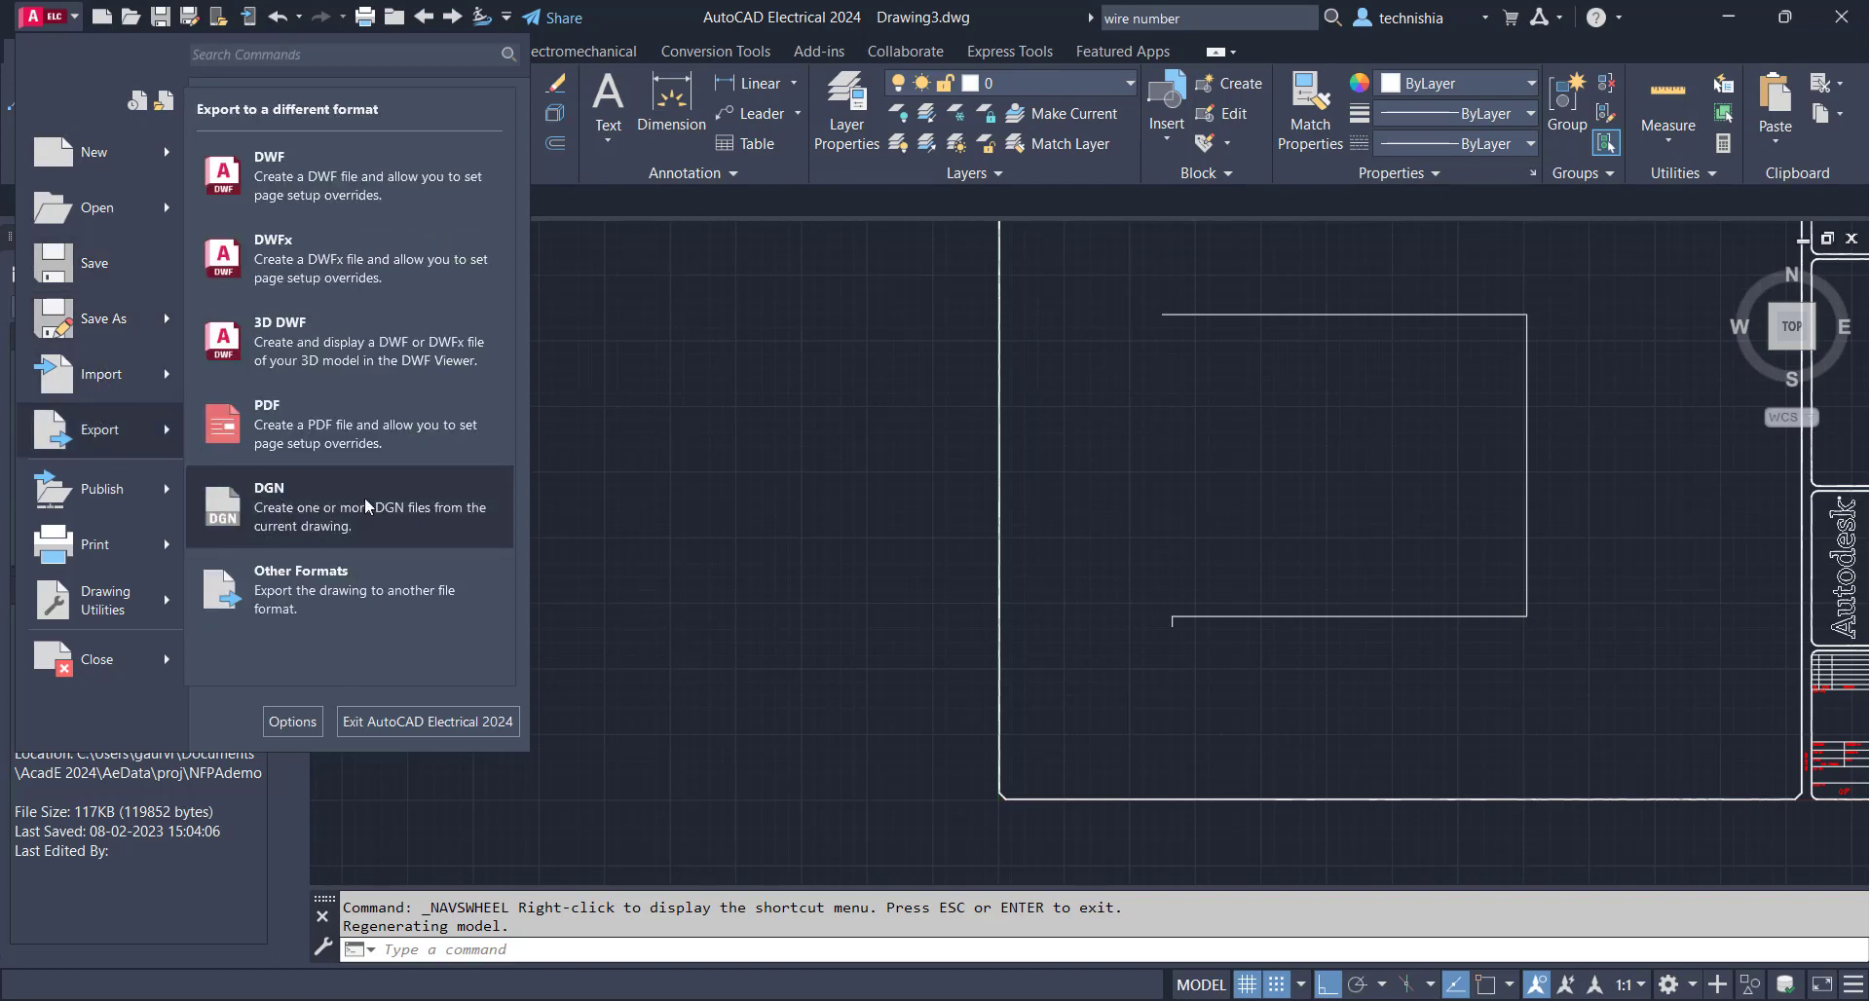
mouse_move(790, 576)
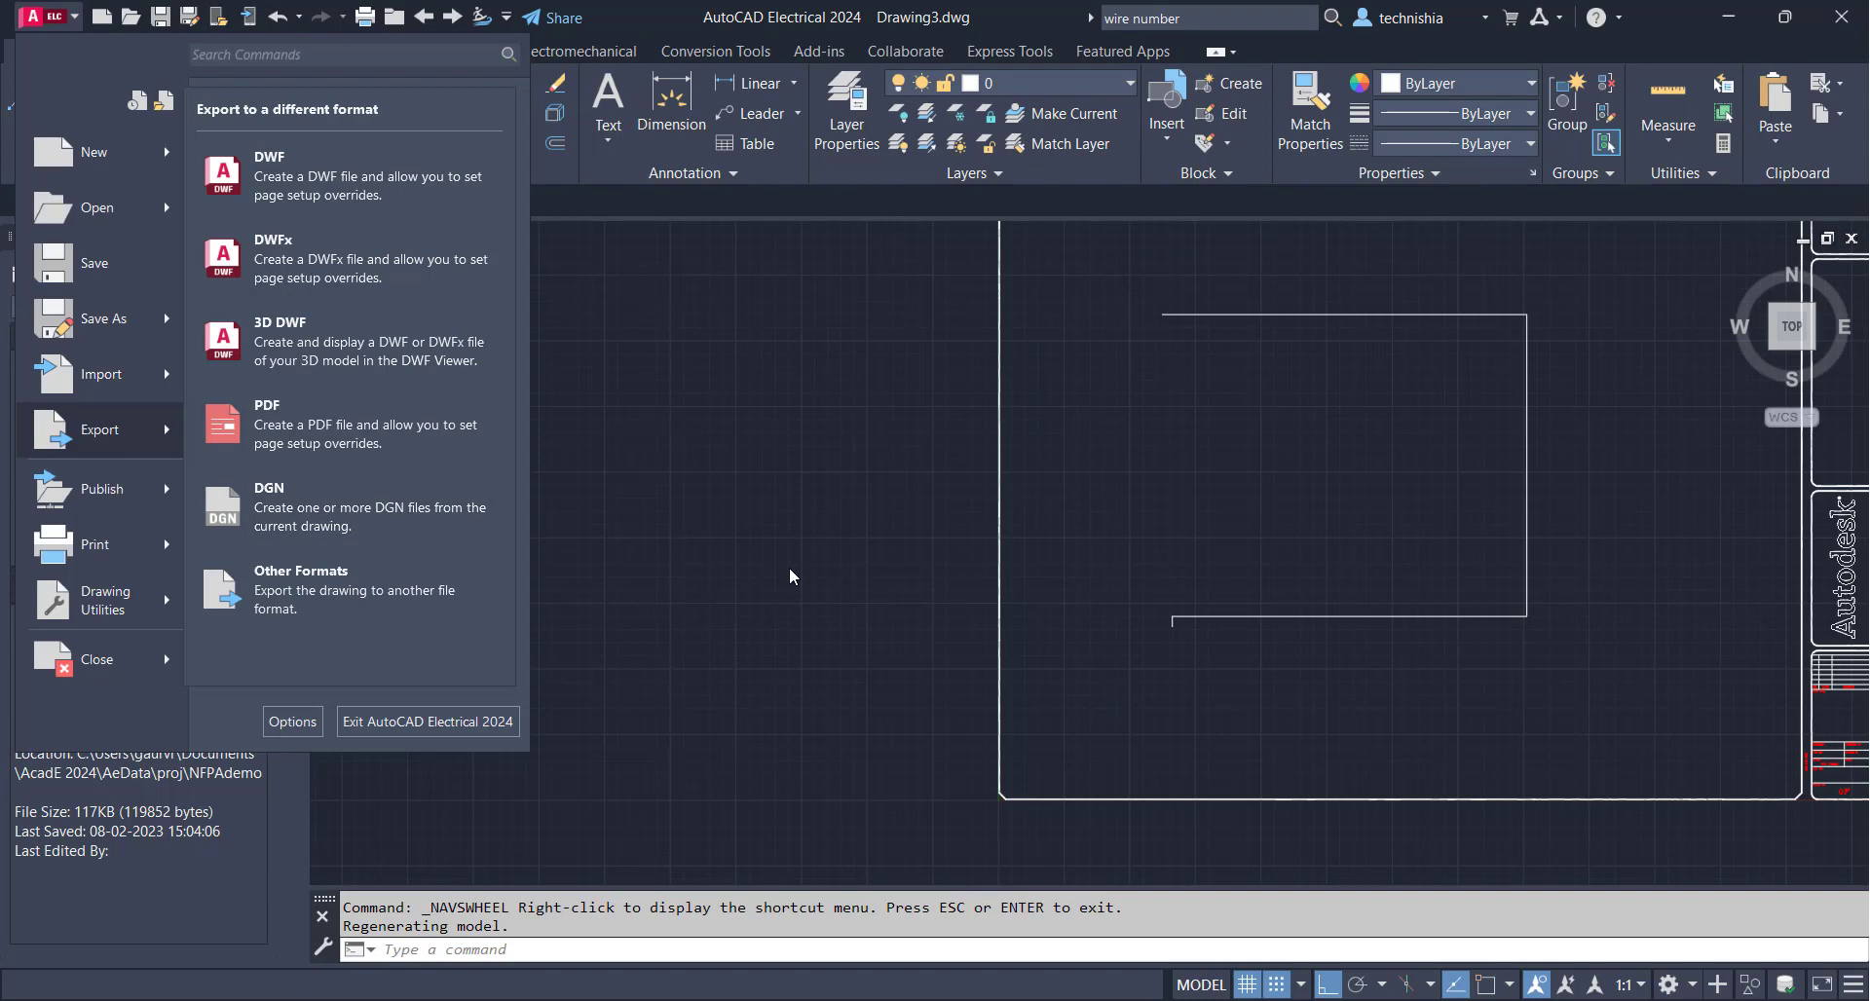